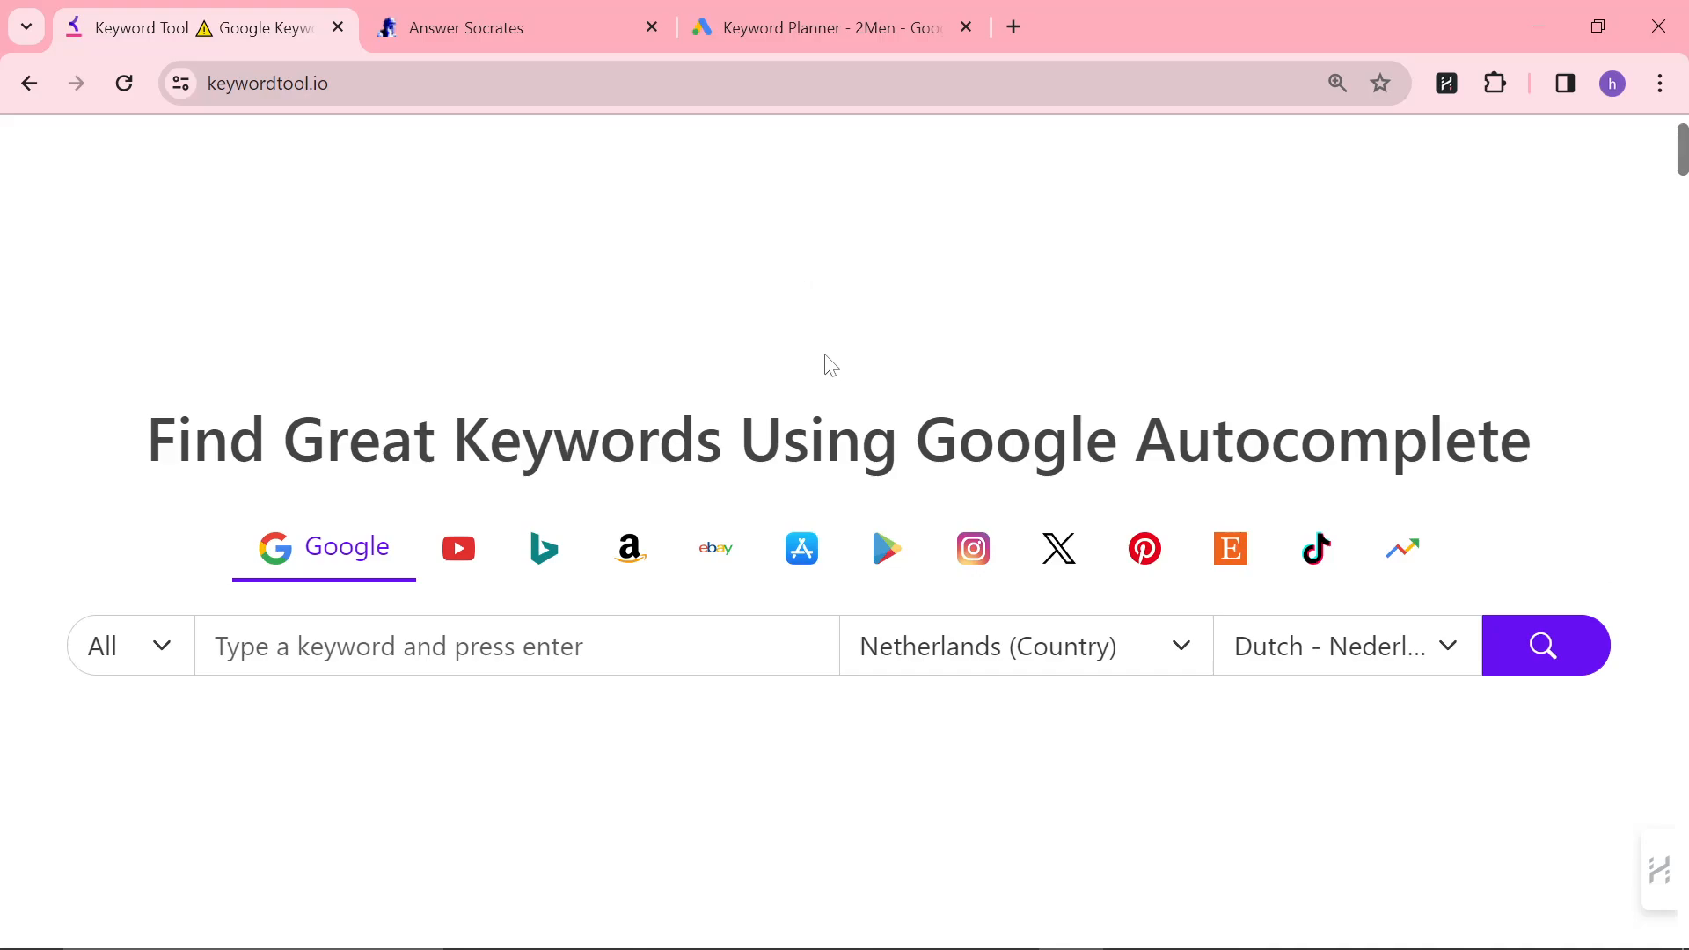
mouse_move(819, 366)
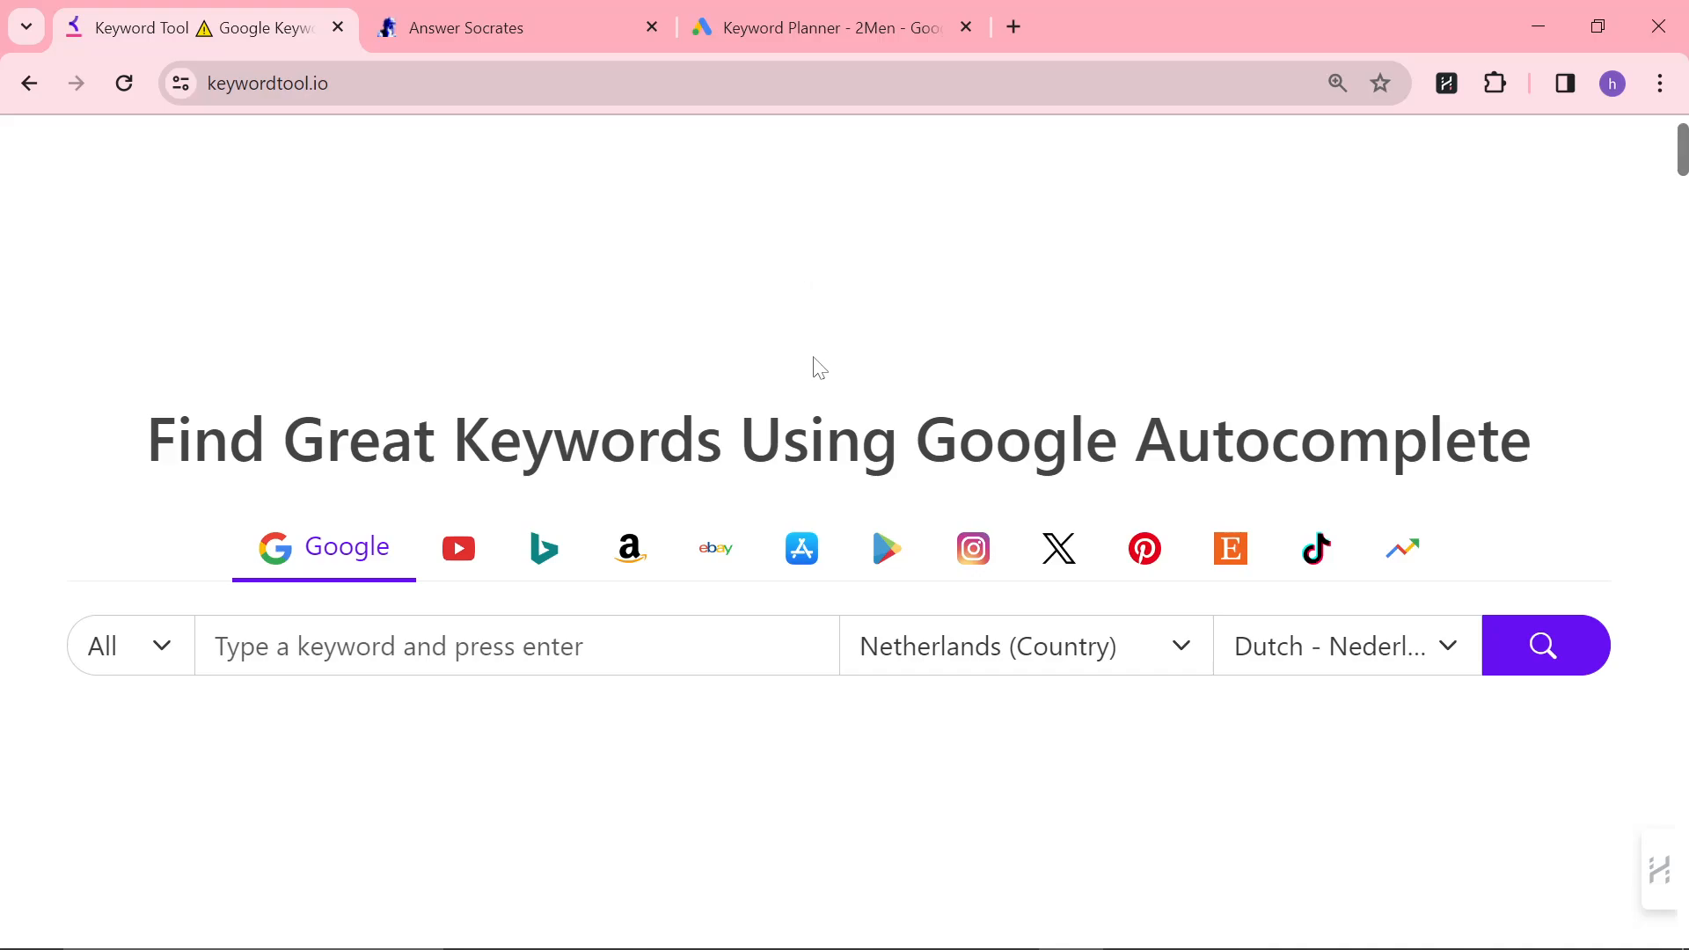
mouse_move(807, 366)
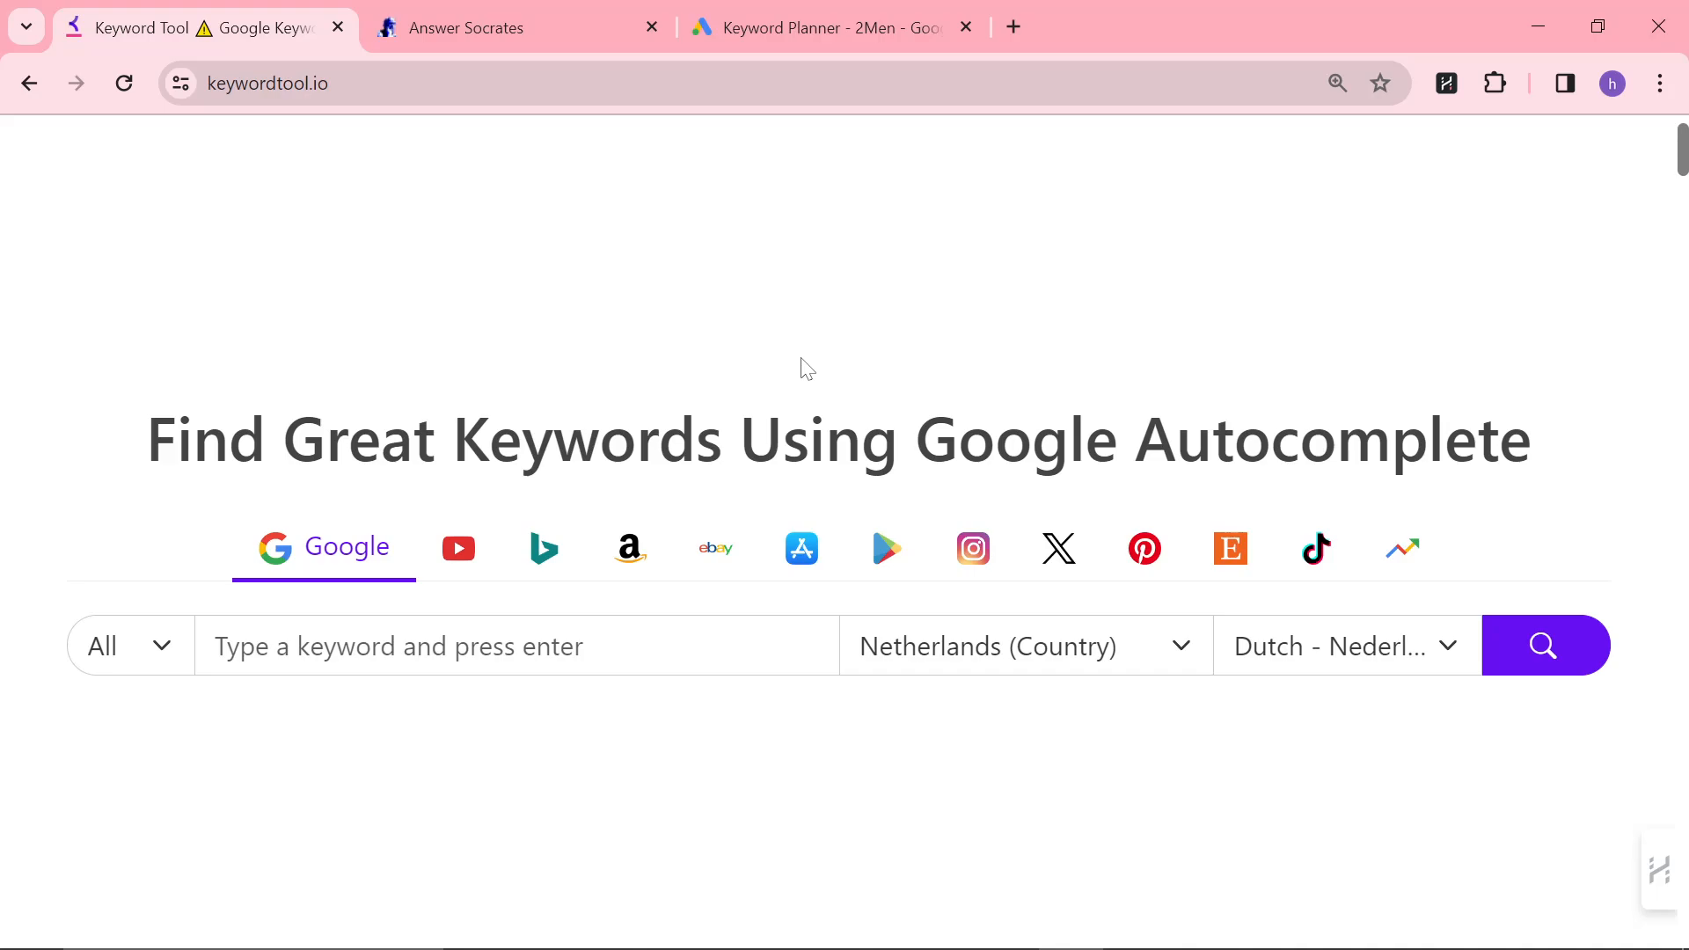
mouse_move(1215, 844)
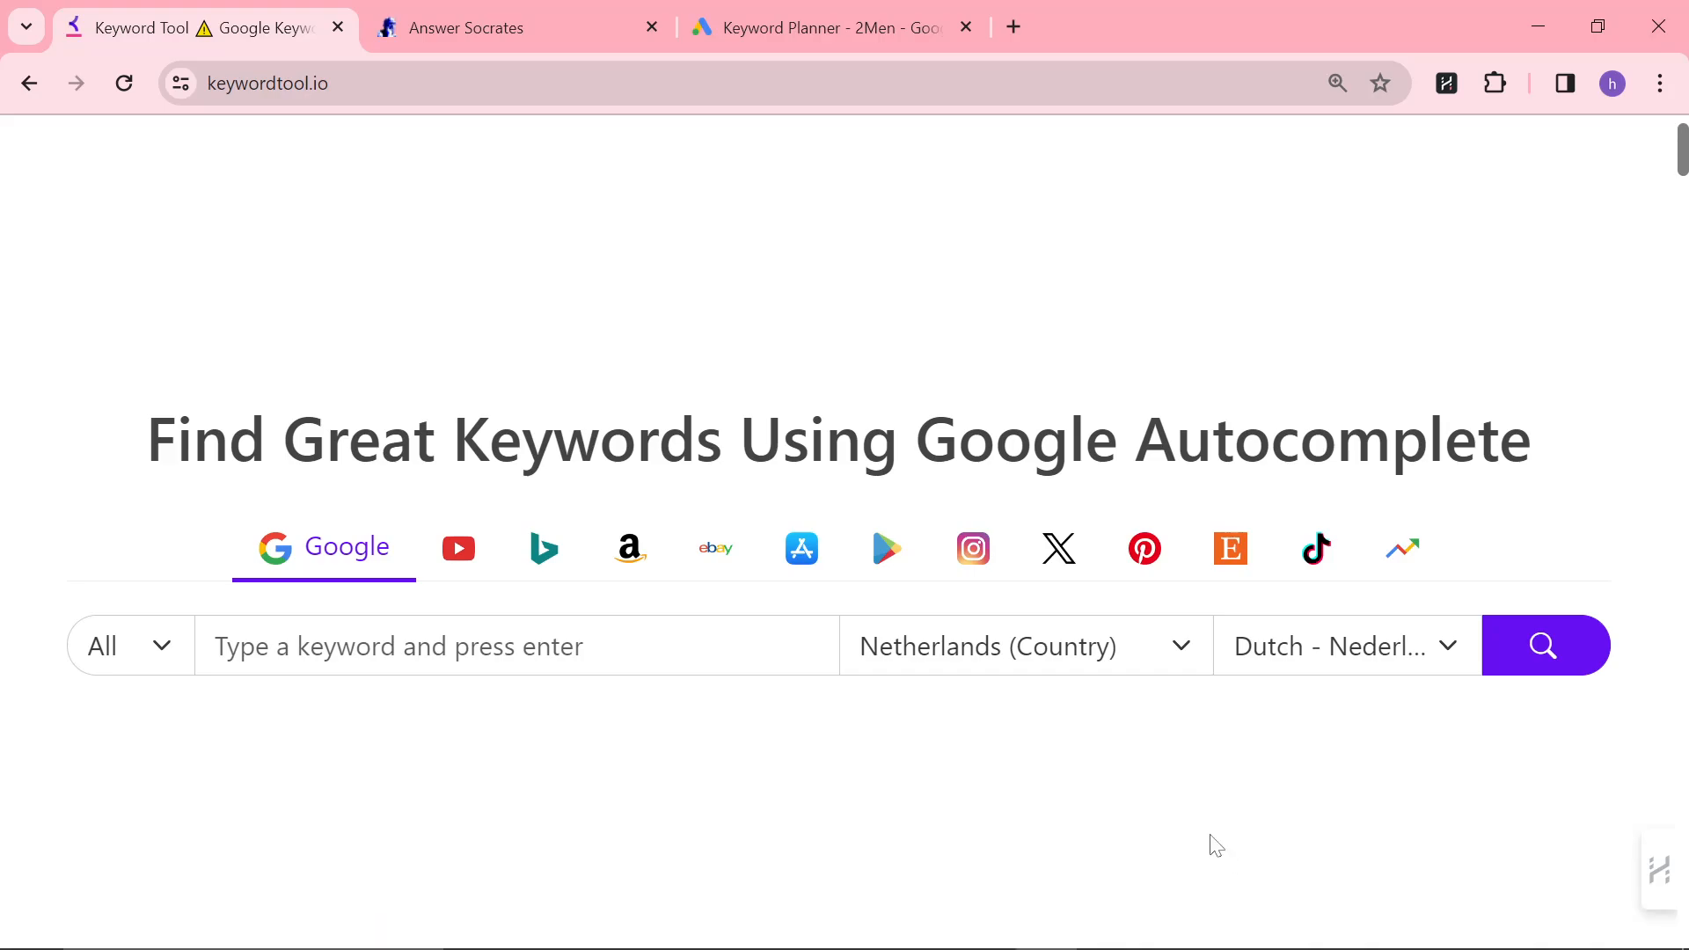
mouse_move(952, 751)
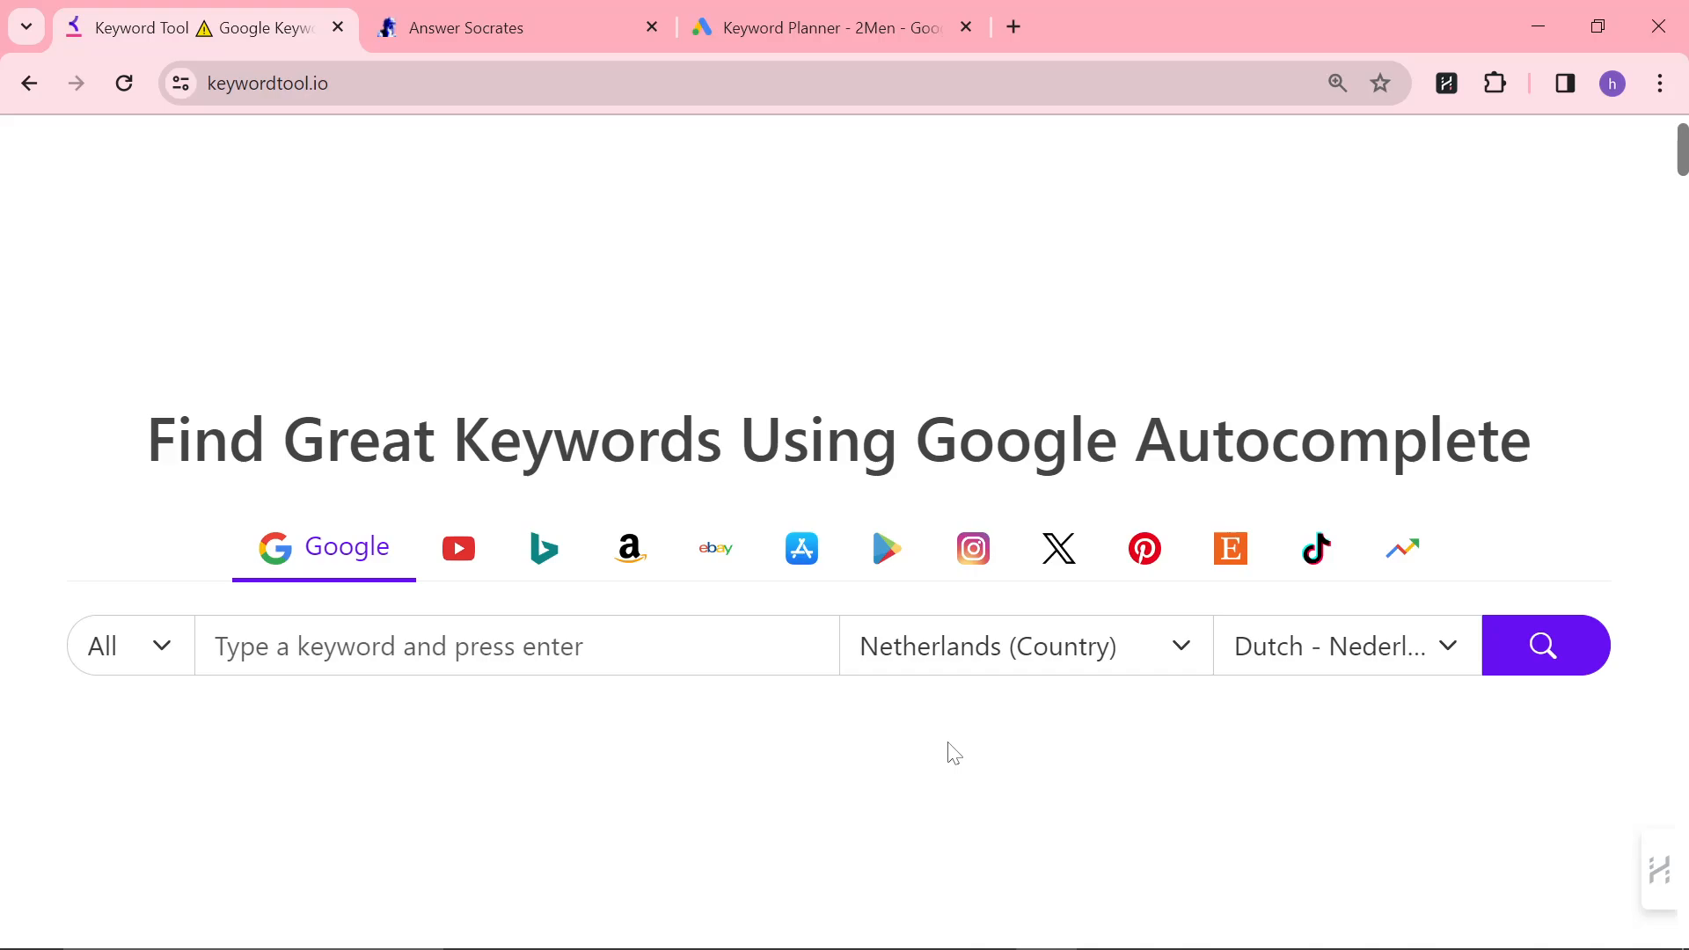
mouse_move(807, 694)
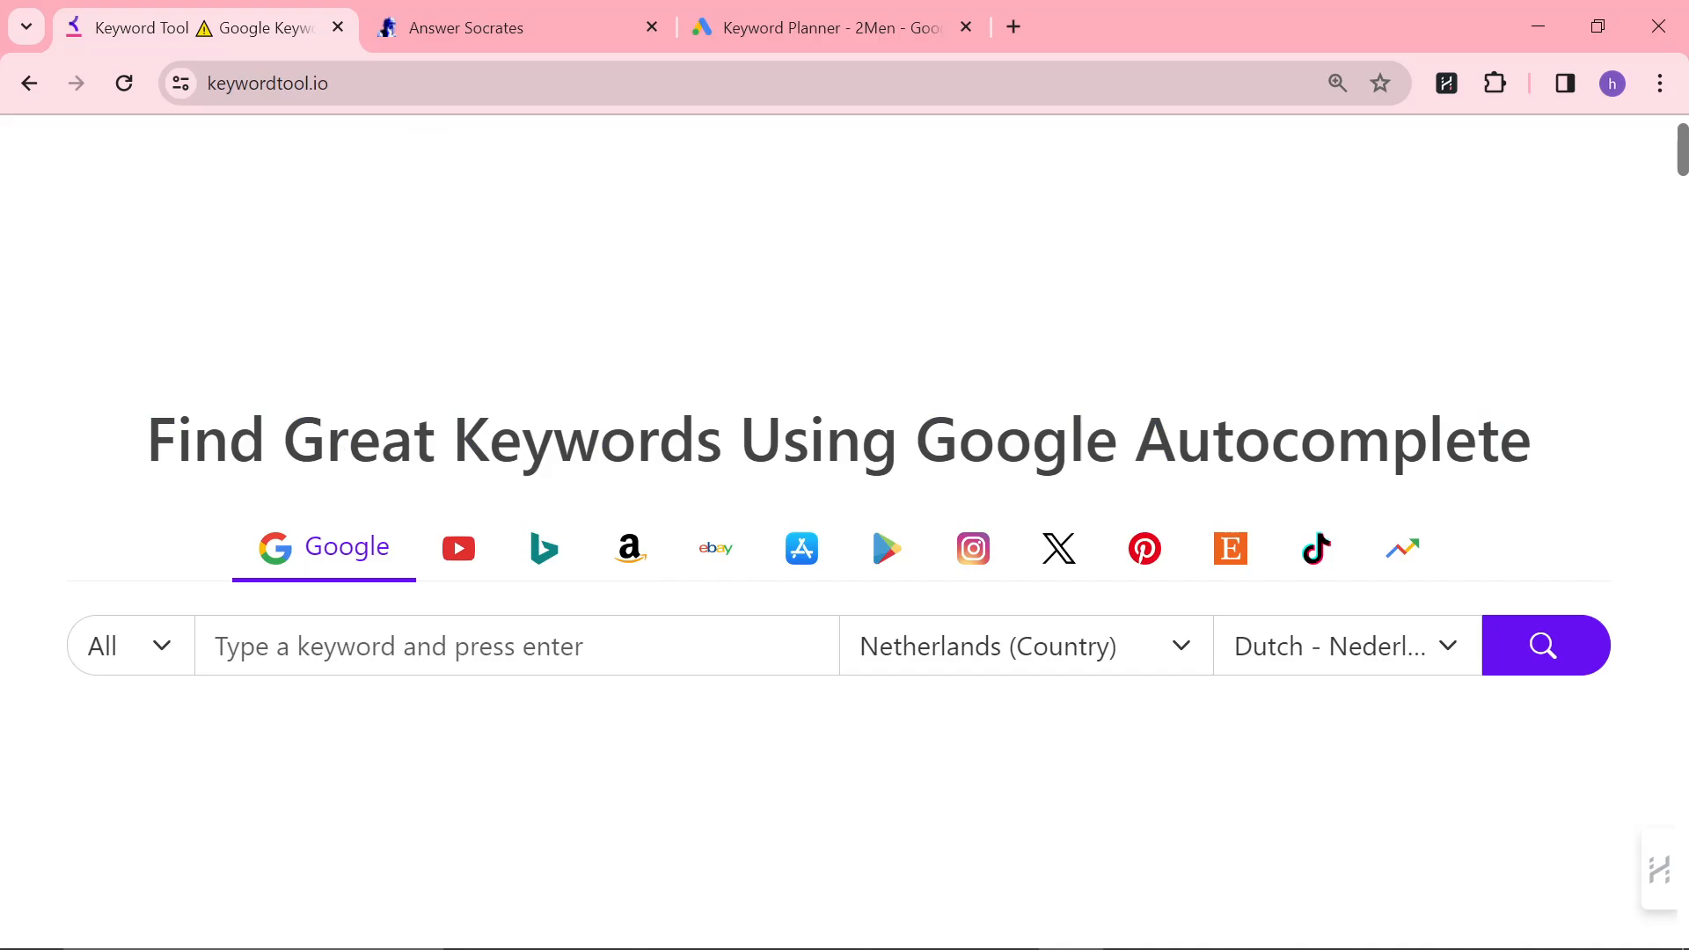
- Set the search location to United States and search the seed keyword 'clothing'
click(1023, 645)
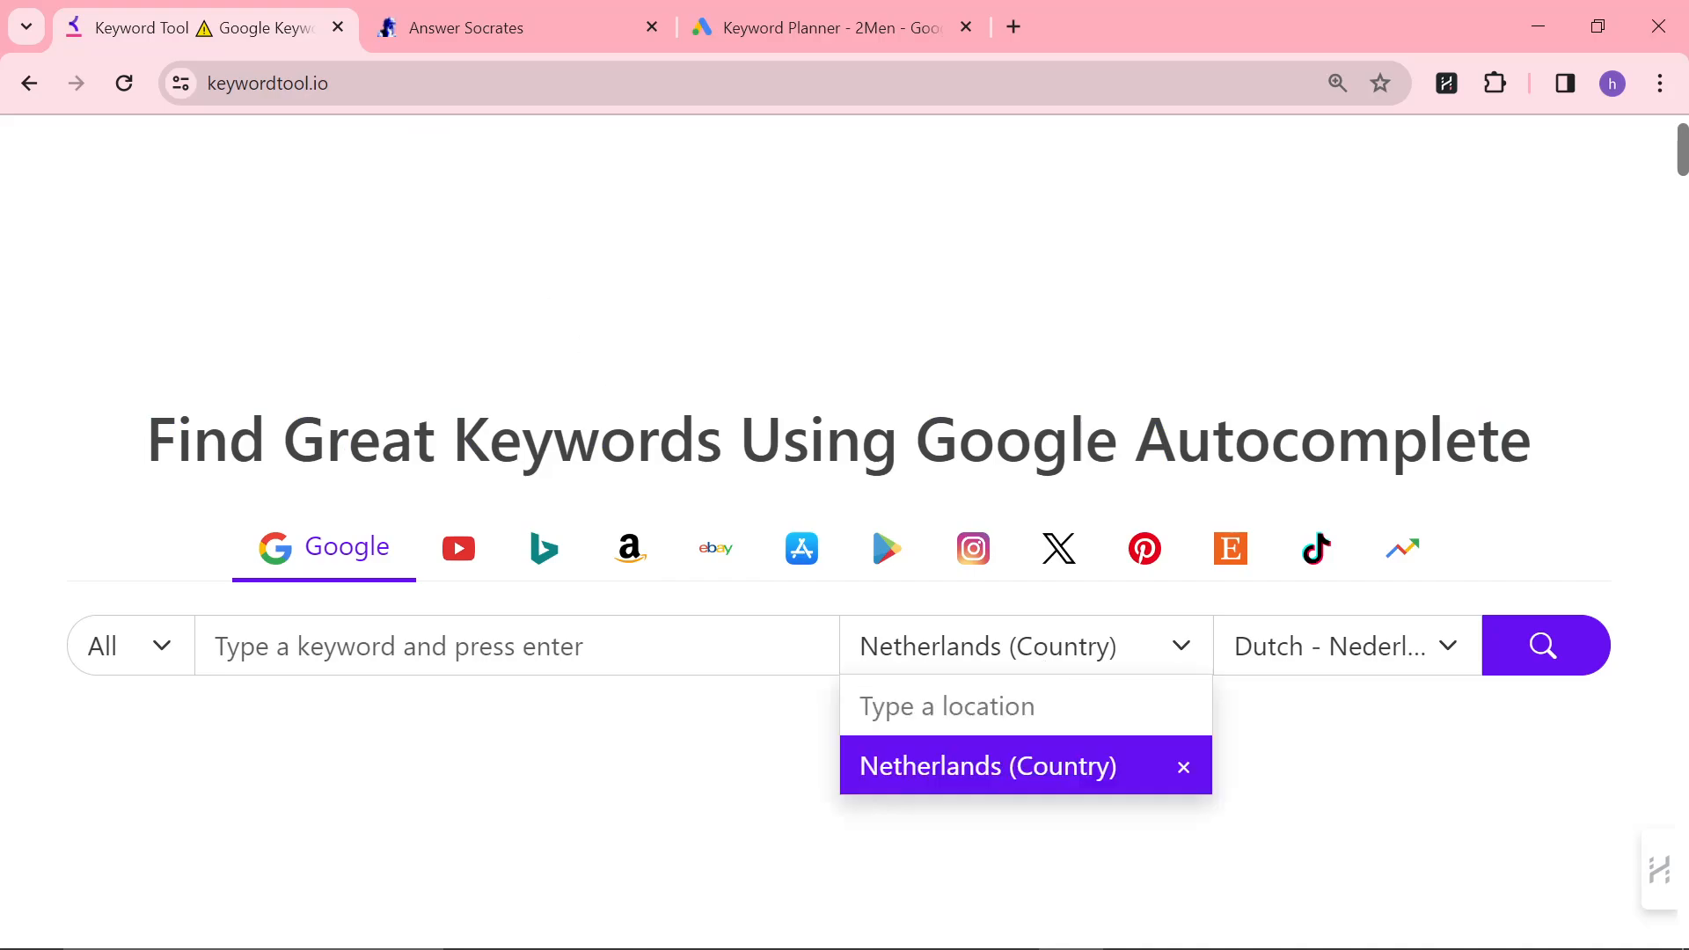
text(united Stat)
click(517, 645)
text(`)
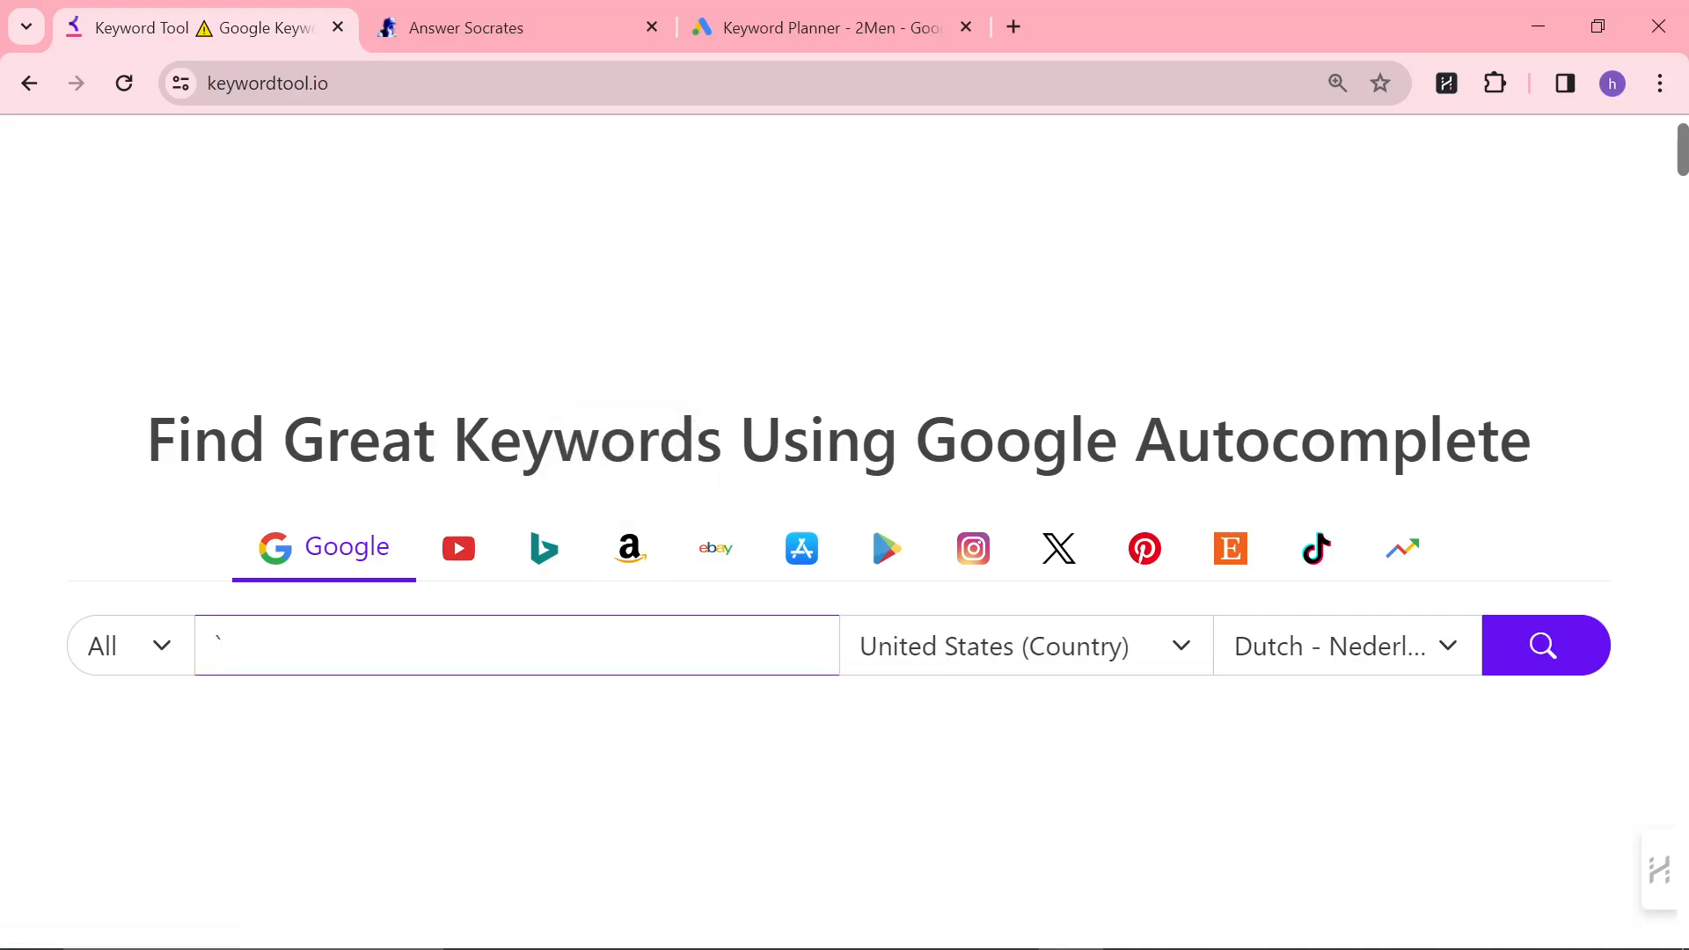
click(1545, 645)
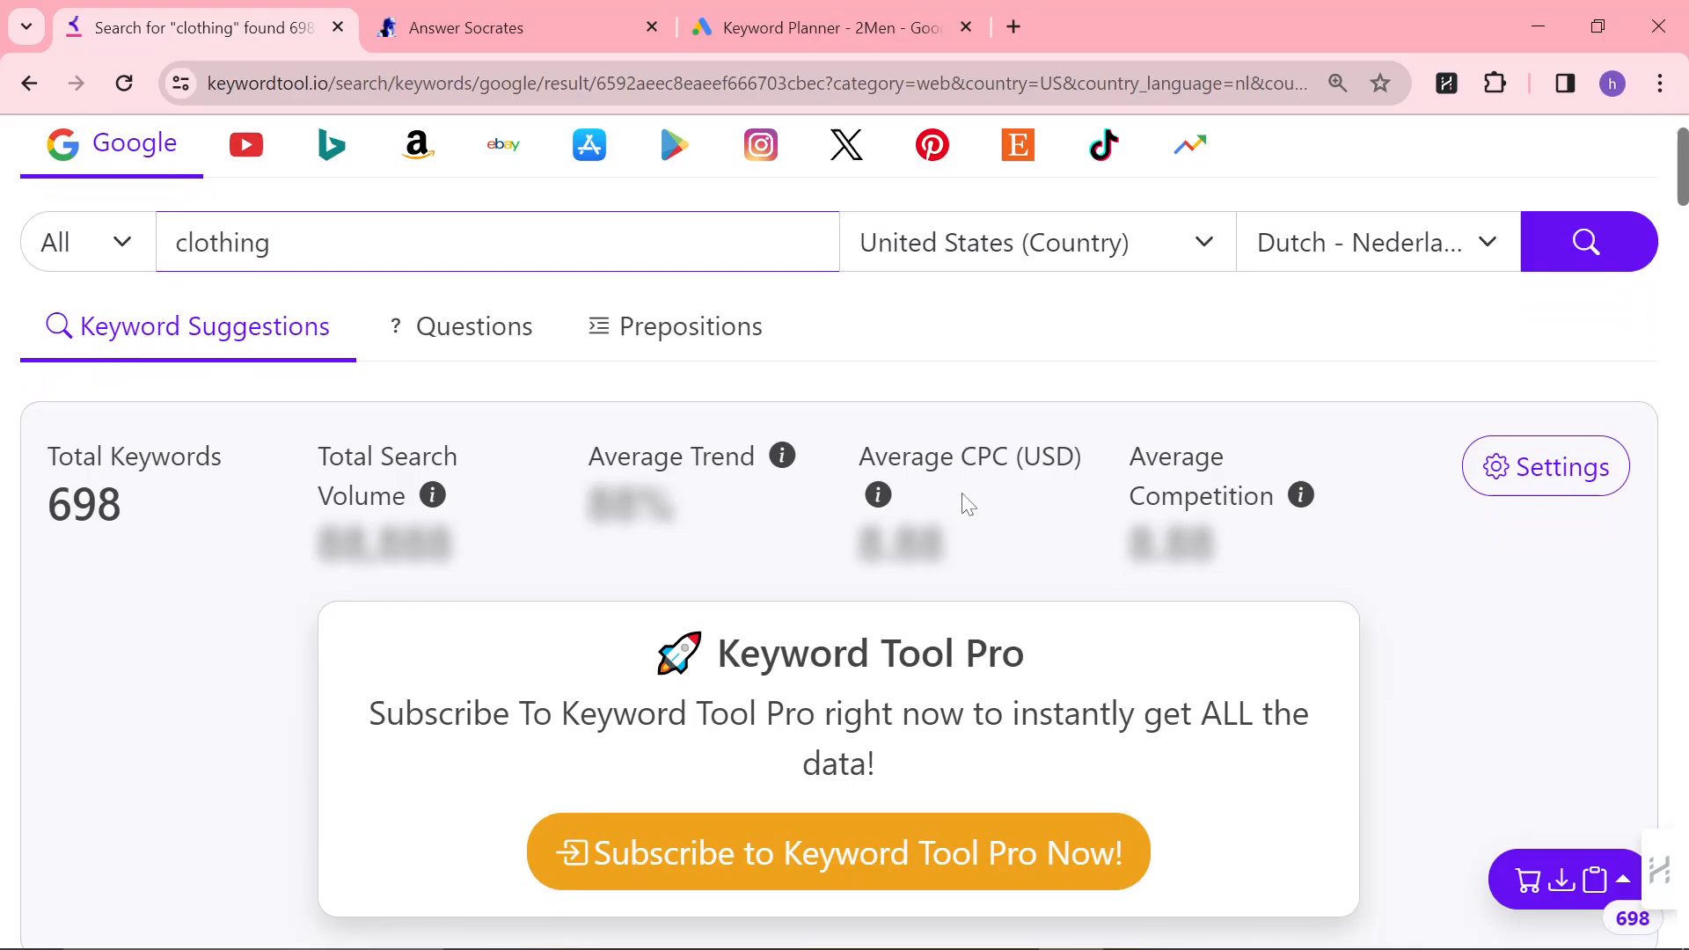
- Skim past the subscription pitch down to the 698-result table with clothing at 301,000 searches
drag(654, 652, 887, 763)
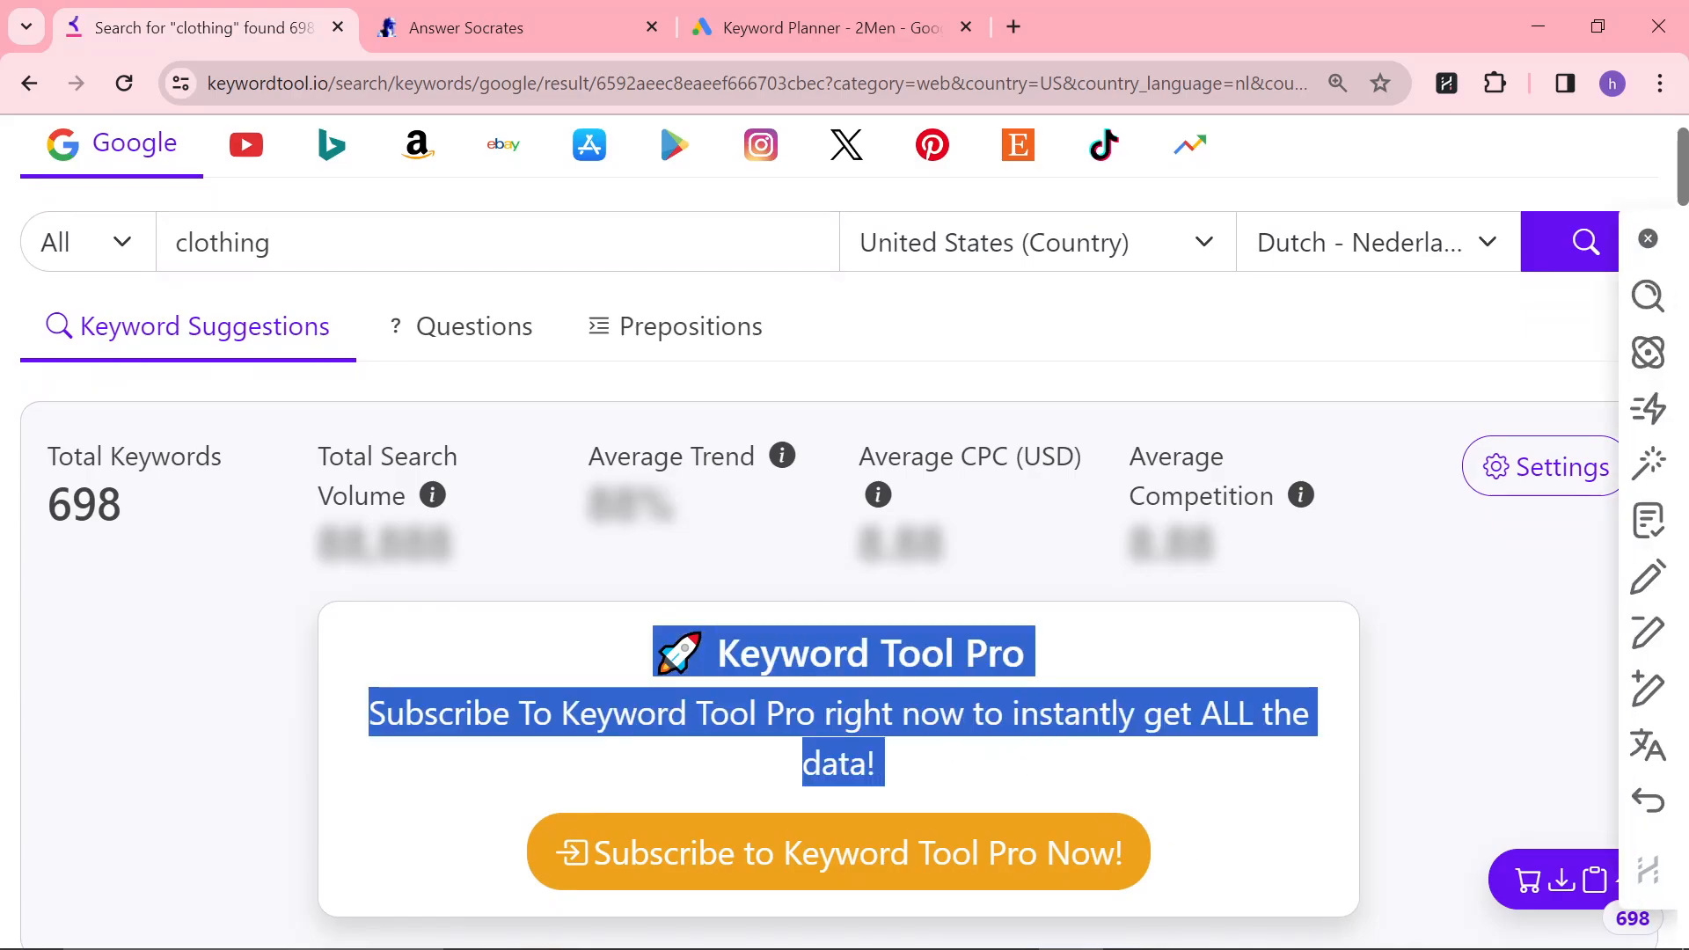
scroll(down, 3)
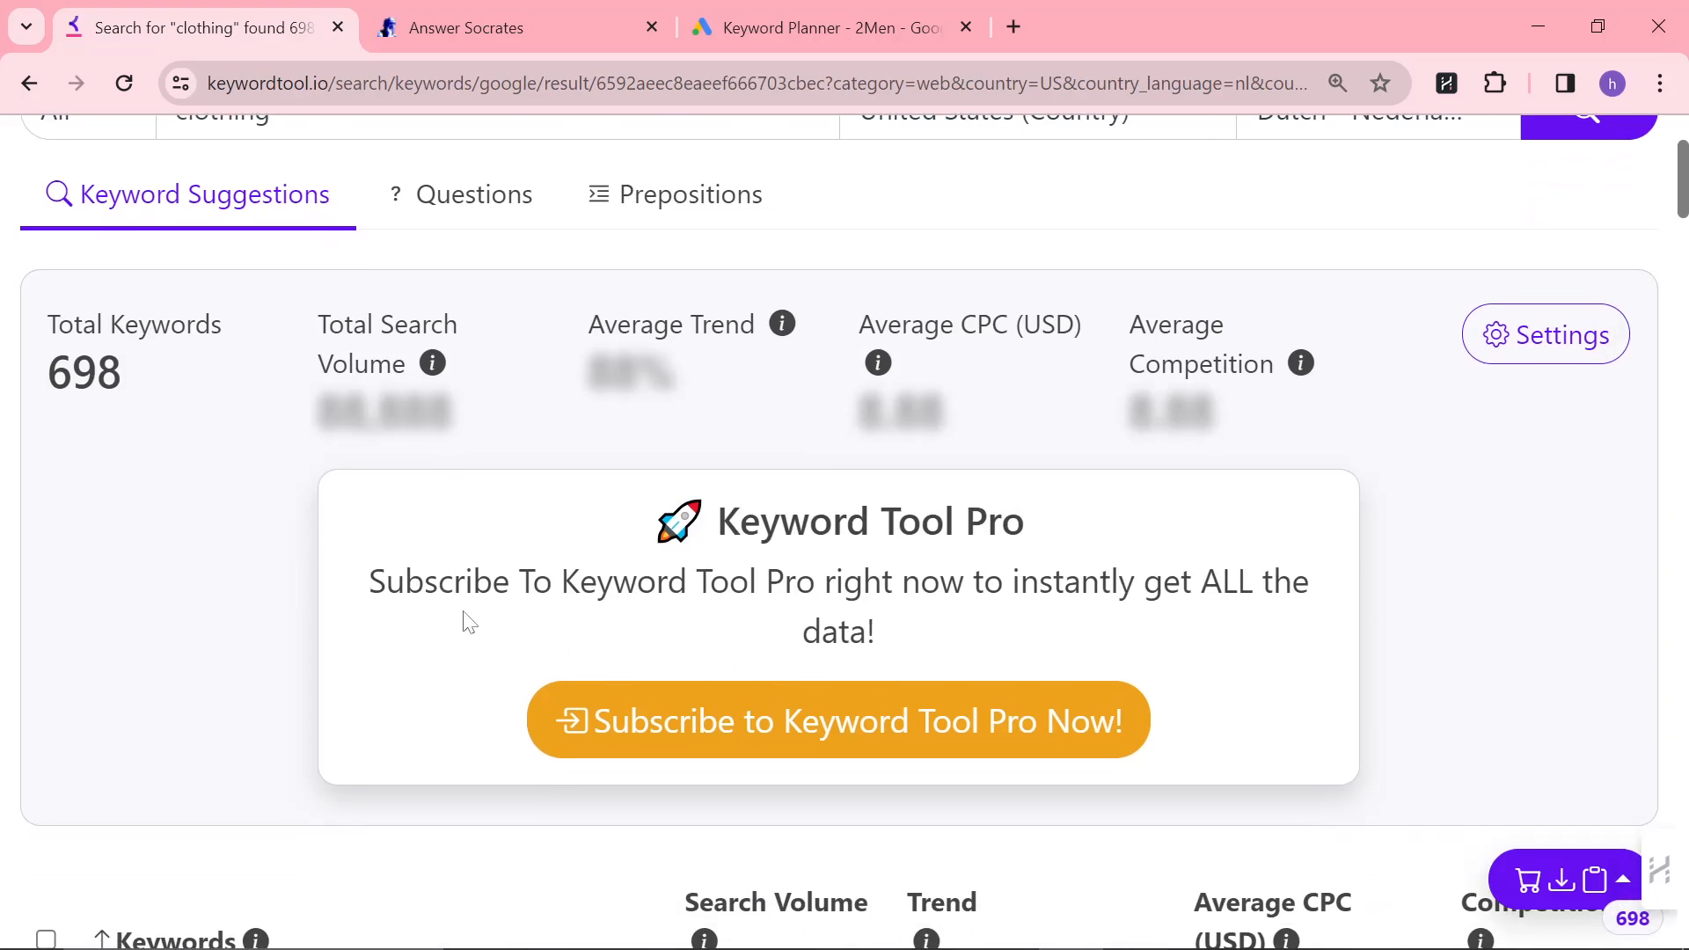
scroll(down, 3)
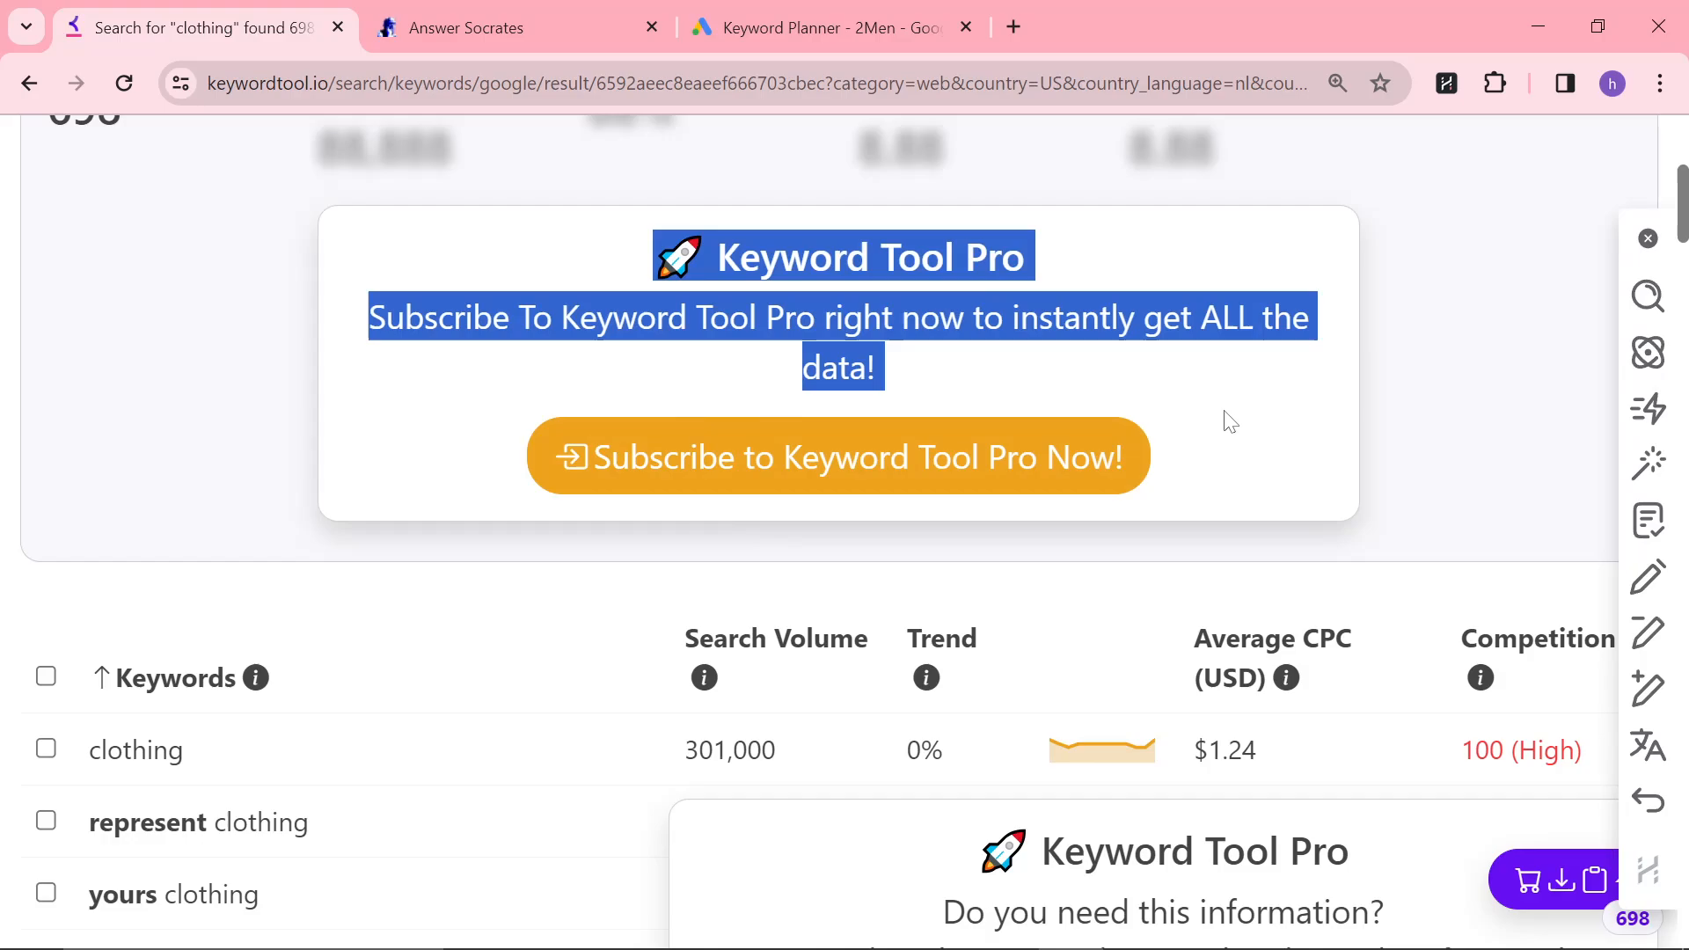
scroll(down, 3)
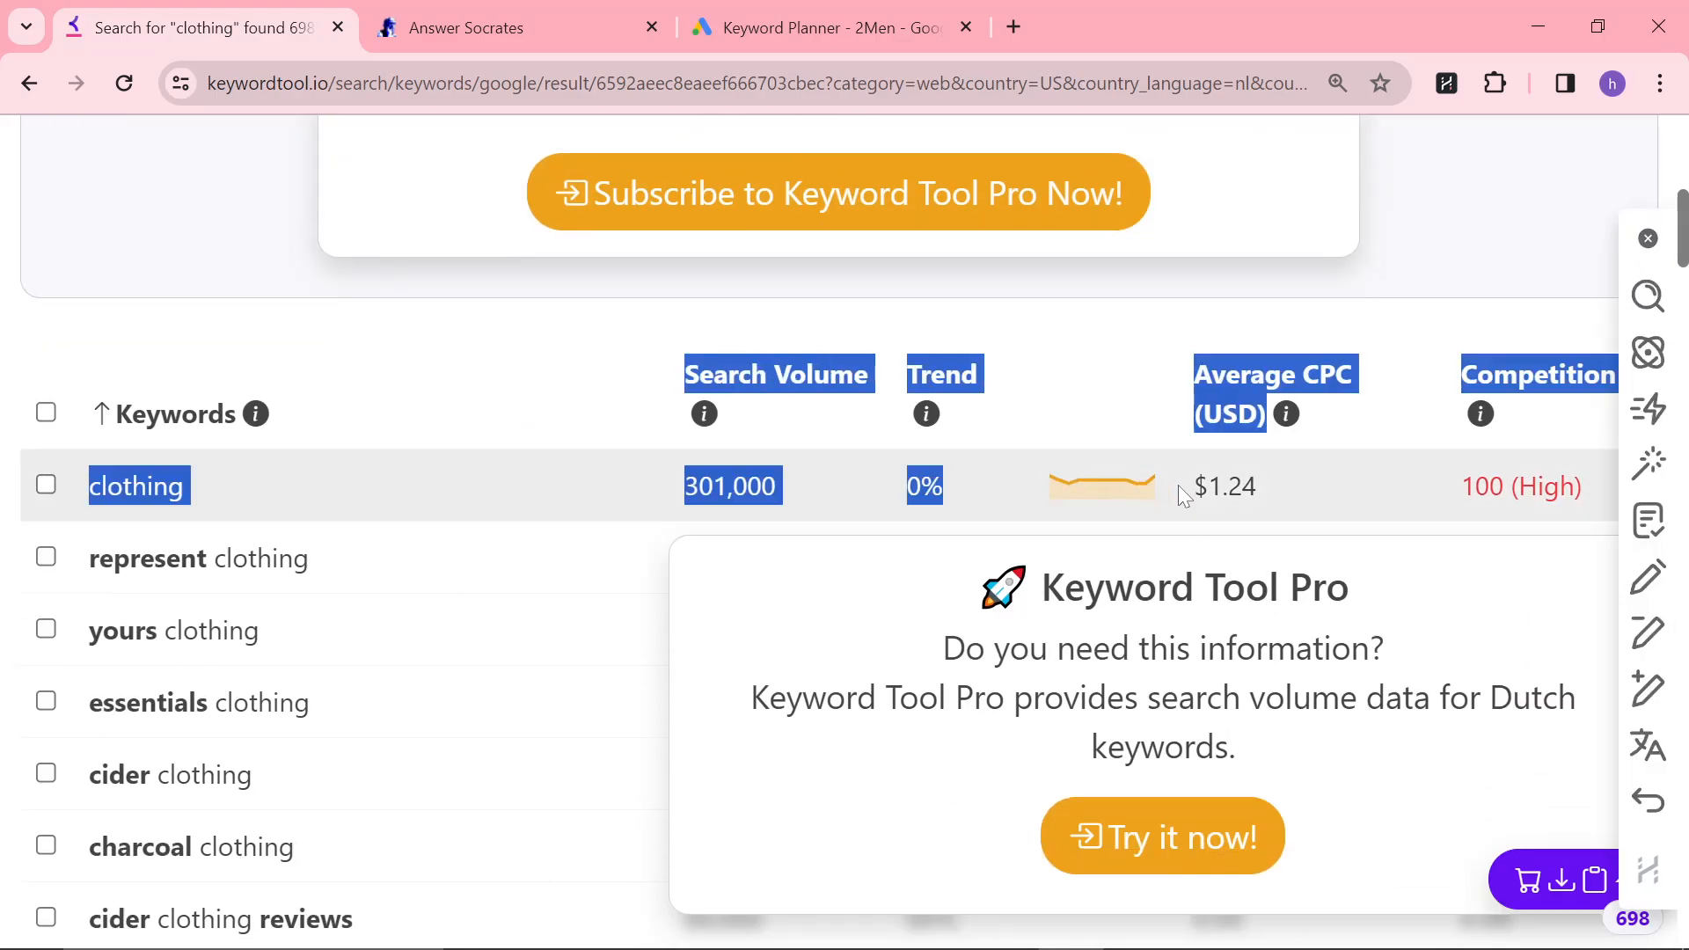
- From a new tab, Google 'ahrefs keyword generator' and land on Ahrefs' Free Keyword Generator page
click(517, 27)
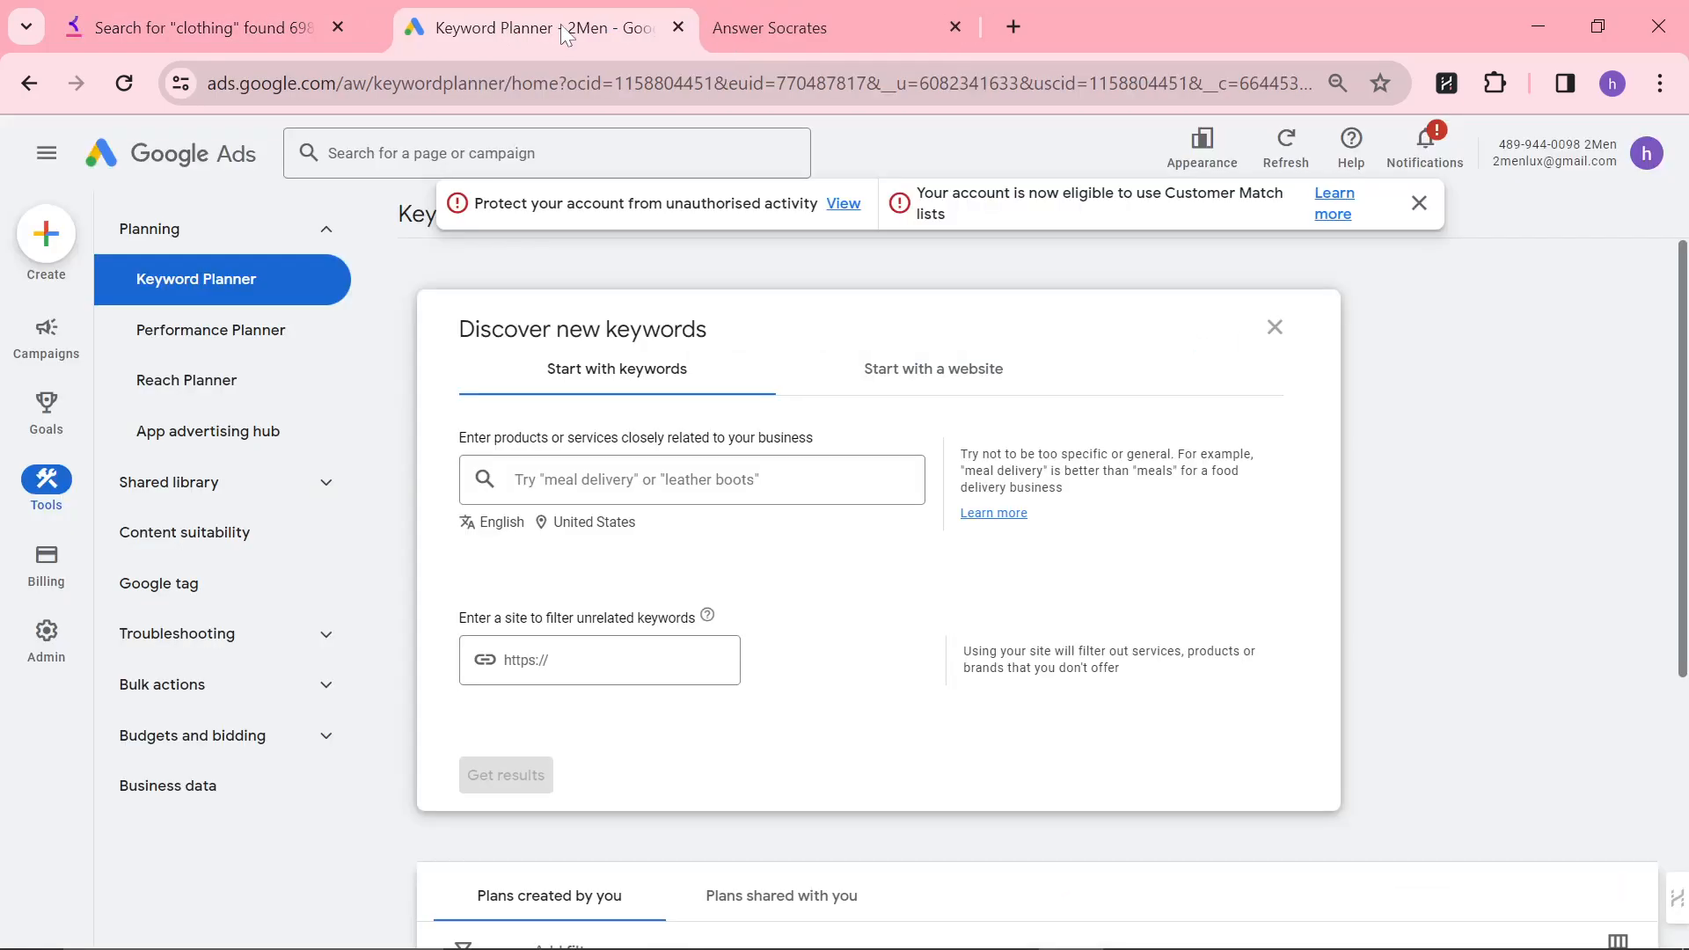
click(194, 27)
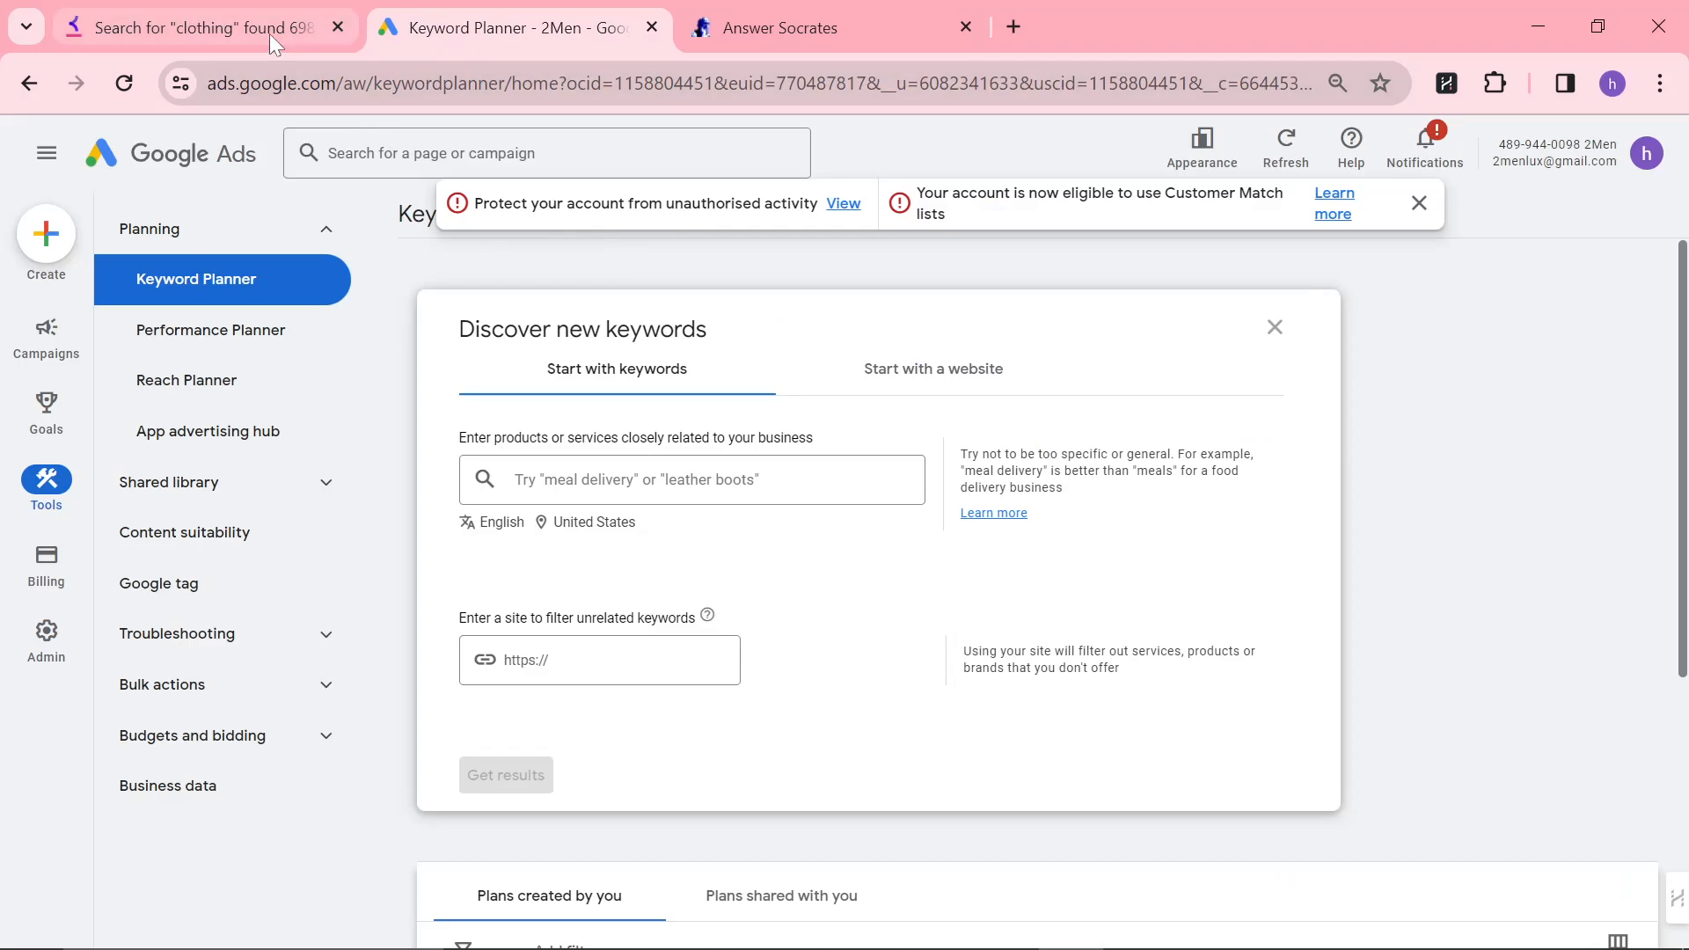
click(193, 28)
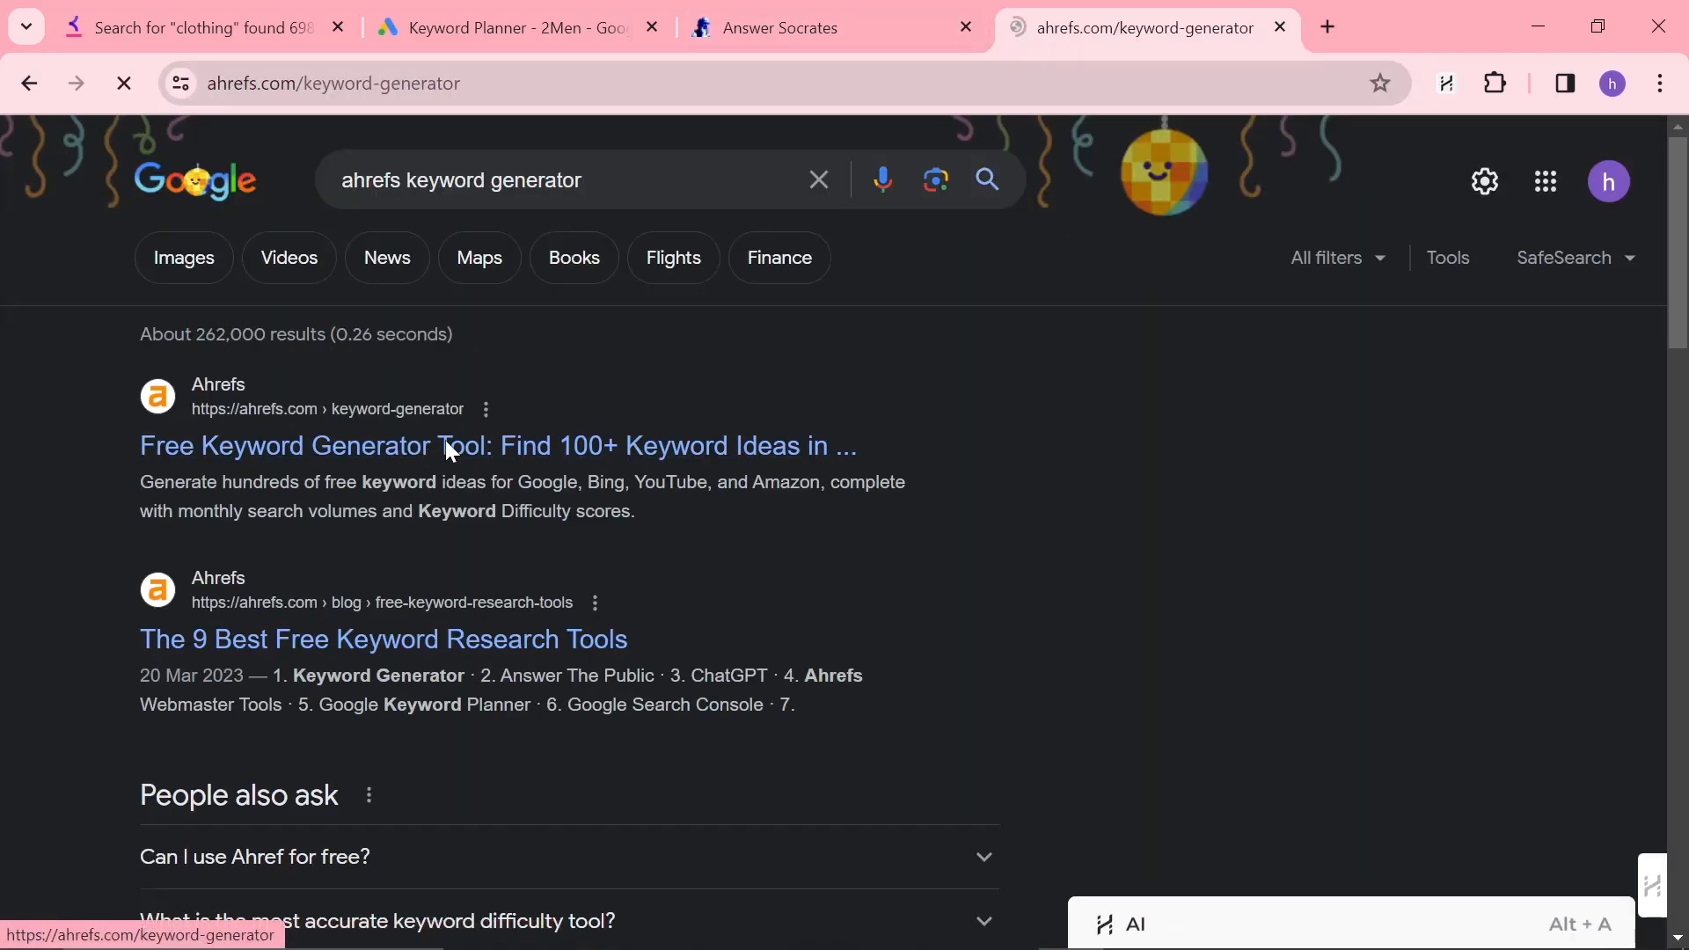
click(495, 445)
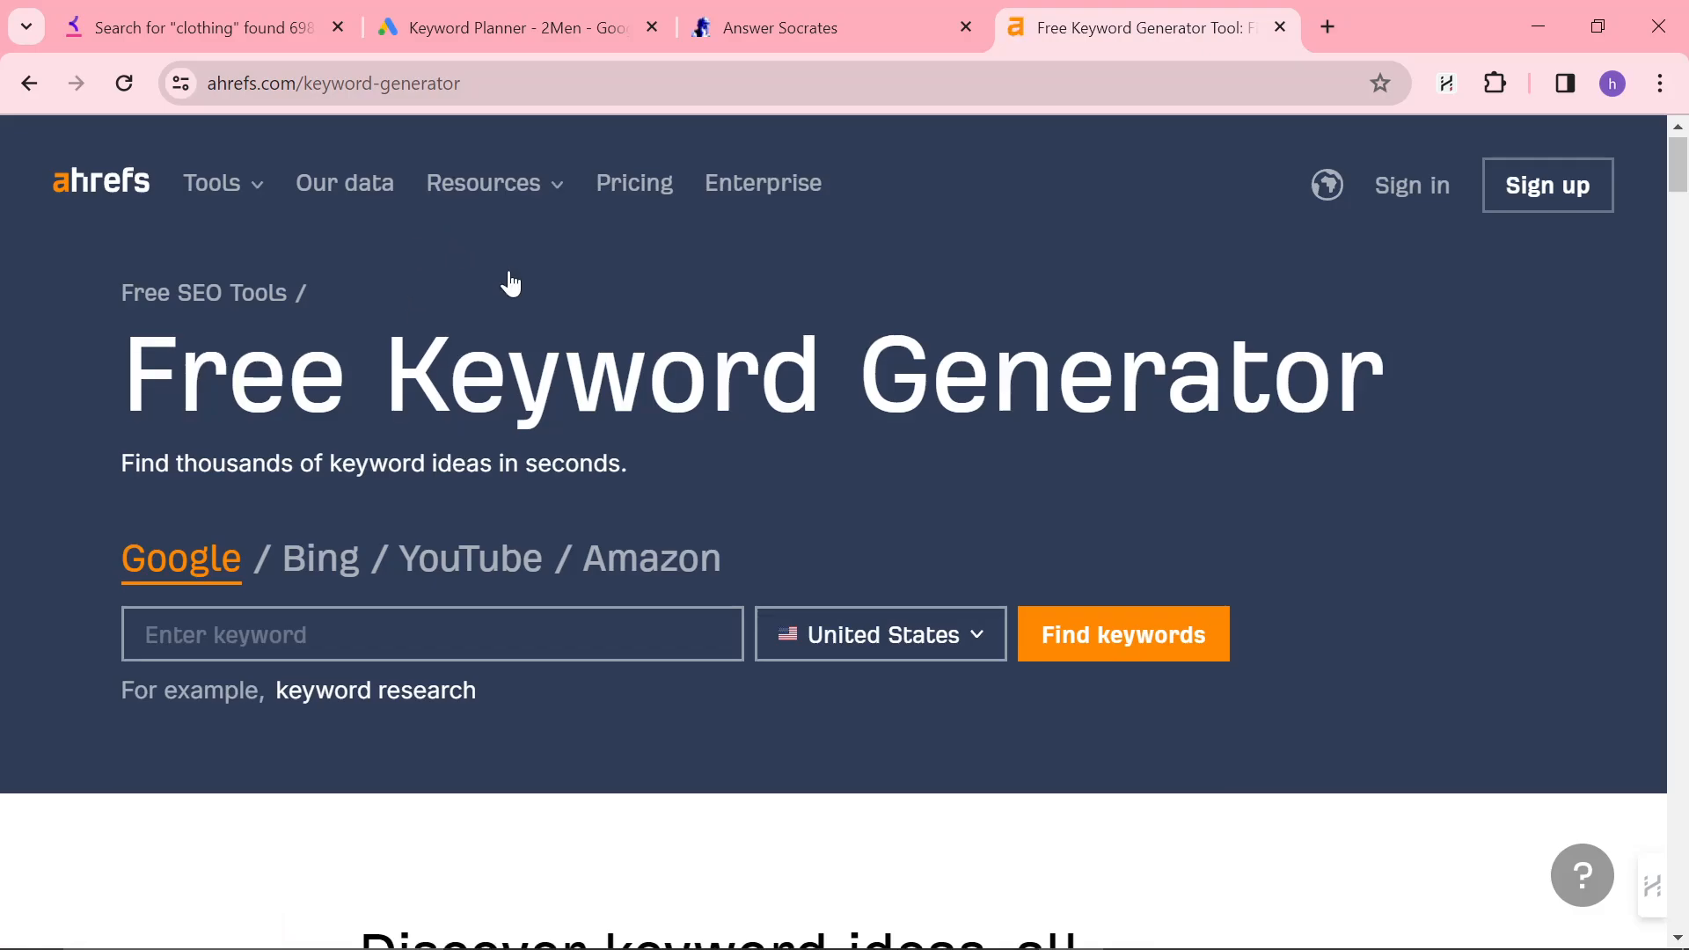
scroll(down, 3)
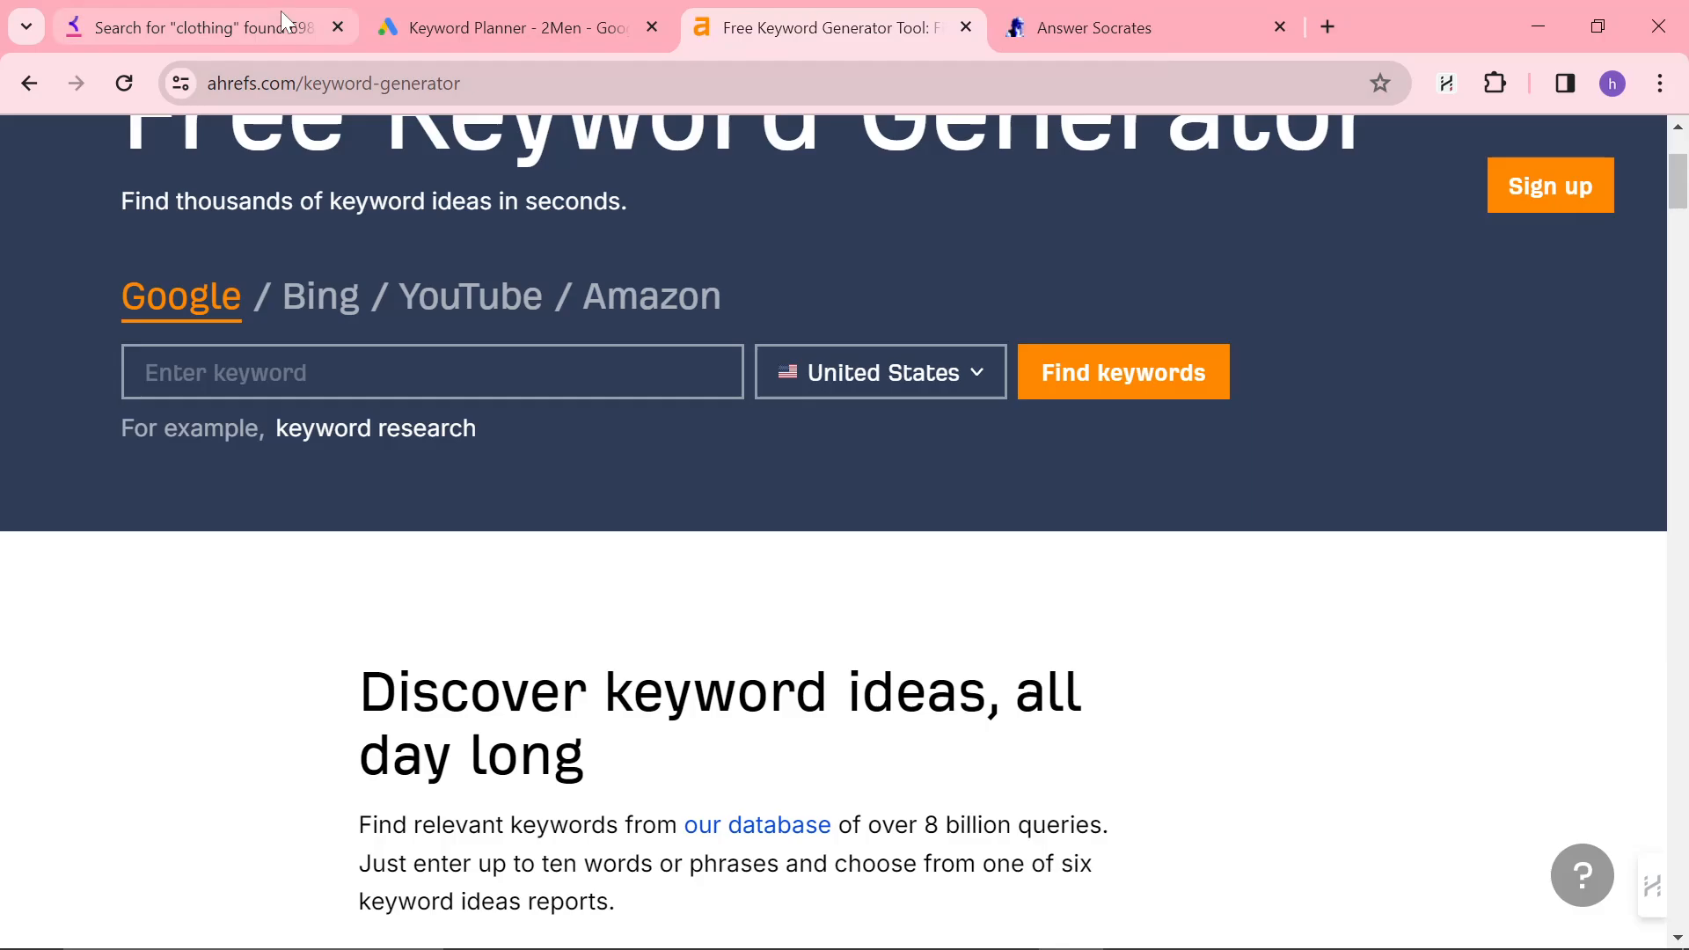
- Back in Keyword Tool, search 'best mens suits for' in English for the United States
click(194, 27)
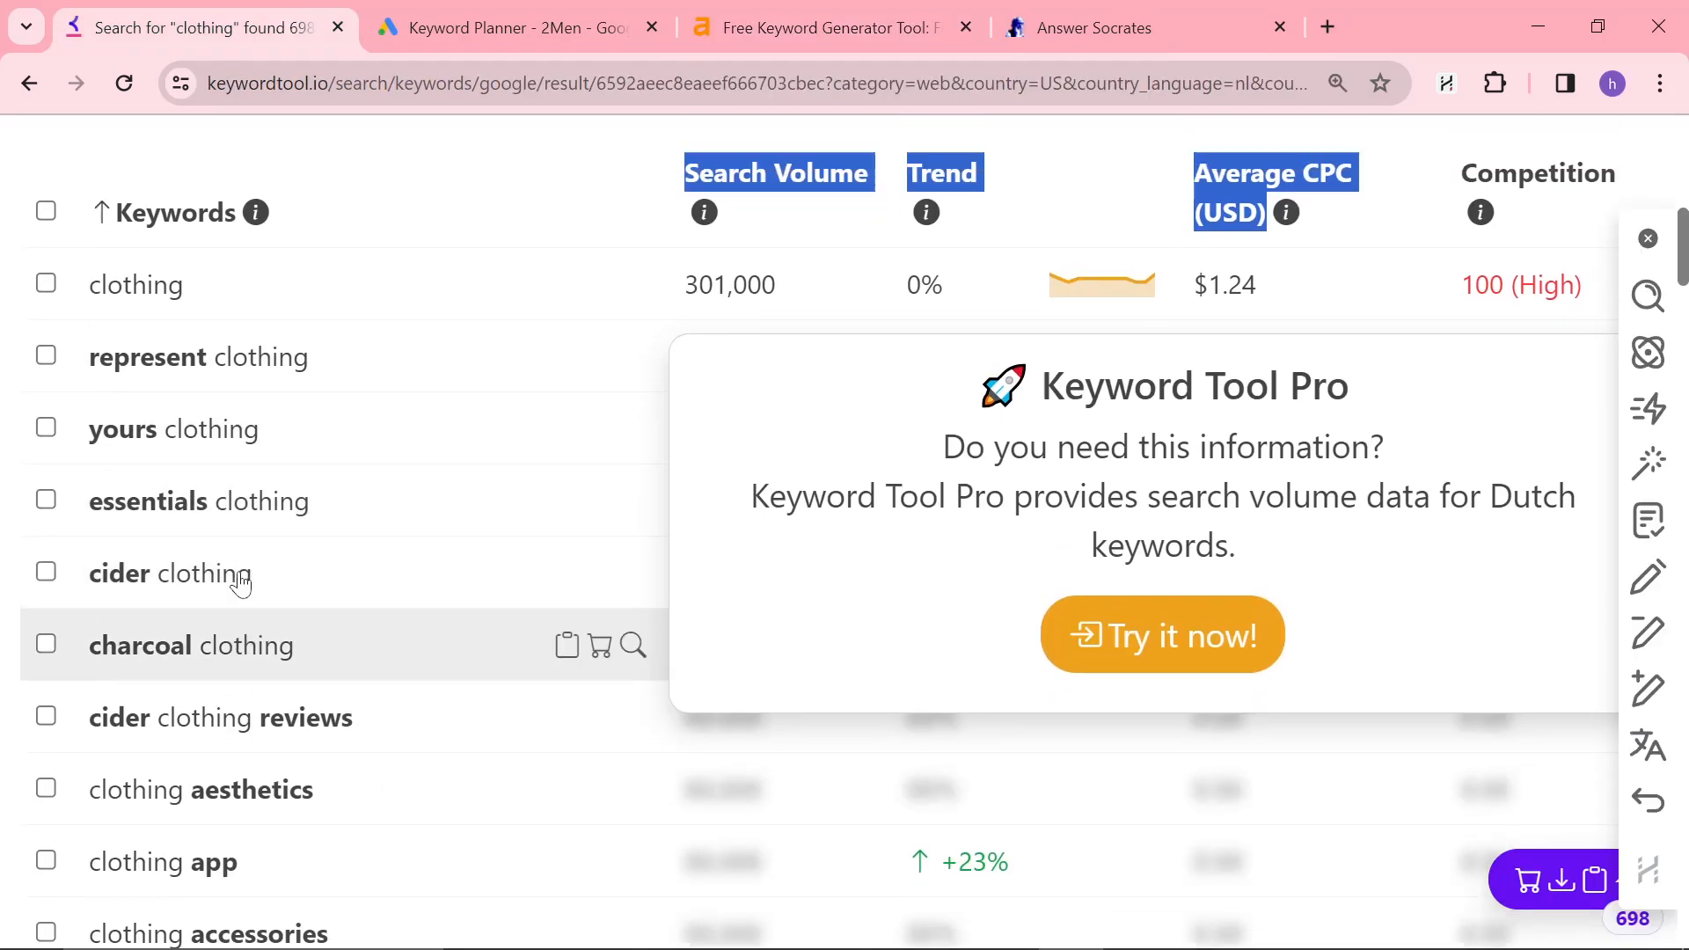
scroll(down, 3)
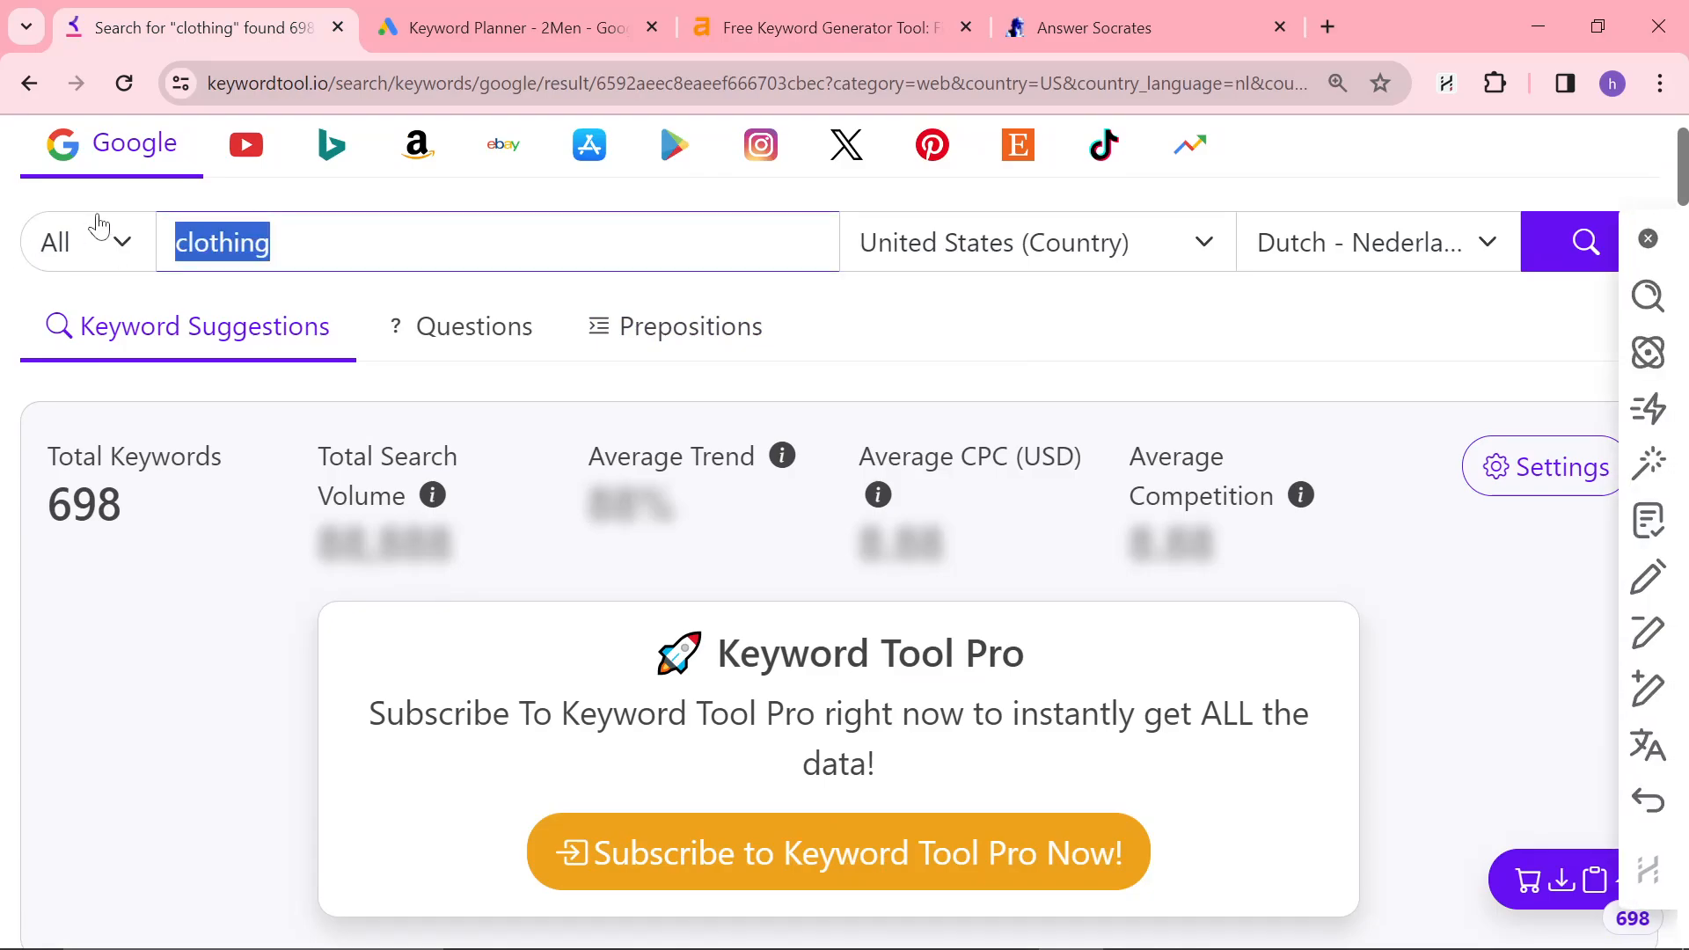
text(best suit)
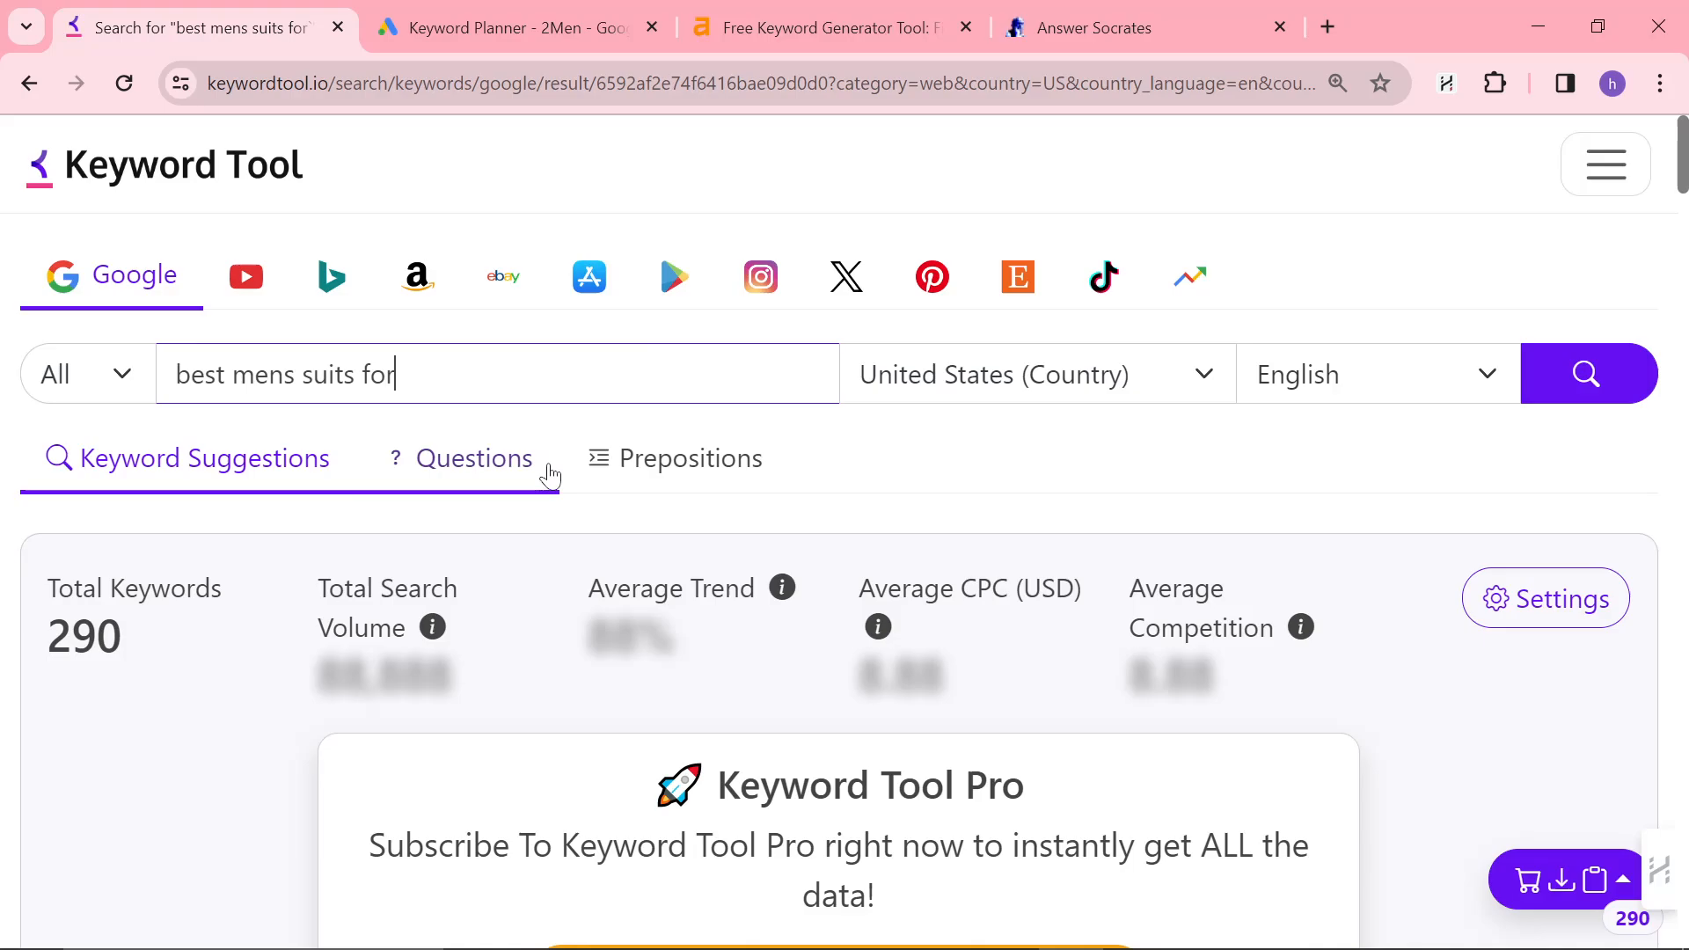
- Read through the 2Men blog article The Coolest T-Shirts For Men in 2024
scroll(down, 3)
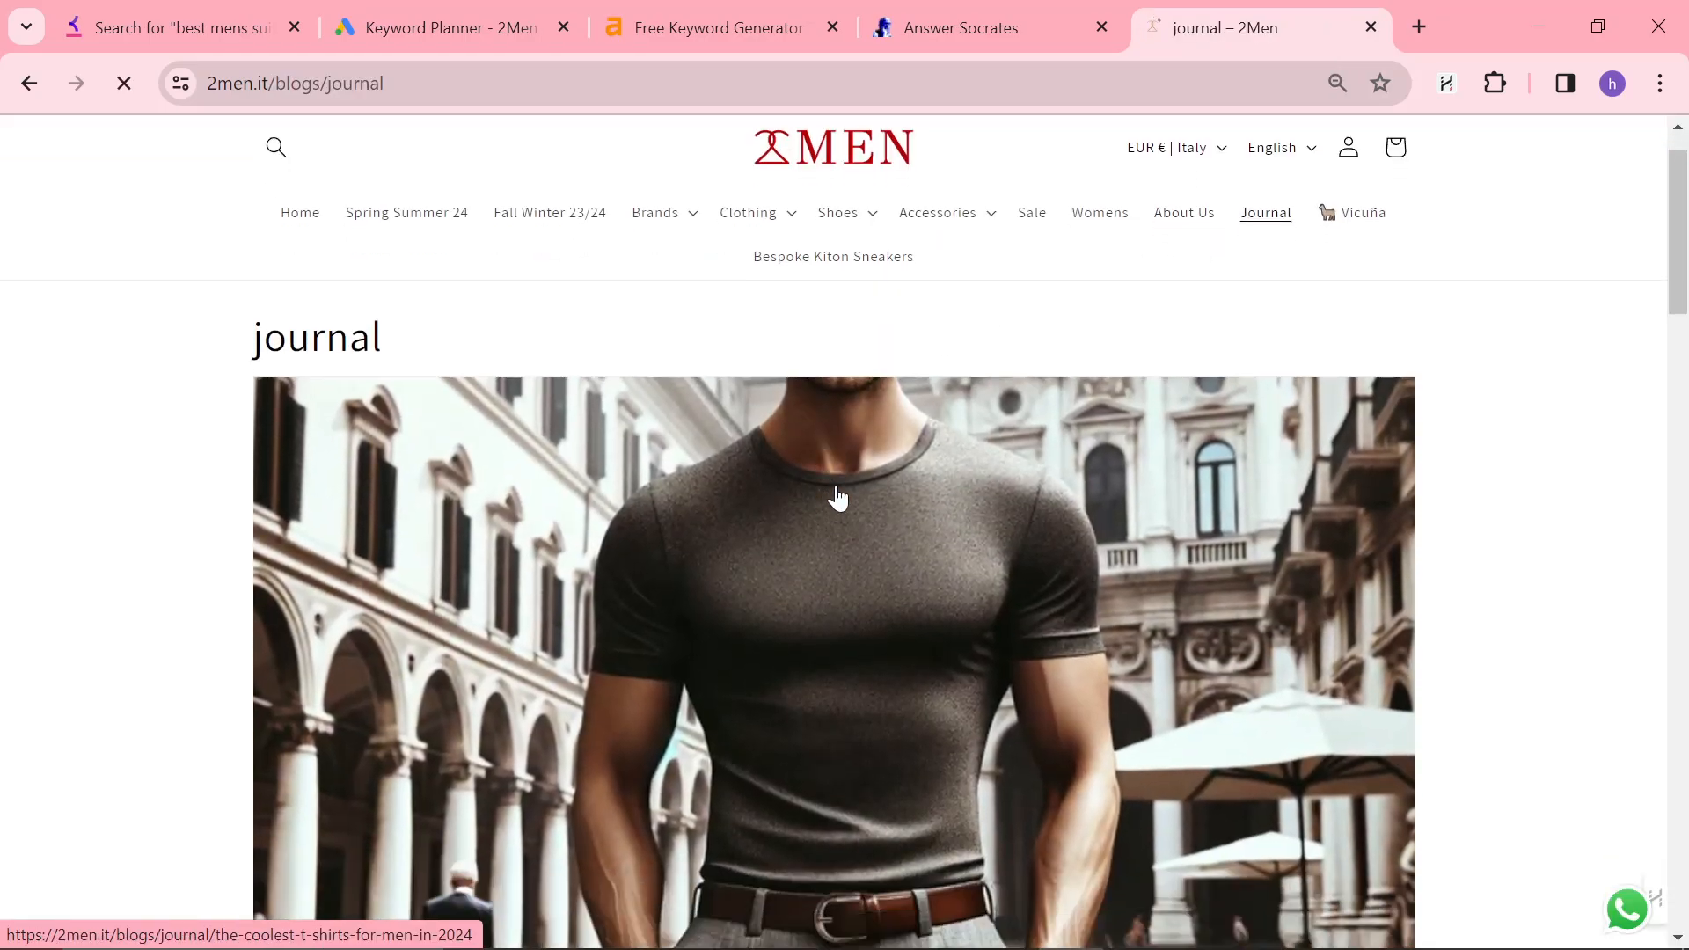
click(839, 498)
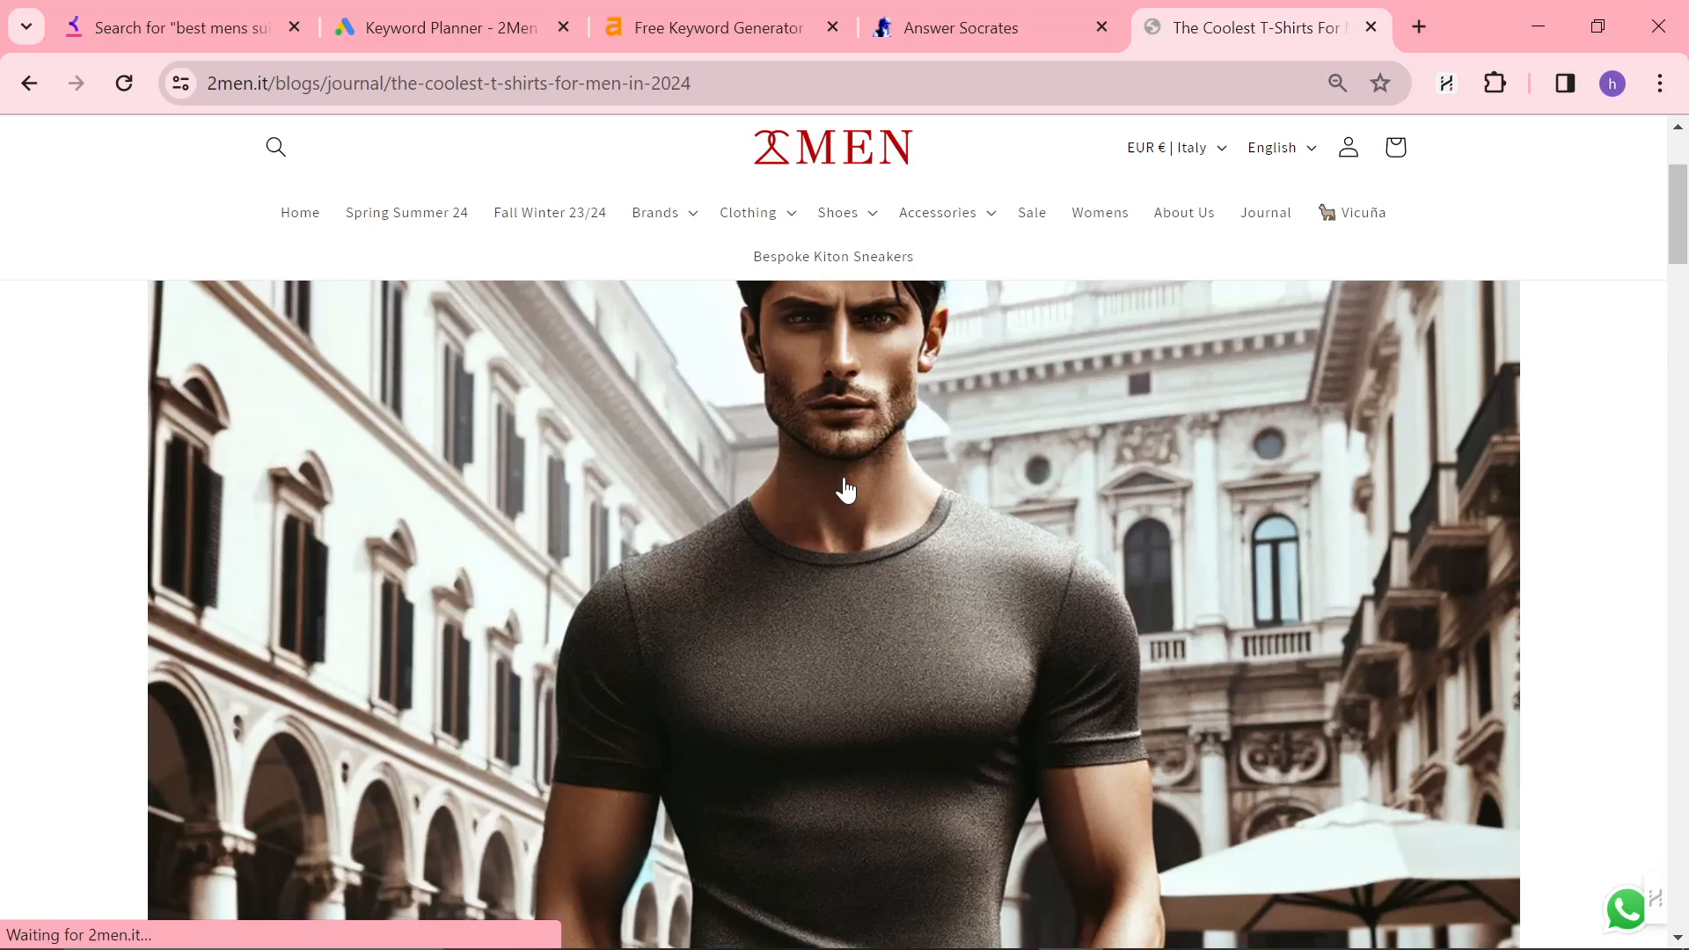
scroll(down, 3)
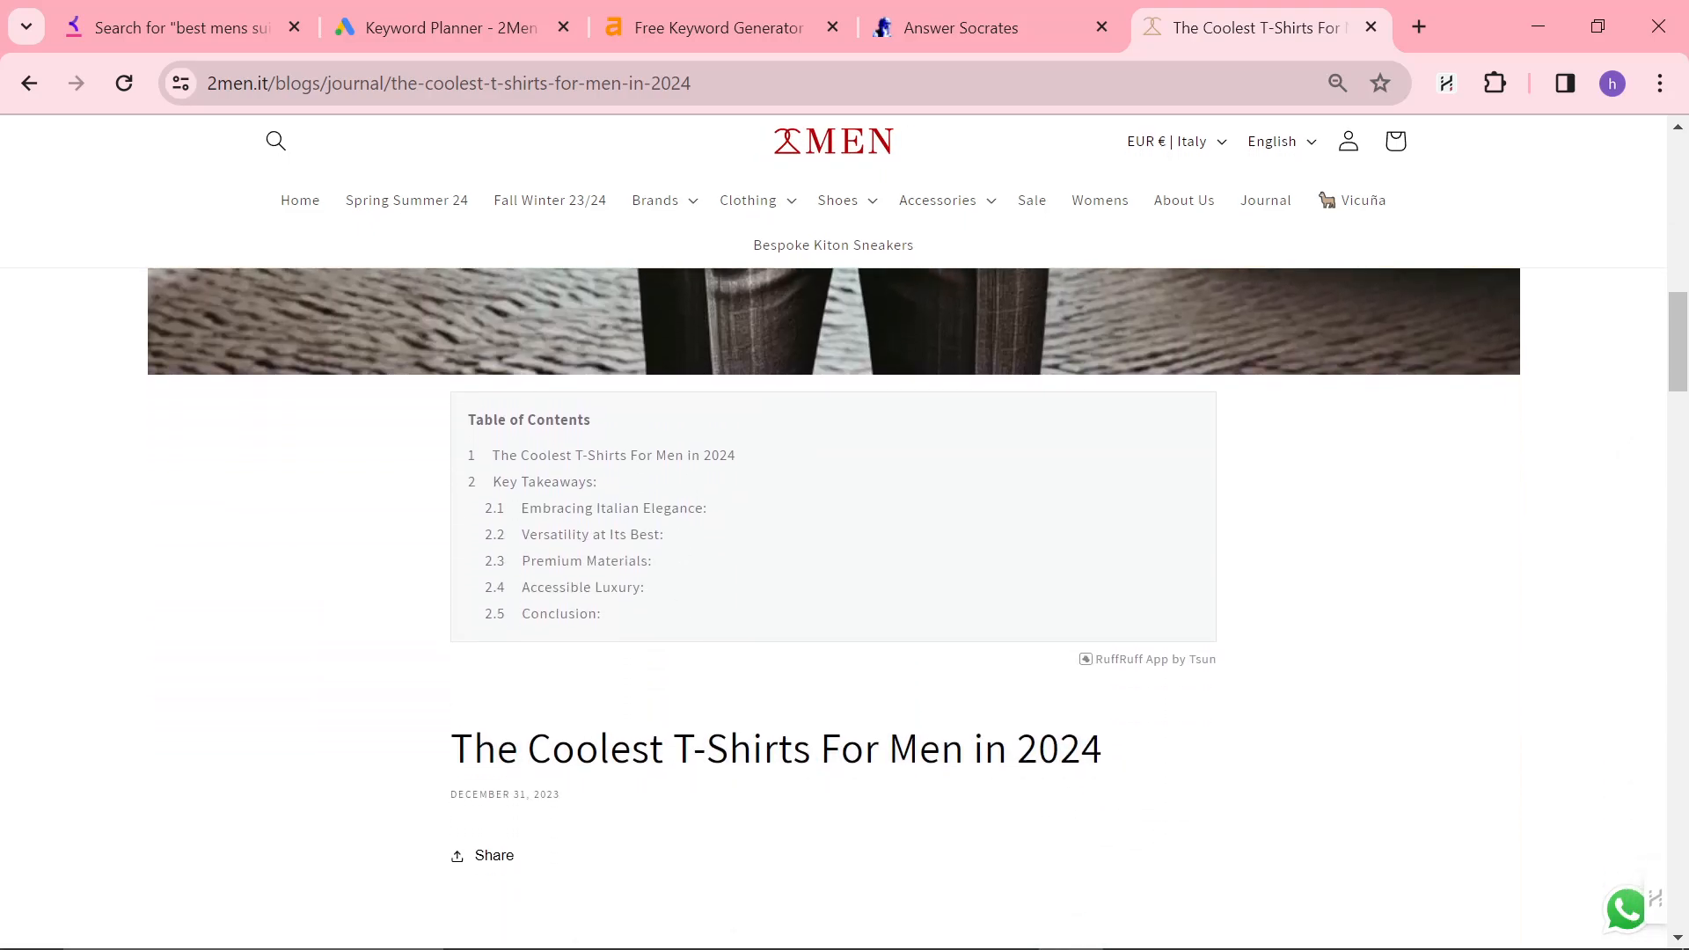
mouse_move(765, 791)
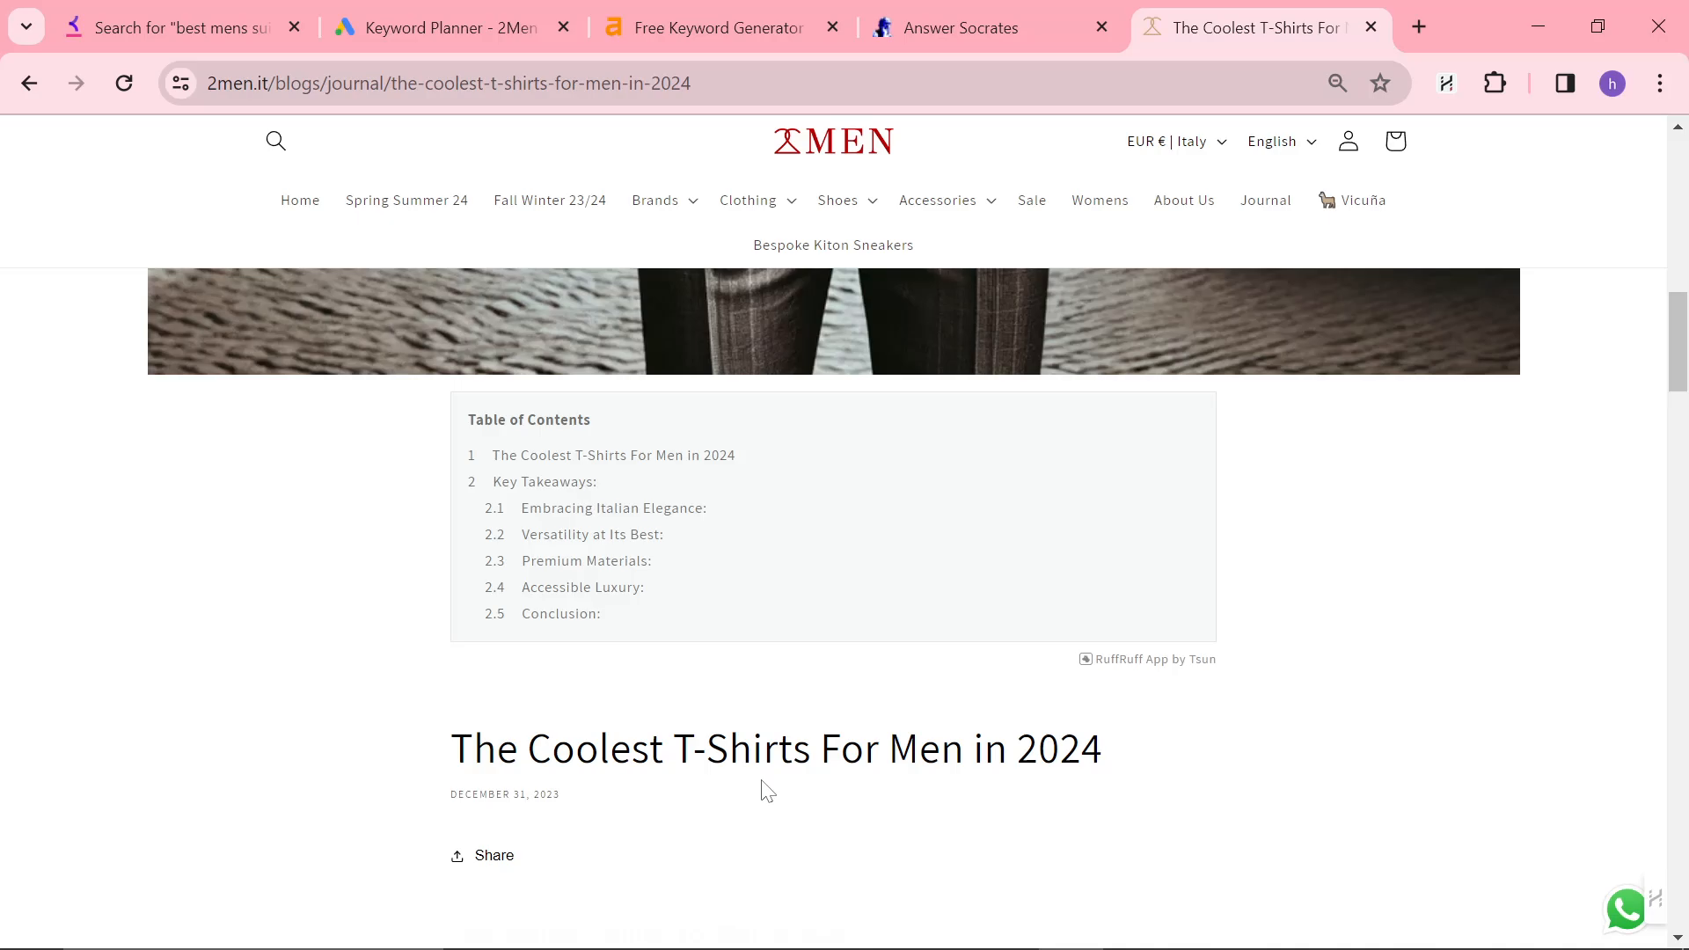
scroll(down, 3)
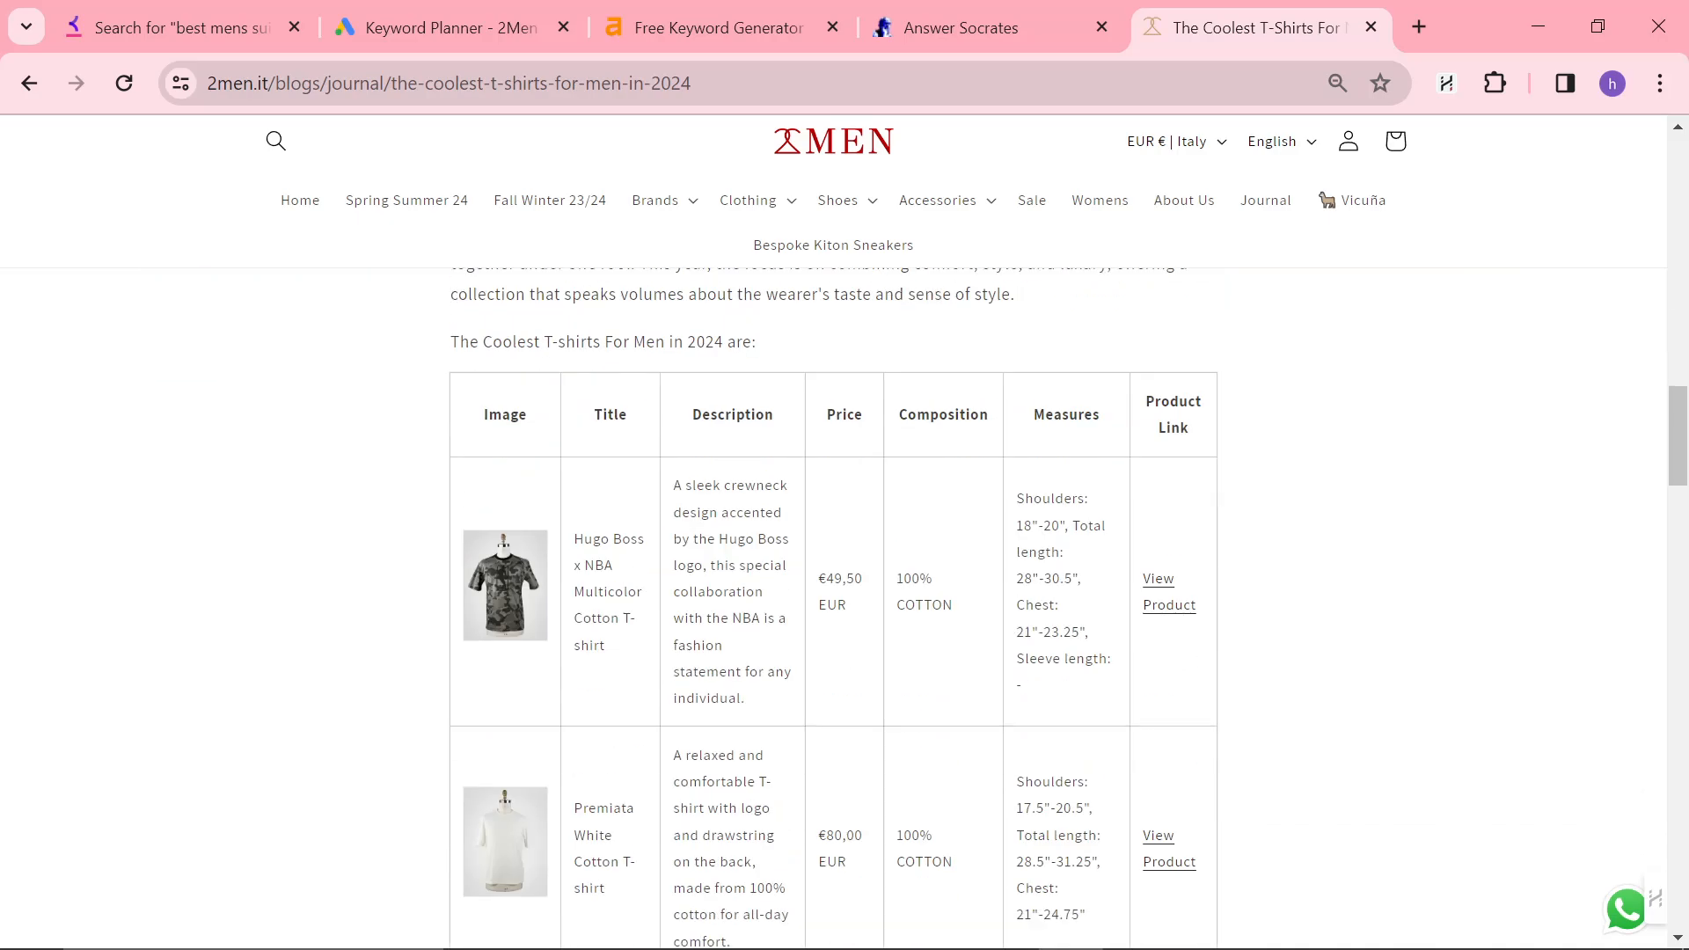
mouse_move(487, 437)
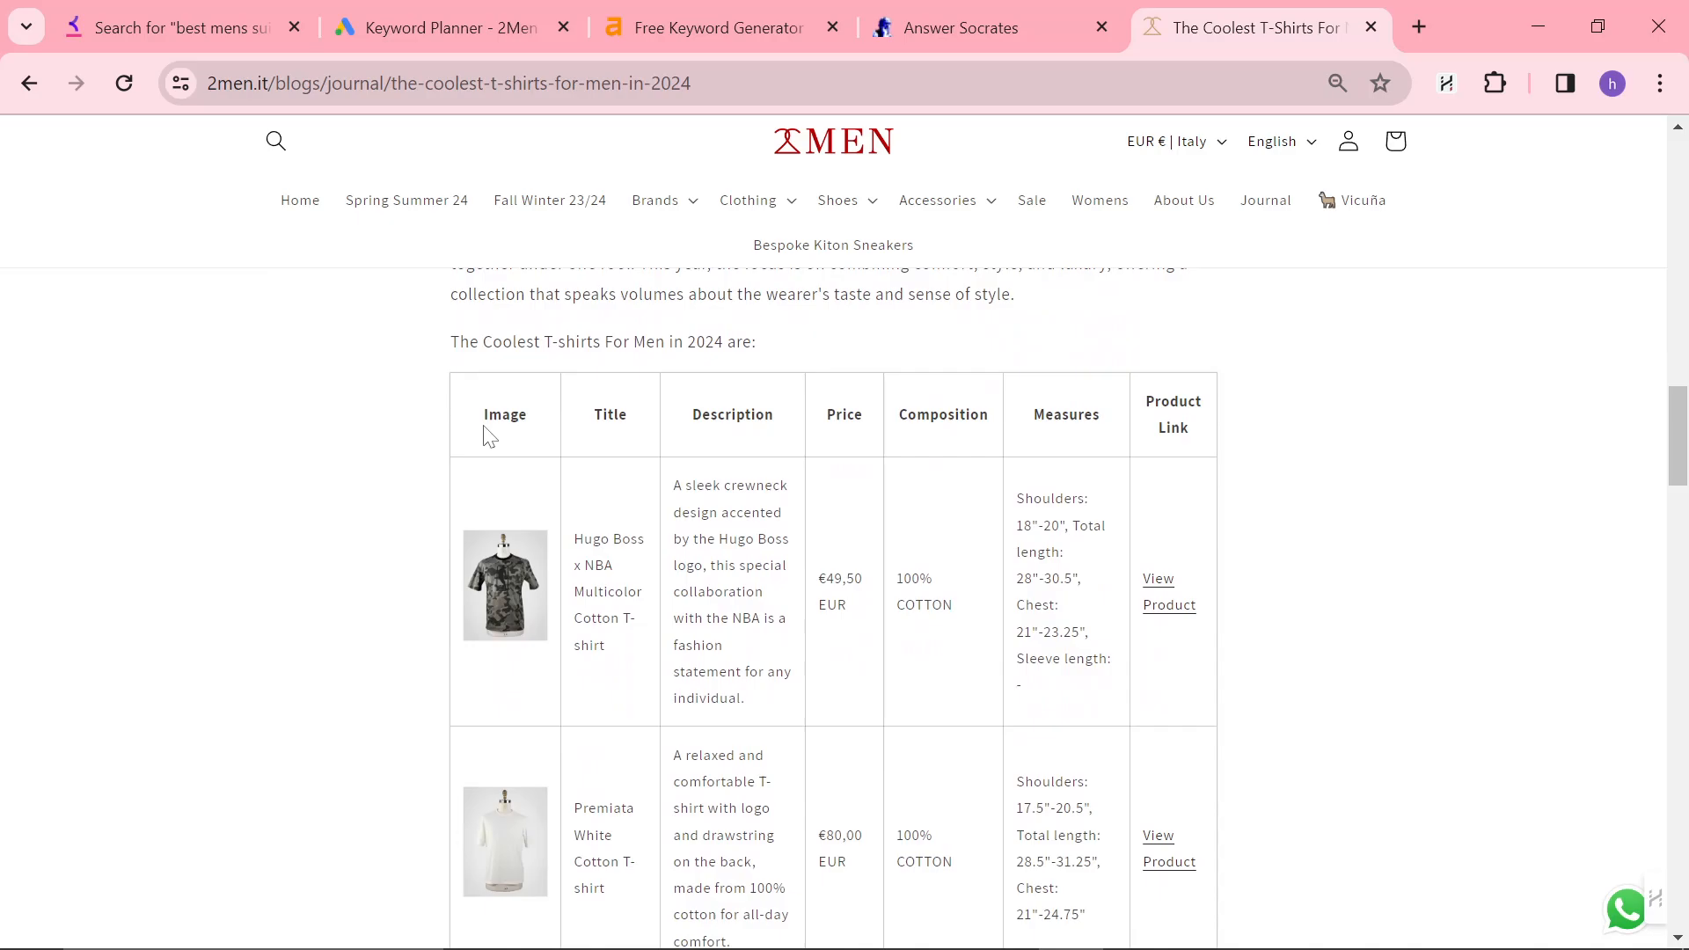
scroll(down, 3)
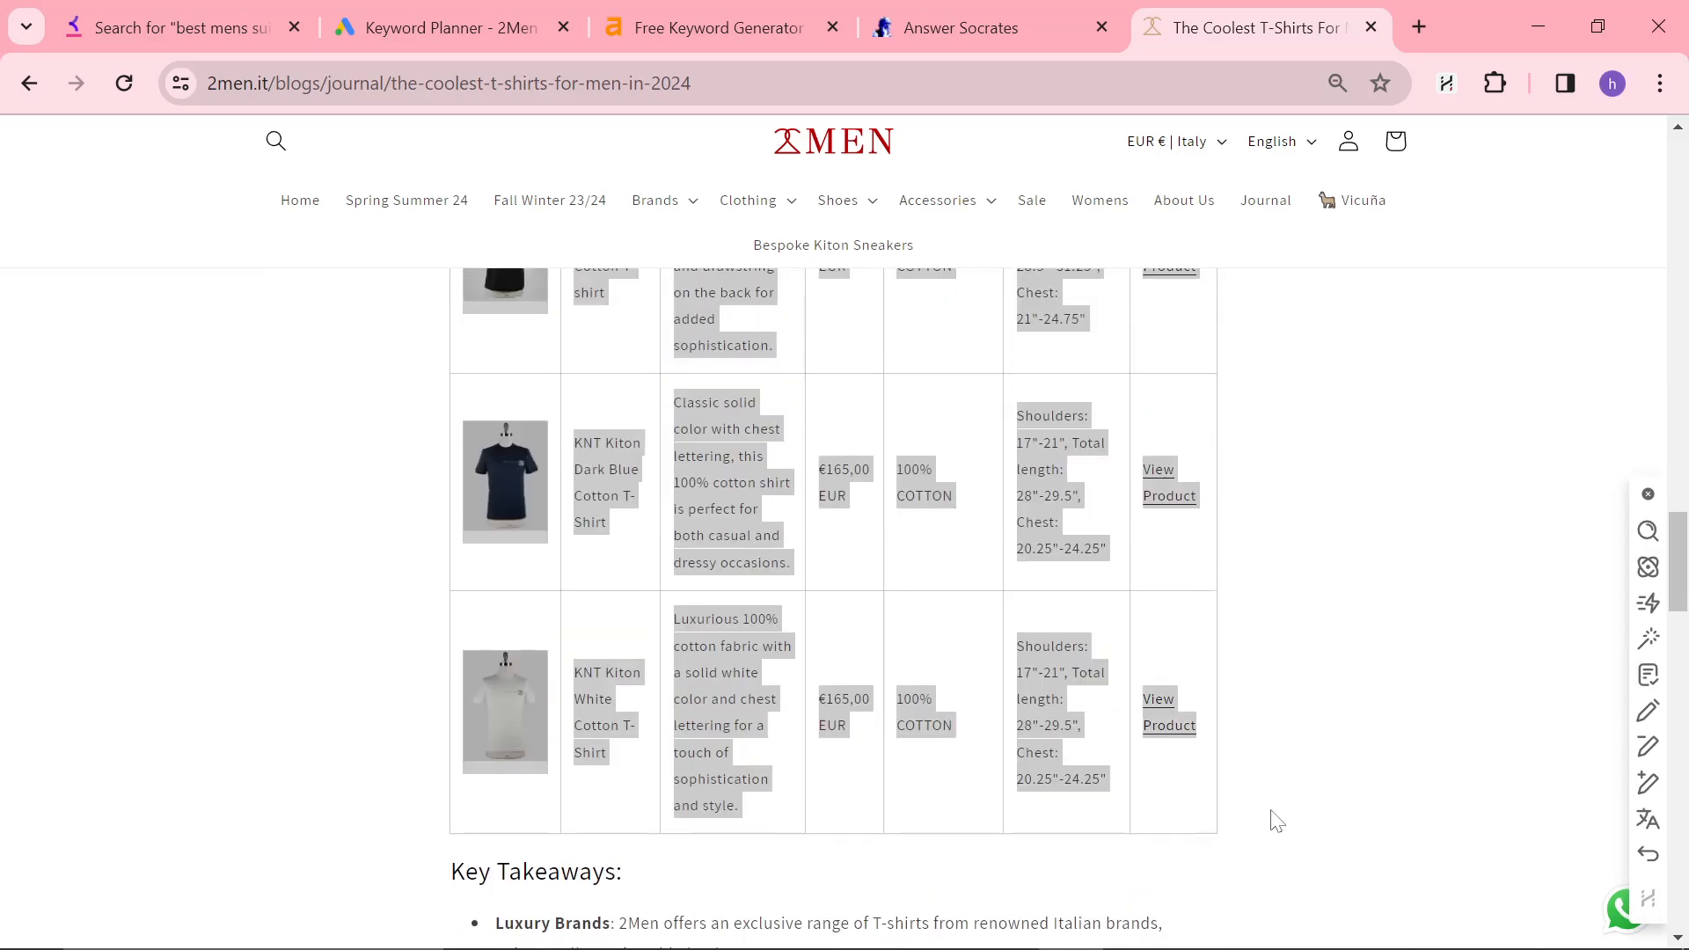
scroll(down, 3)
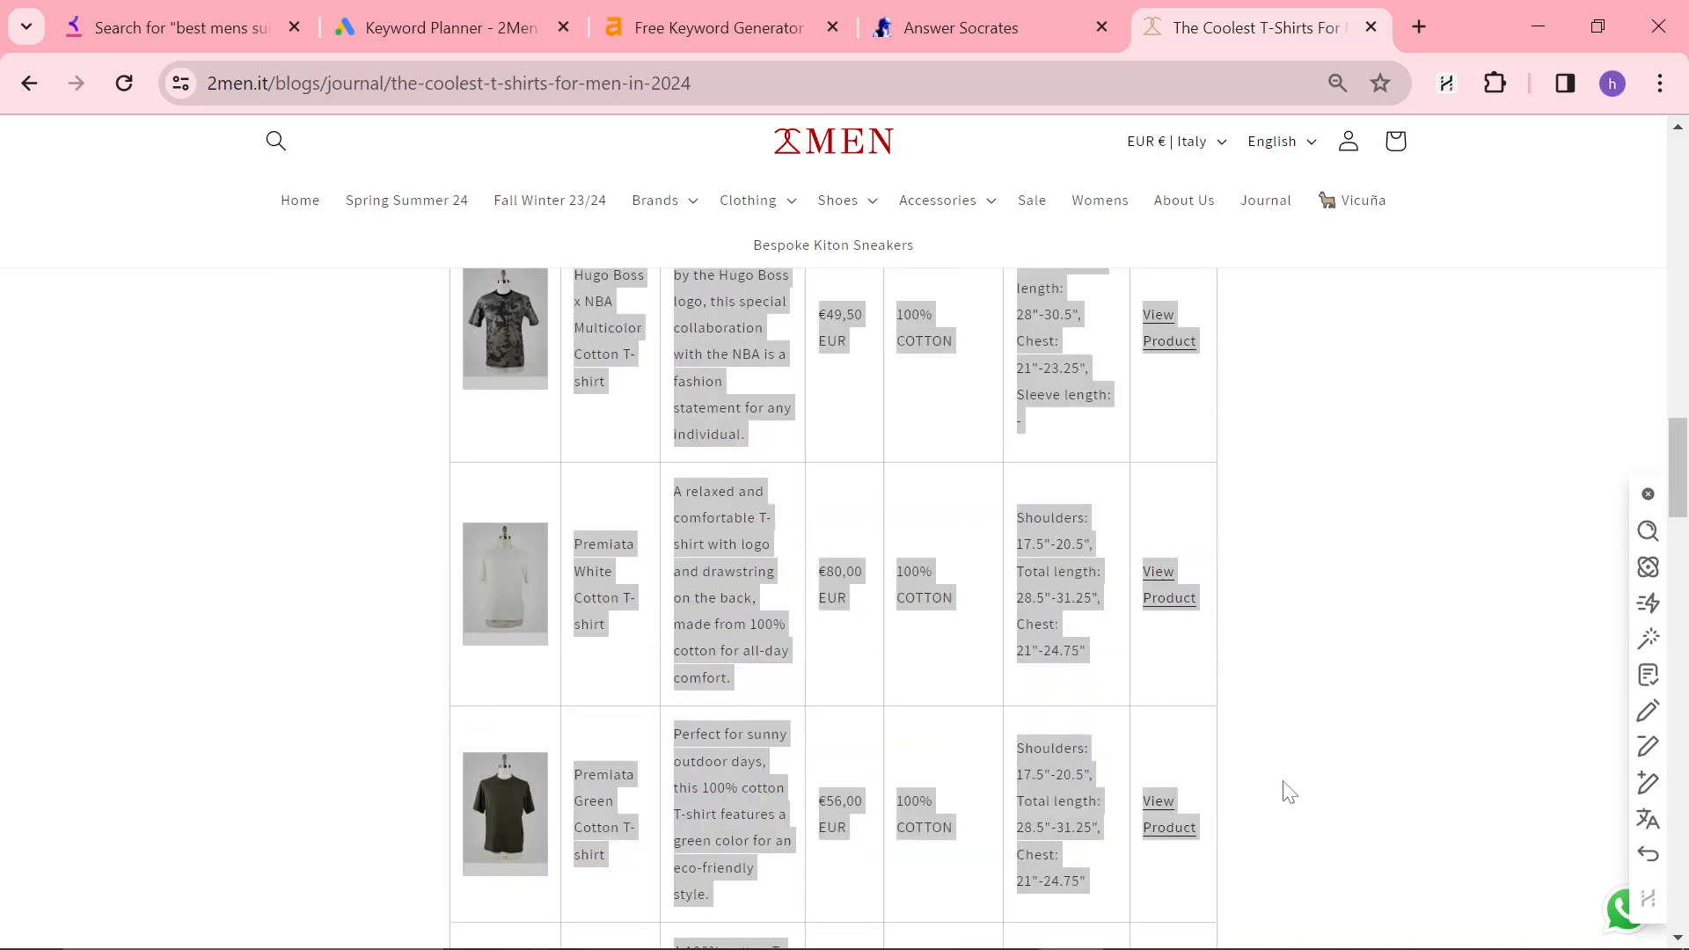
scroll(down, 3)
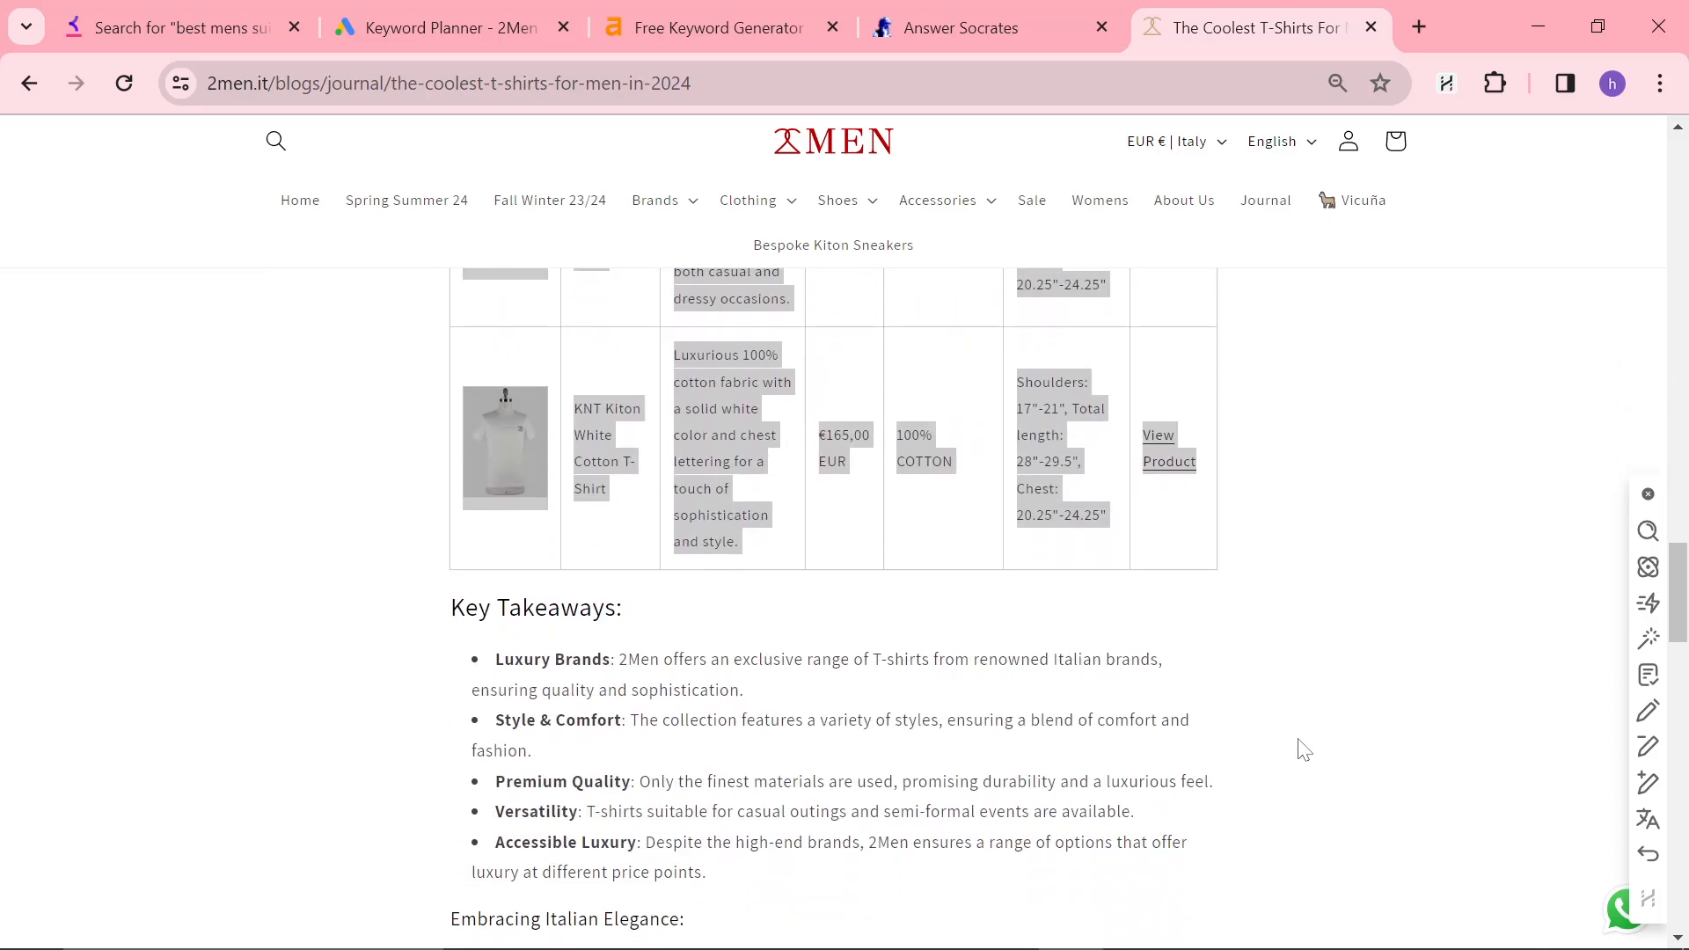
scroll(down, 3)
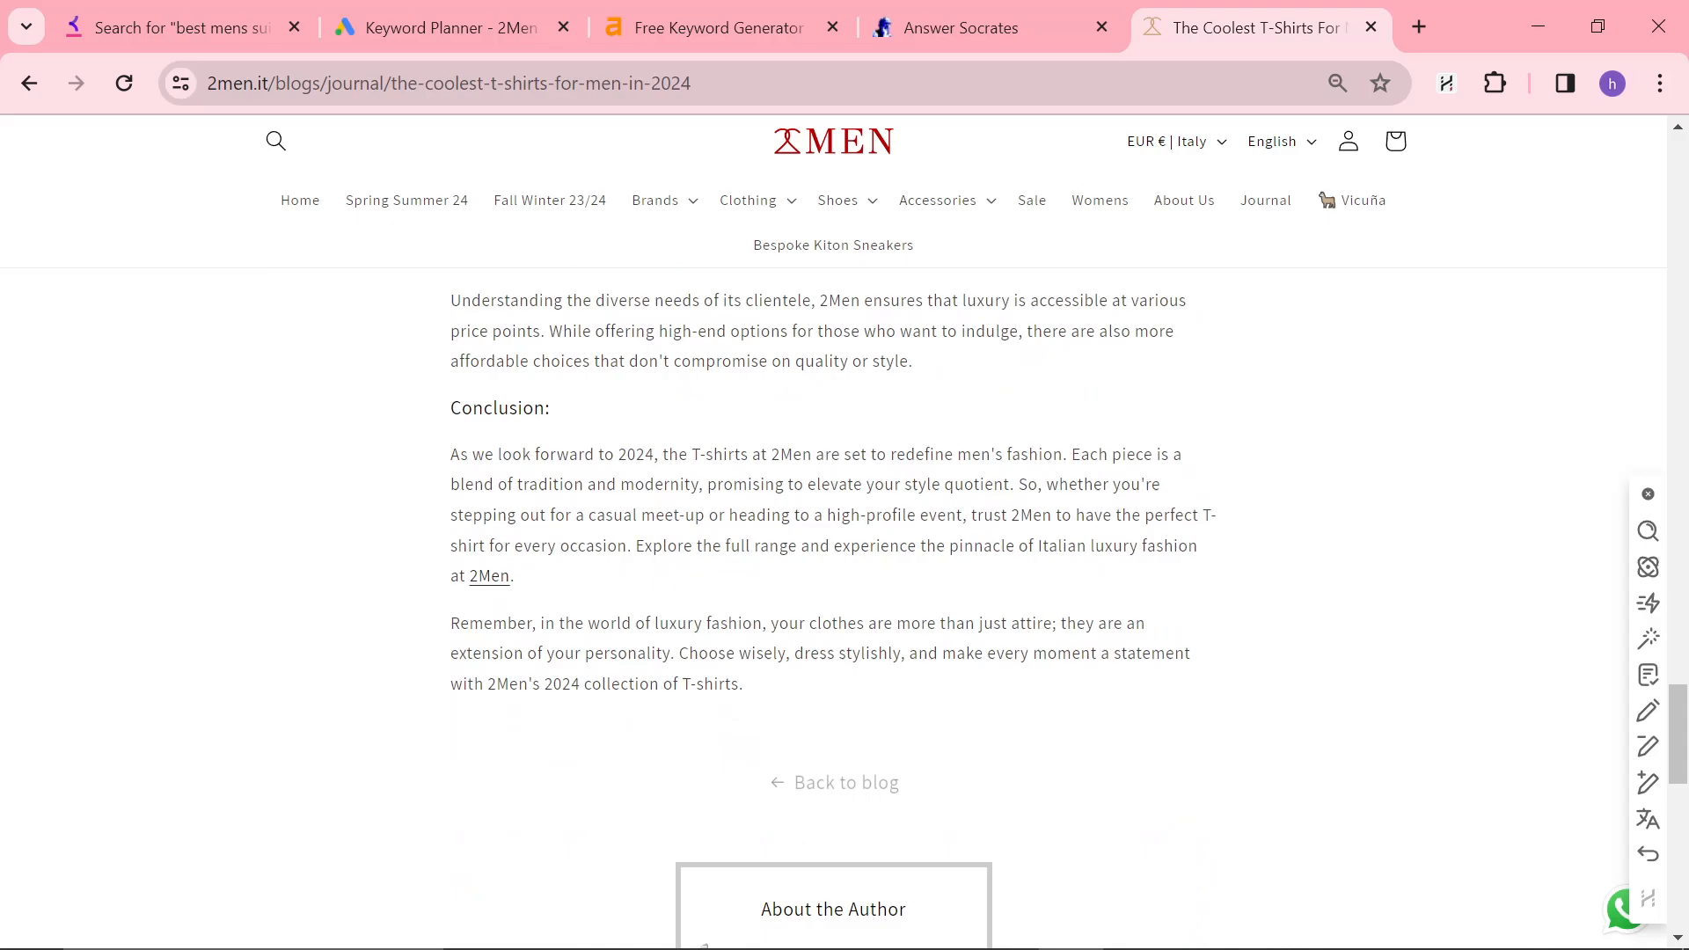
scroll(up, 3)
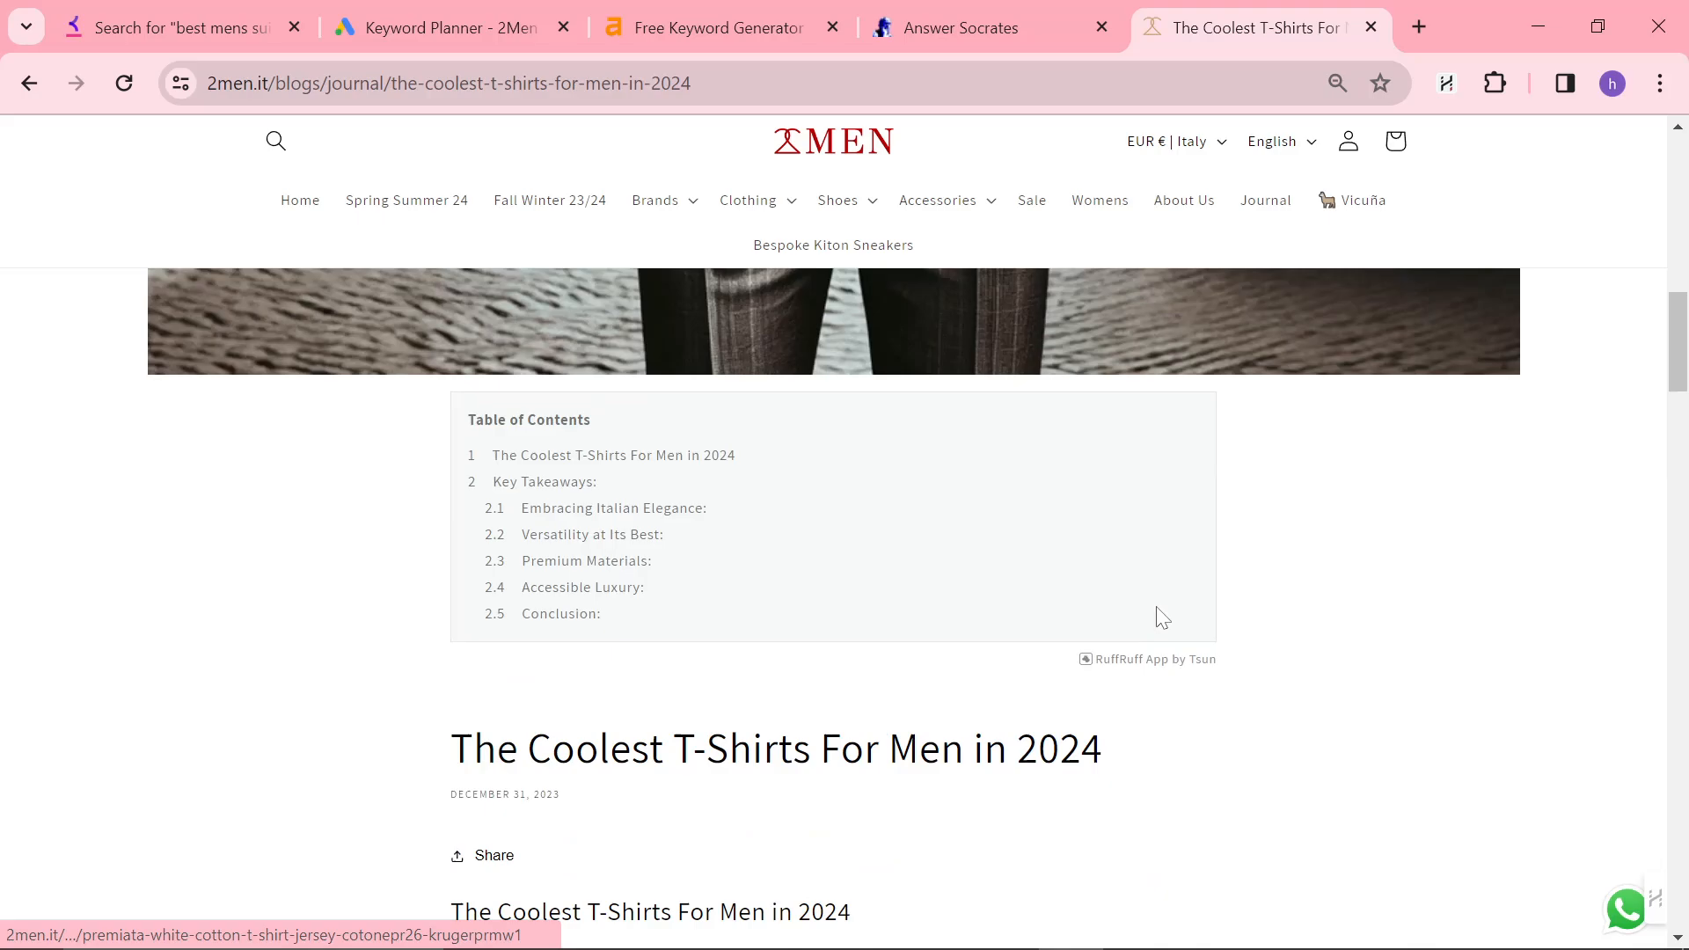
scroll(down, 3)
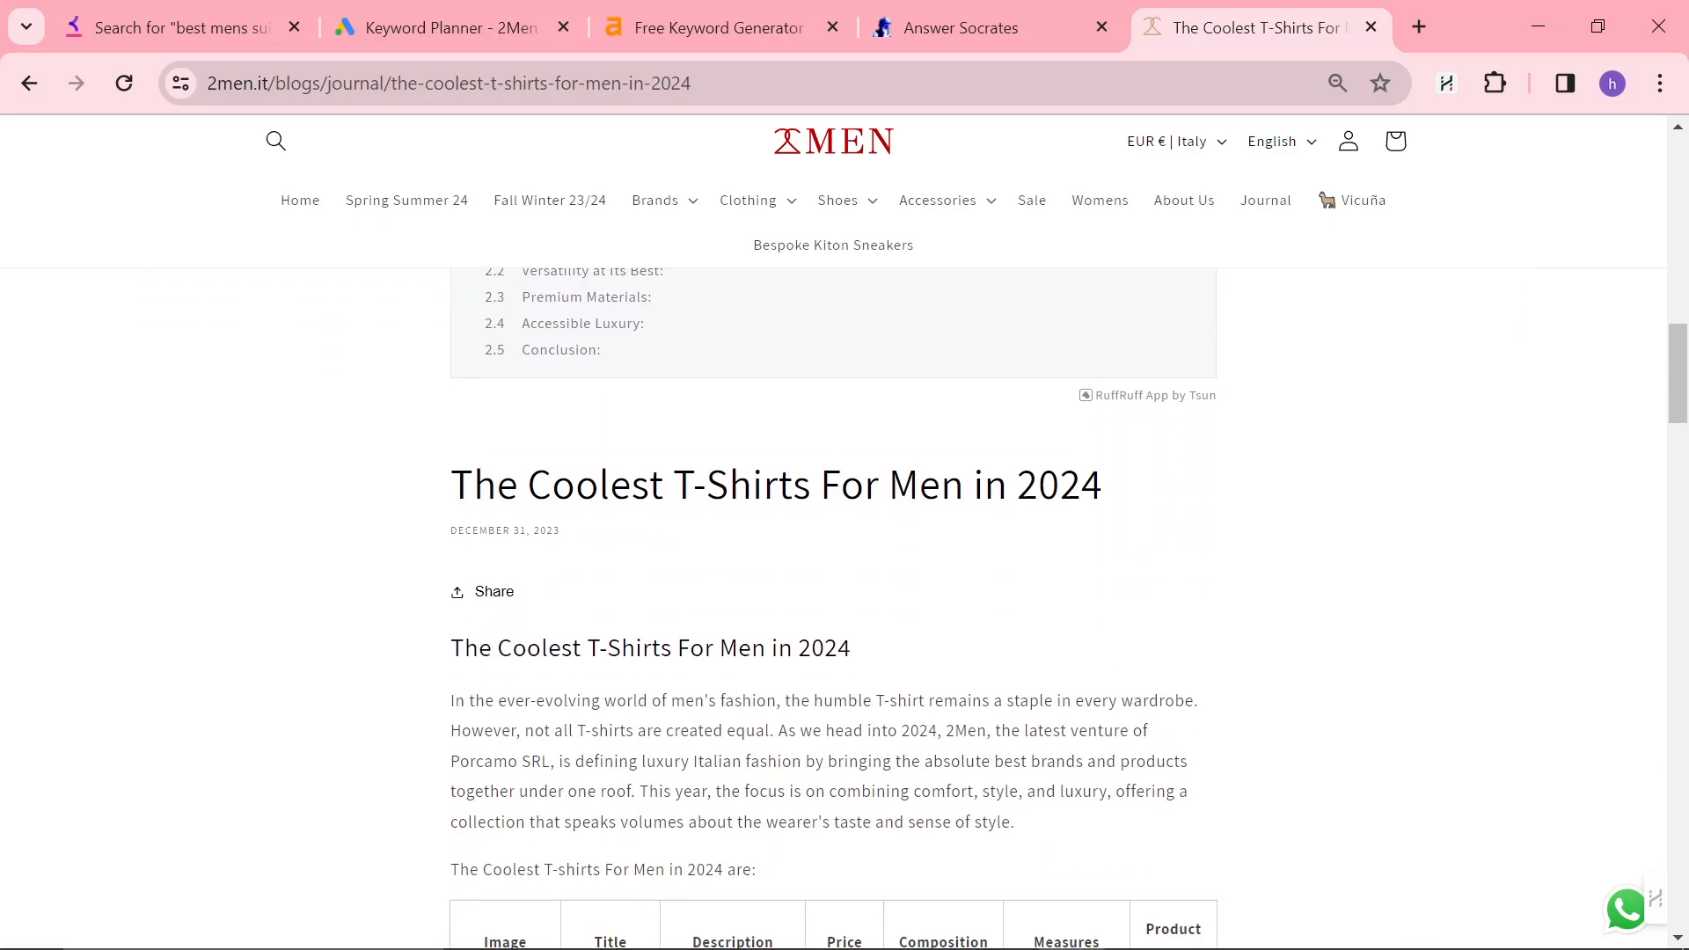
scroll(down, 3)
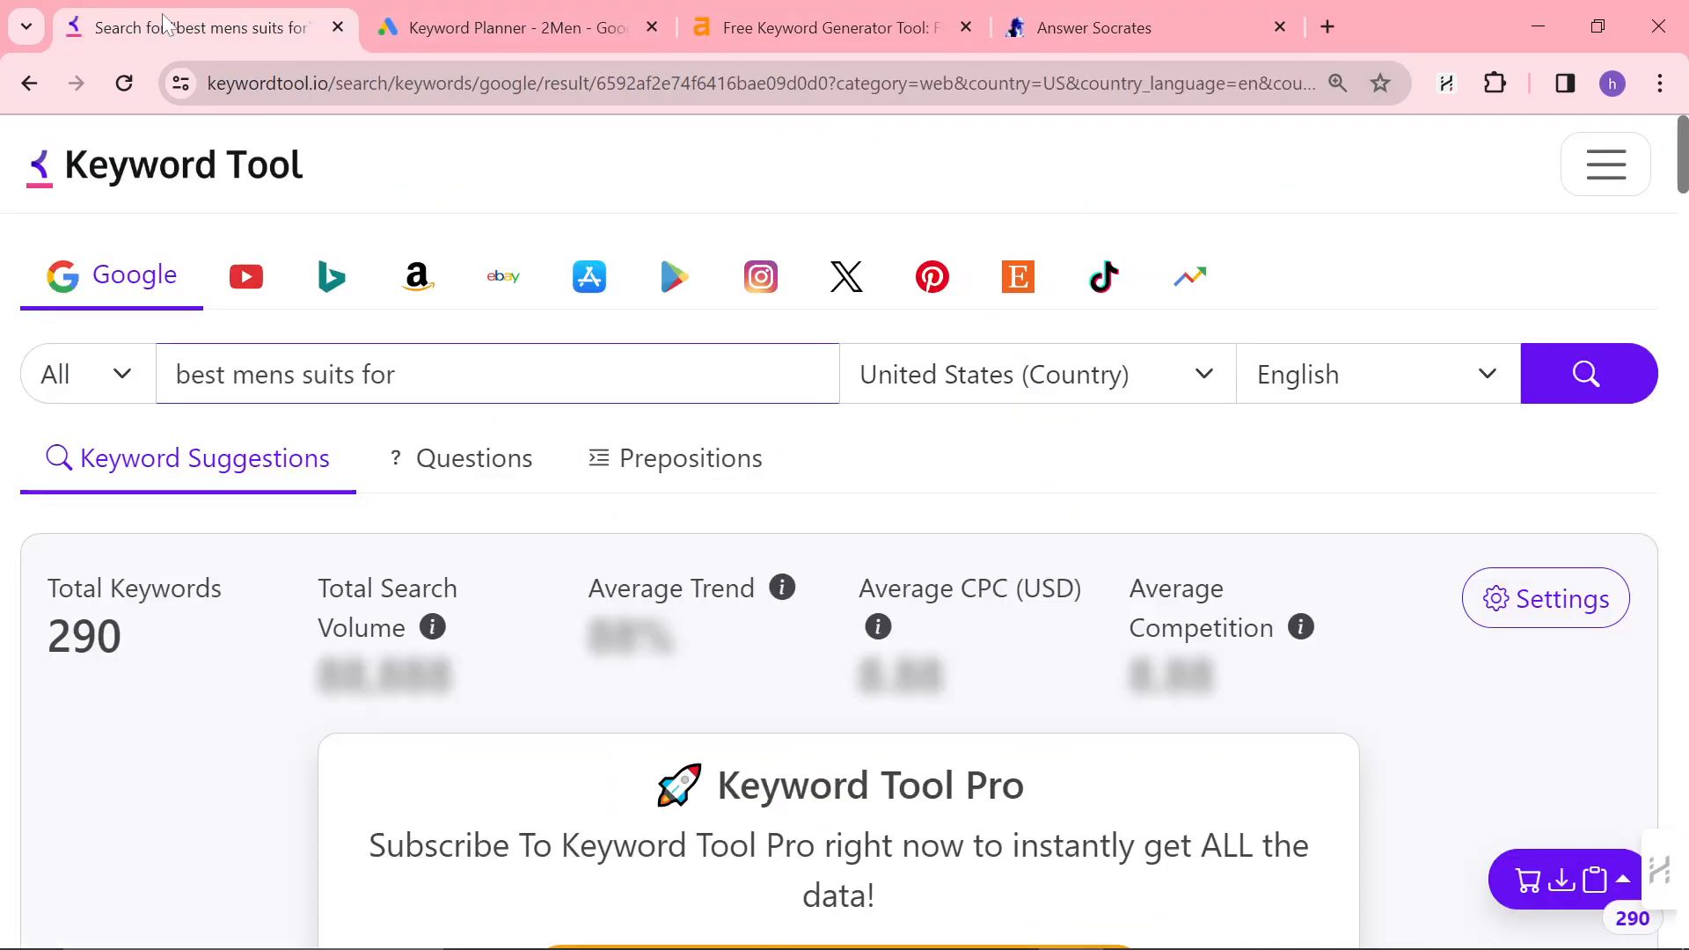
- Scroll the 'best mens suits for' suggestions before starting the Notepad note
scroll(down, 3)
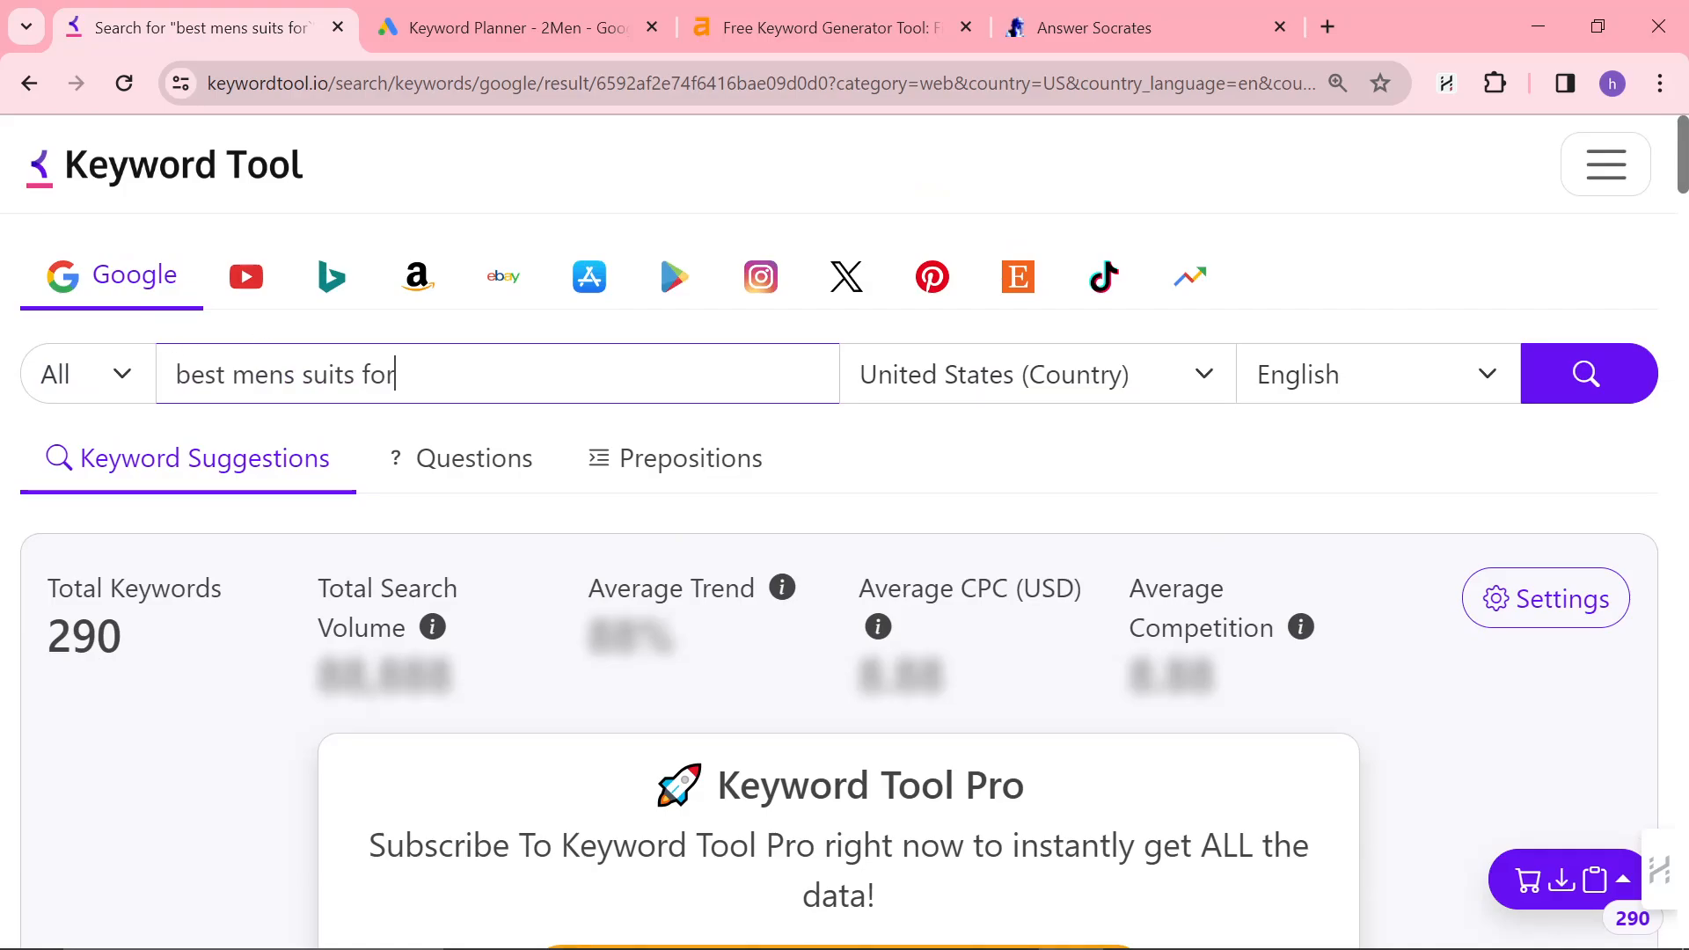
mouse_move(599, 162)
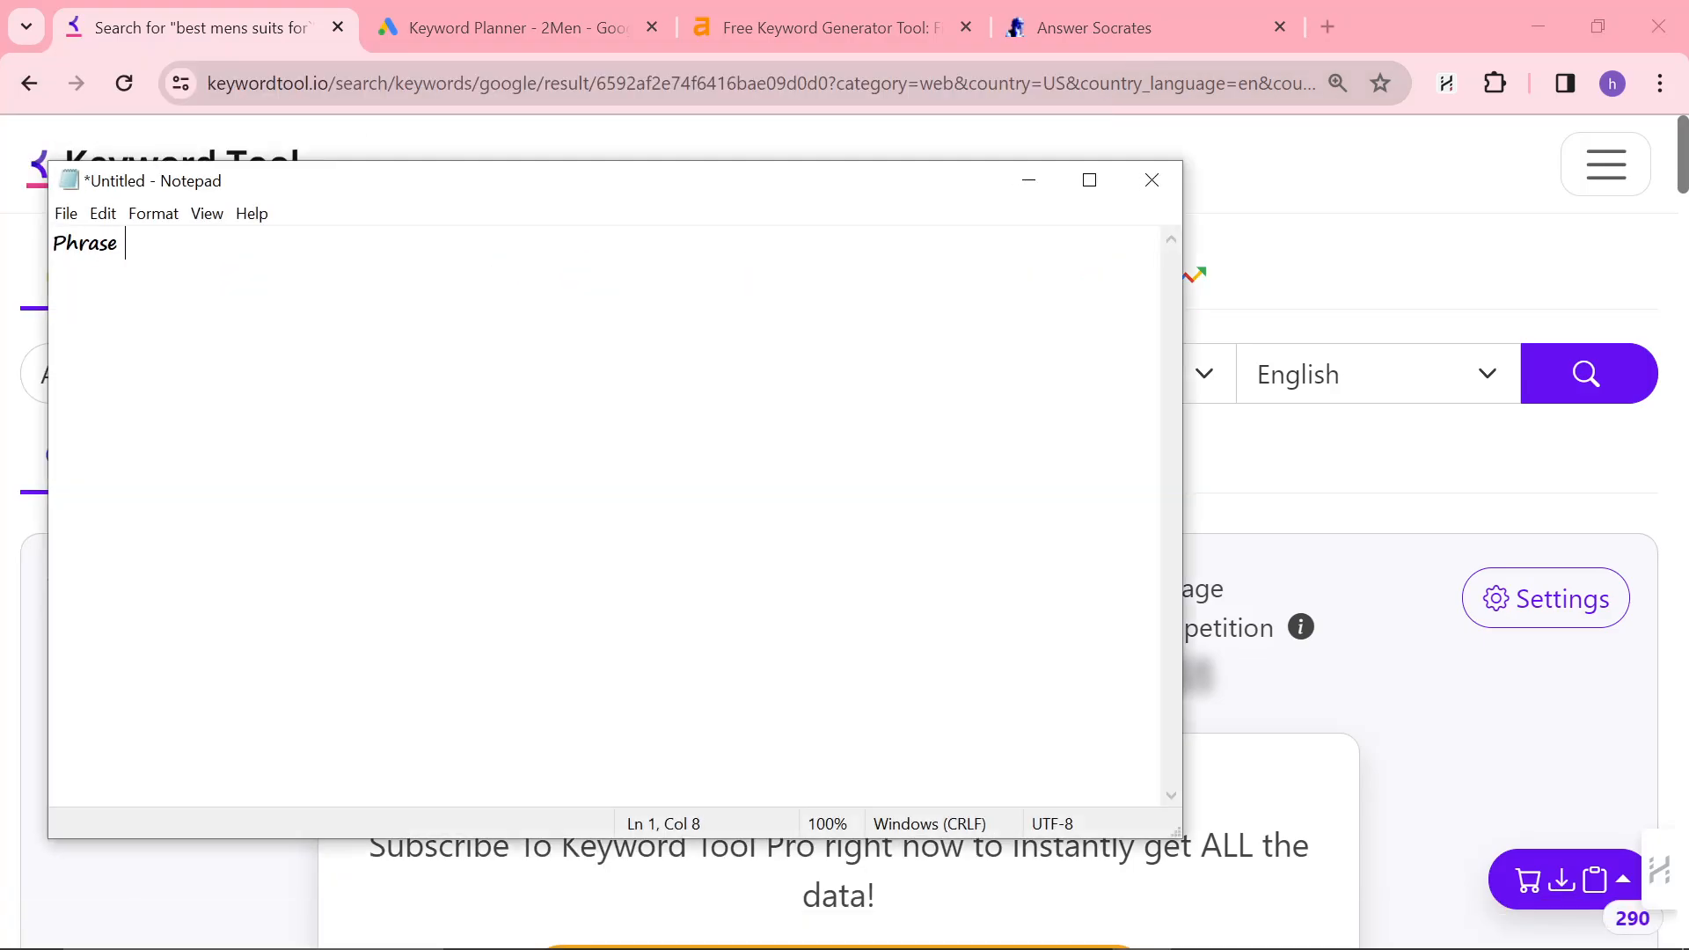
- Write the Phrase match (Ahrefs, keywordtool.io, answersocrates) and Semantic Match (Google Ads Keyword Planner) lines
text(match (Ah)
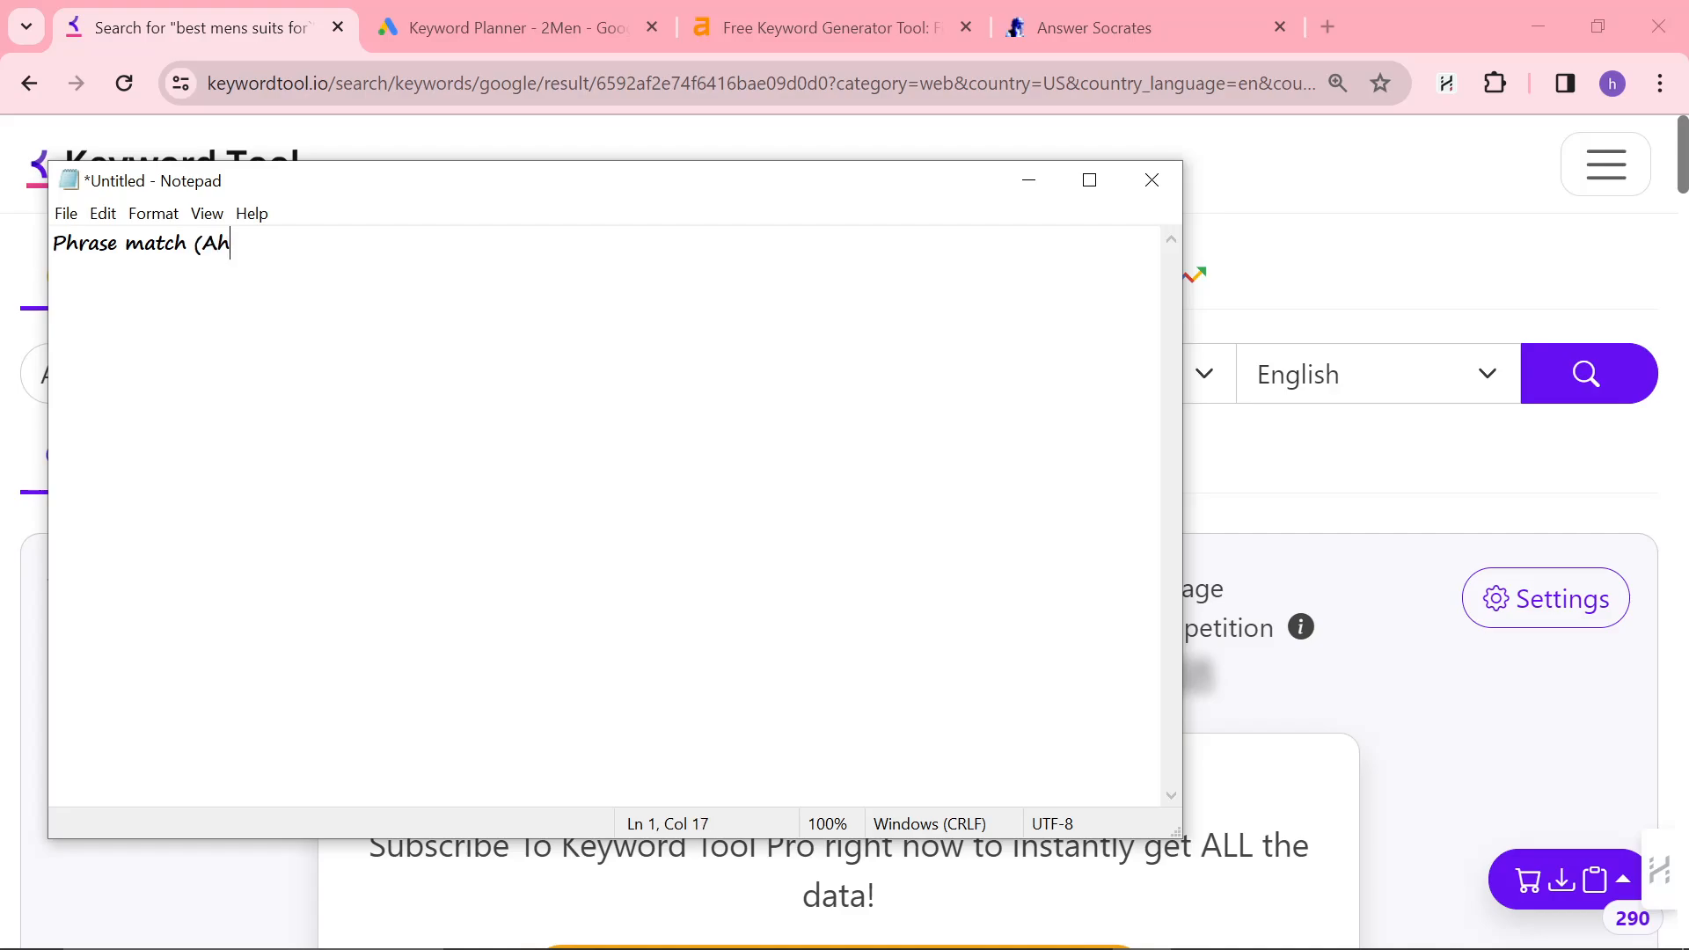
text(refs, keyw)
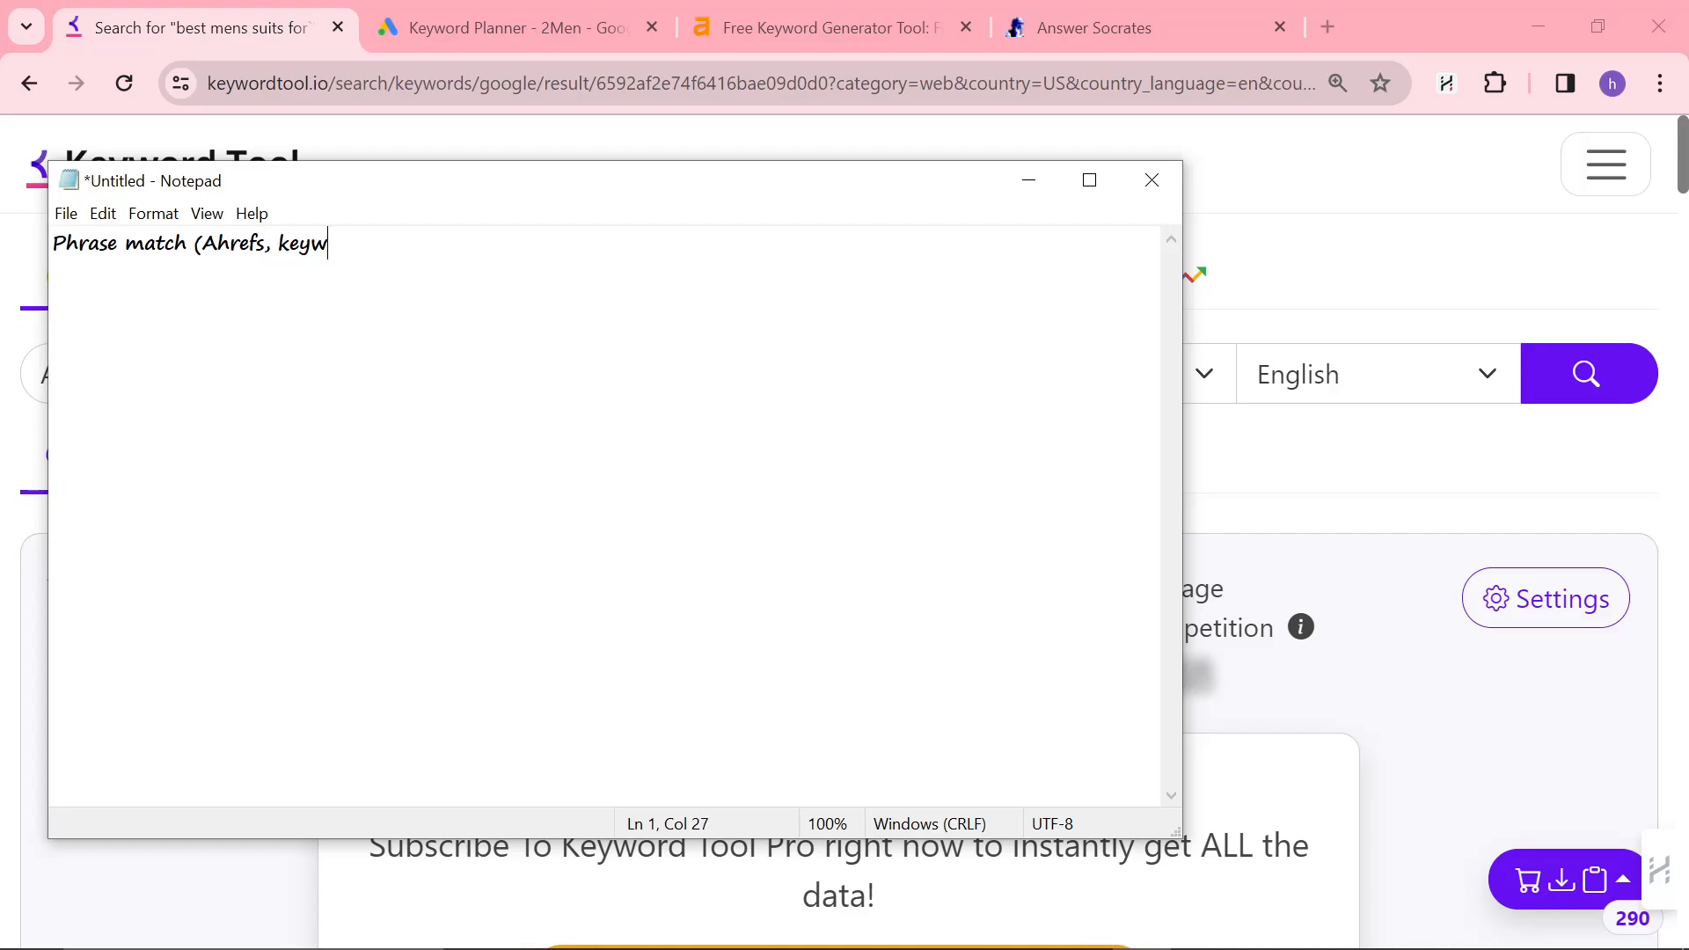
text(ordtool.io,)
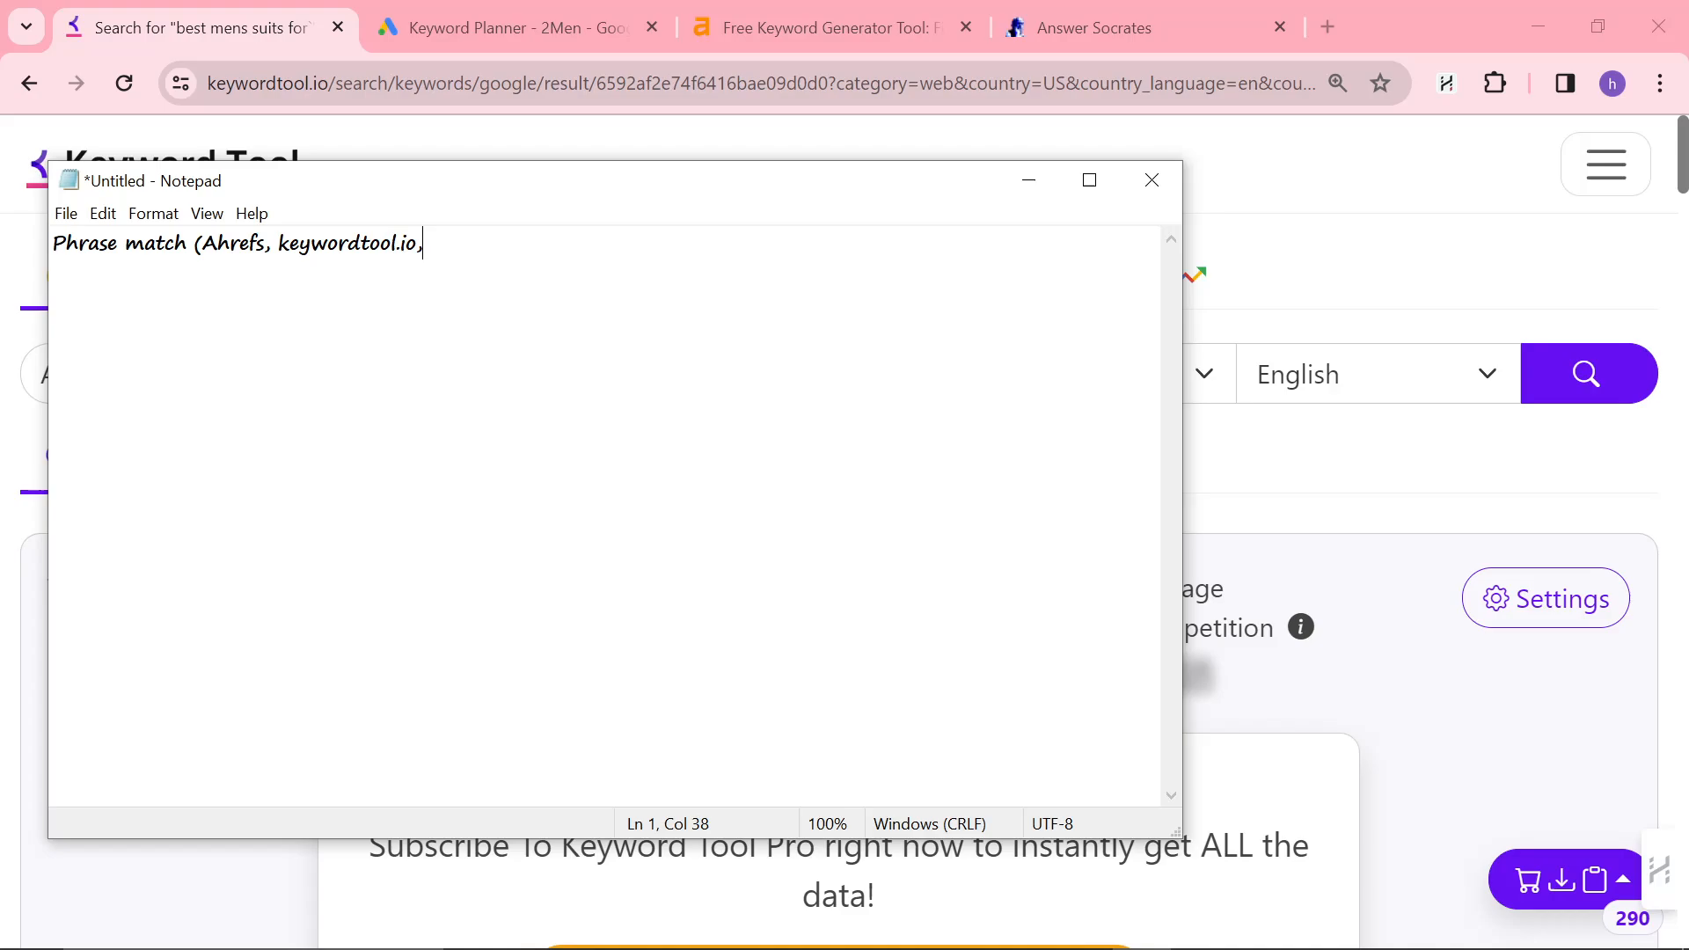
text(answersocrates)
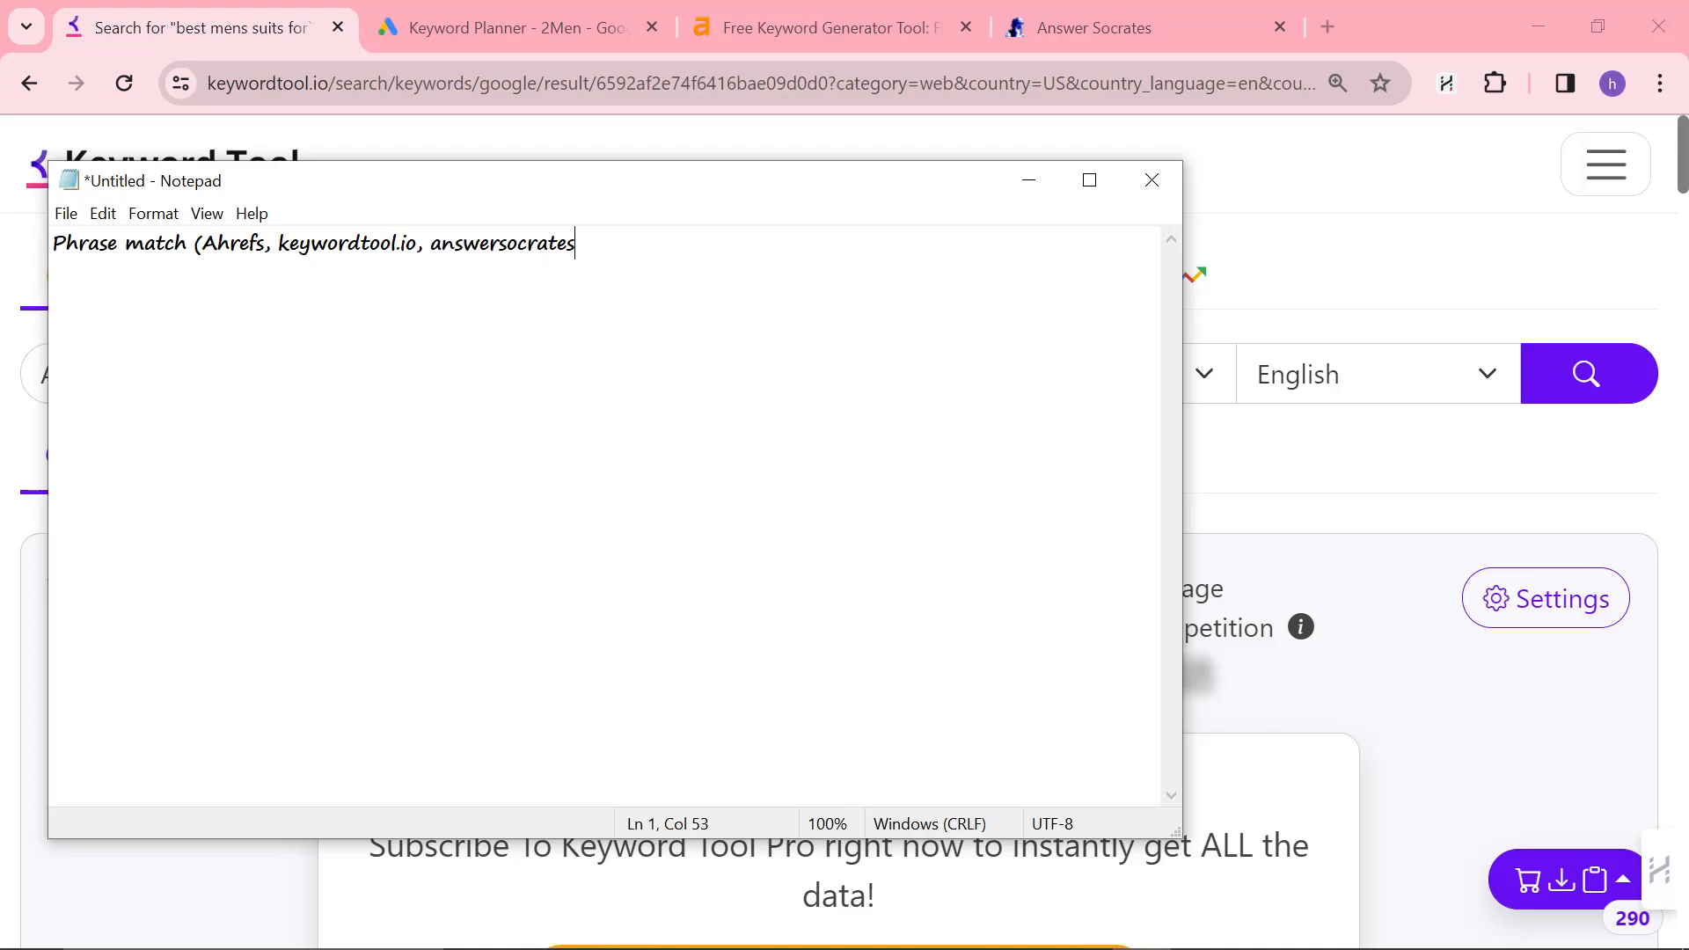
key(enter)
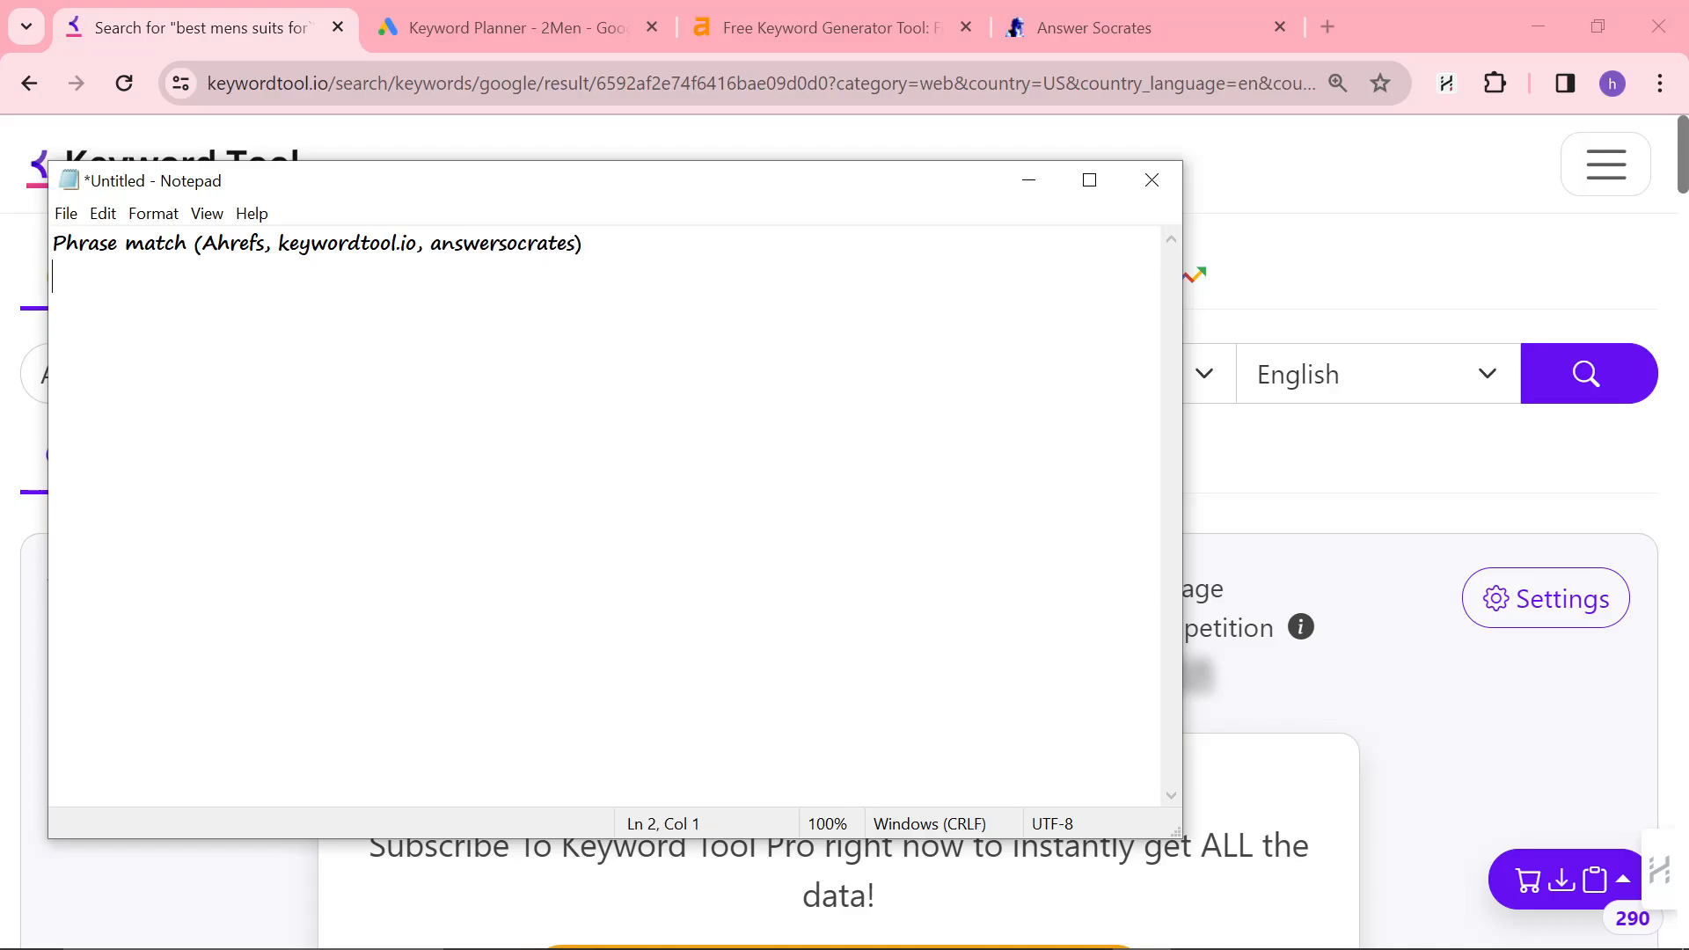
text(Semantic Match)
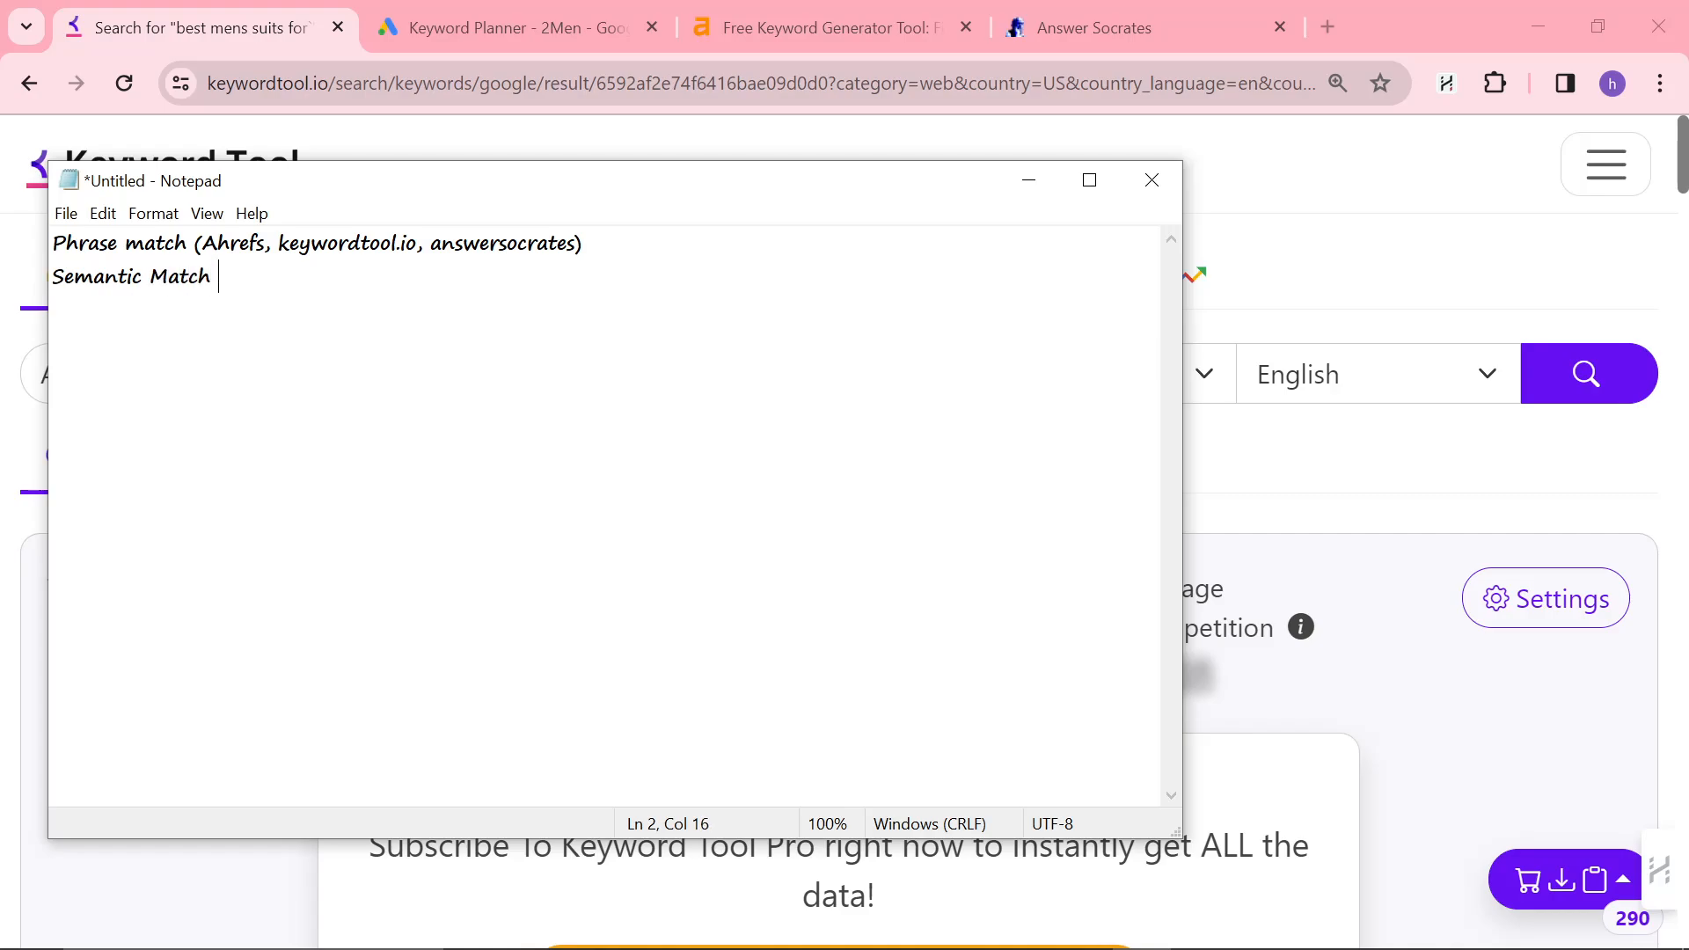
text((Google Ads Keyword Planner)
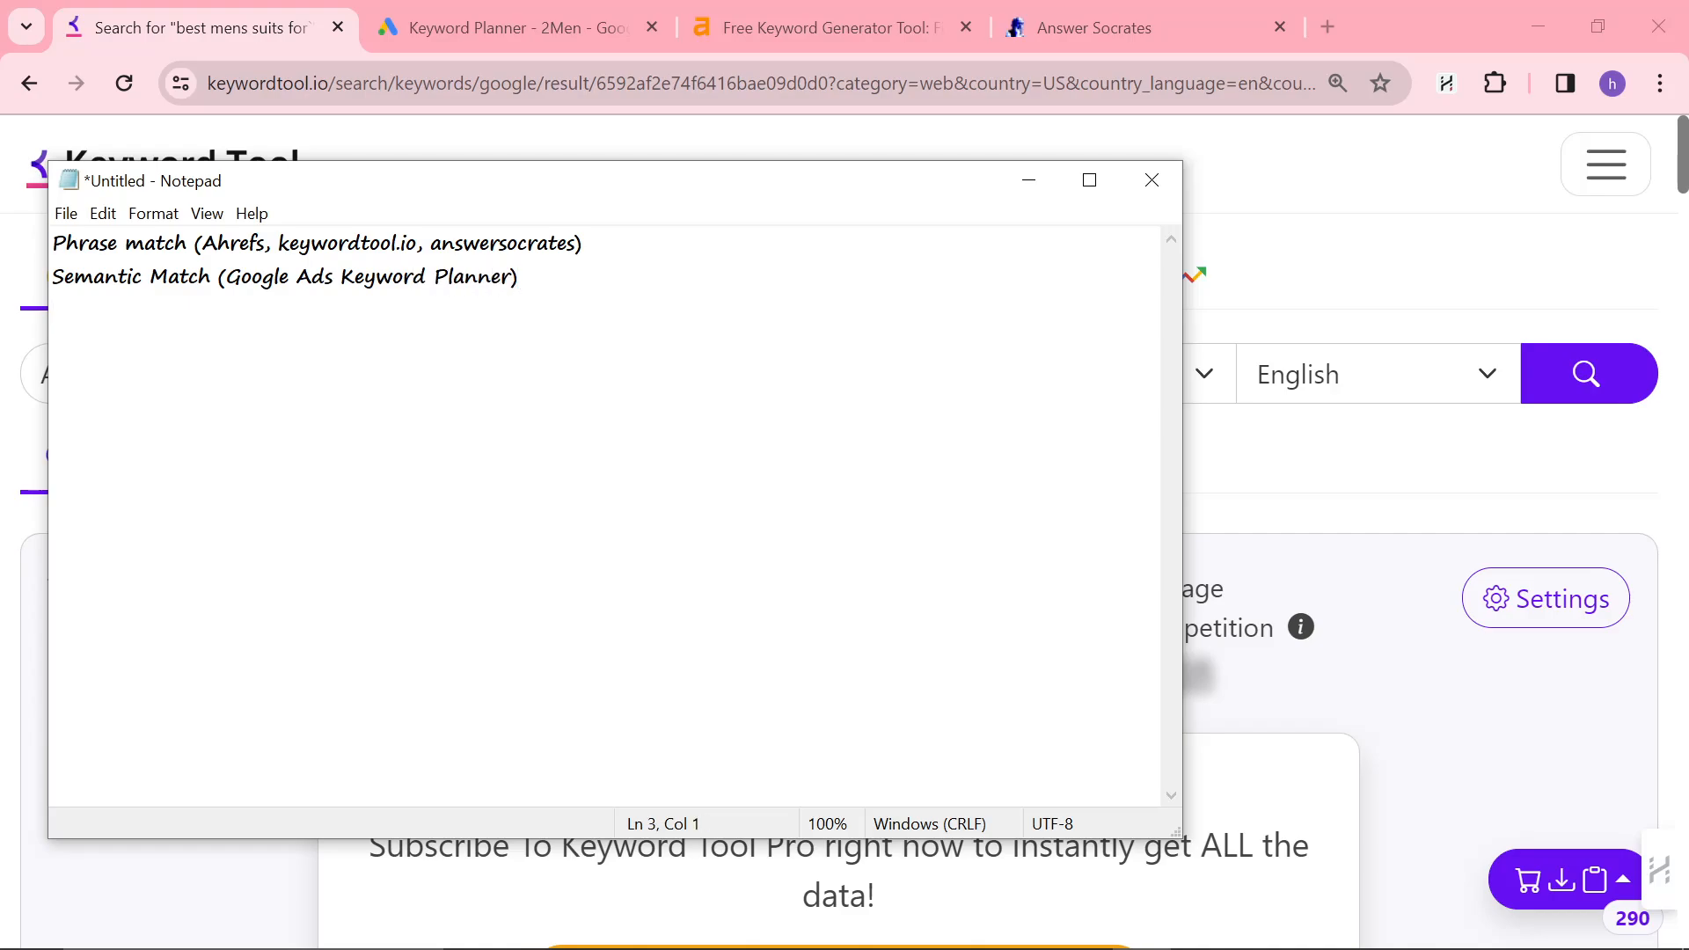
- Tick four suggestions, including best men's suits for wedding and best mens suits affordable
triple_click(285, 277)
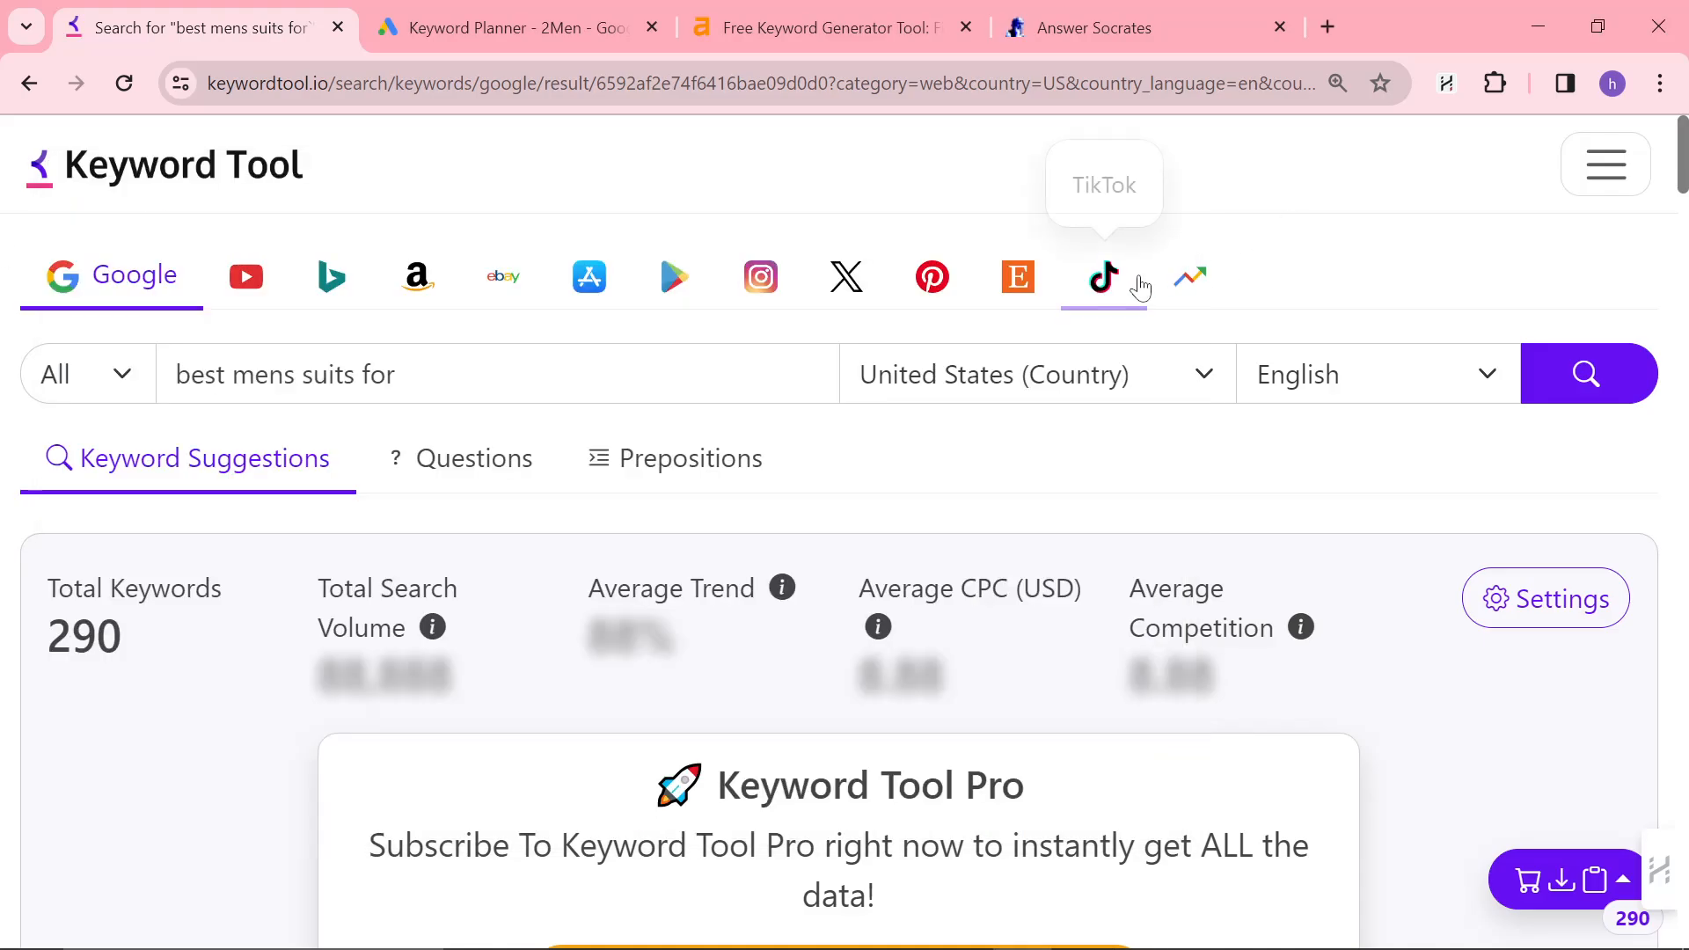
scroll(down, 3)
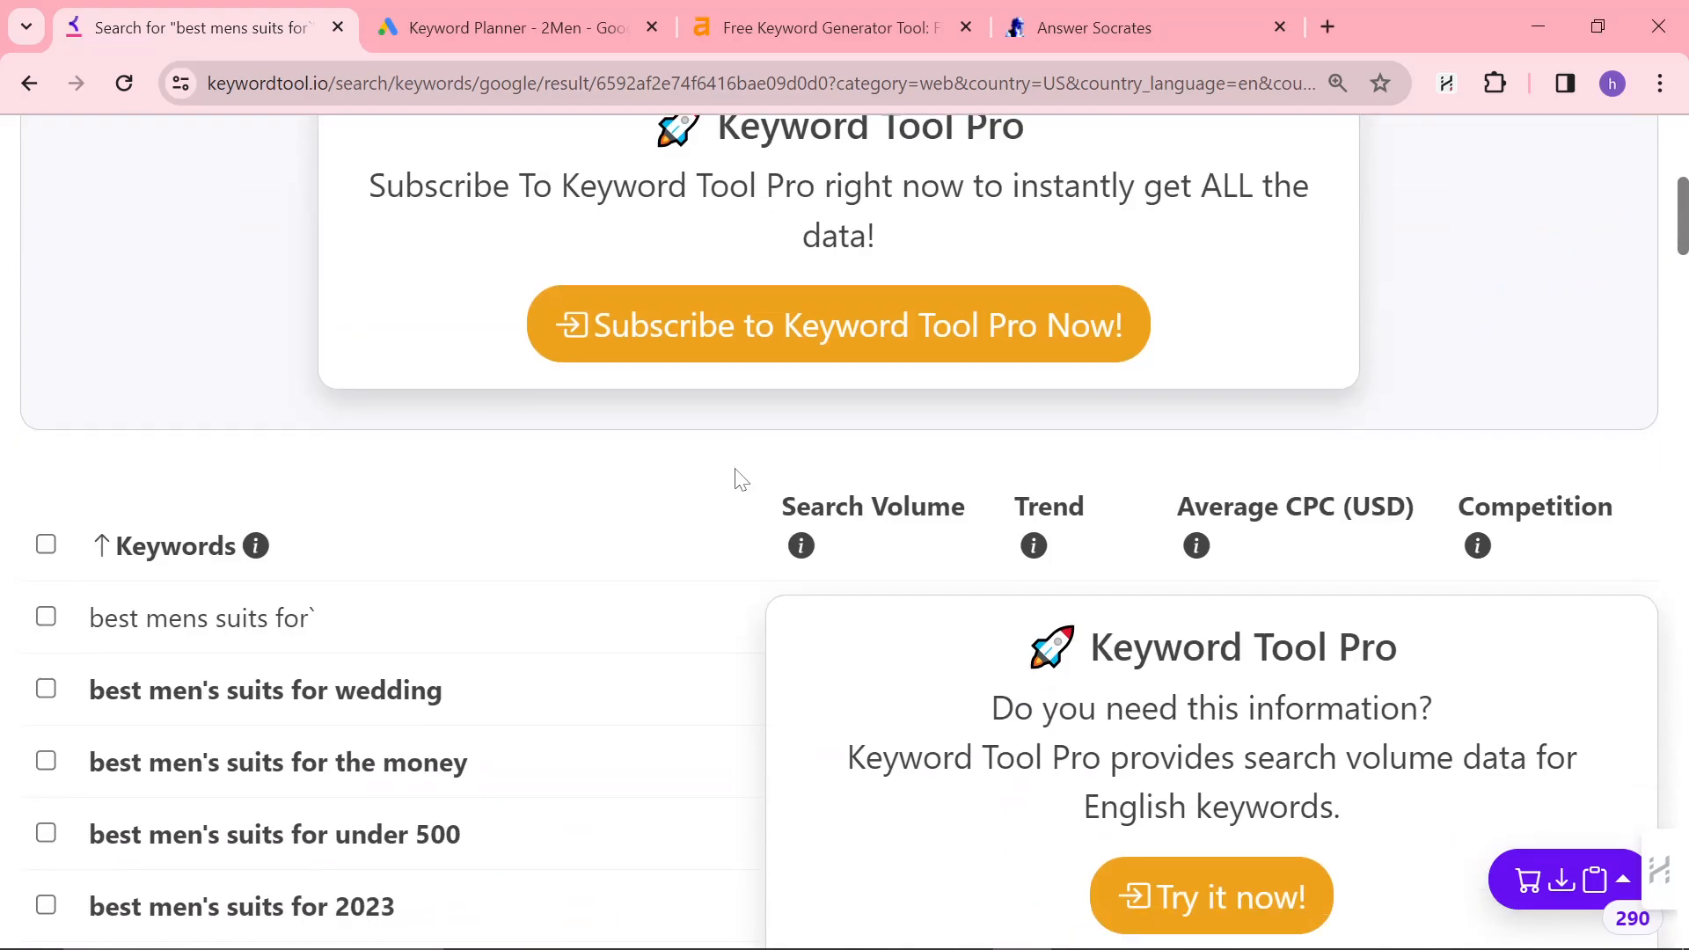
scroll(down, 3)
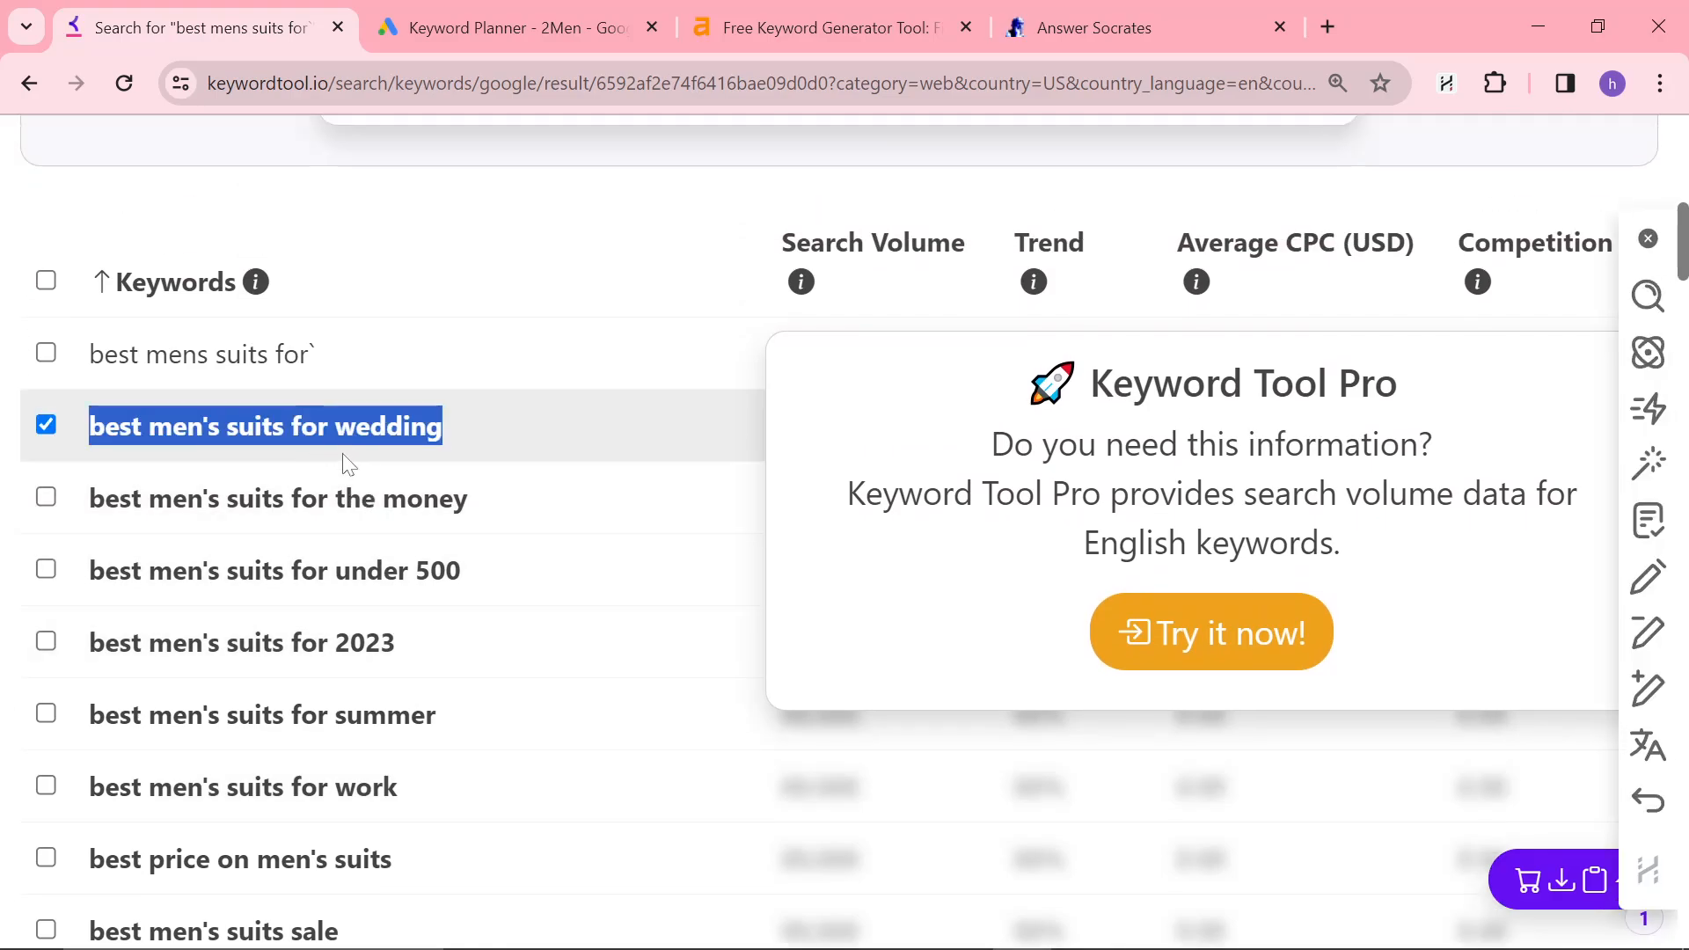
scroll(down, 3)
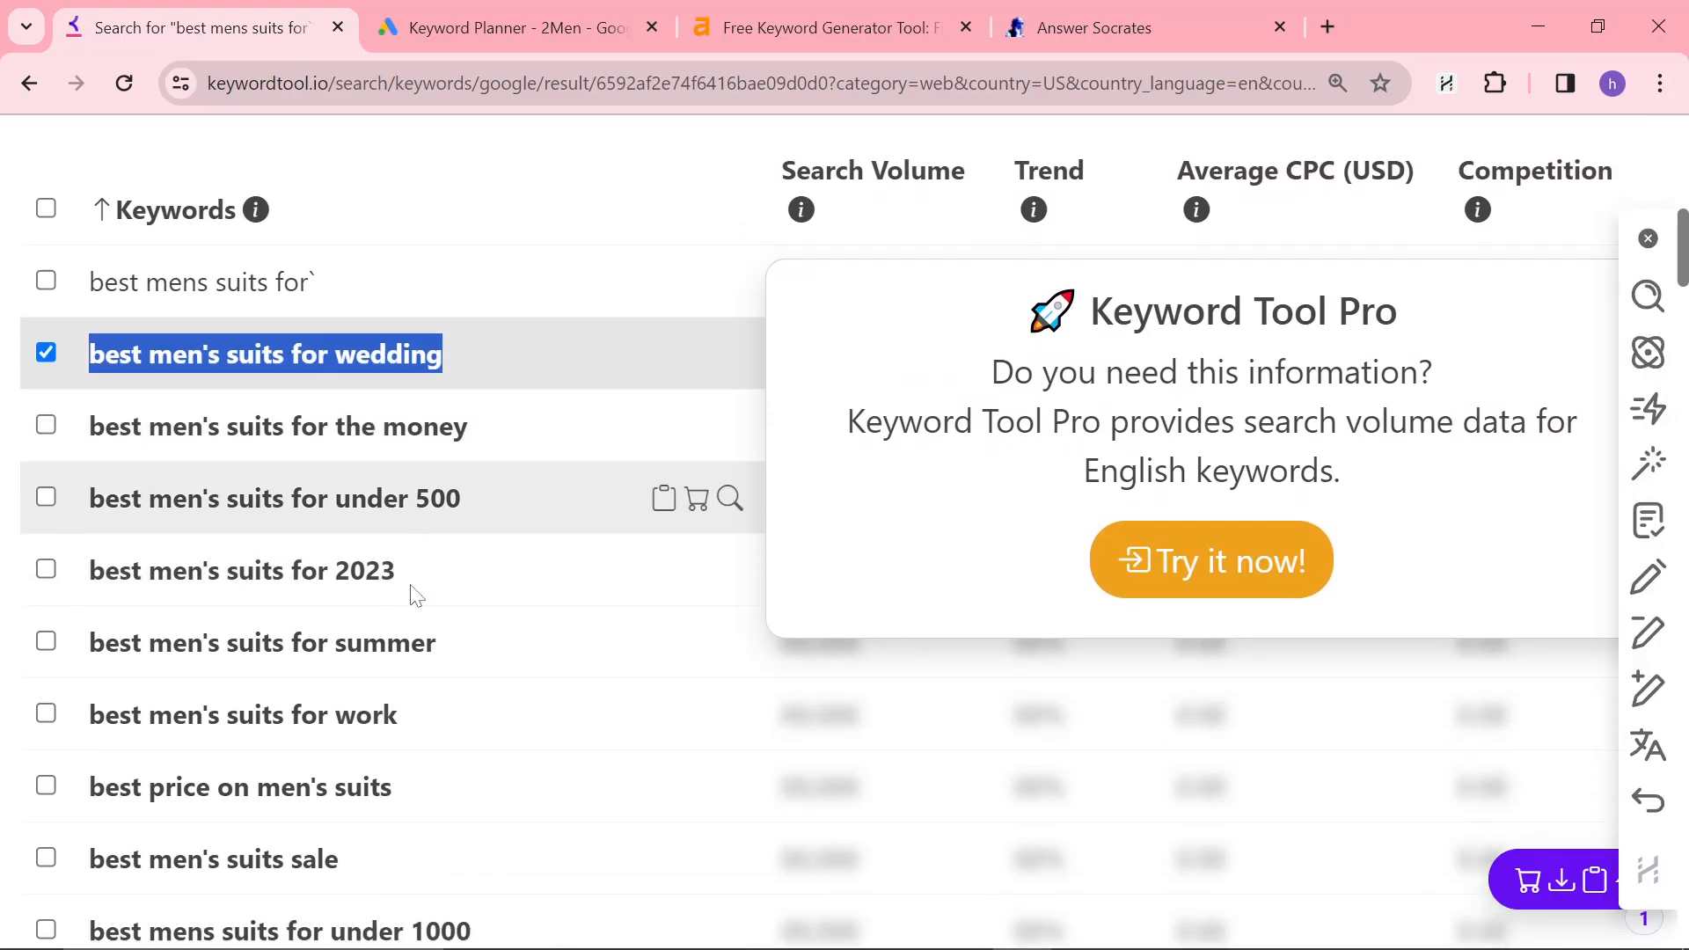
scroll(down, 3)
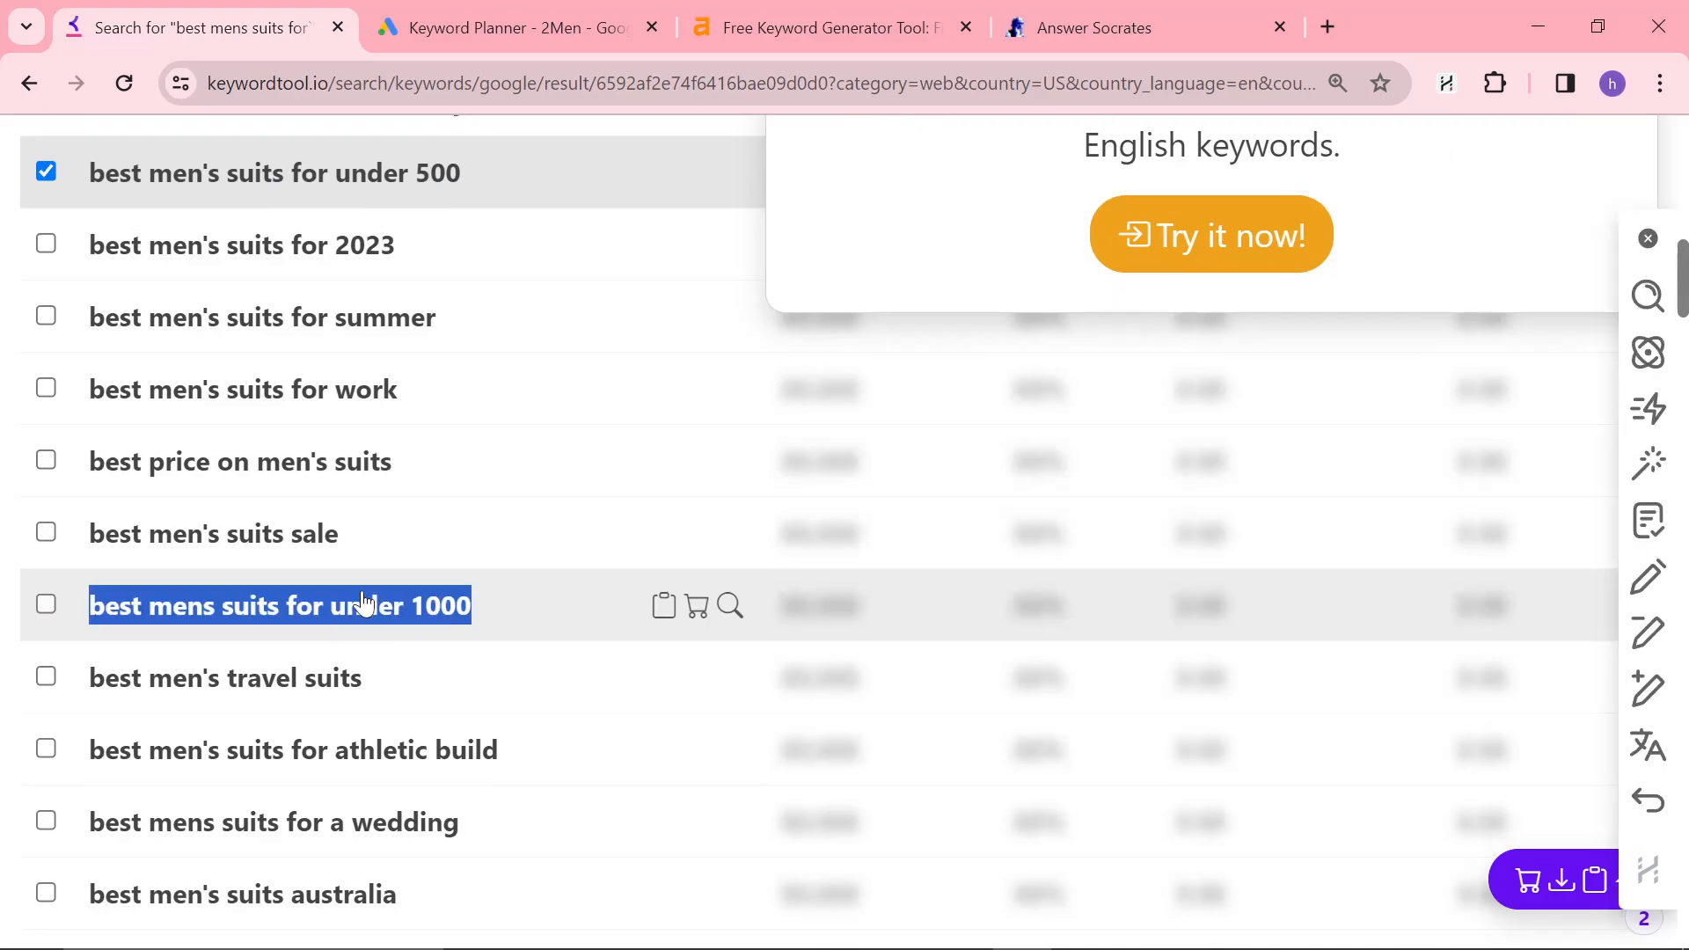
scroll(down, 3)
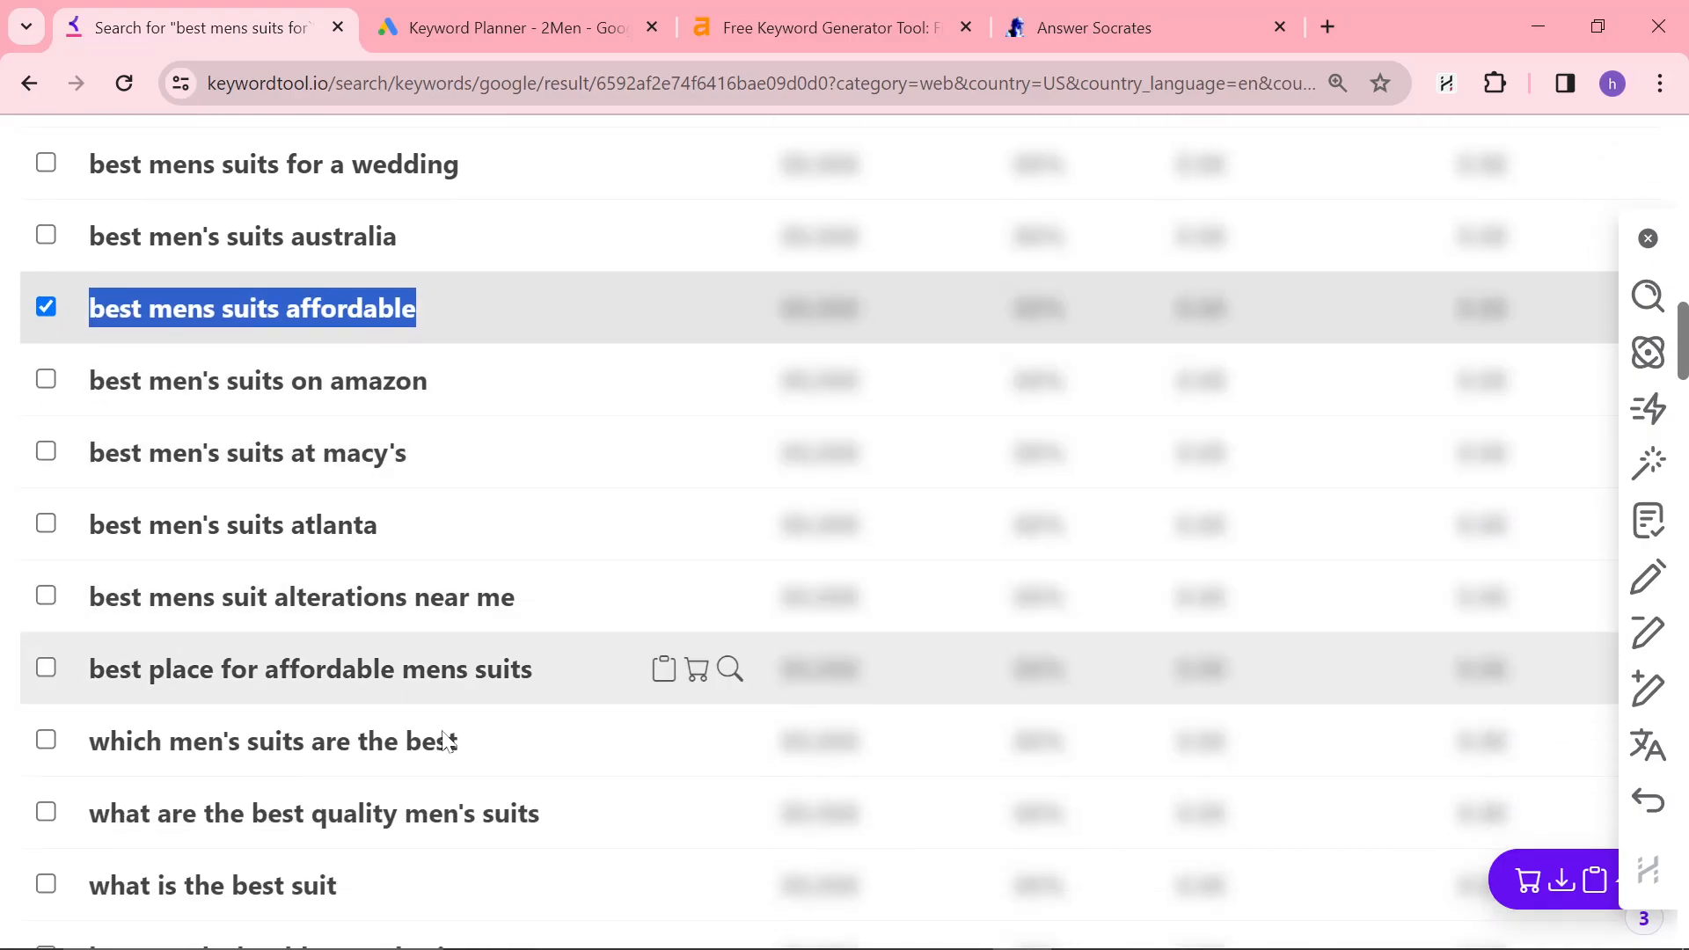
scroll(down, 3)
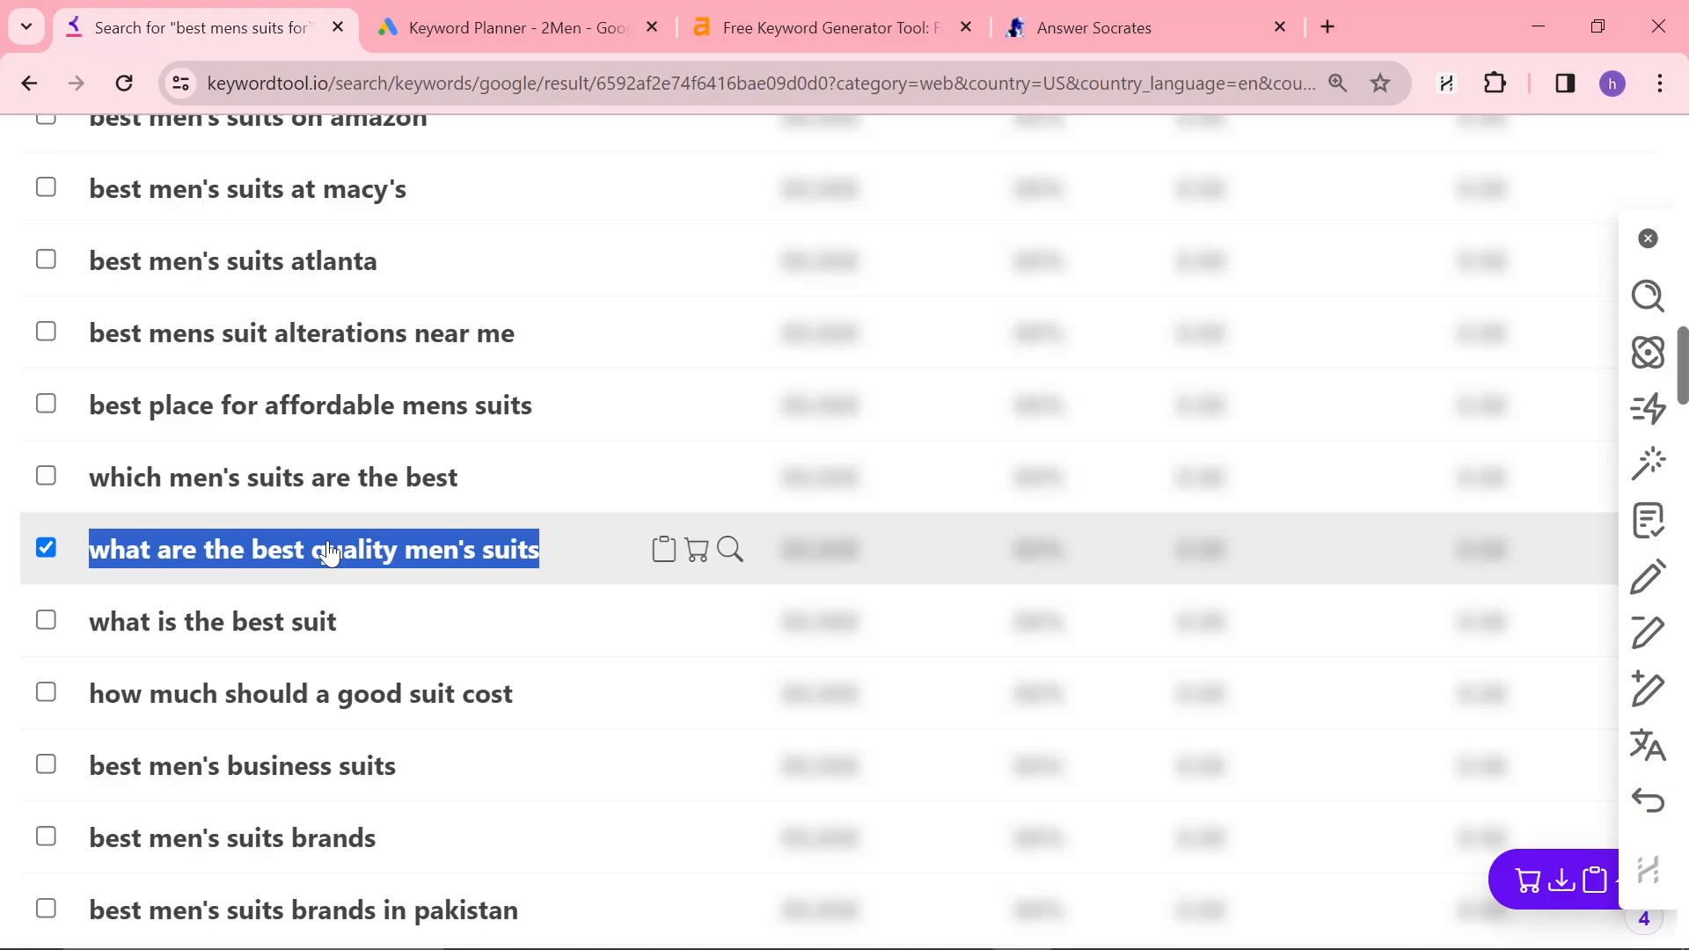
scroll(down, 3)
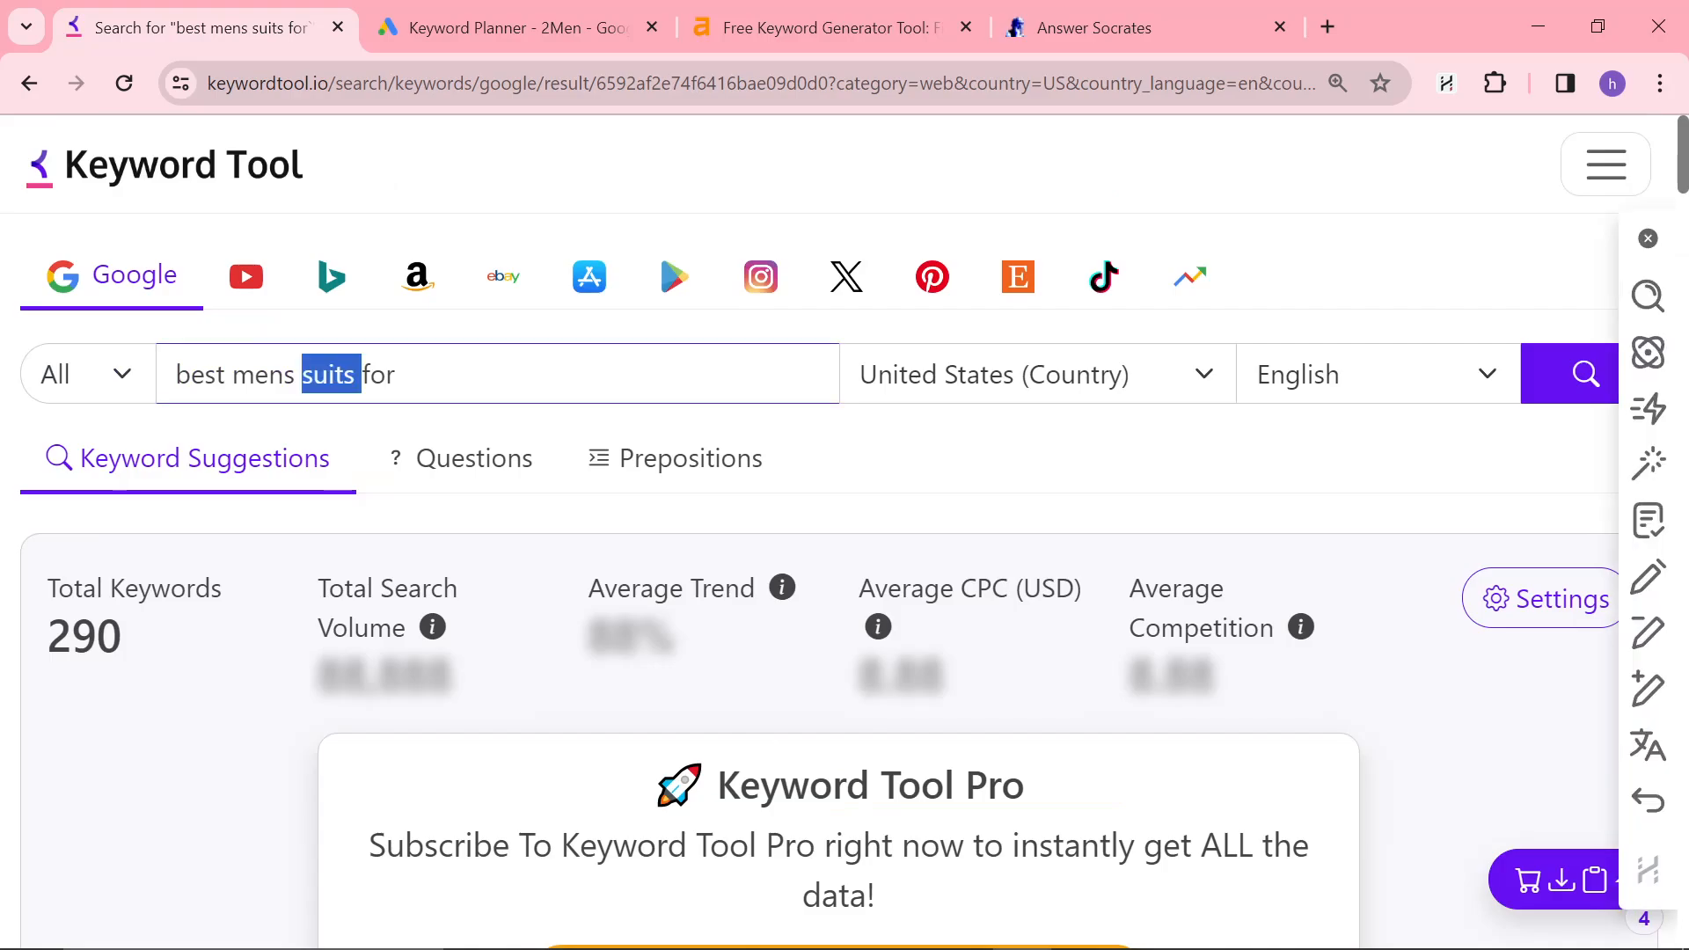
- Search 'best mens sports jacket for', select the sport coats with jeans row, and return to Ahrefs
key(Delete)
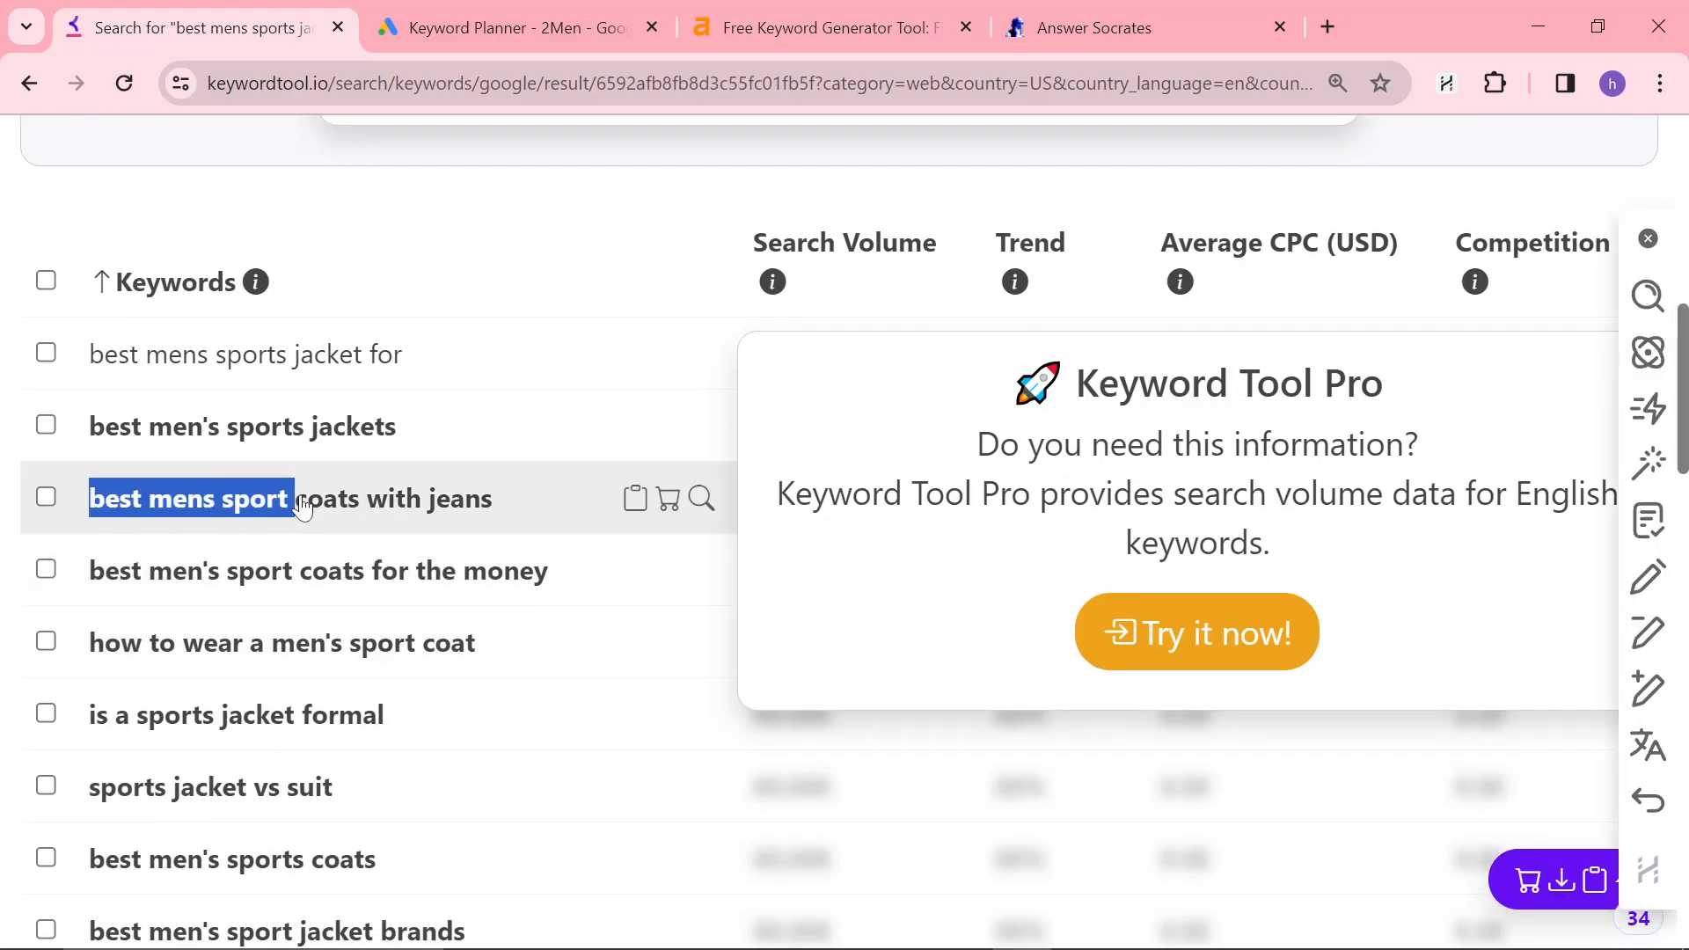
triple_click(288, 498)
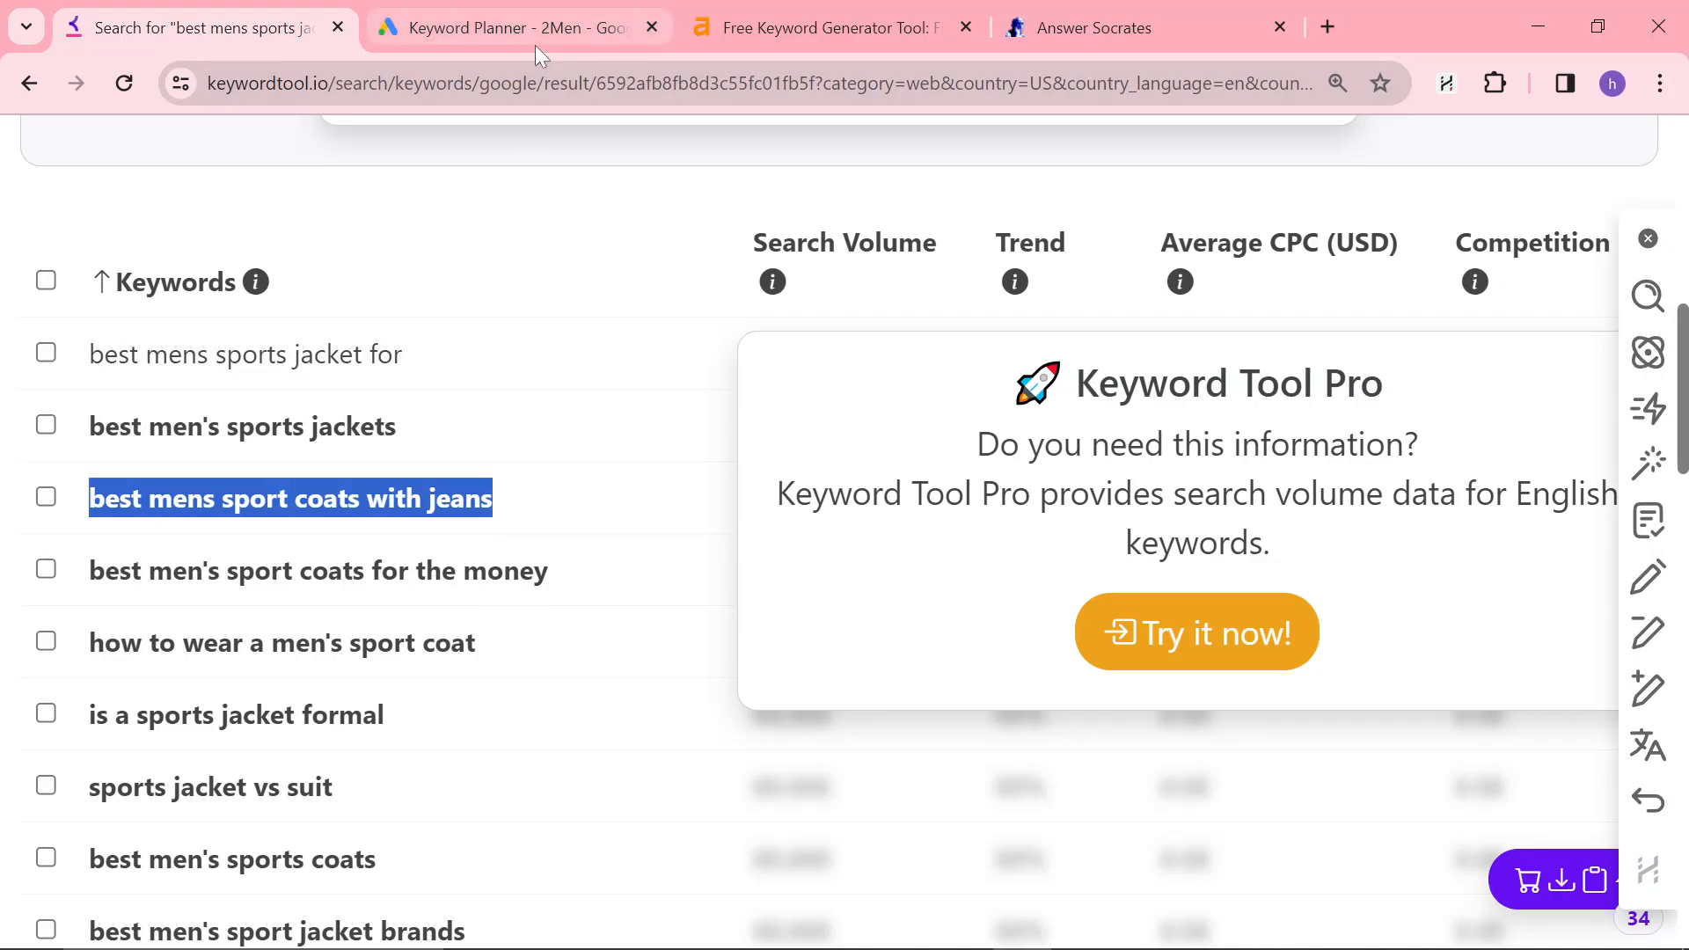
click(830, 27)
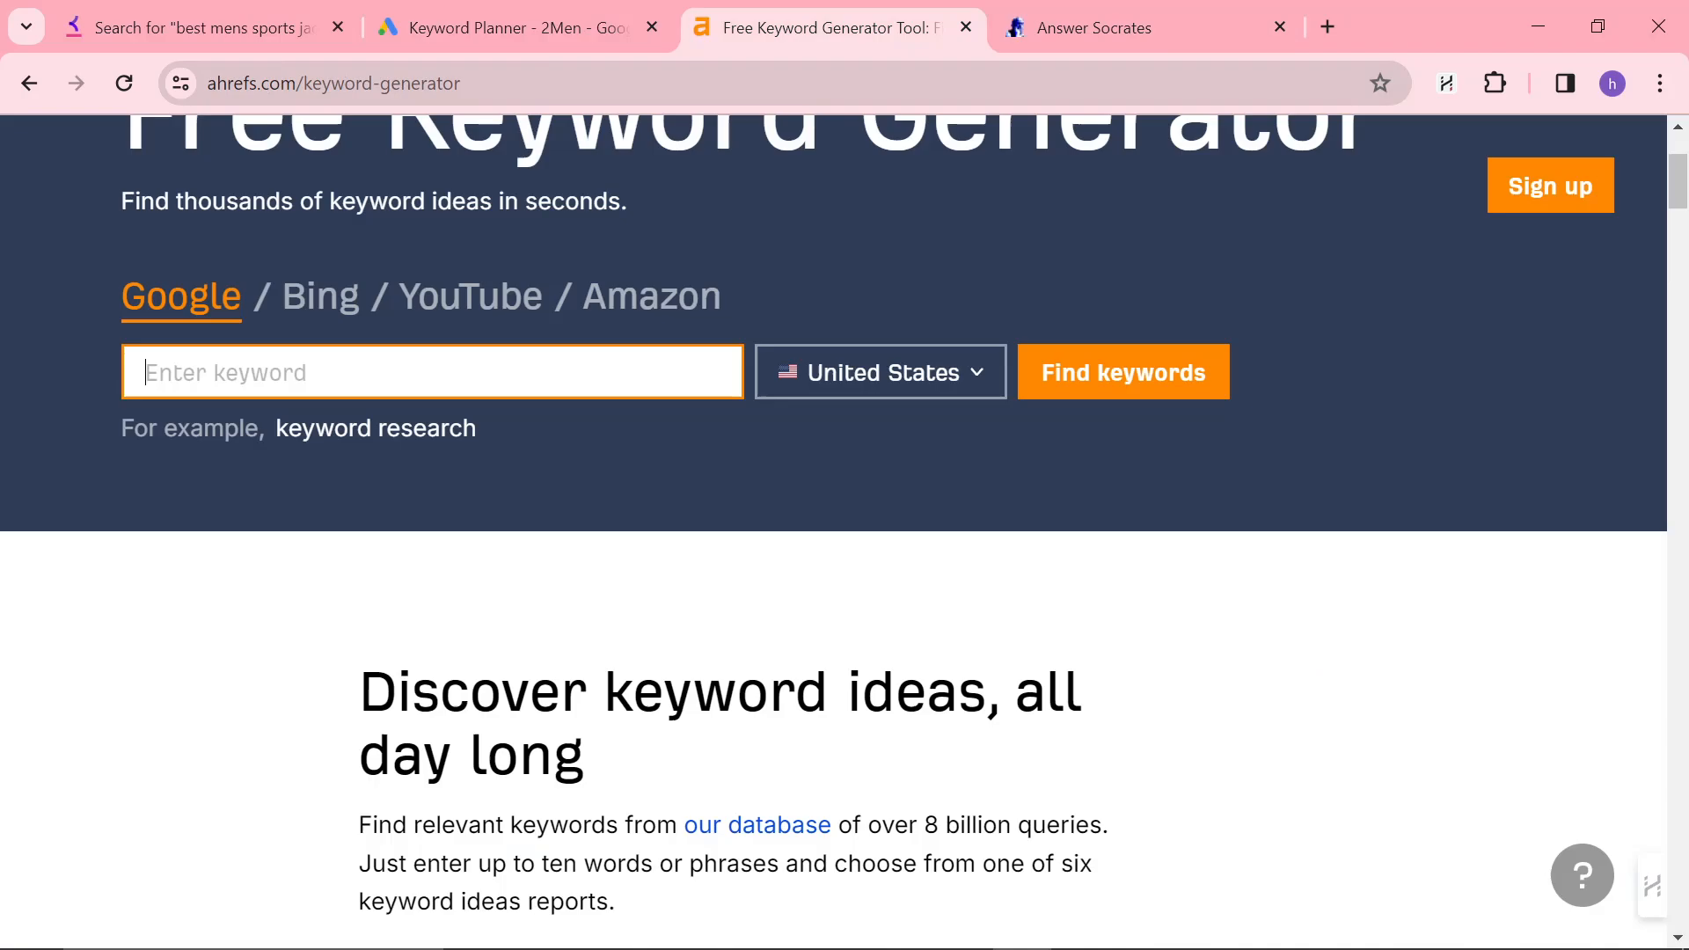
- Generate Ahrefs keyword ideas for 'sport coat jeans' and review the 70 phrase-match results
text(sport coat jean)
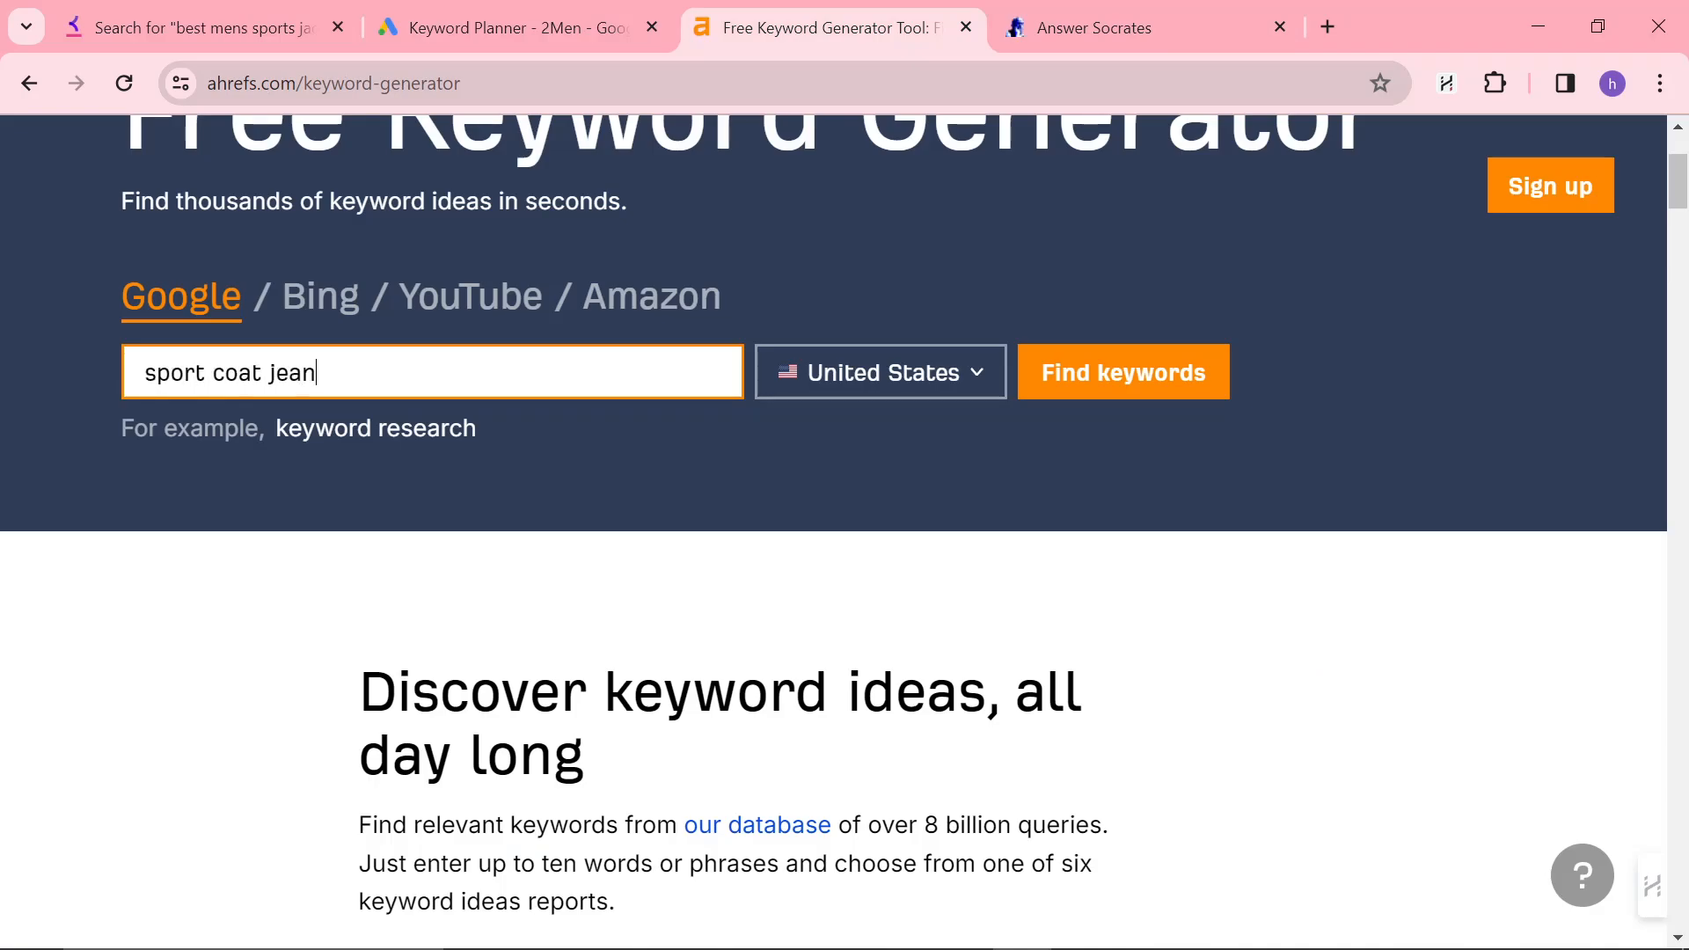
text(s)
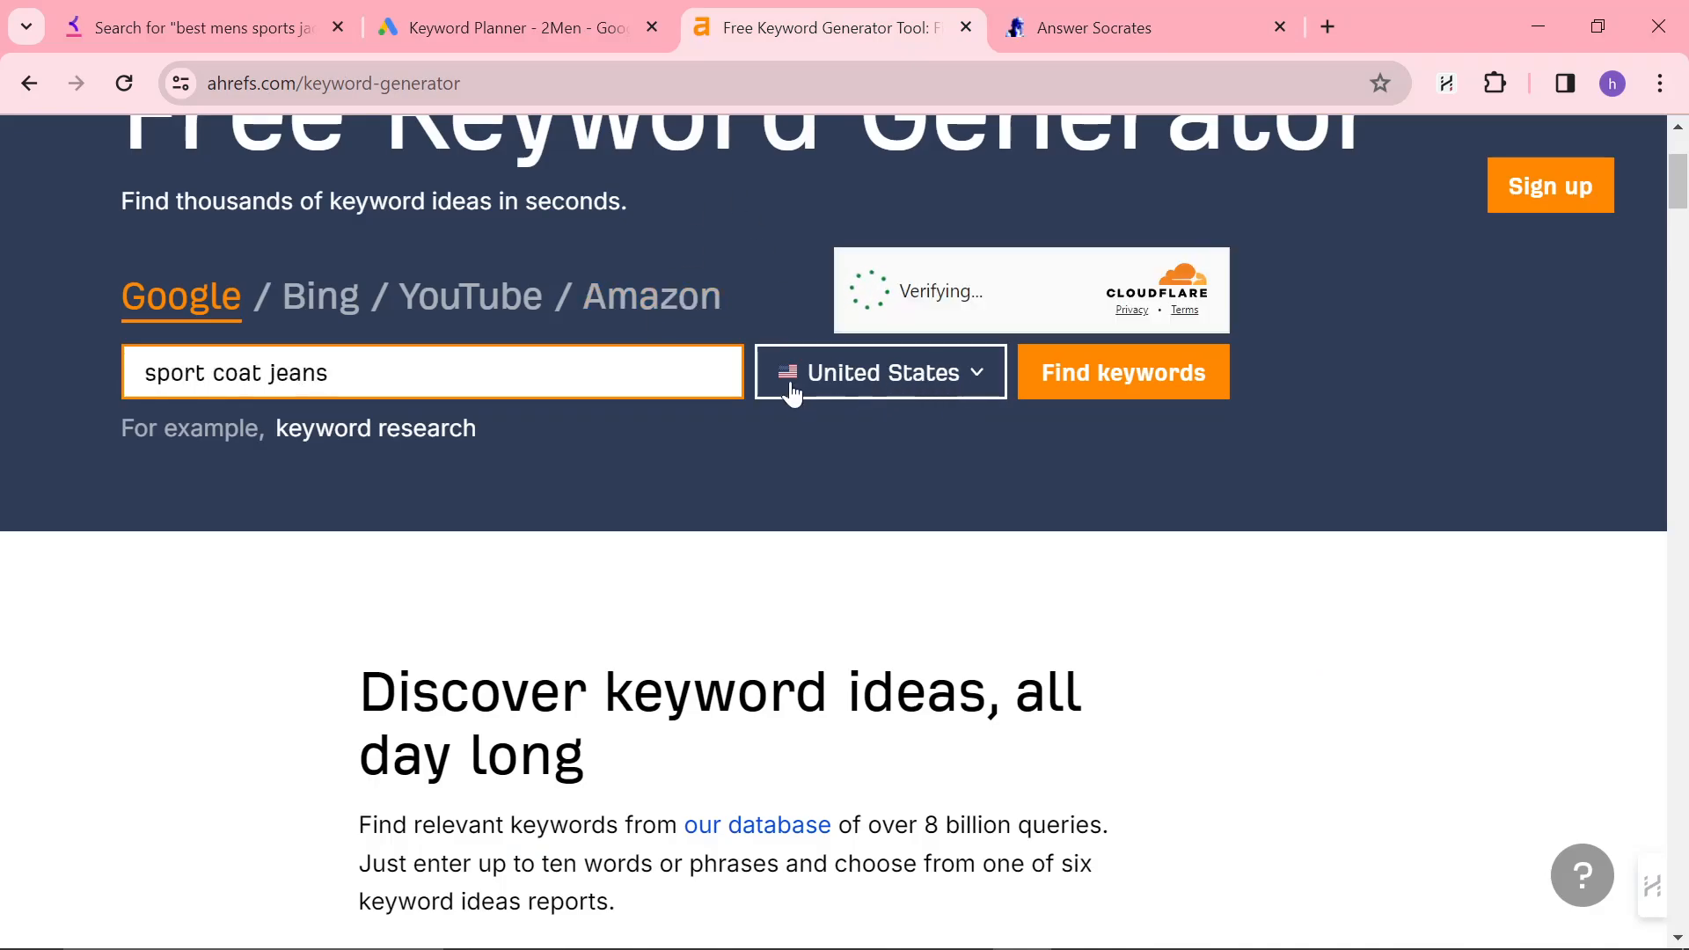
click(1122, 371)
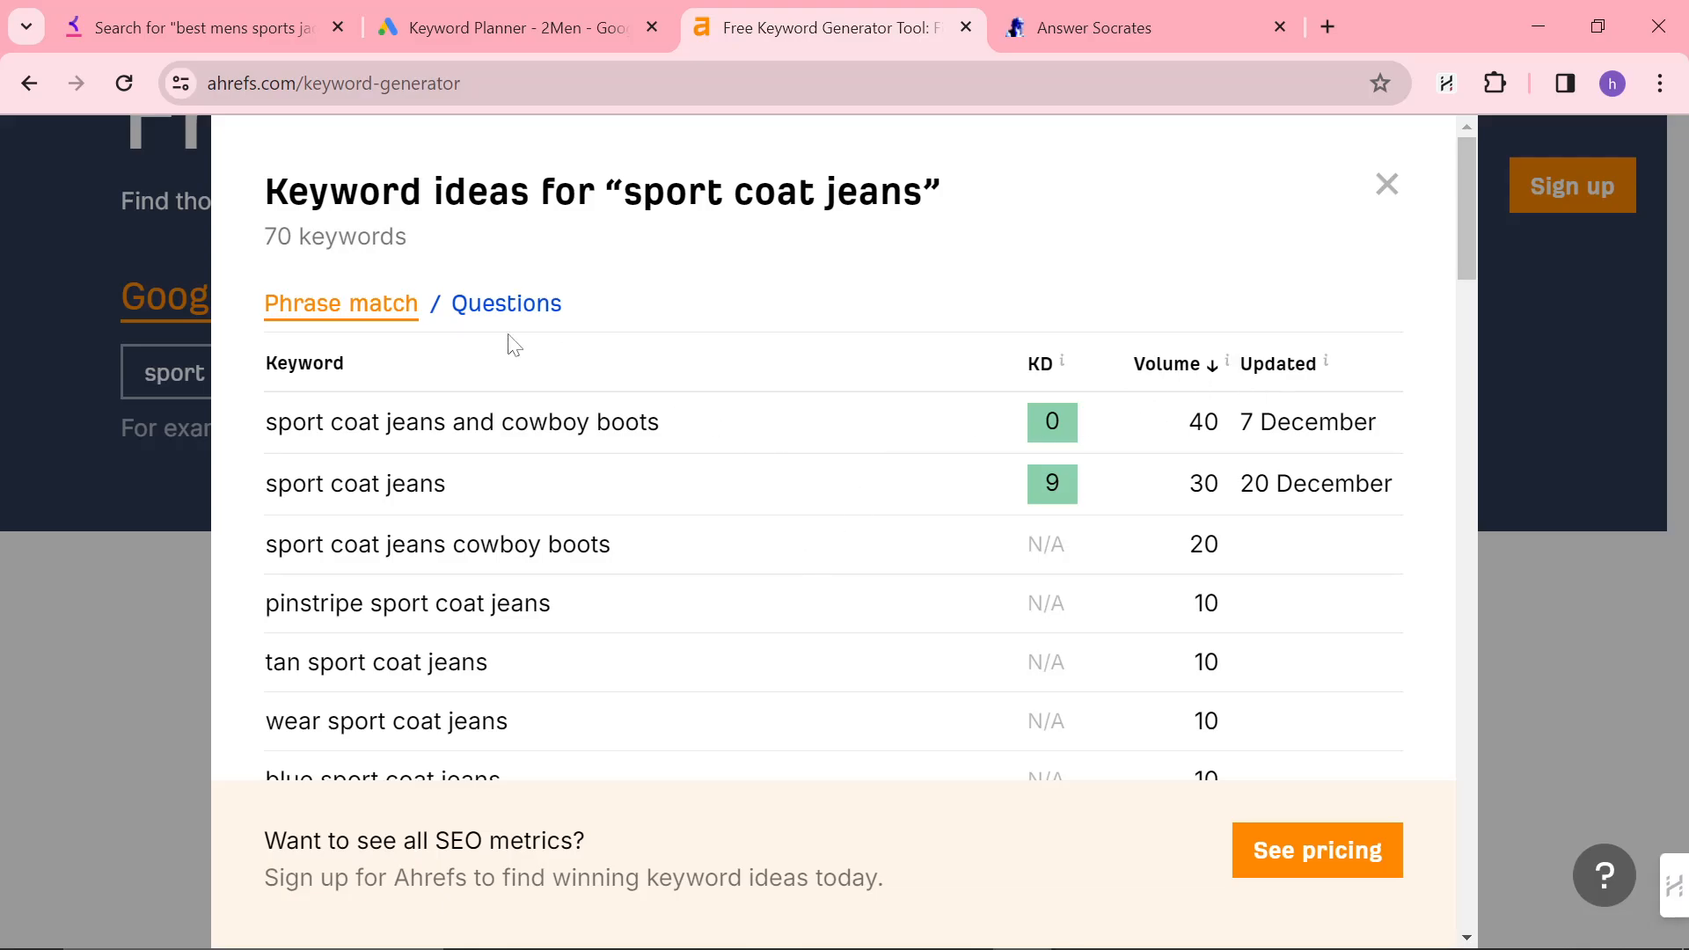
scroll(down, 3)
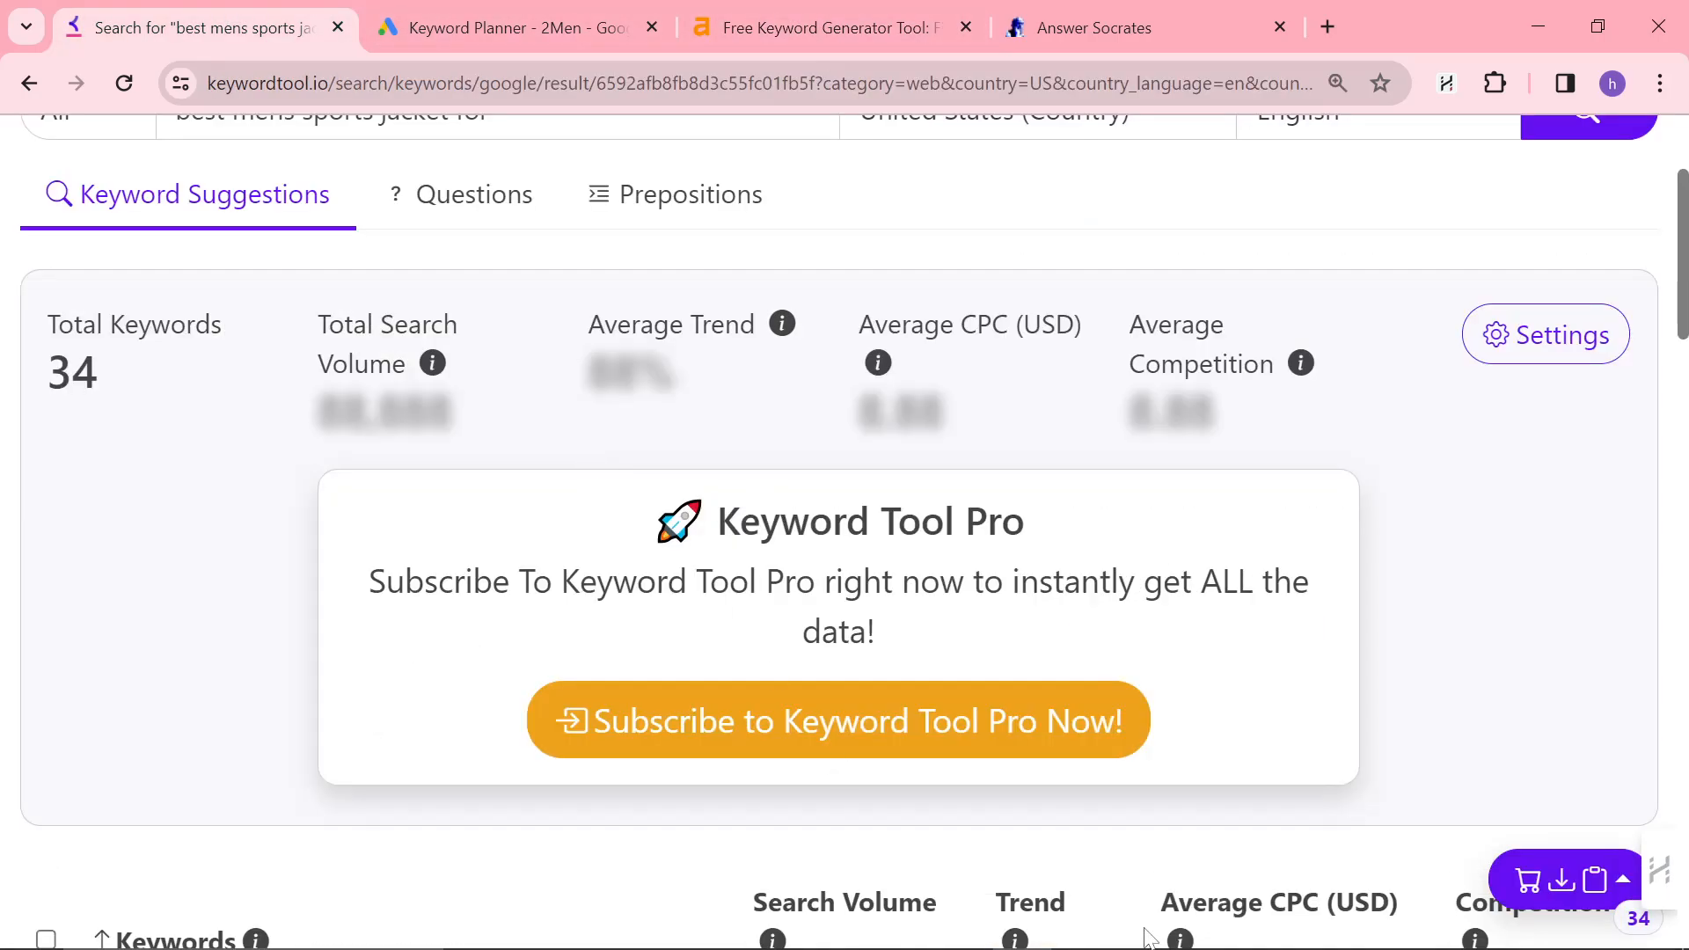
- Run a Google Trends search for 'sports coat' and review the 16 rising keywords, corduroy sport coat +60%
scroll(up, 3)
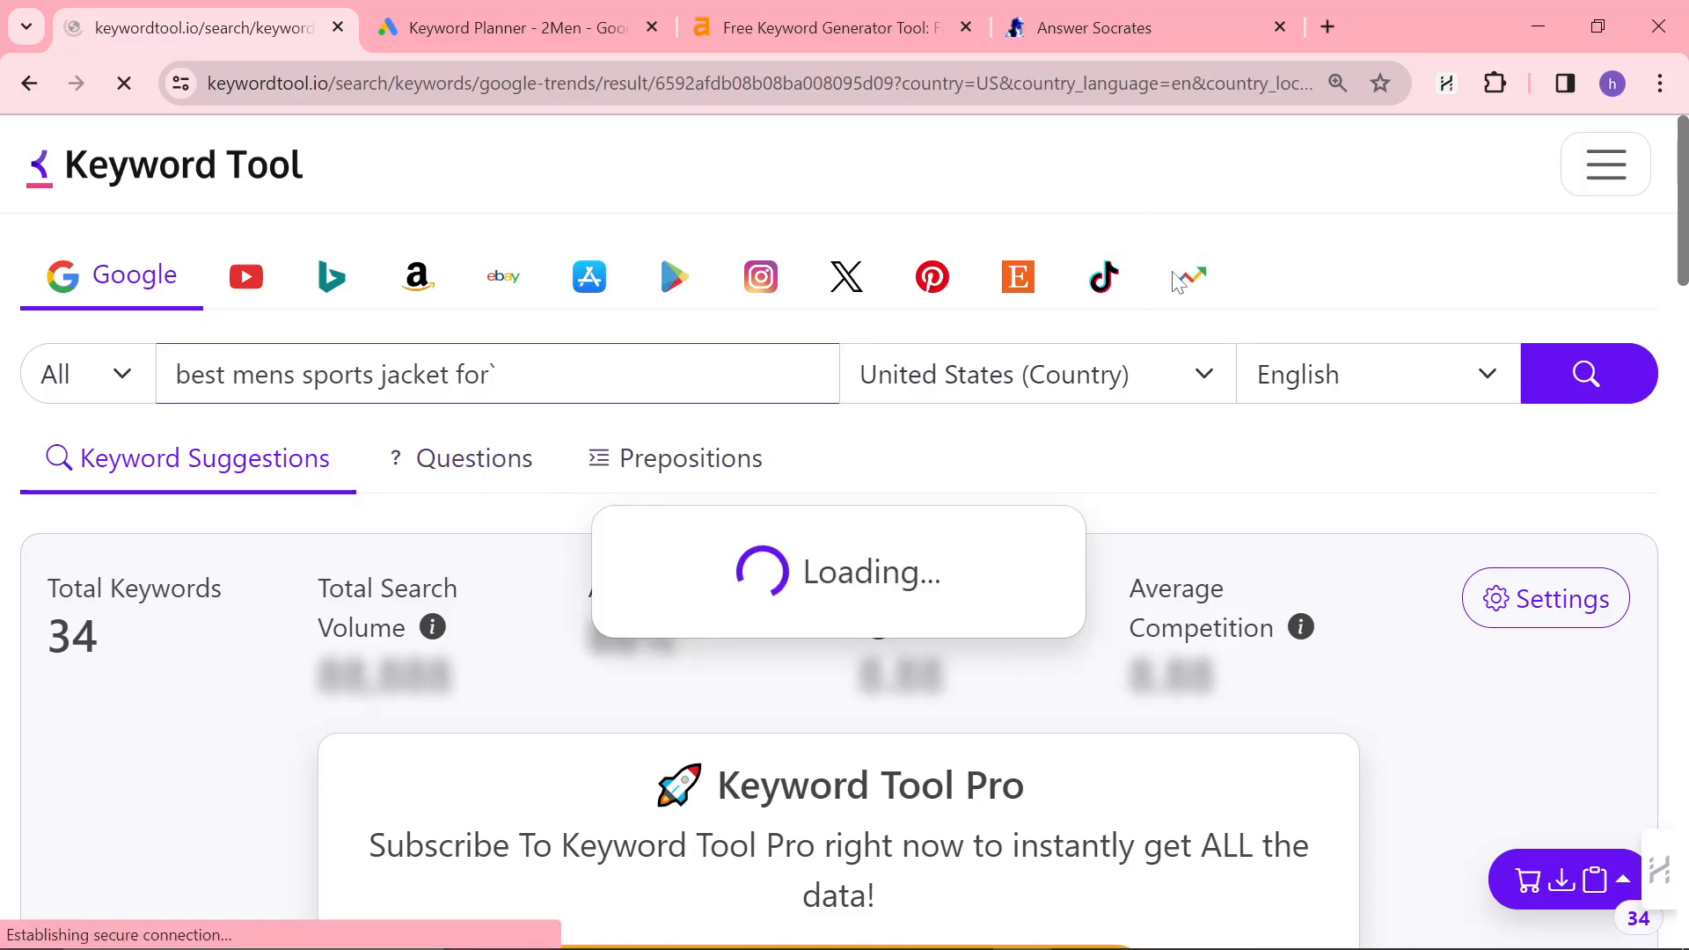
click(1190, 276)
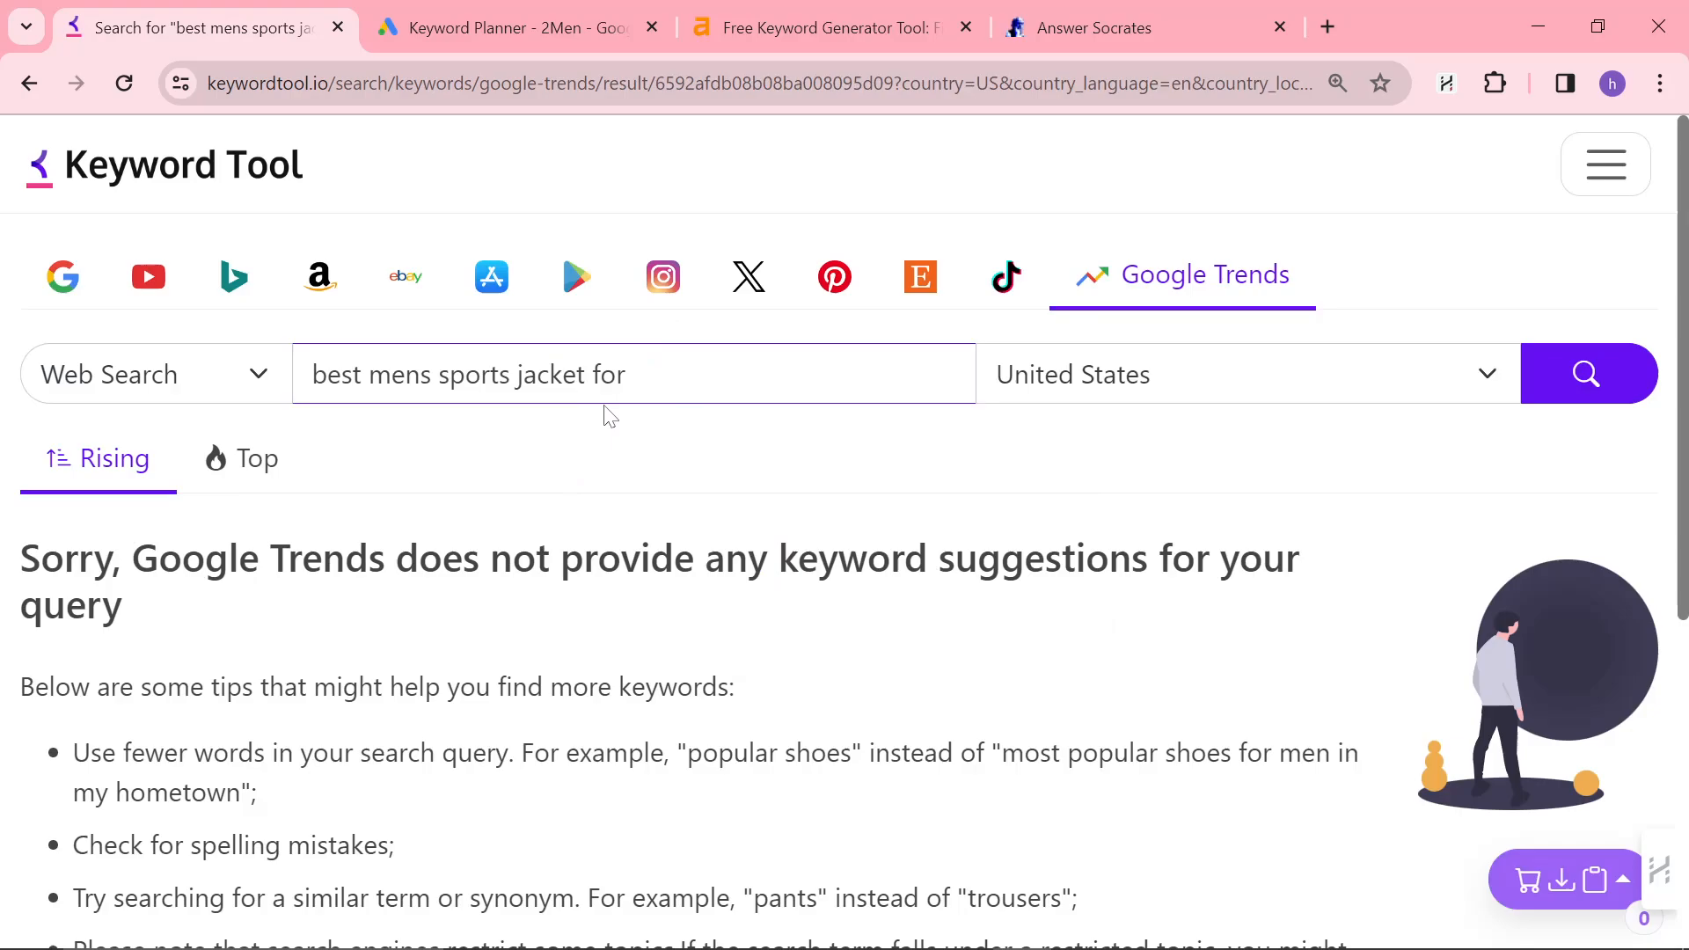
text(sport)
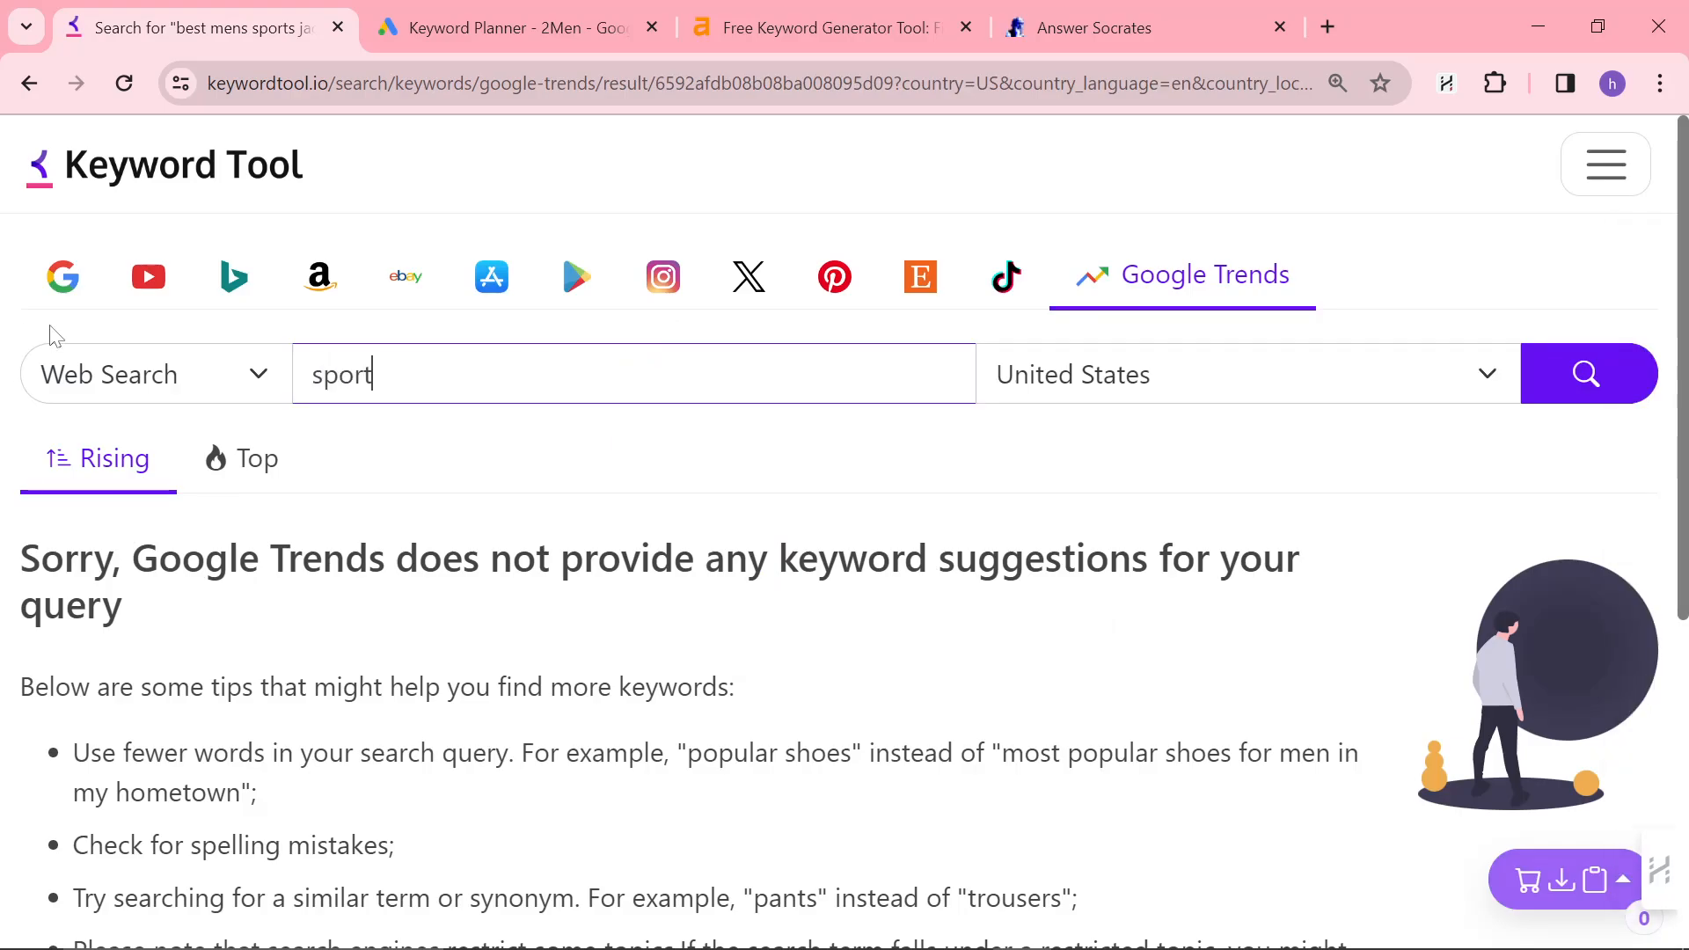
click(1587, 374)
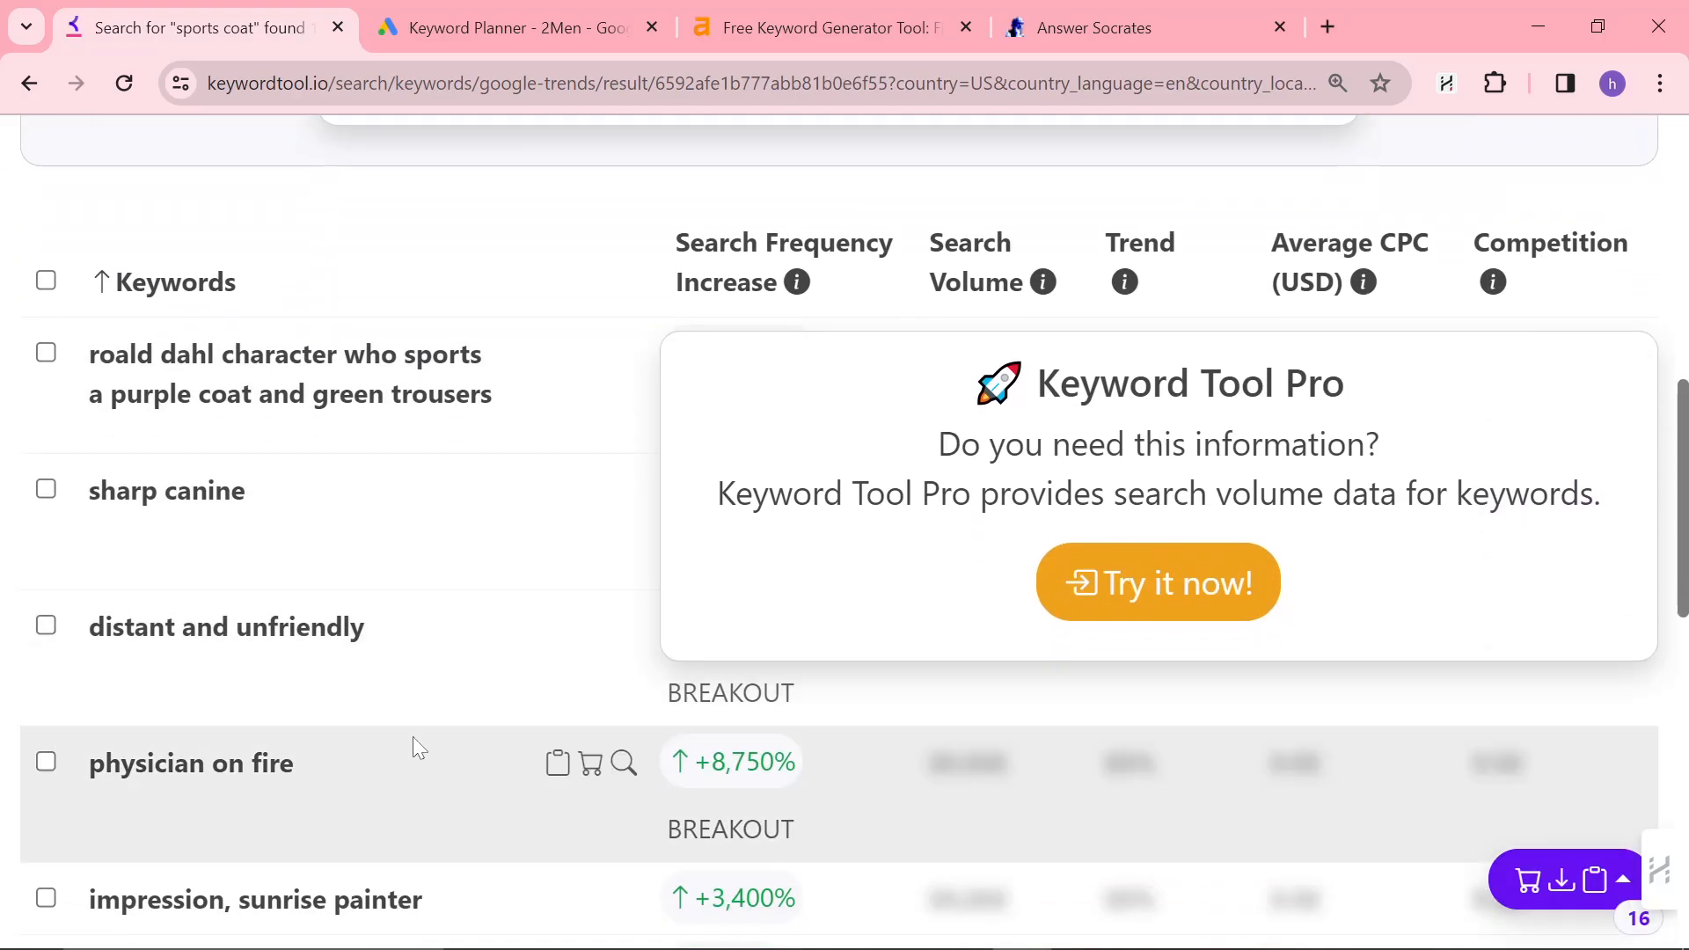
scroll(down, 3)
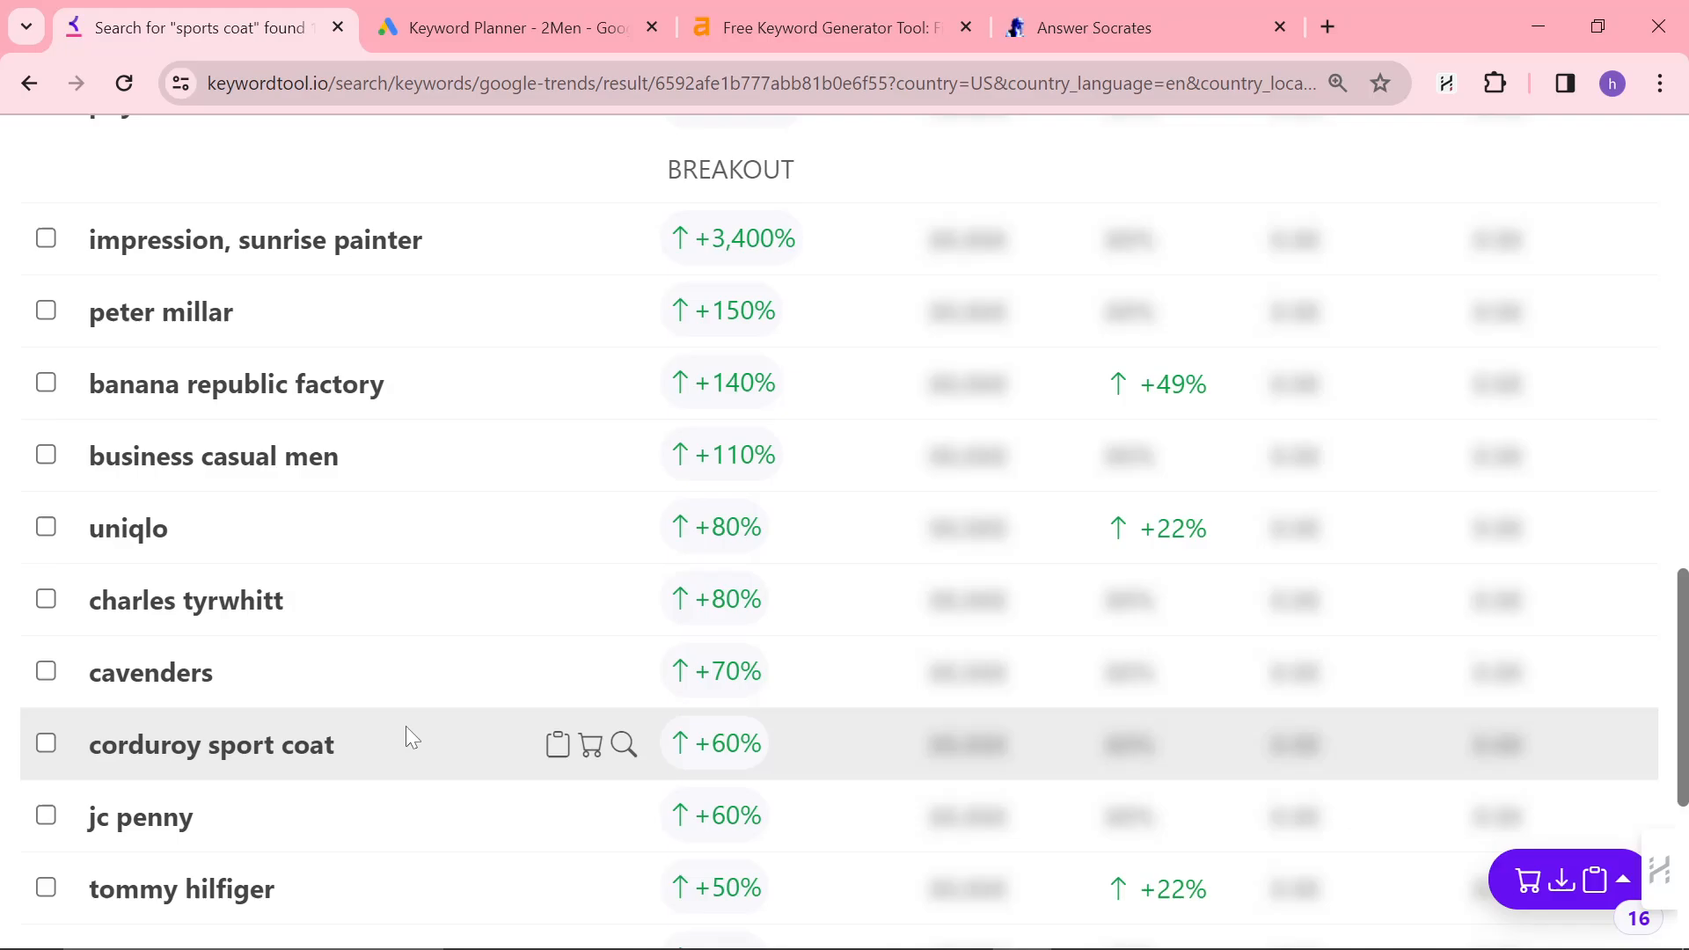
scroll(down, 3)
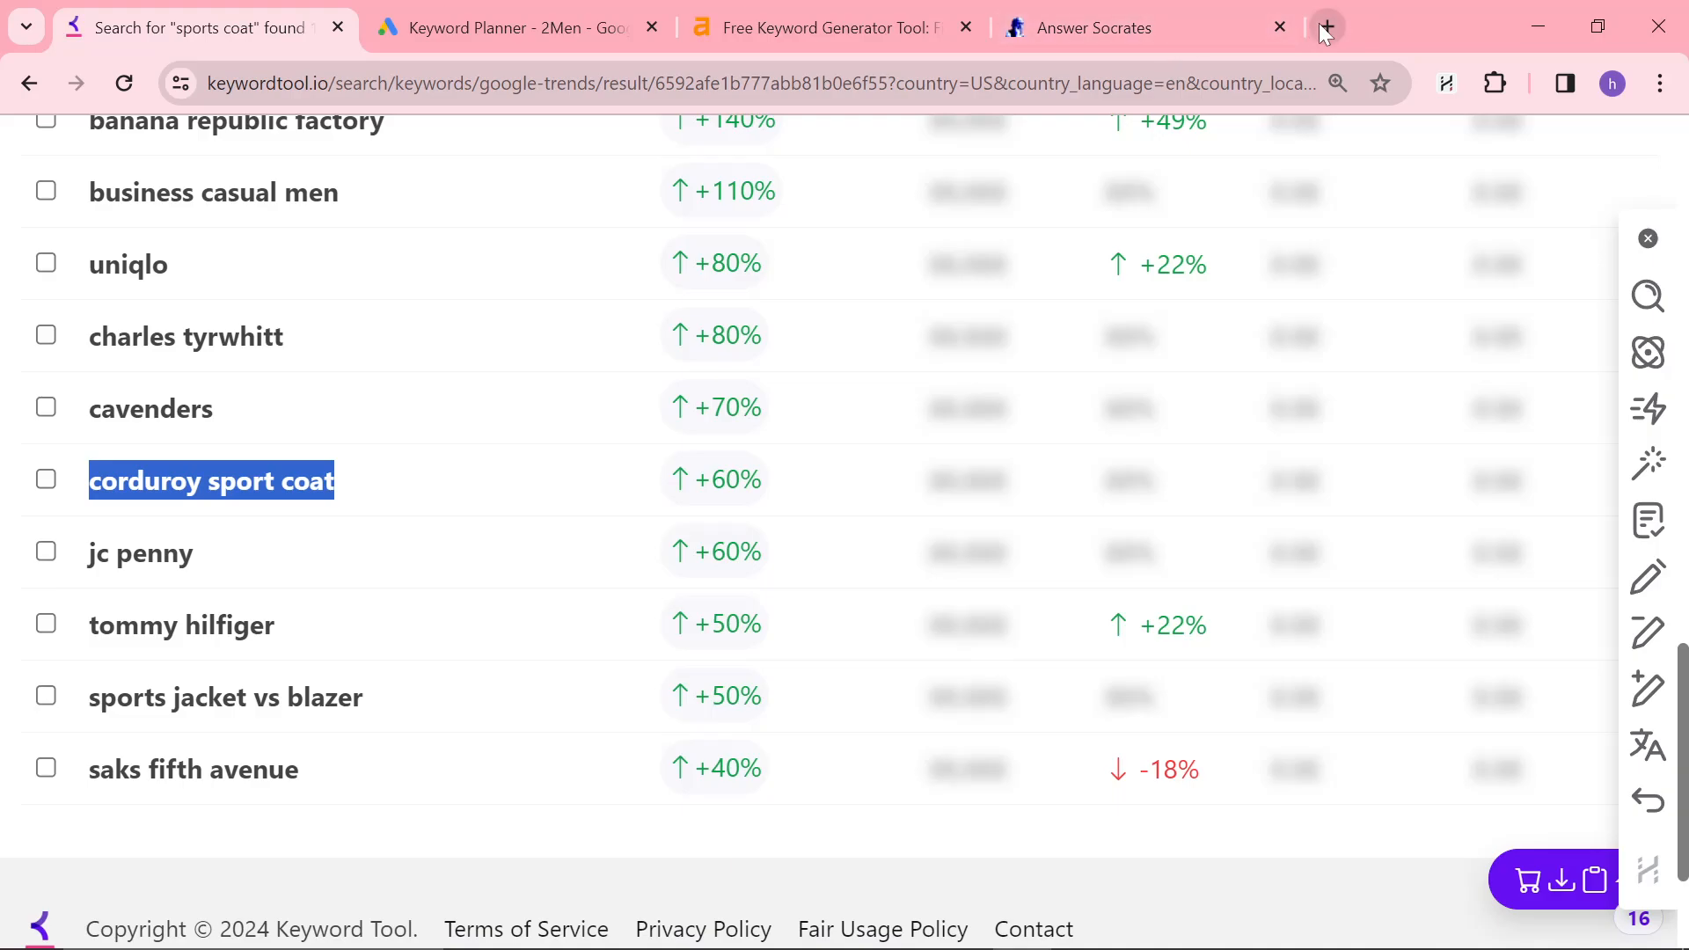
- Browse 2men.it's Kiton brand collection and run a store search for a coat
click(1326, 28)
text(2men.it)
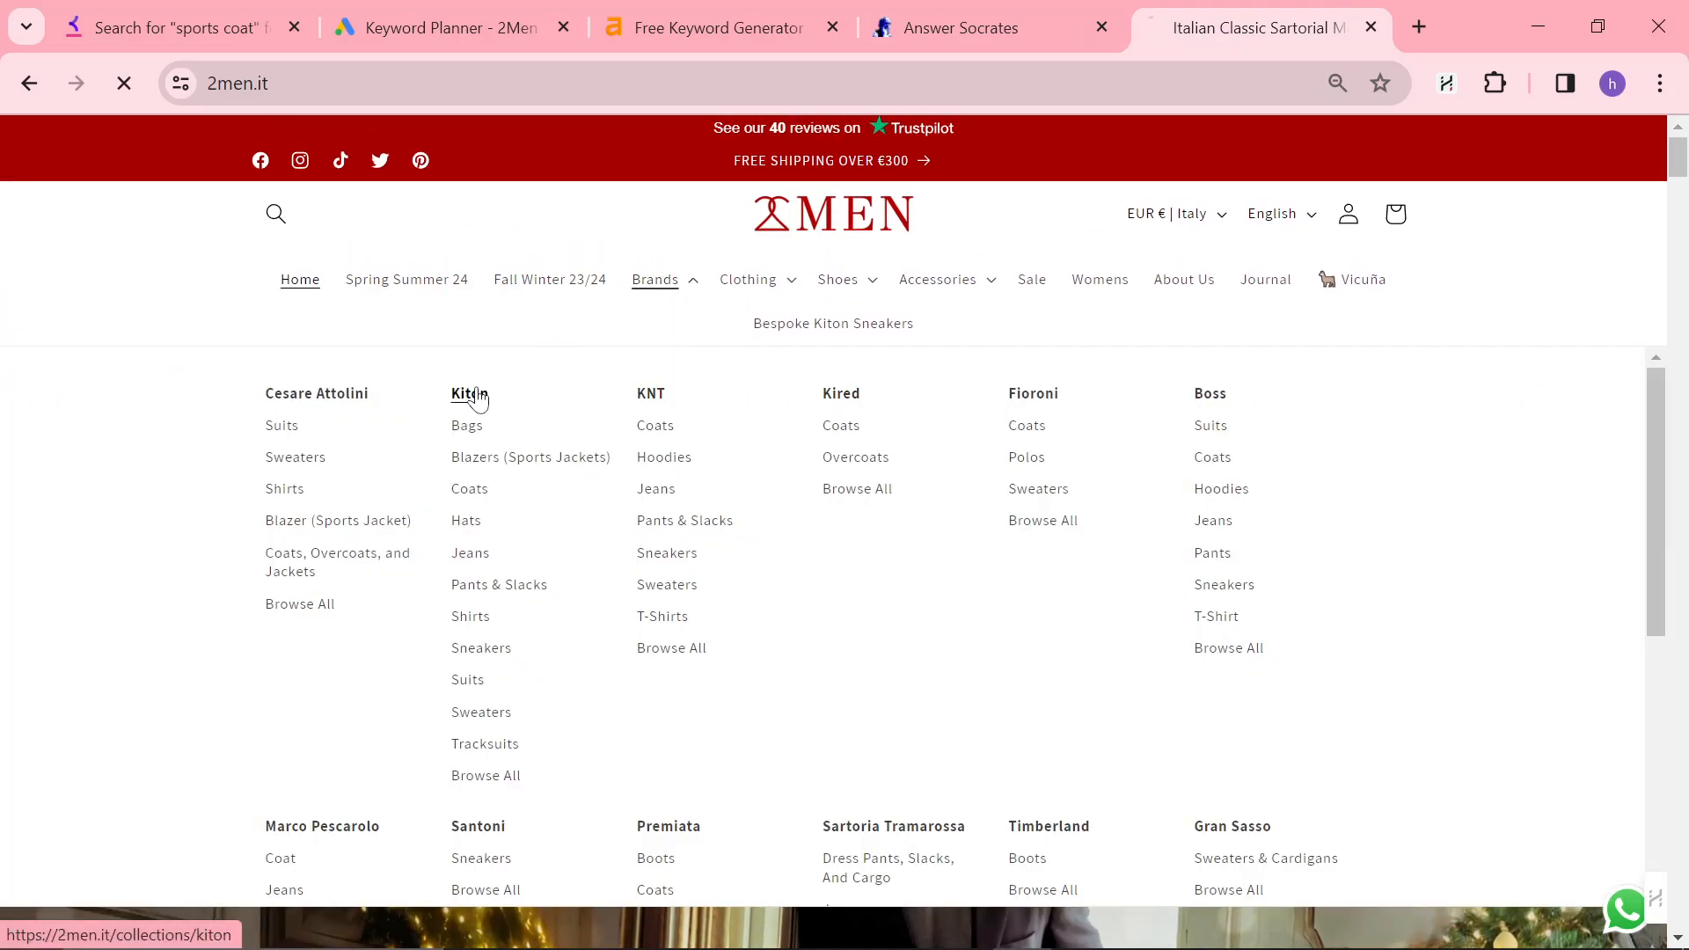
click(468, 394)
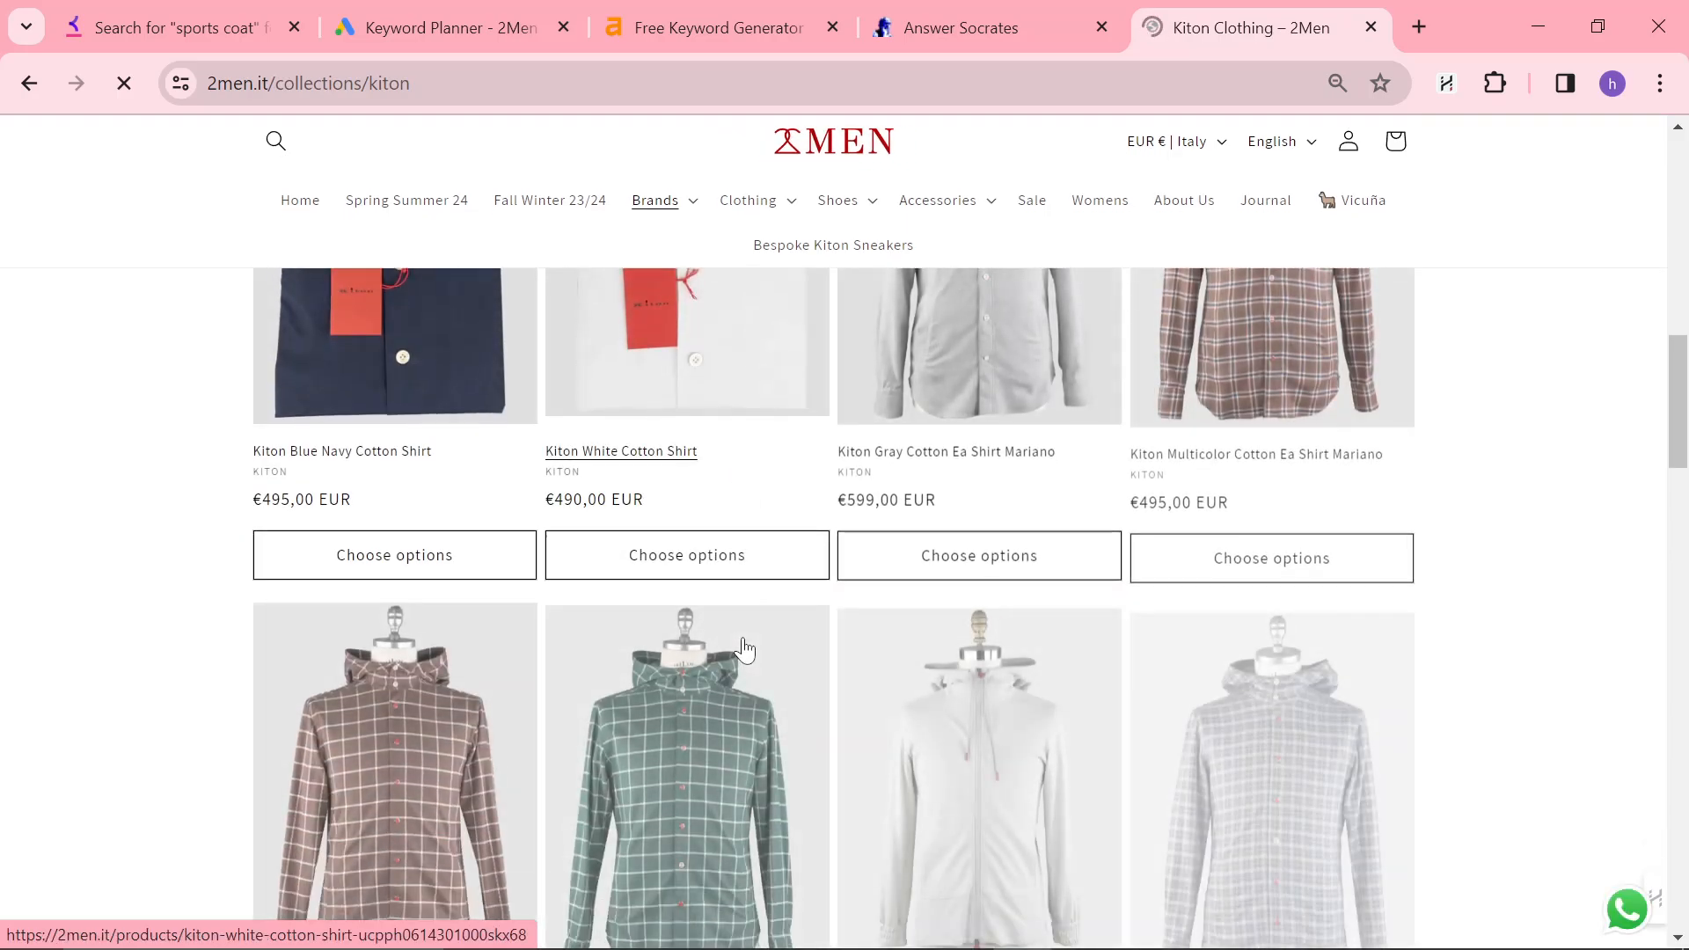
scroll(down, 3)
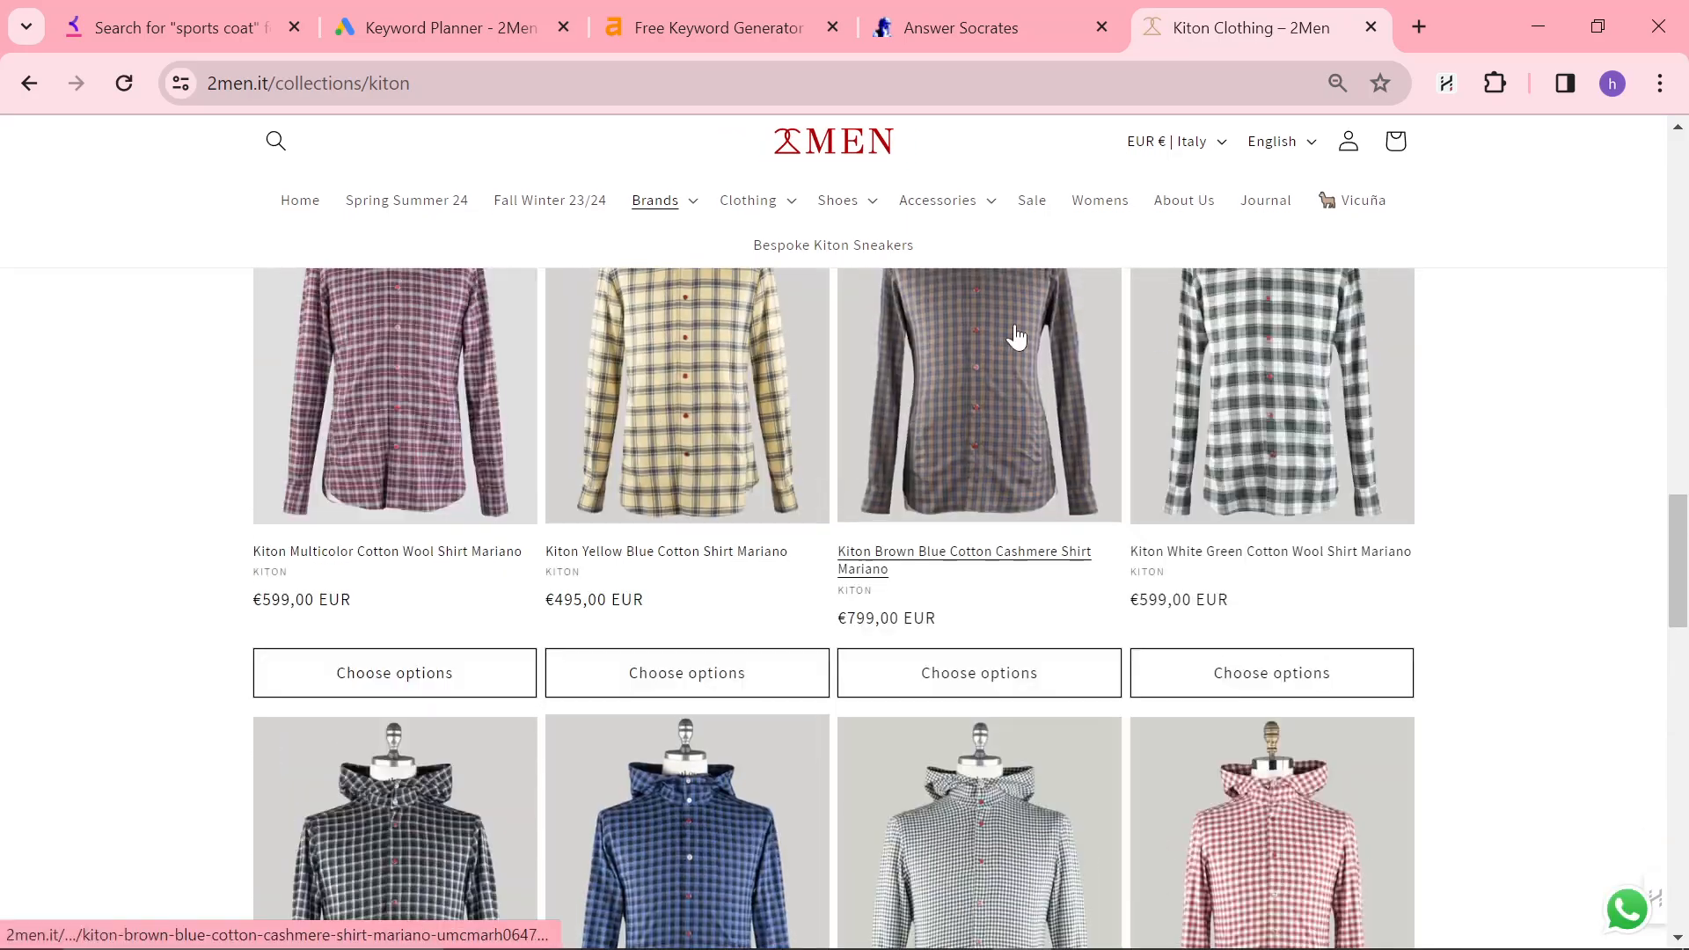
click(276, 141)
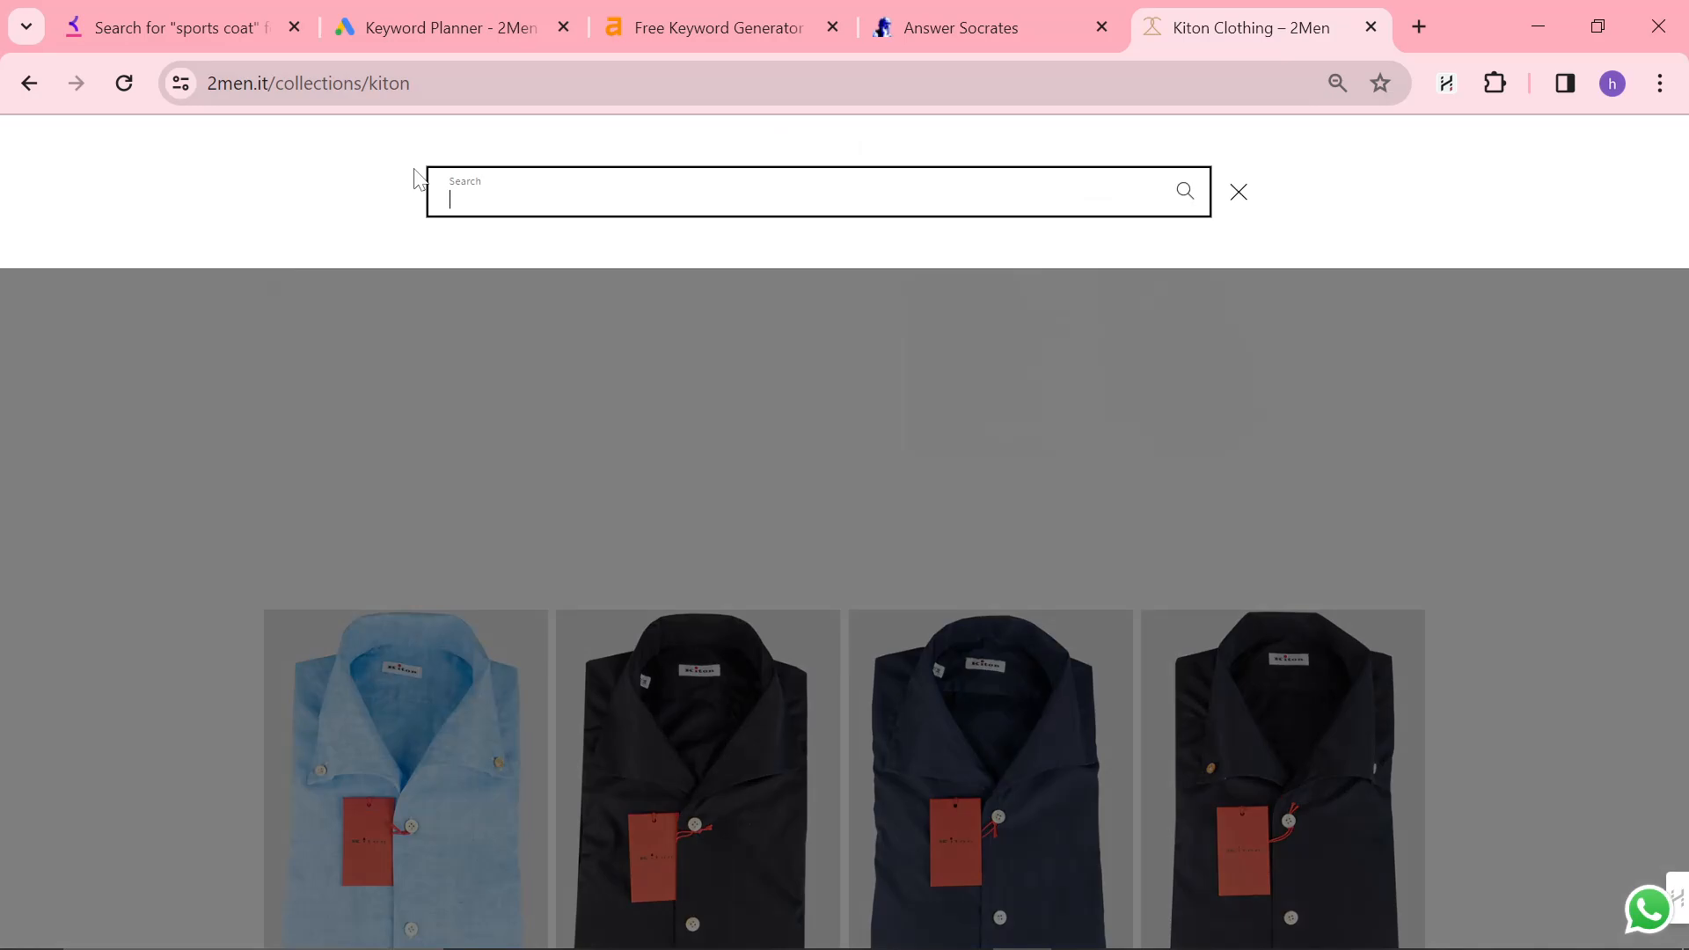
text(curdor)
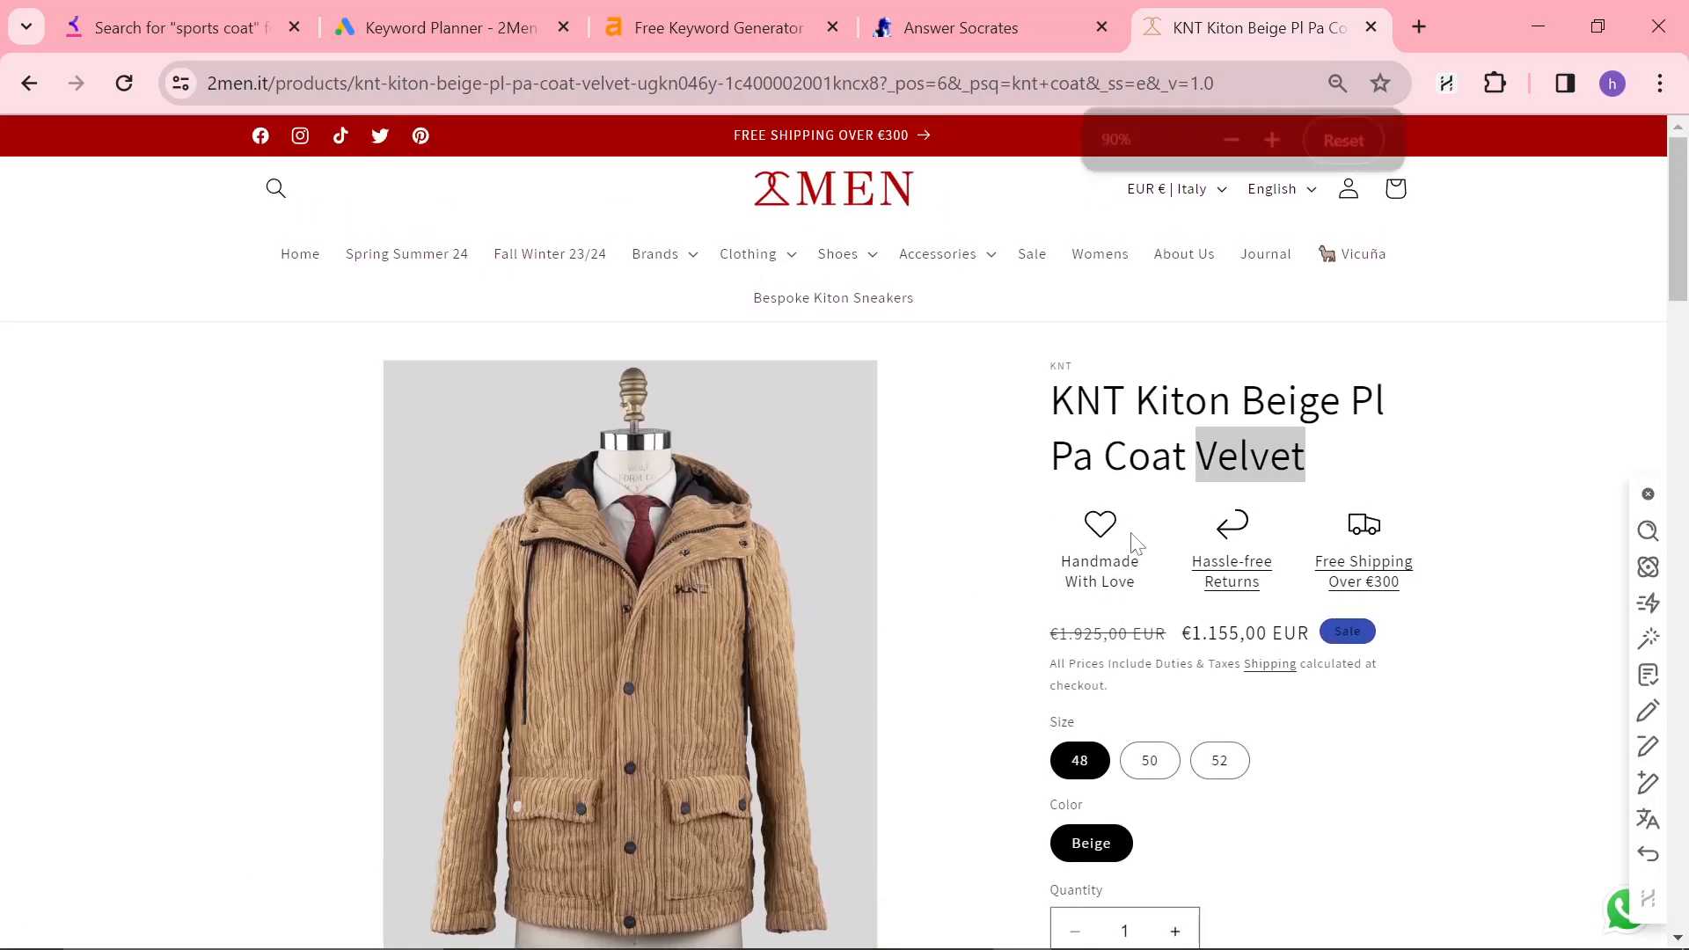
- Read the KNT Kiton beige velvet coat page, then return to Keyword Tool's sports-coat trends
scroll(down, 3)
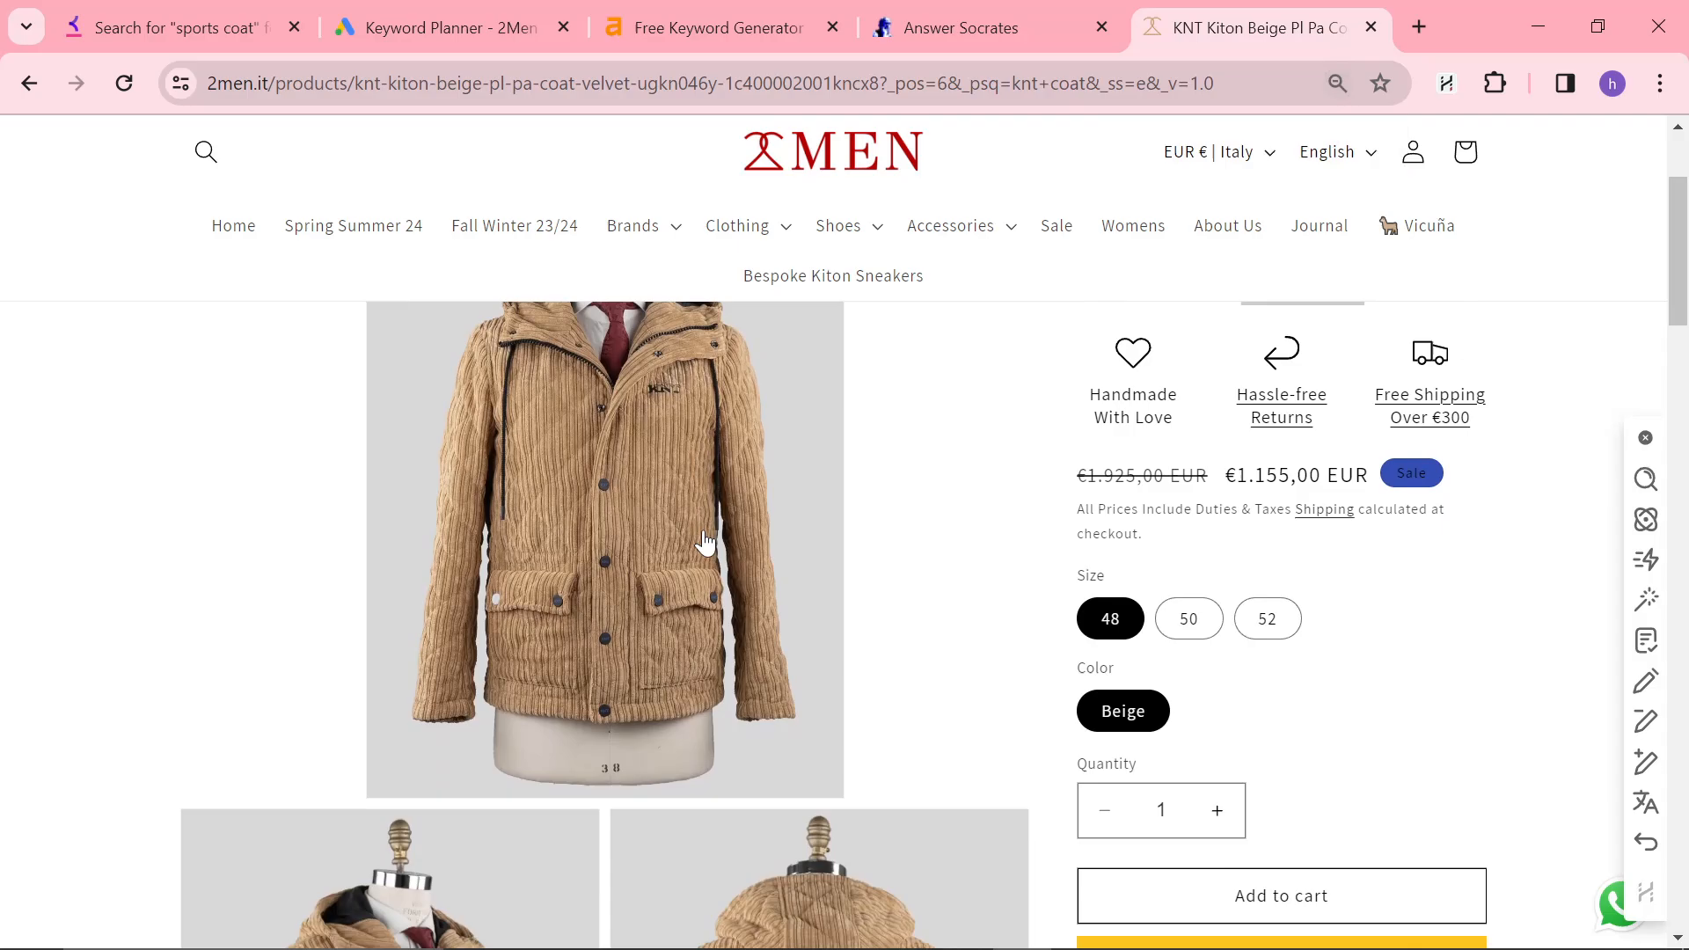
scroll(down, 3)
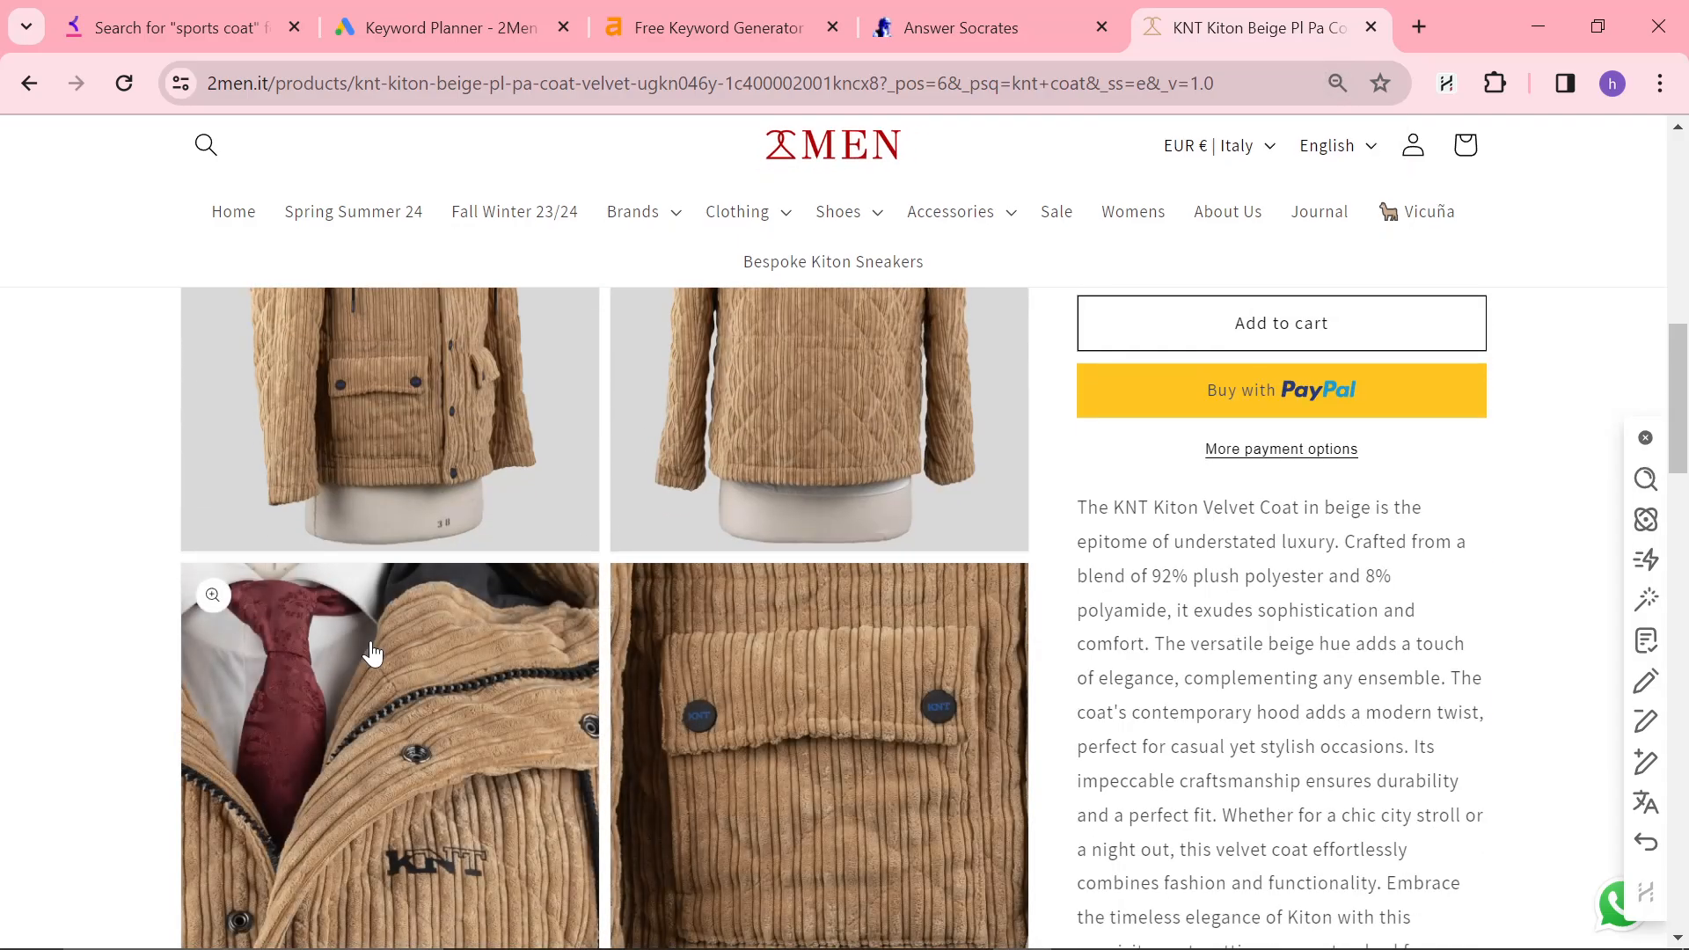
click(172, 27)
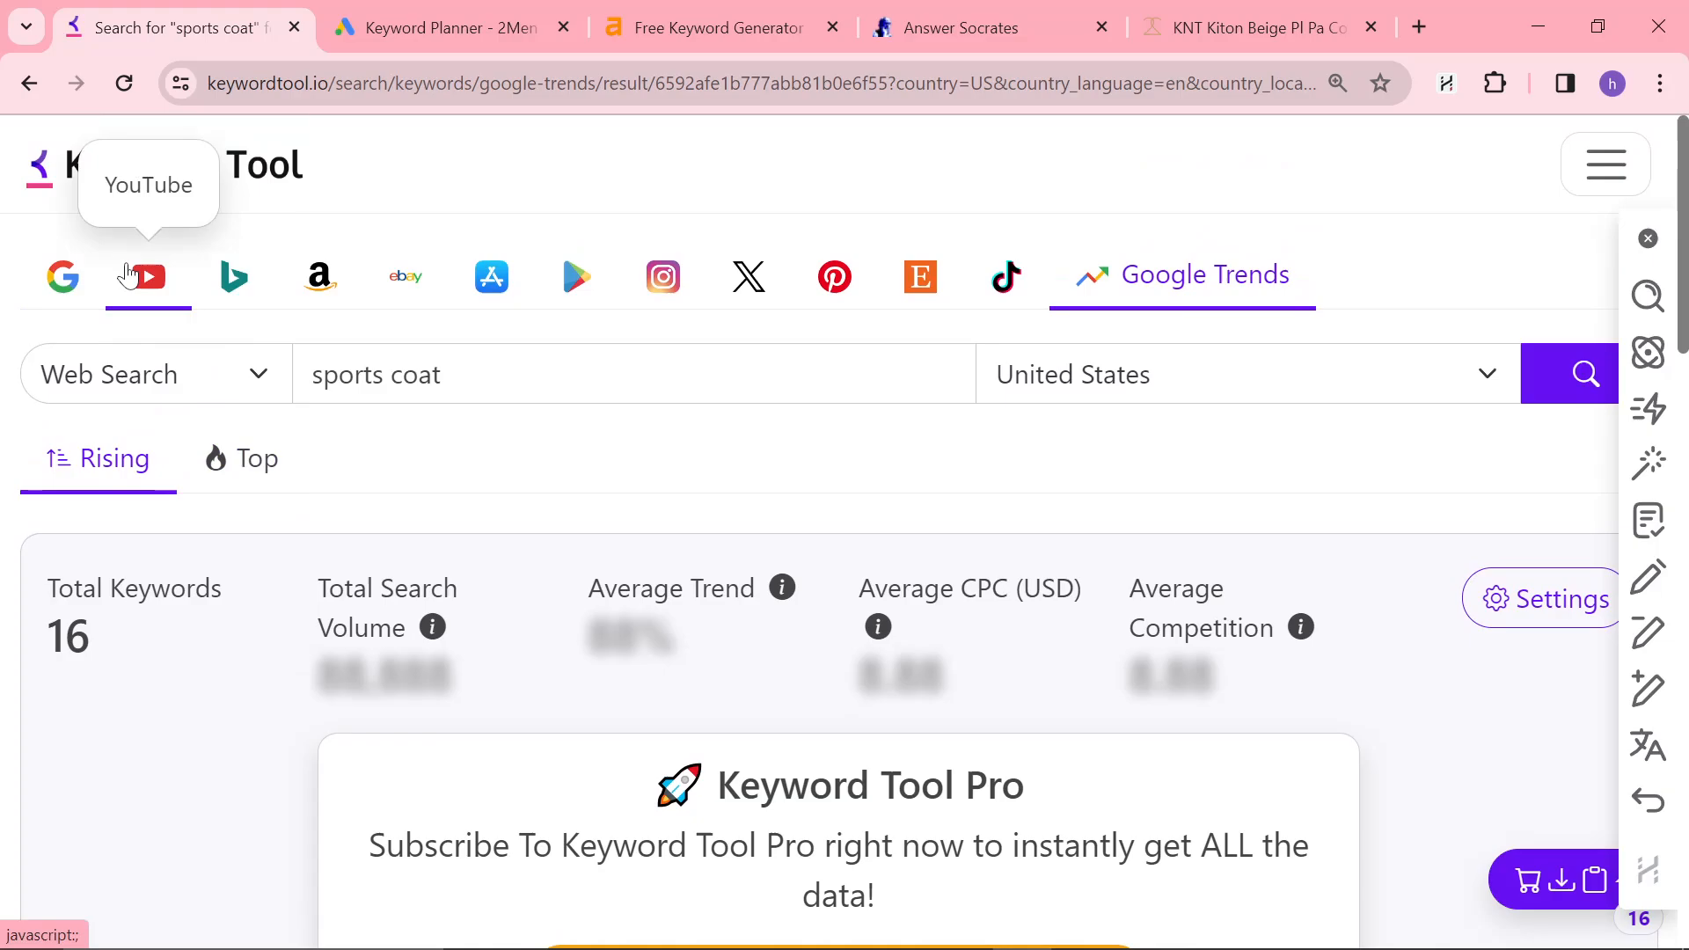
- Browse the 2men.it journal's December 2023 posts, then bring Keyword Planner forward
click(1249, 27)
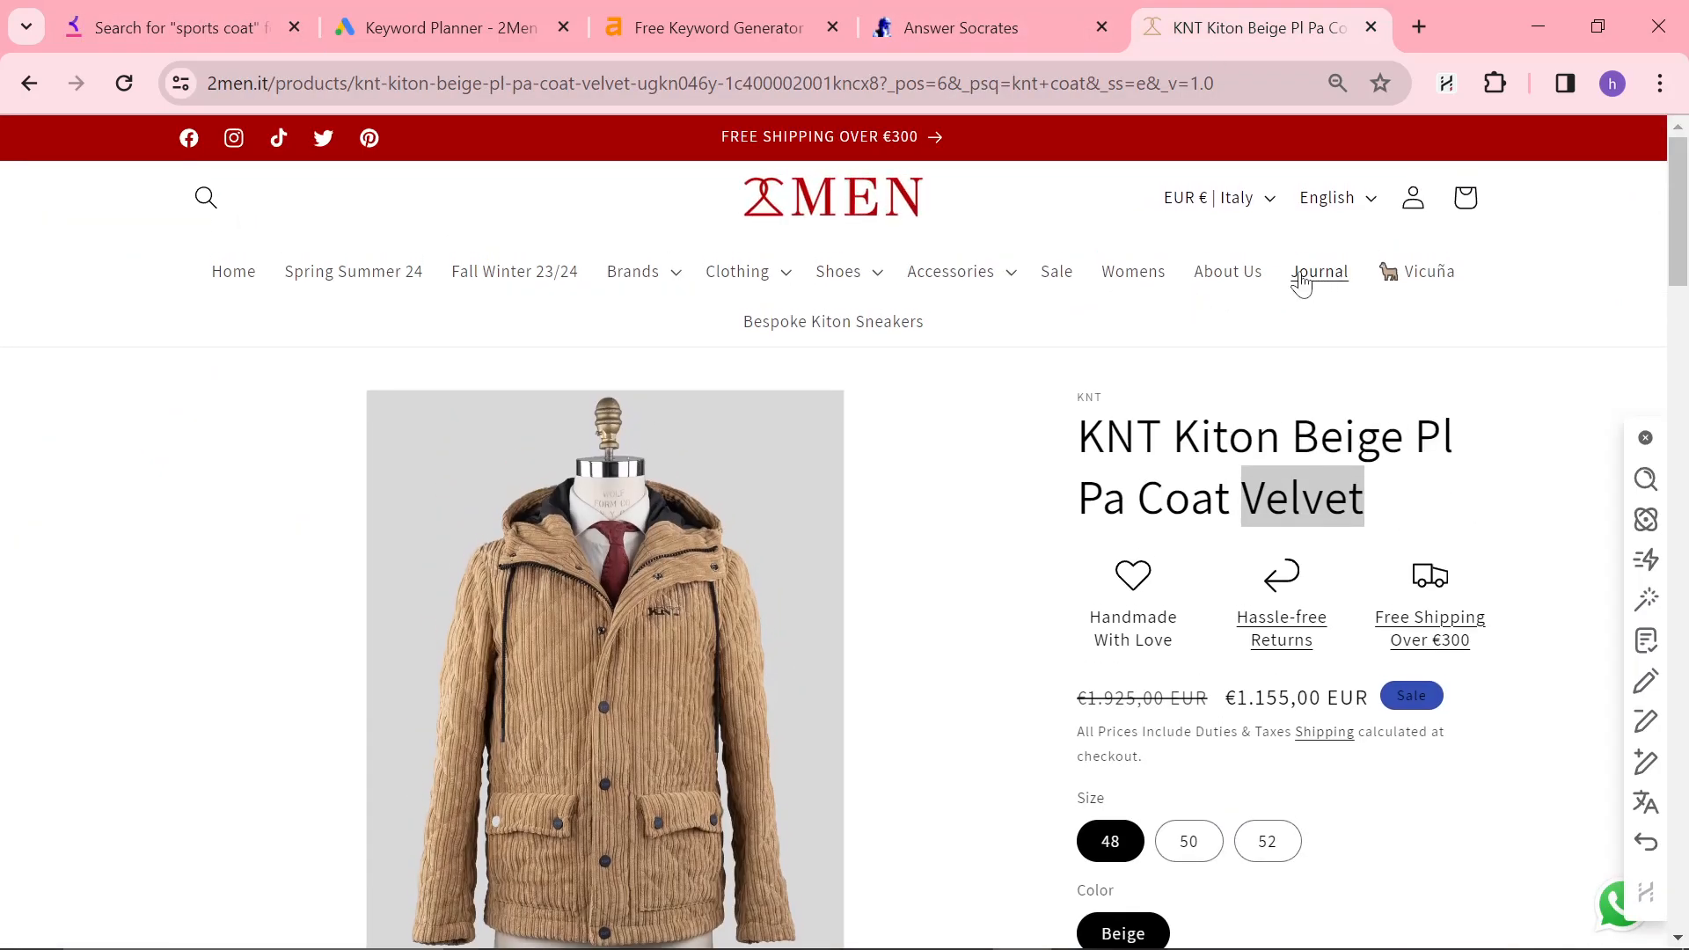
click(1319, 270)
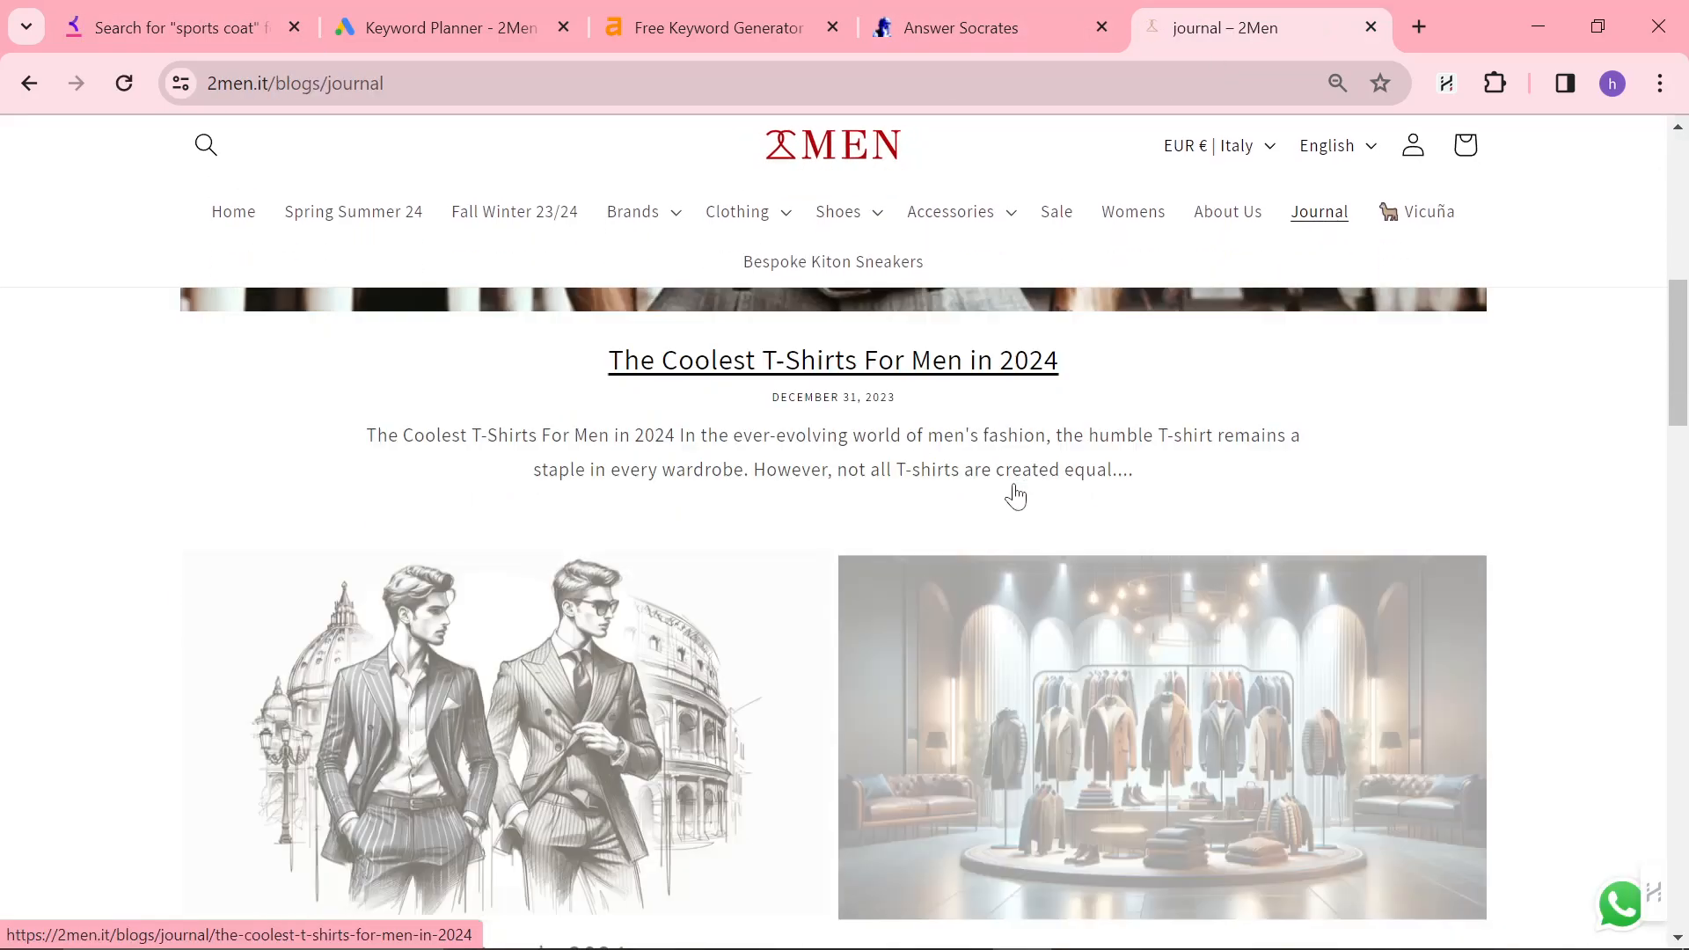
scroll(down, 3)
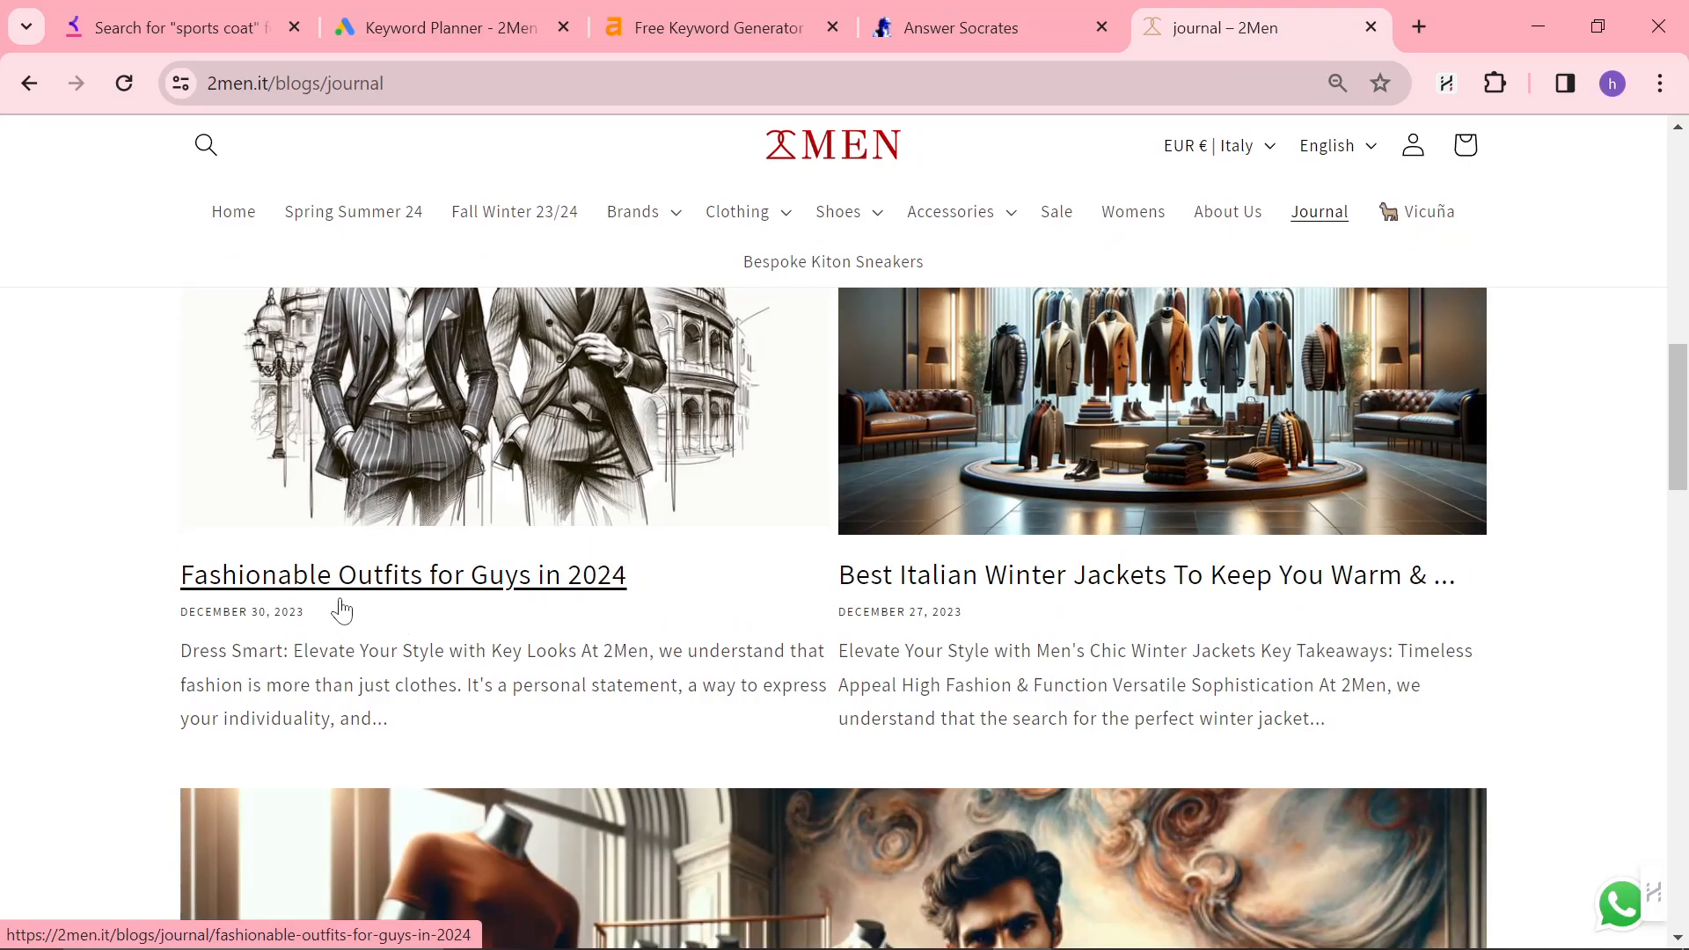
scroll(down, 3)
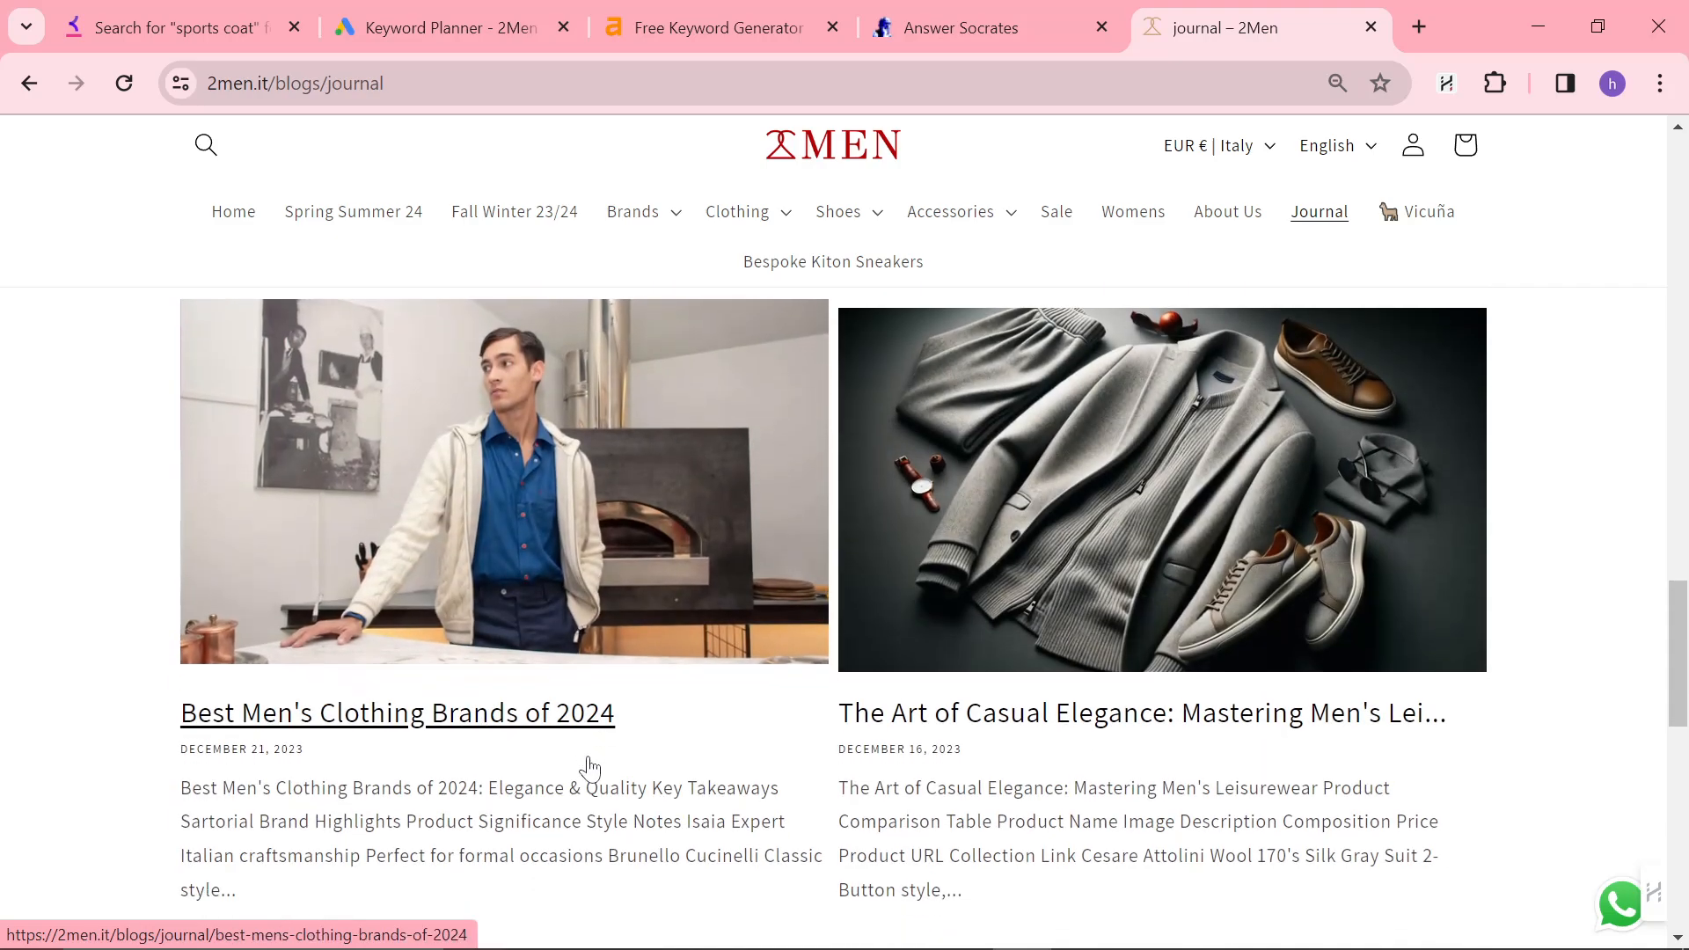
scroll(down, 3)
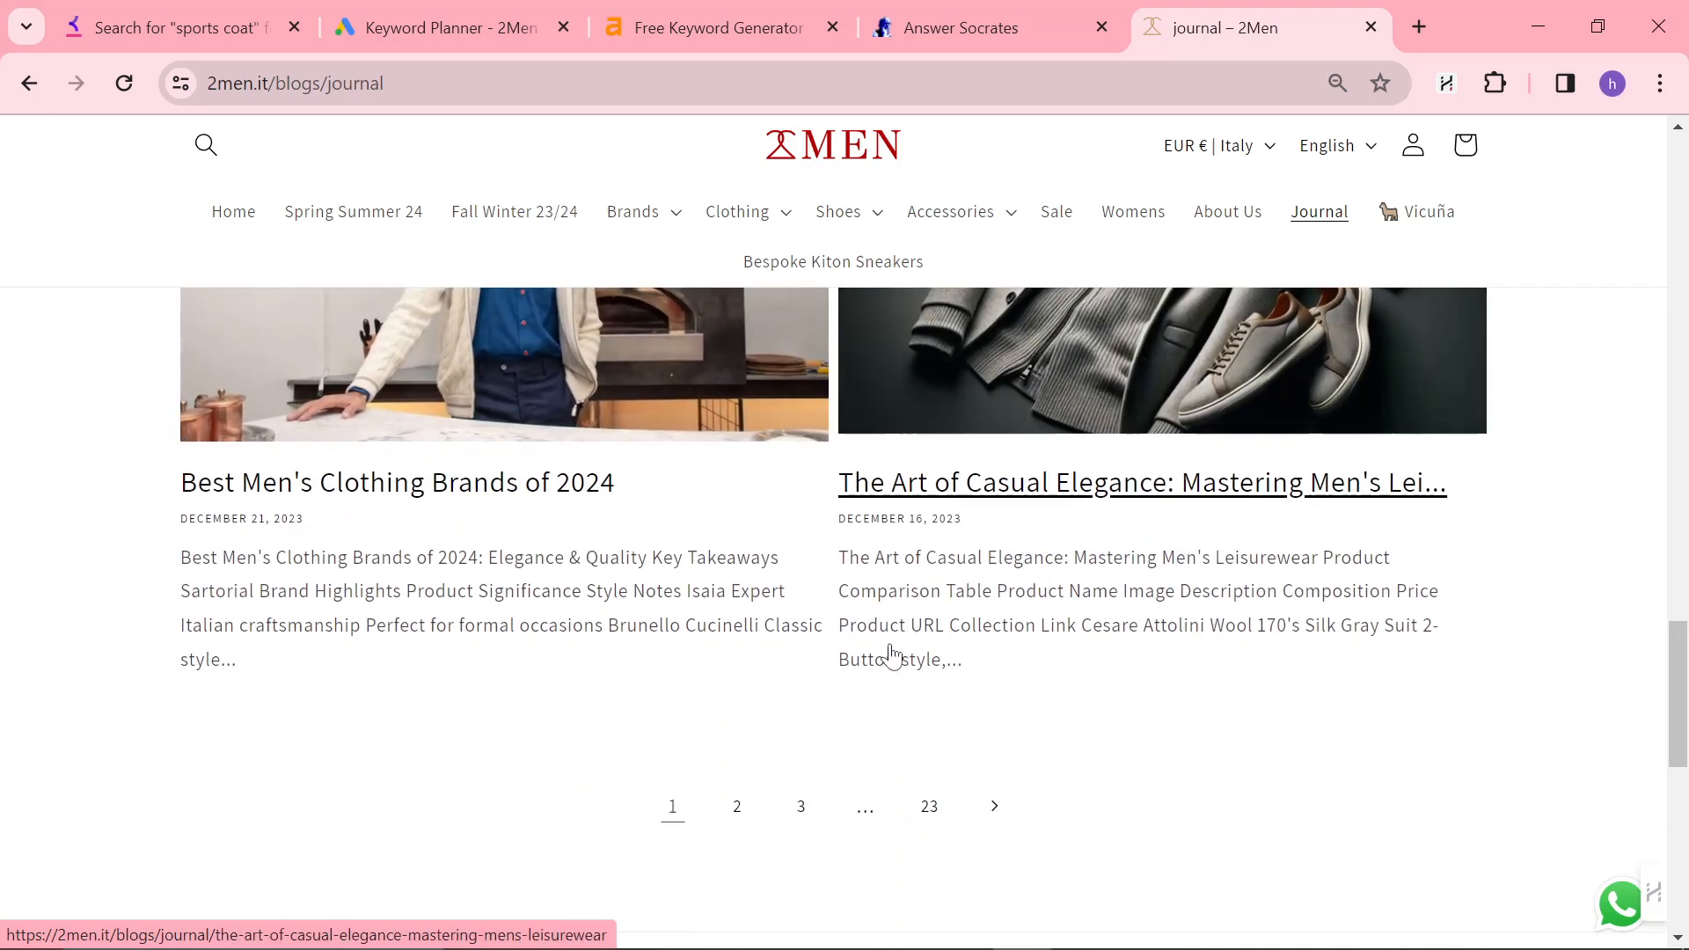
click(442, 28)
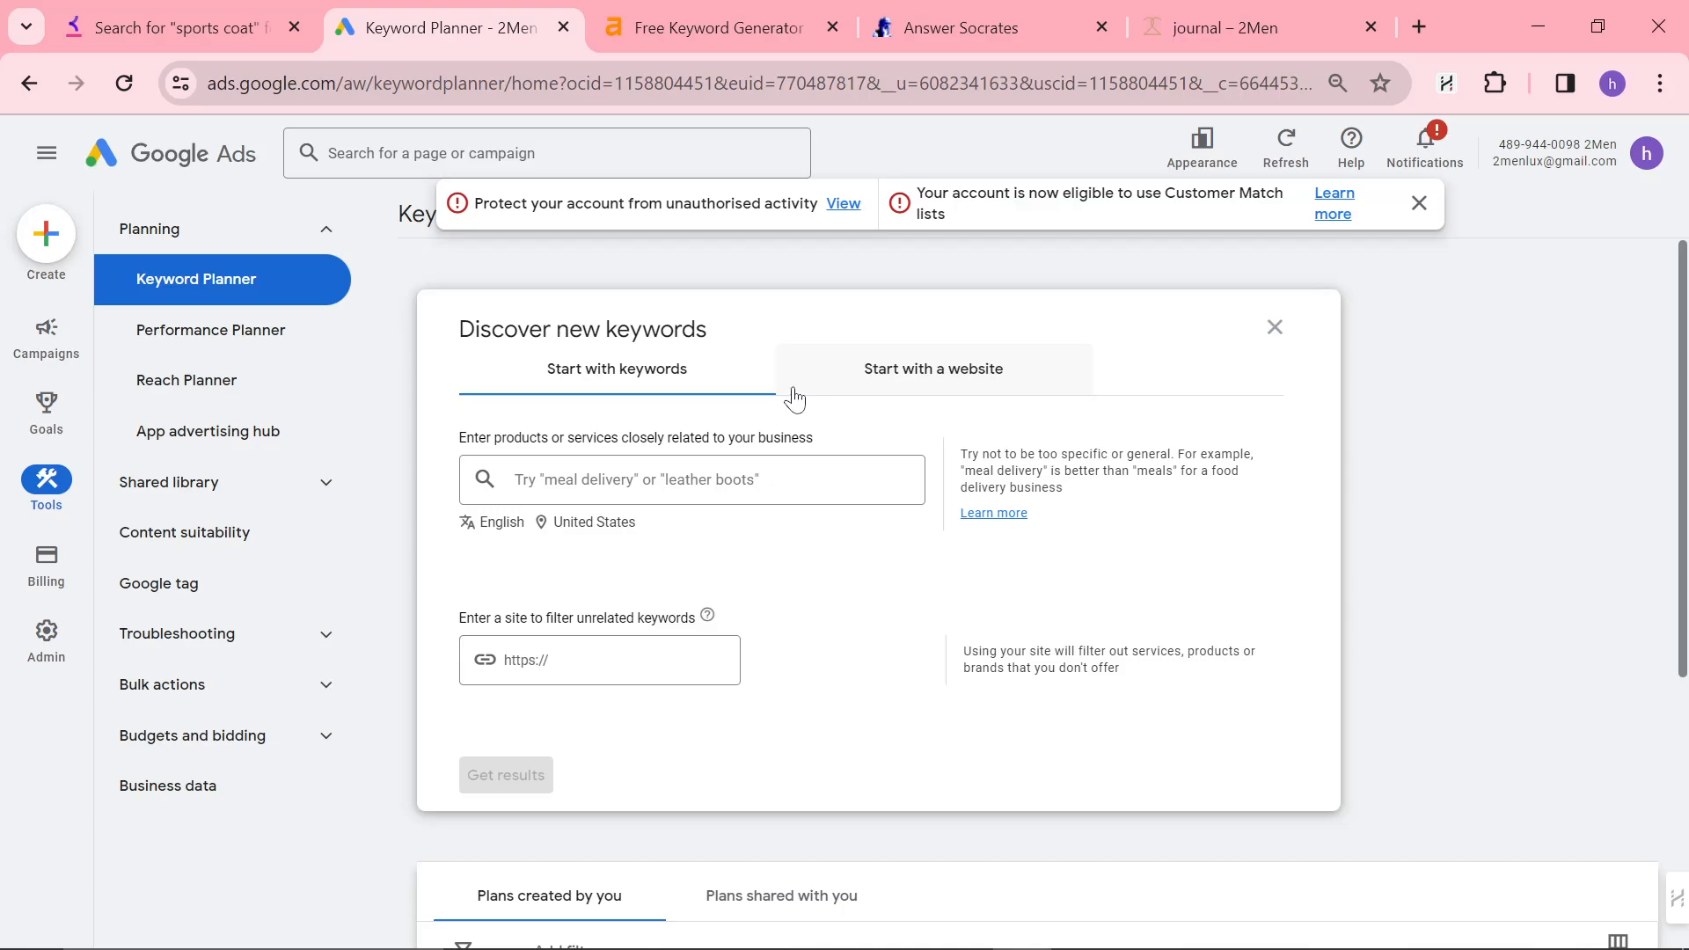
mouse_move(1165, 385)
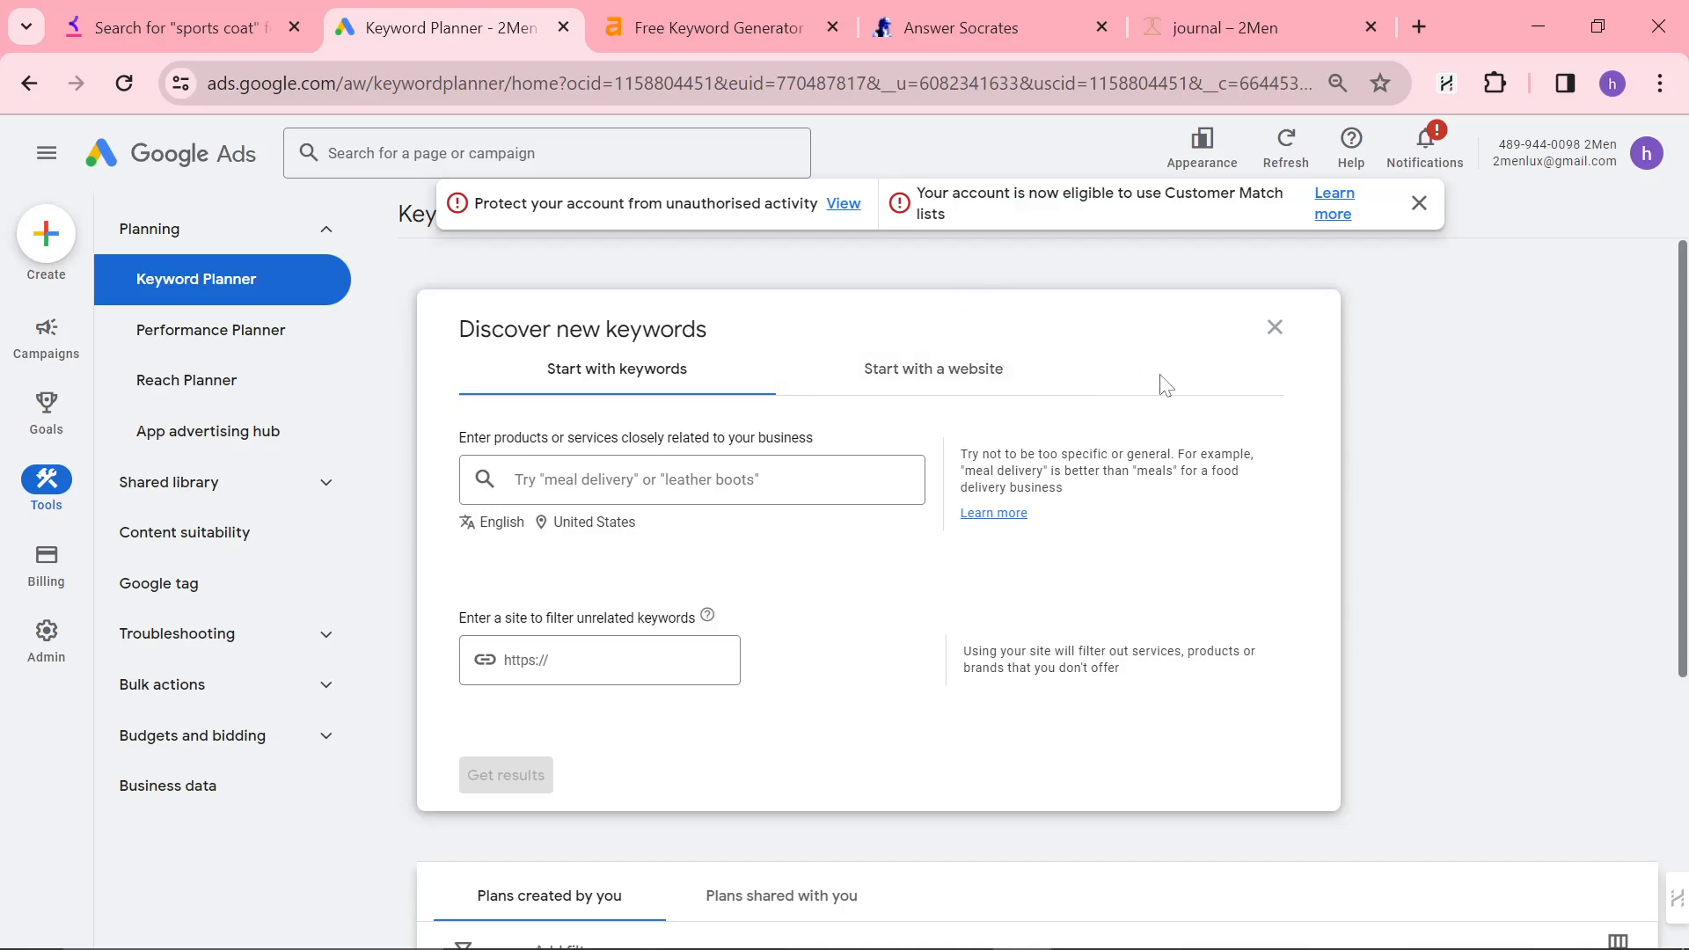
click(1419, 203)
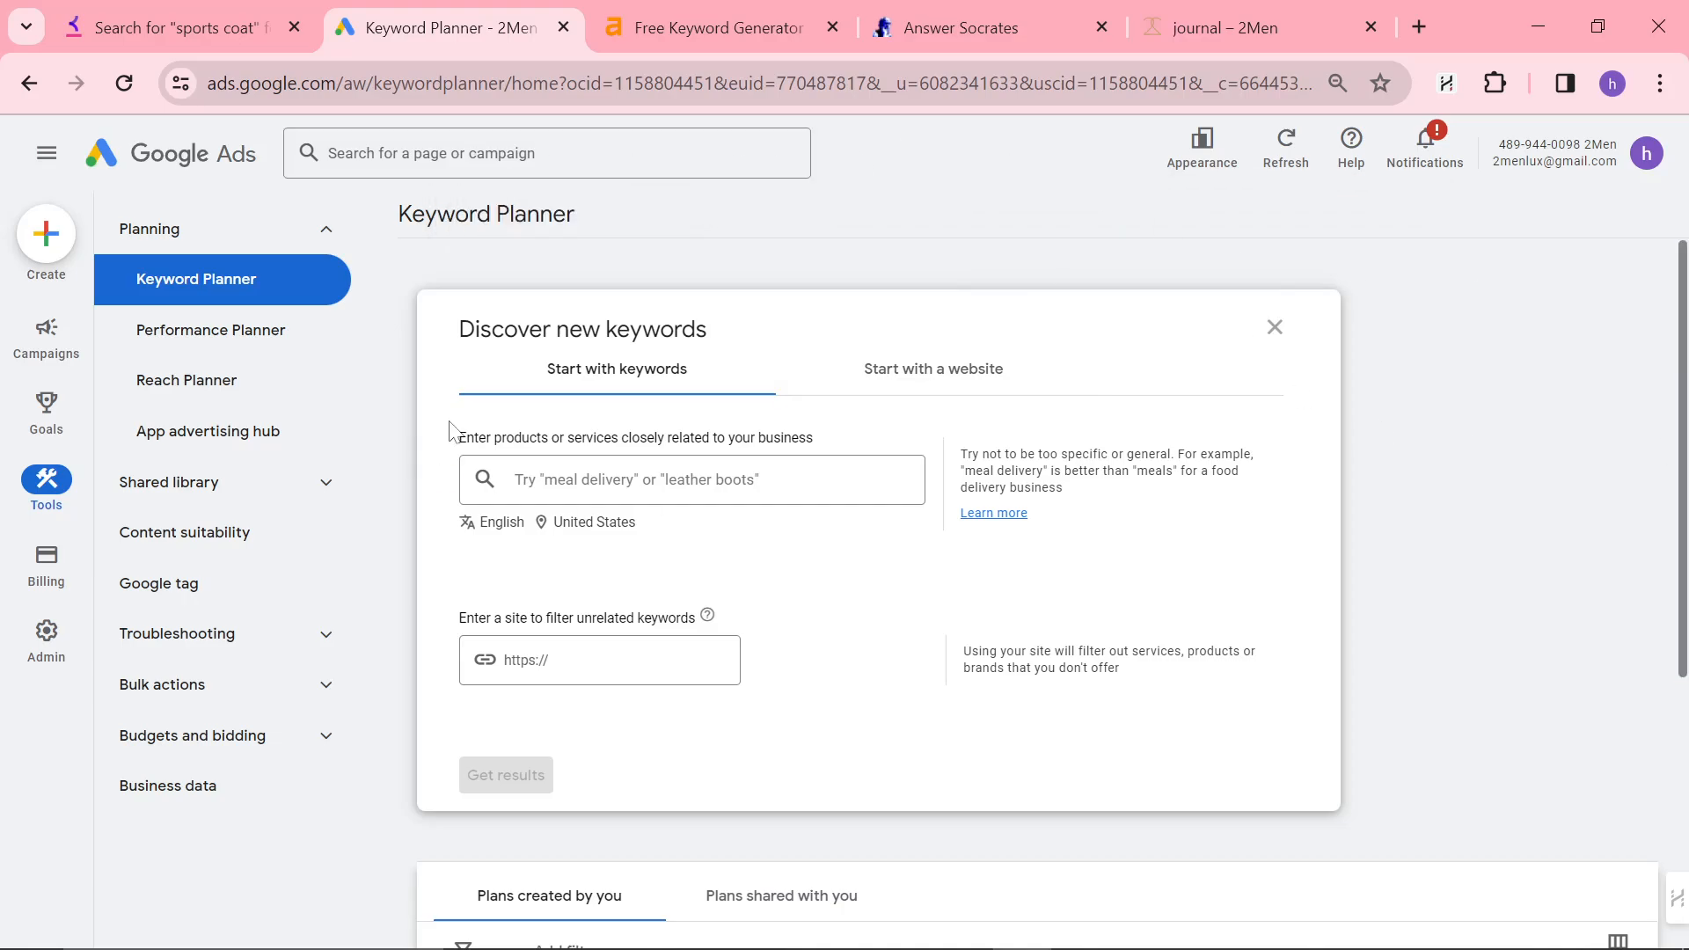
mouse_move(591, 383)
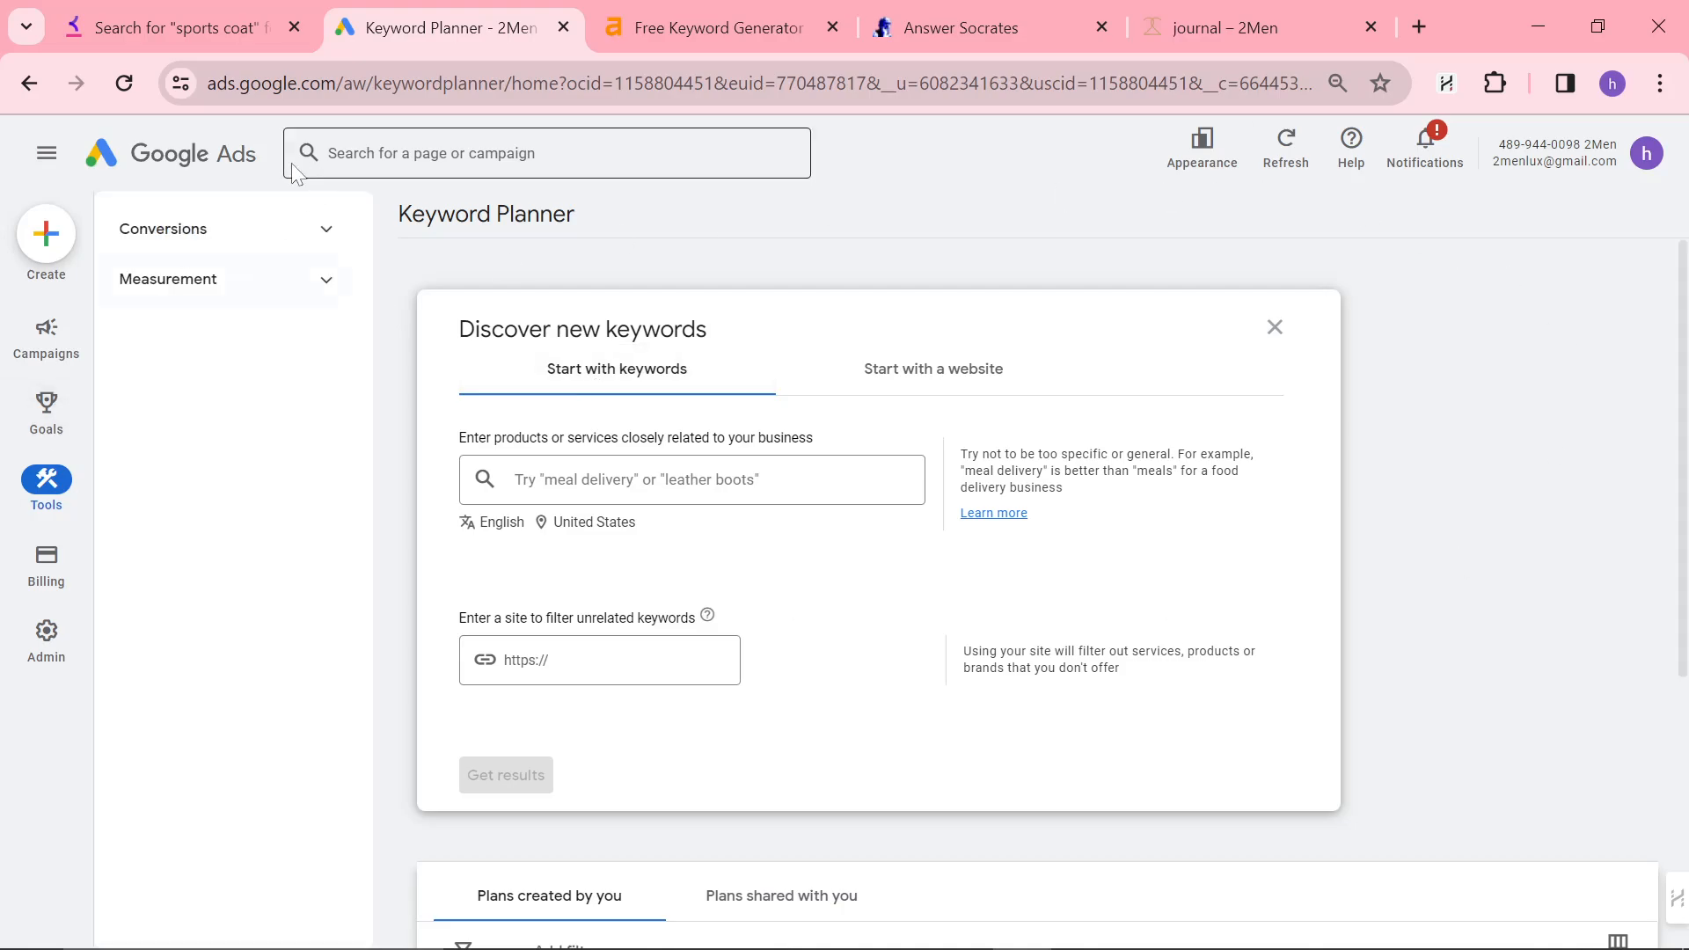
click(45, 487)
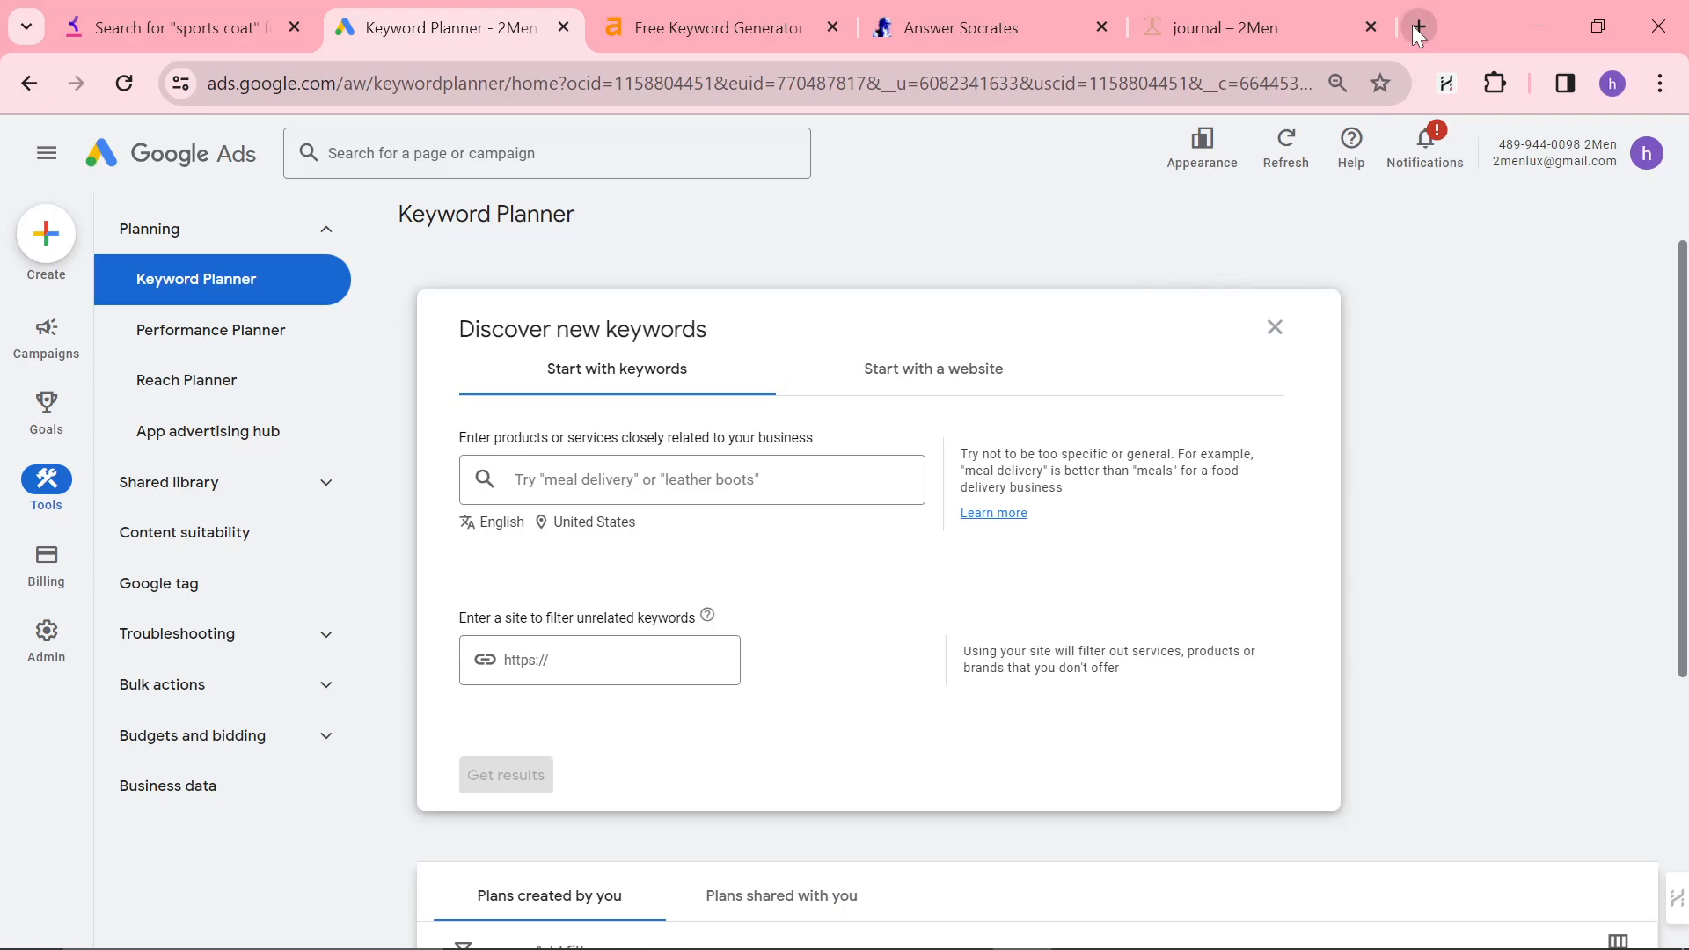
click(1417, 28)
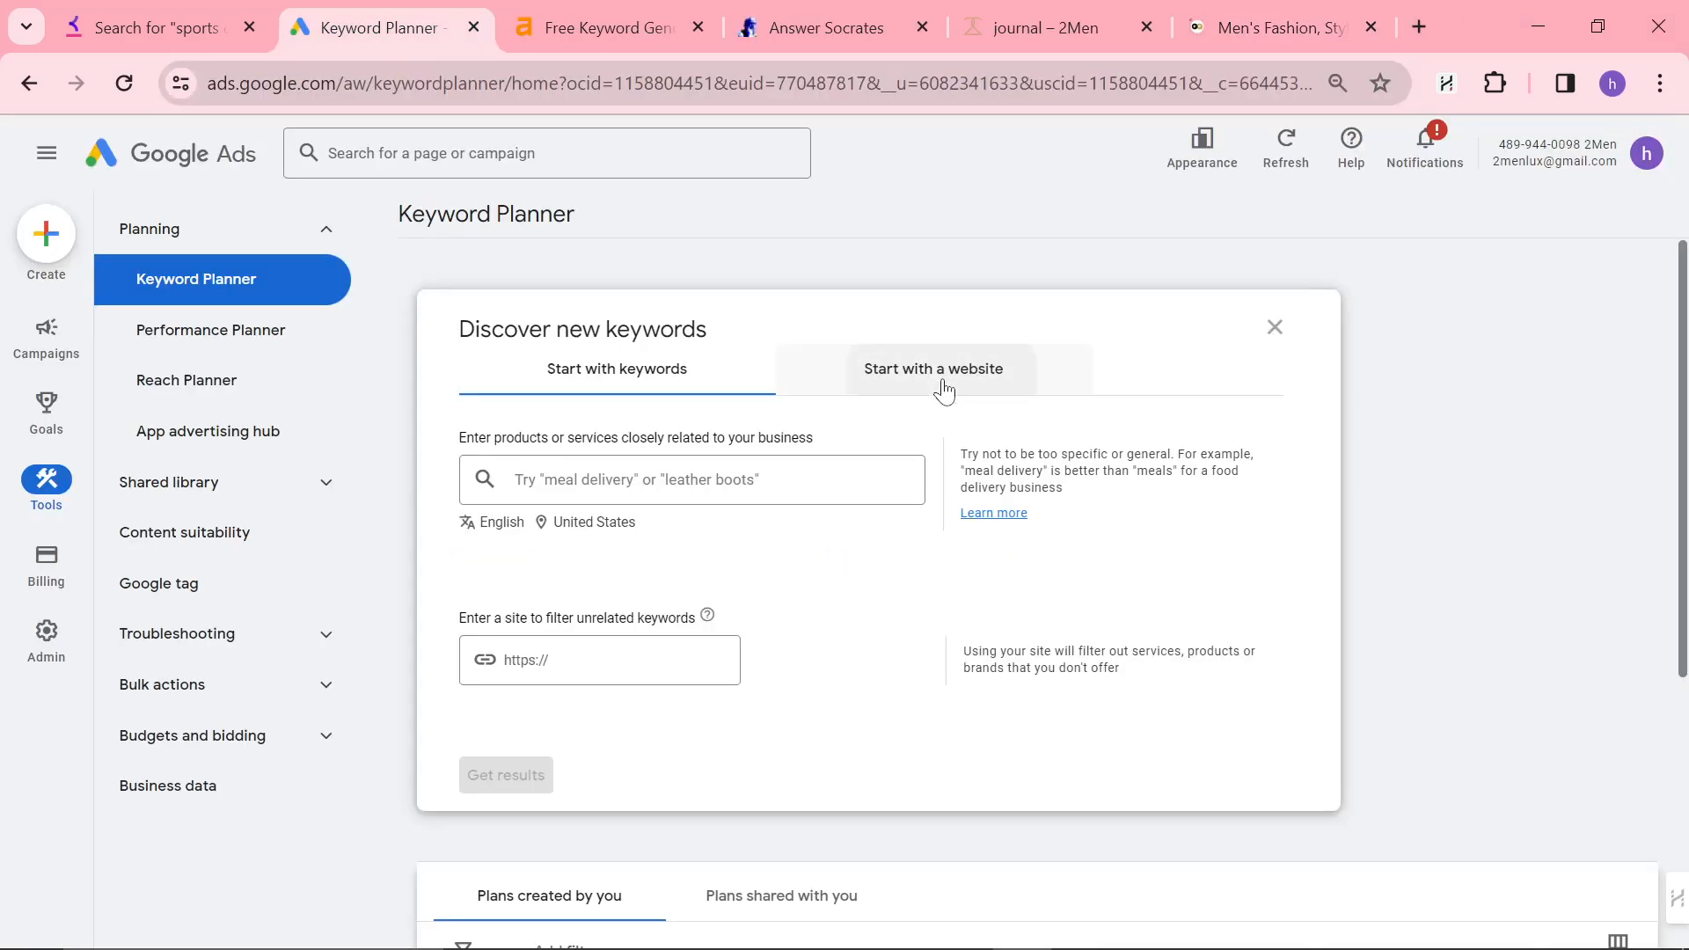
click(932, 369)
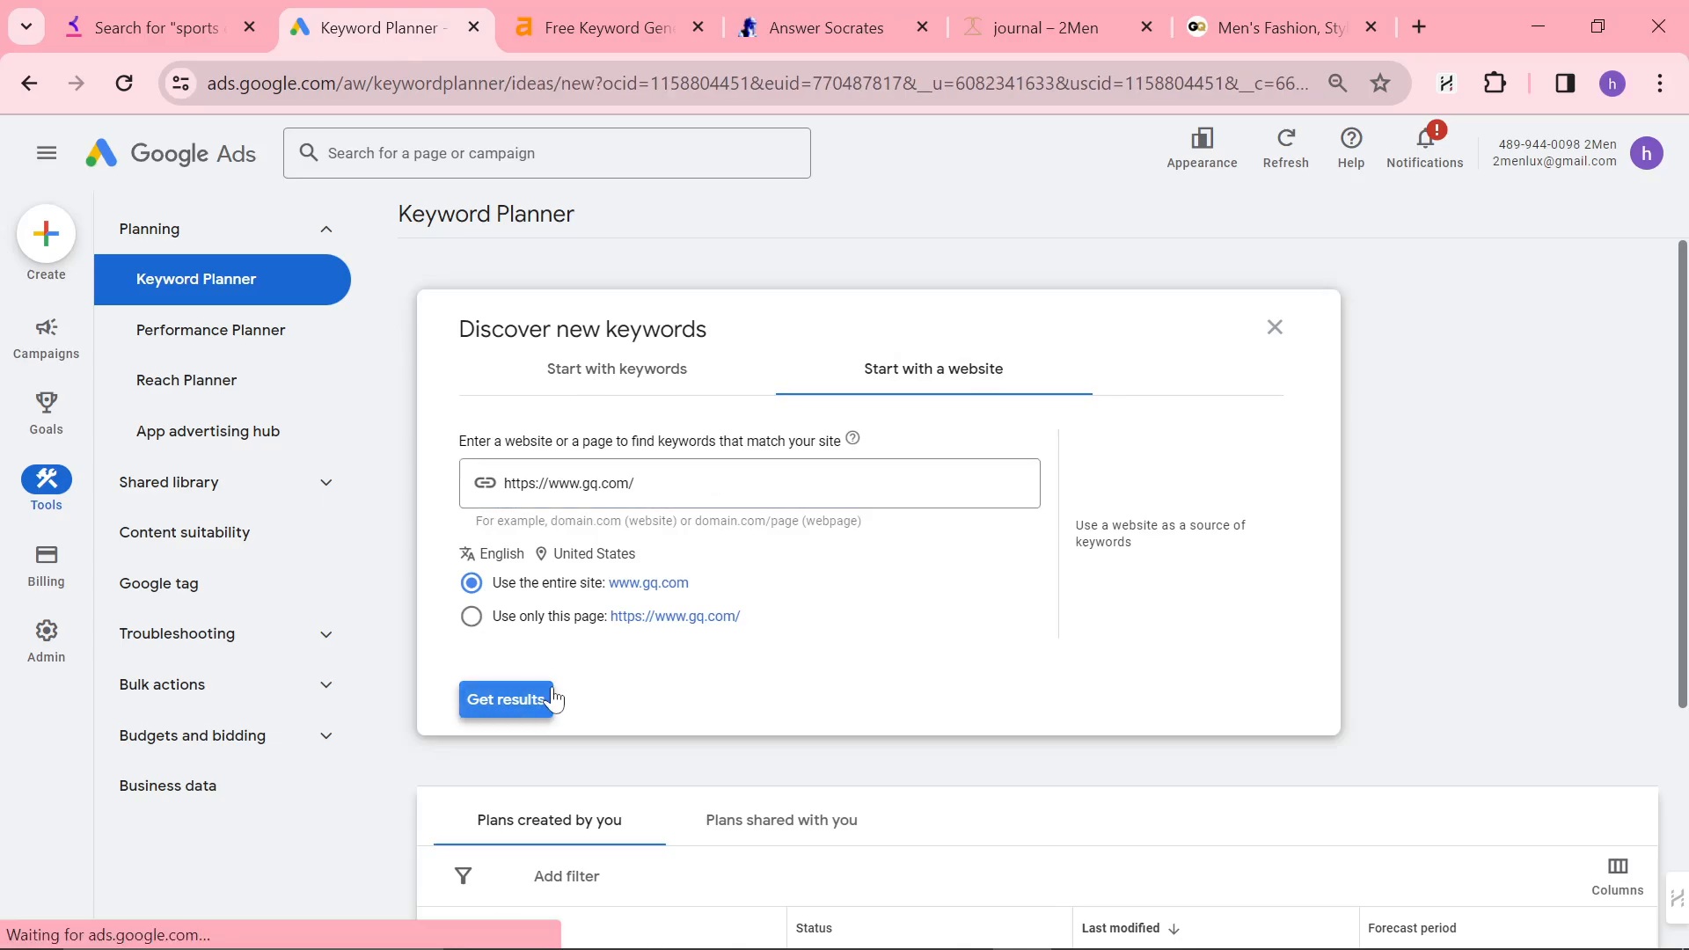
click(504, 699)
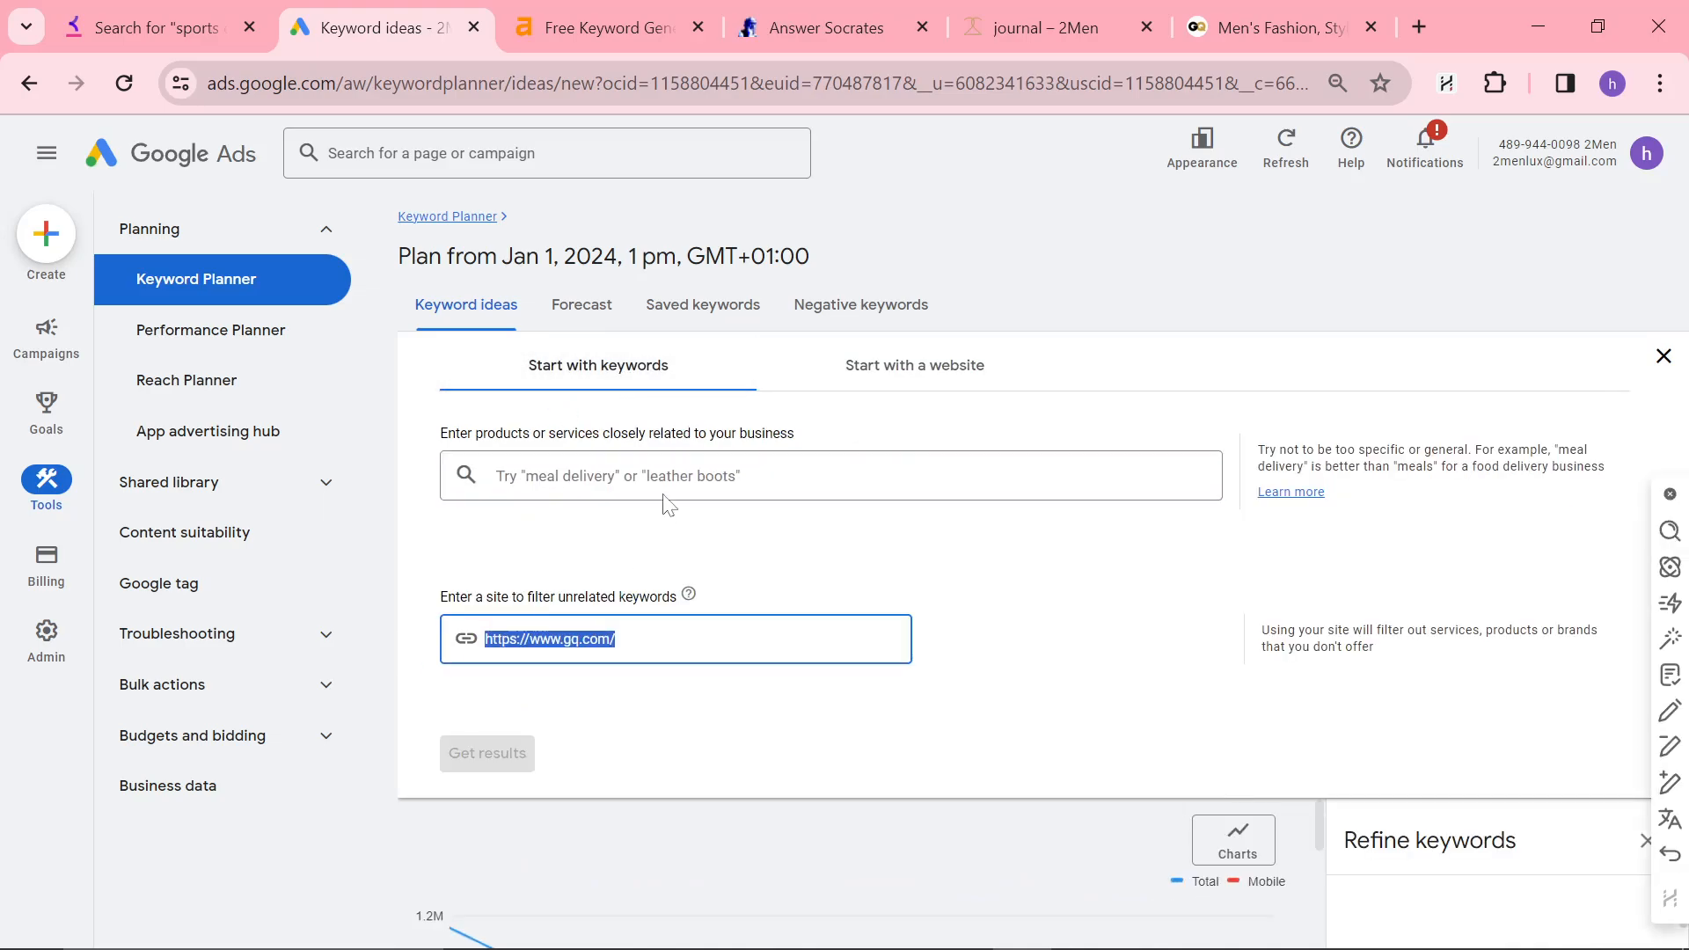
- Get keyword ideas for the seed 'mens clothing' filtered by gq.com, yielding 1,715 ideas
click(830, 475)
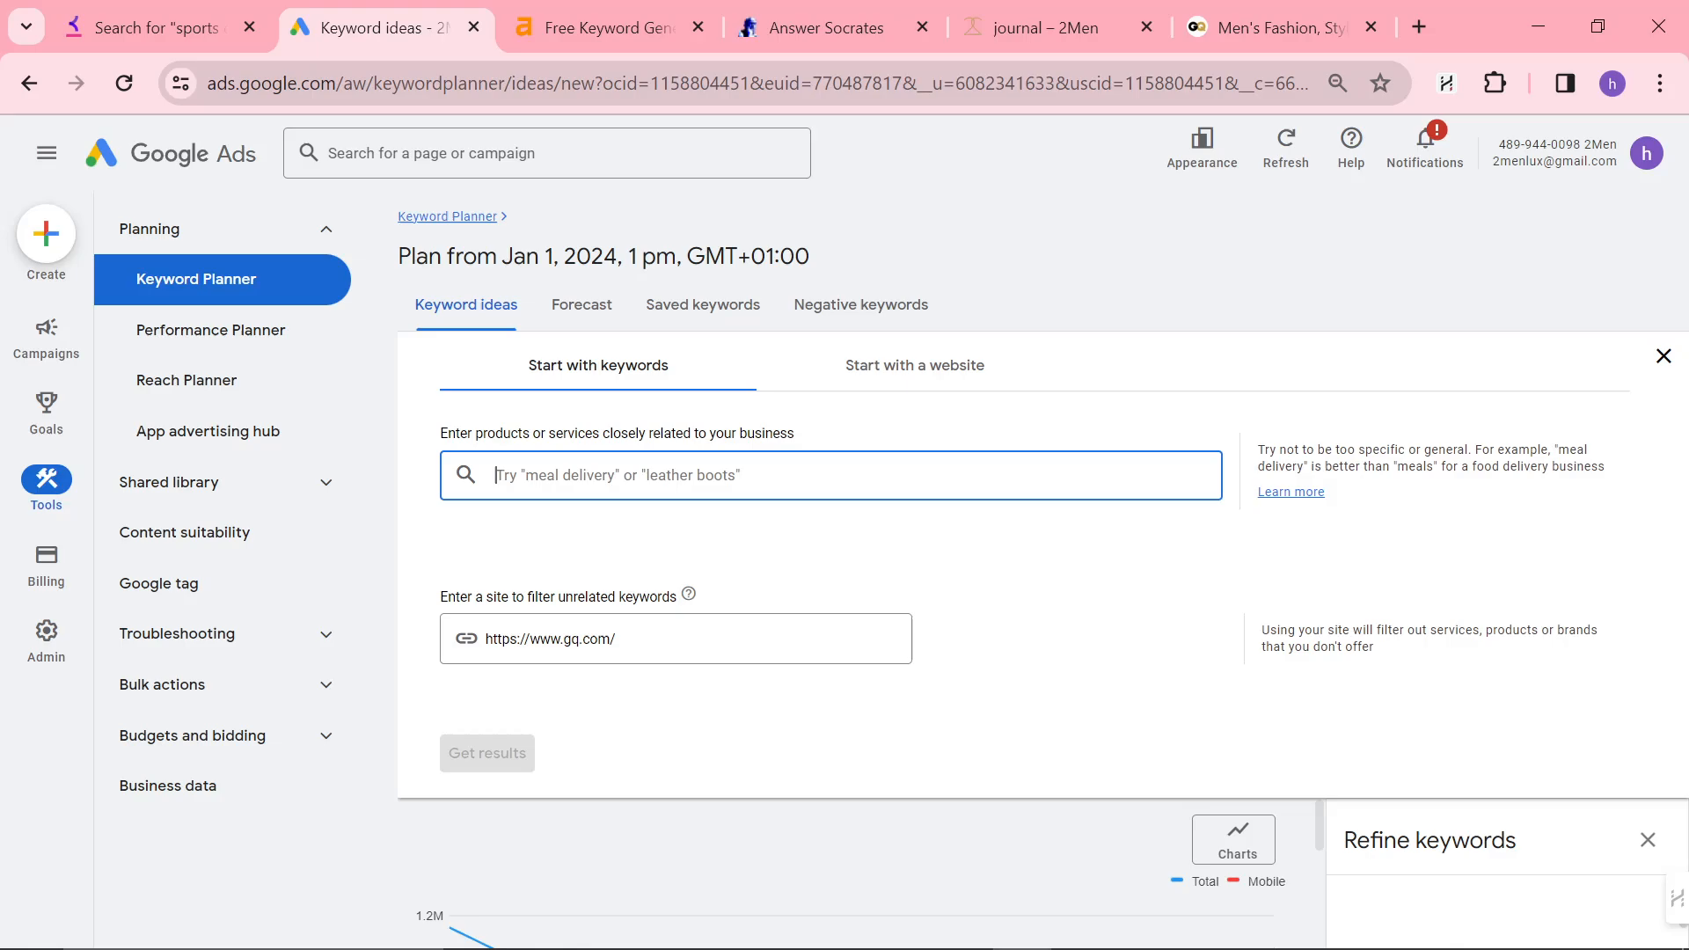
text(mens clothing)
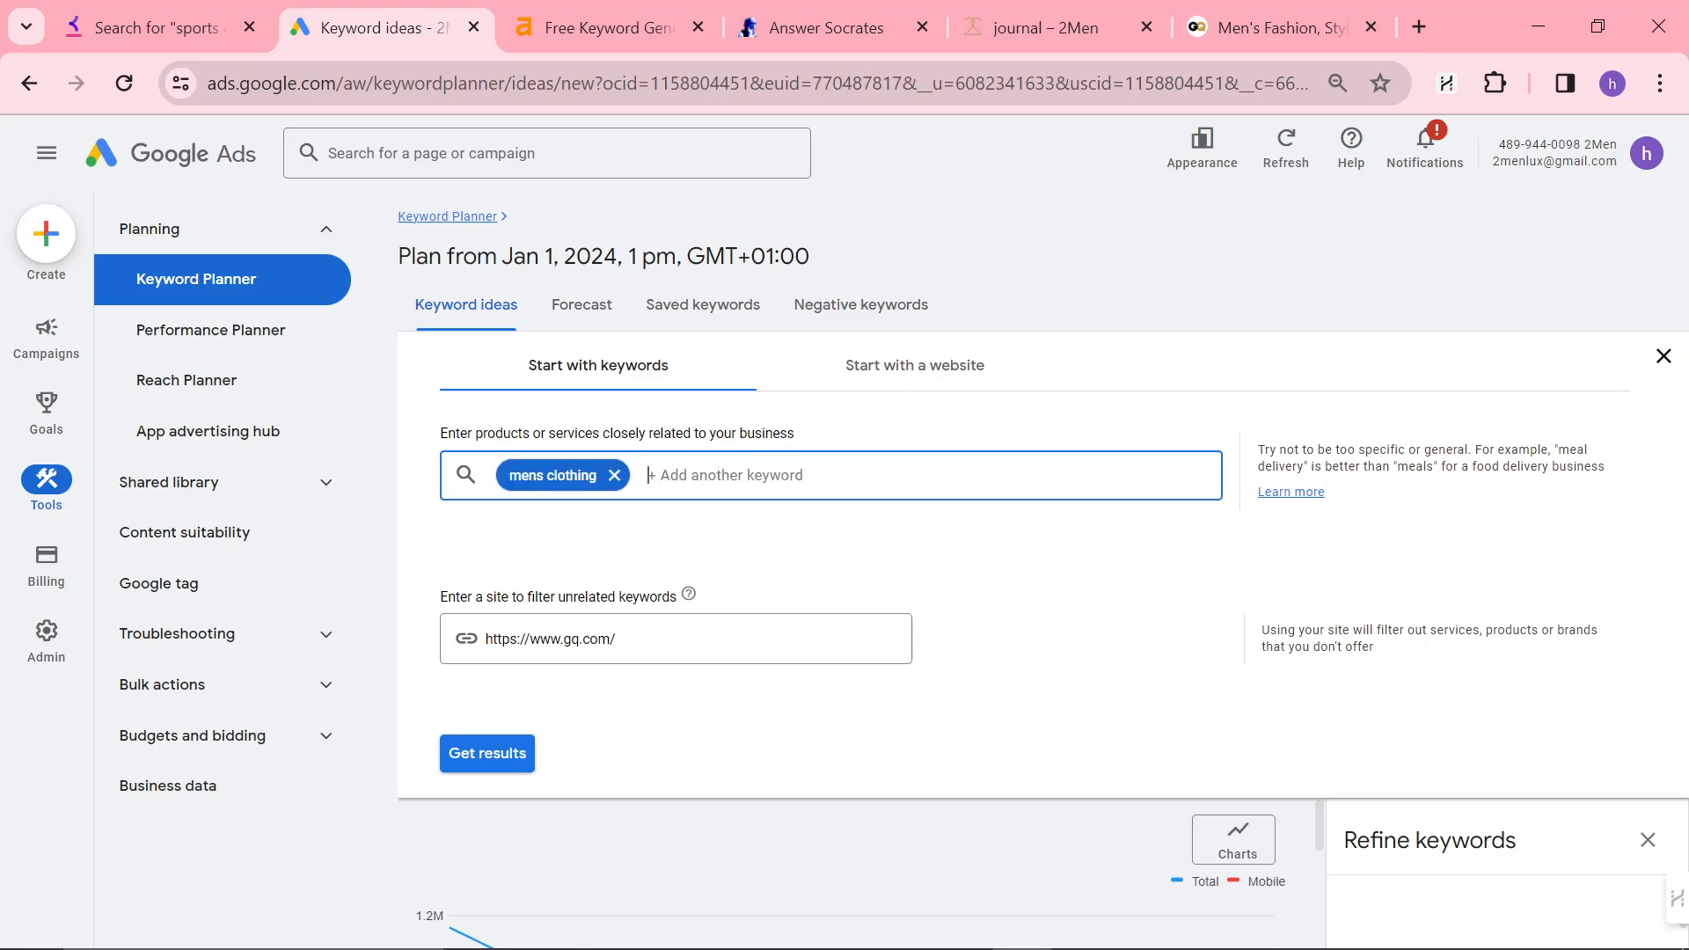
click(486, 753)
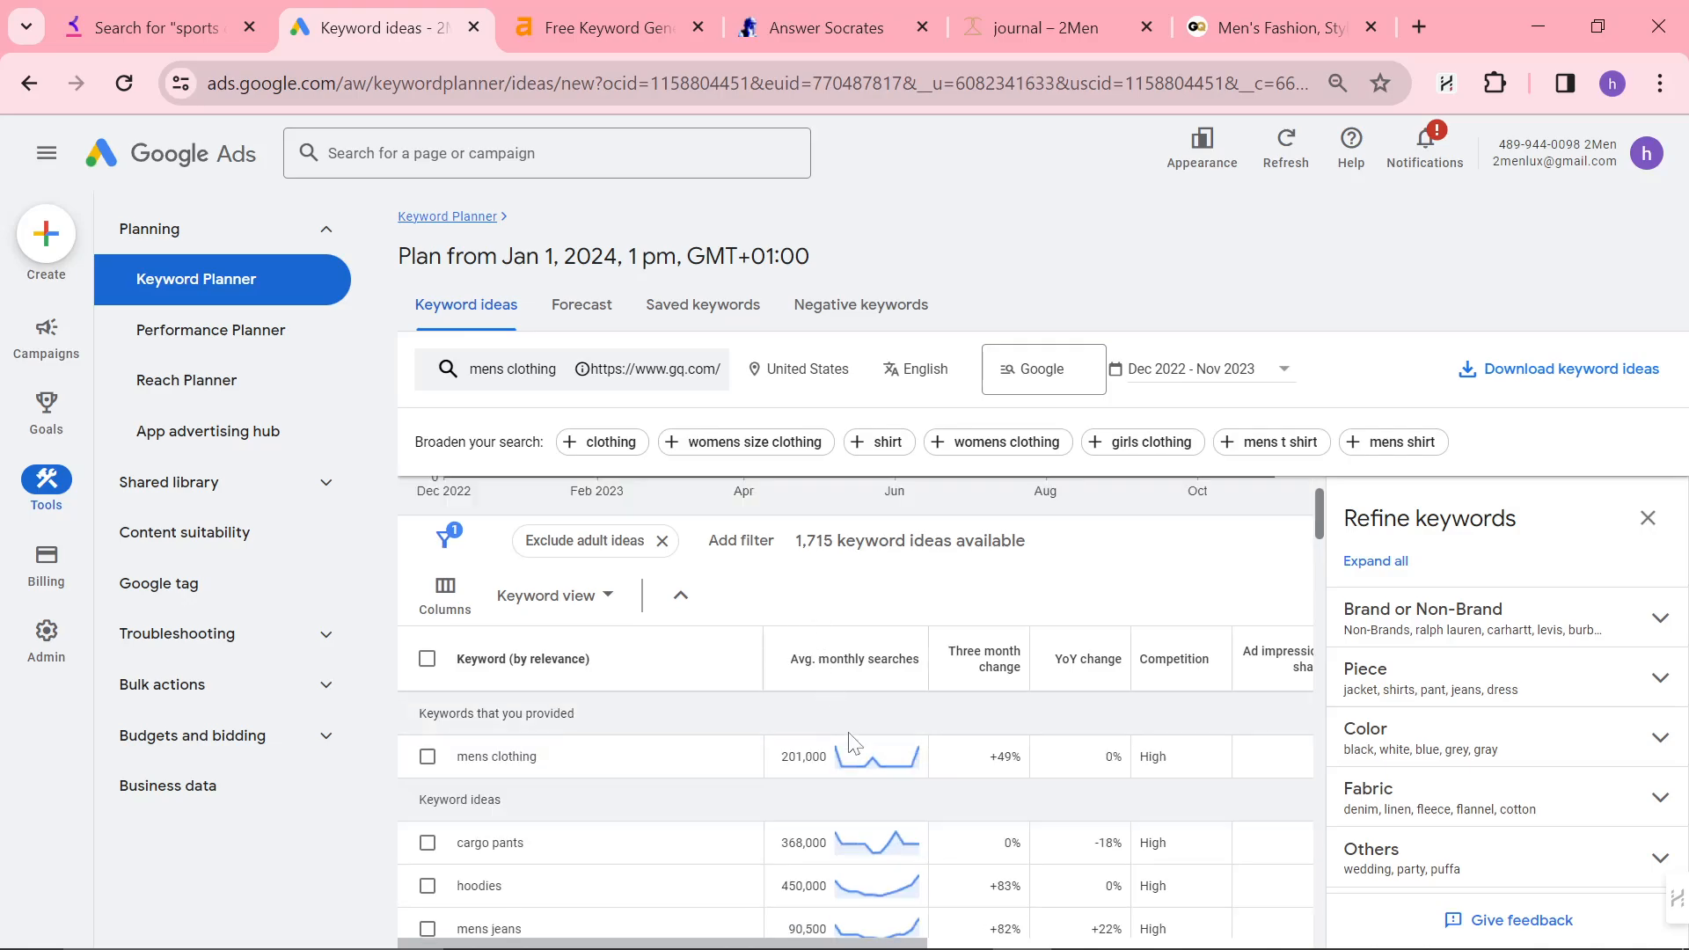
- Sort the 1,715 ideas by average monthly searches, reaching polo shirts at 135,000
click(882, 659)
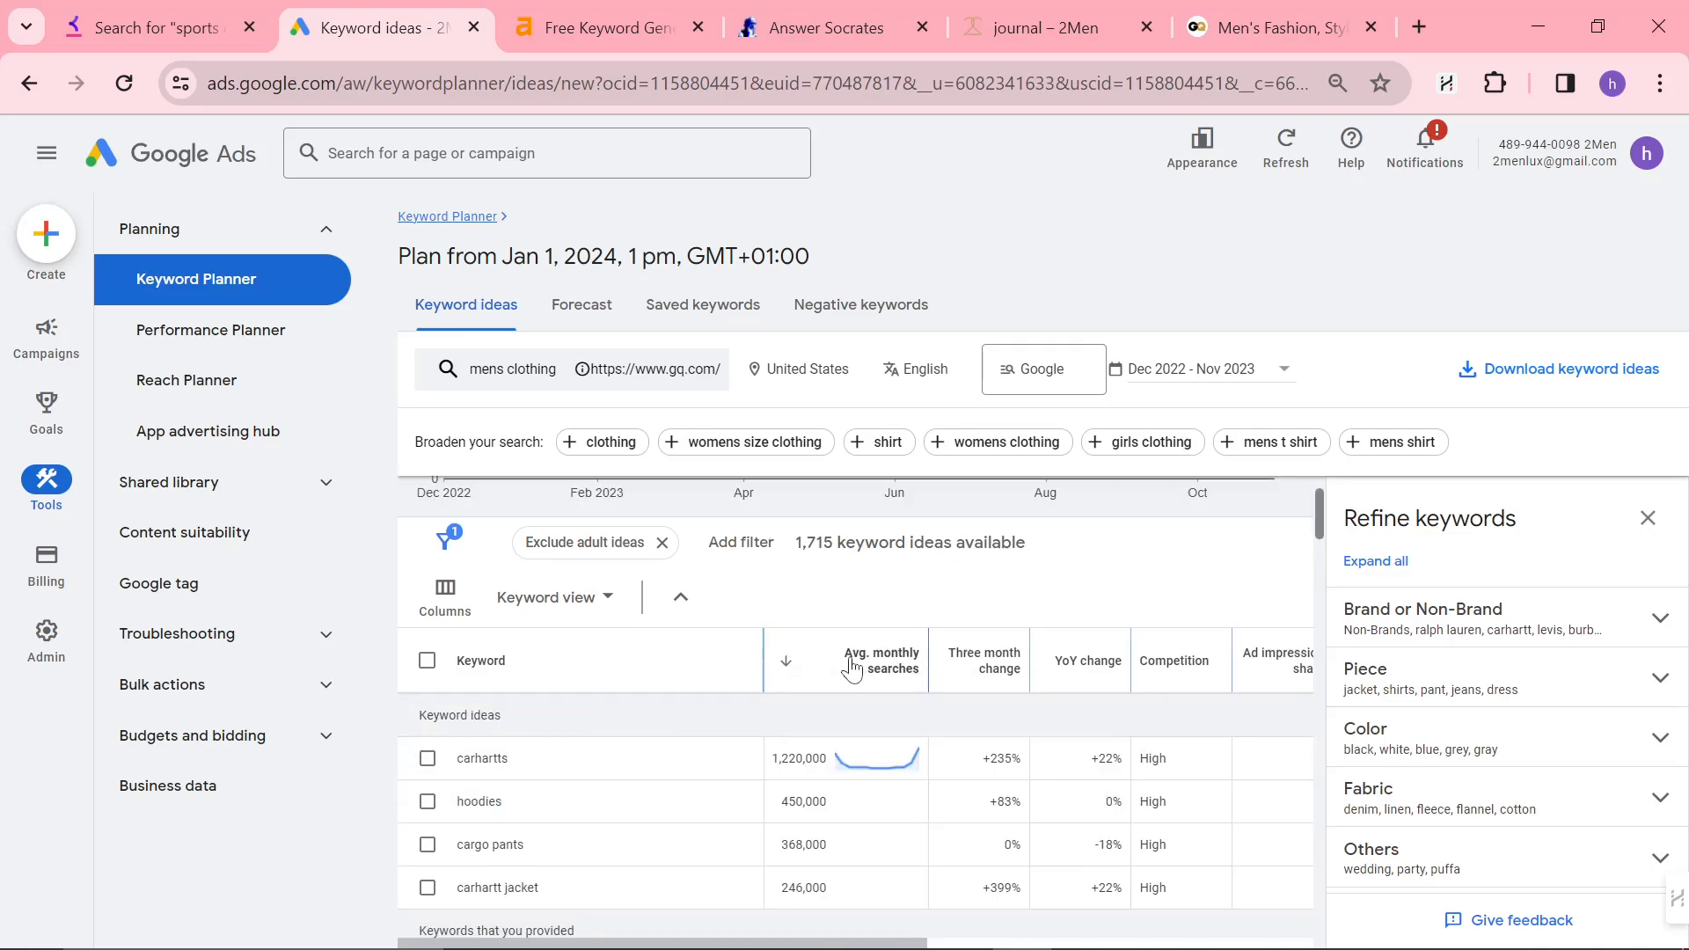
mouse_move(881, 661)
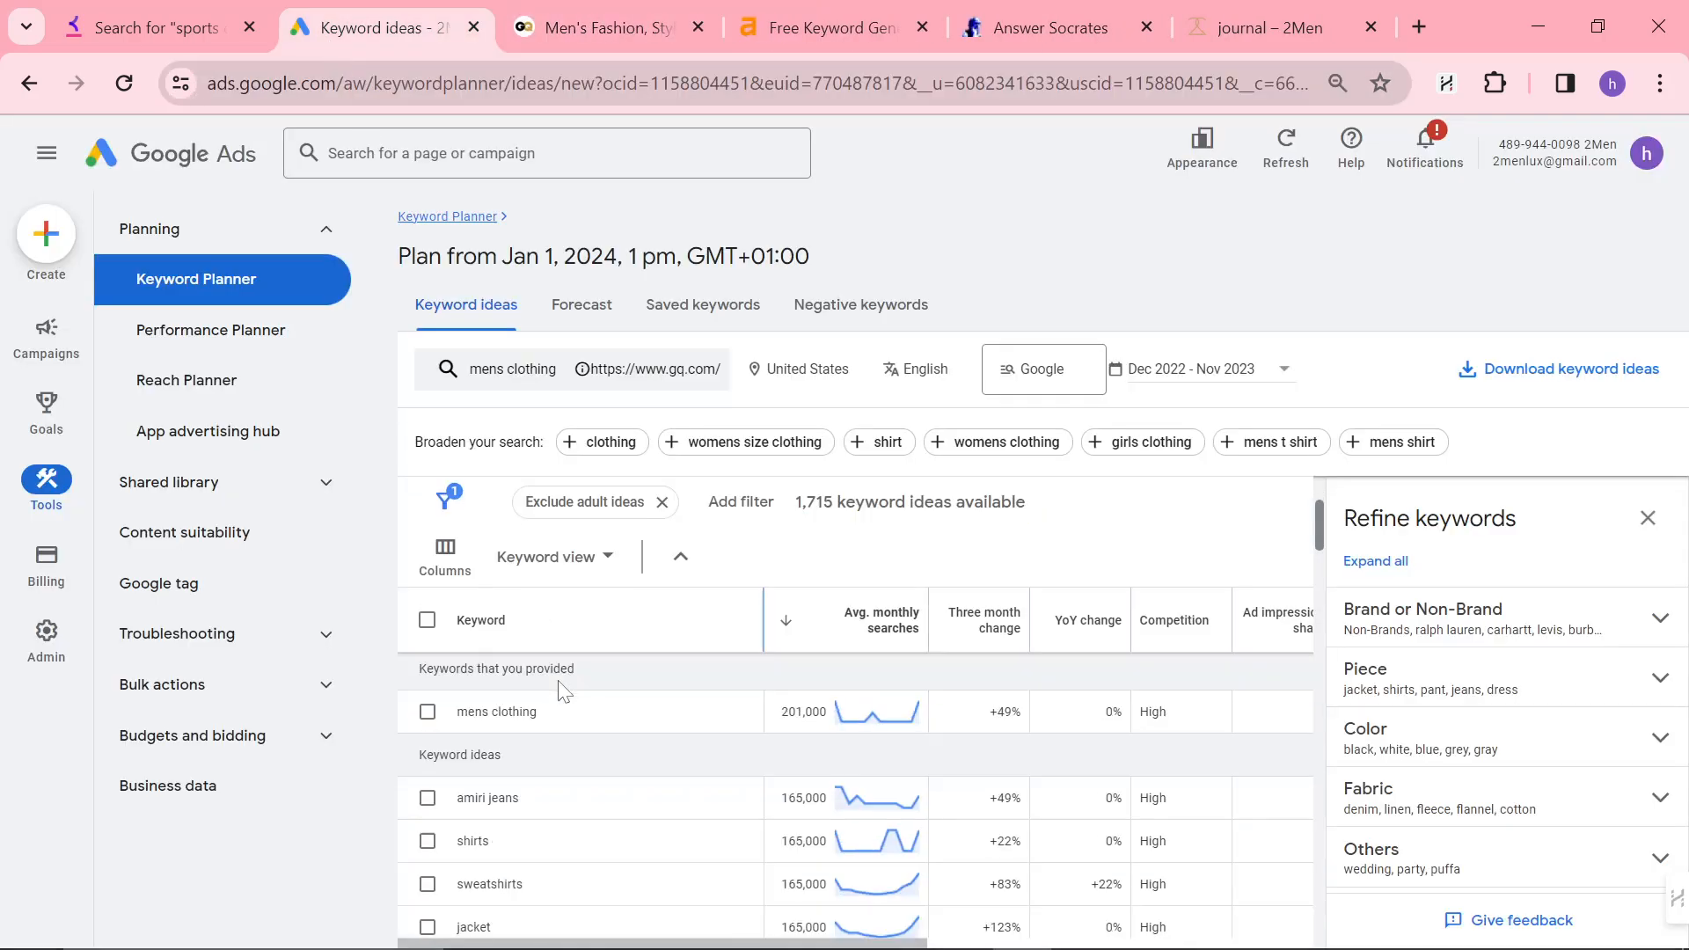
scroll(down, 3)
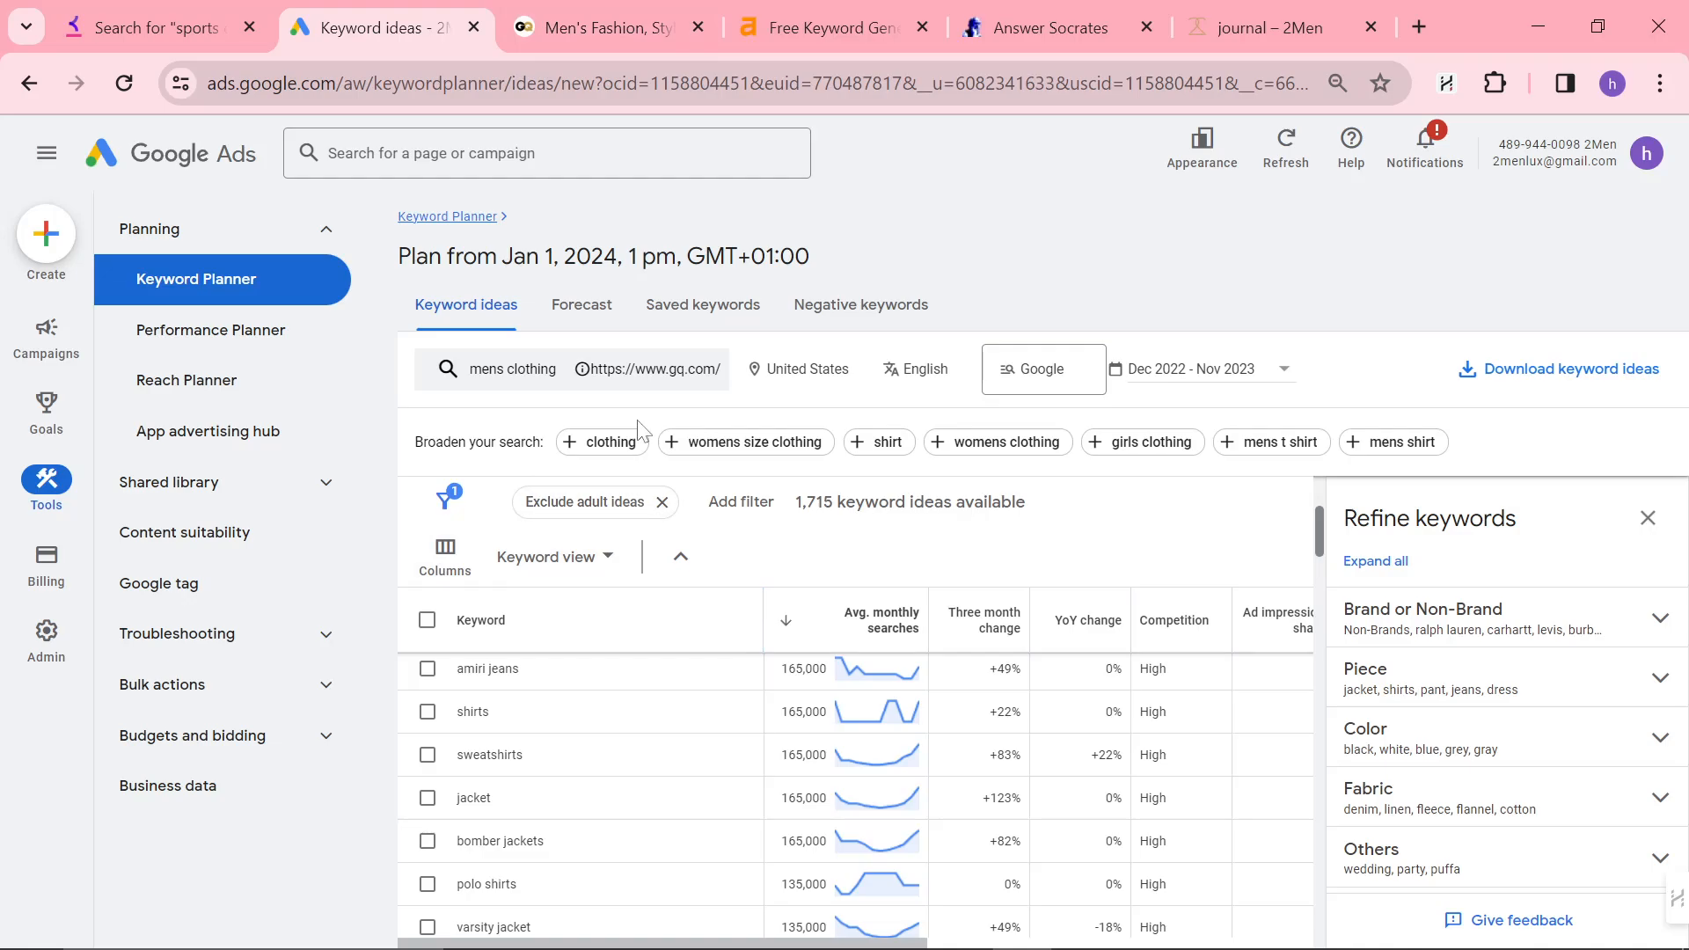
scroll(down, 3)
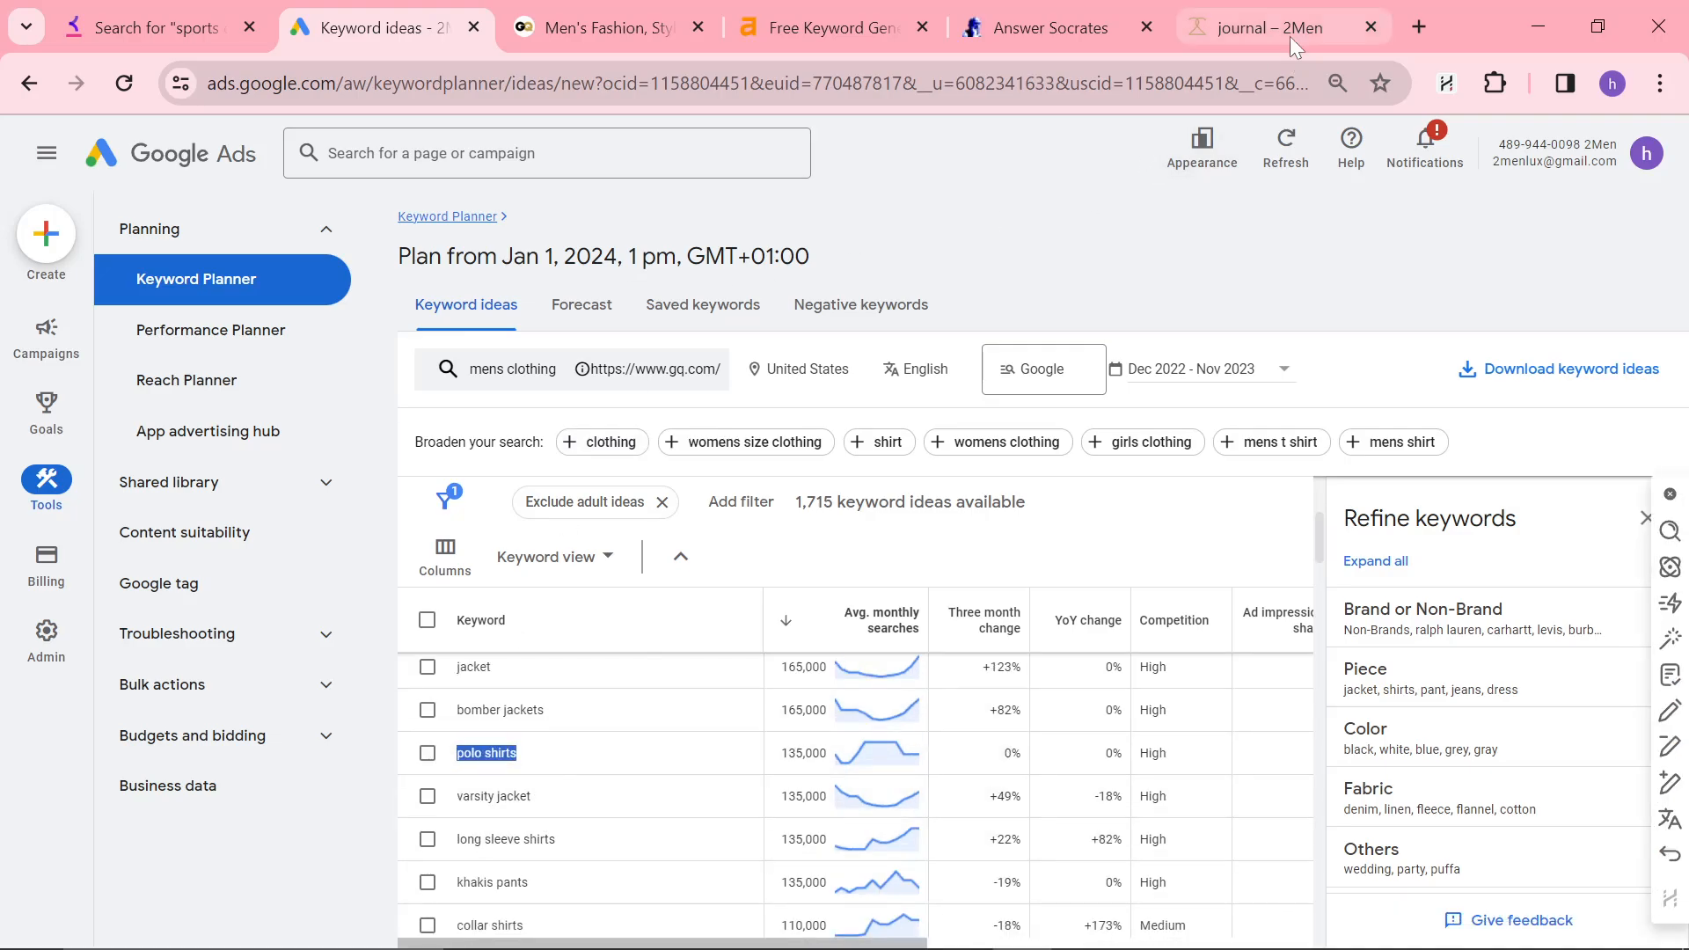
- Search 2men.it for 'polo shirt' and review its 37 results before returning to Keyword Planner
click(1271, 27)
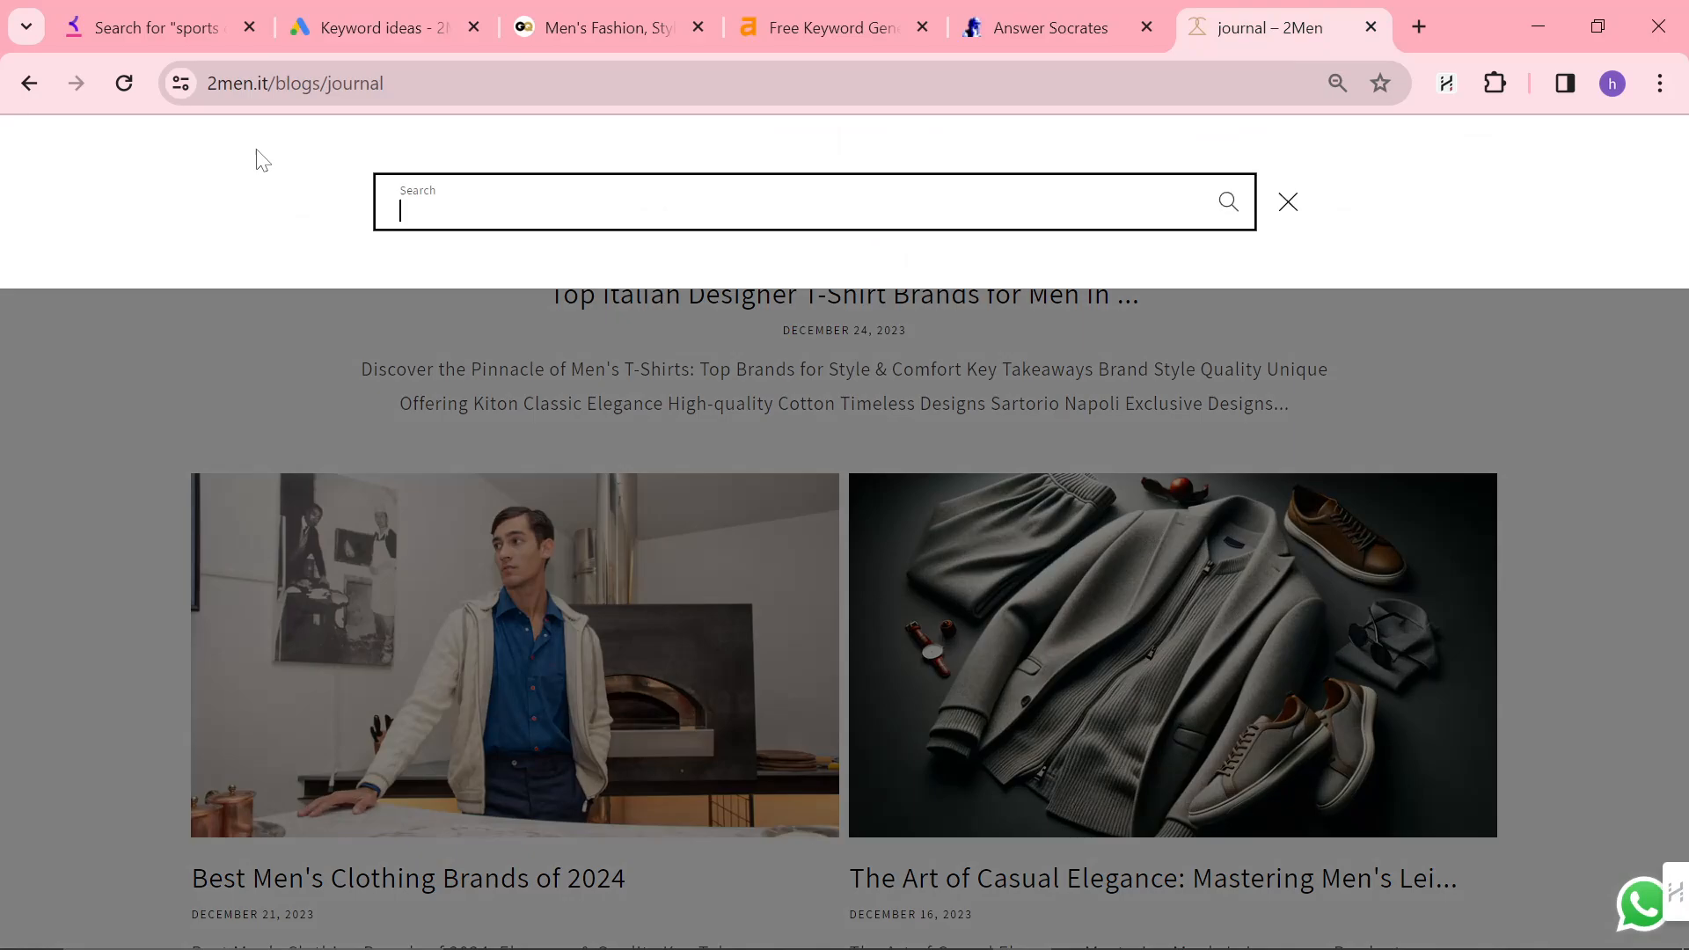
text(polo shirt)
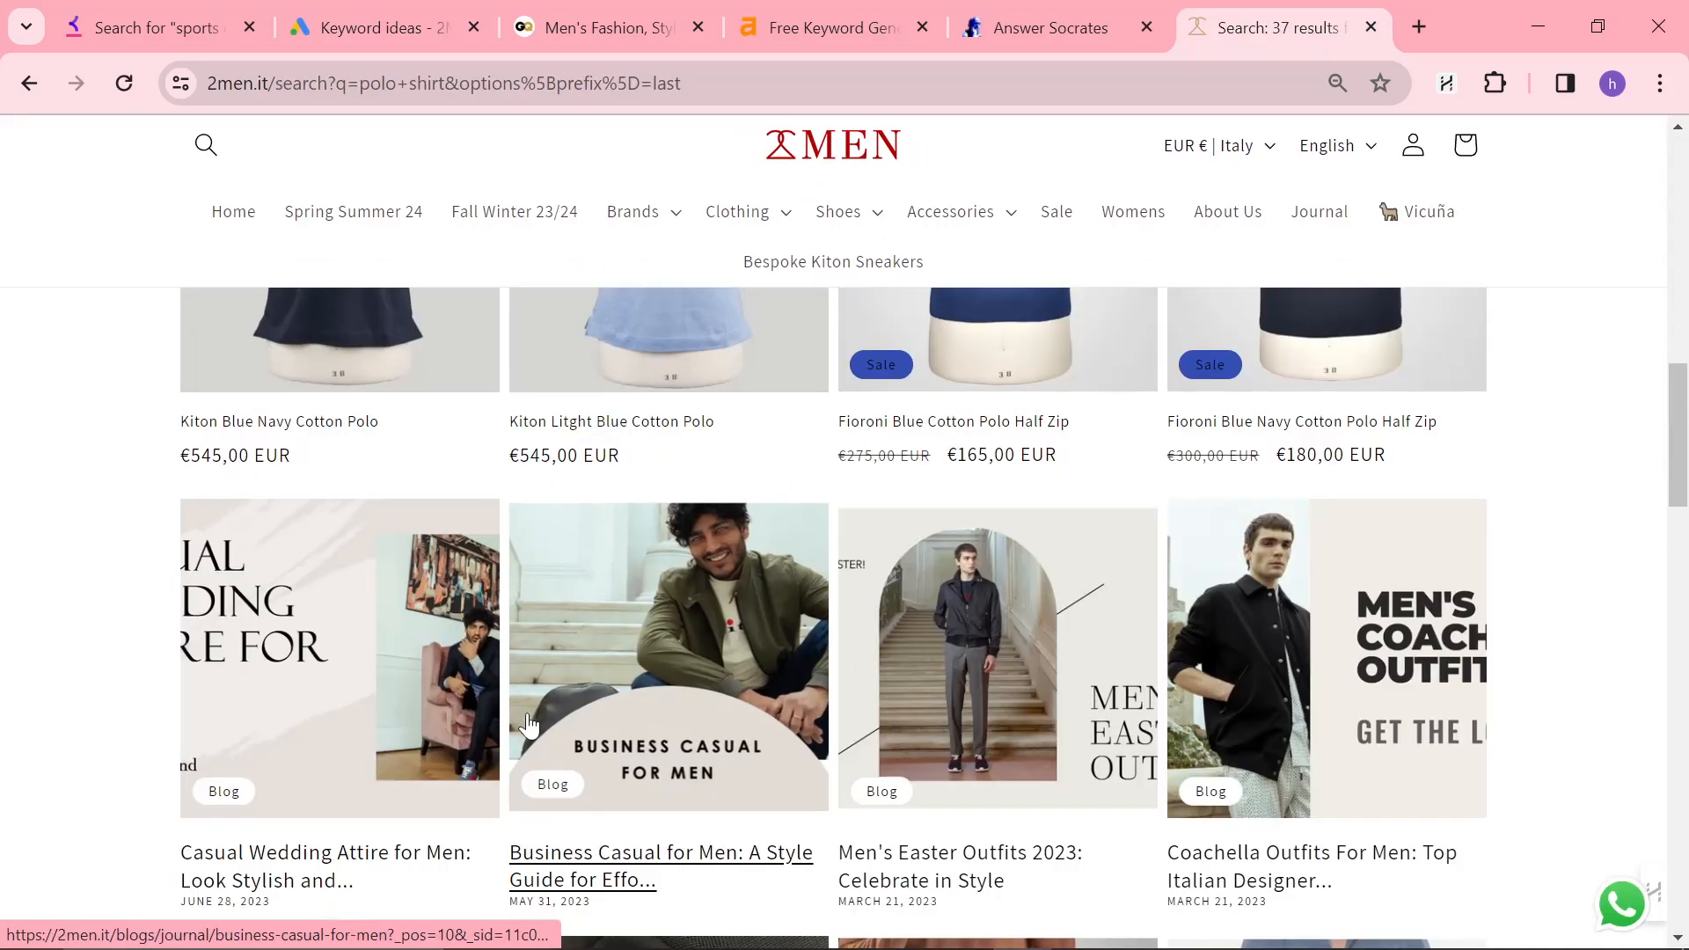
scroll(down, 3)
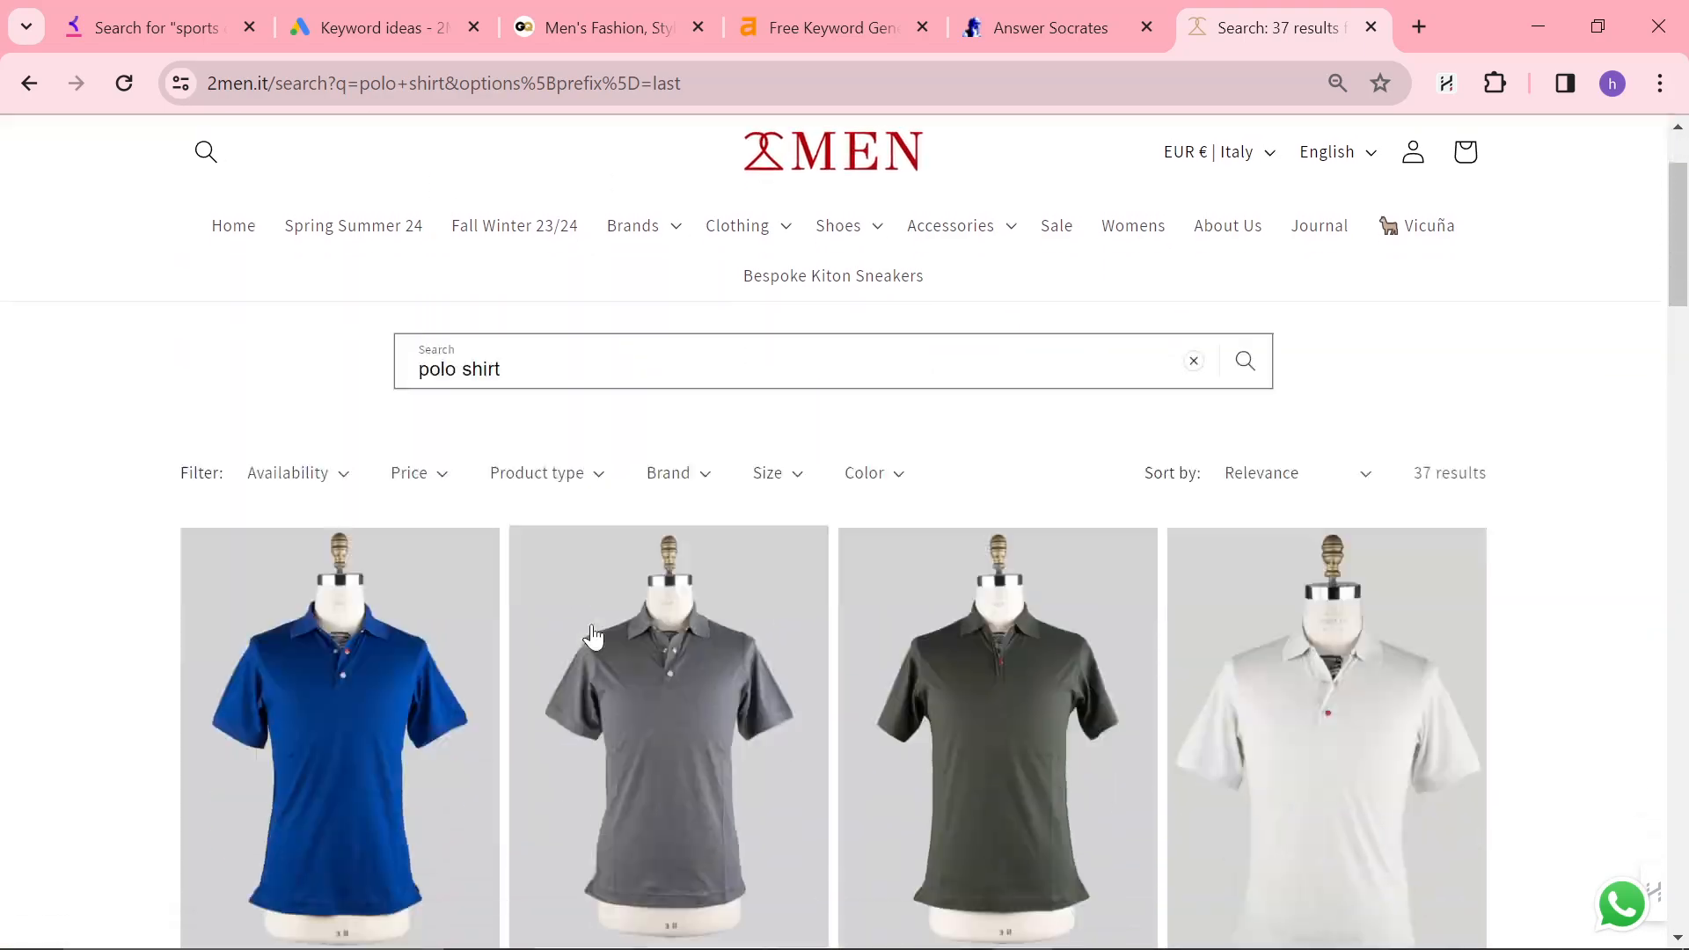
scroll(down, 3)
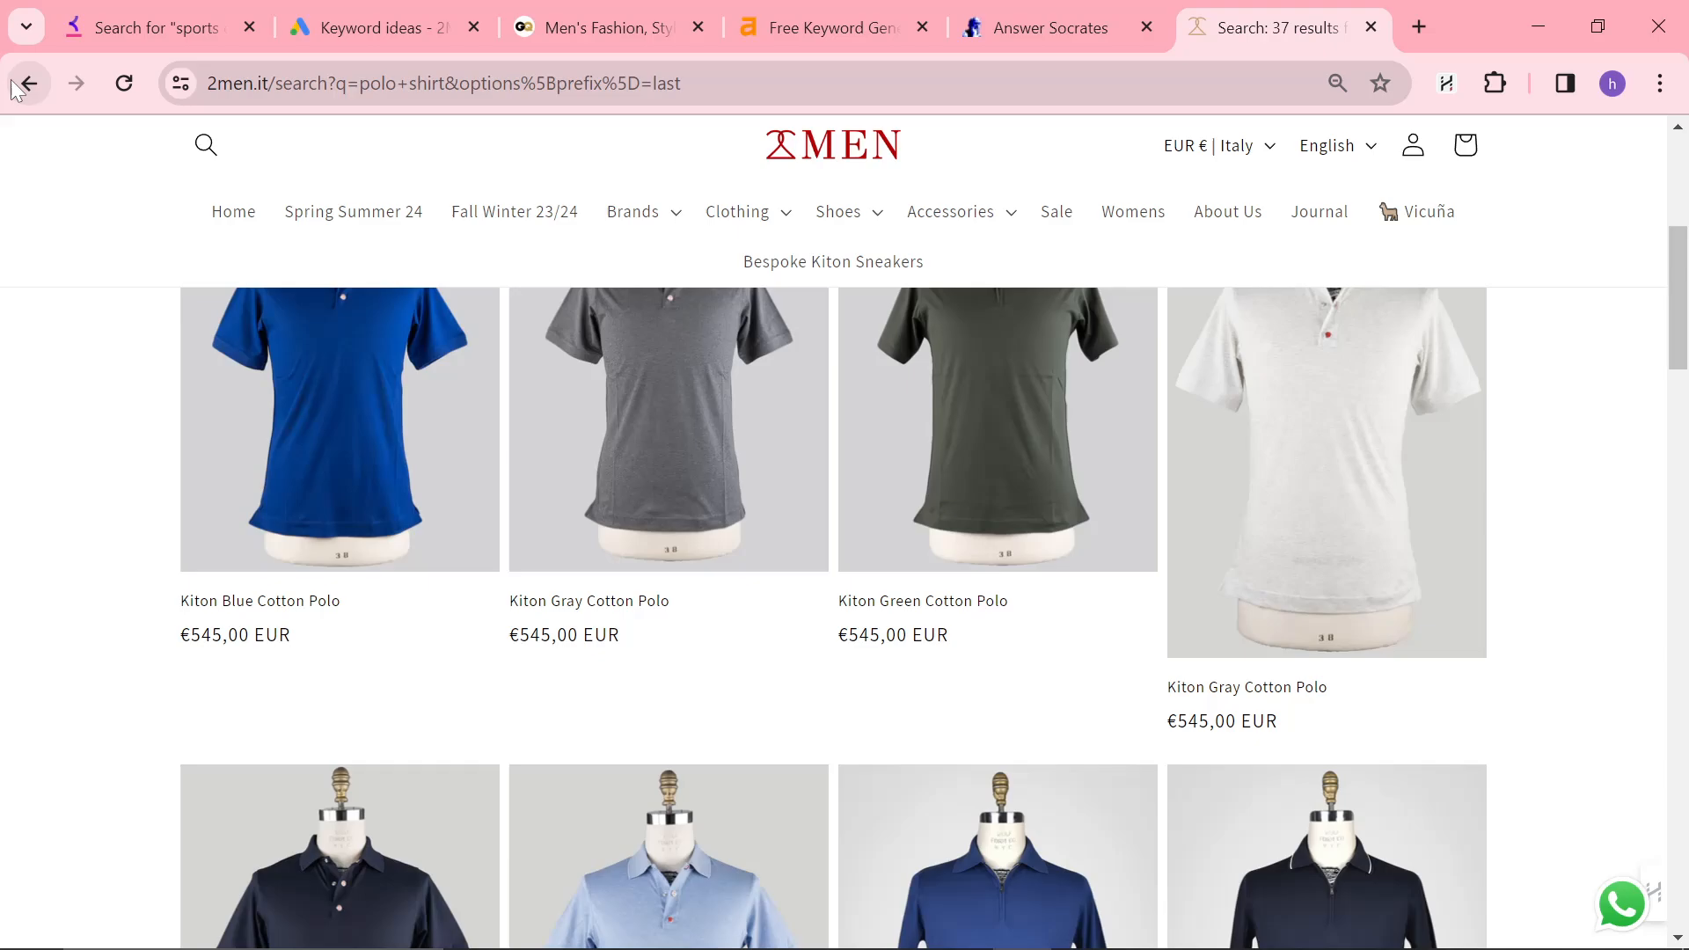
click(372, 28)
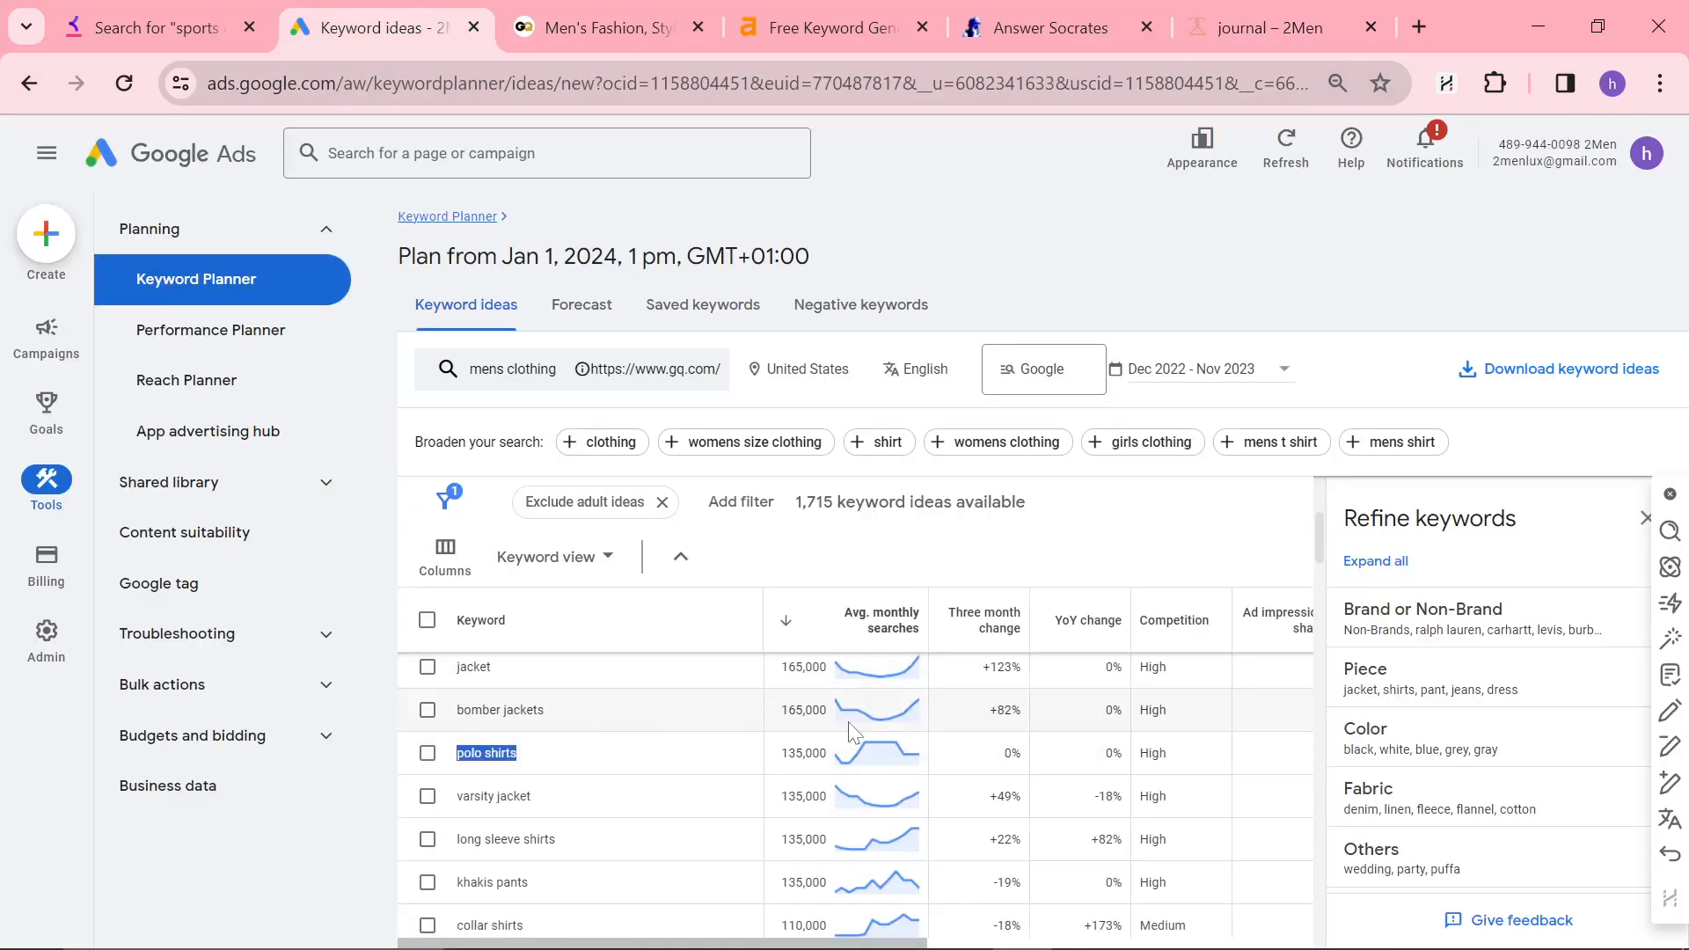
- Pick the mens hoodies keyword, 90,500 monthly searches, out of the ideas list
scroll(down, 3)
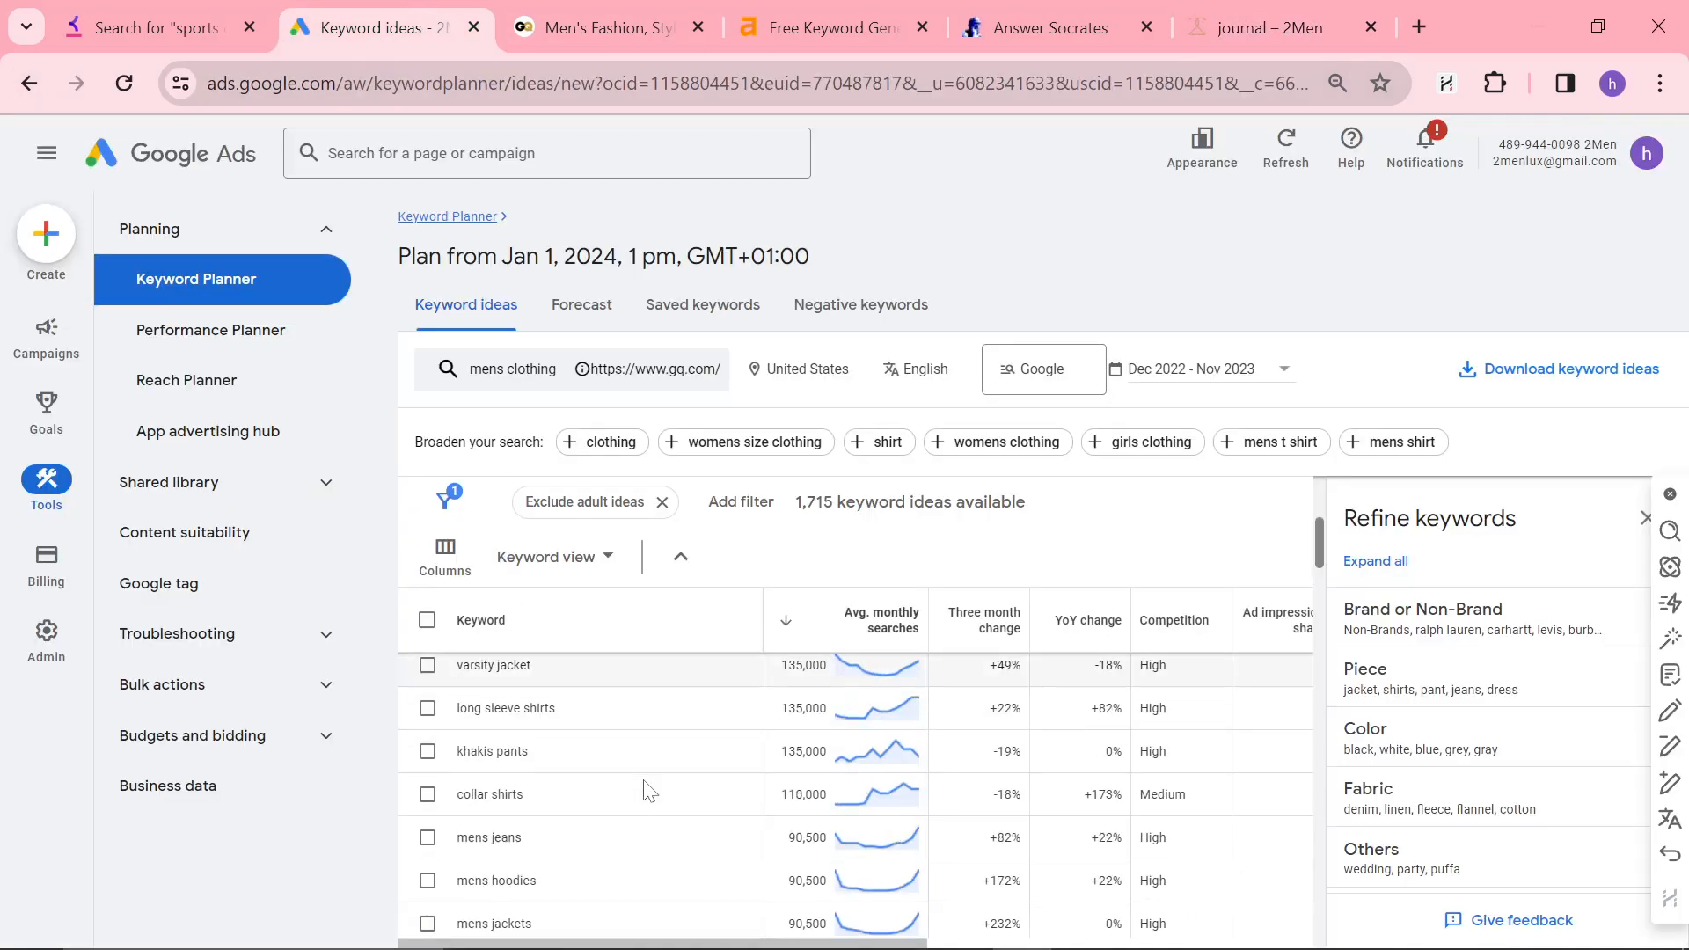
scroll(down, 3)
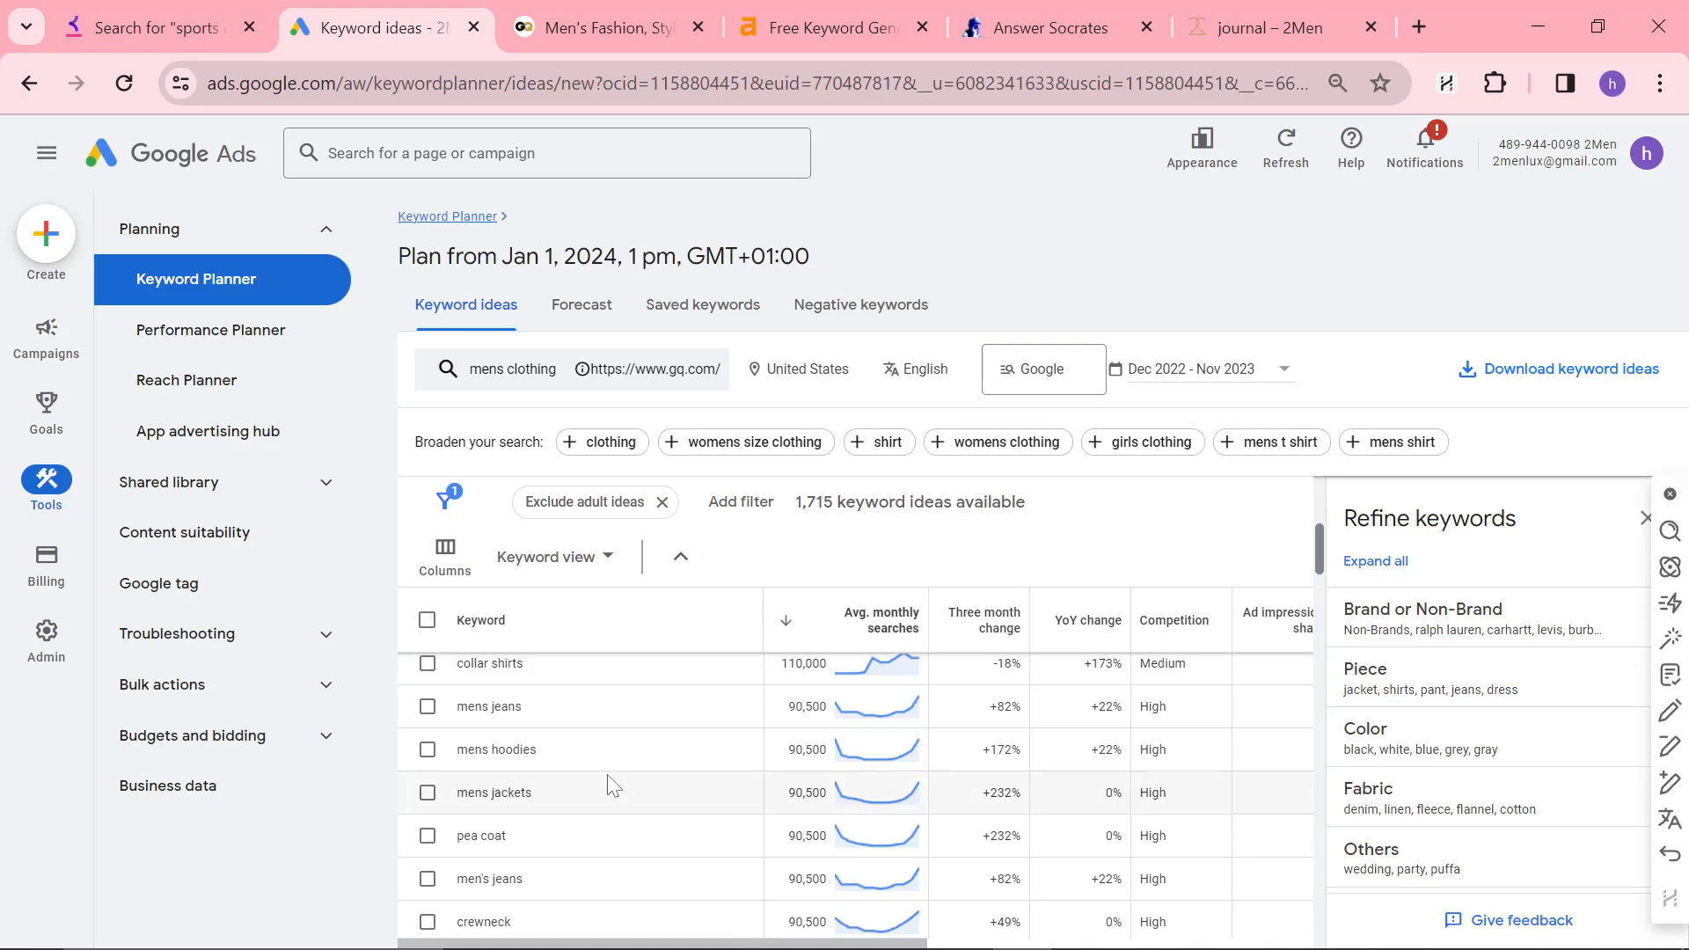
double_click(490, 663)
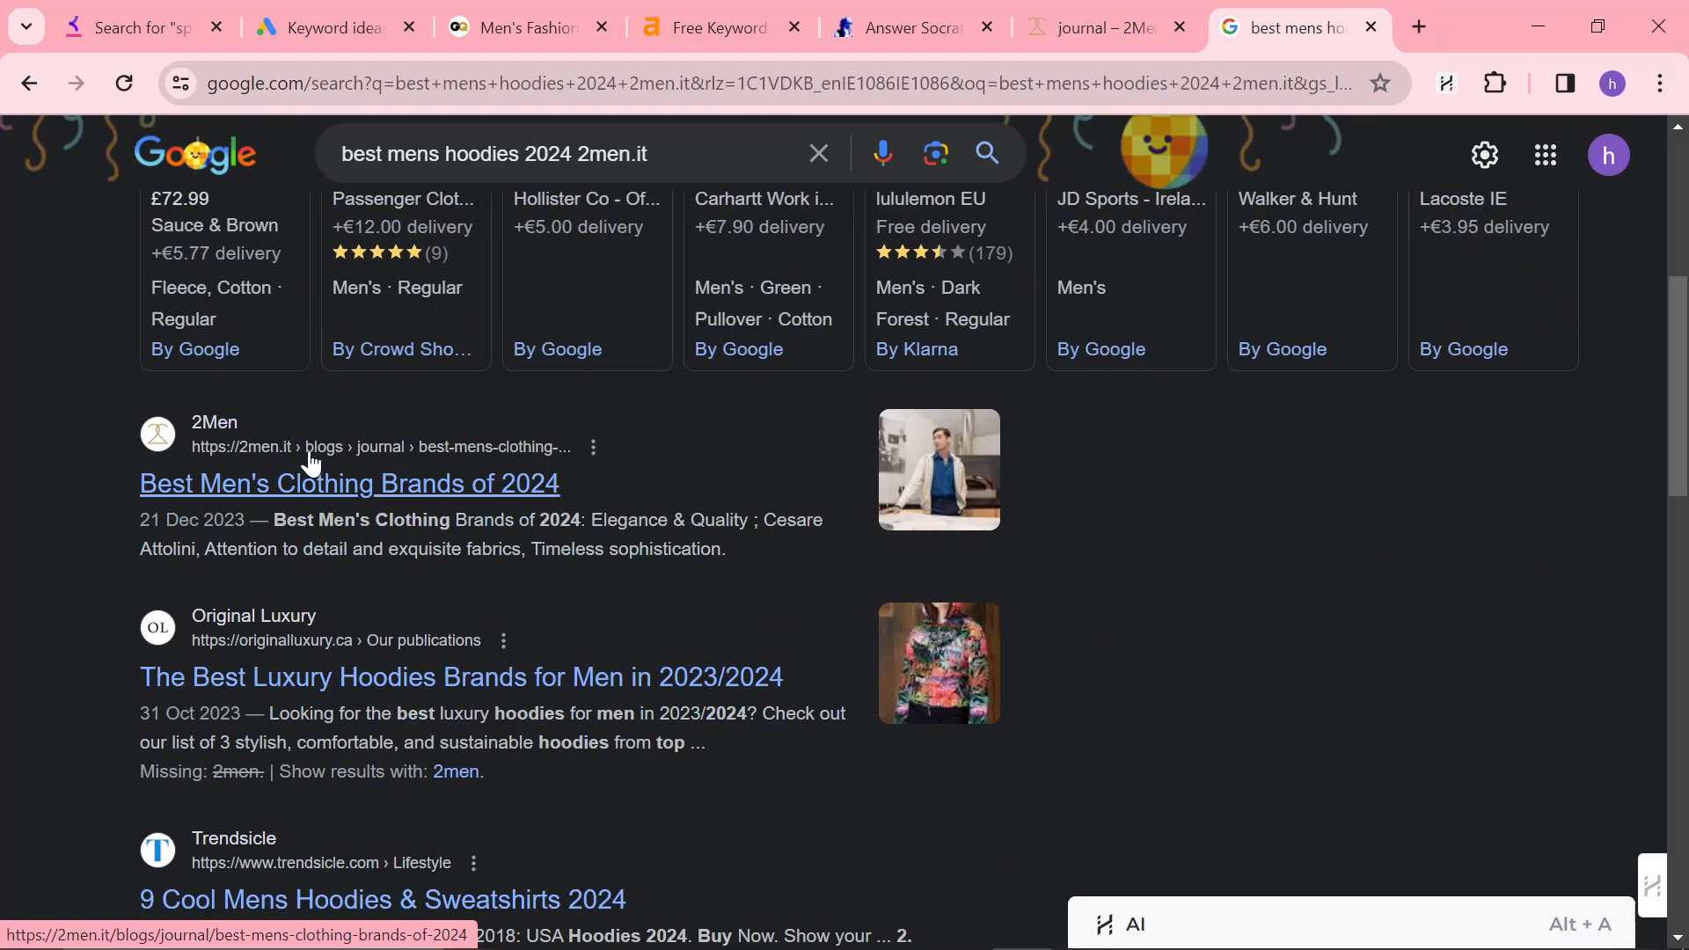
- Review Google results where 2Men's 2024 brands article tops, then return to Keyword Planner
scroll(down, 3)
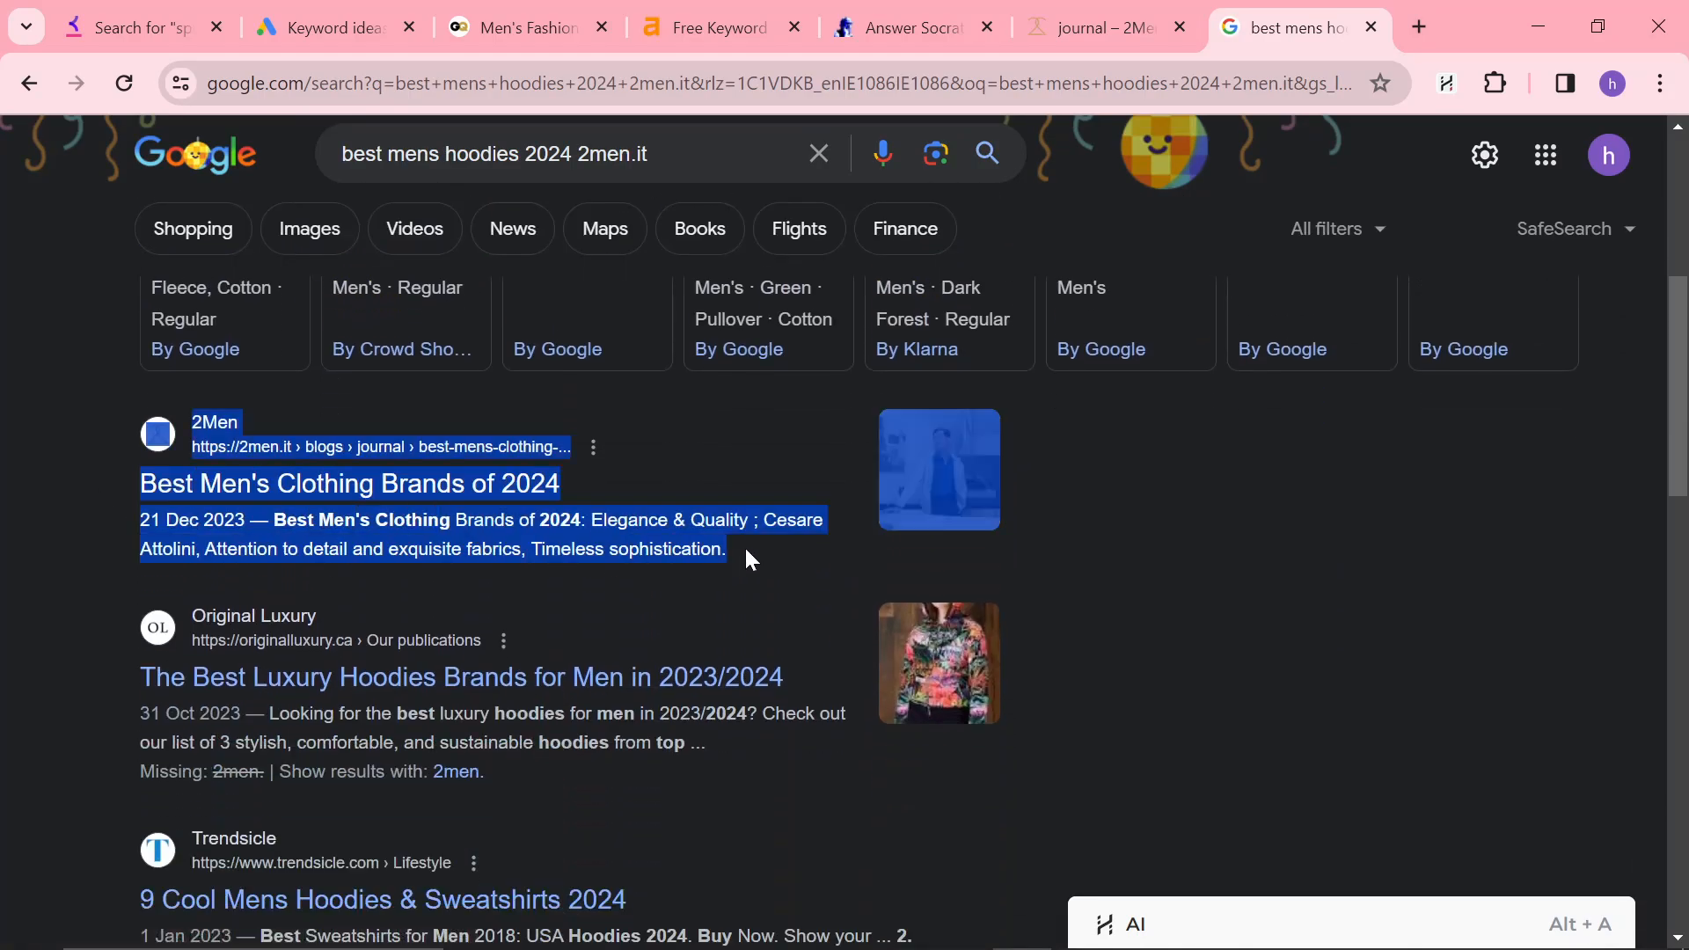
click(129, 27)
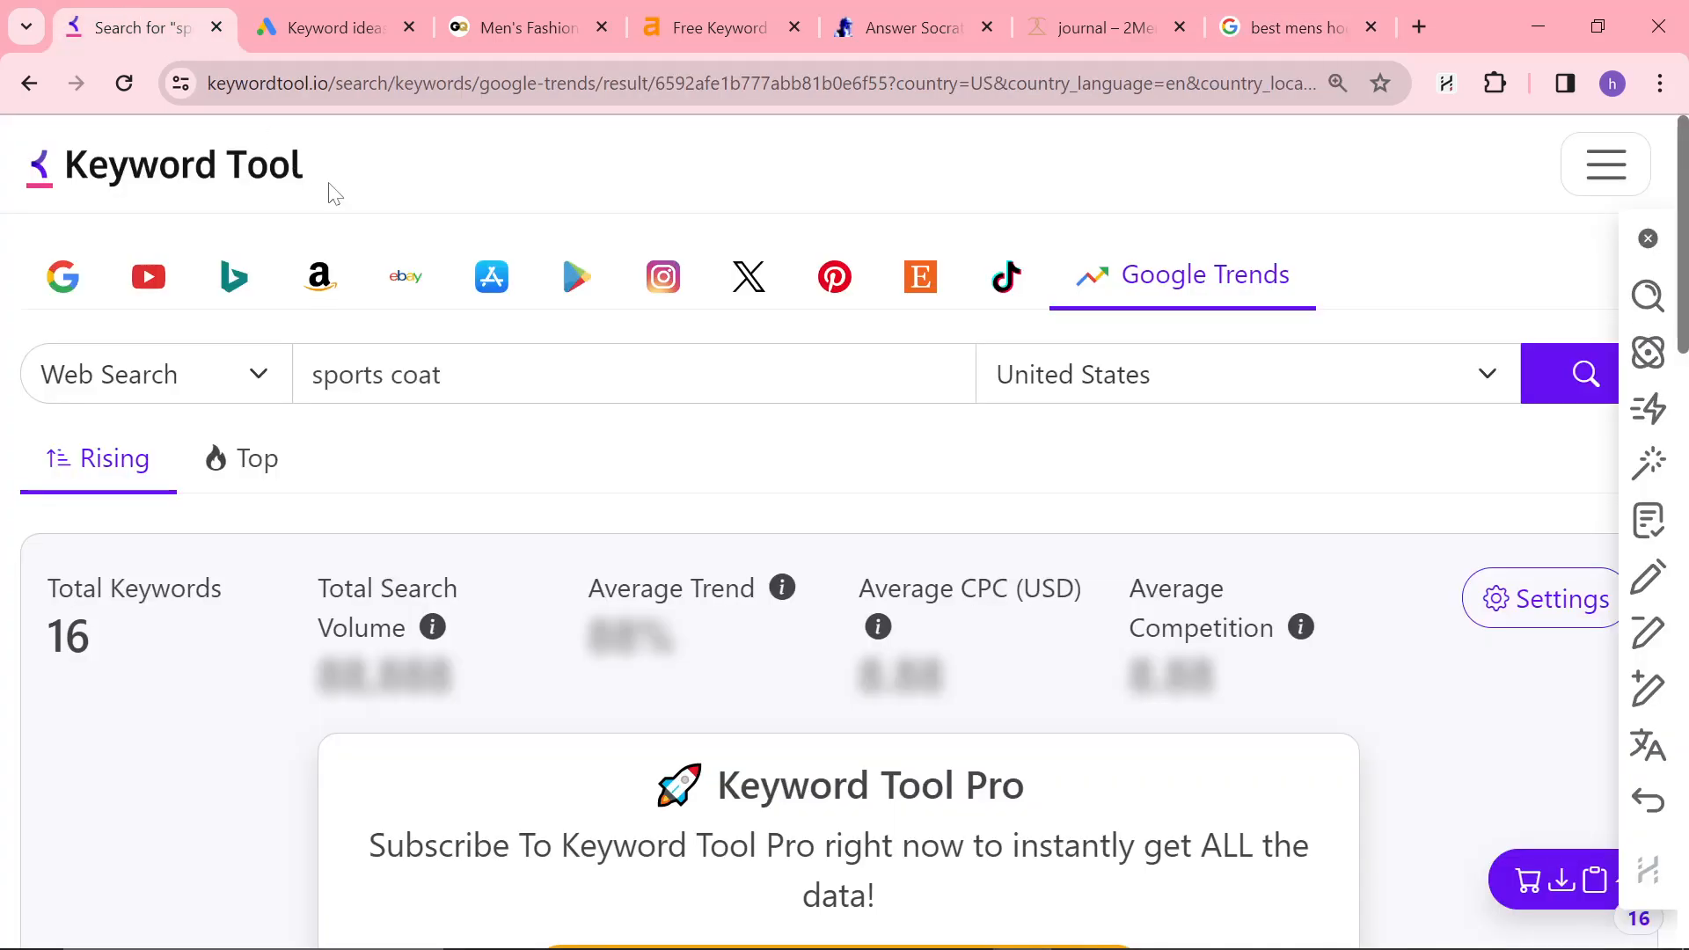
click(335, 27)
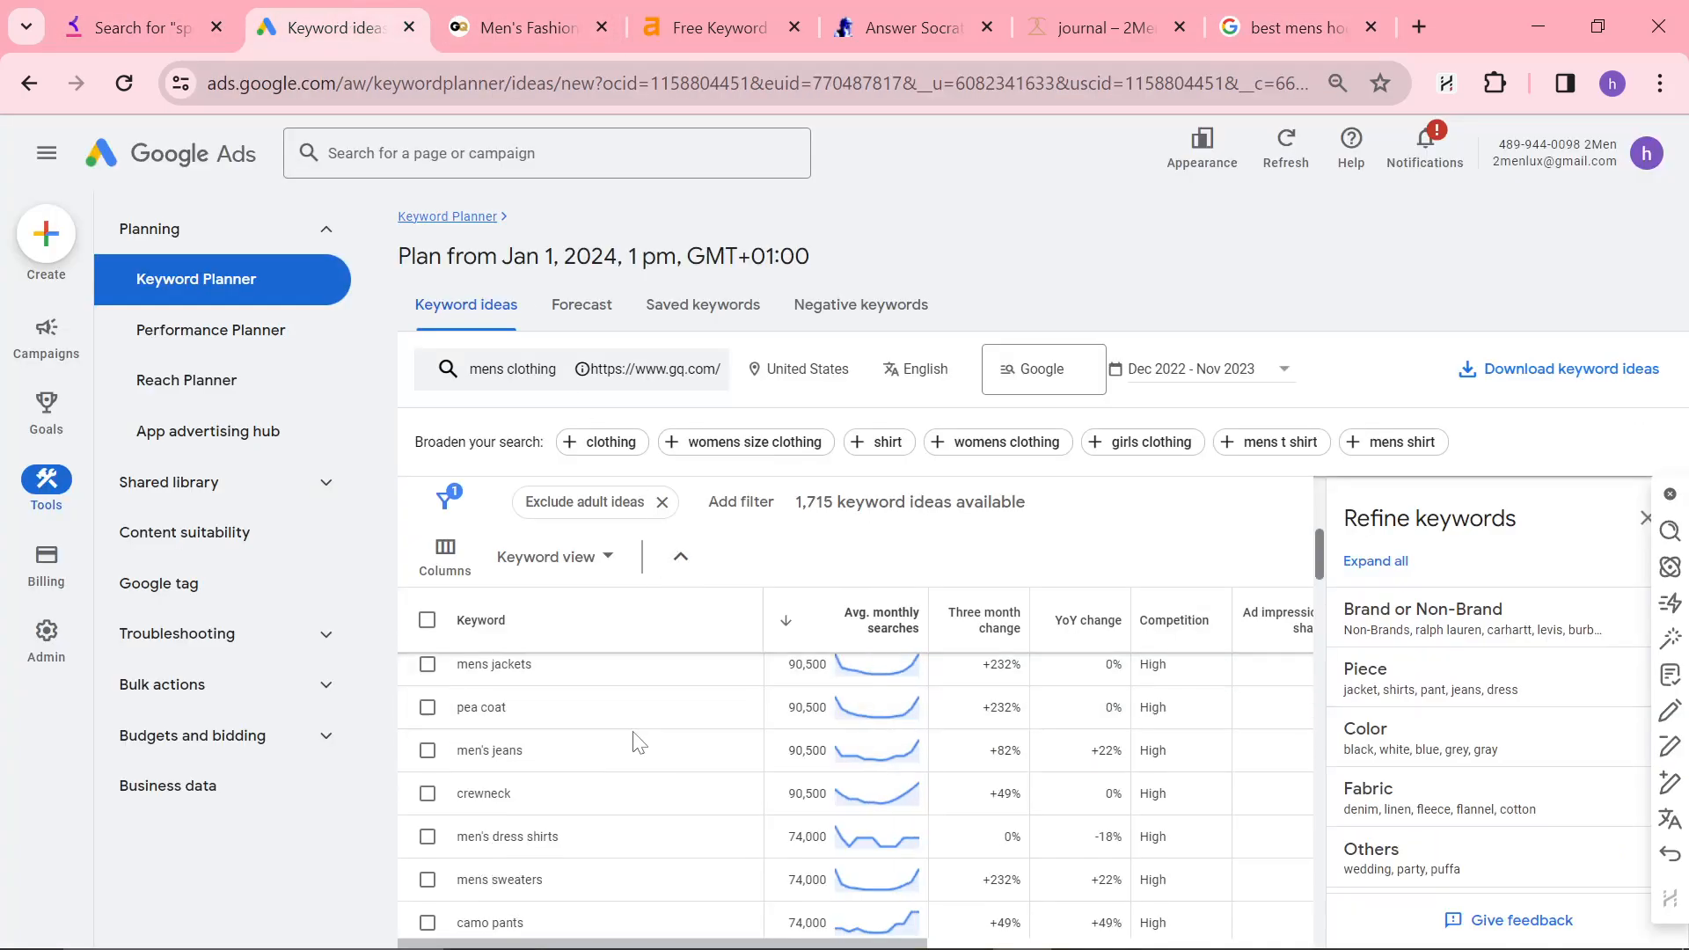
- Start a Notepad note with 'Best Mens Hoodies' taken from the ideas list
text(n)
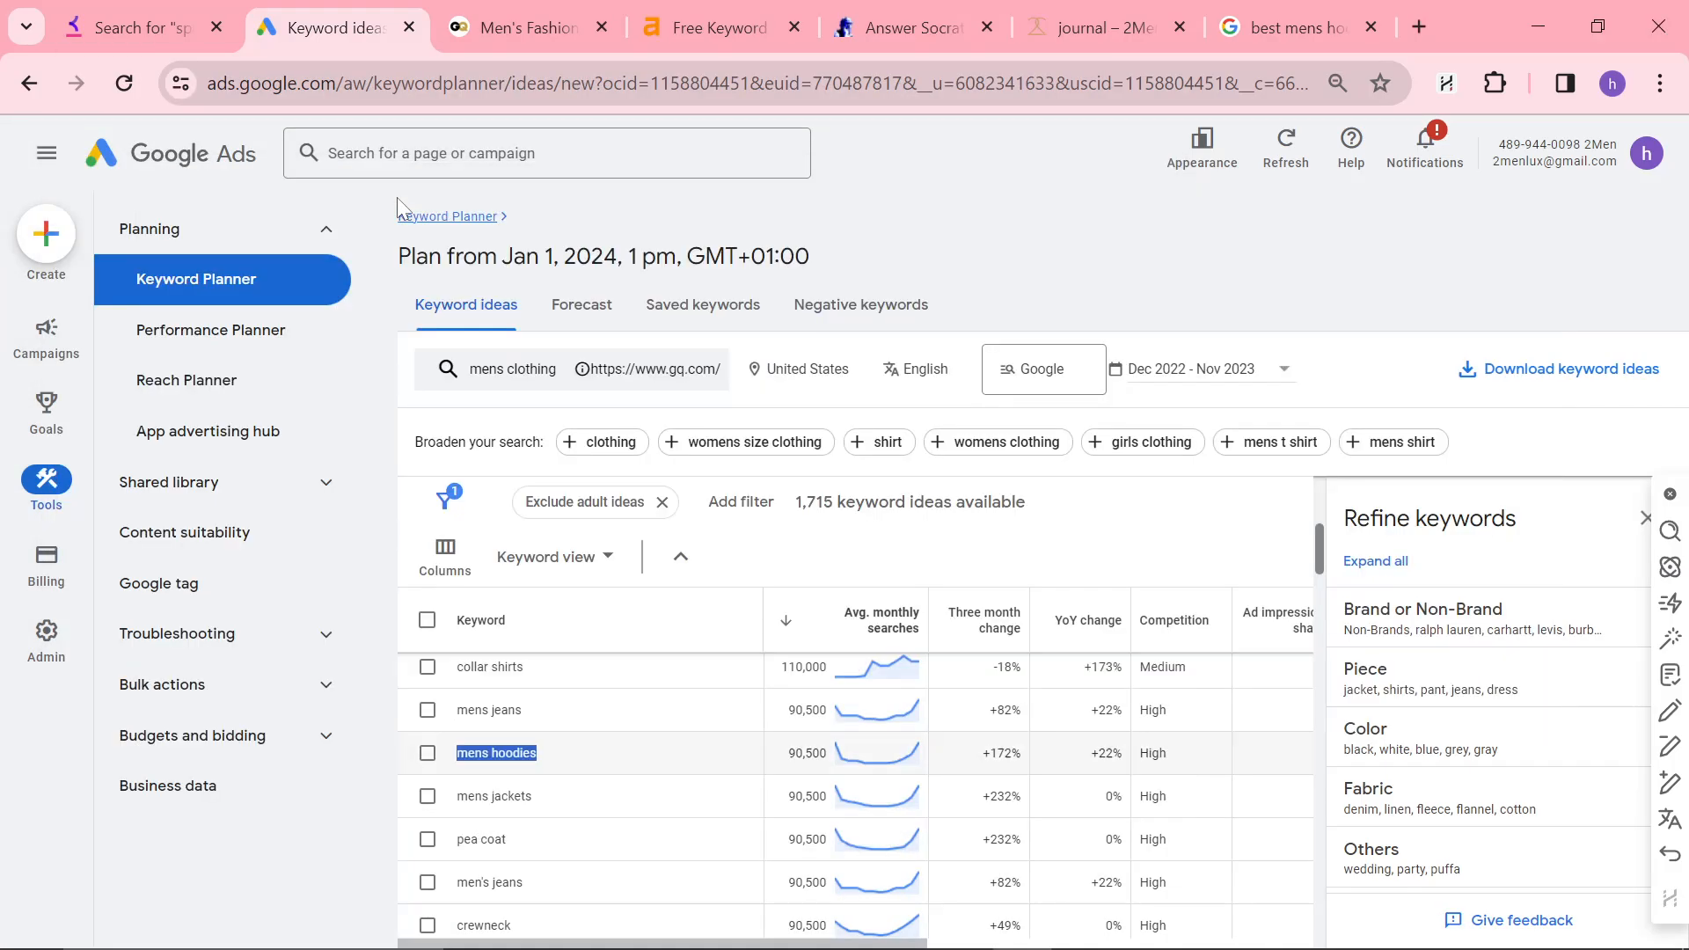
mouse_move(658, 801)
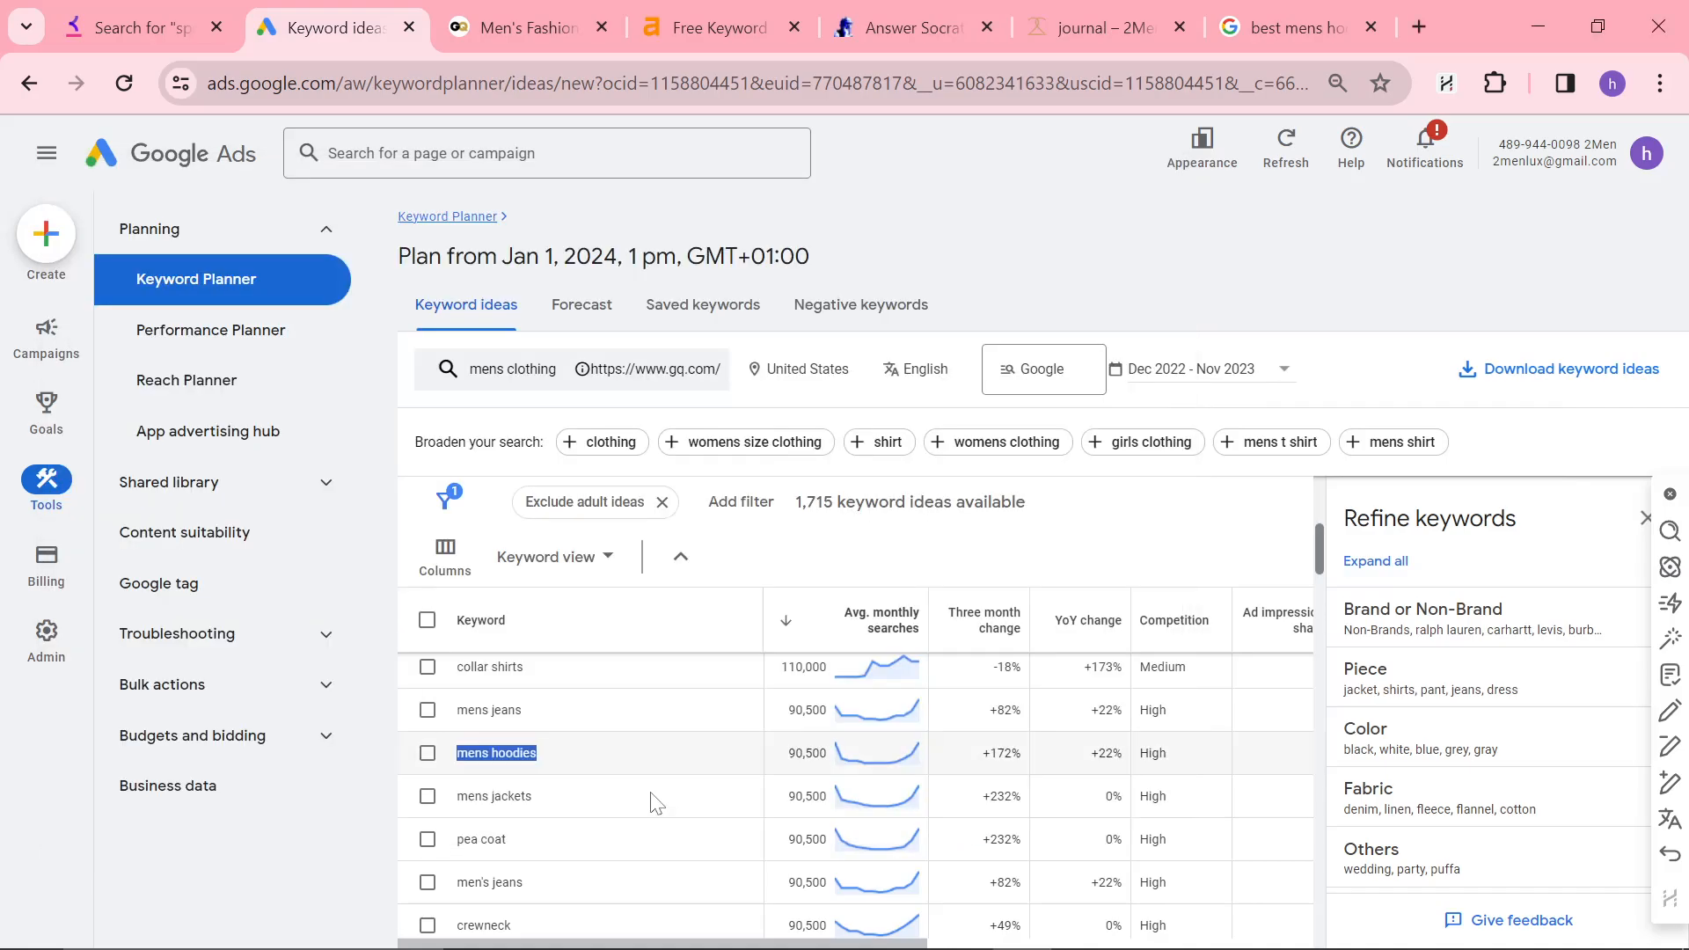
text(Best Mens Hoodies)
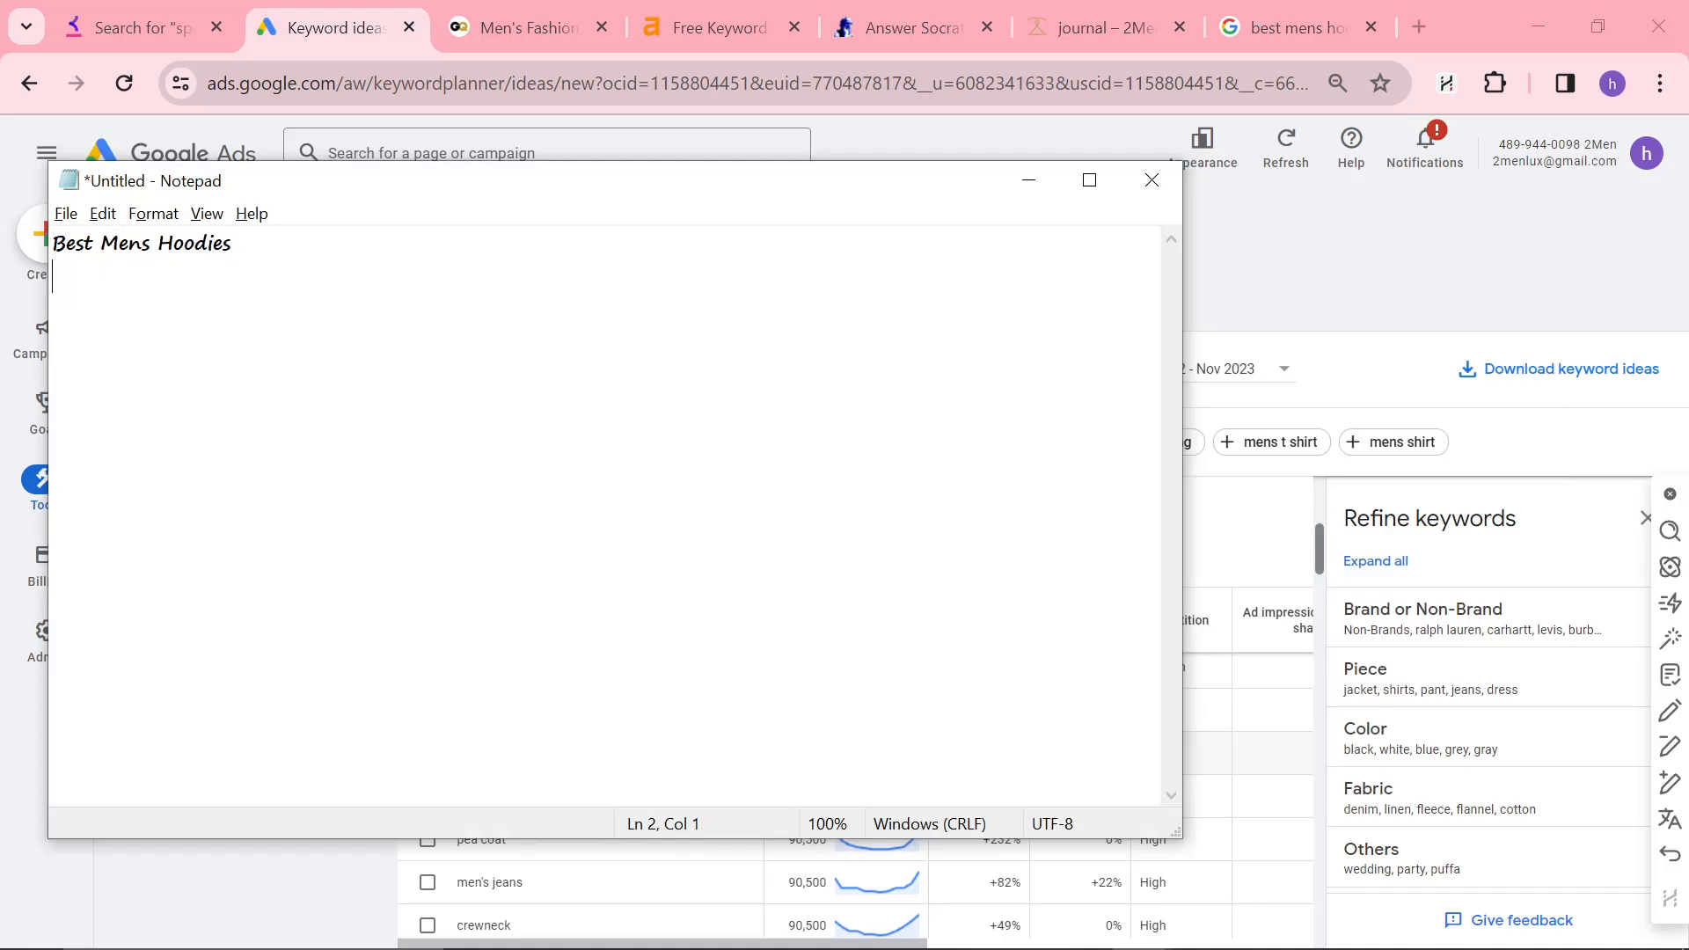
- Add 'Best Polo Shirts 2024' as the note's second line and bring Keyword Planner back
click(1151, 180)
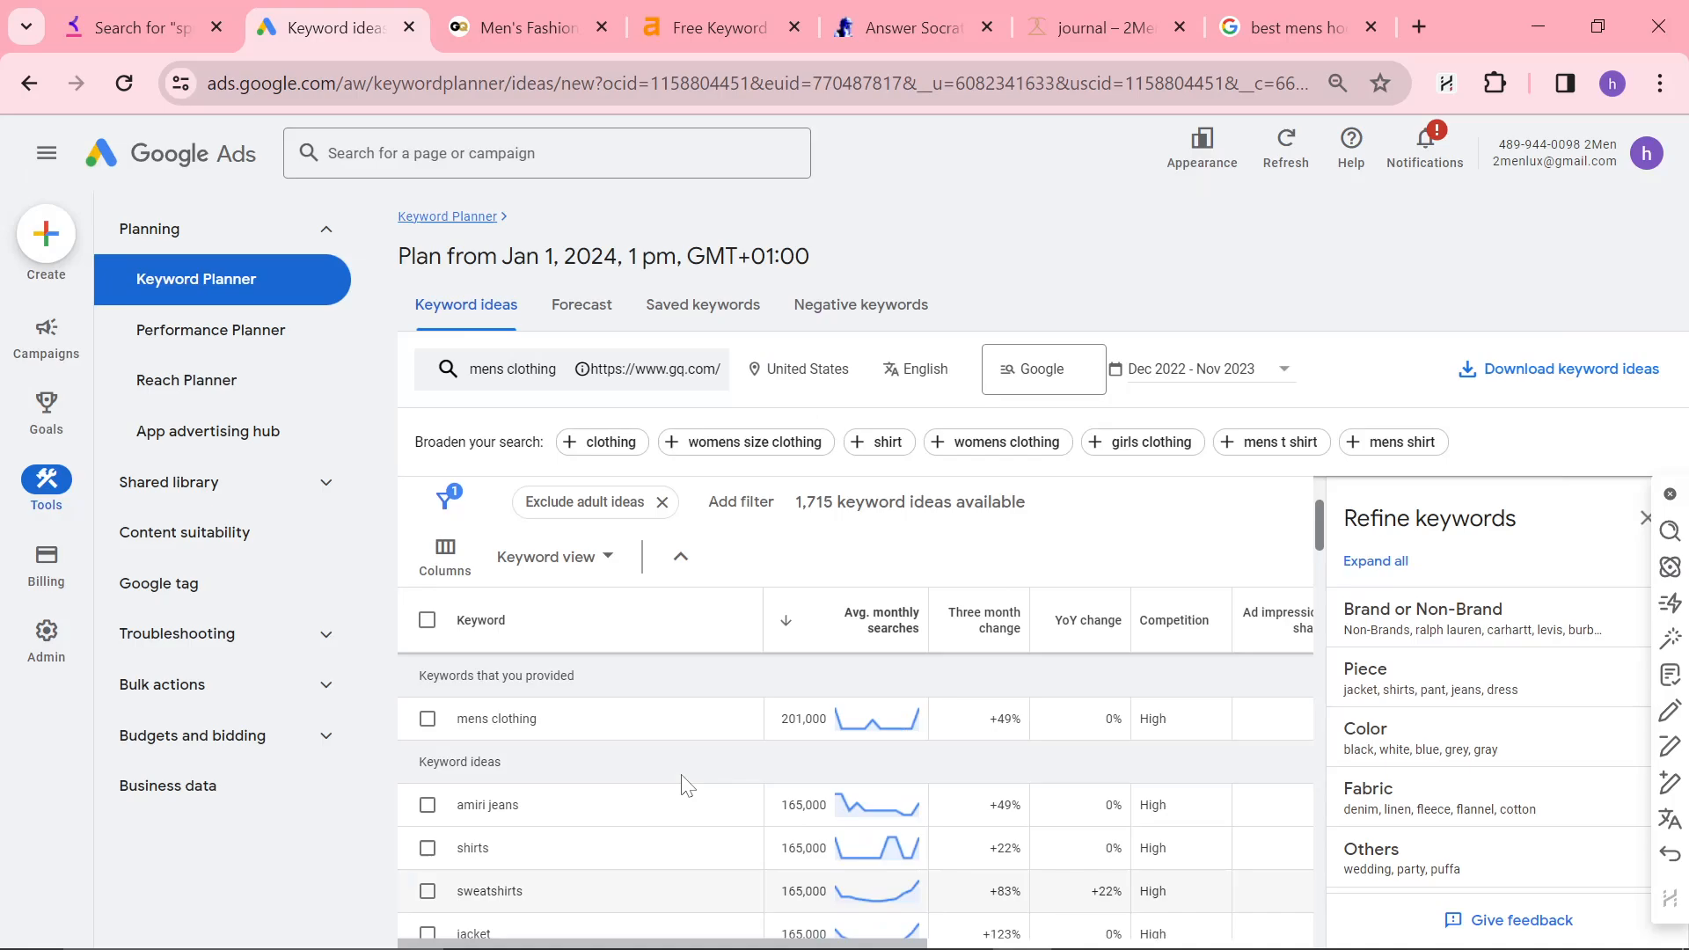
scroll(down, 3)
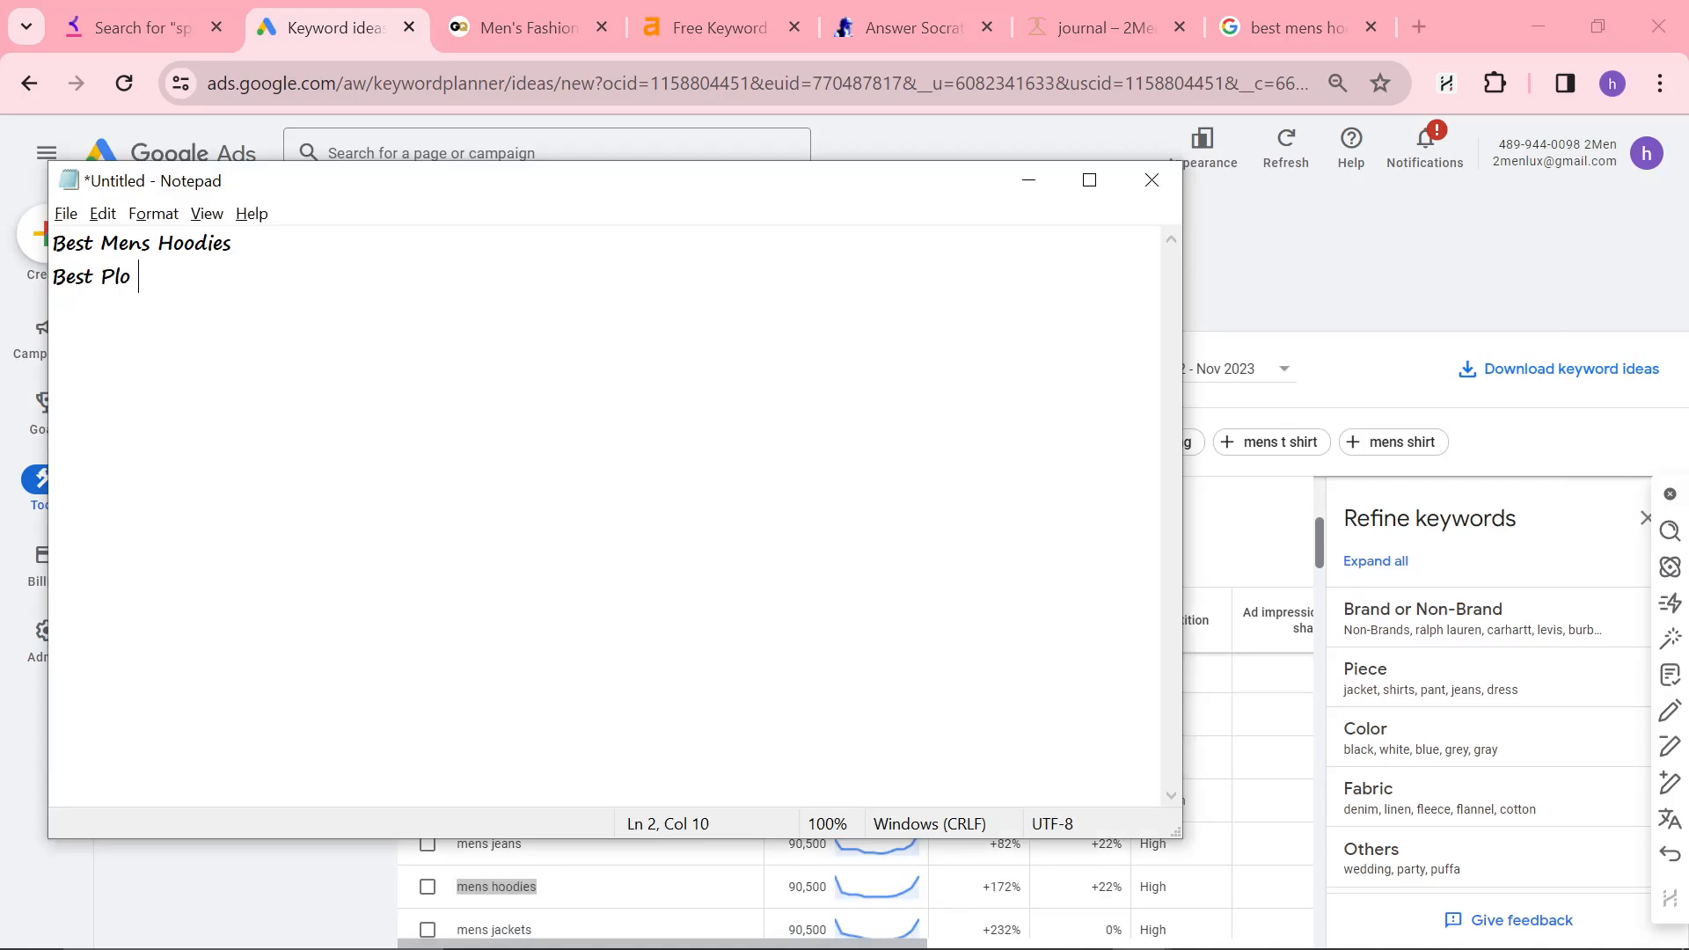
text(Shirts 2024)
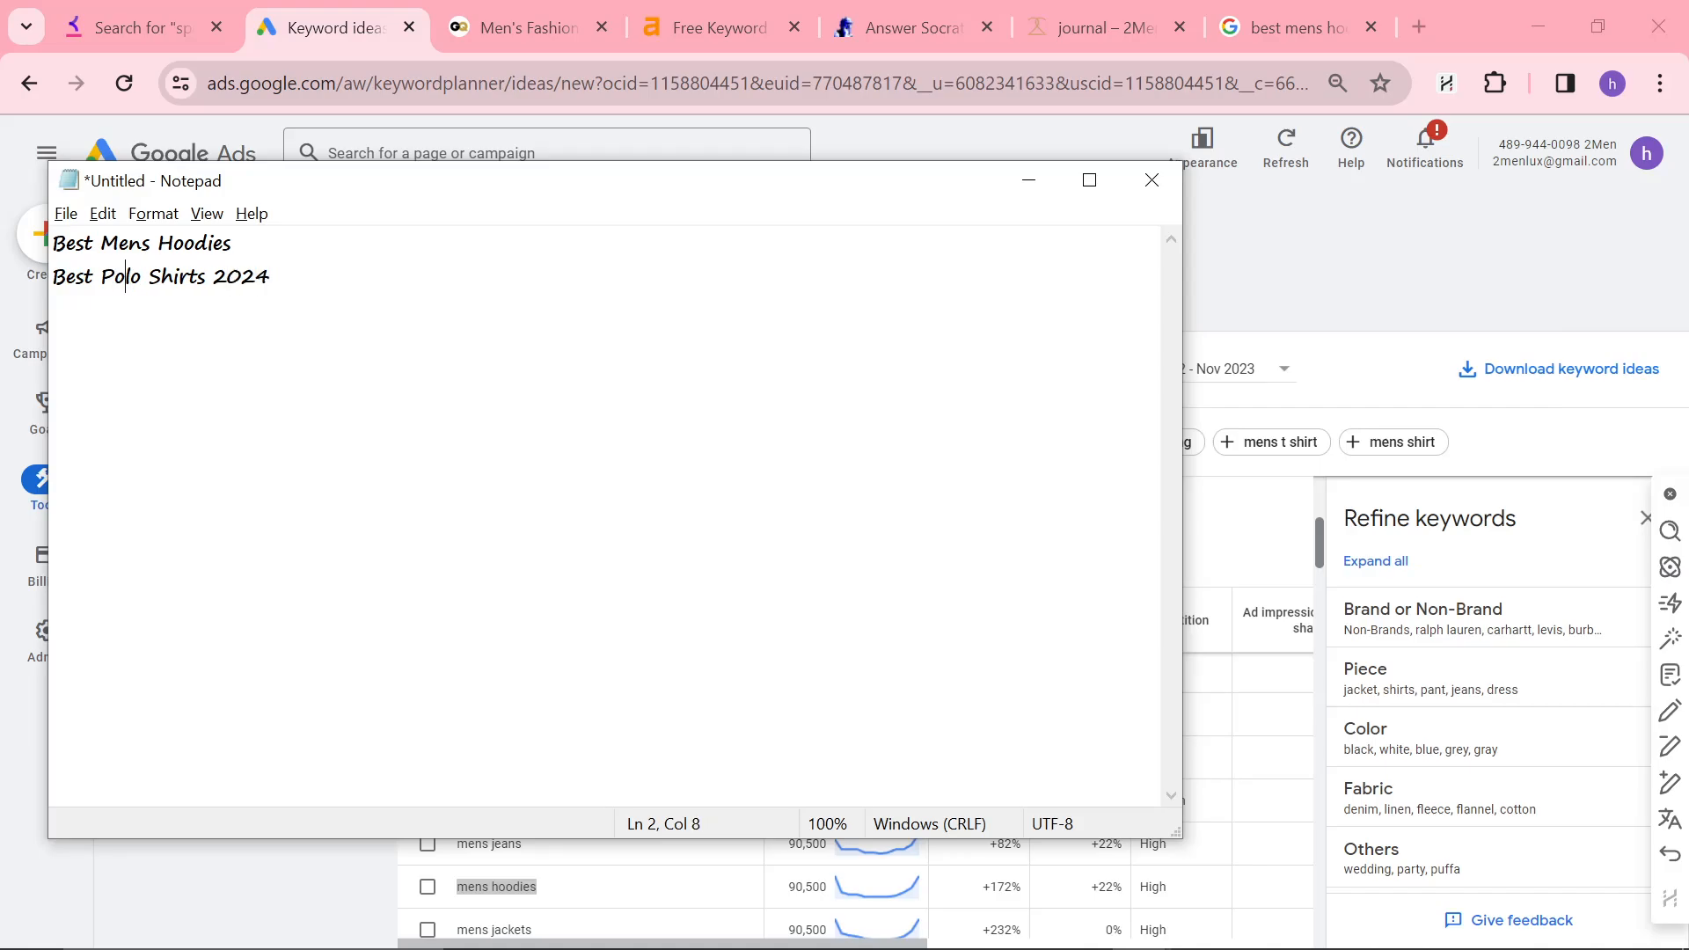
click(1151, 180)
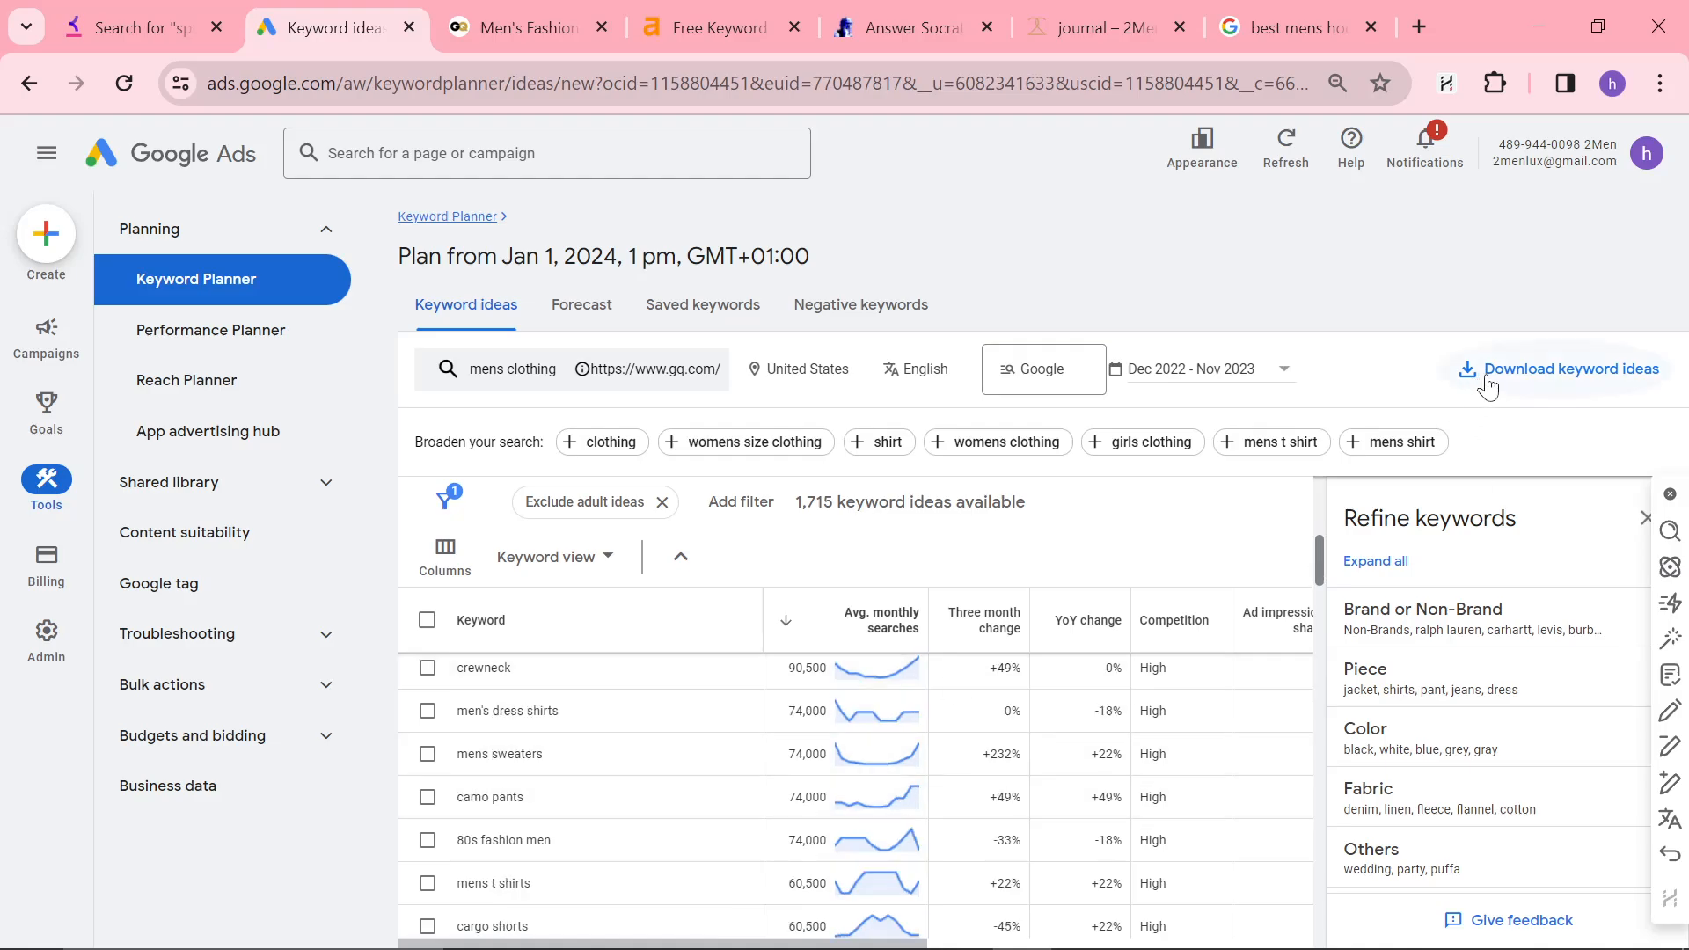
- Refine Brand or Non-Brand to keep Non-Brands and exclude Fashion Brand and Retailer keywords
scroll(down, 3)
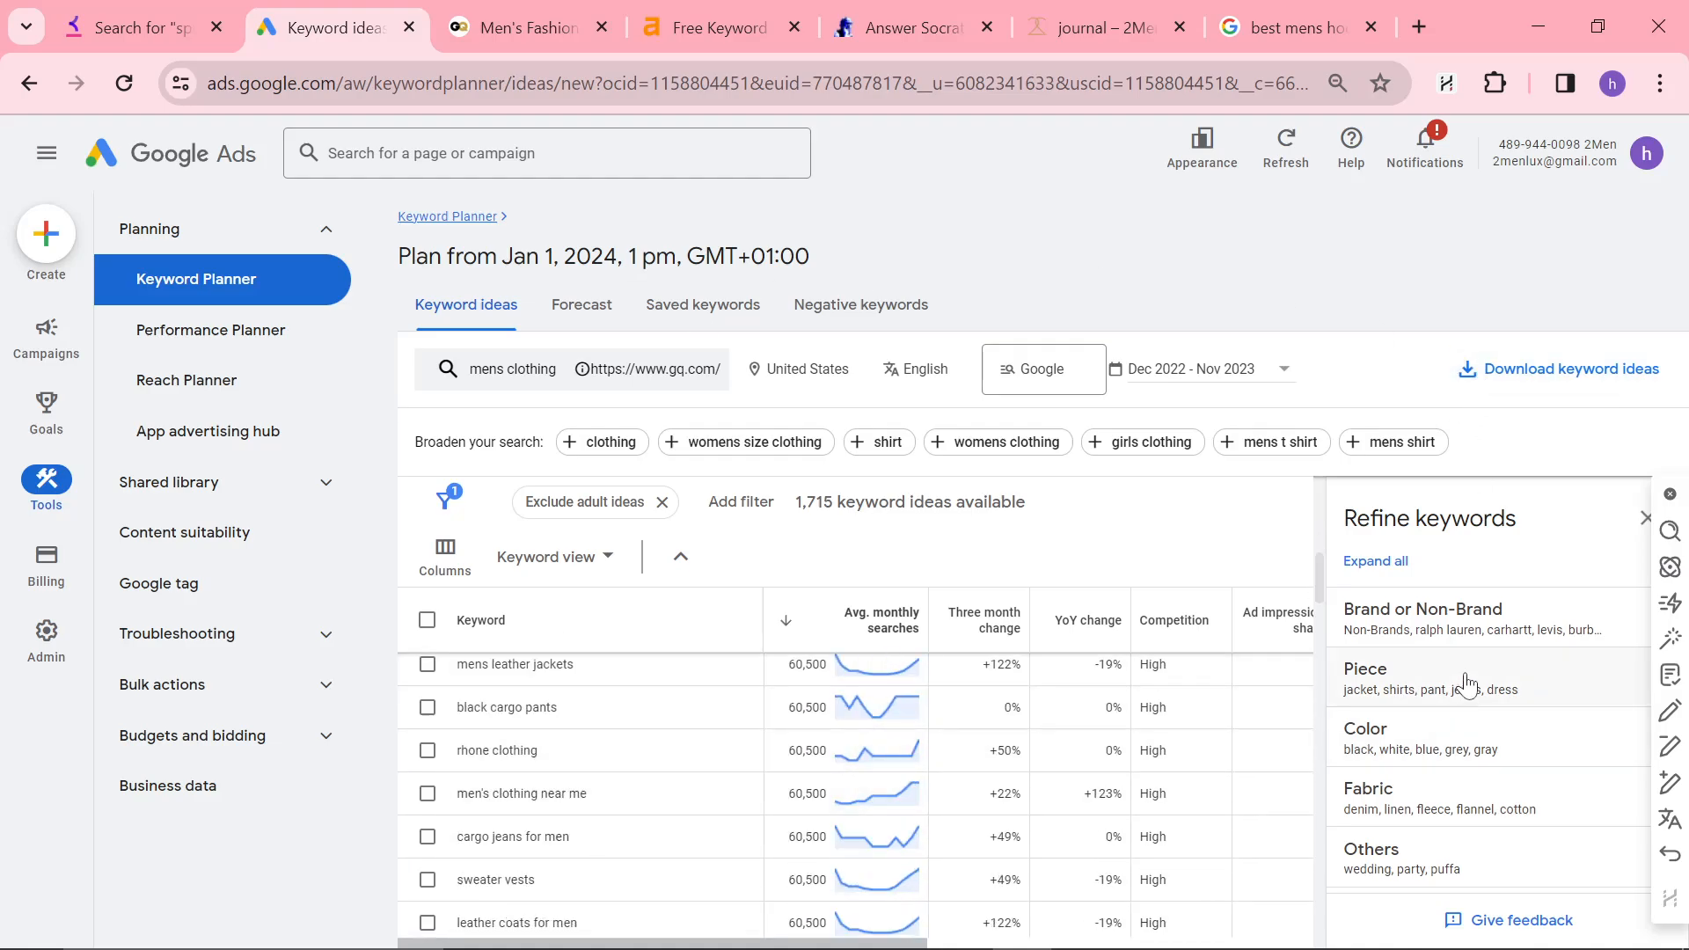
click(1422, 609)
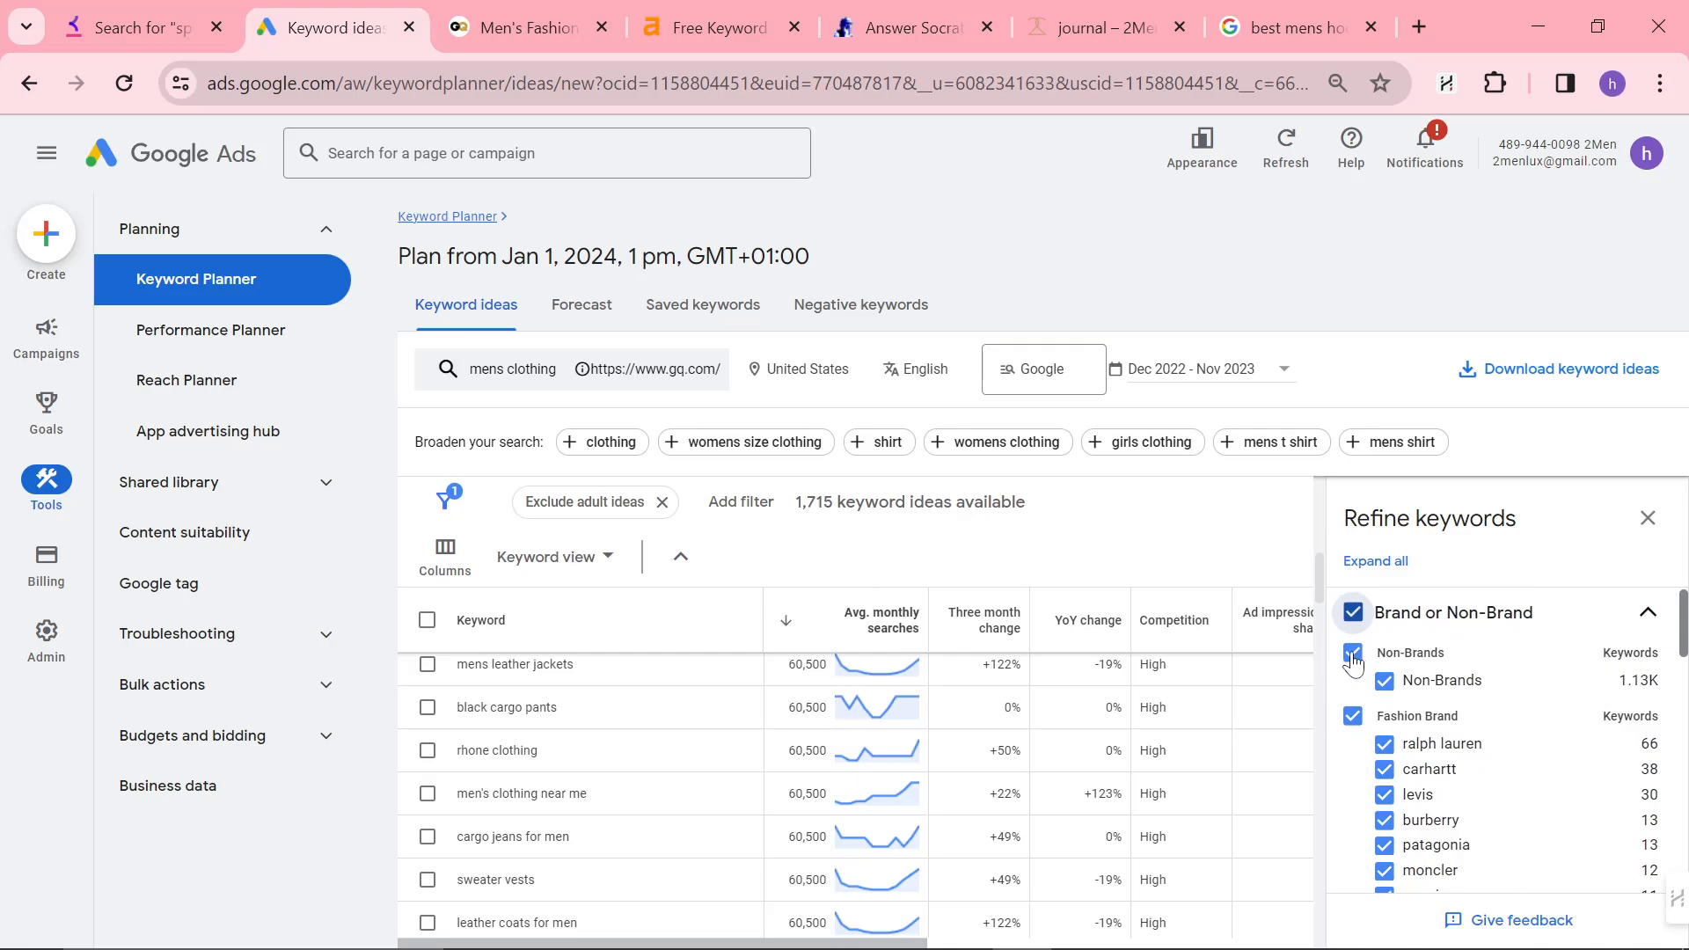
click(1354, 652)
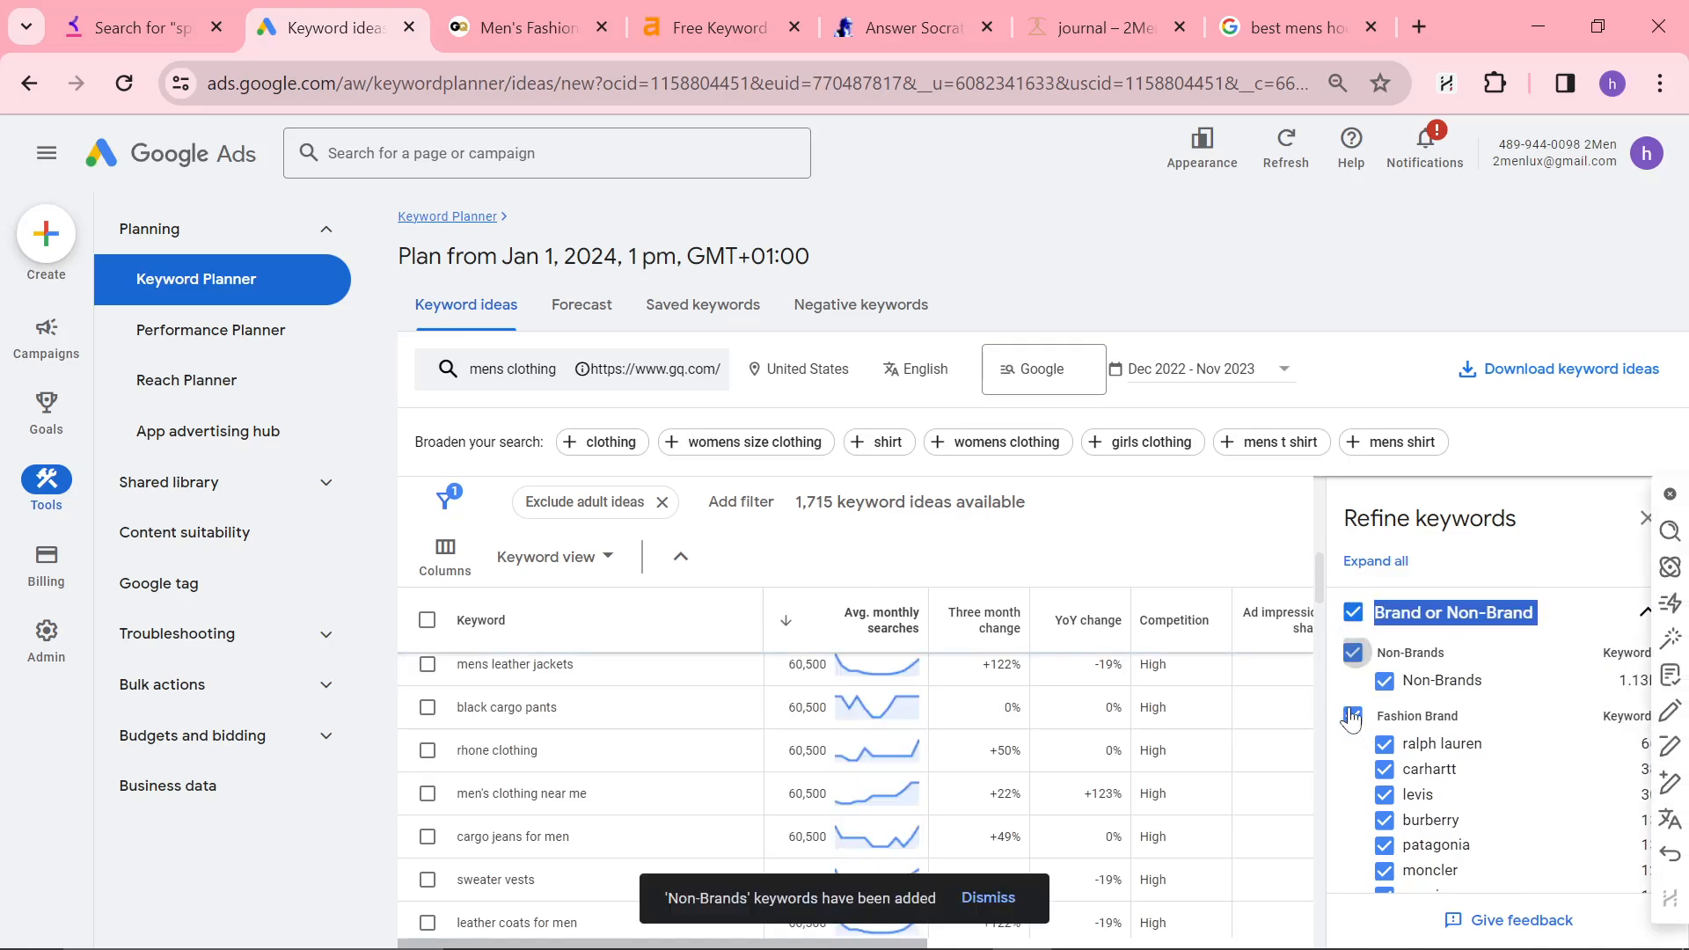
click(1352, 716)
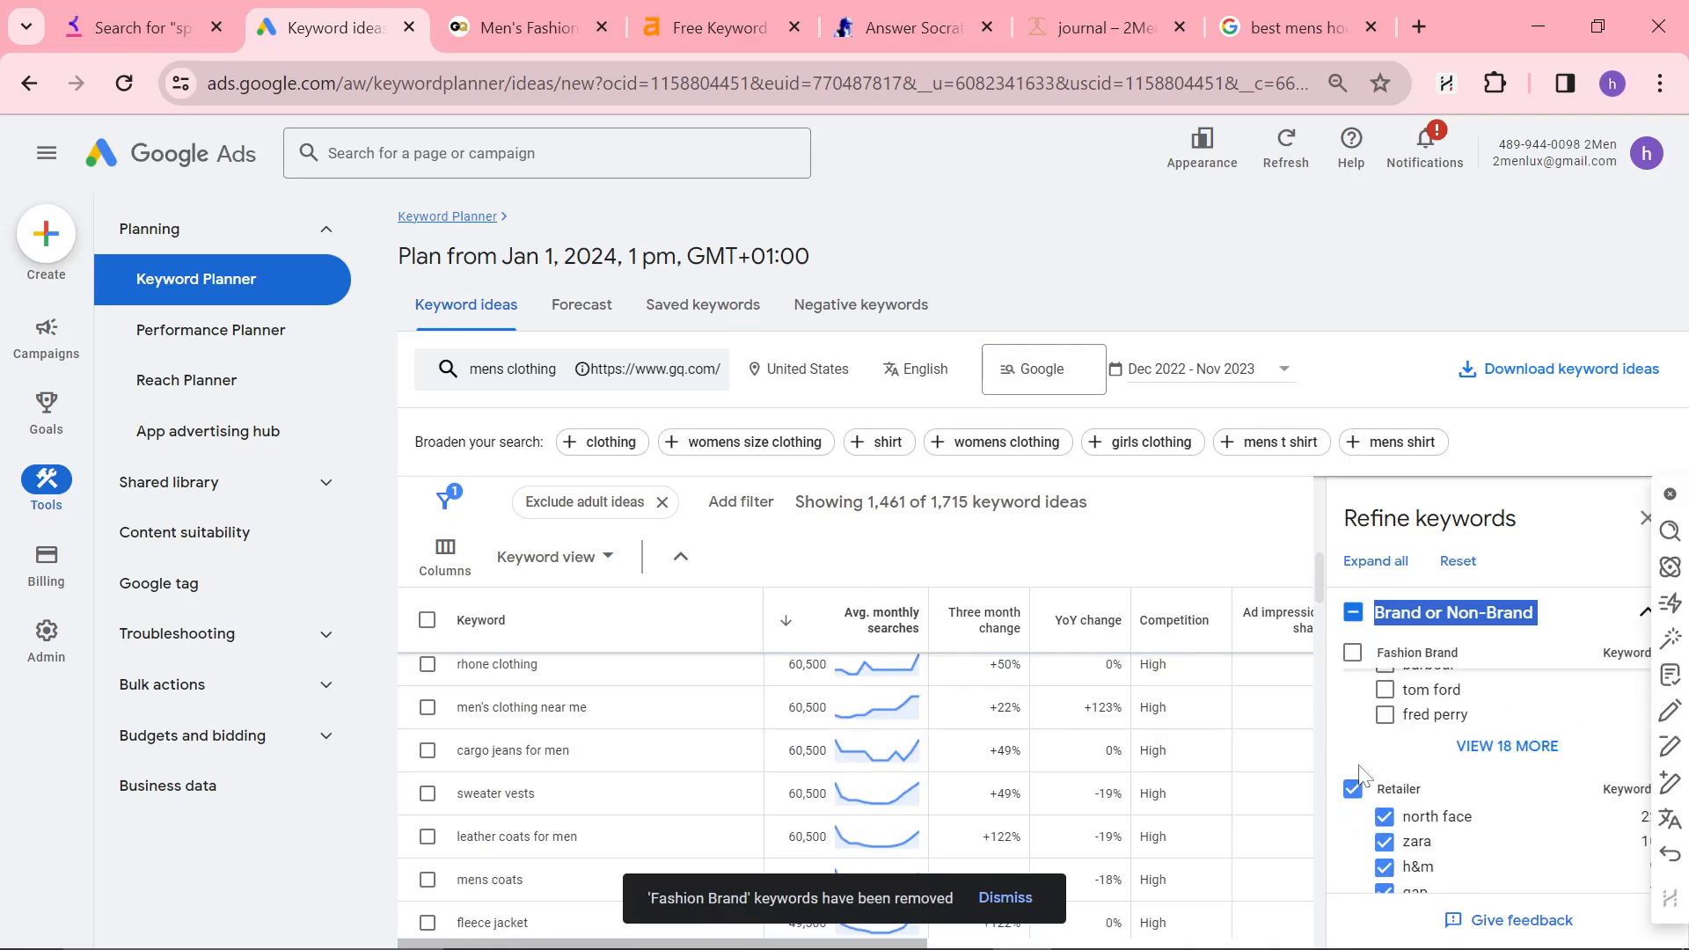
click(1354, 788)
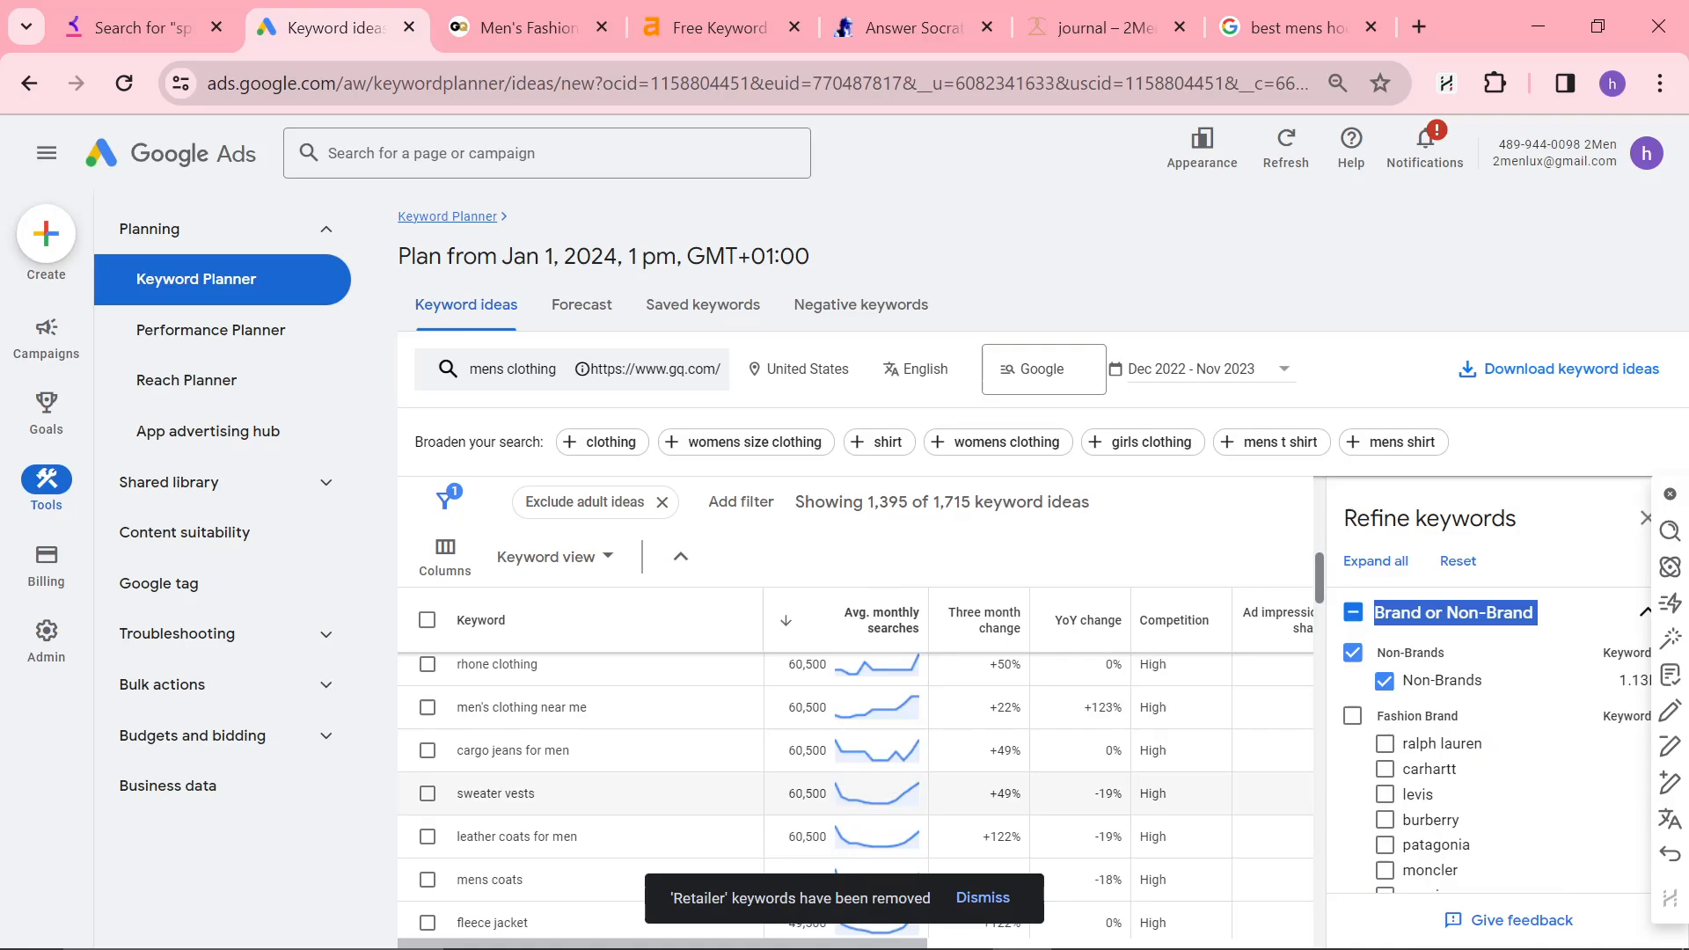
- Scroll through the remaining 1,395 non-brand keyword ideas
scroll(down, 3)
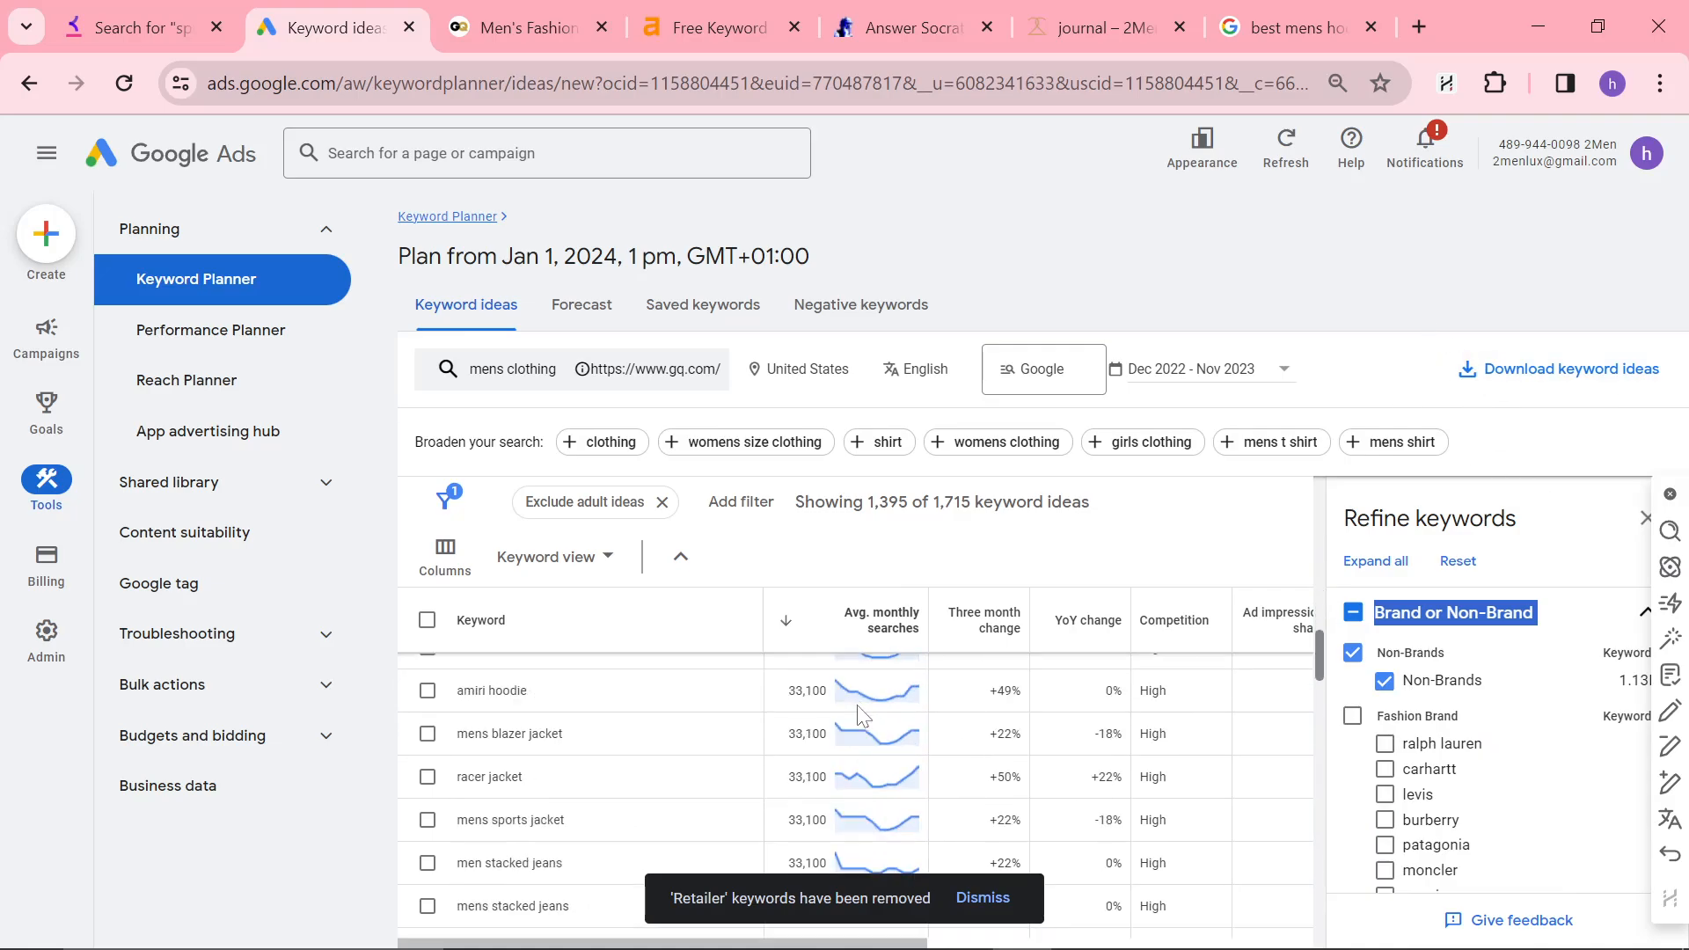
scroll(down, 3)
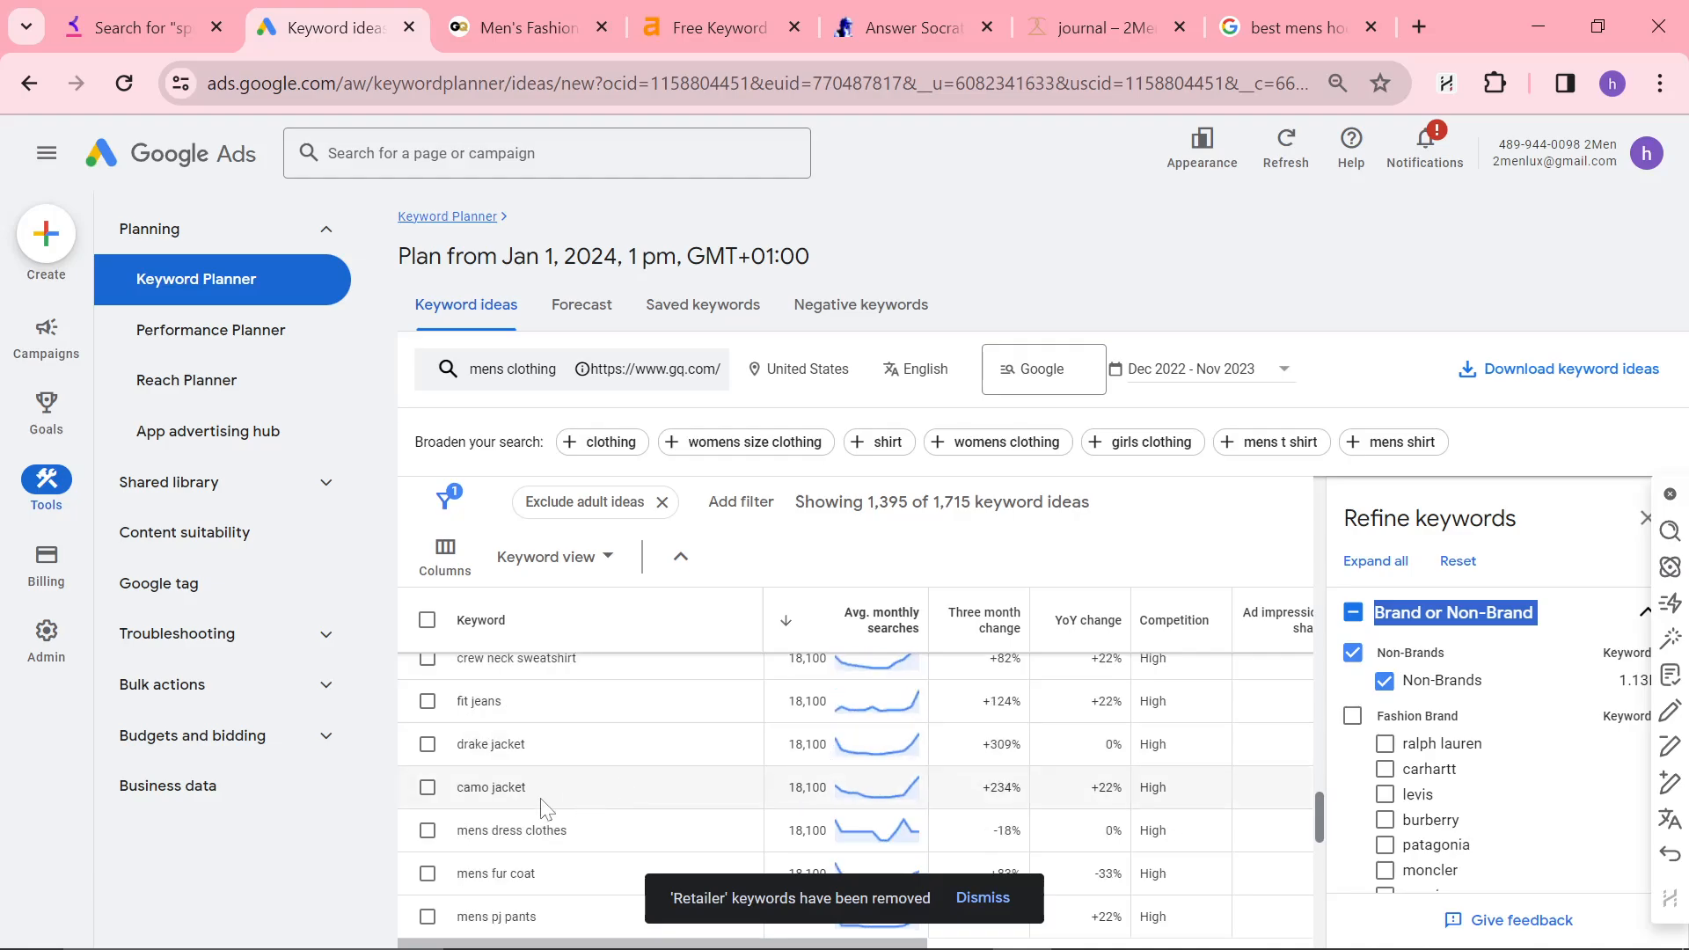
scroll(down, 3)
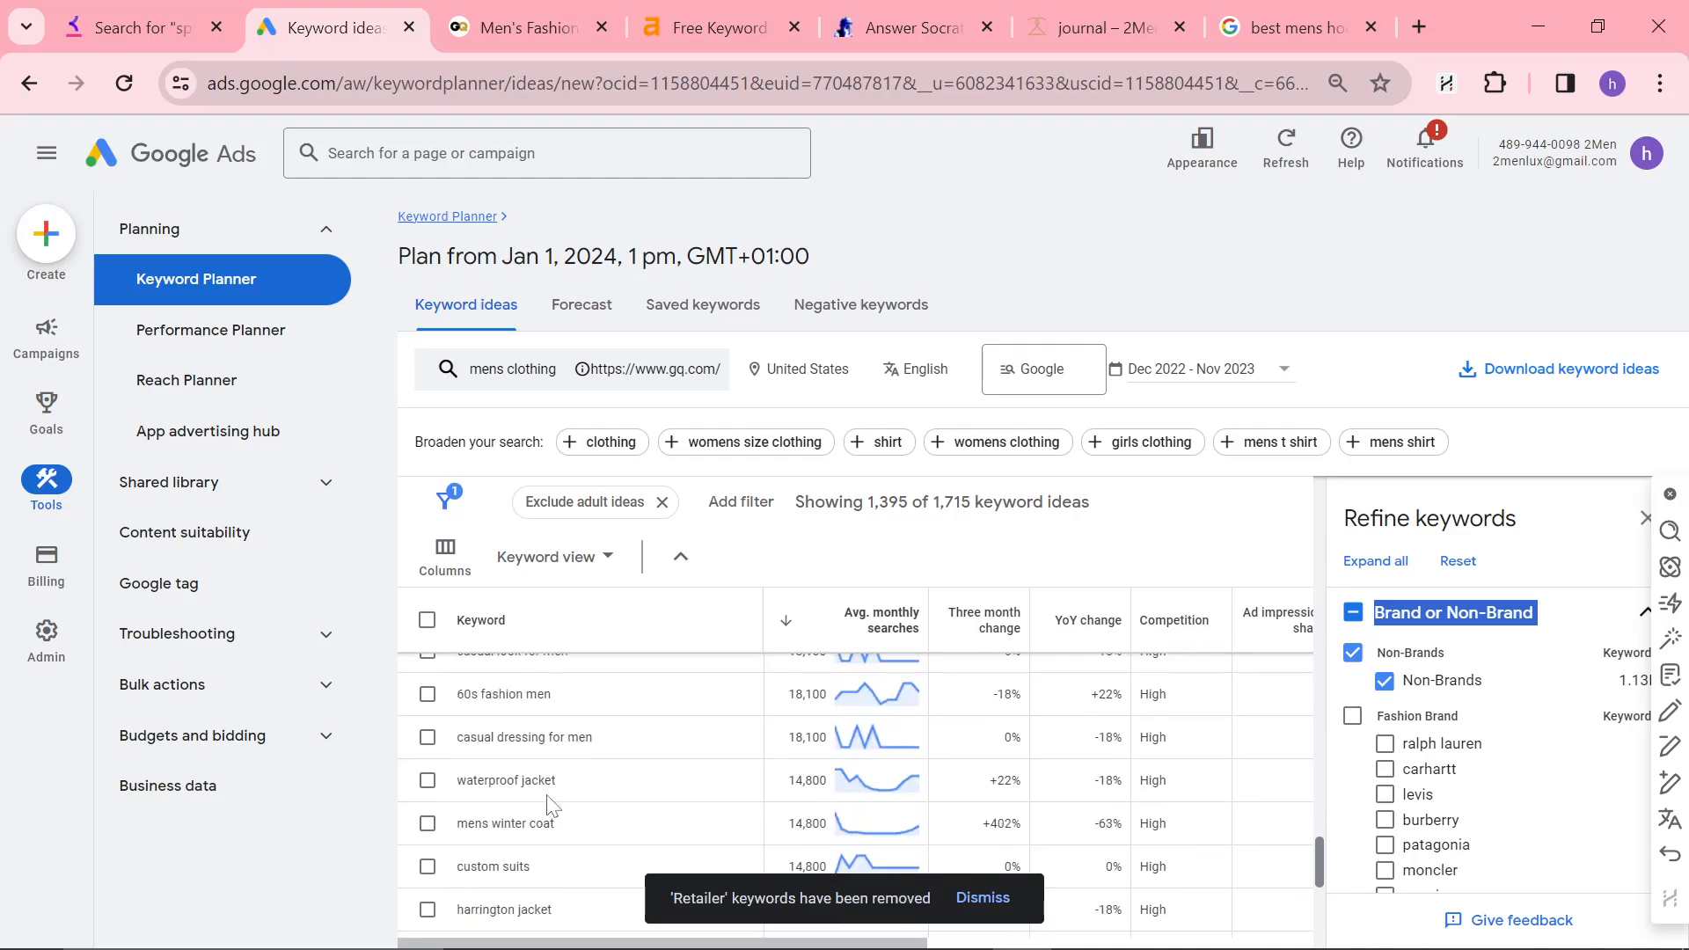
scroll(down, 3)
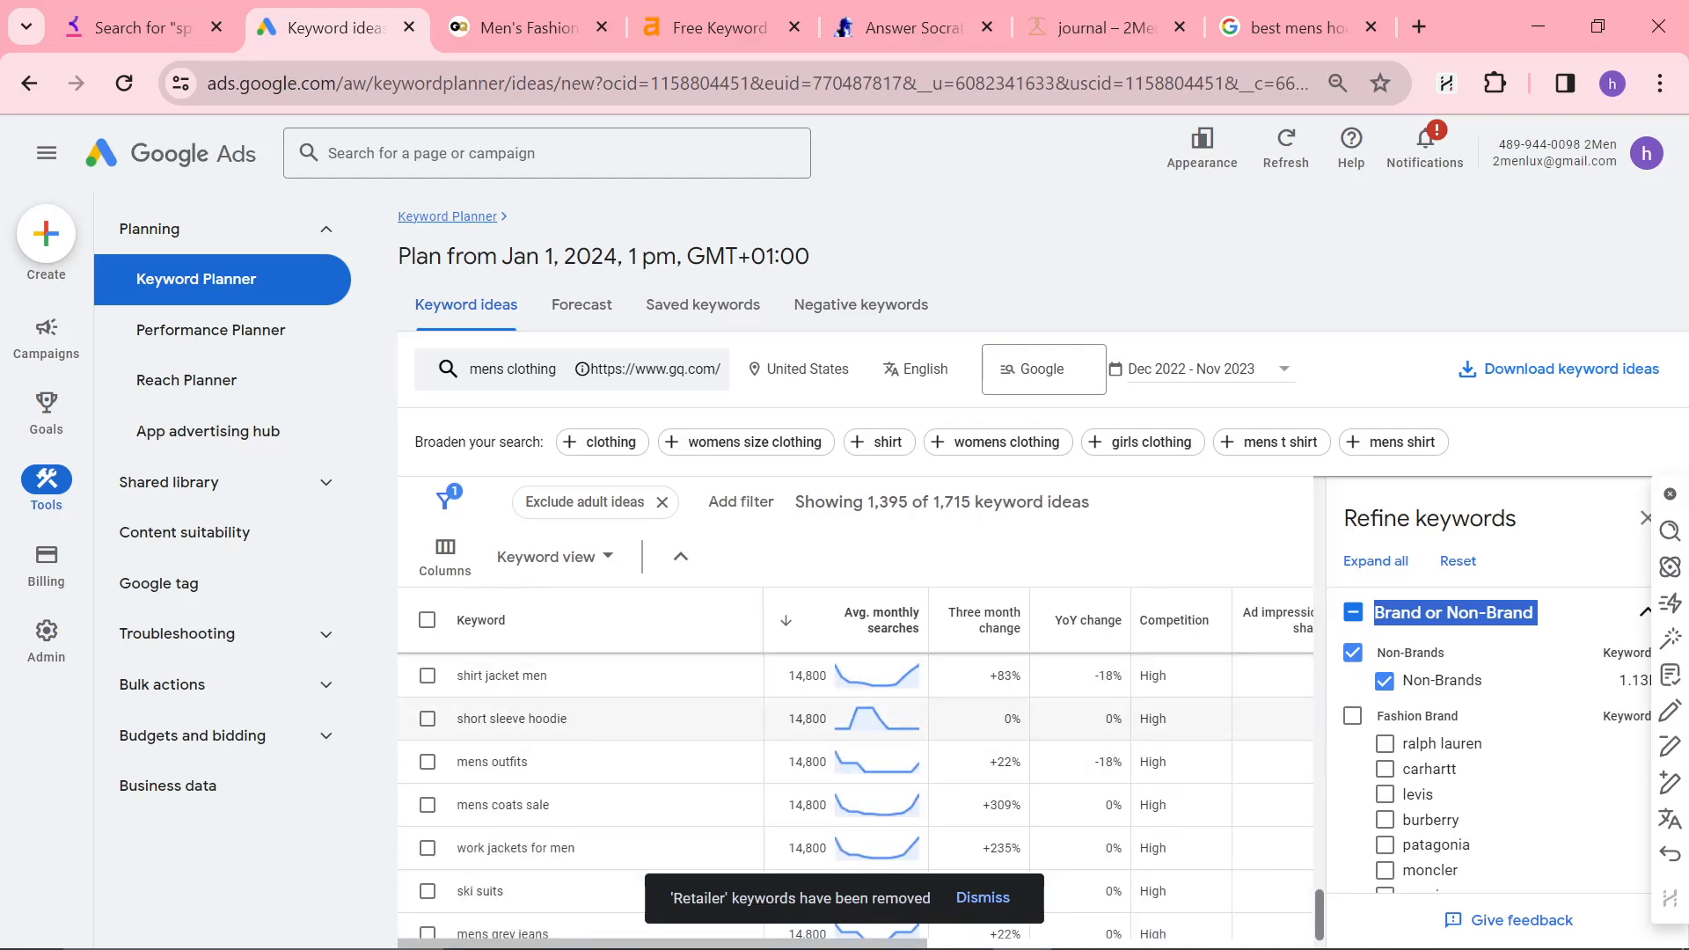
scroll(down, 3)
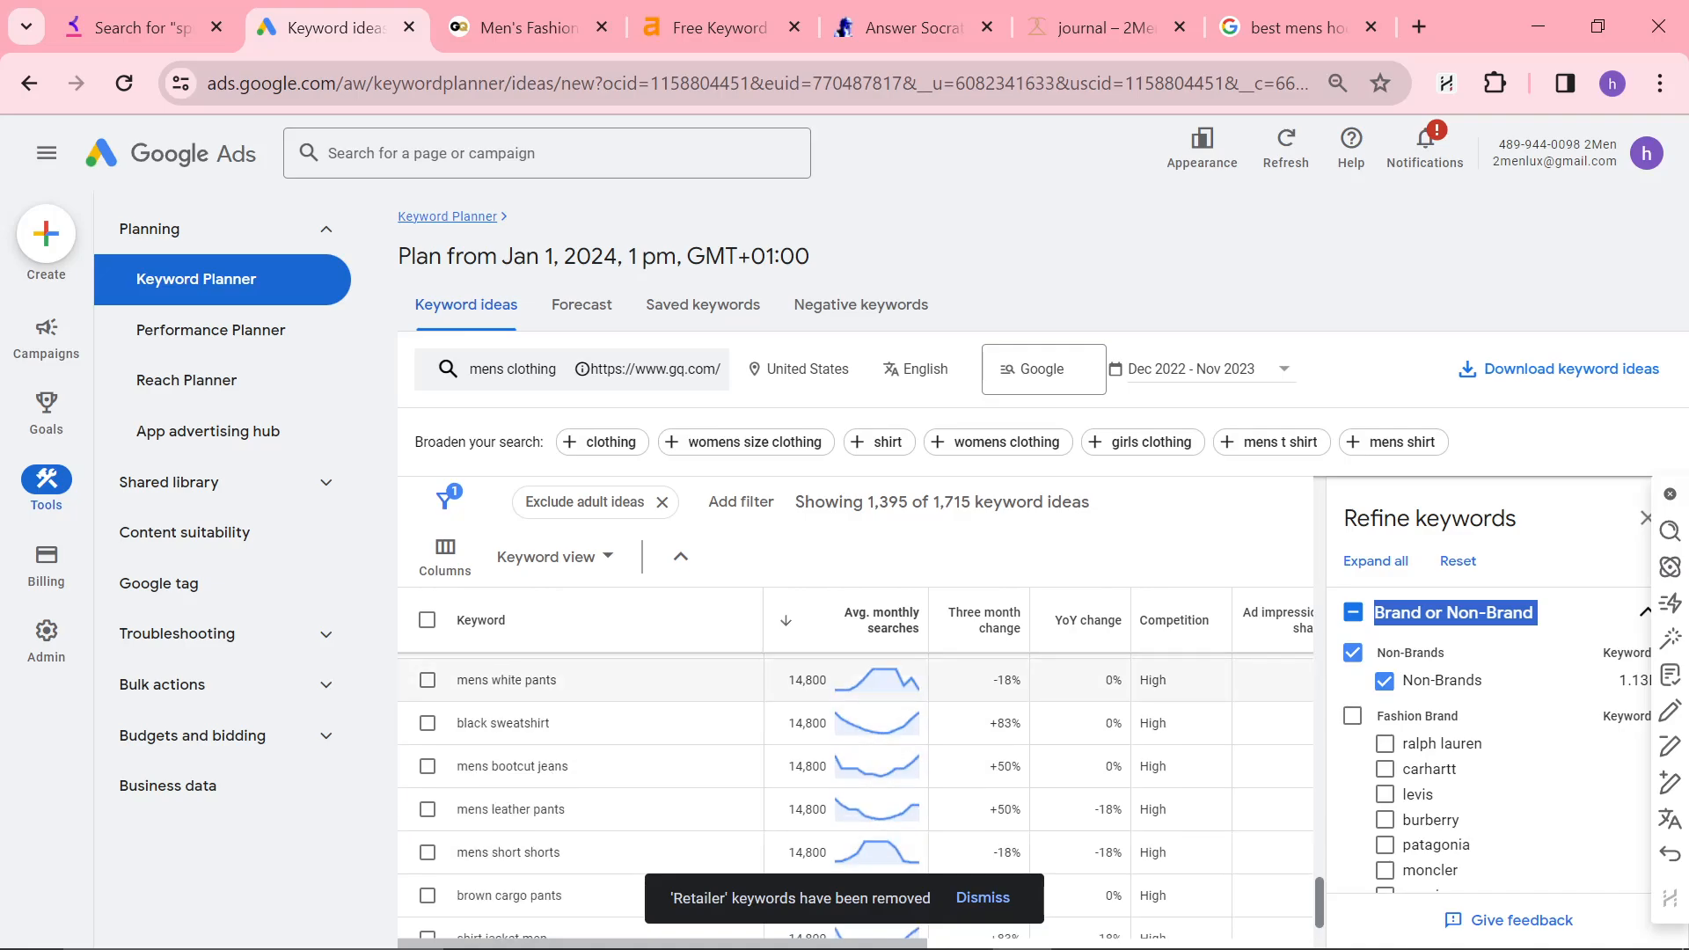
scroll(down, 3)
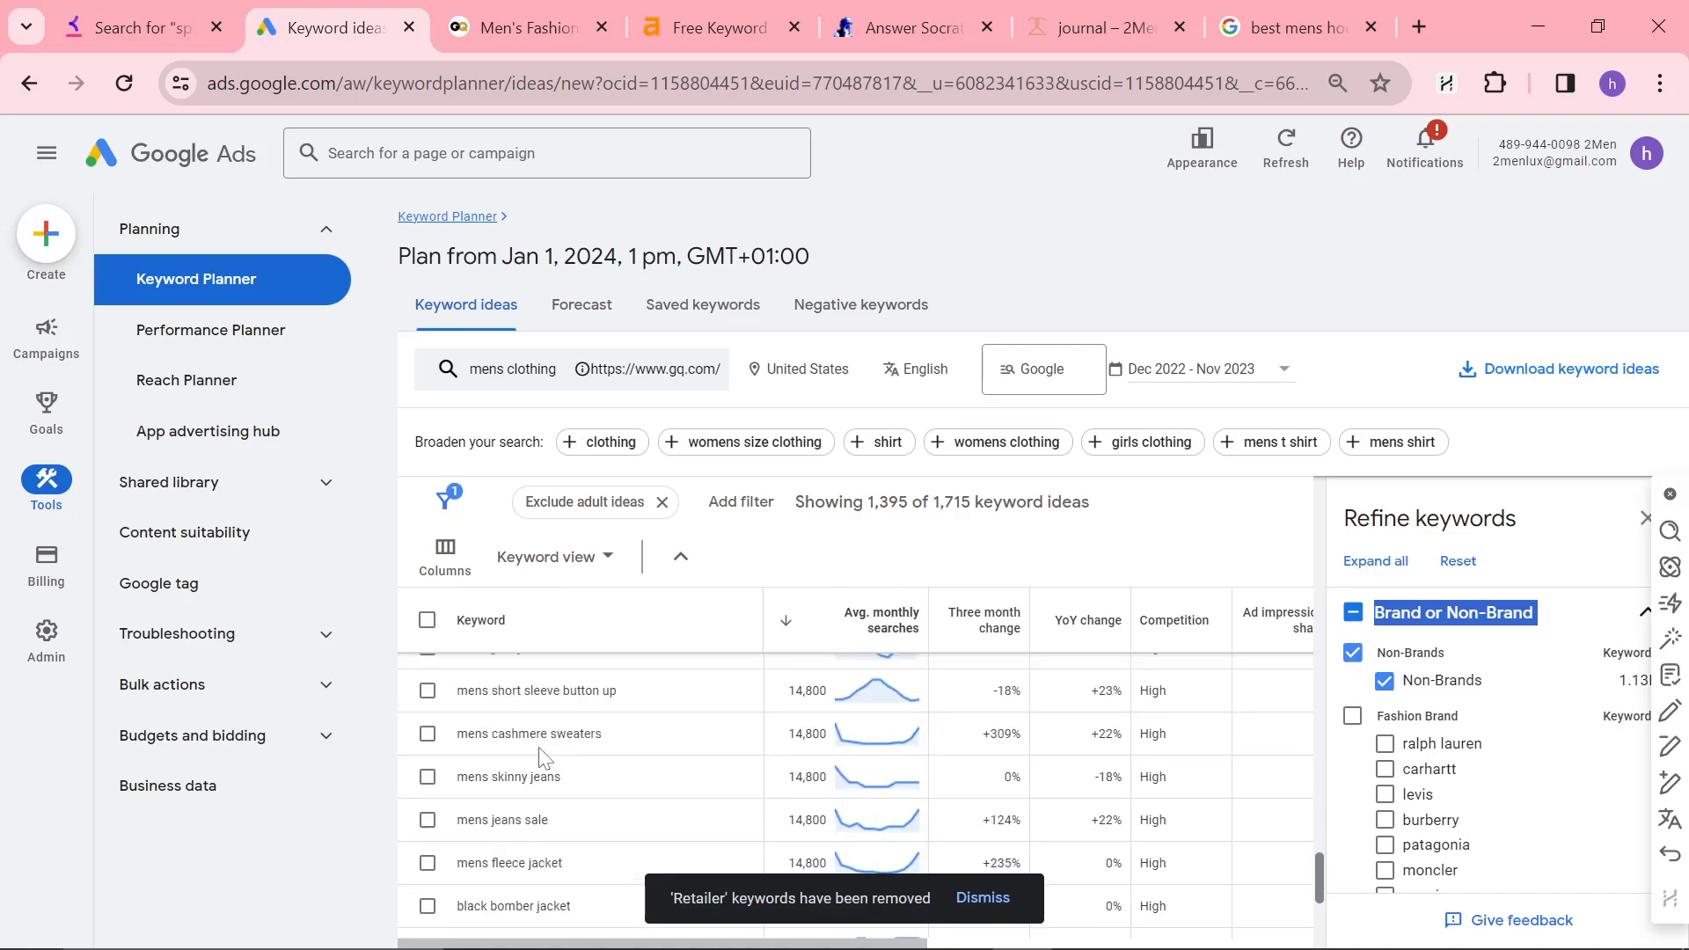
scroll(down, 3)
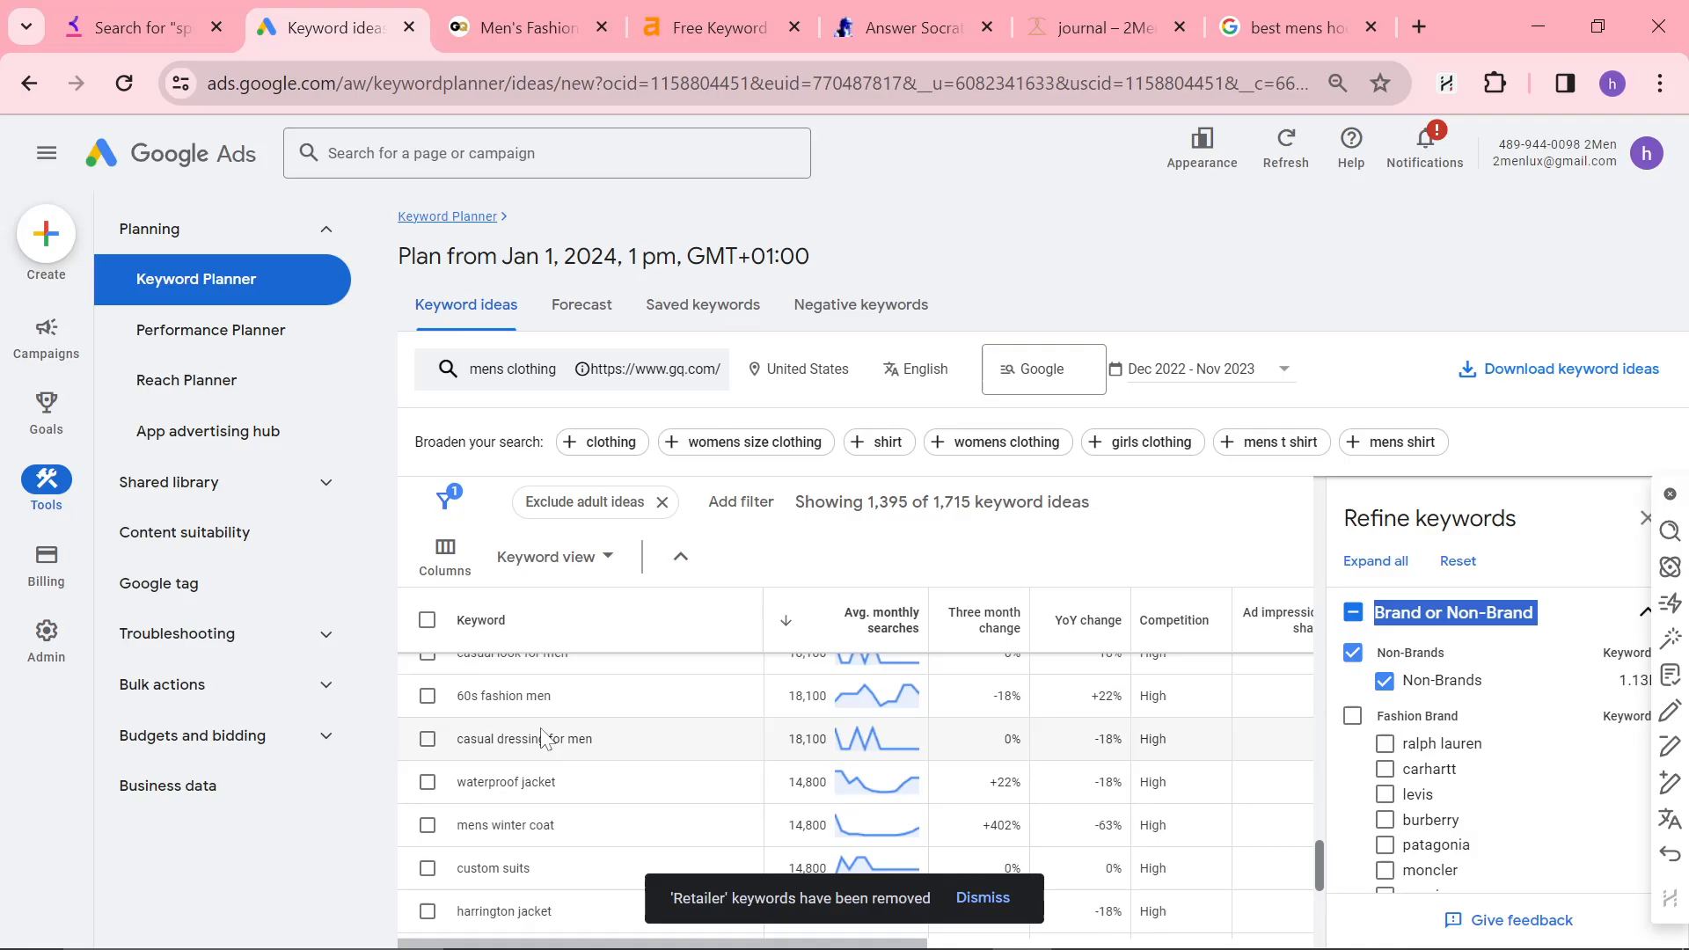
scroll(down, 3)
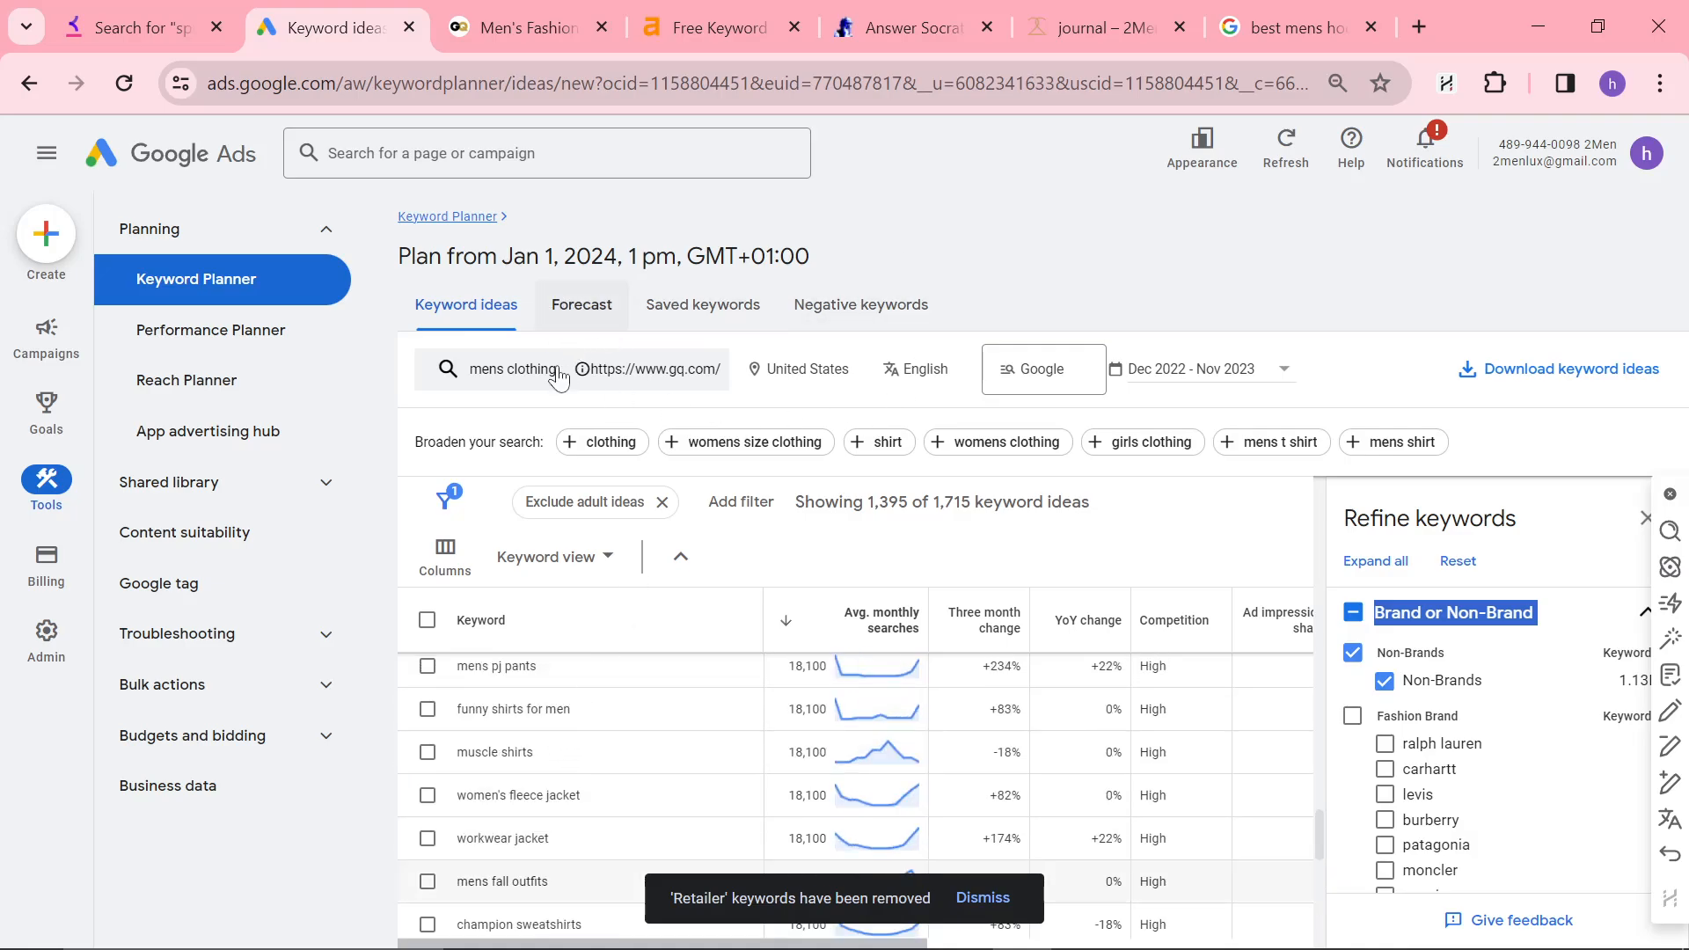
- Replace the seed keyword with 'best mens suit for' and get 19 keyword ideas
click(512, 368)
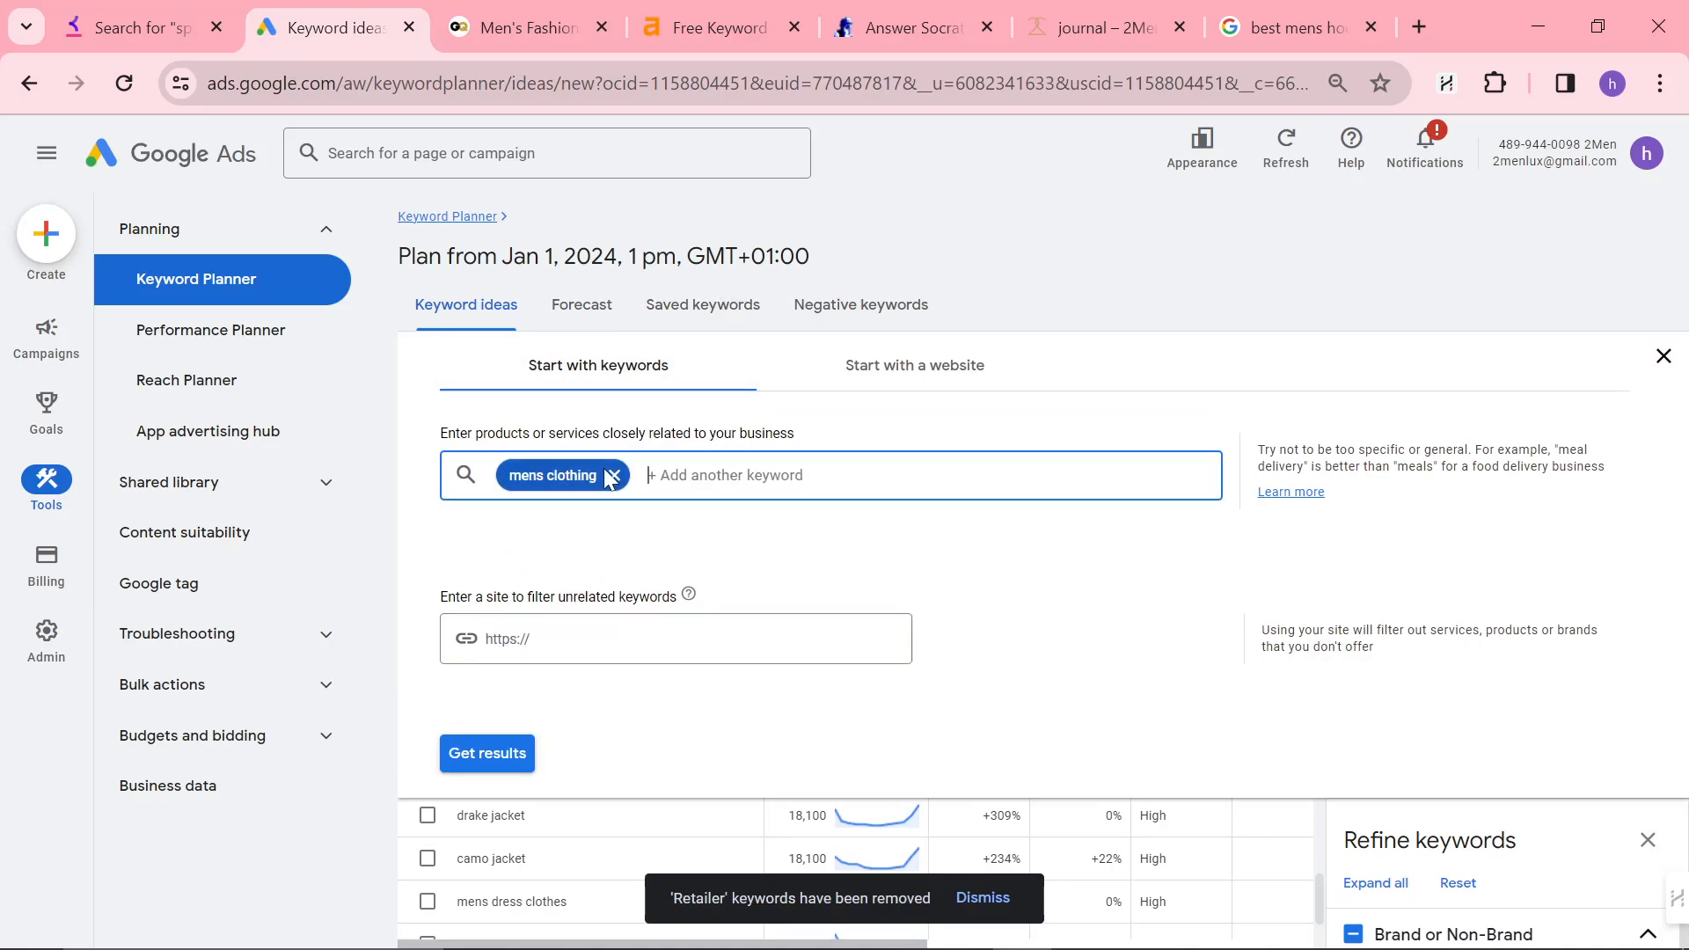
text(best)
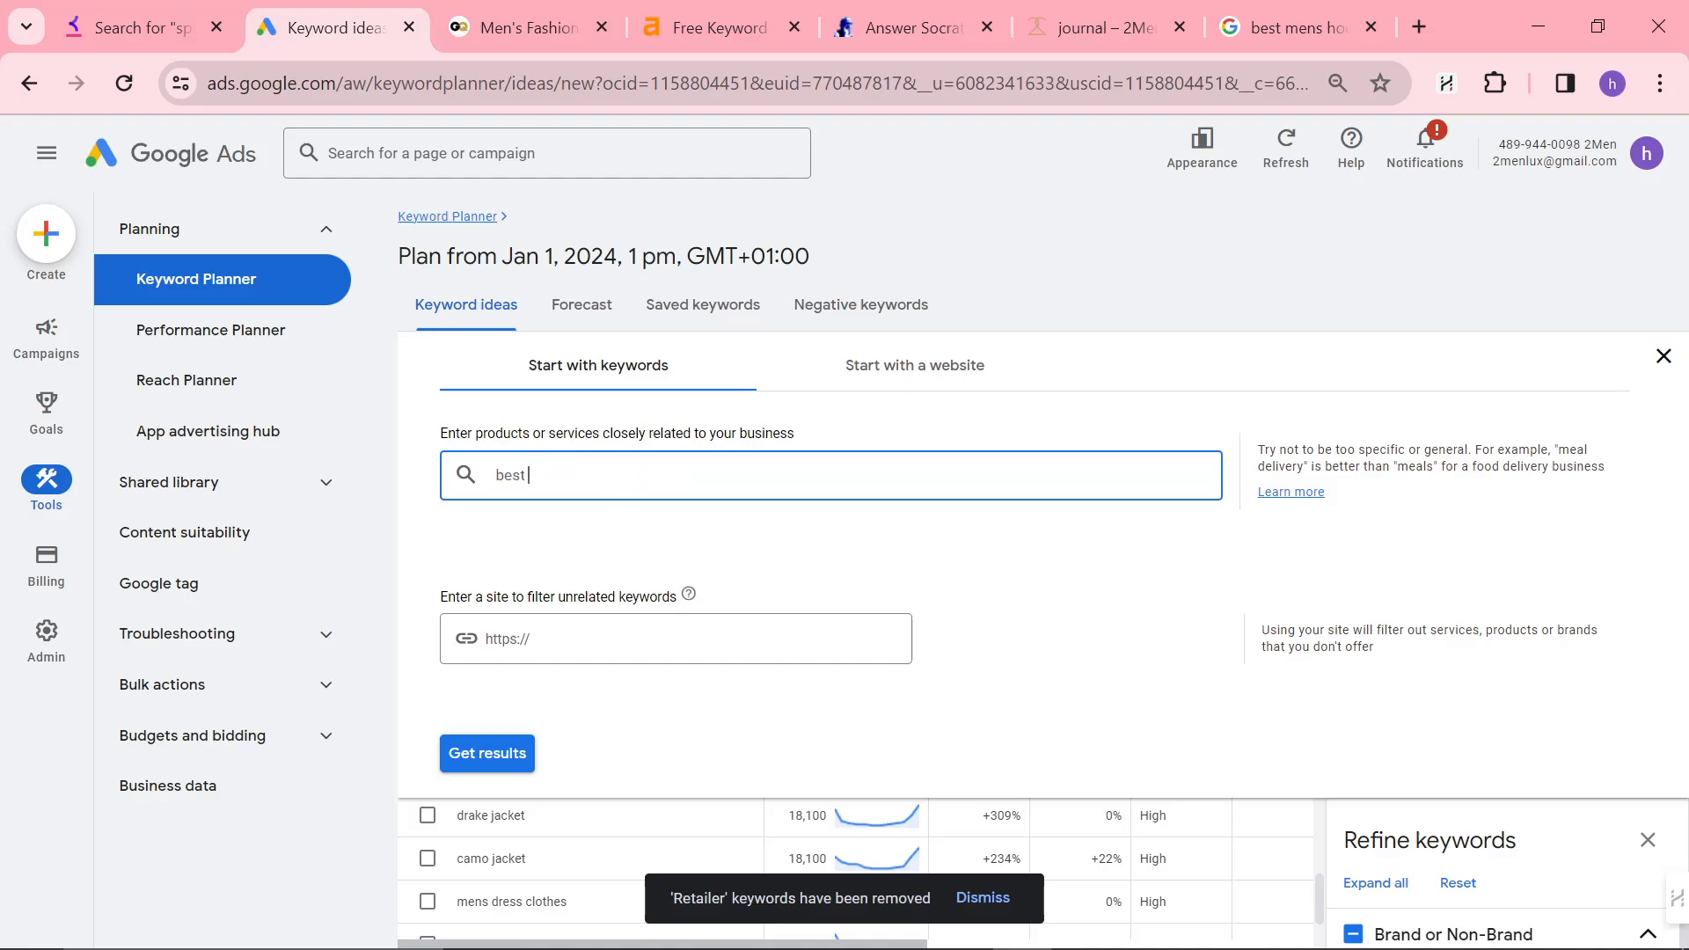
text(su)
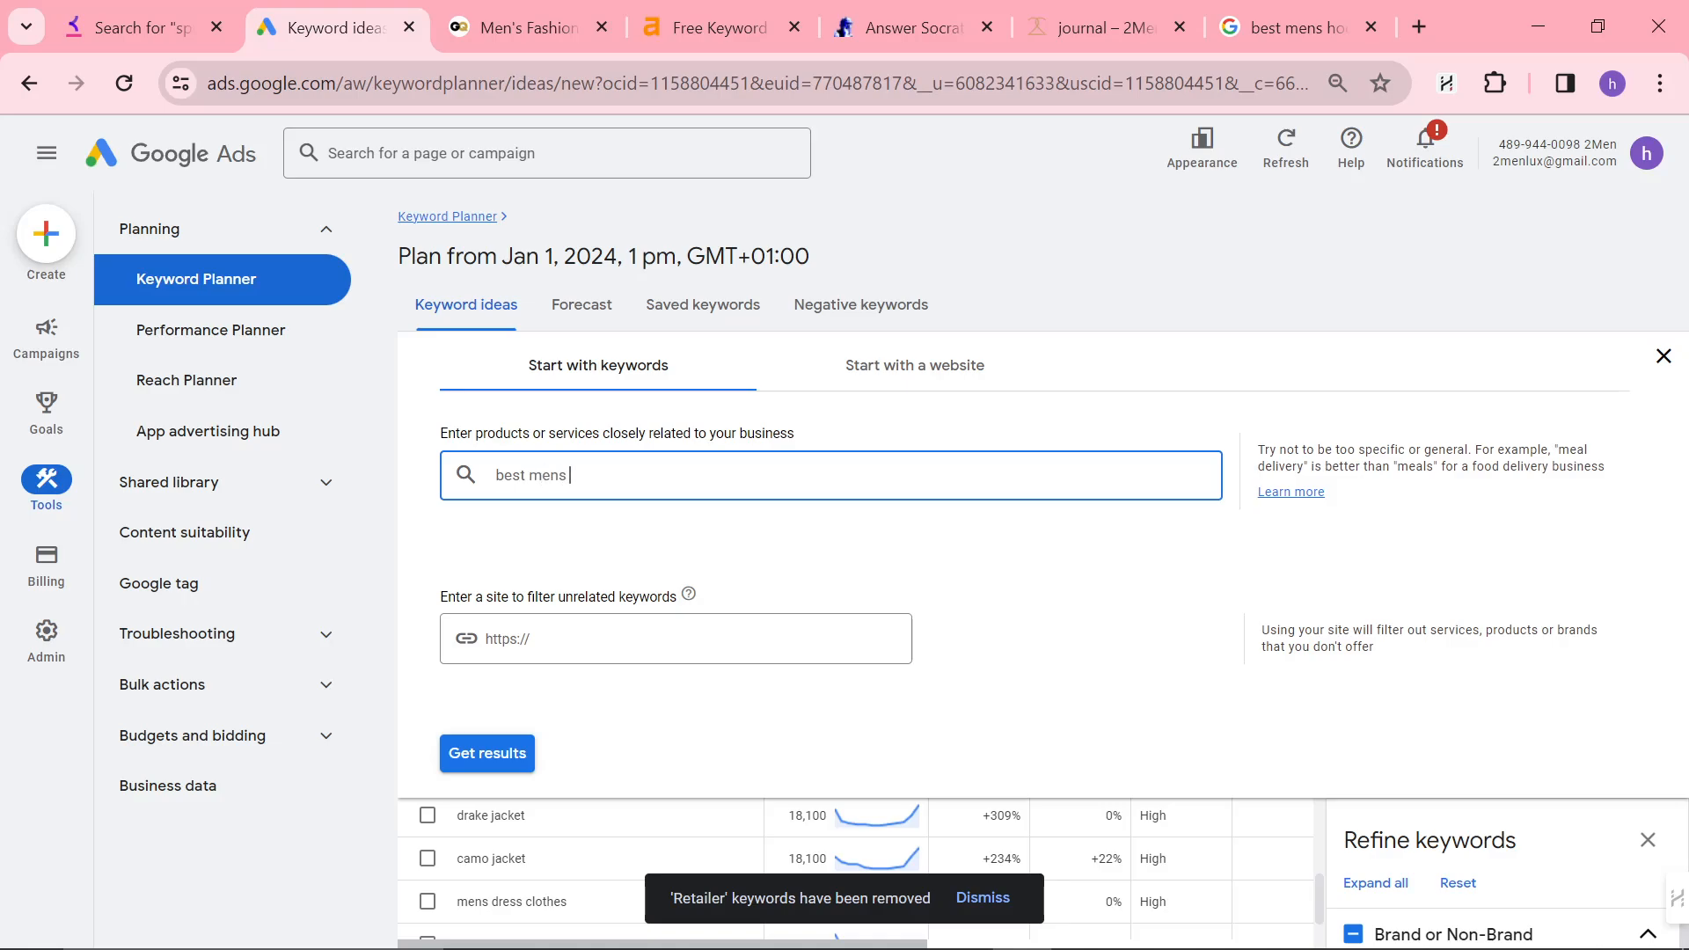
click(486, 754)
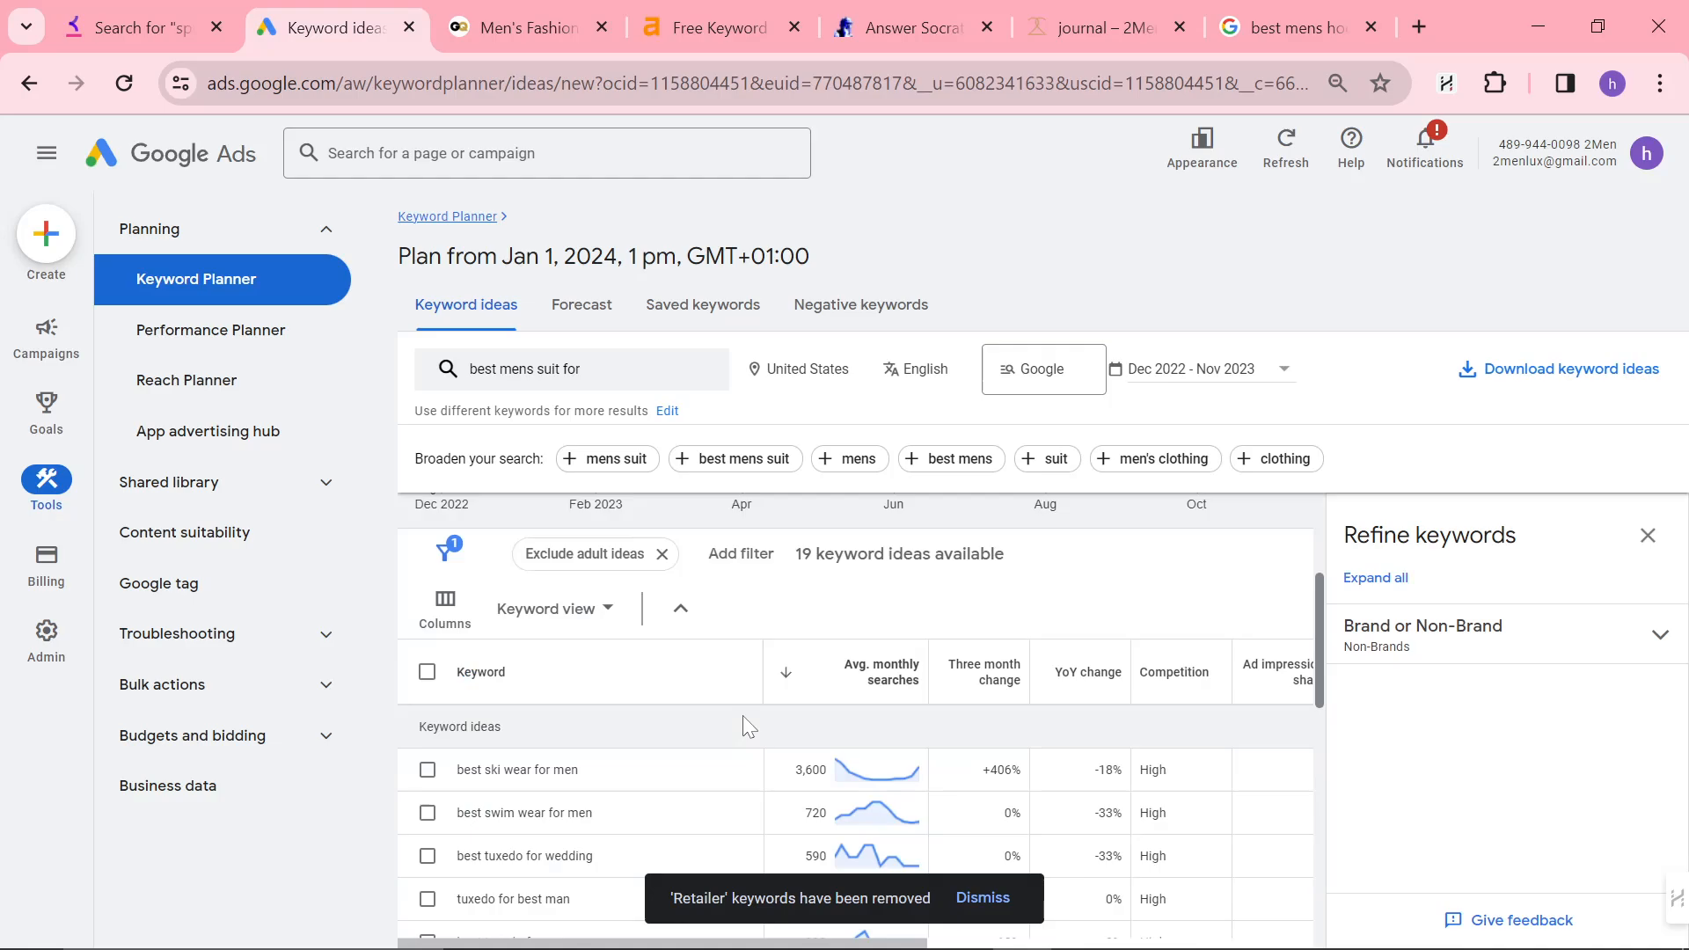
mouse_move(584, 775)
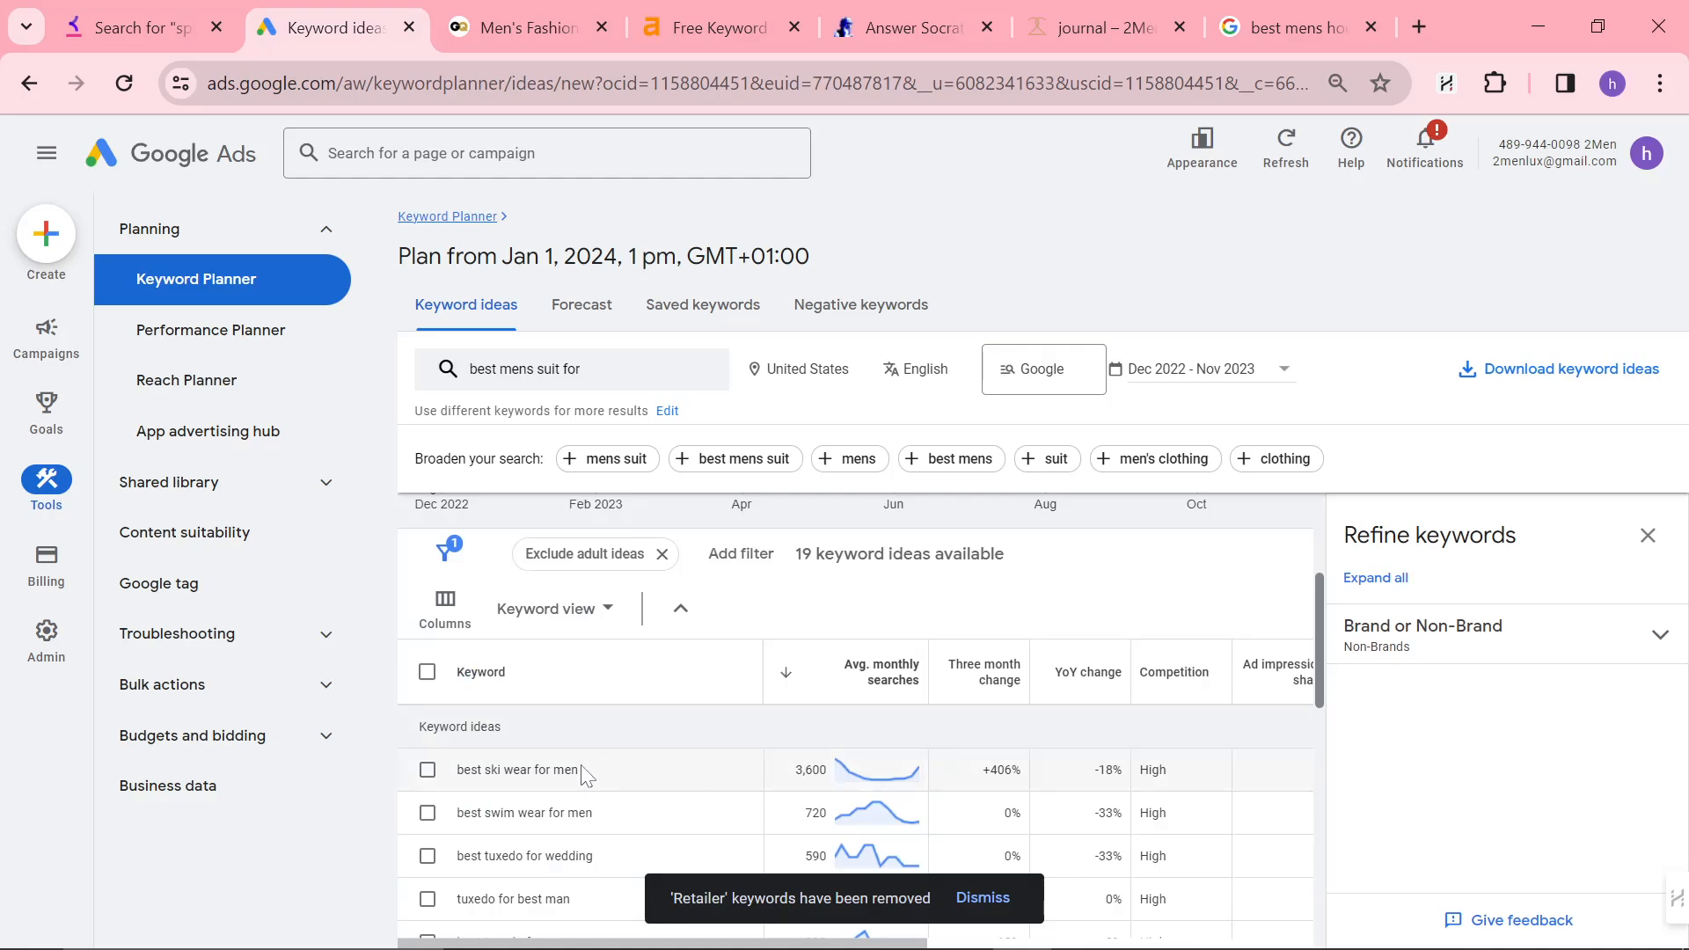
mouse_move(638, 815)
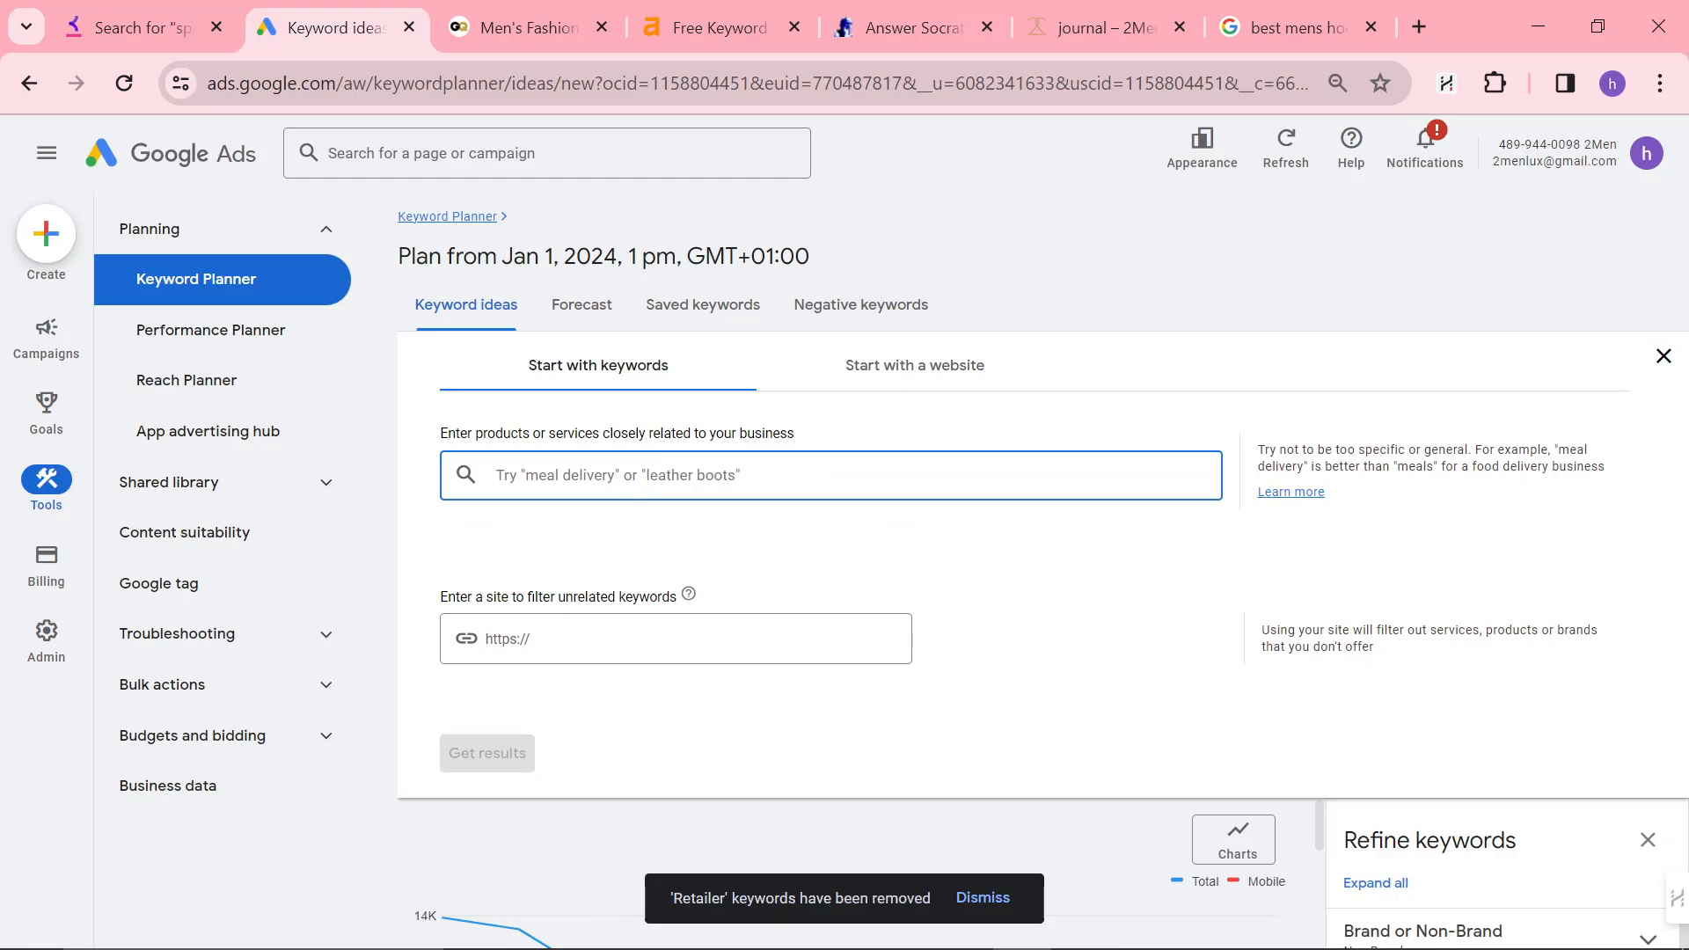
- Fetch keyword ideas for the seed 'mens clothing'
text(clothi)
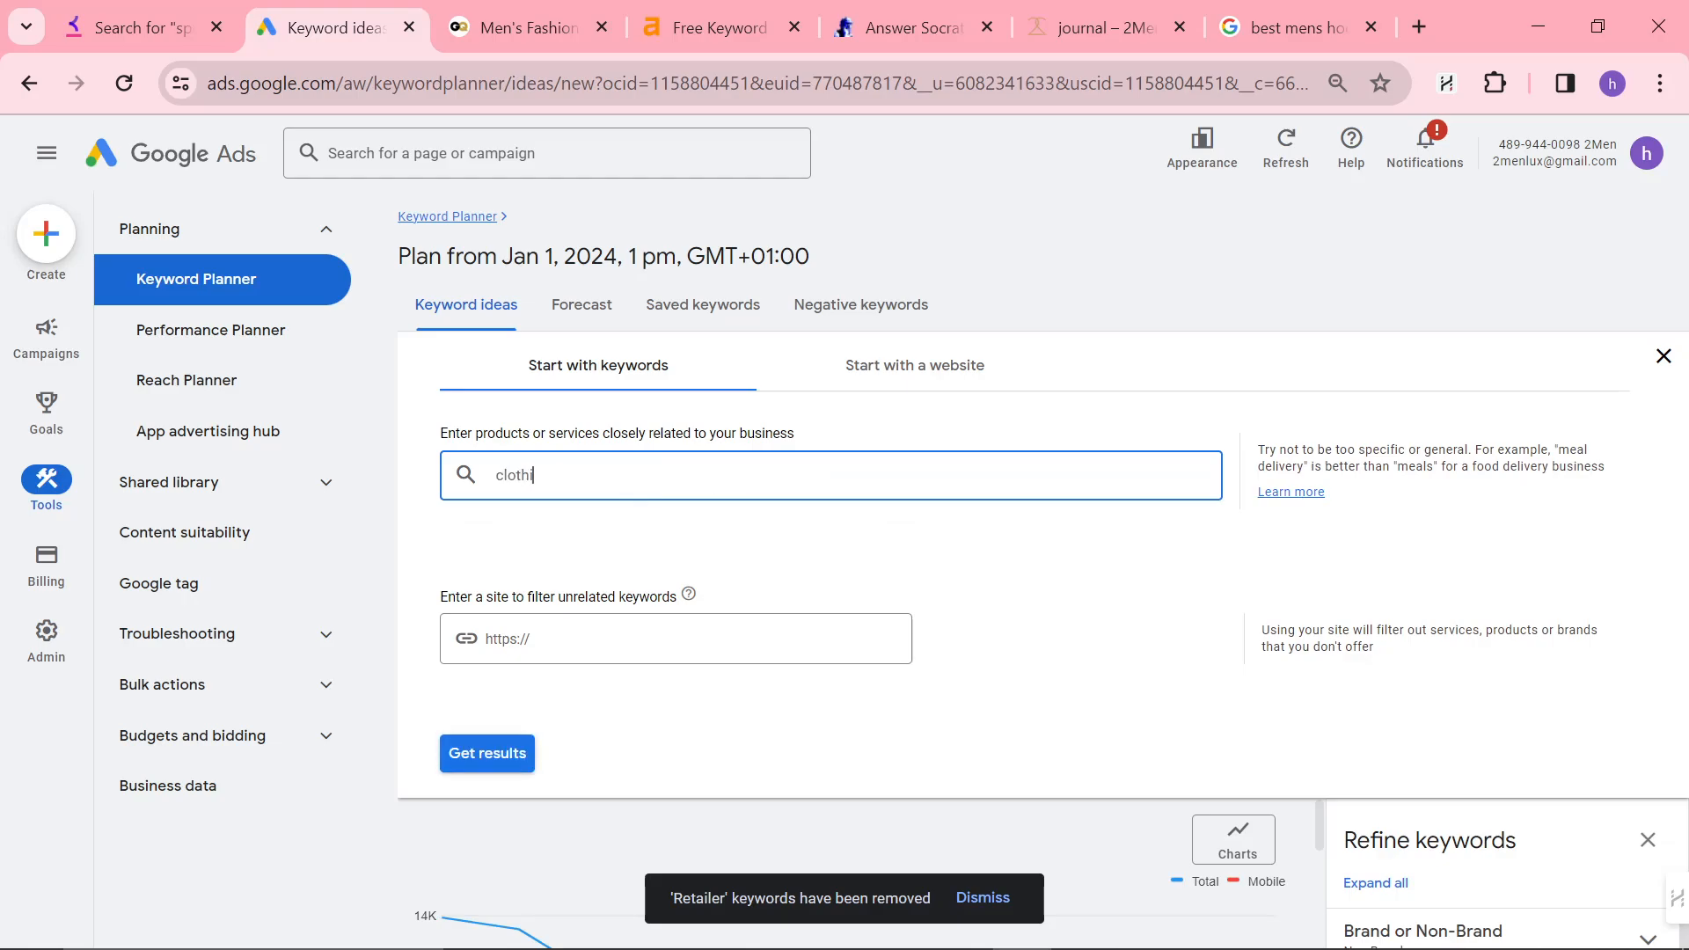
text(mens clothin)
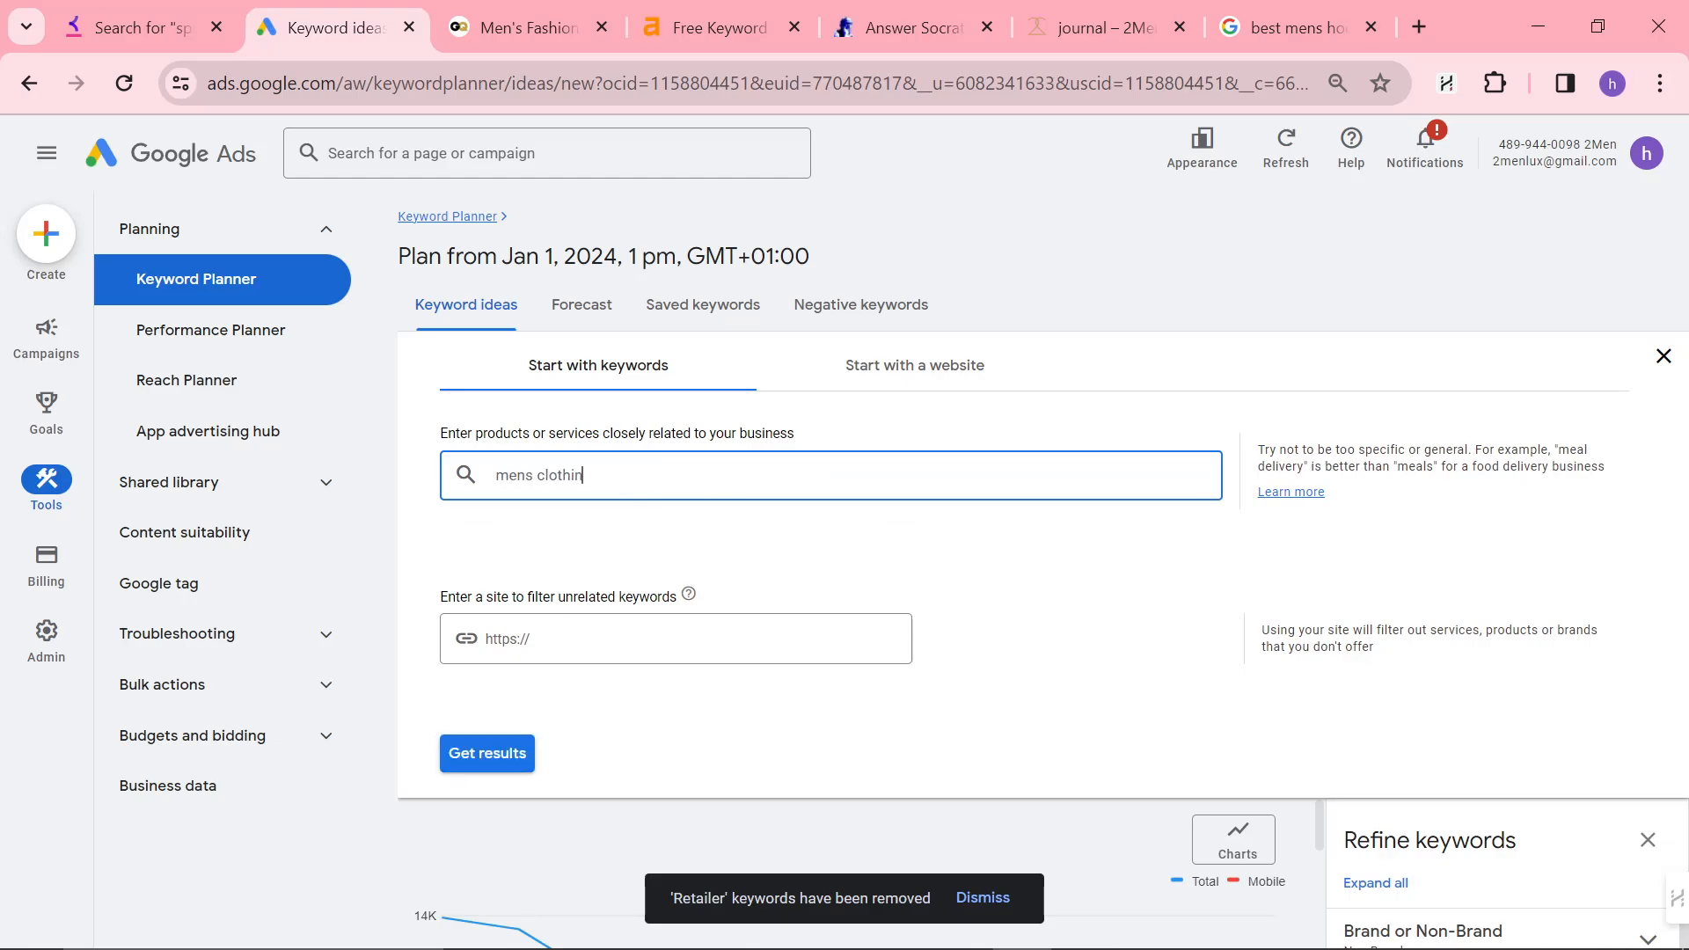
click(486, 753)
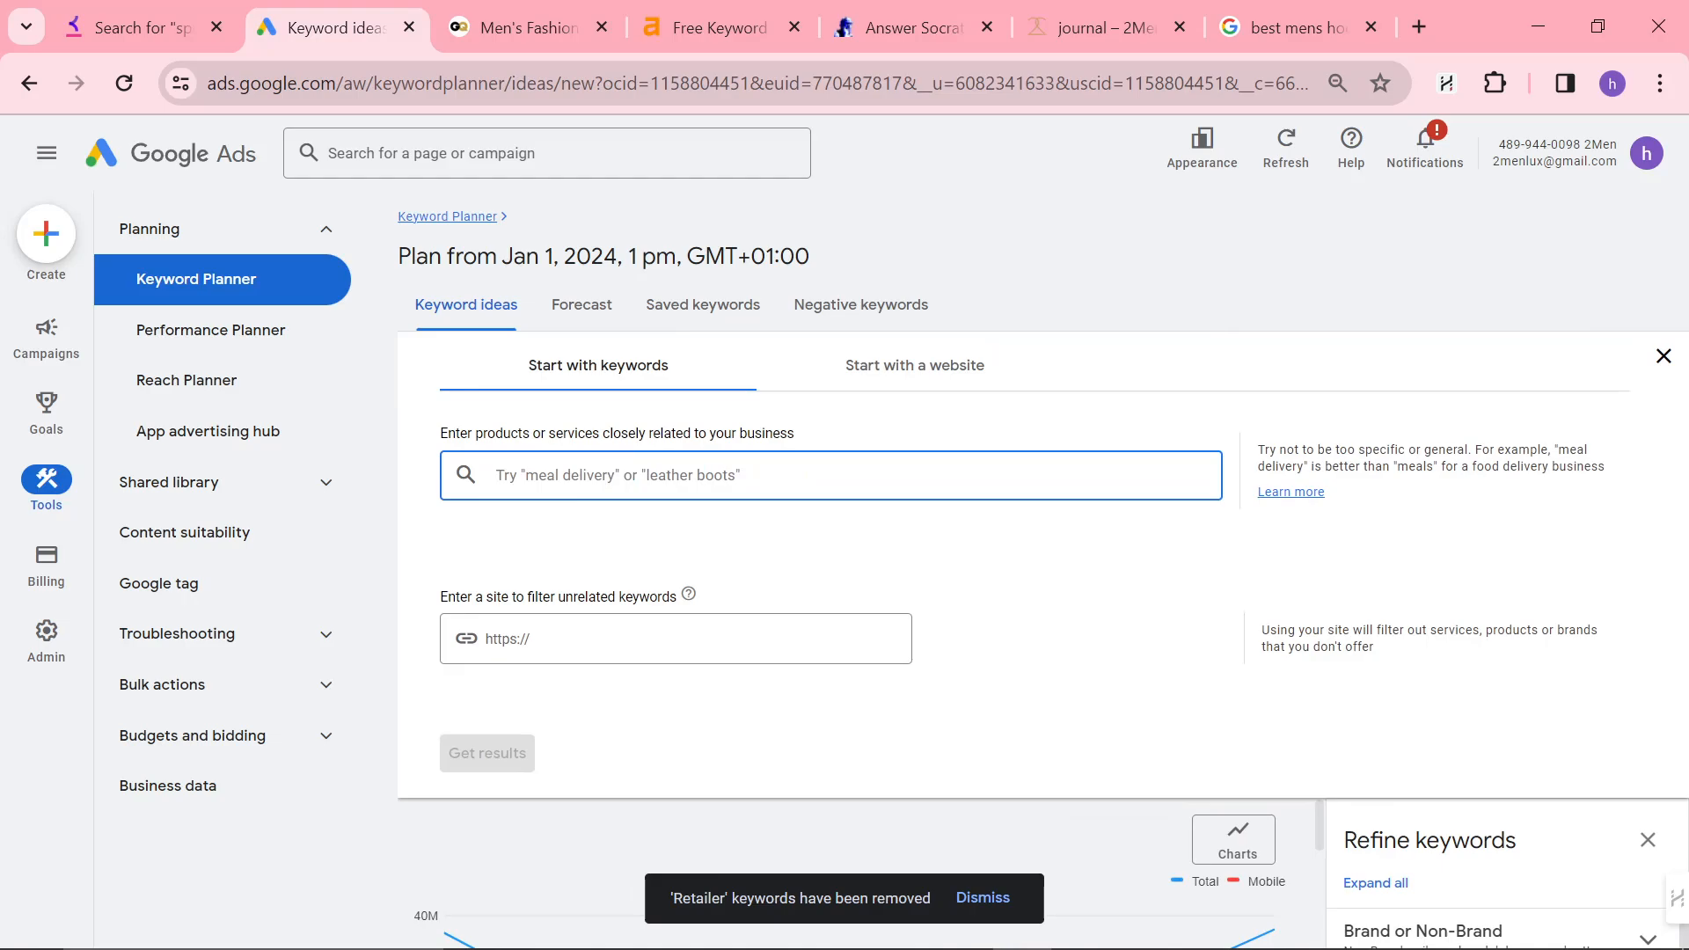
- Fetch keyword ideas for the new seed 'mens outfits for'
text(mens outfits)
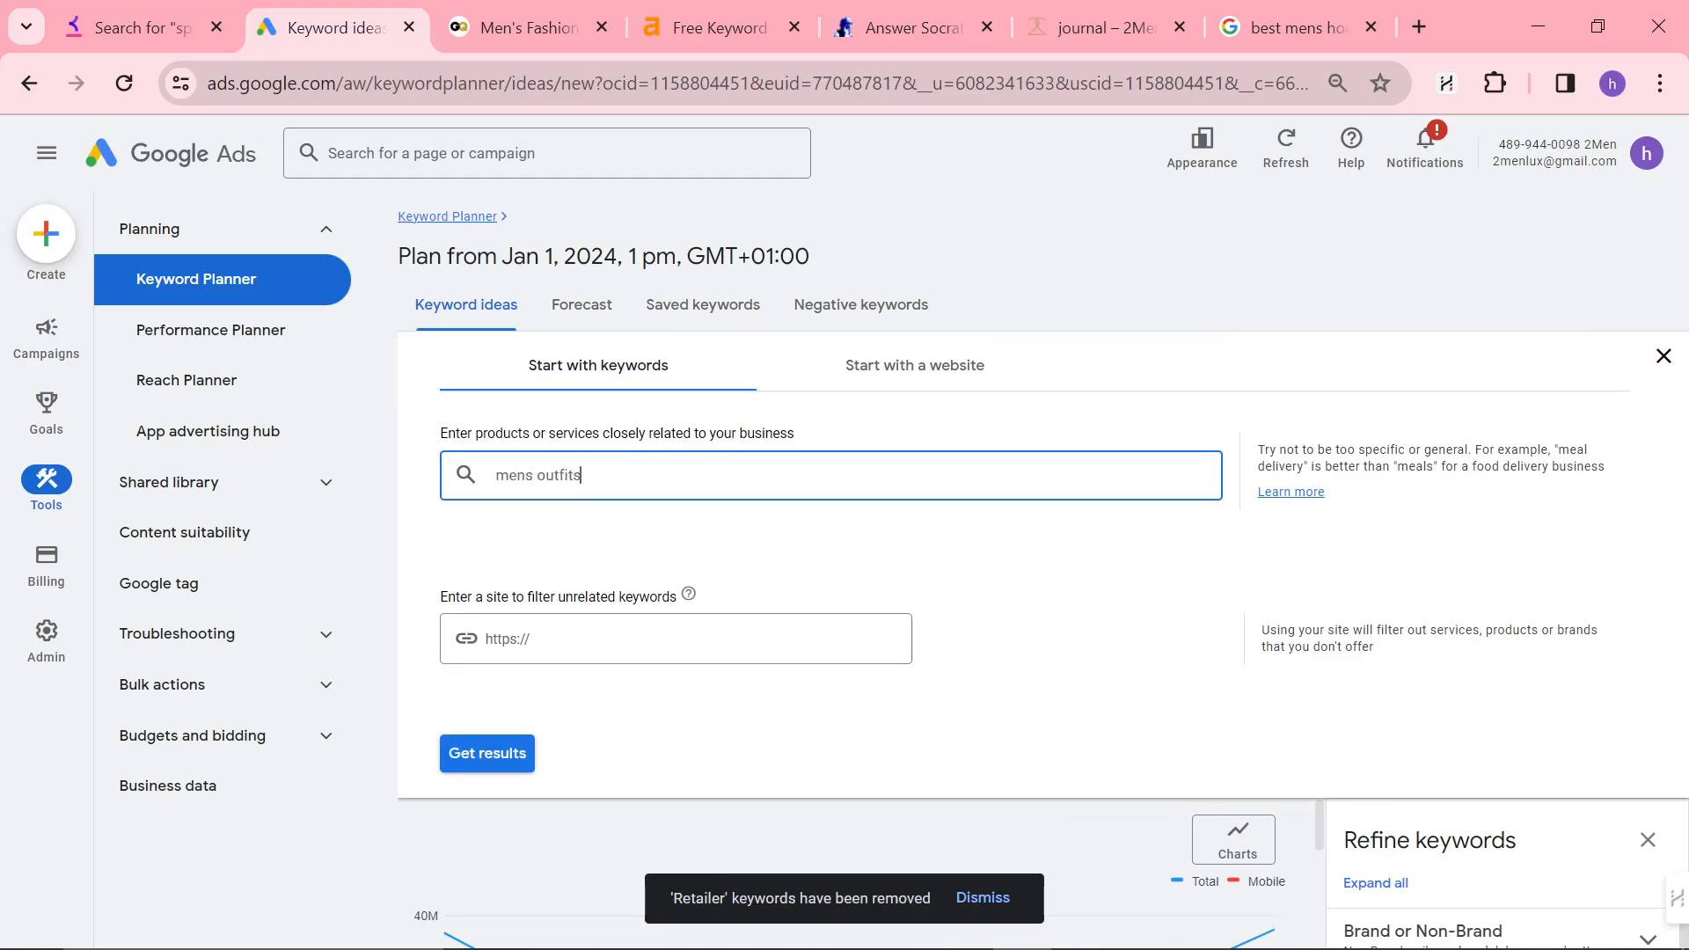
click(486, 753)
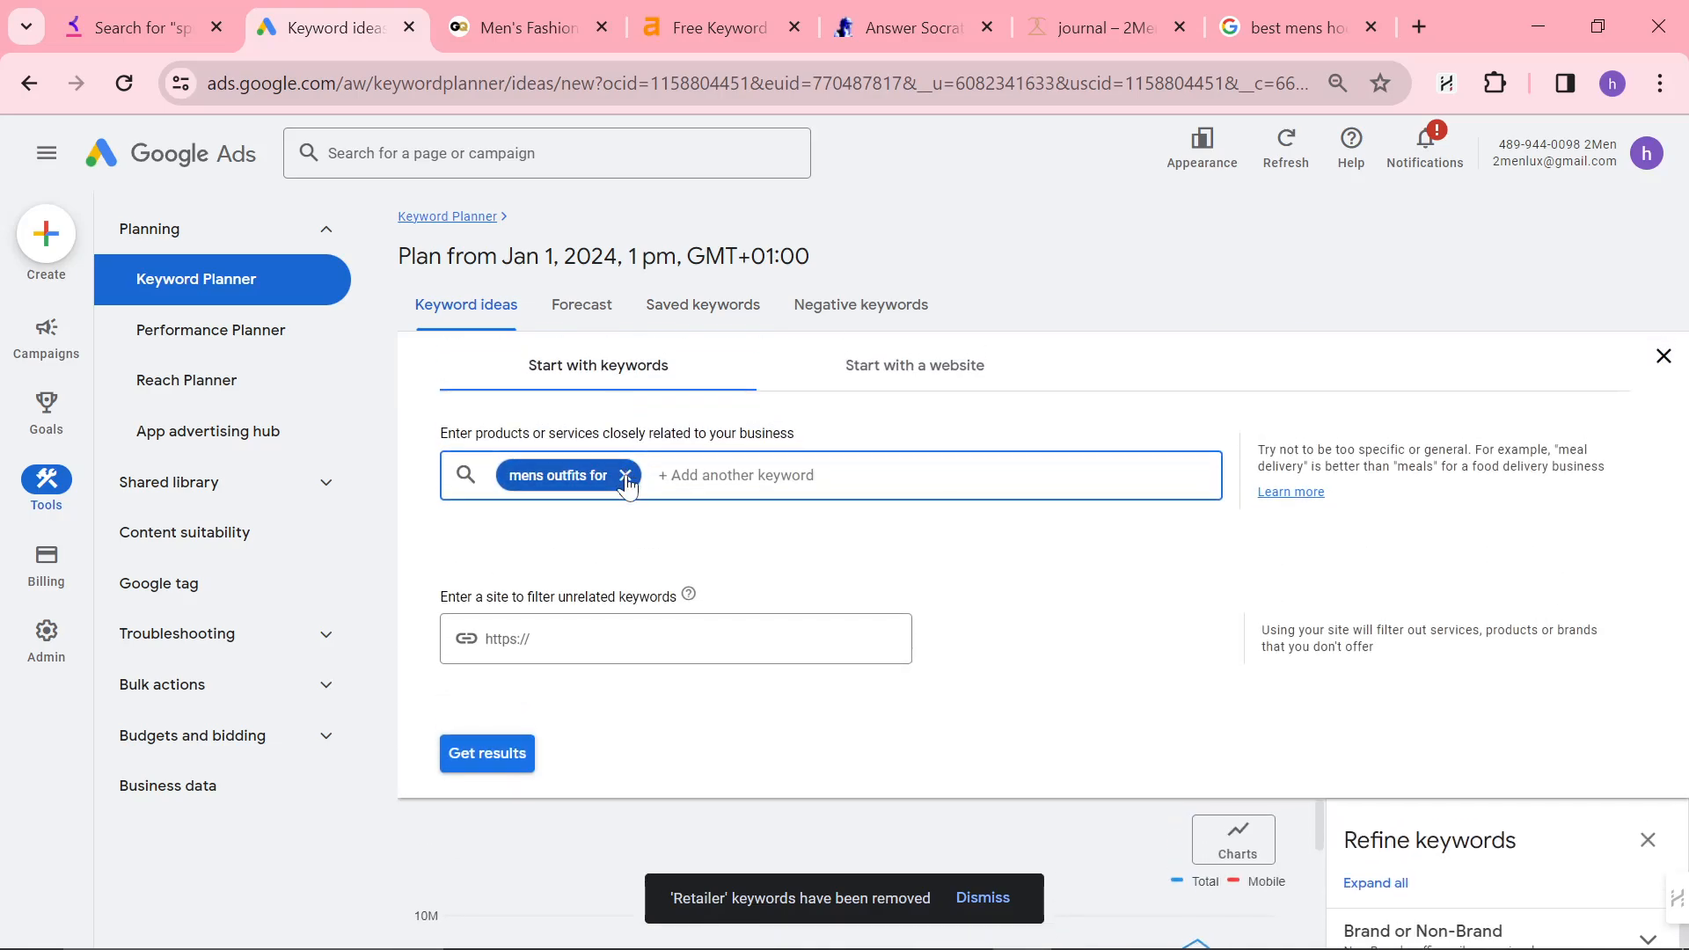
- Get the 1,117 keyword ideas for 'best tent for' and scroll through the table
text(best o)
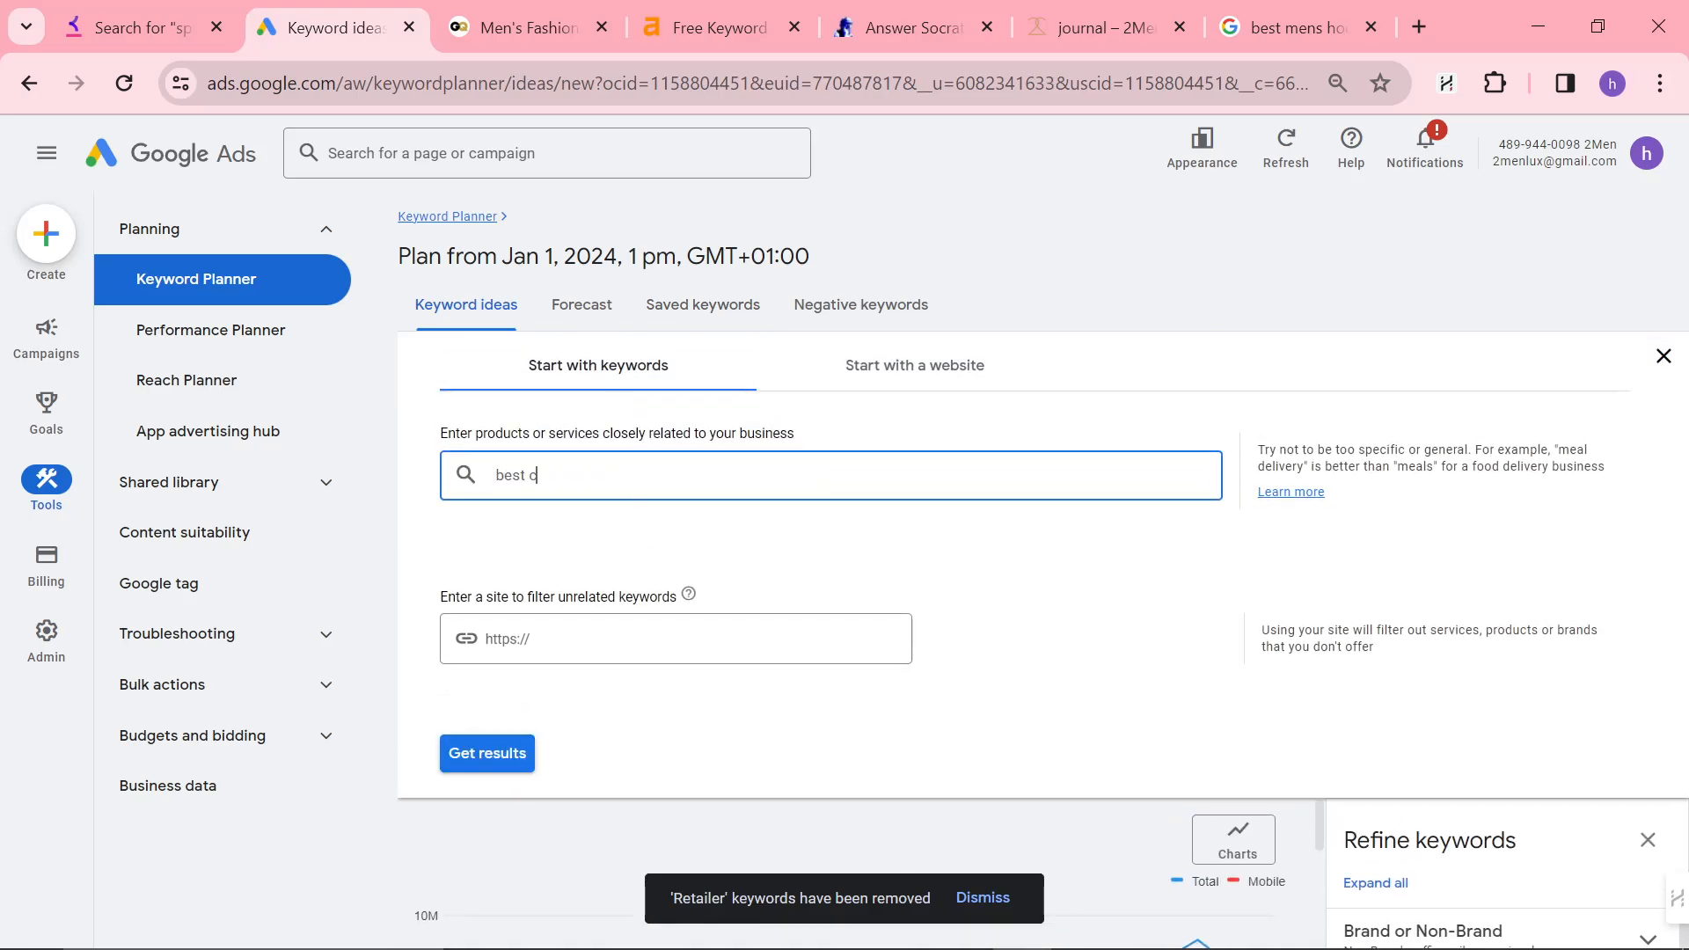
click(485, 753)
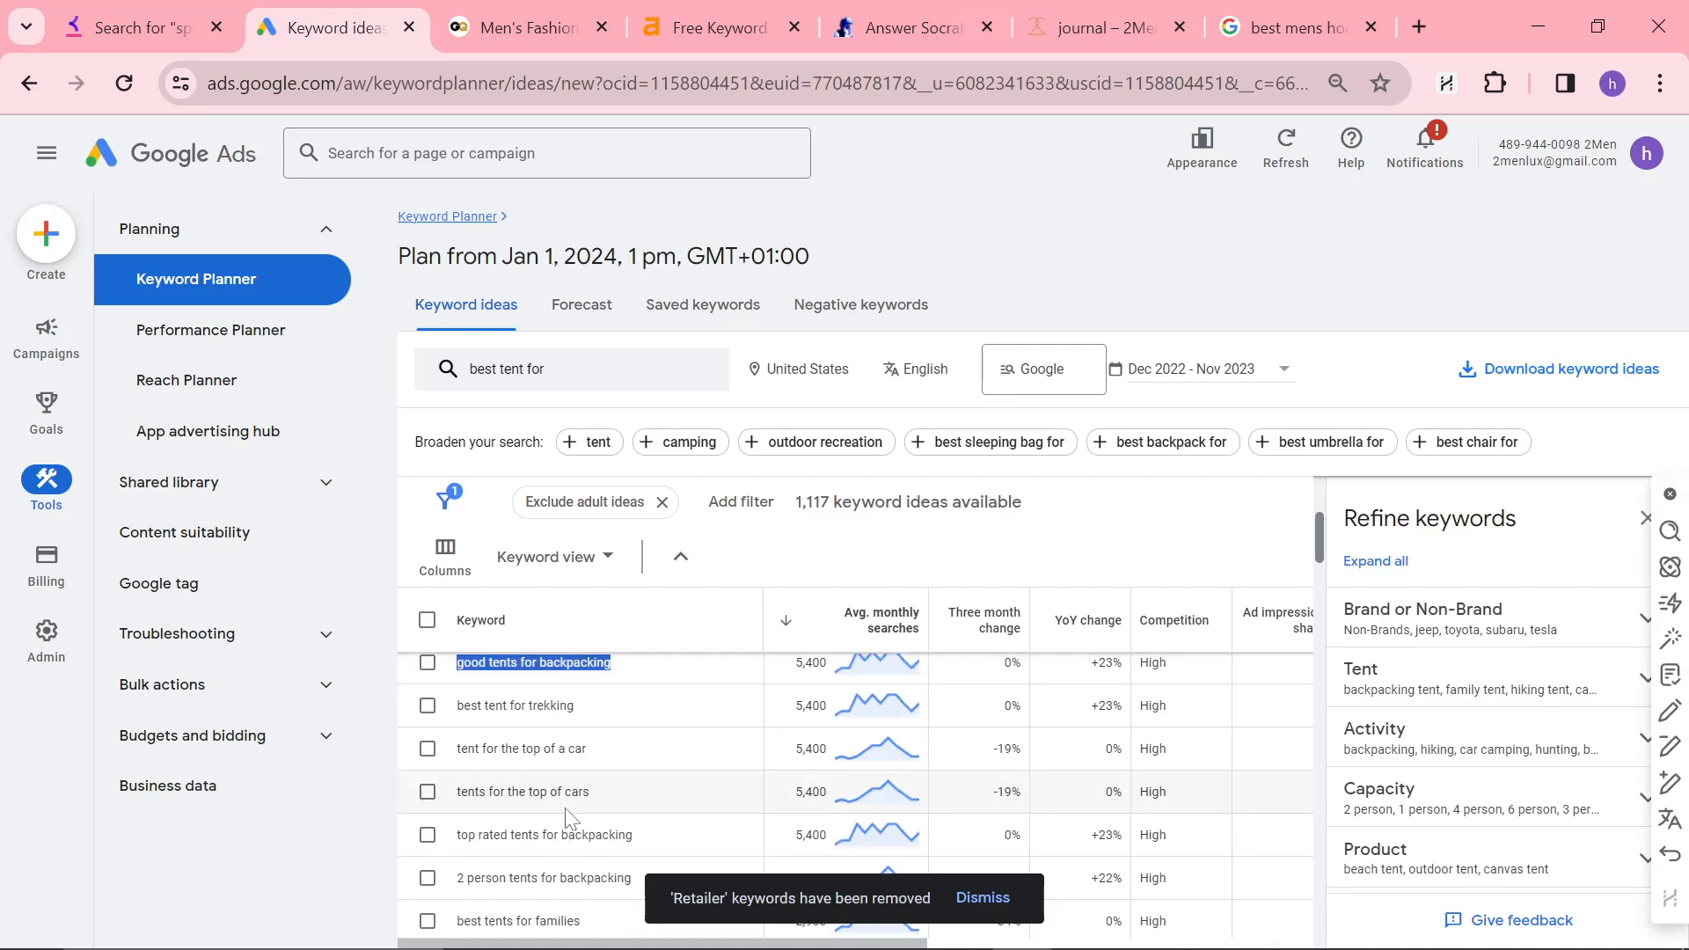
scroll(down, 3)
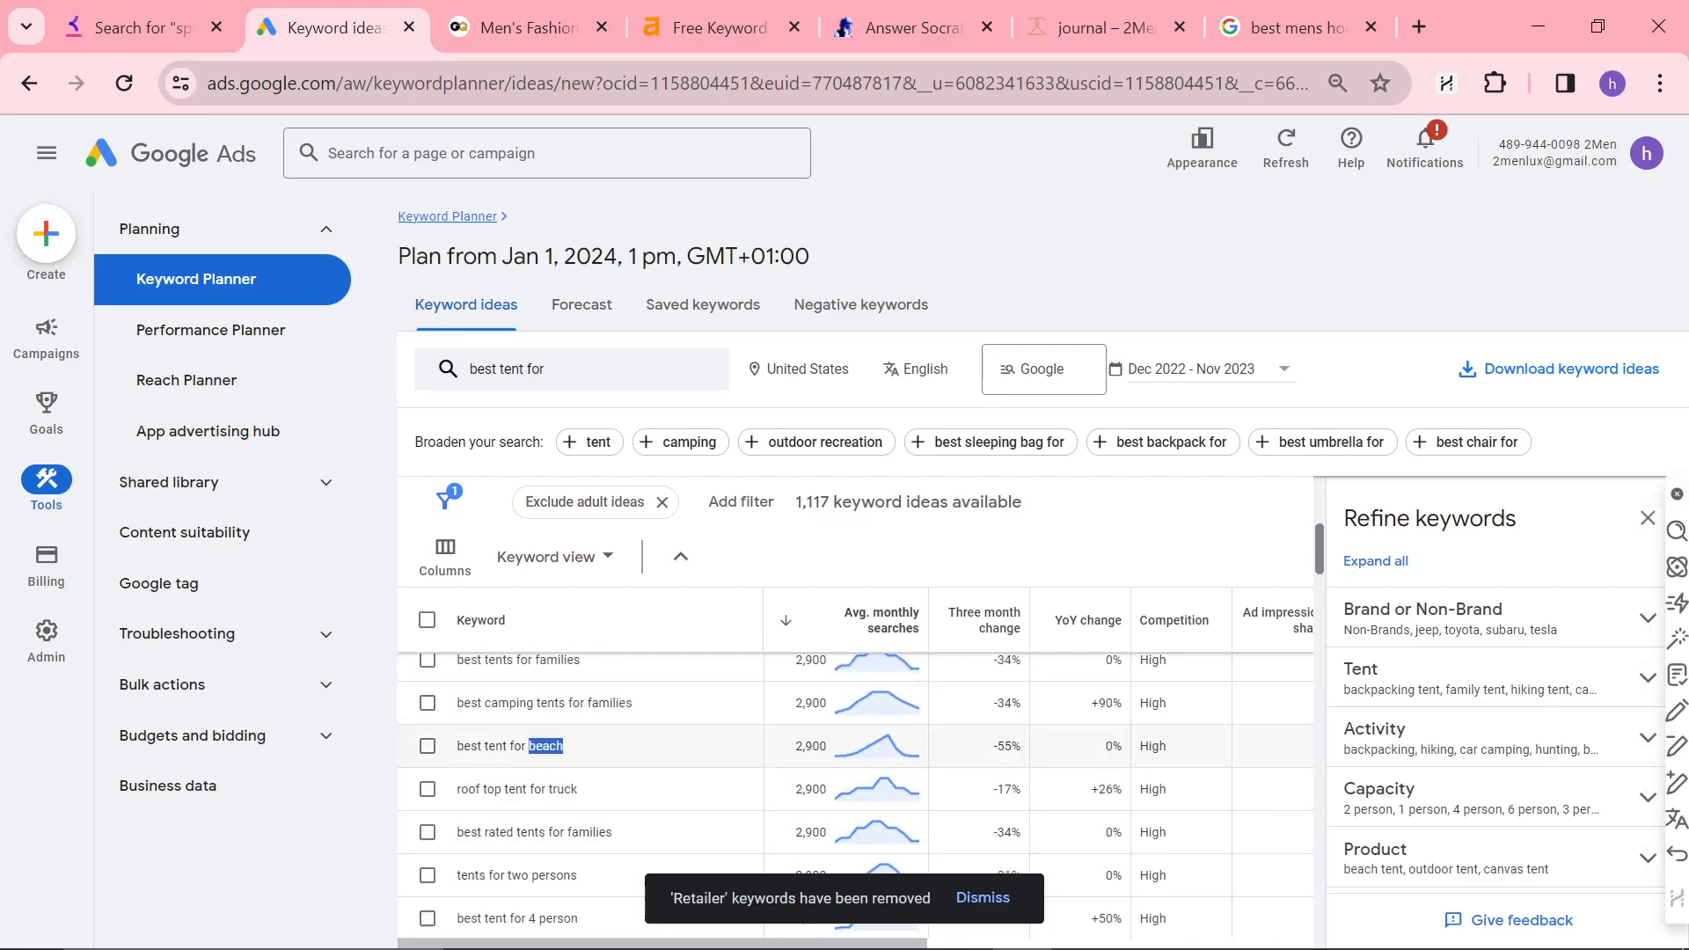
scroll(down, 3)
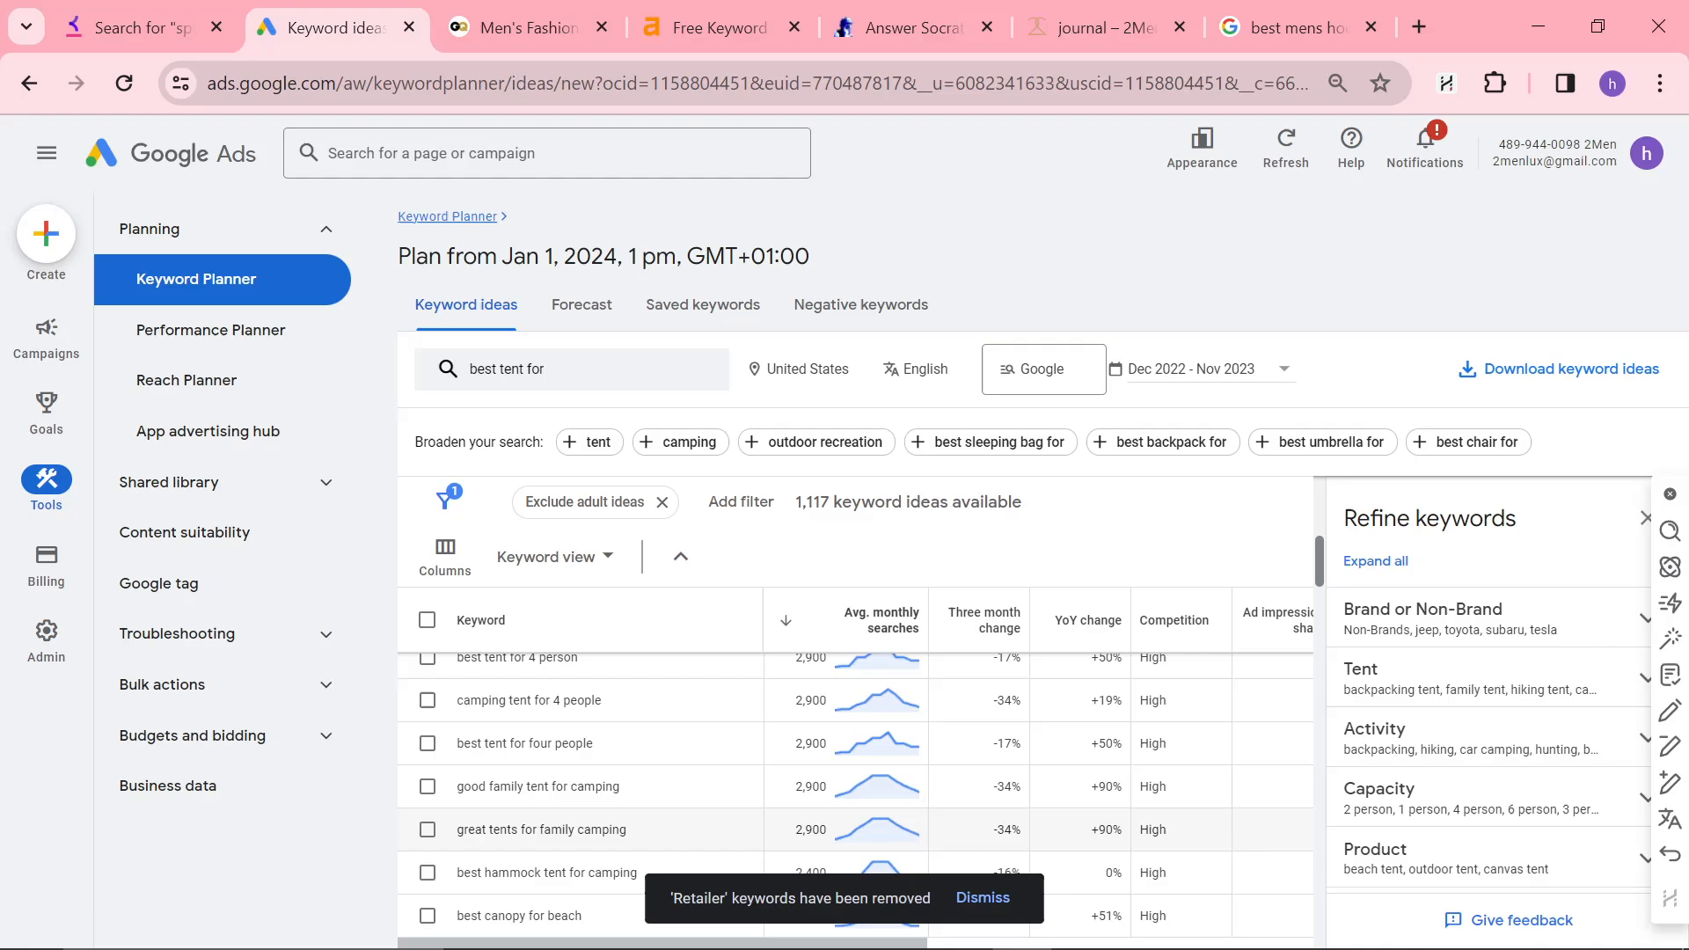
scroll(down, 3)
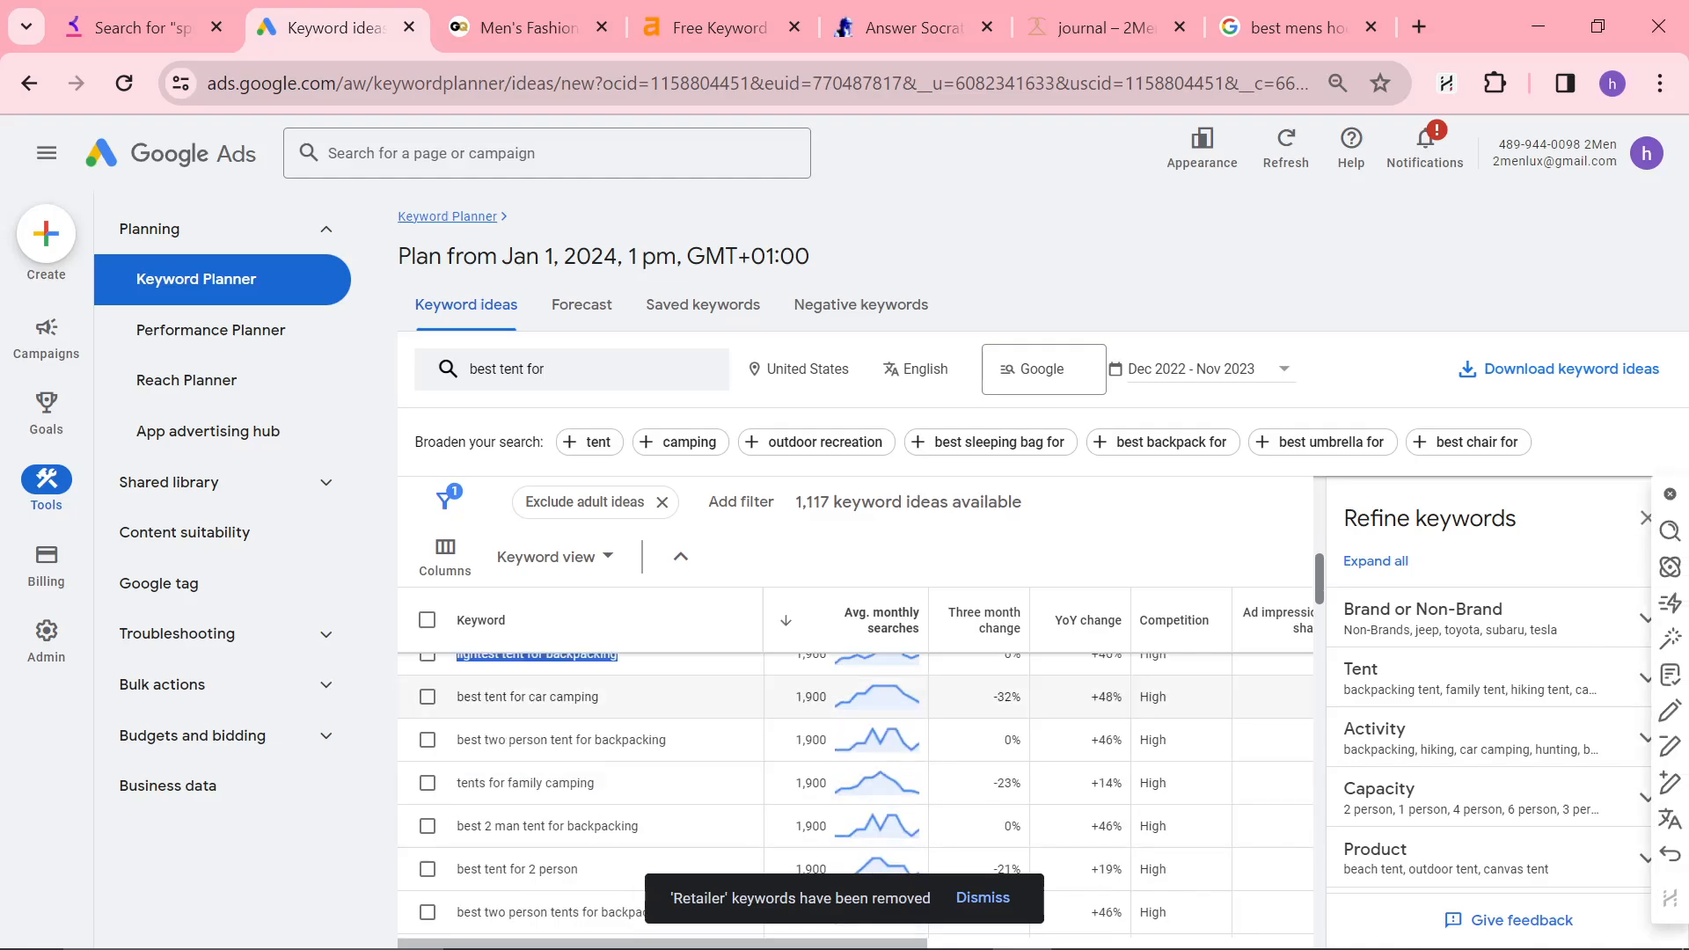
scroll(down, 3)
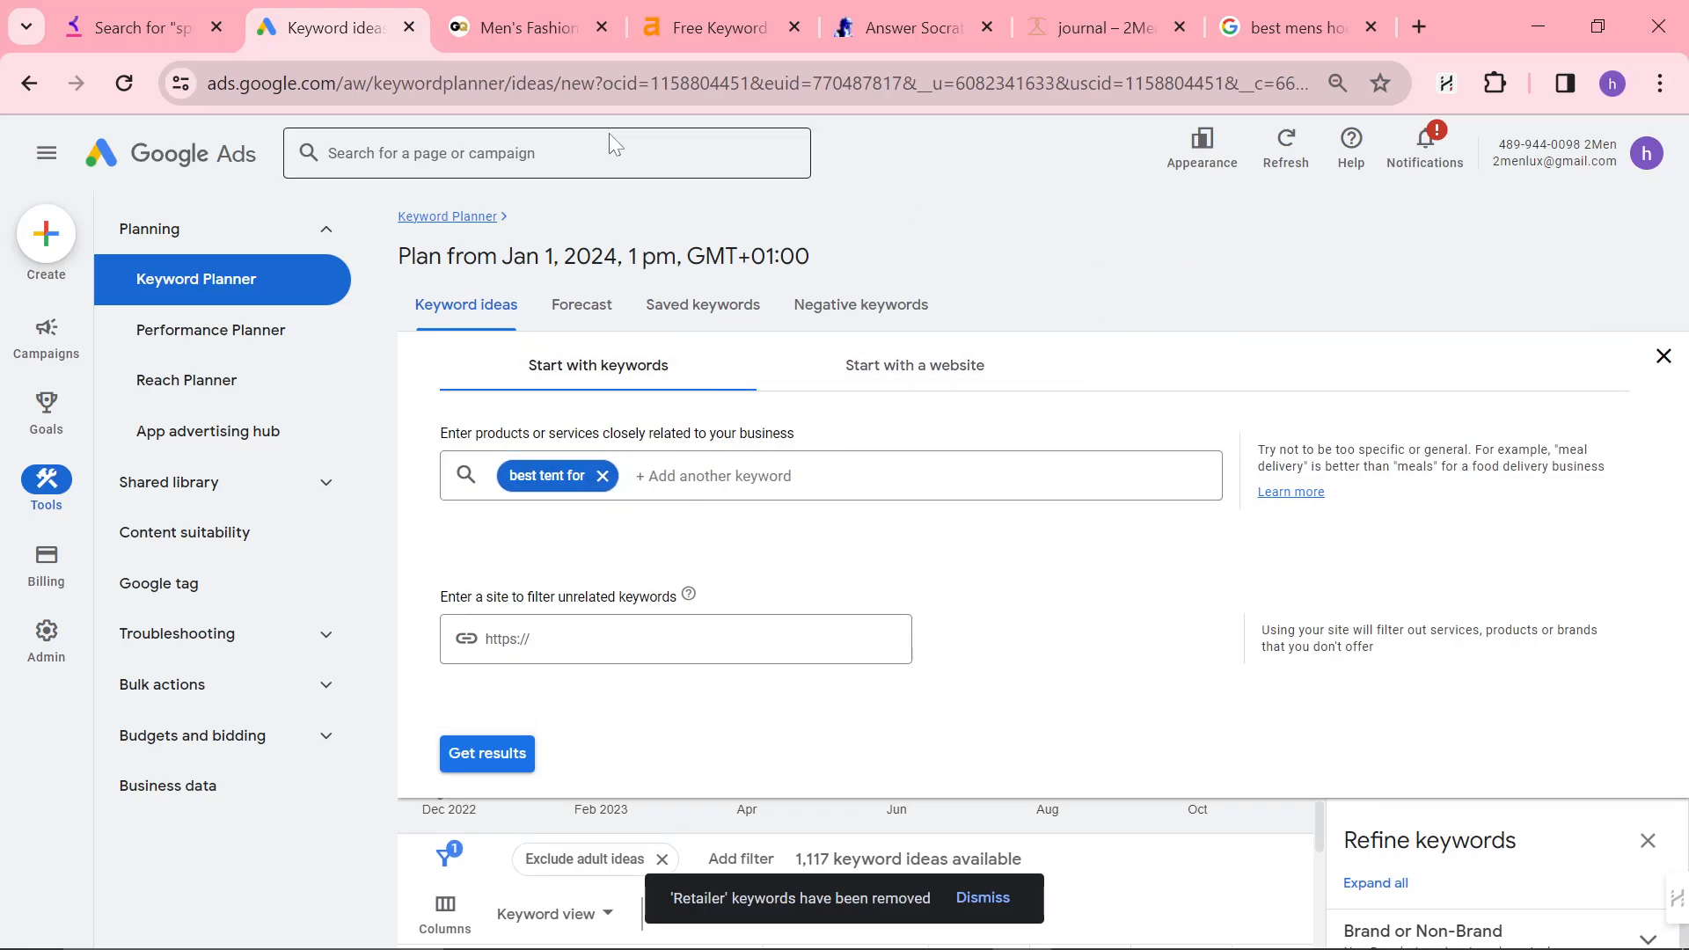
- Switch to Answer Socrates and set the search country to United States
click(911, 27)
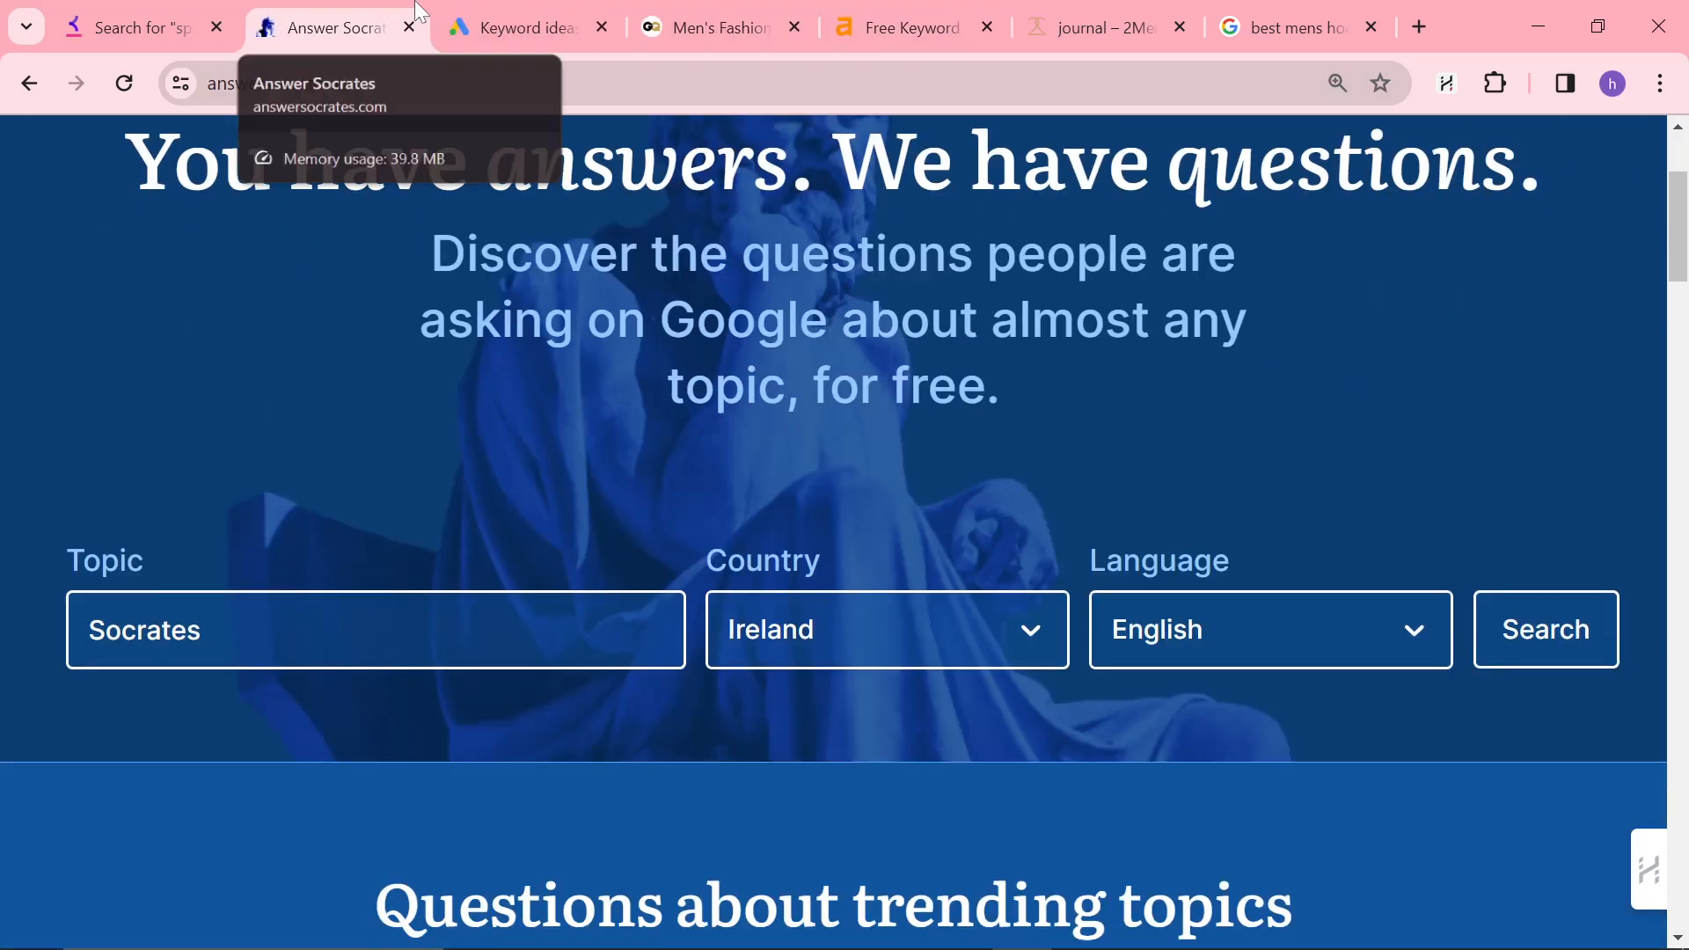
click(130, 27)
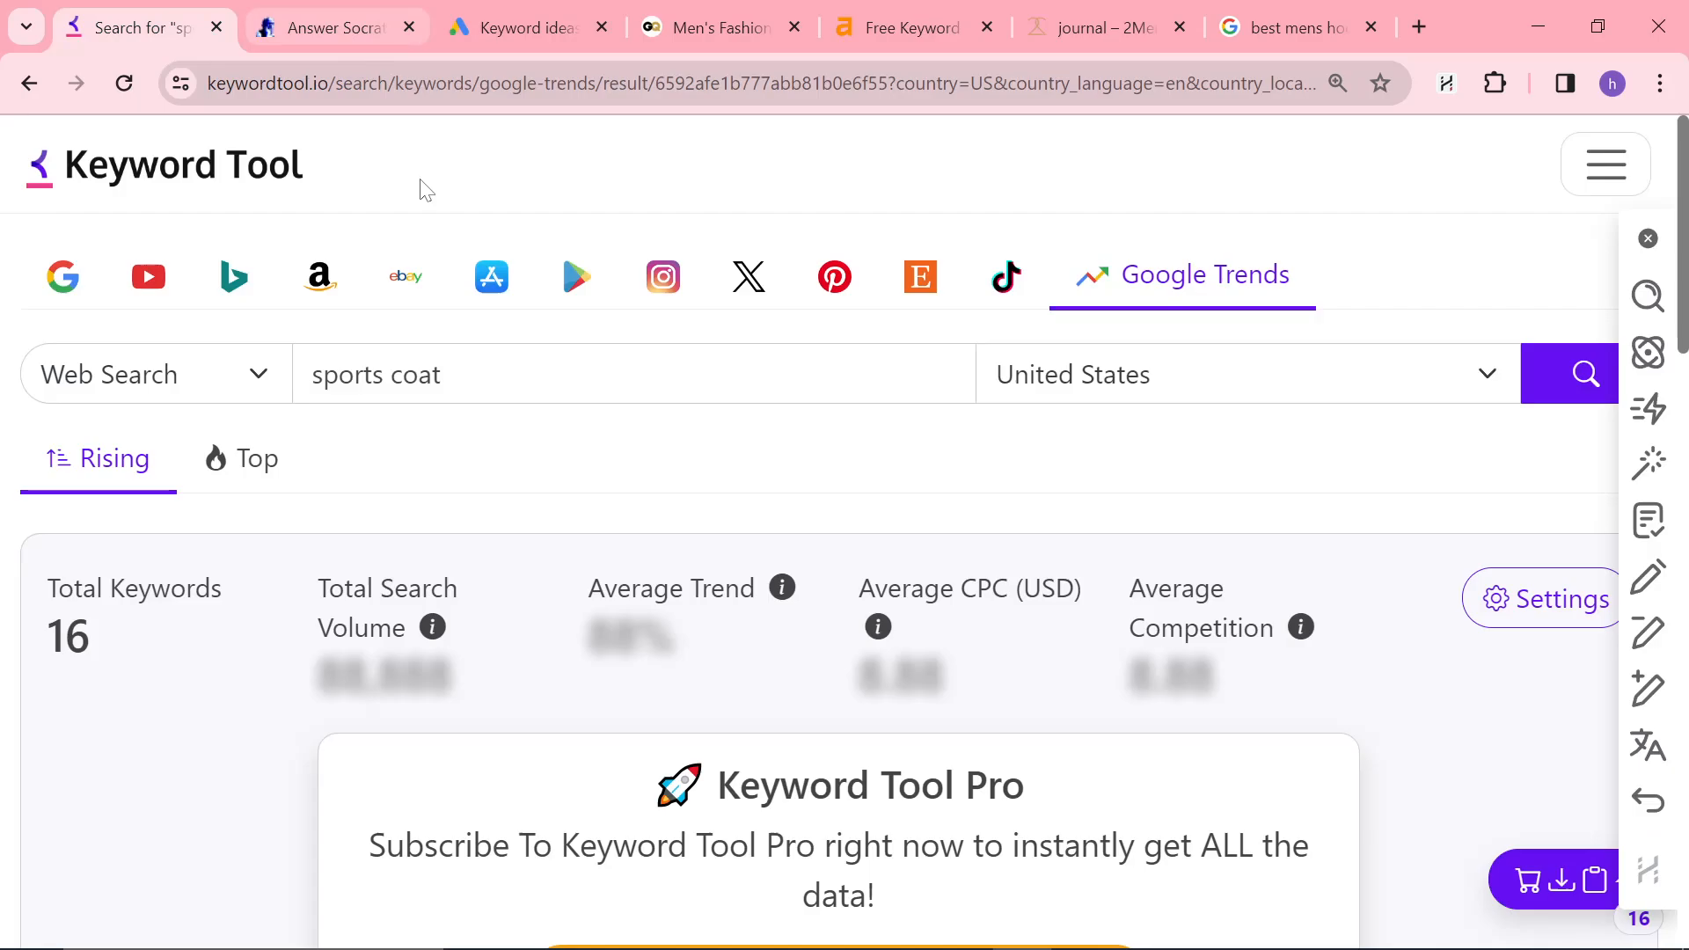
click(335, 28)
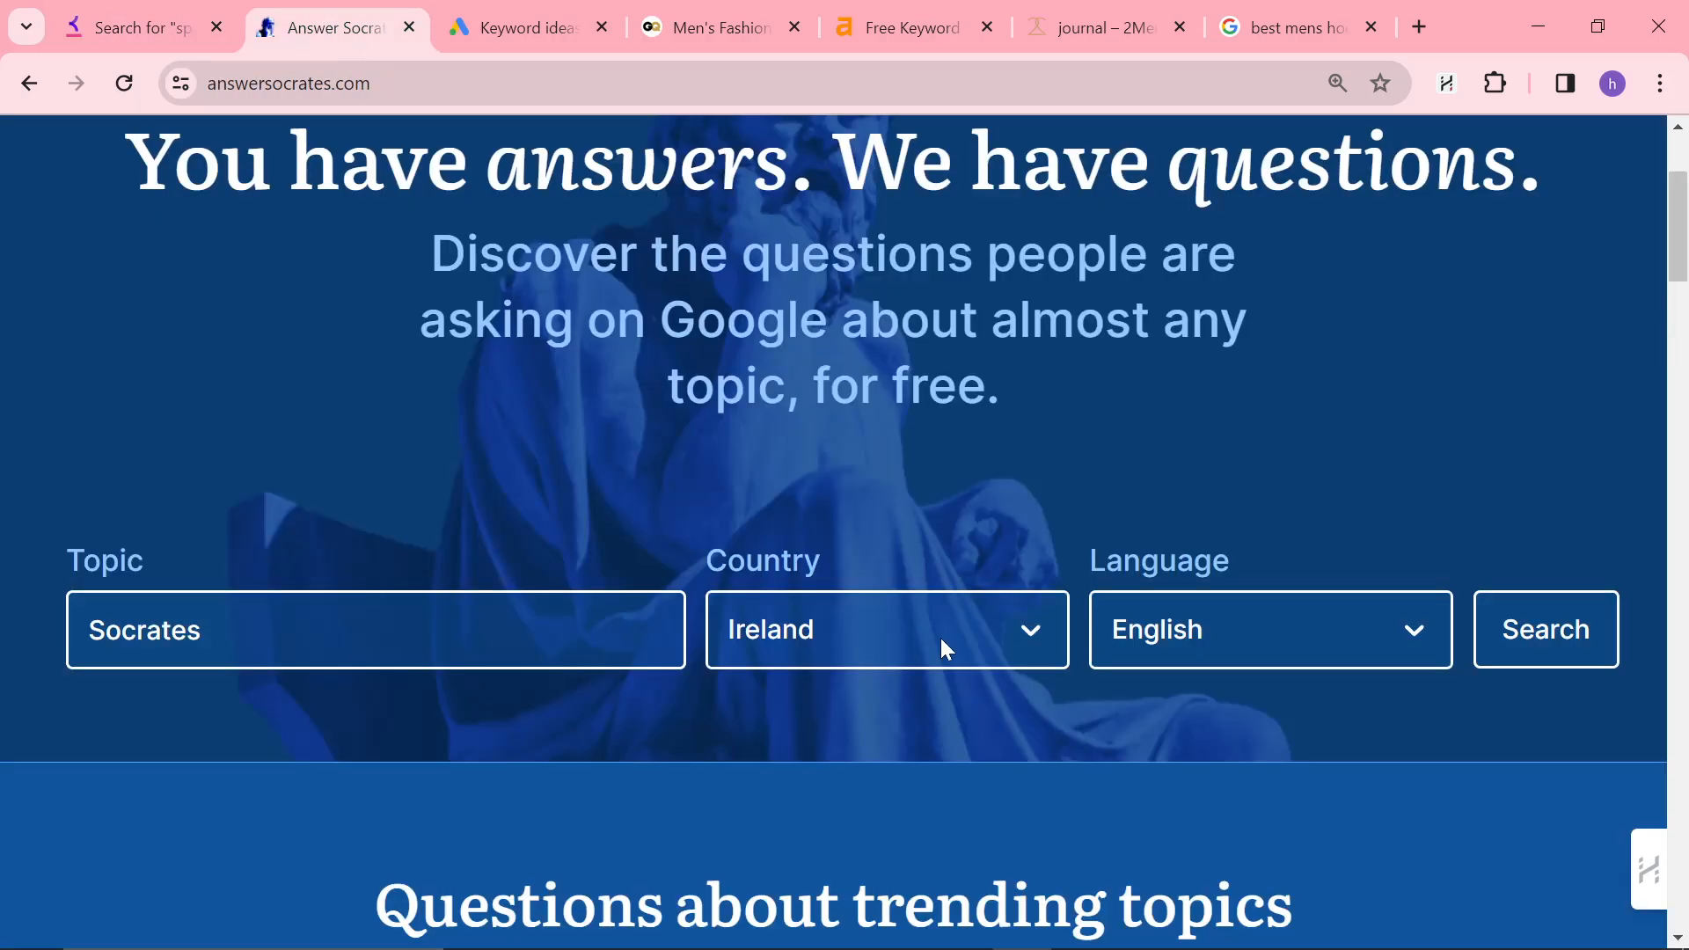
text(united)
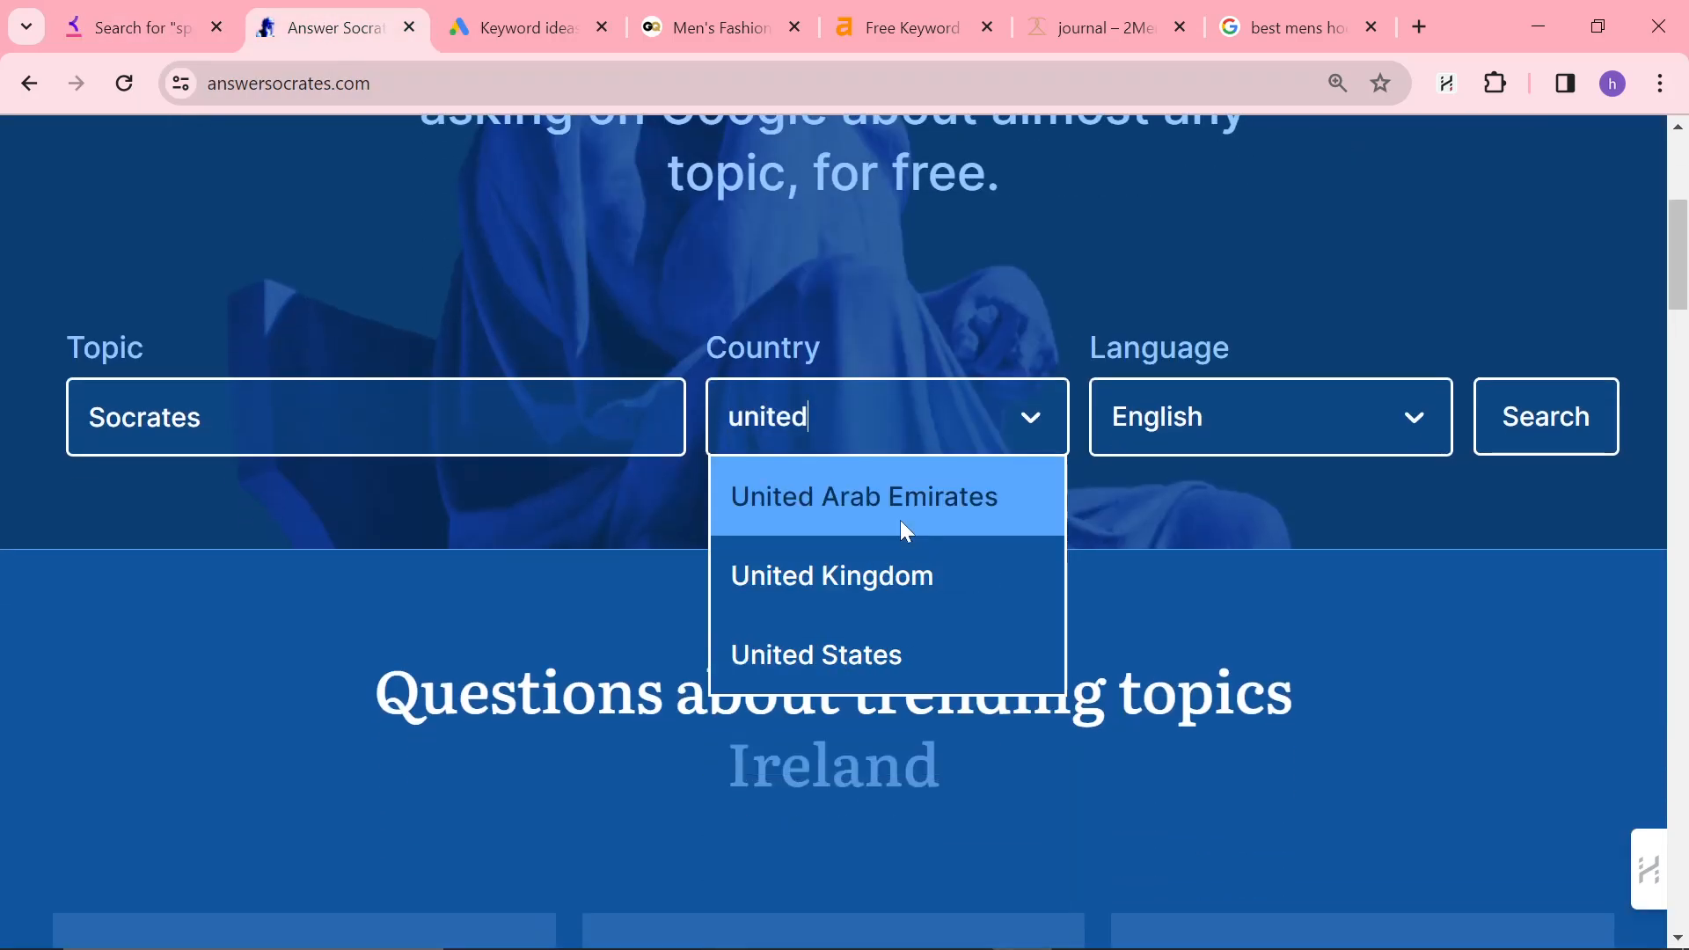
click(831, 575)
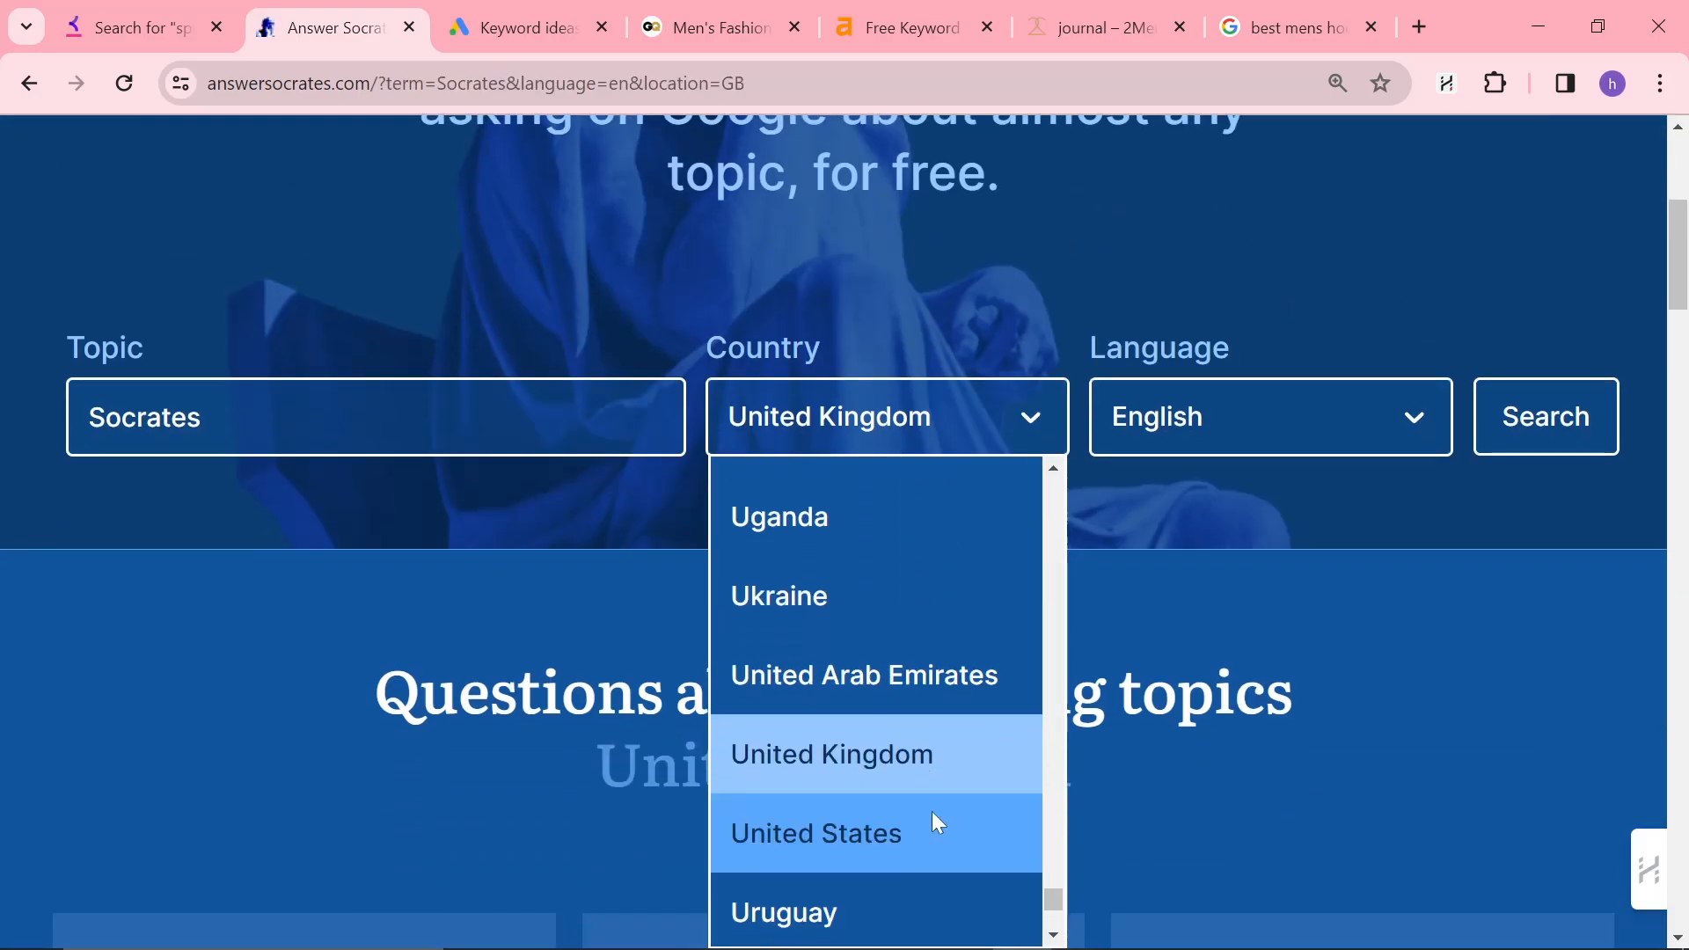
click(817, 833)
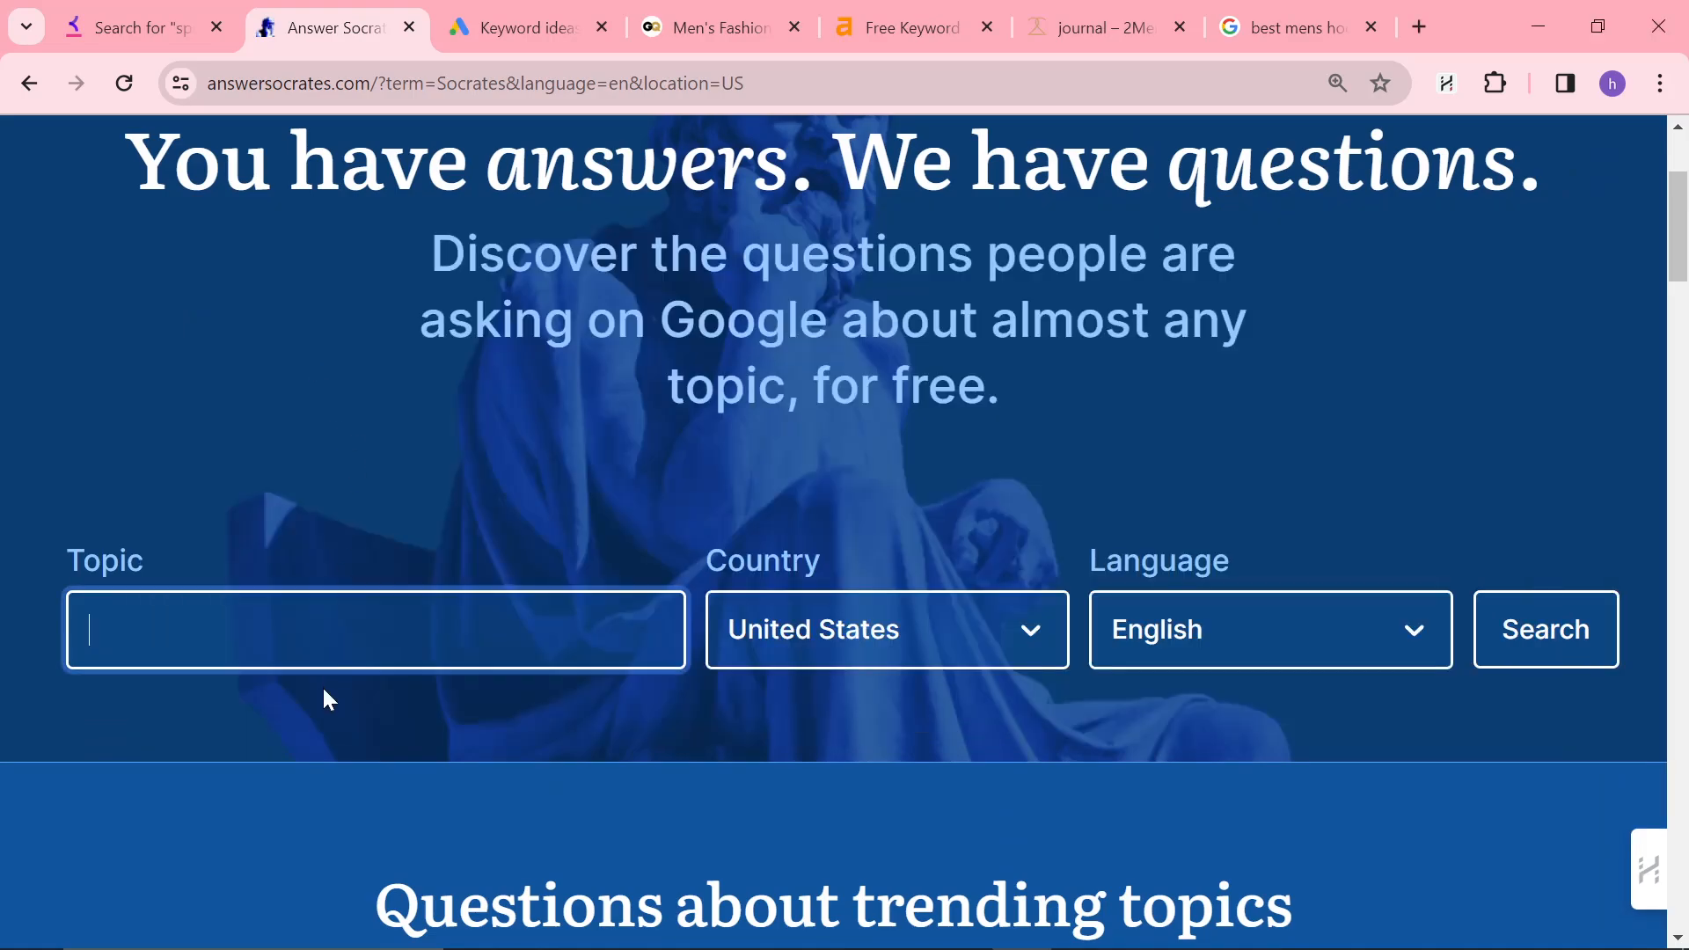
- Search Answer Socrates questions for the topic 'best shirts'
text(best shirts)
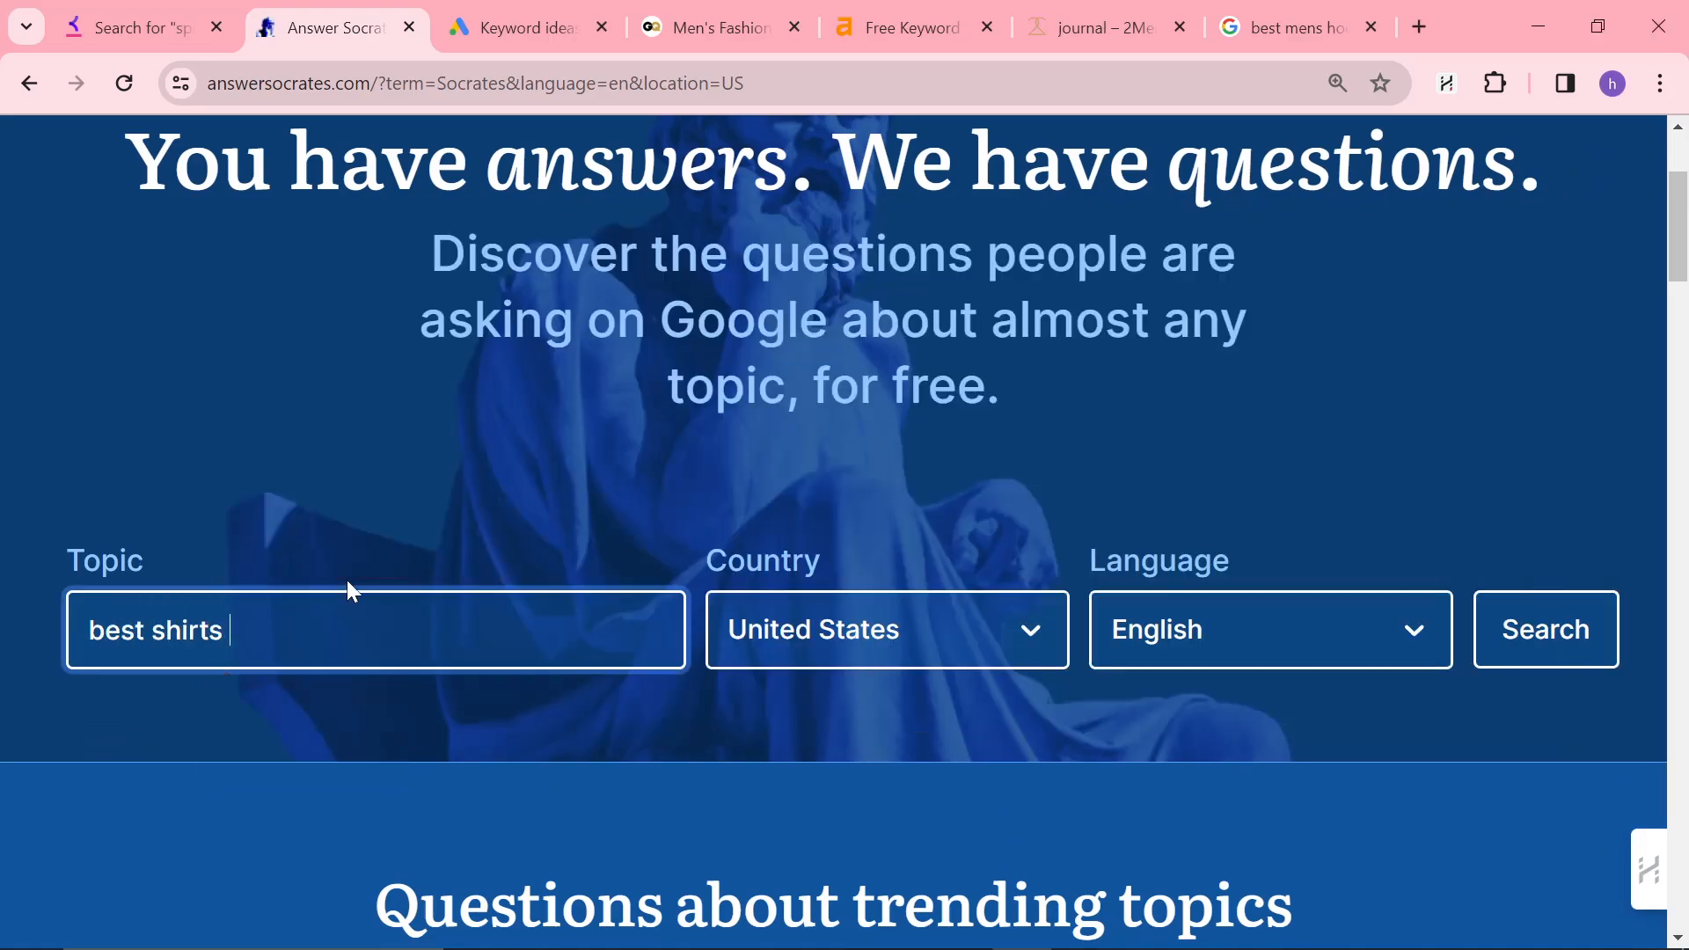
click(1545, 630)
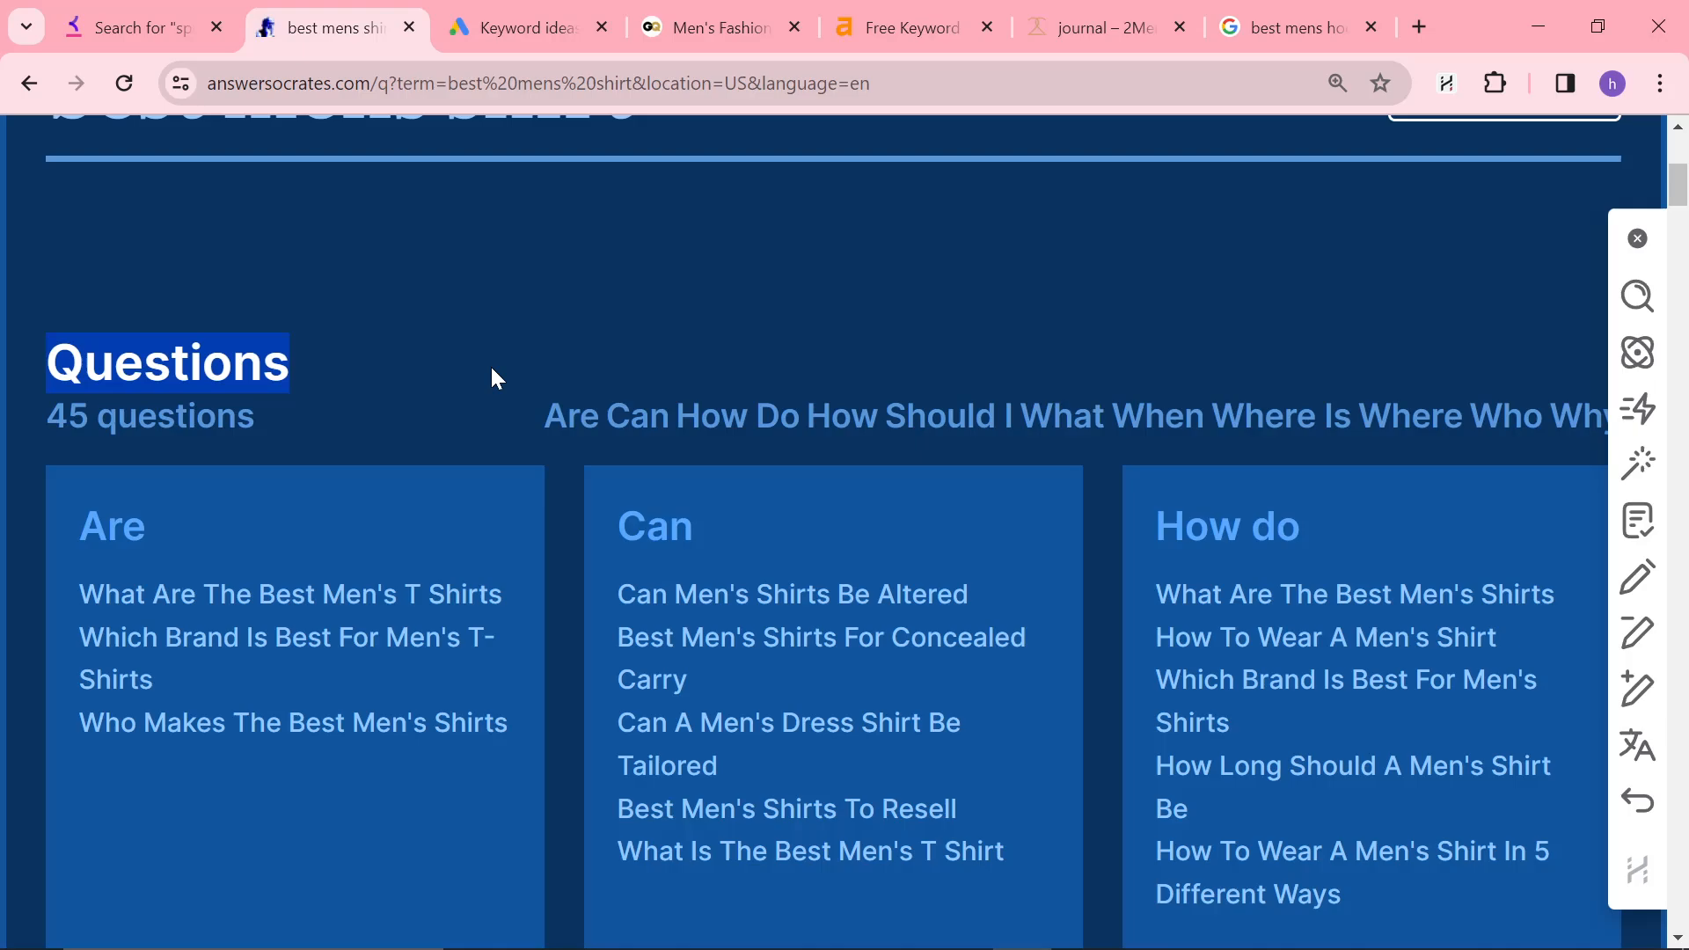
scroll(down, 3)
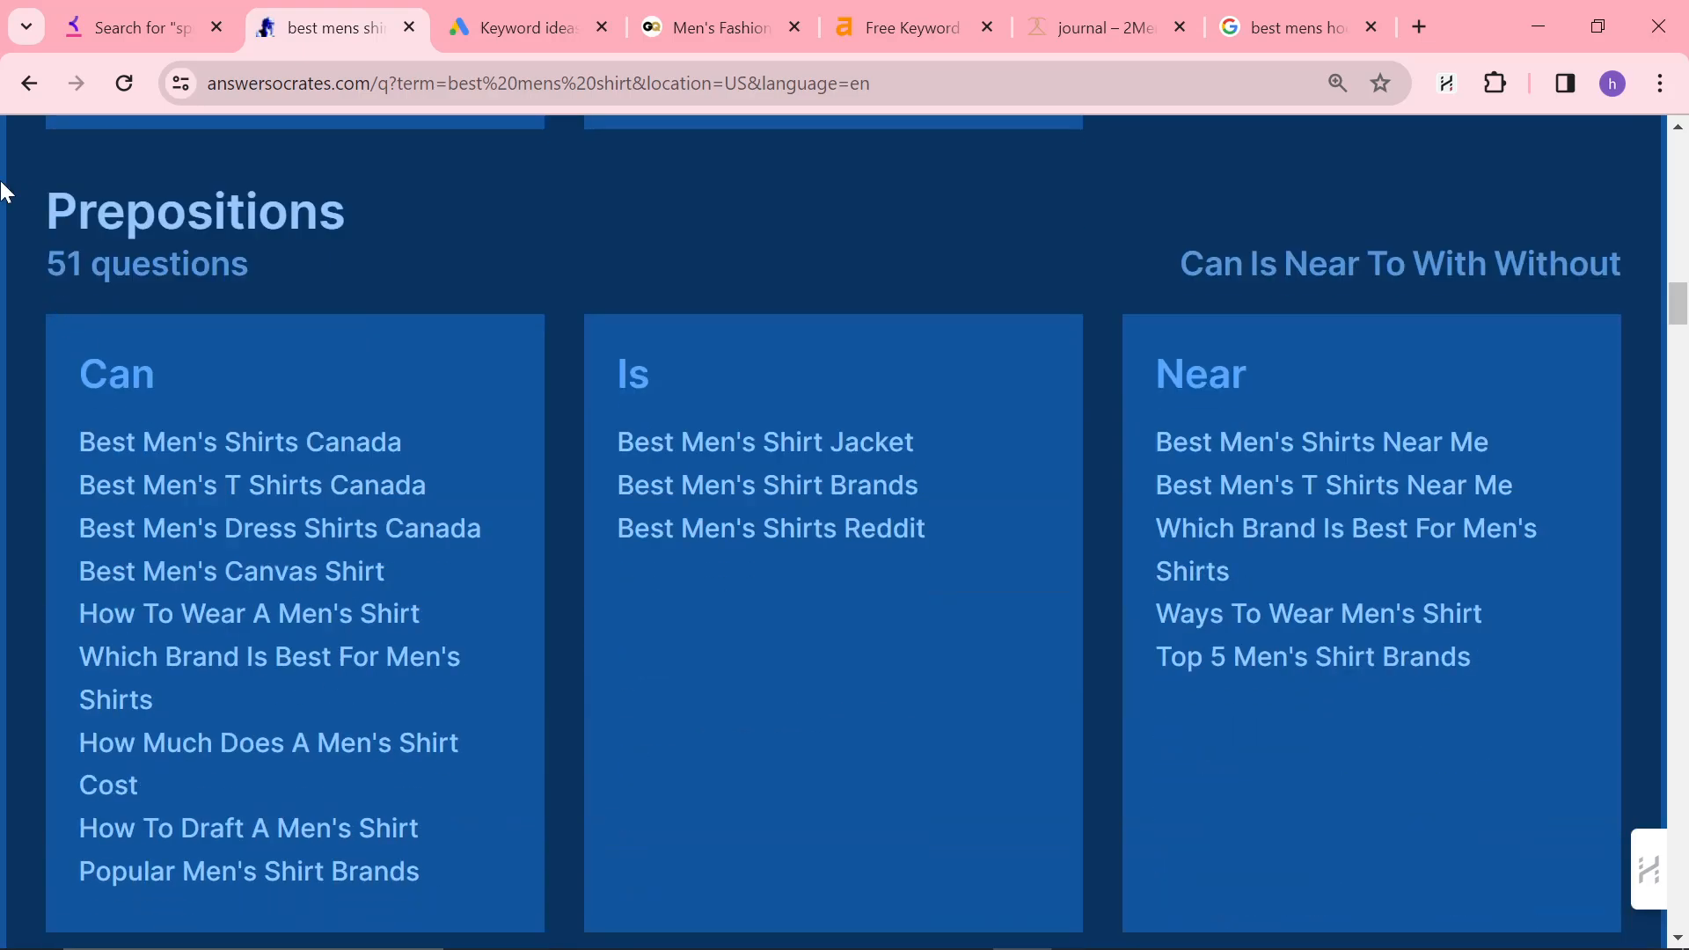
mouse_move(856, 418)
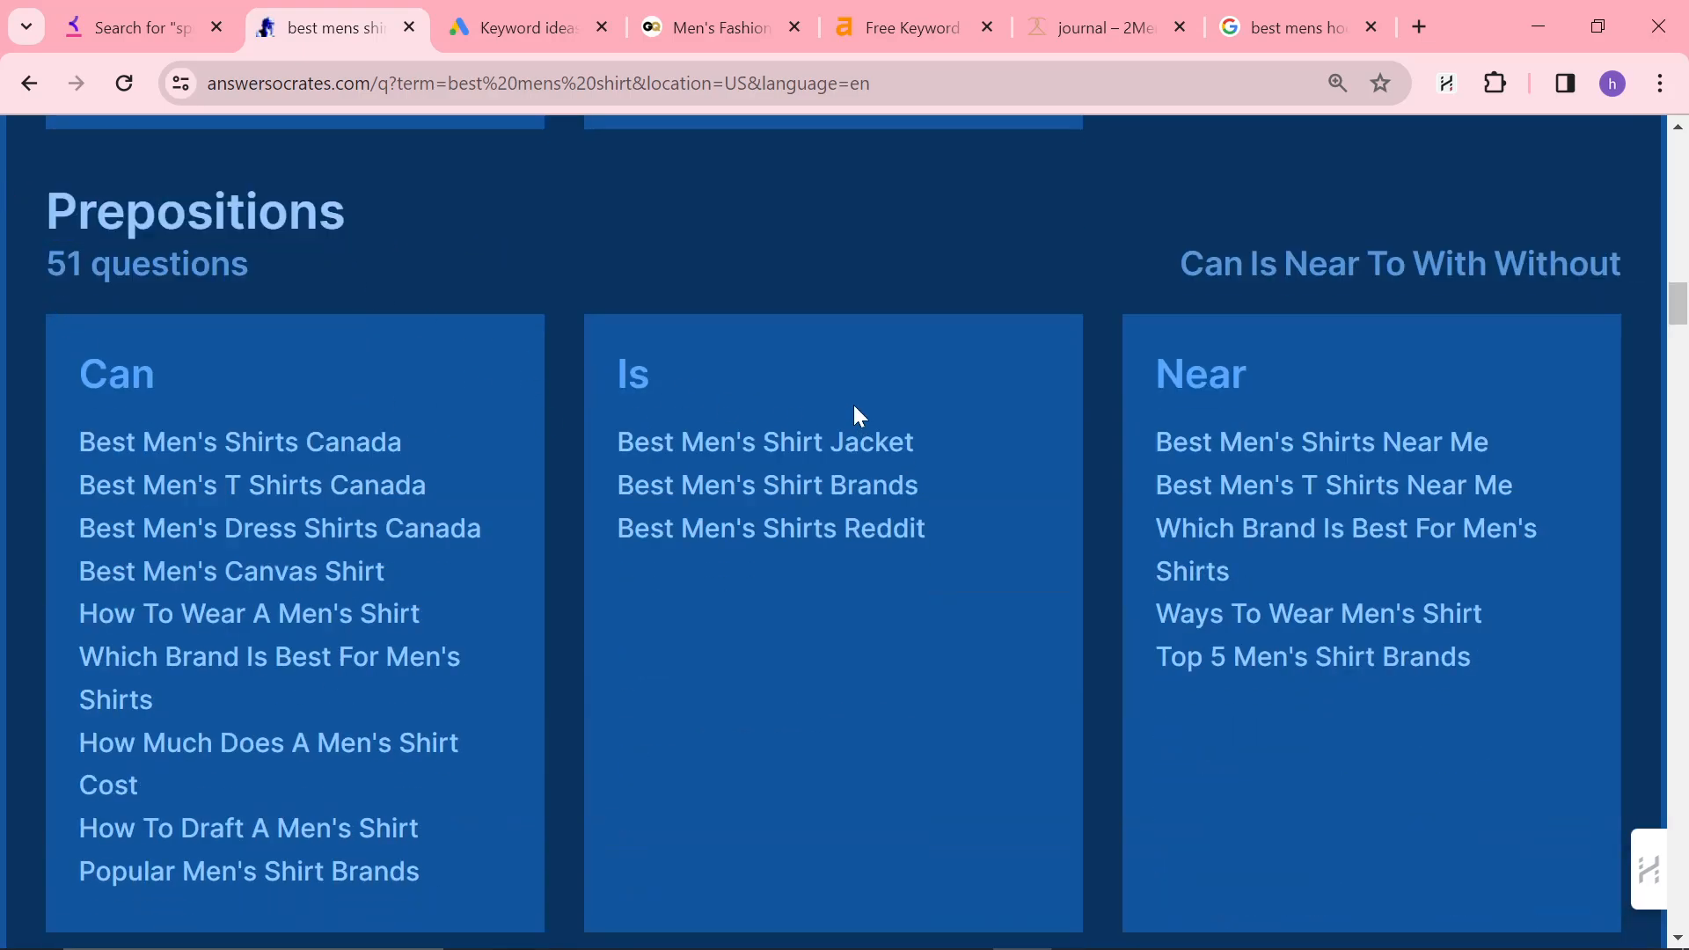
scroll(down, 3)
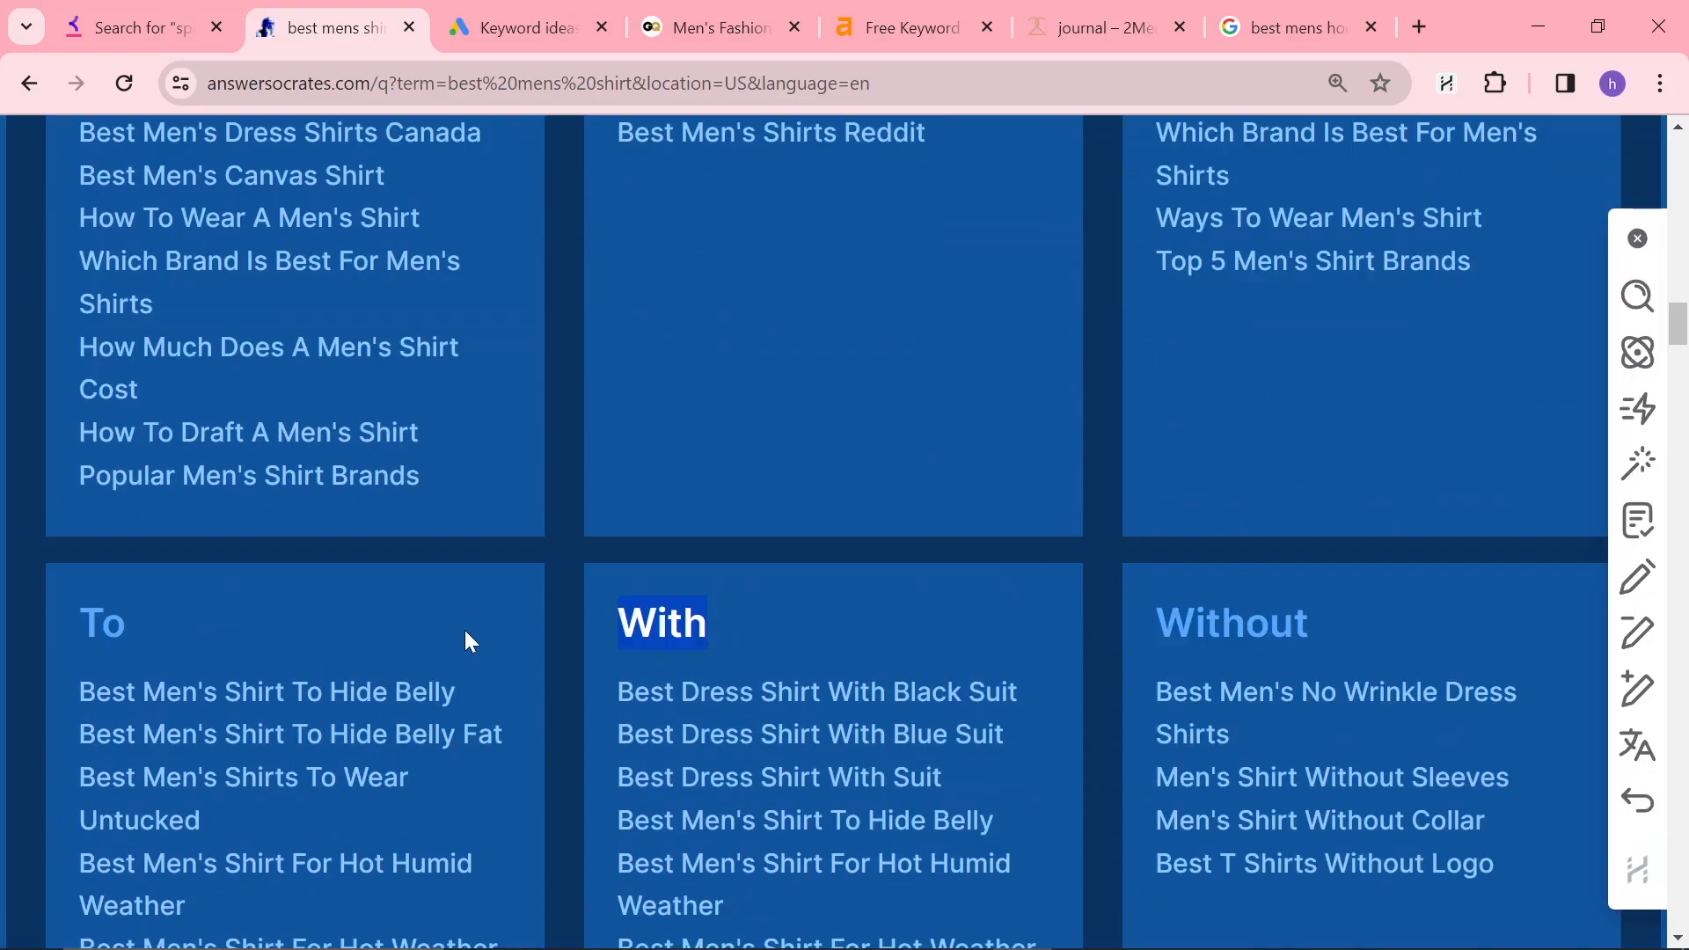
scroll(down, 3)
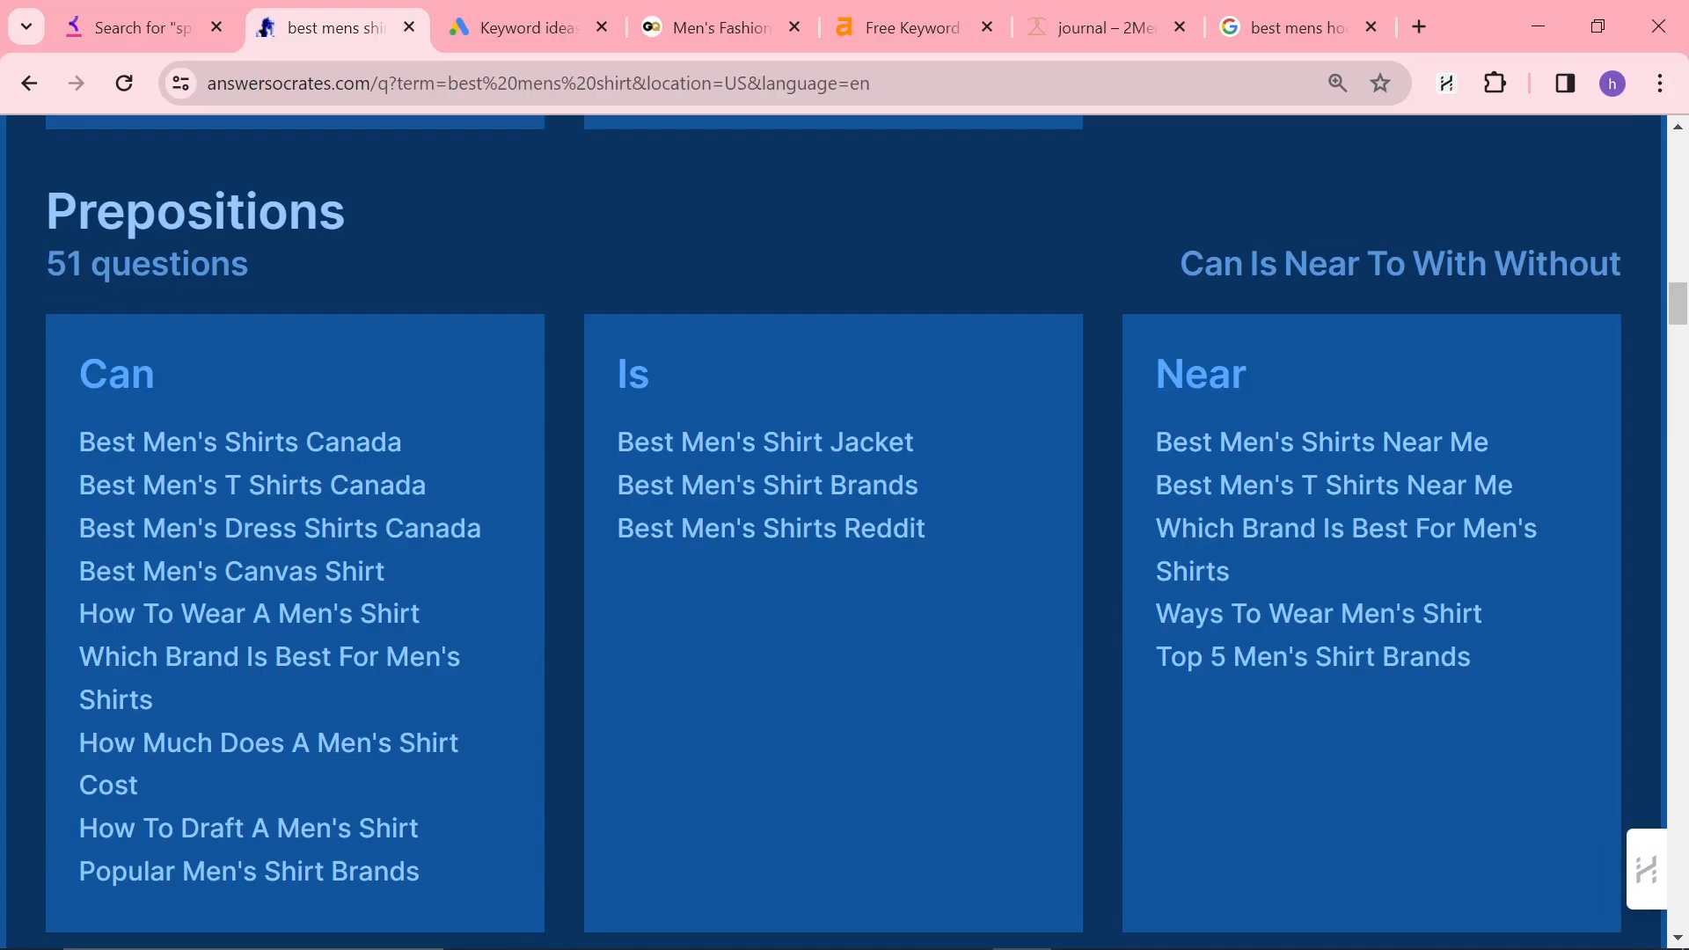
scroll(down, 3)
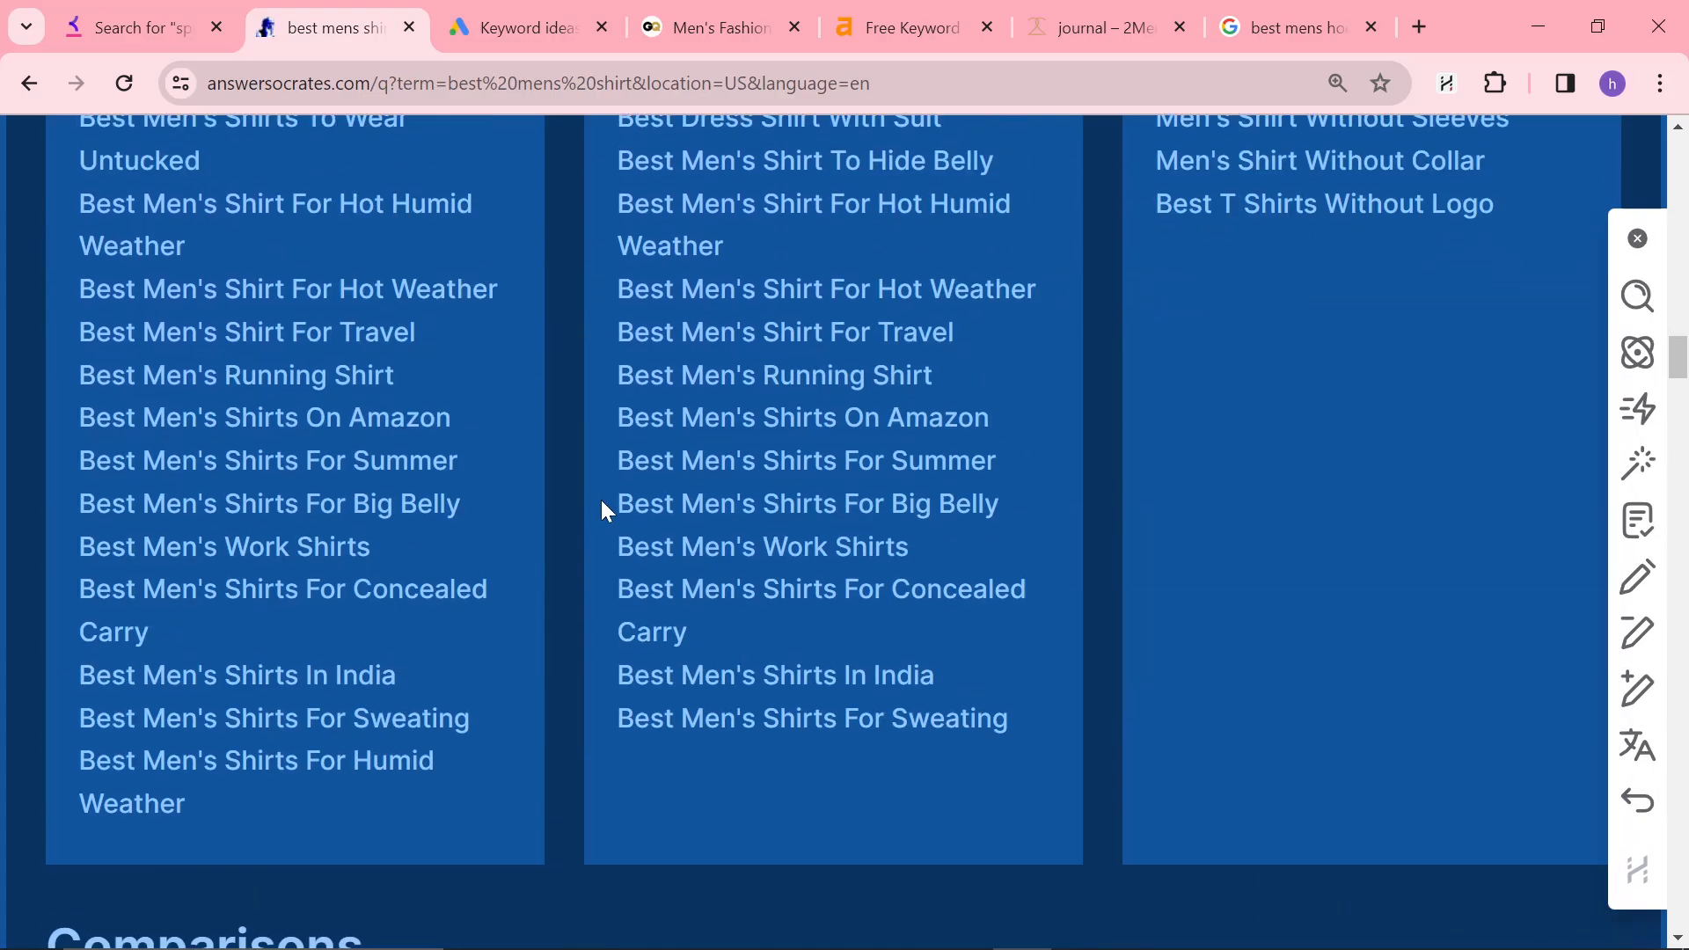
scroll(down, 3)
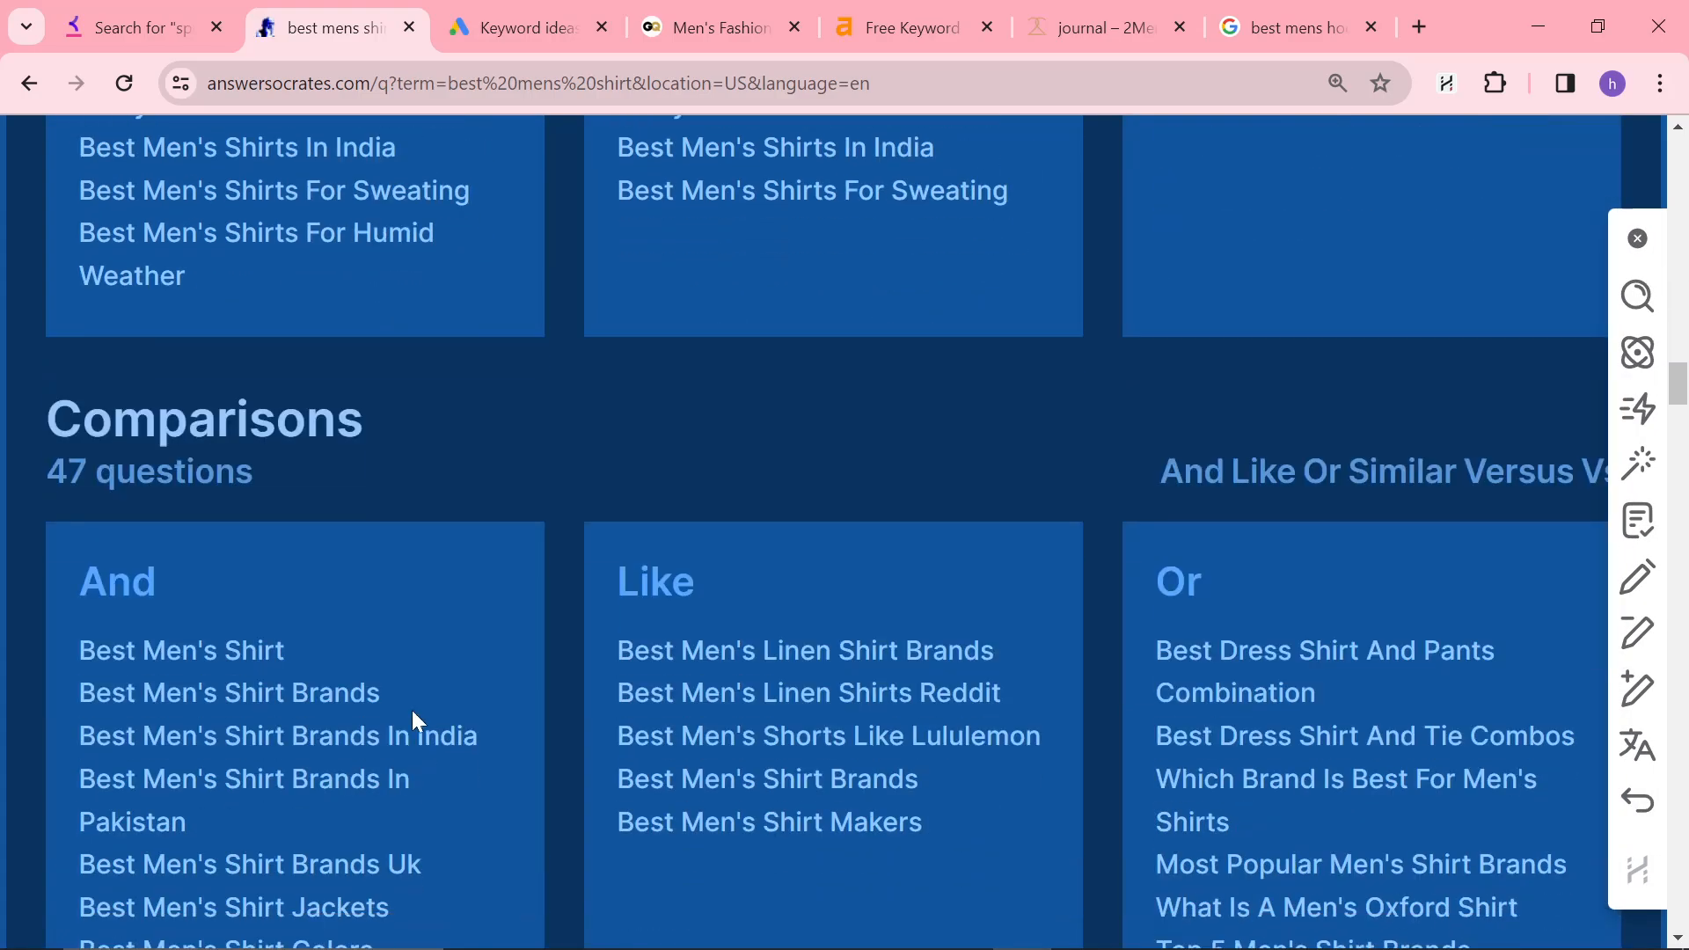
scroll(down, 3)
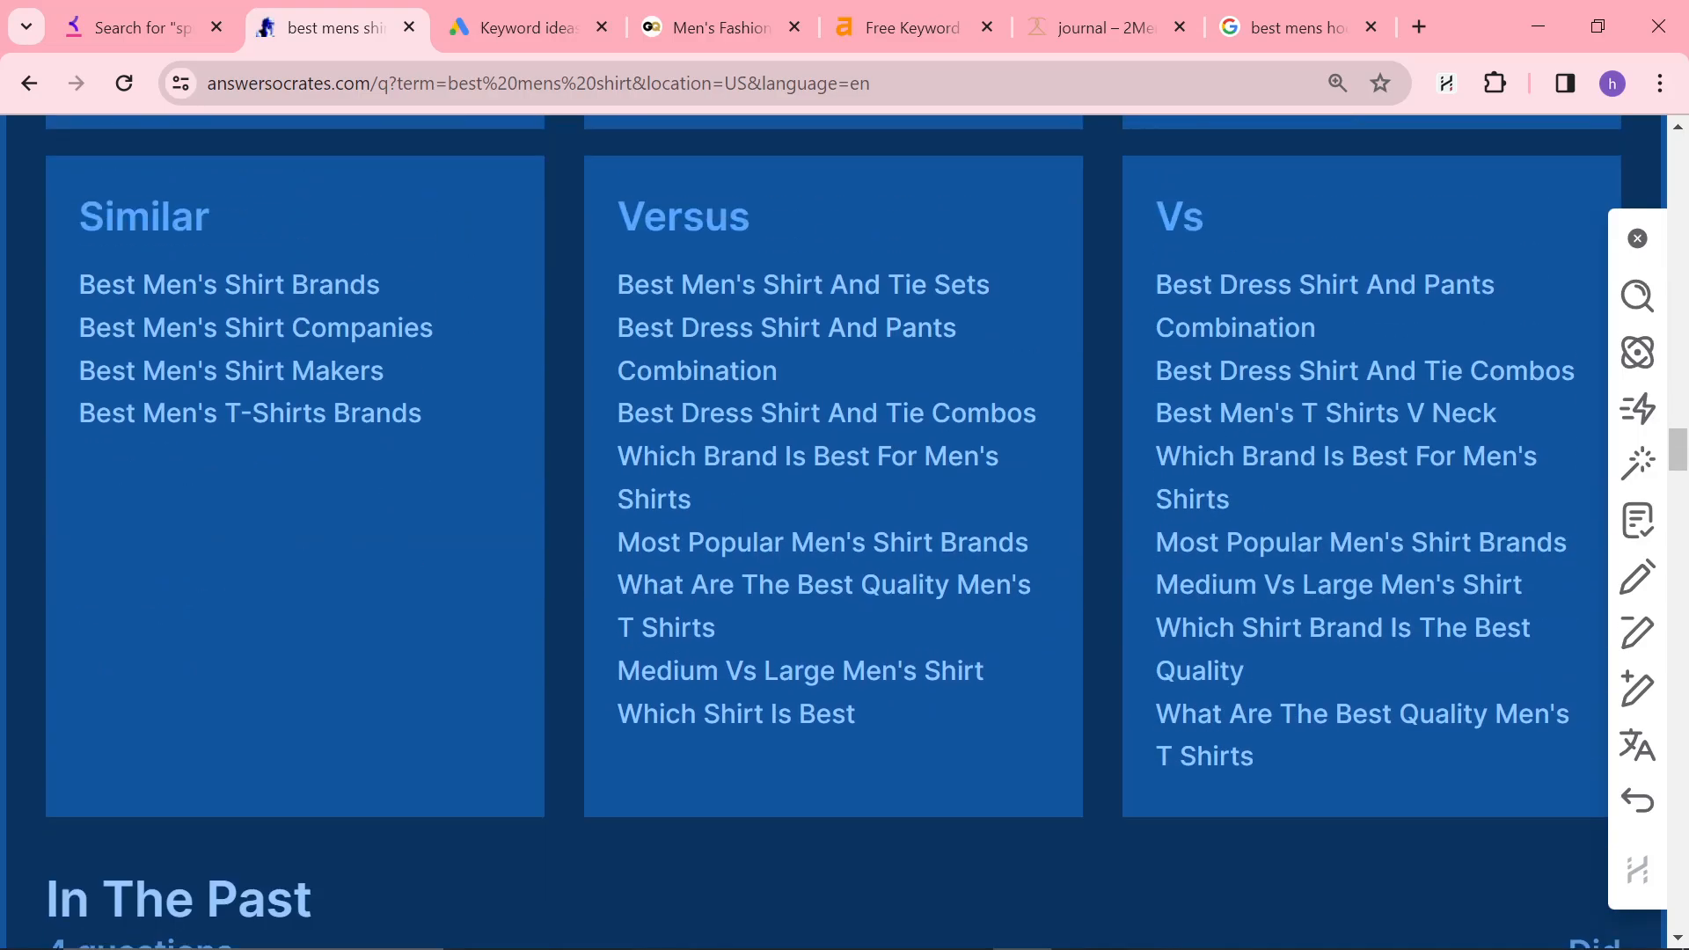
scroll(down, 3)
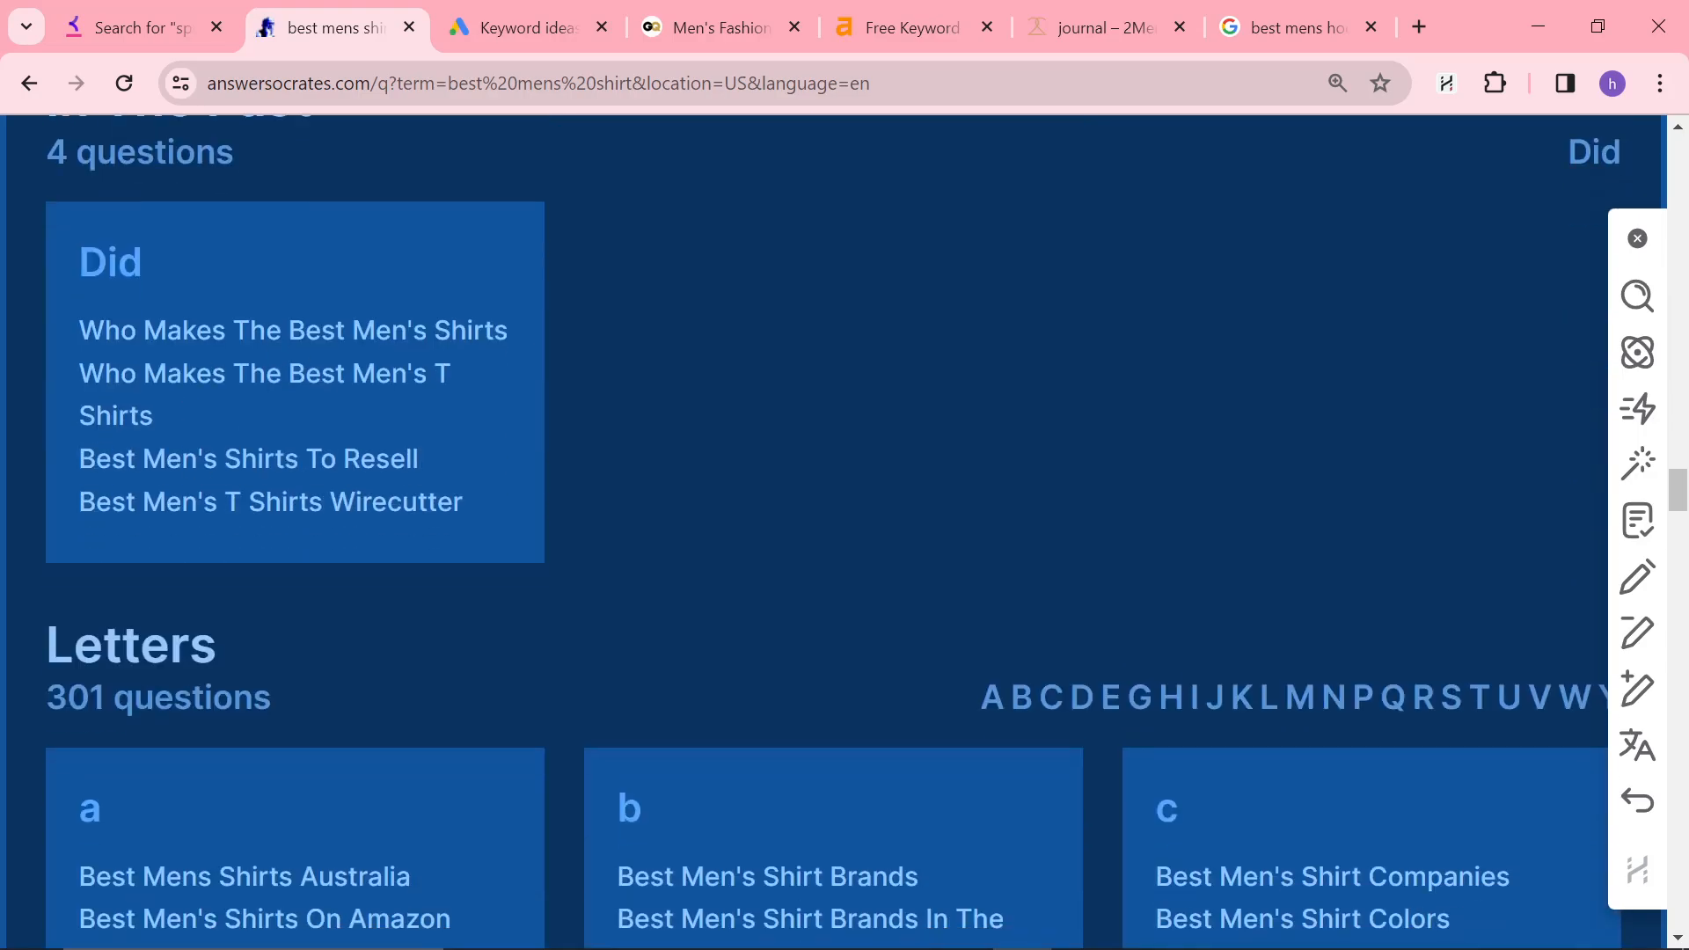
scroll(down, 3)
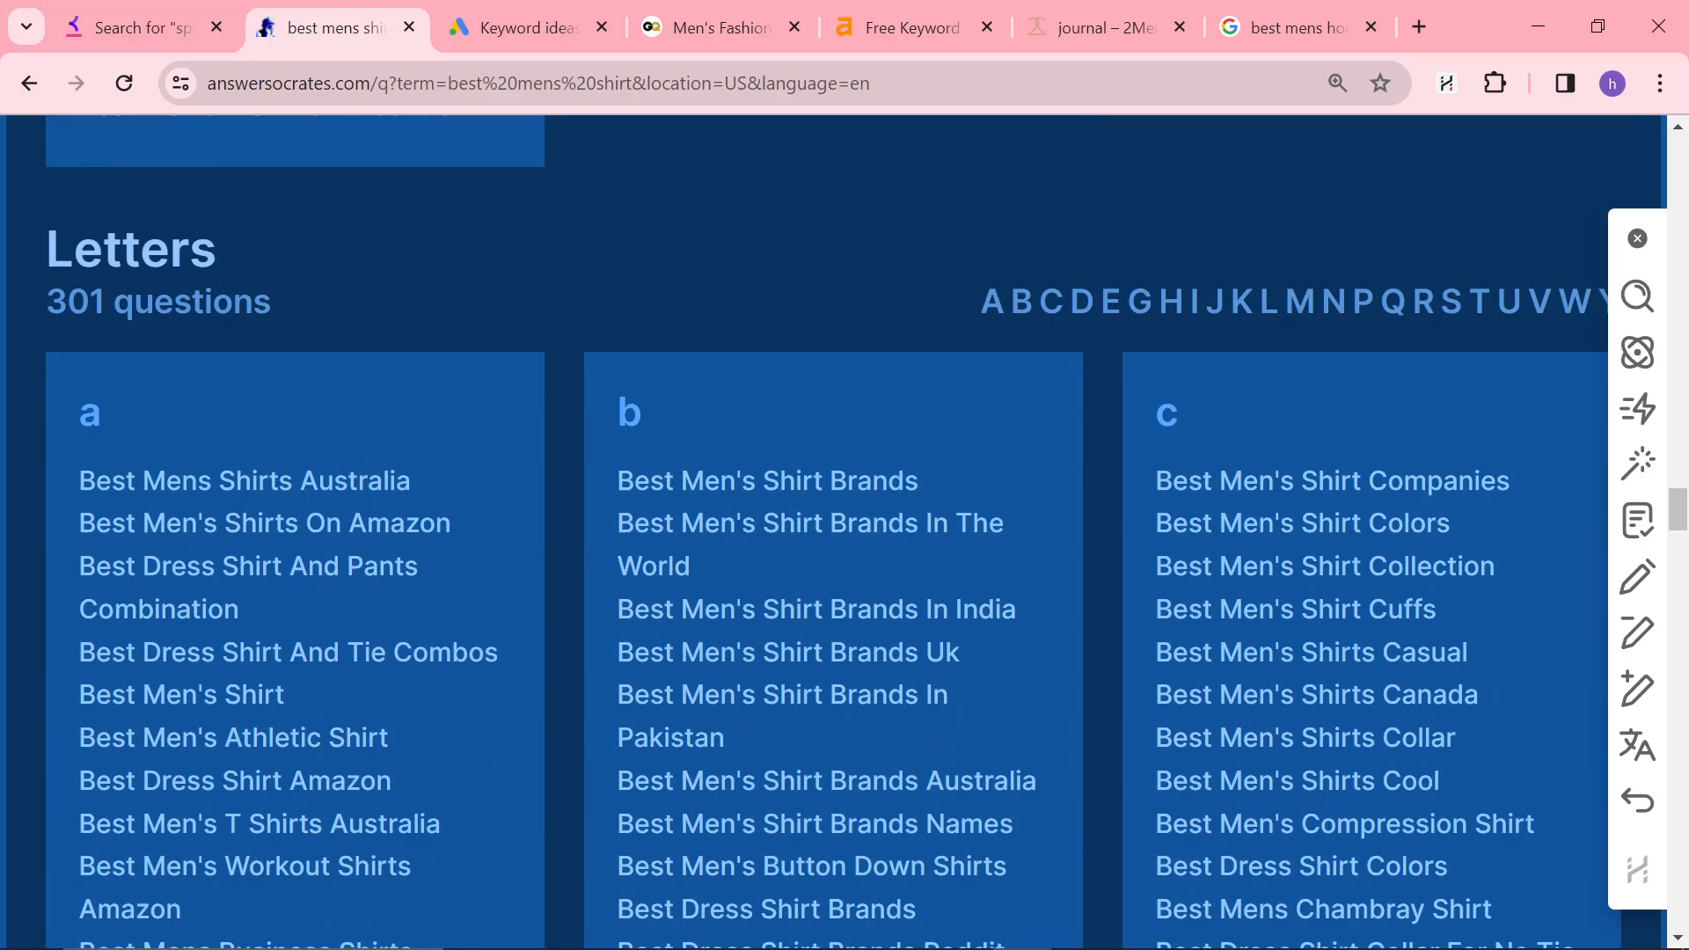
scroll(down, 3)
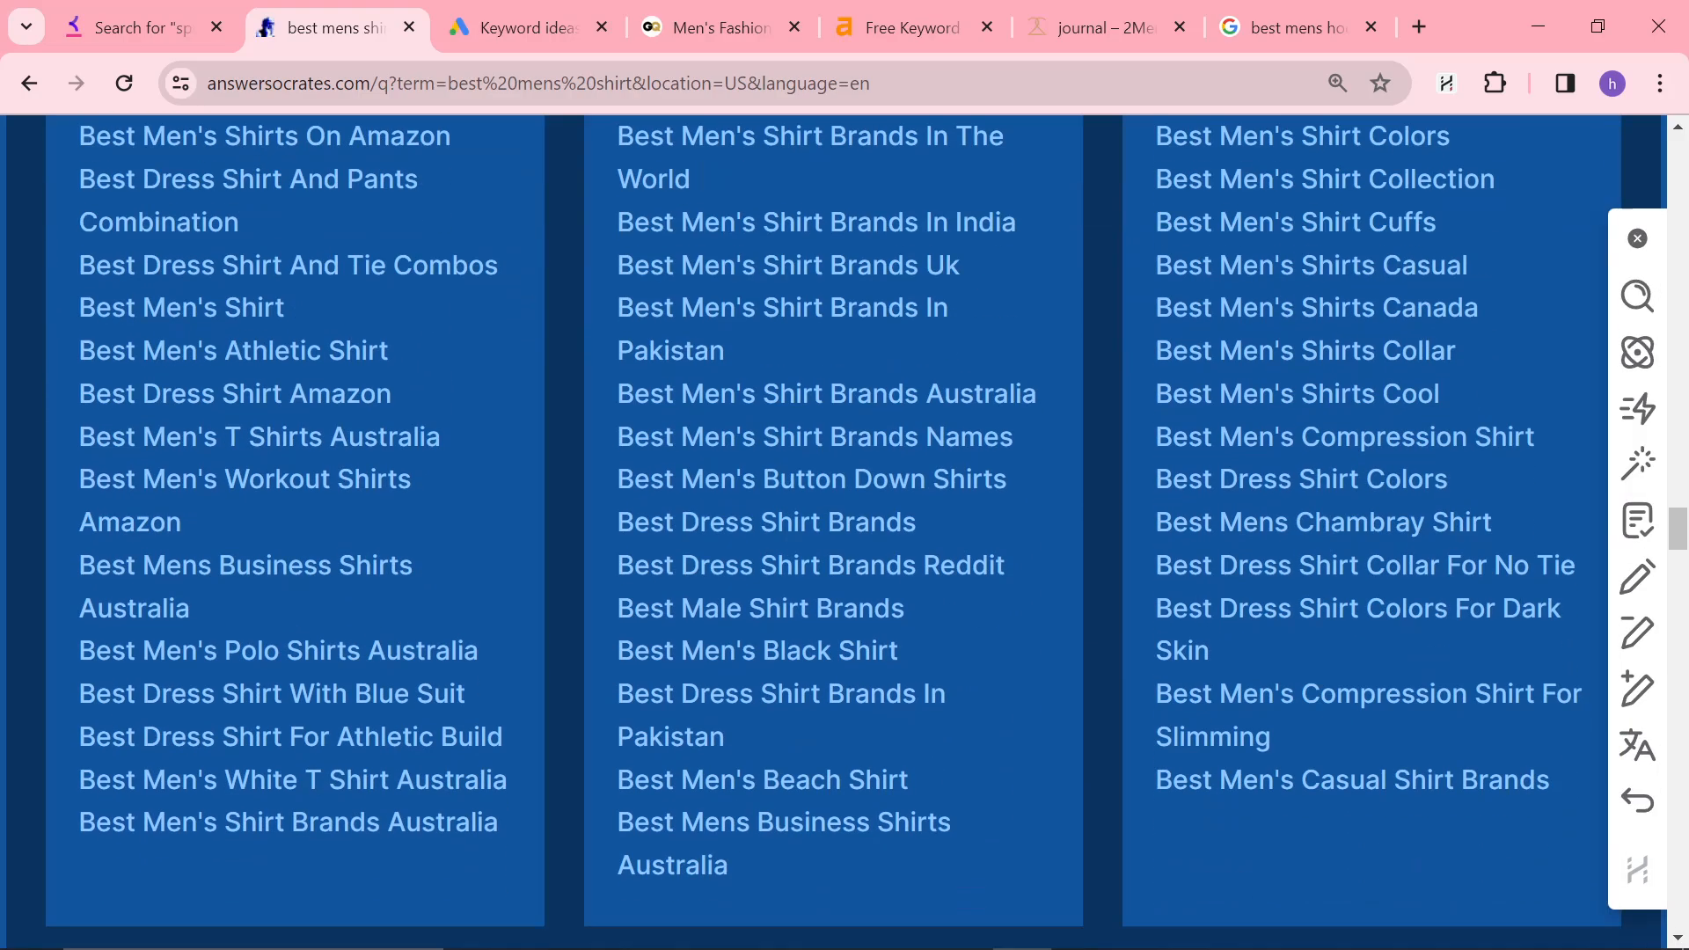
scroll(down, 3)
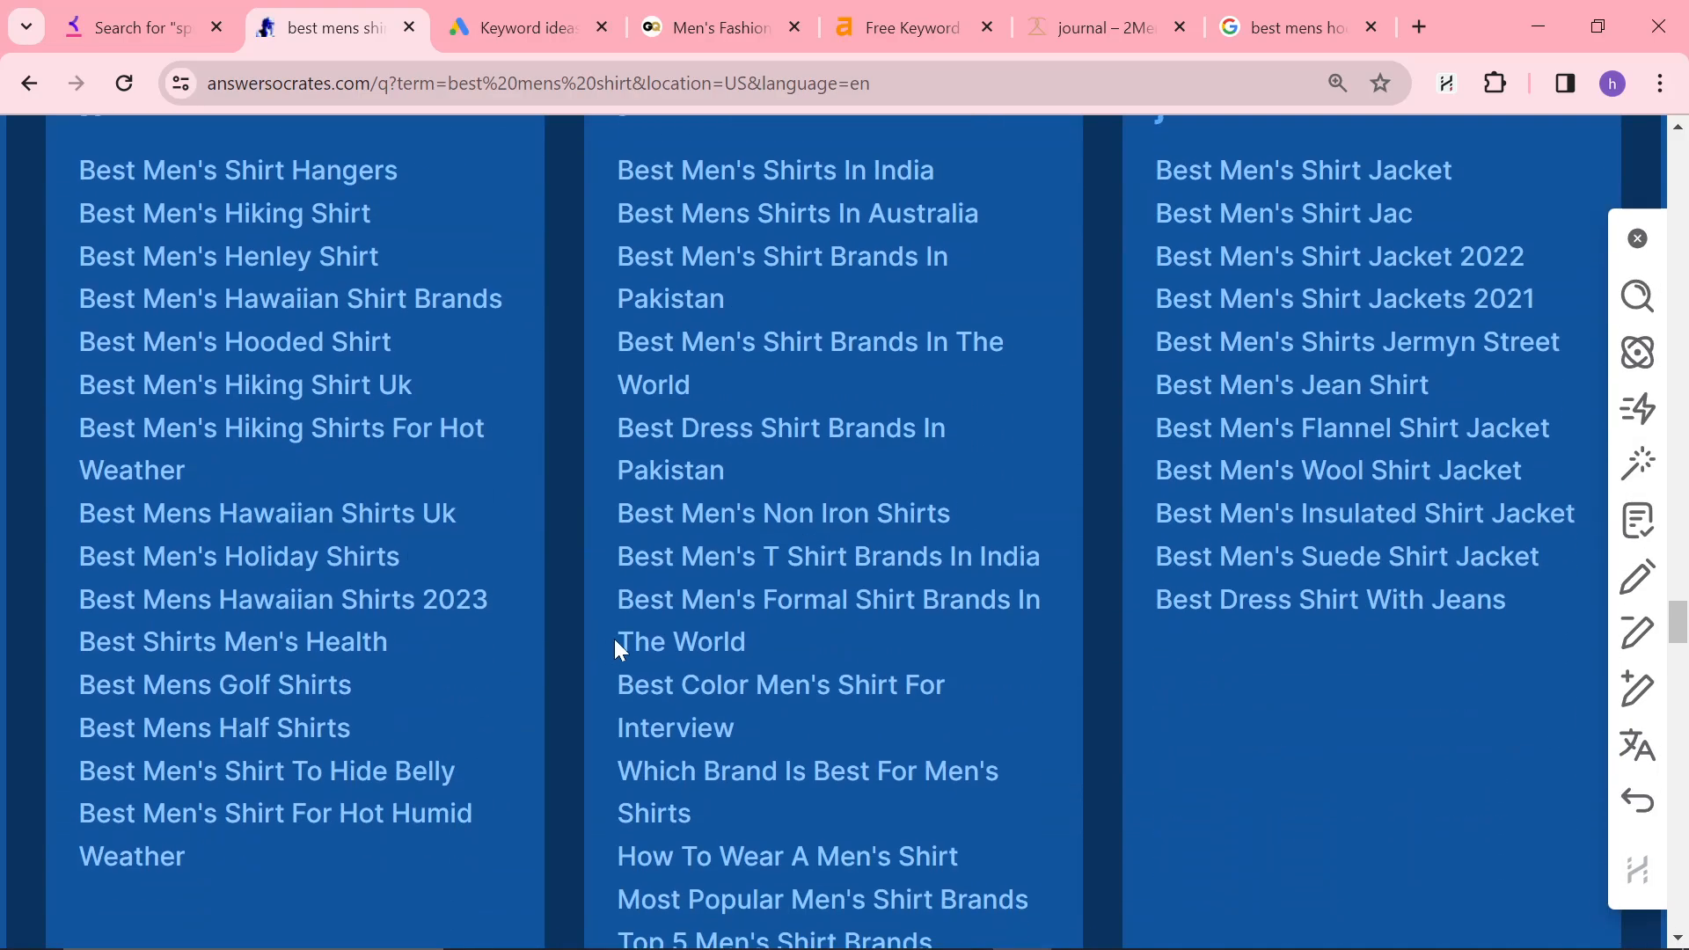
scroll(down, 3)
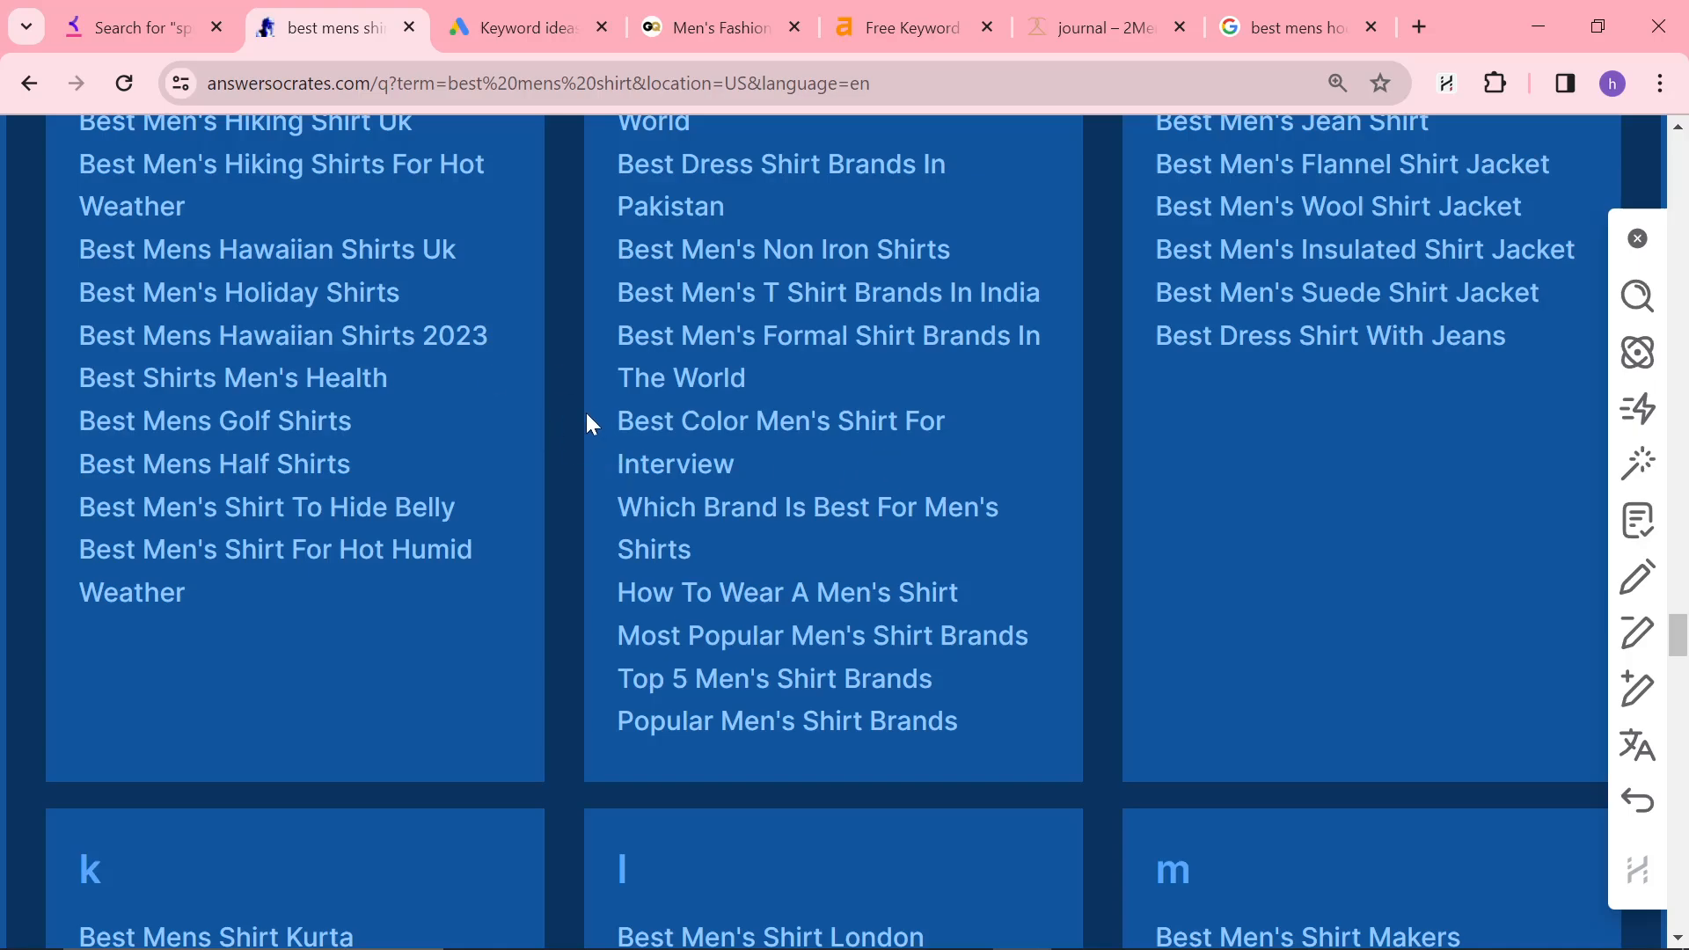
scroll(down, 3)
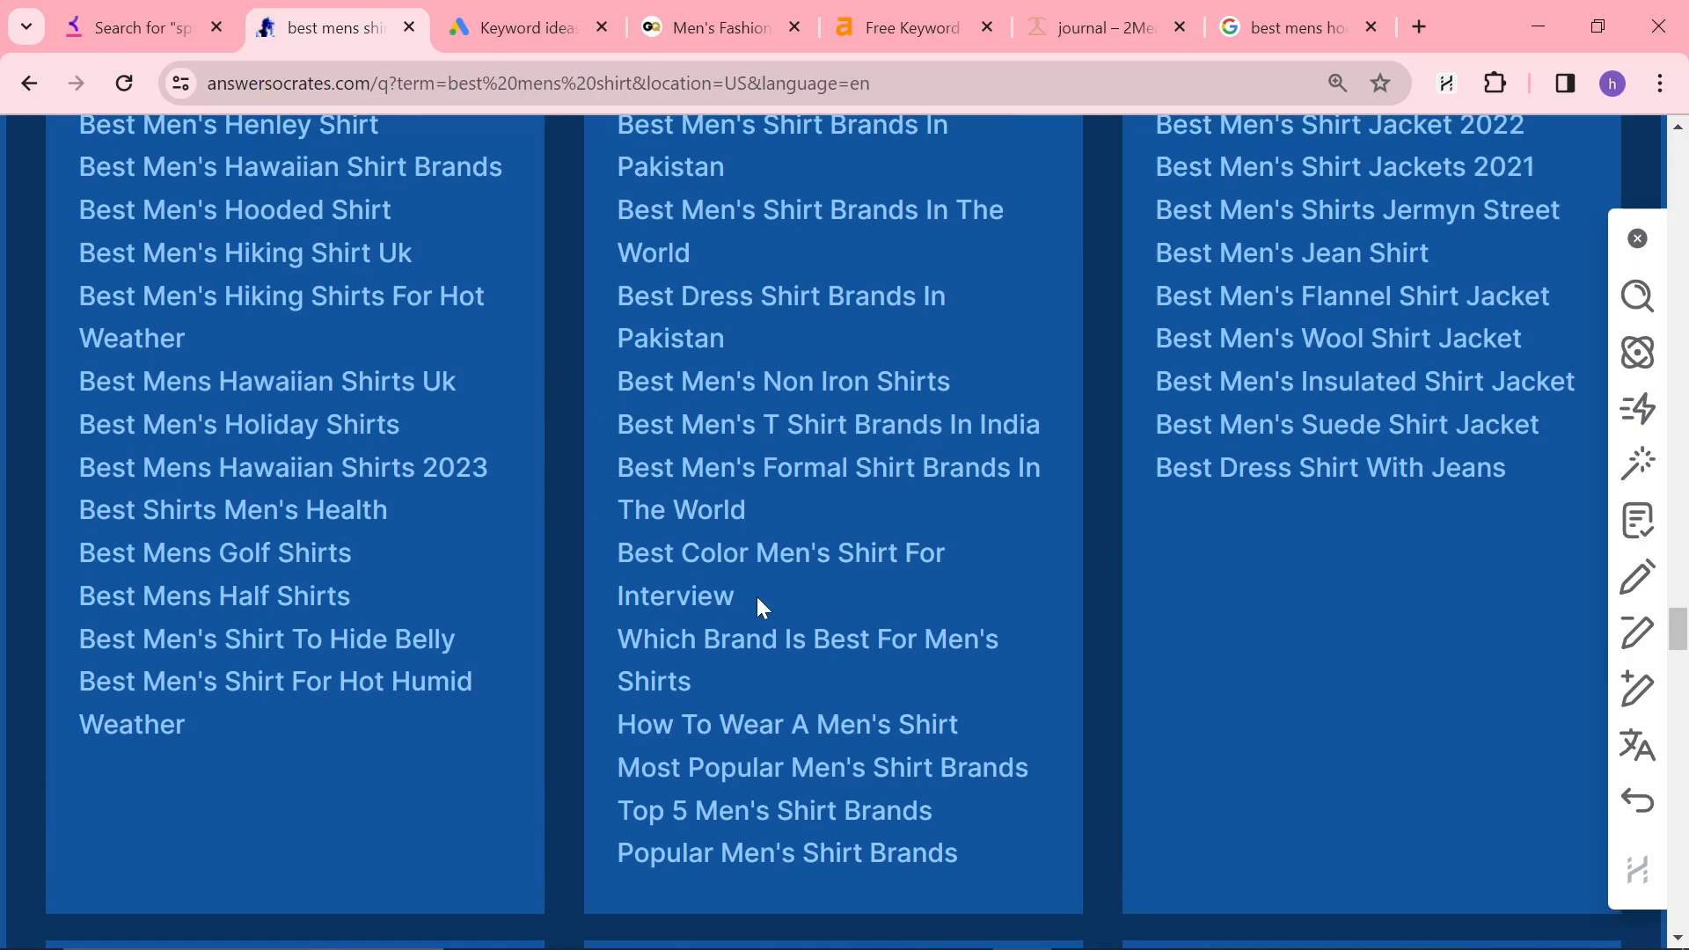
double_click(780, 551)
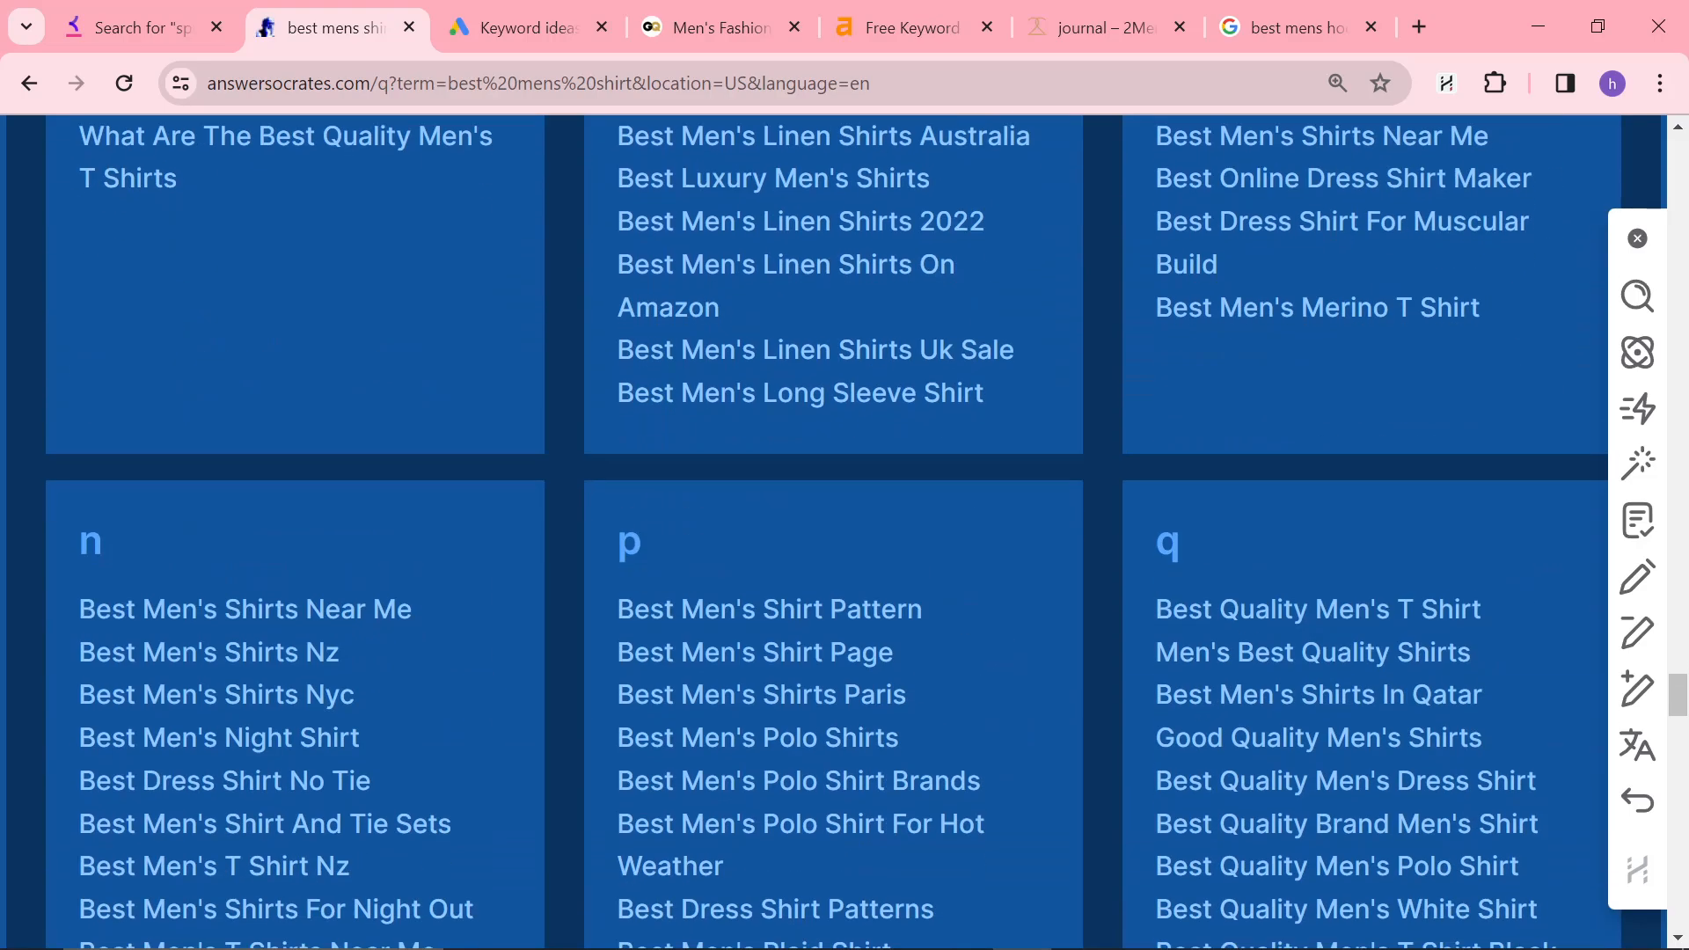
scroll(up, 3)
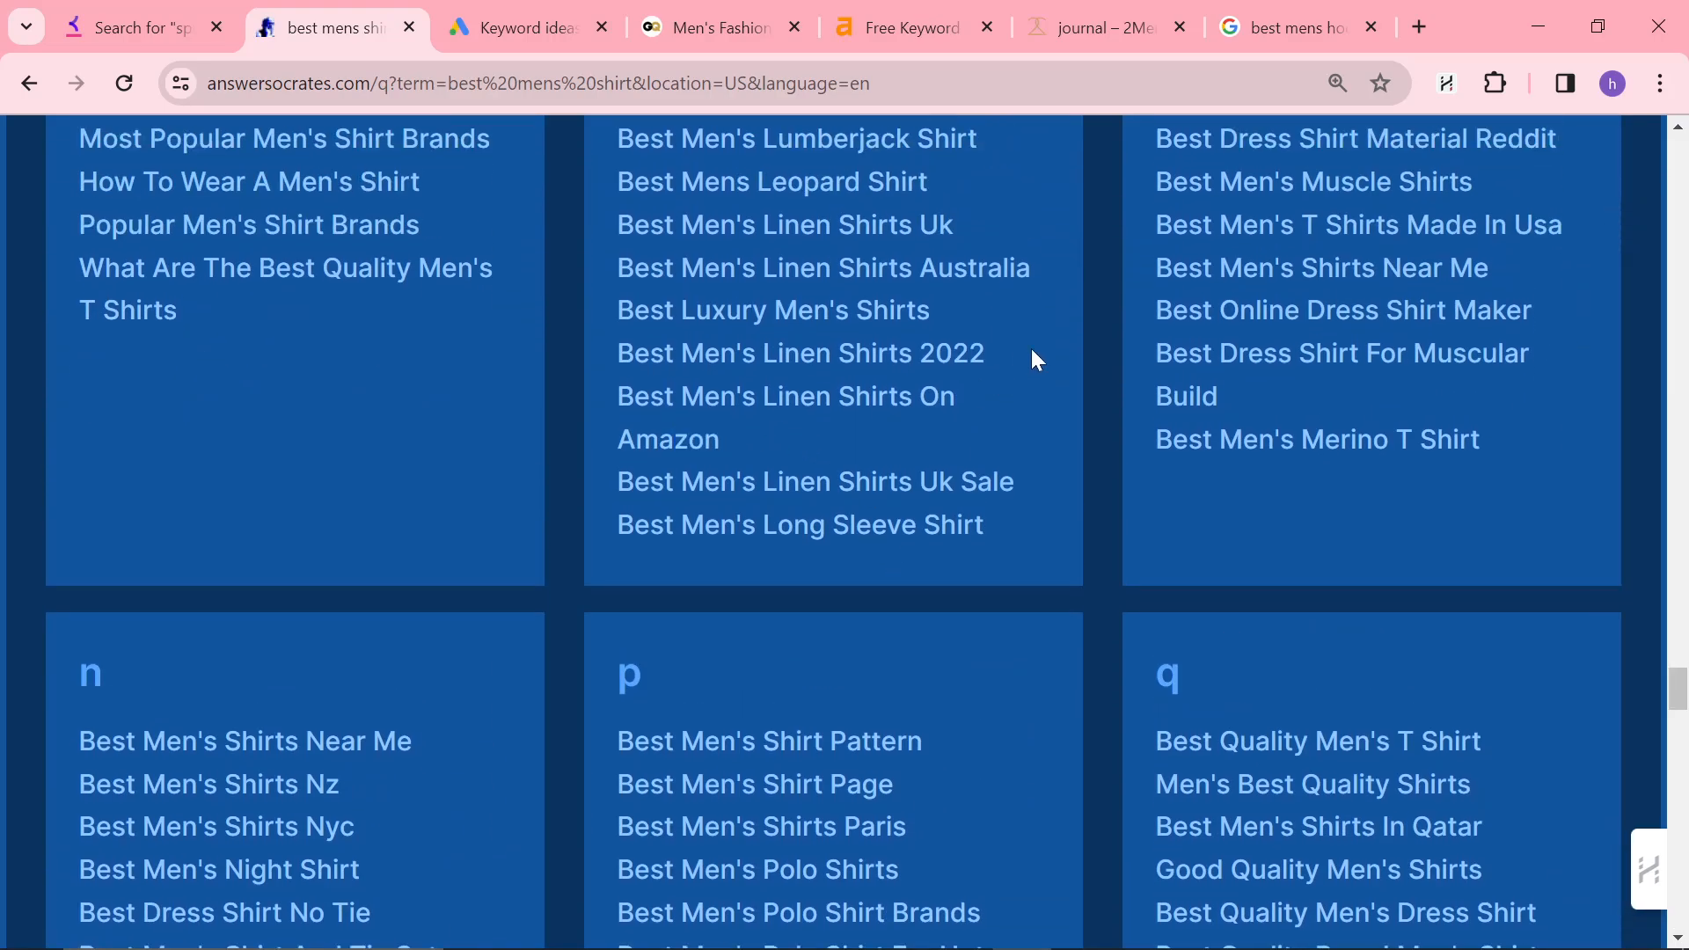
mouse_move(987, 397)
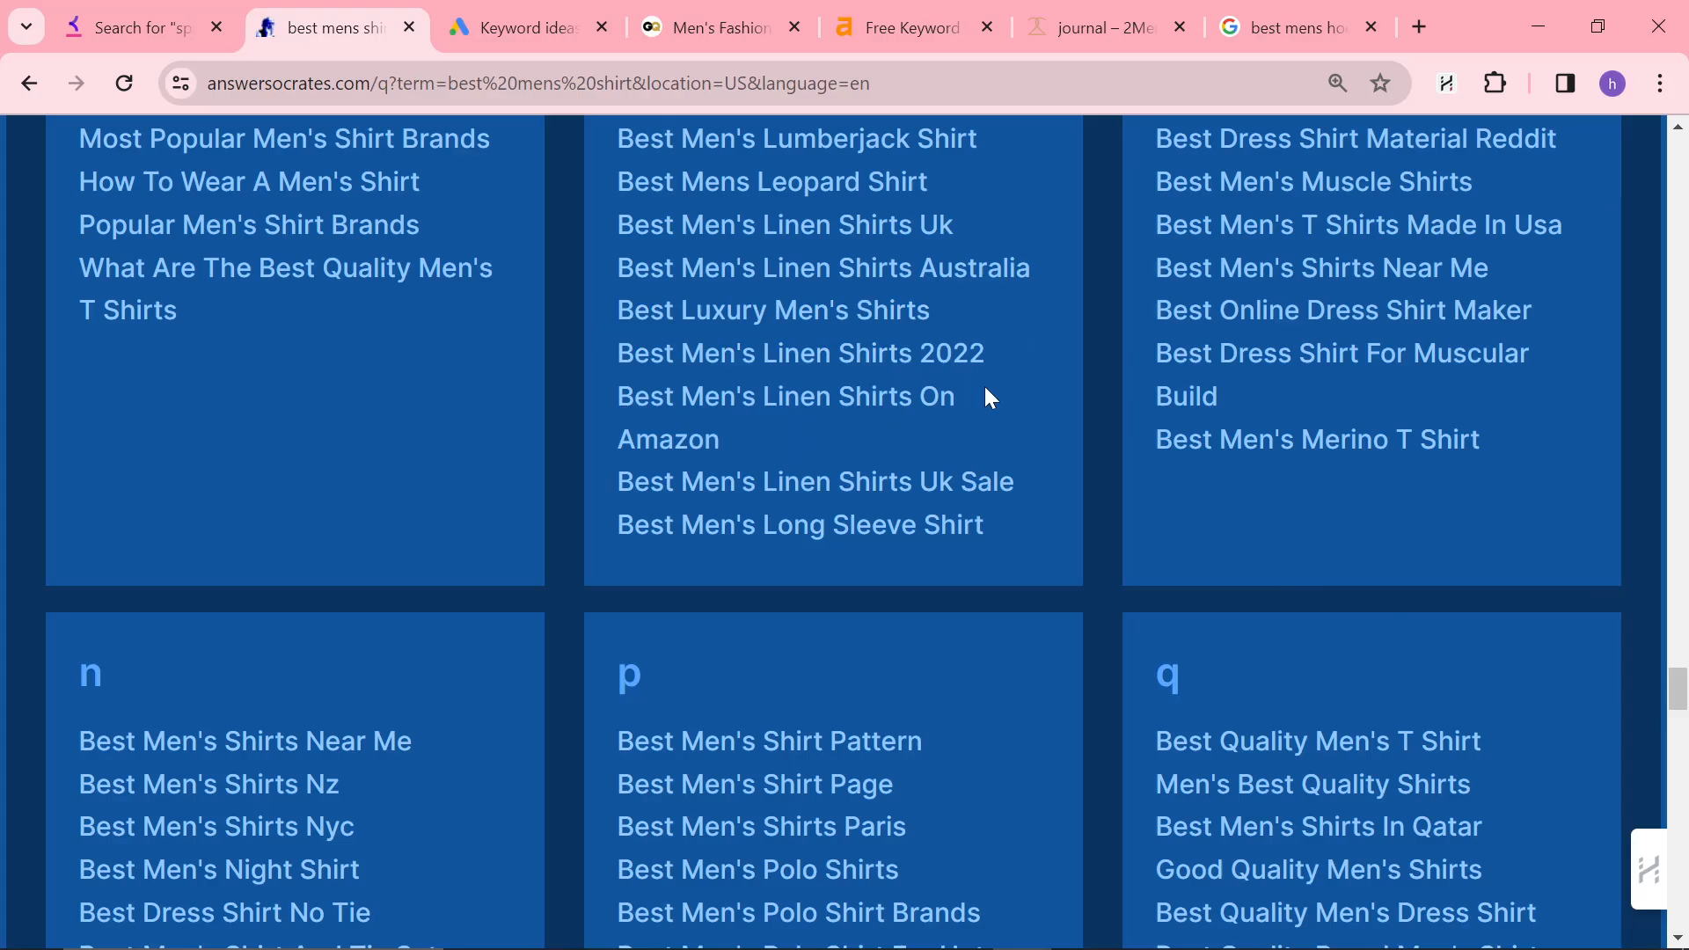
scroll(down, 3)
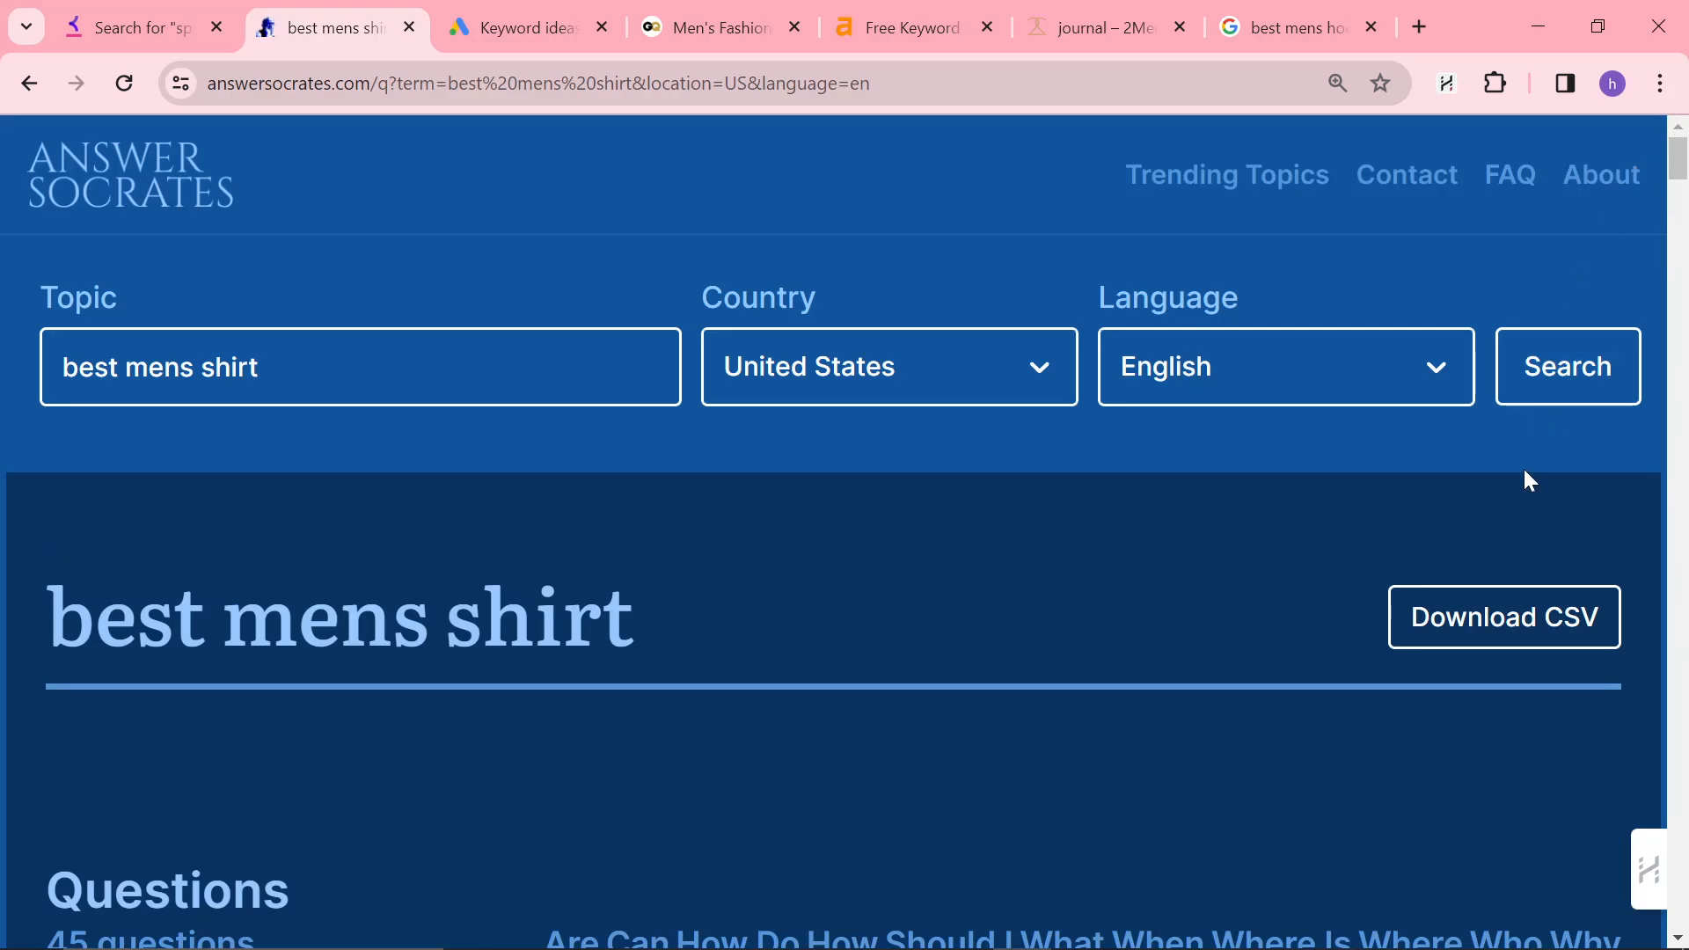
- Download the best mens shirt questions as a CSV from Answer Socrates
click(1503, 618)
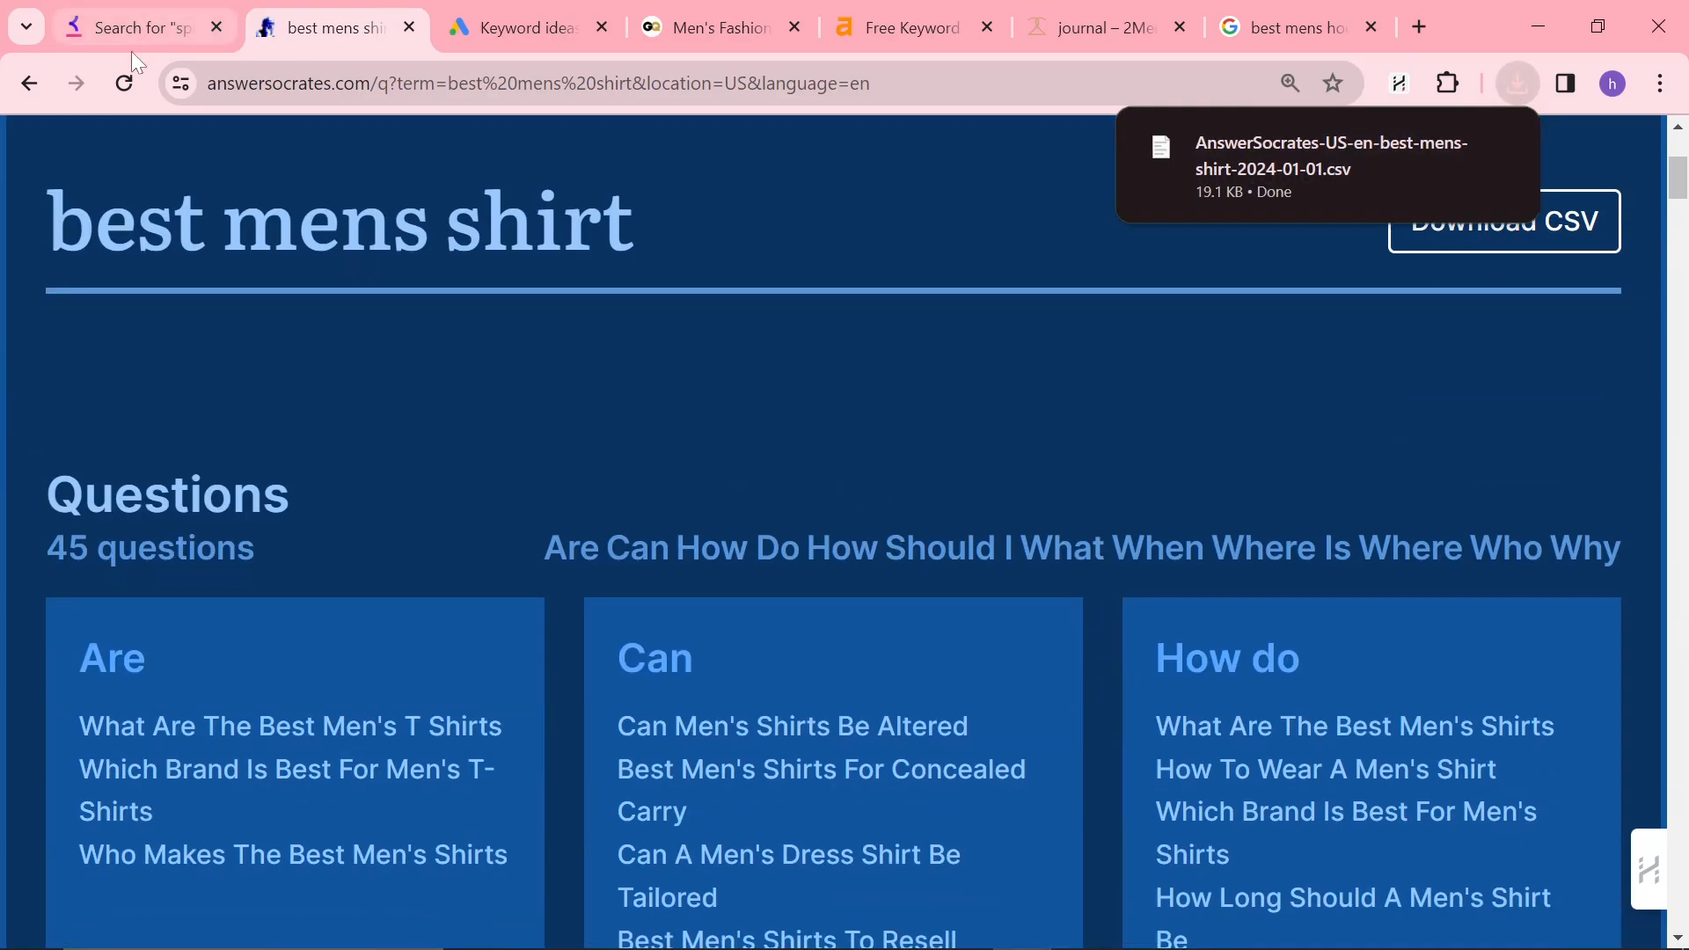
click(140, 27)
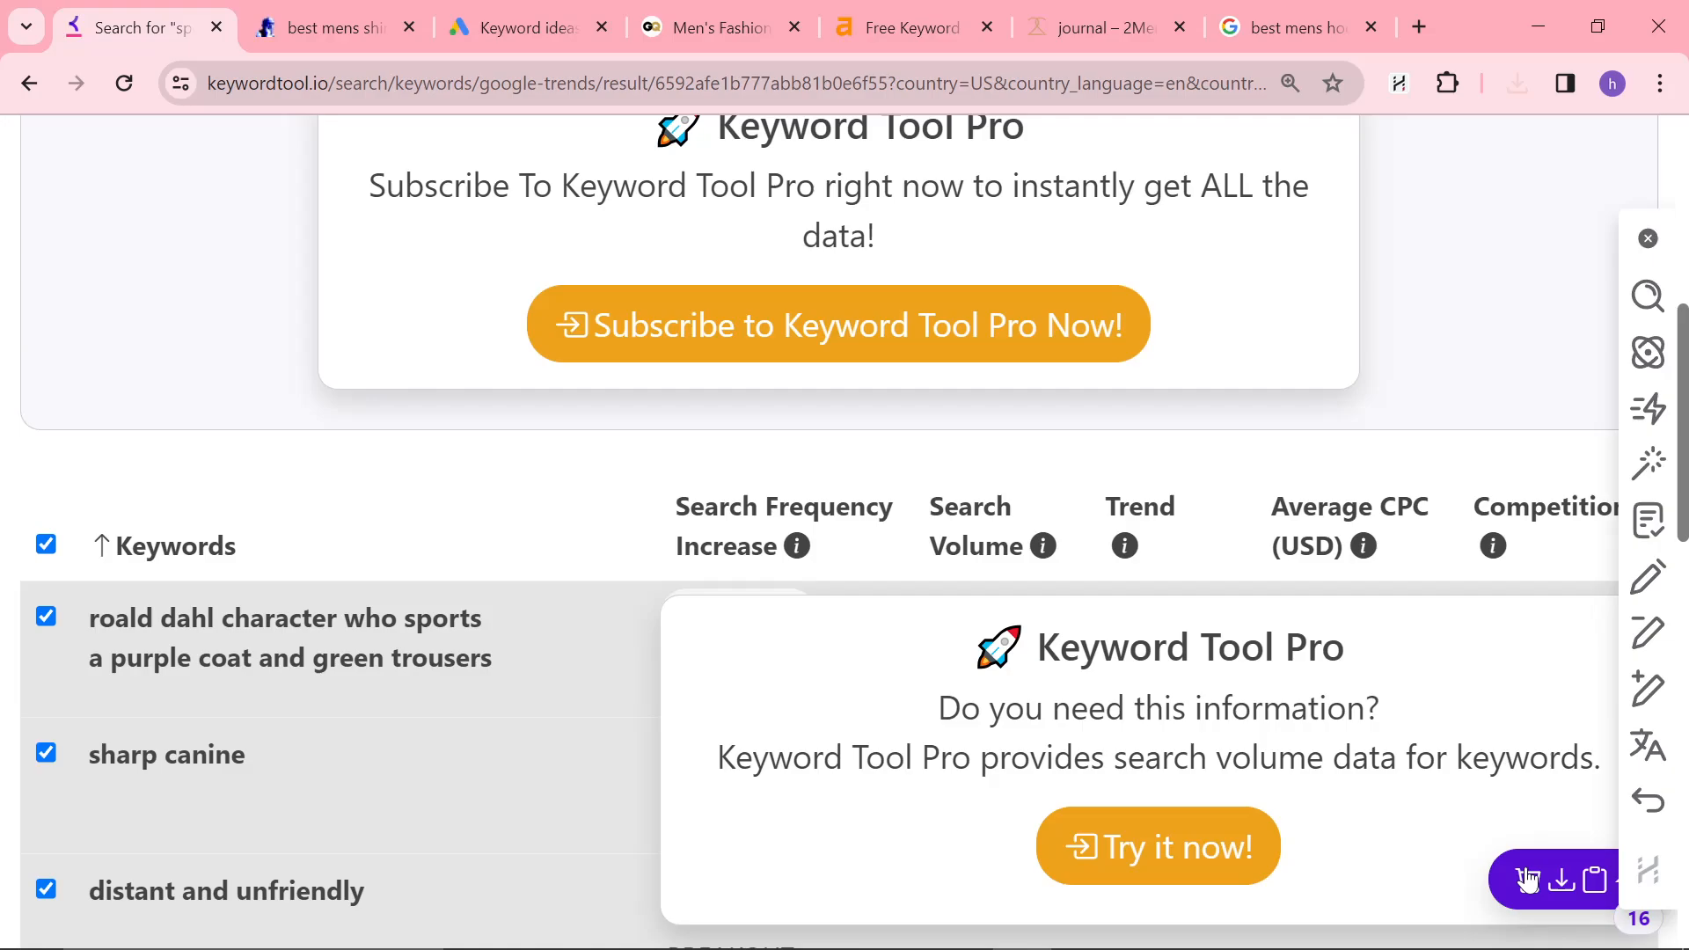
click(527, 28)
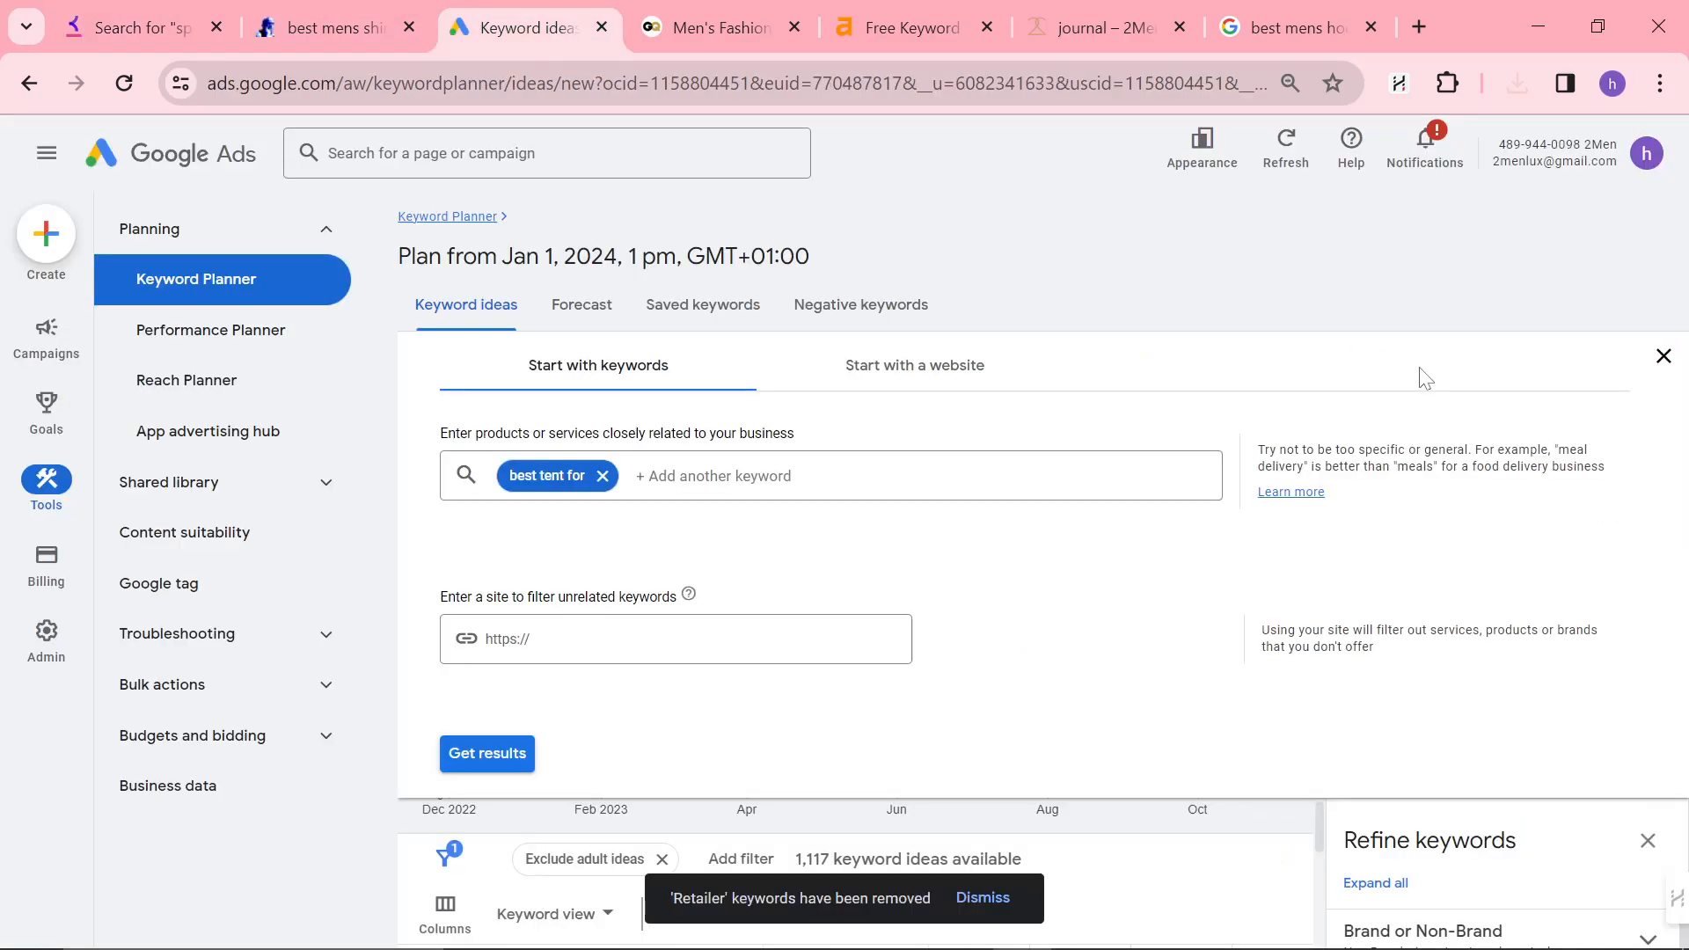
- Download the 'best tent for' keyword ideas report from Keyword Planner and return to Answer Socrates
click(486, 753)
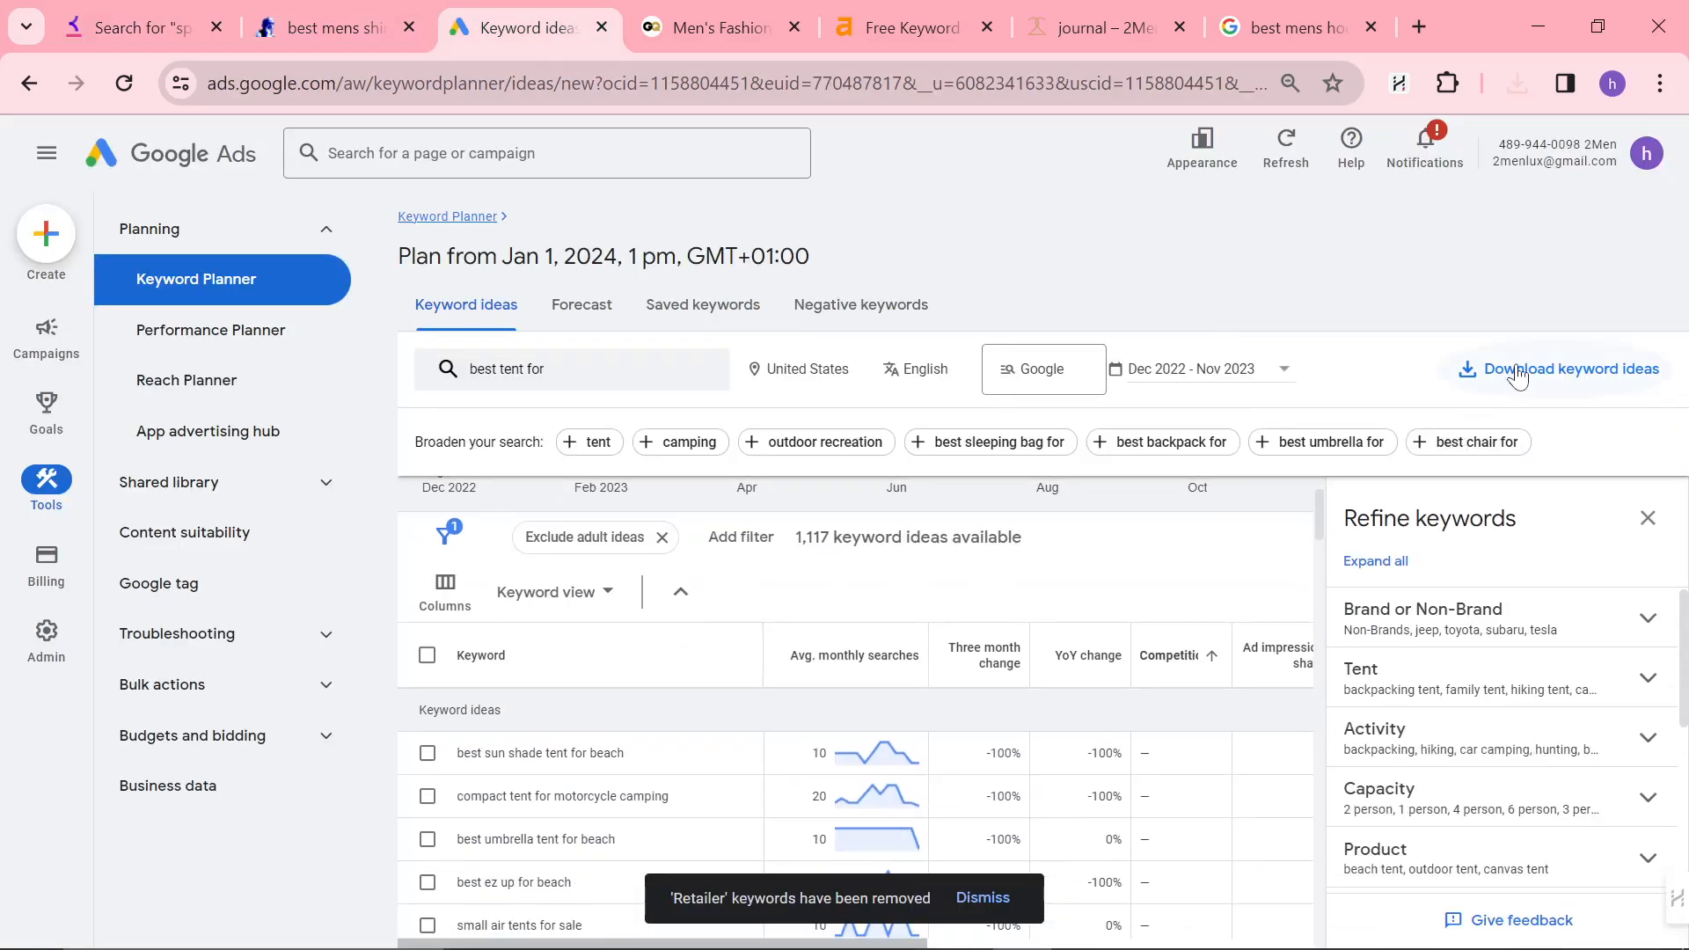
click(1569, 369)
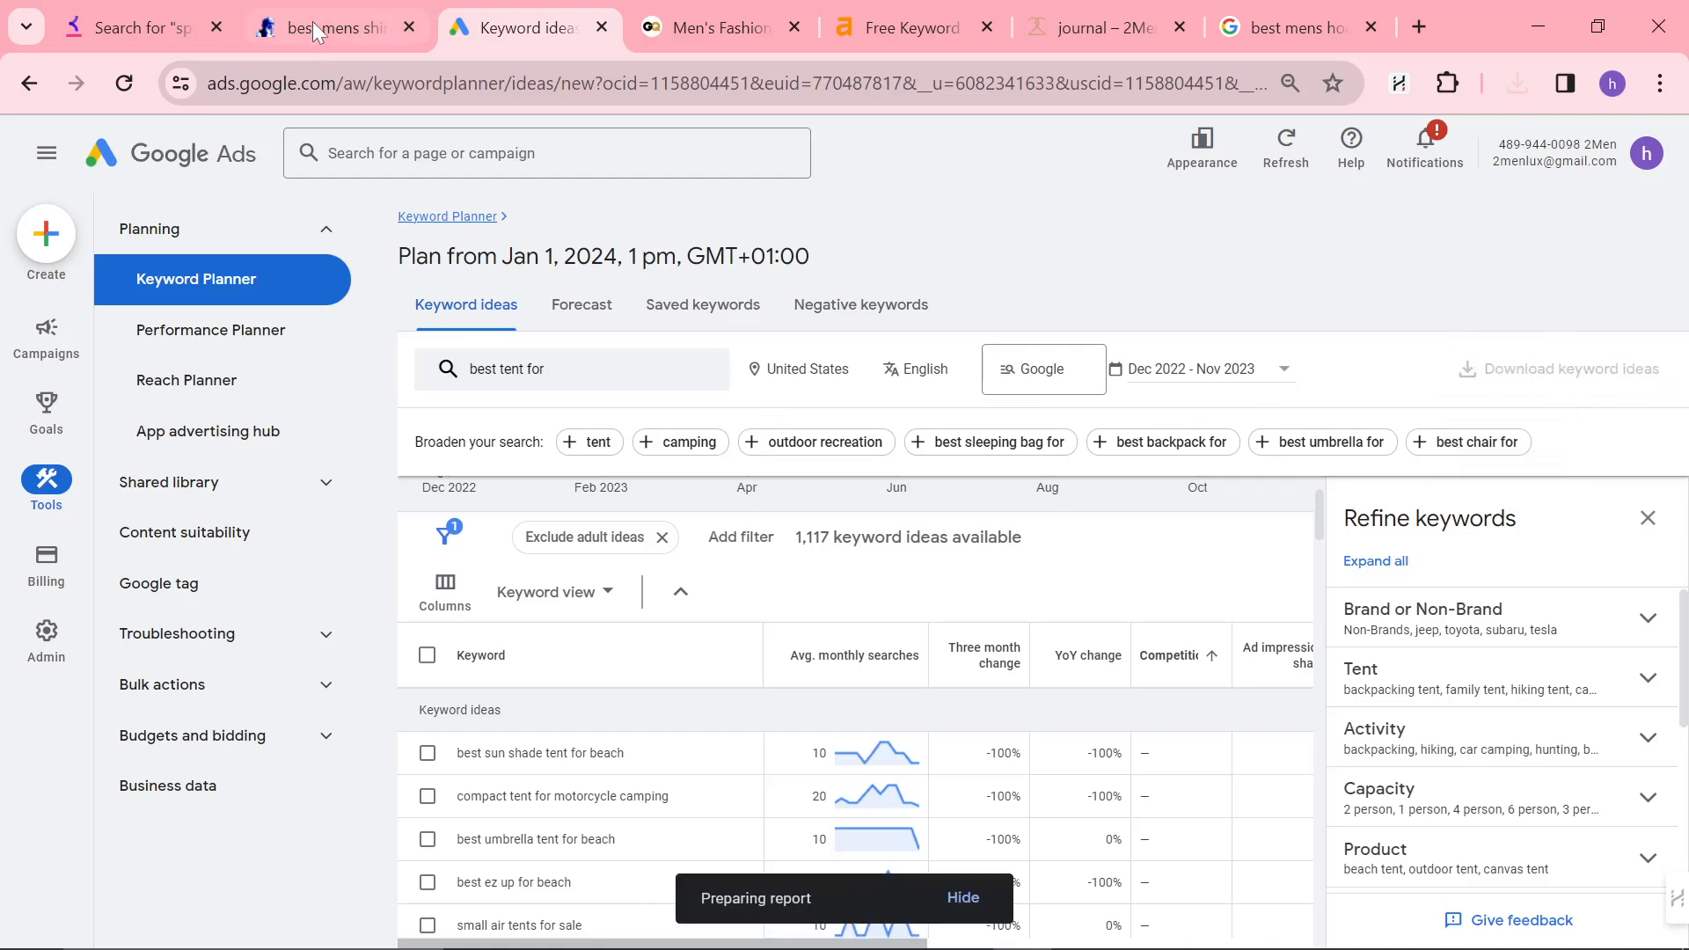
click(328, 28)
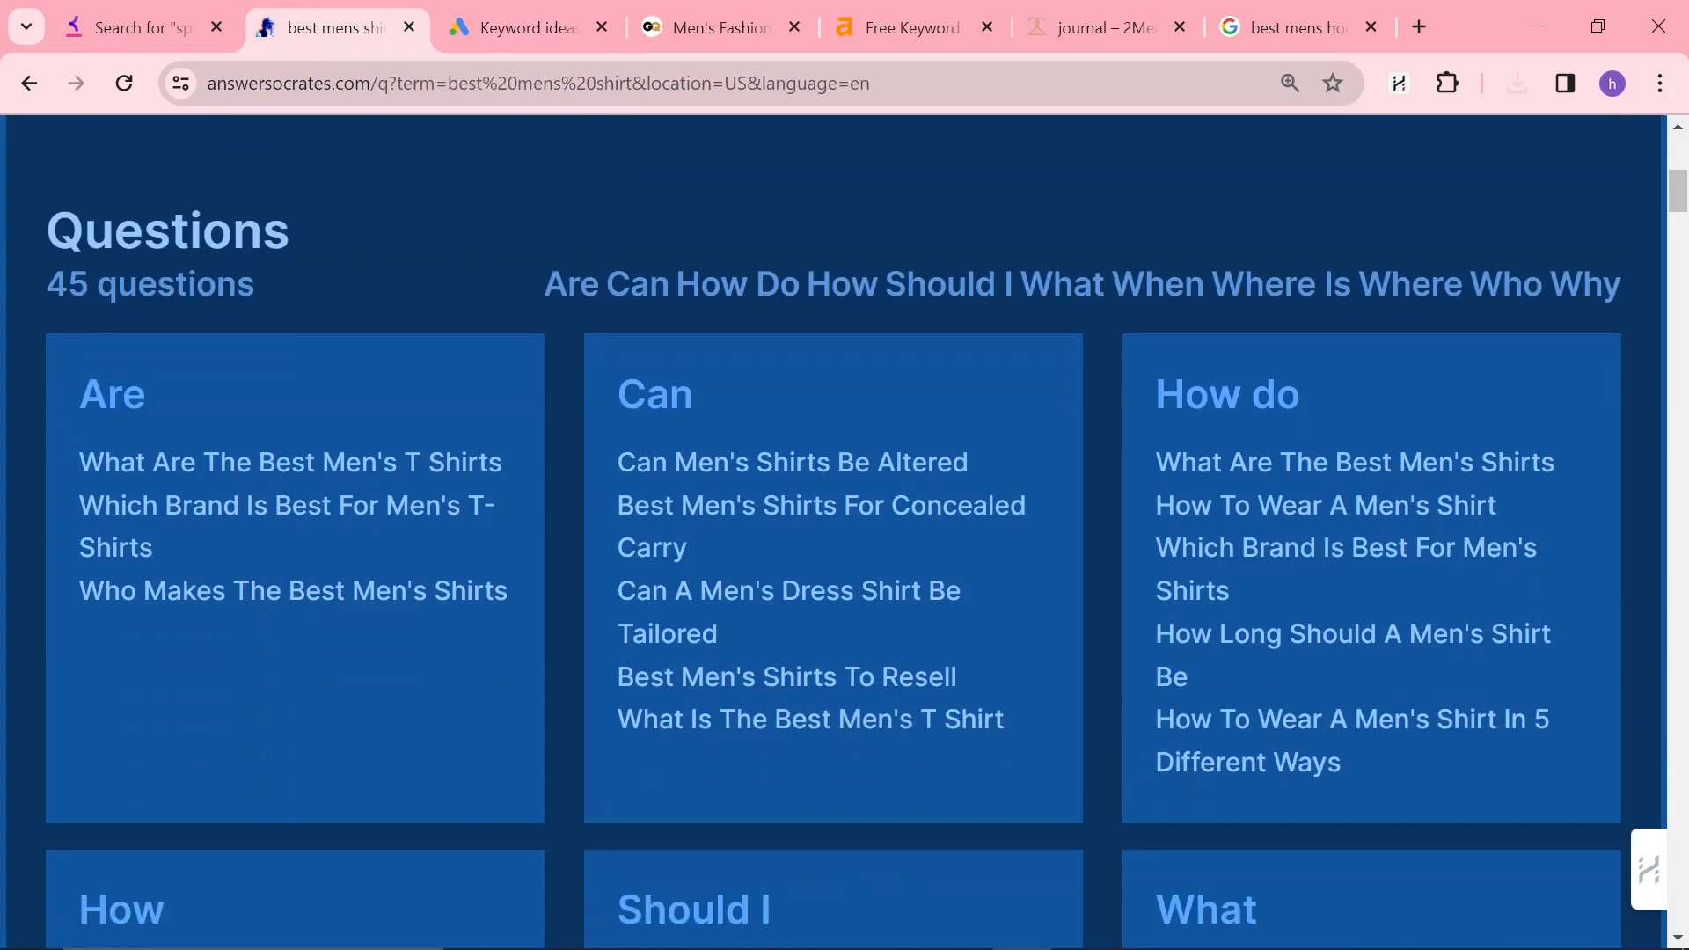
scroll(down, 3)
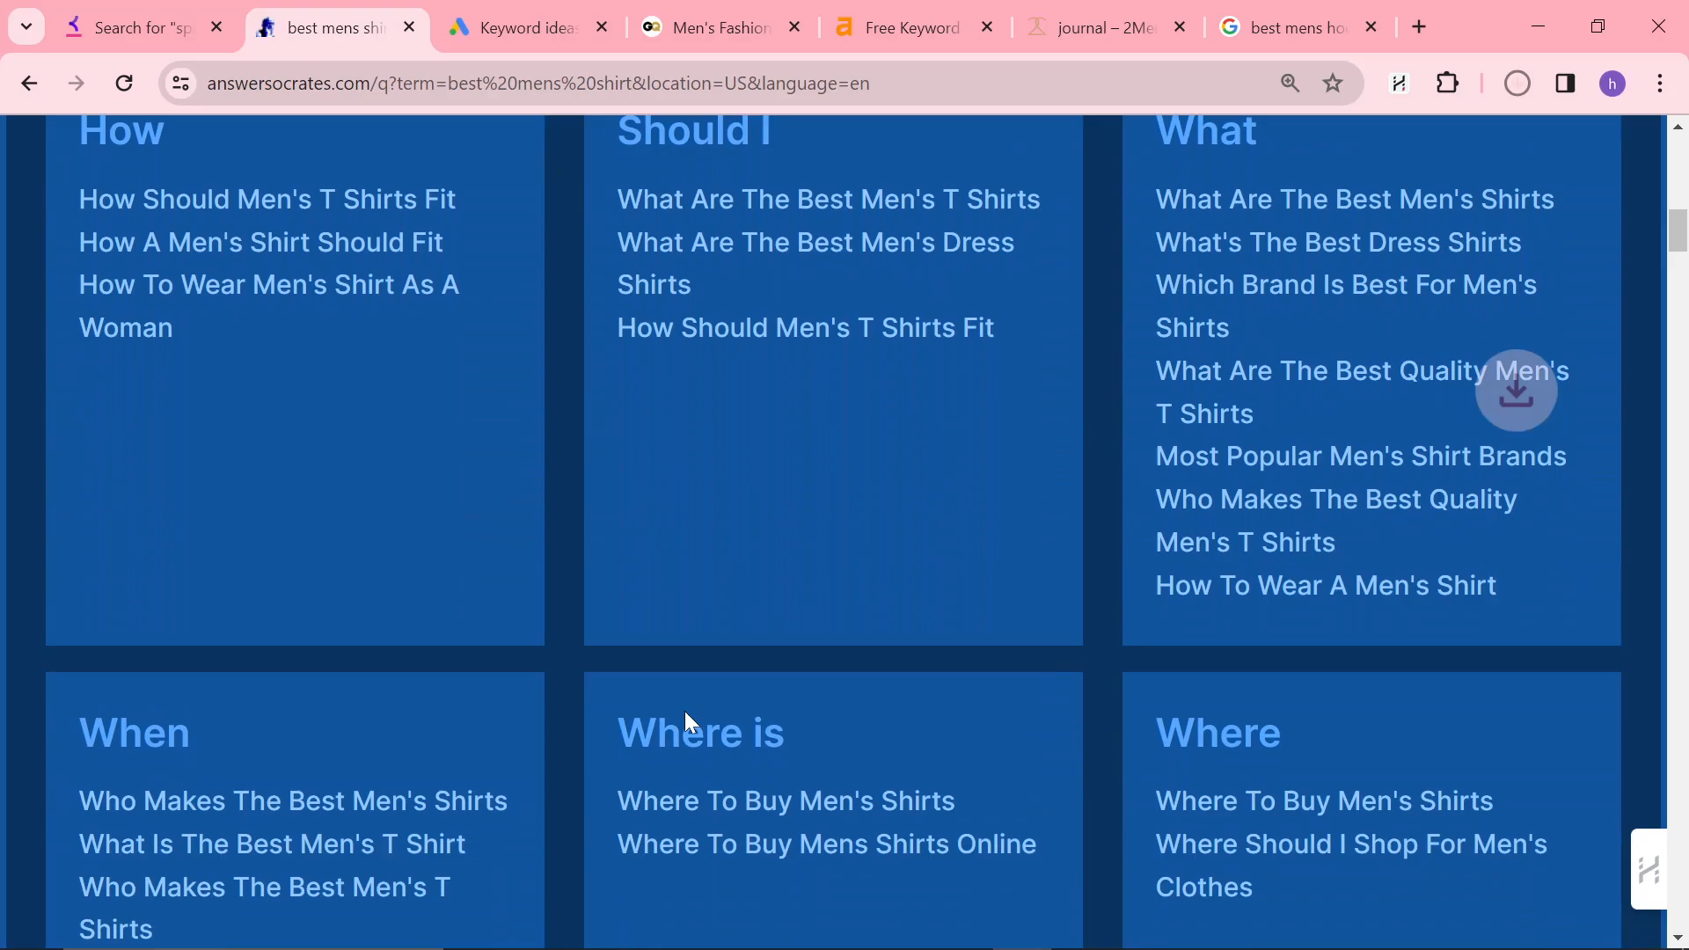
scroll(down, 3)
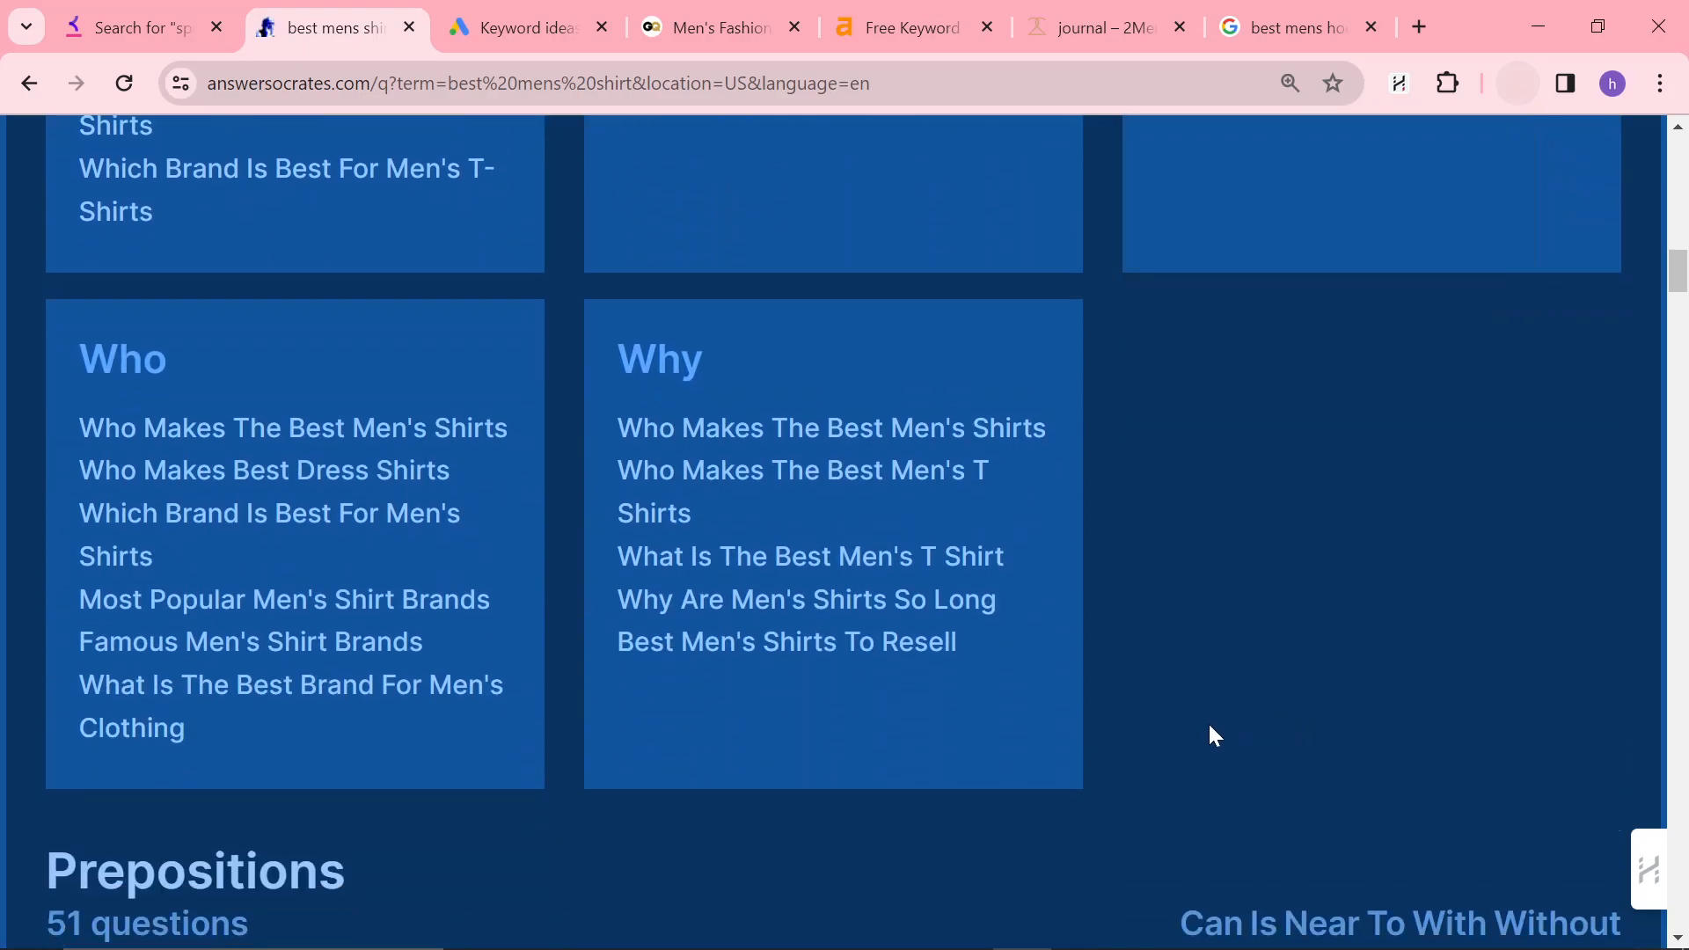
scroll(down, 3)
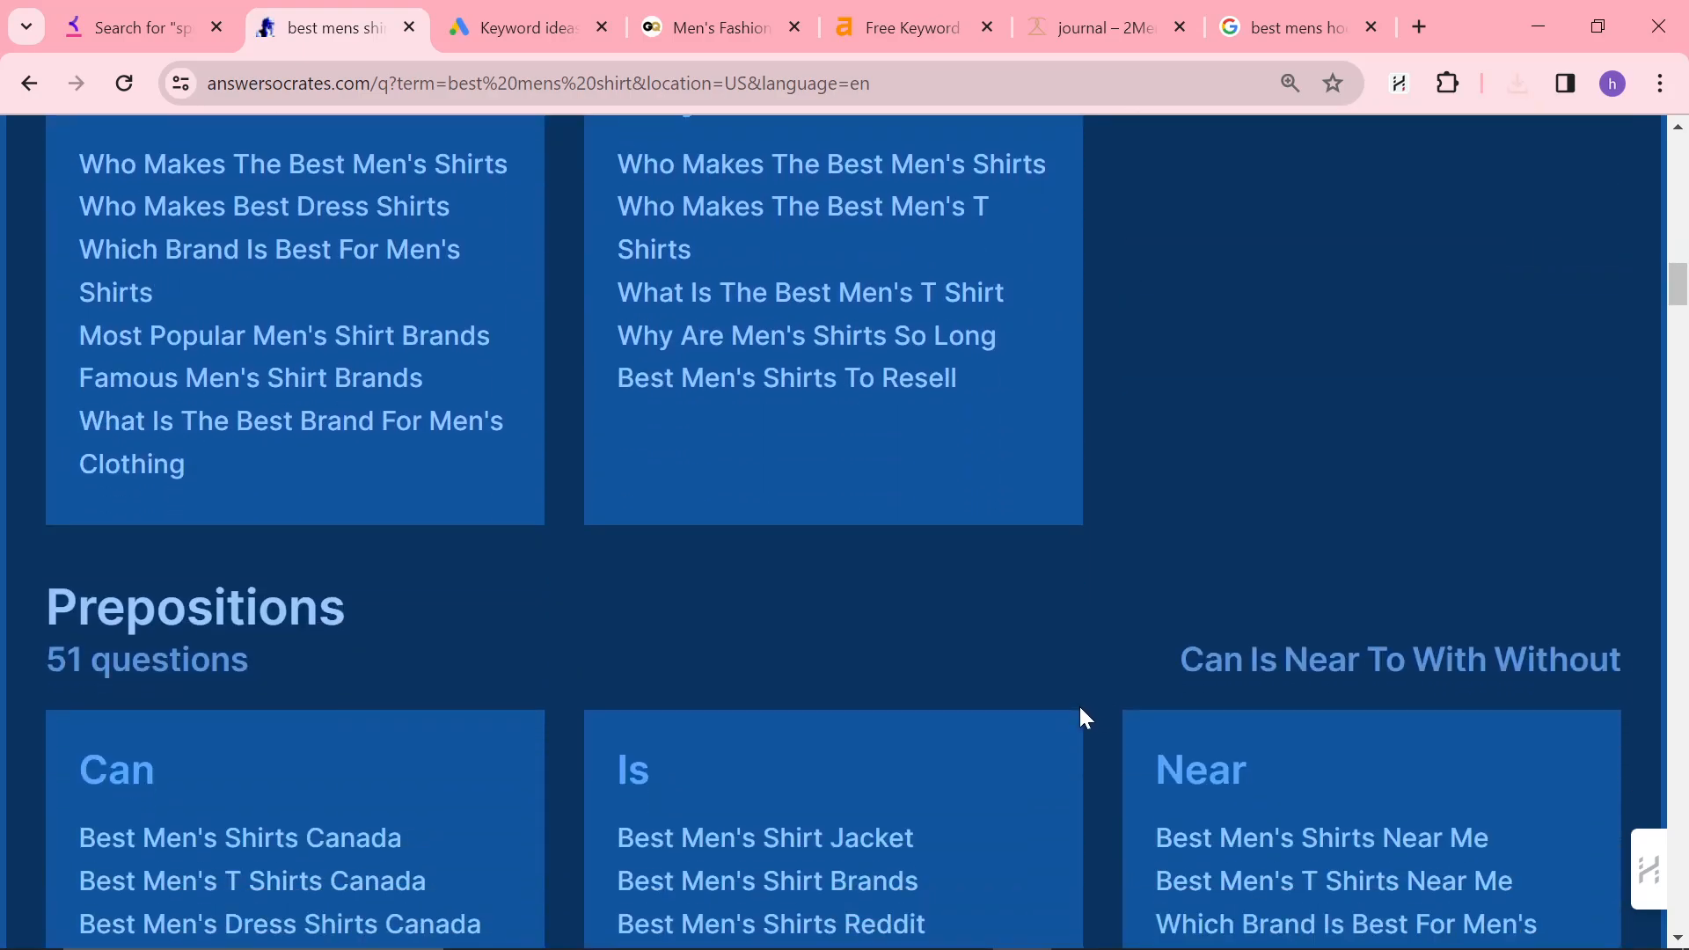
scroll(down, 3)
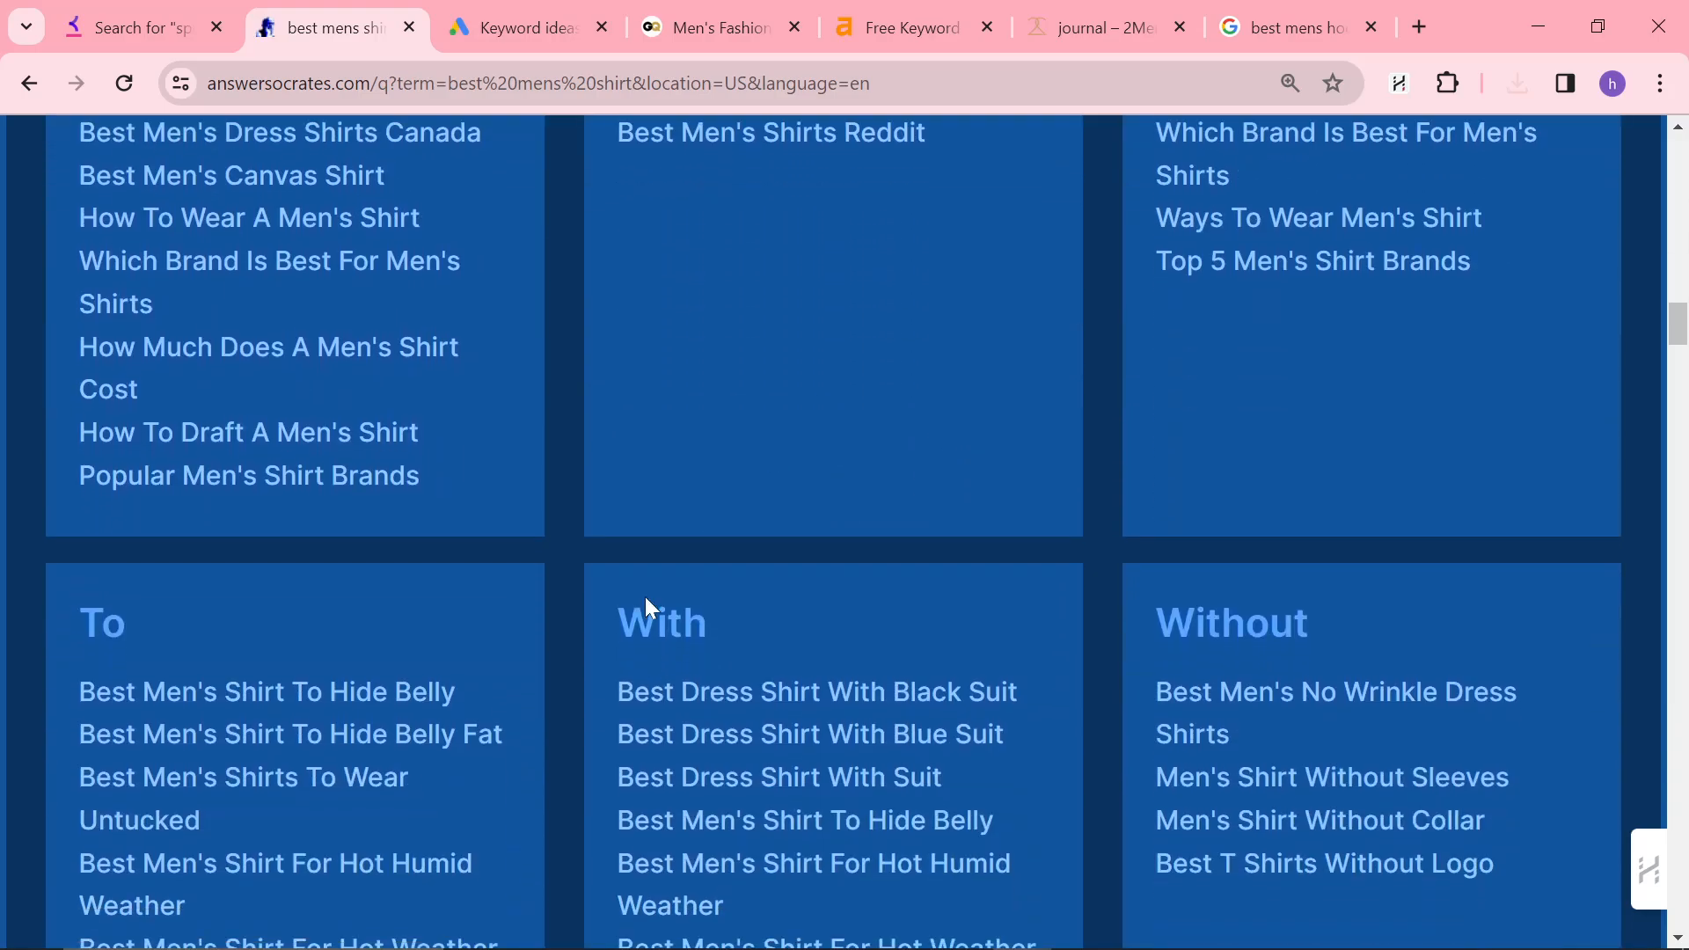
scroll(down, 3)
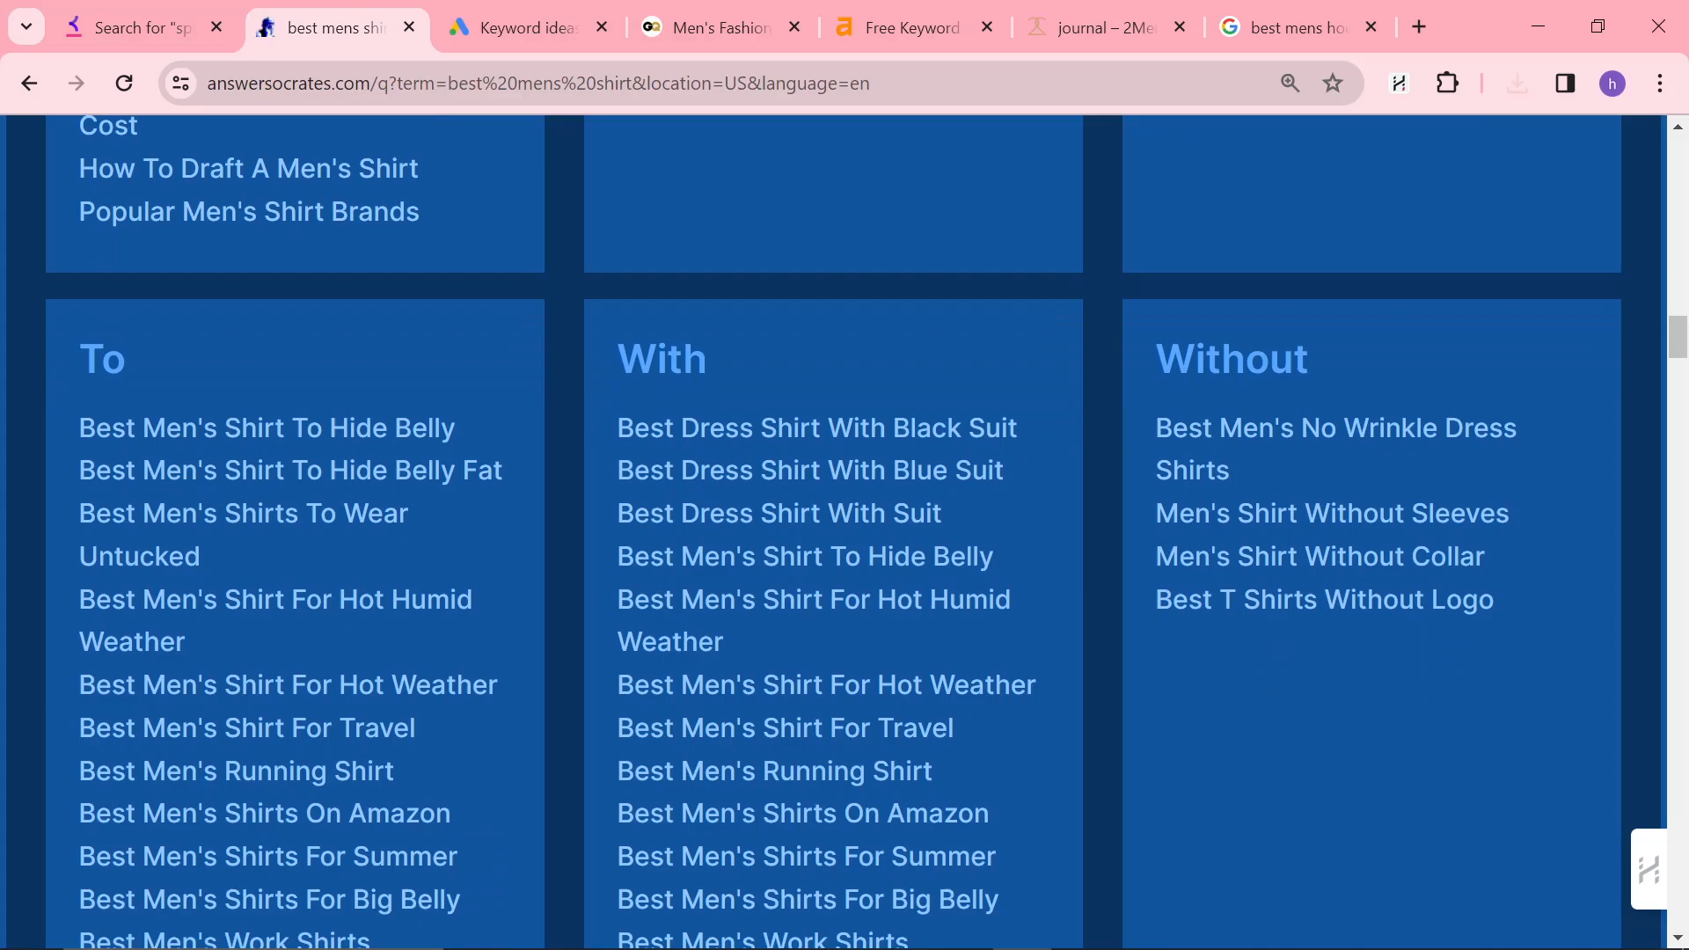
scroll(down, 3)
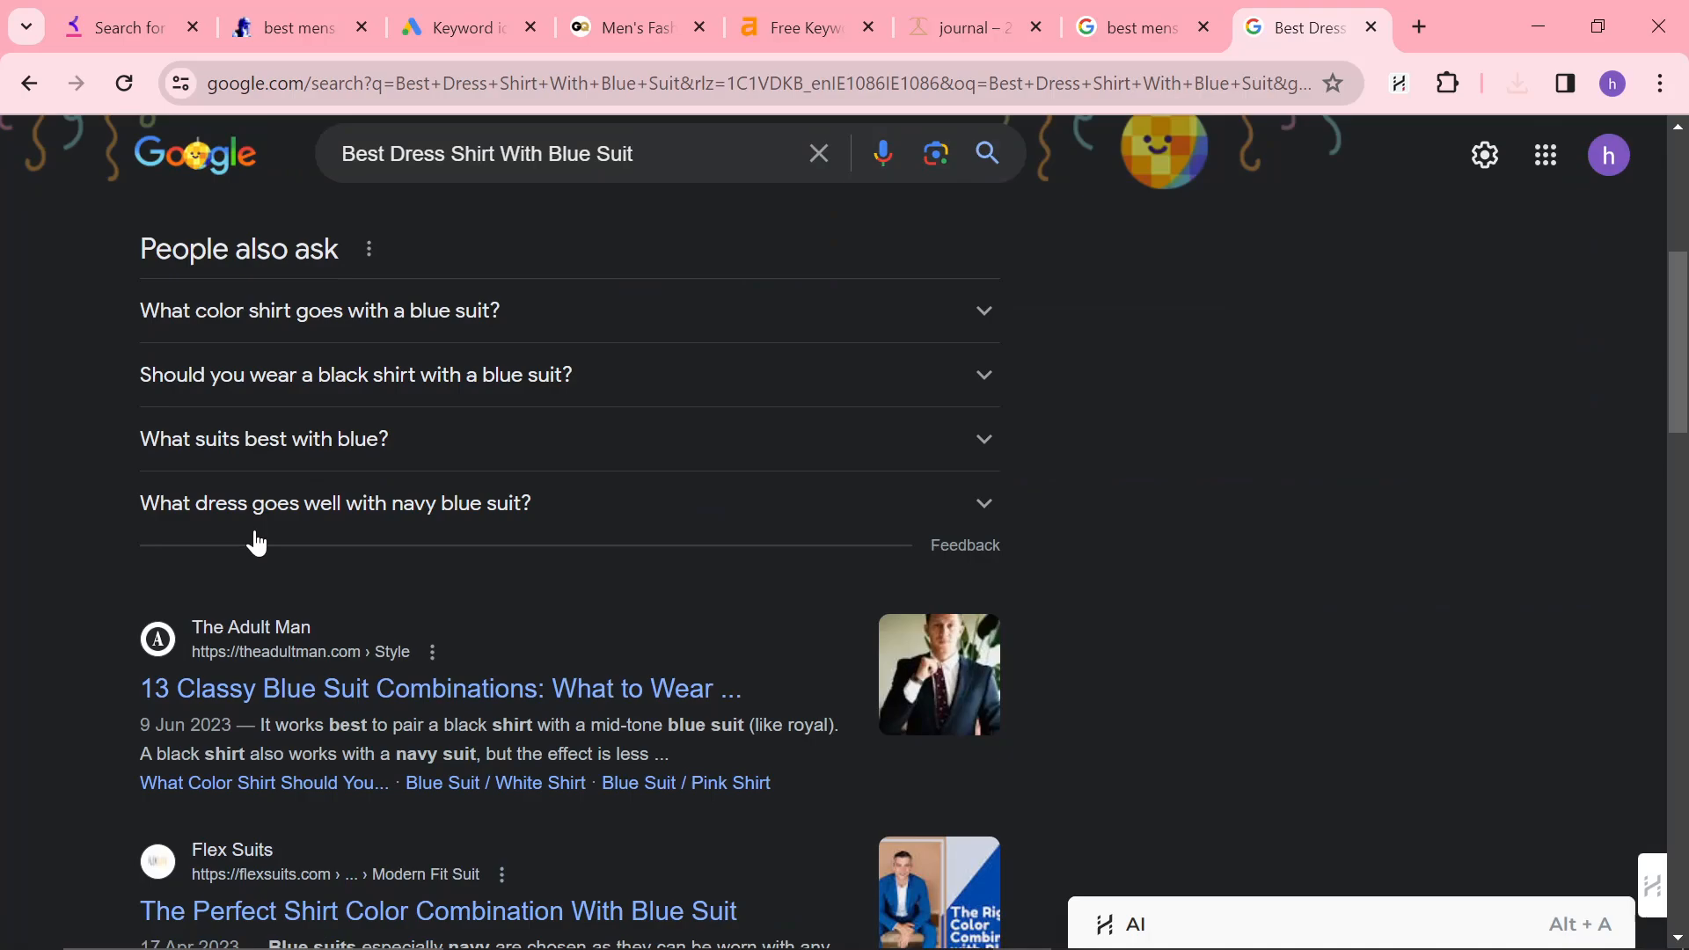
- Scroll the Google results for 'Best Dress Shirt With Blue Suit' through People also ask and Related searches
scroll(down, 3)
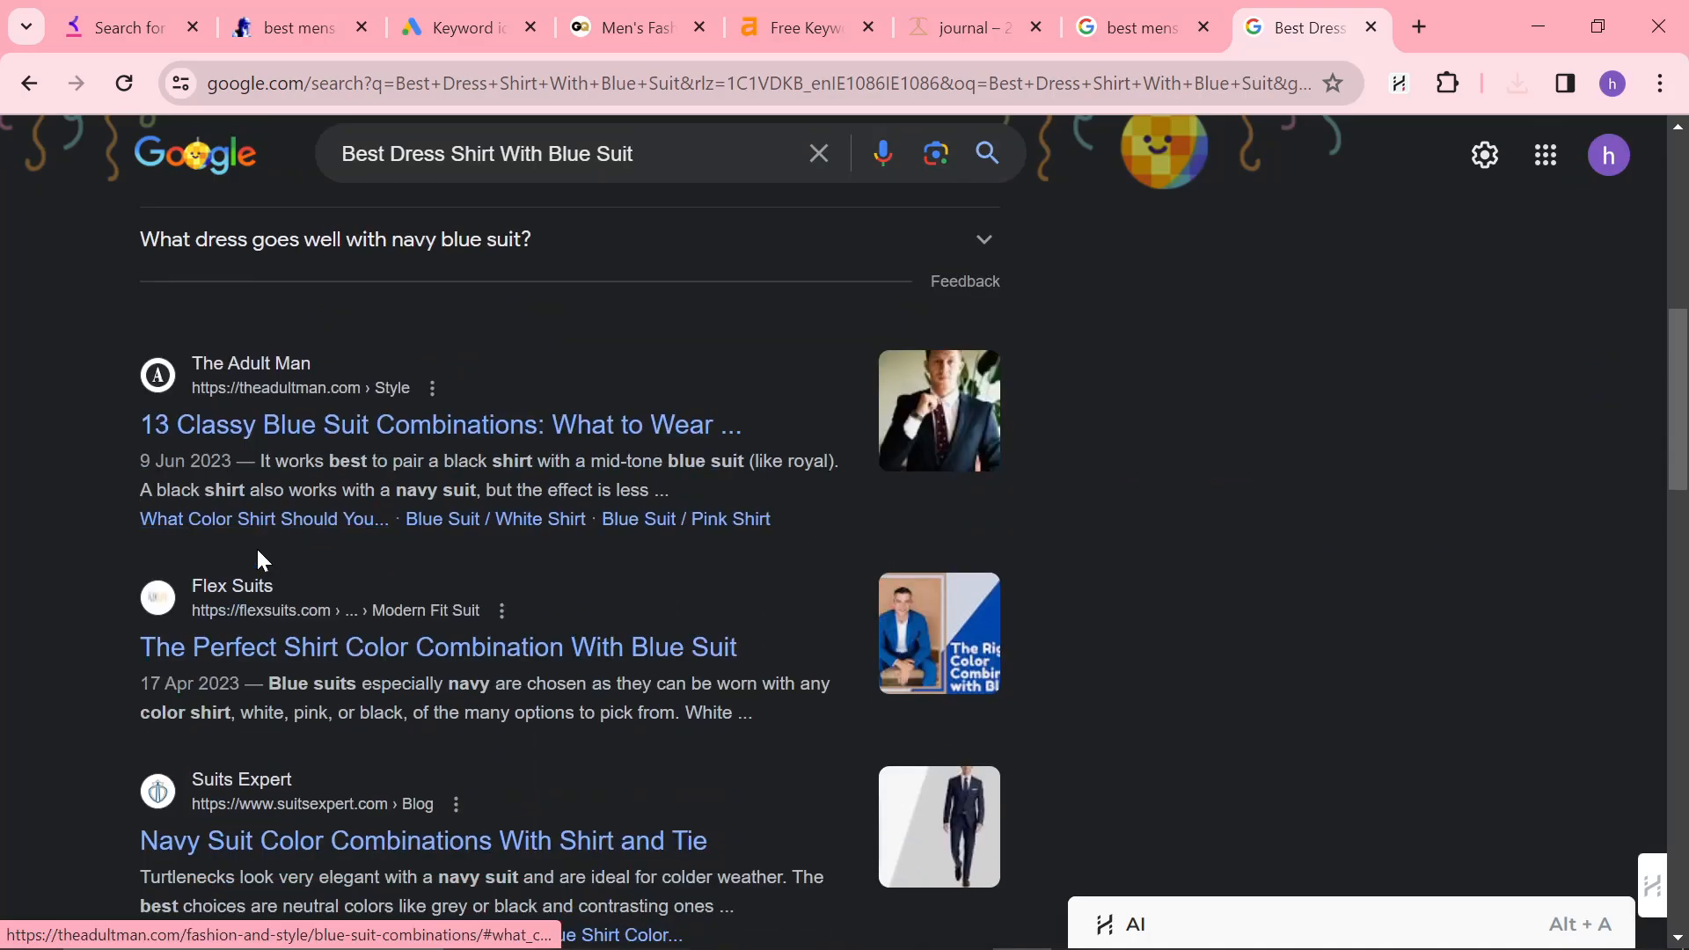
scroll(down, 3)
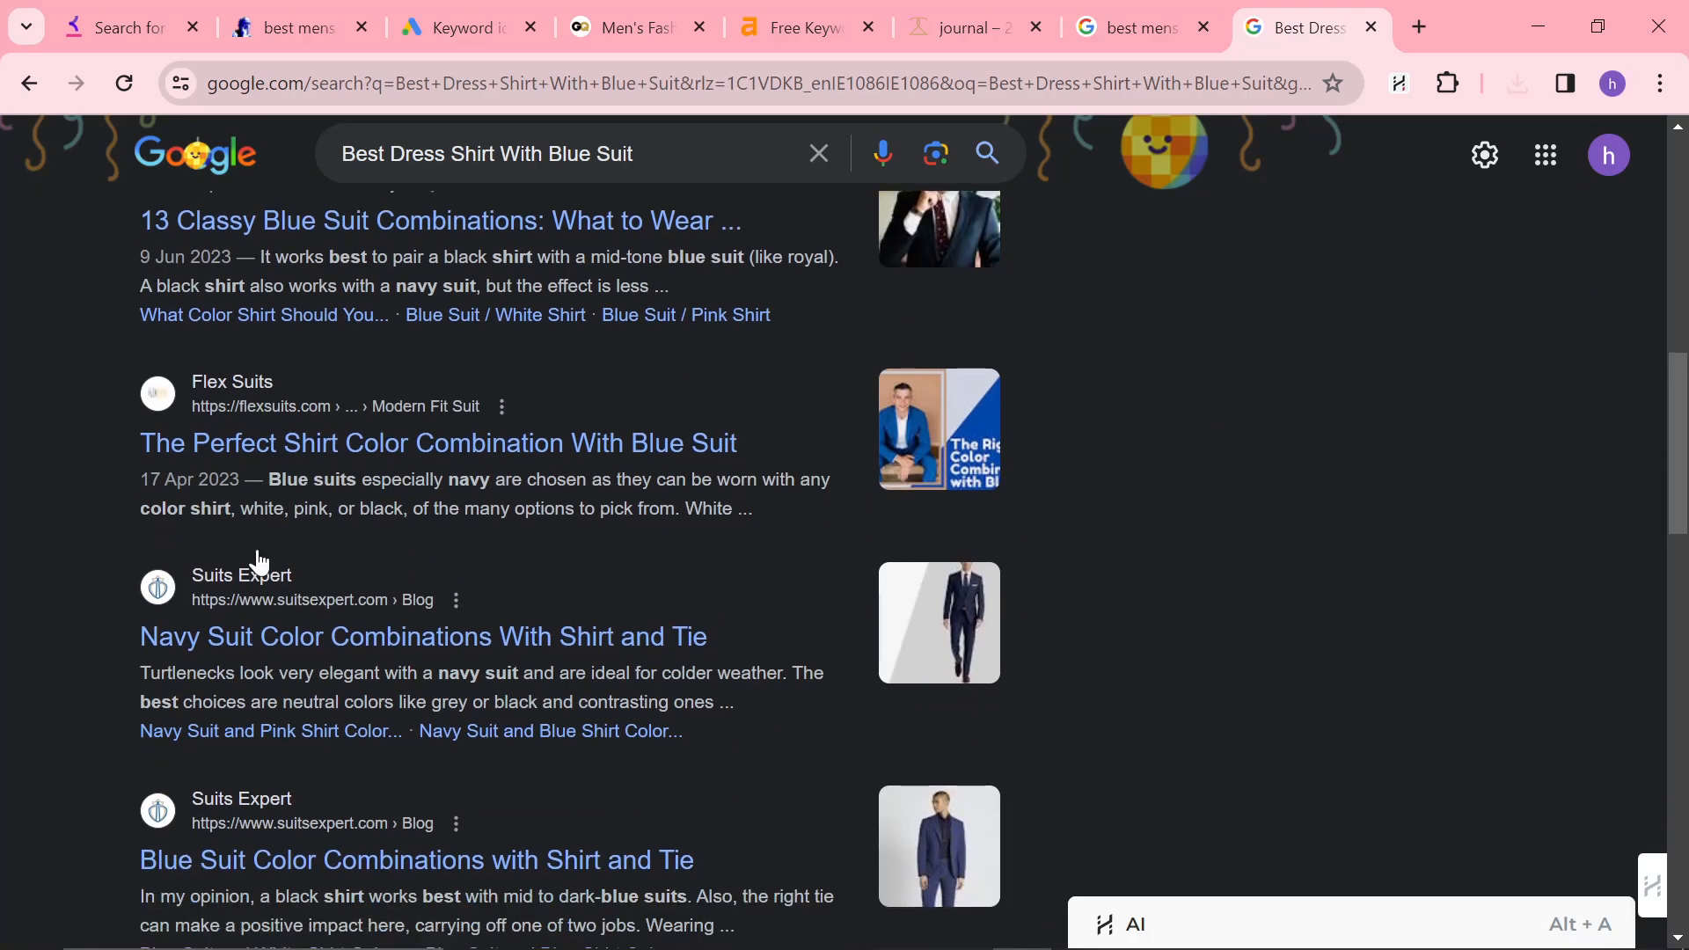
scroll(down, 3)
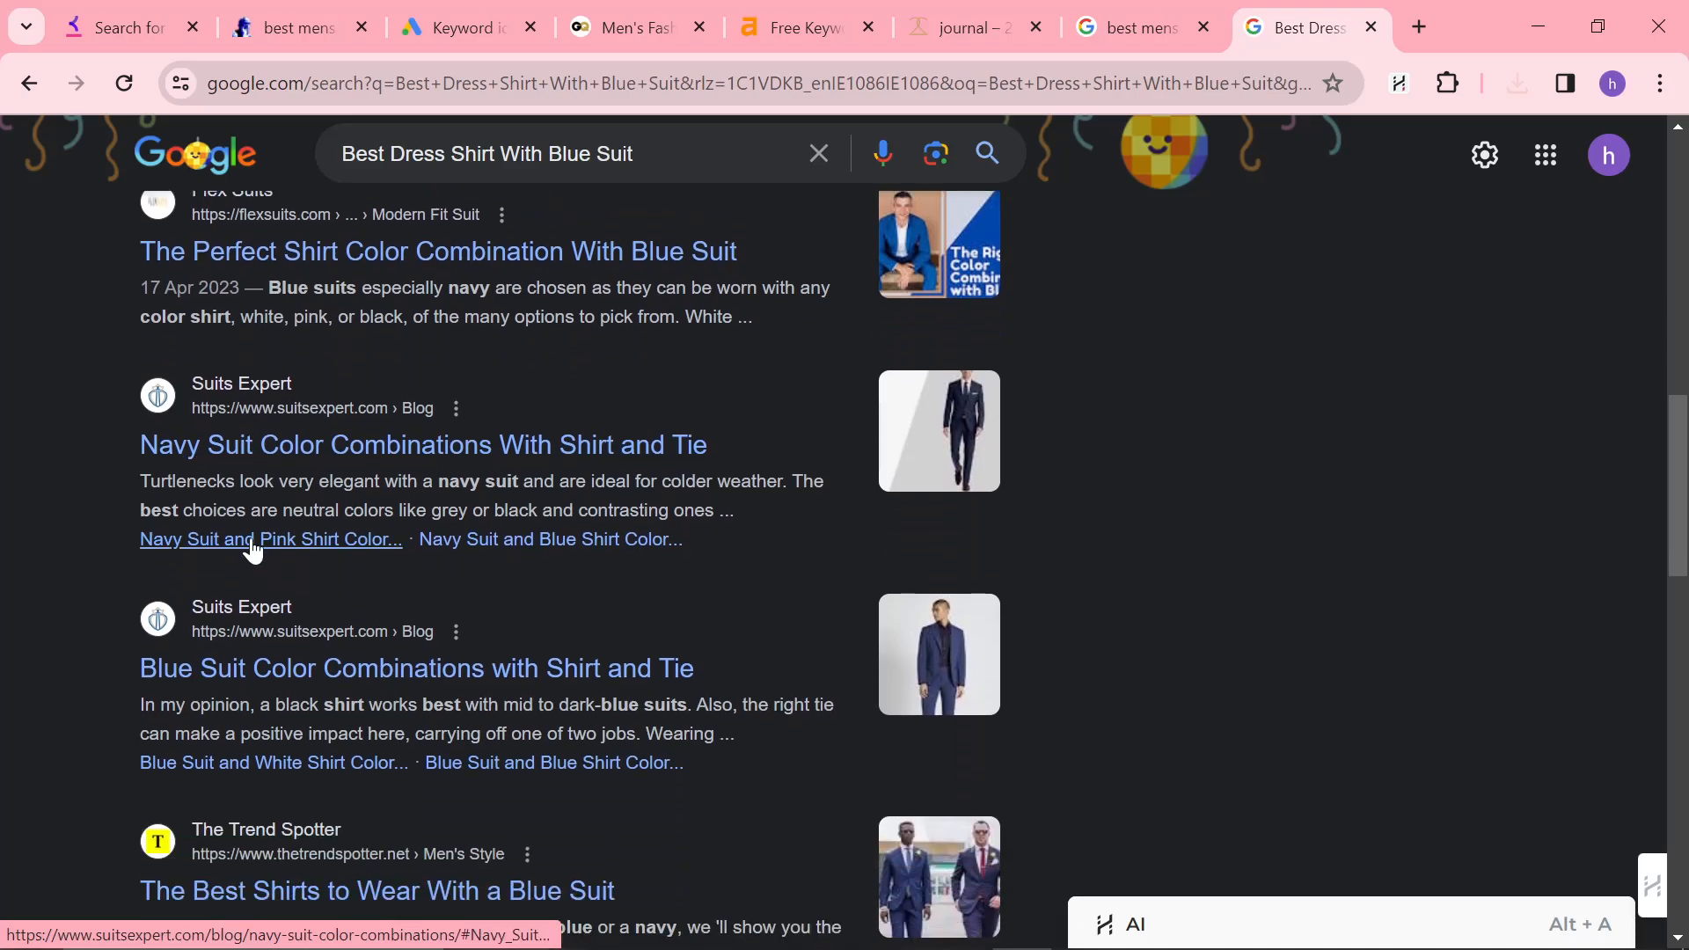
scroll(down, 3)
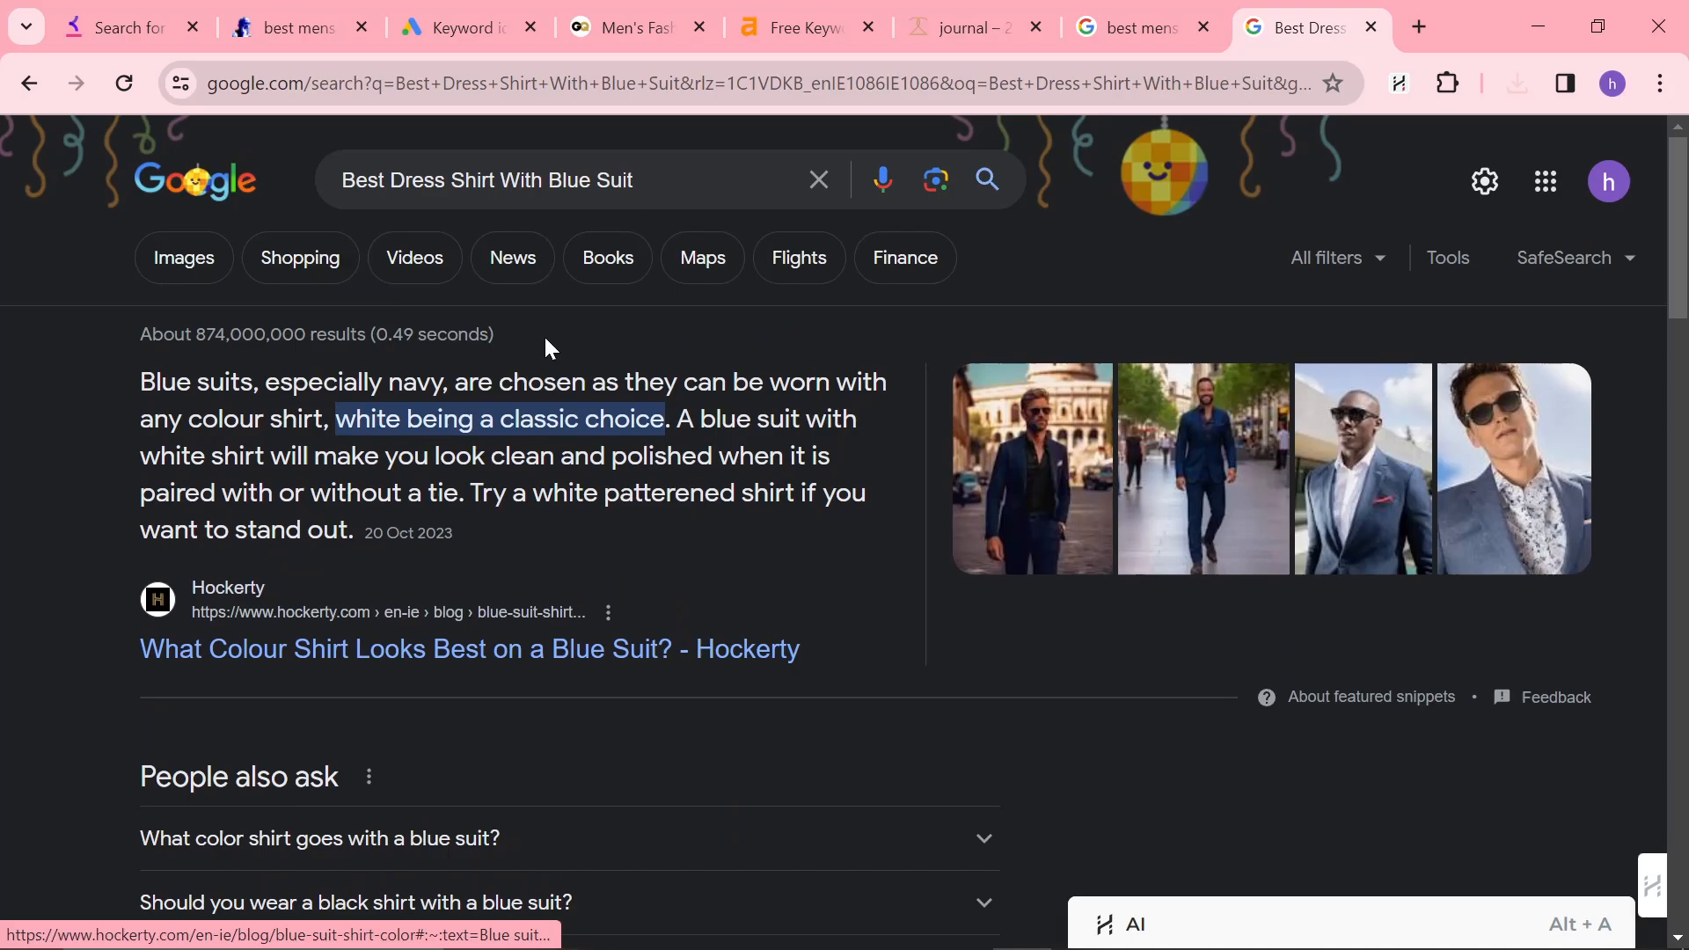
mouse_move(659, 215)
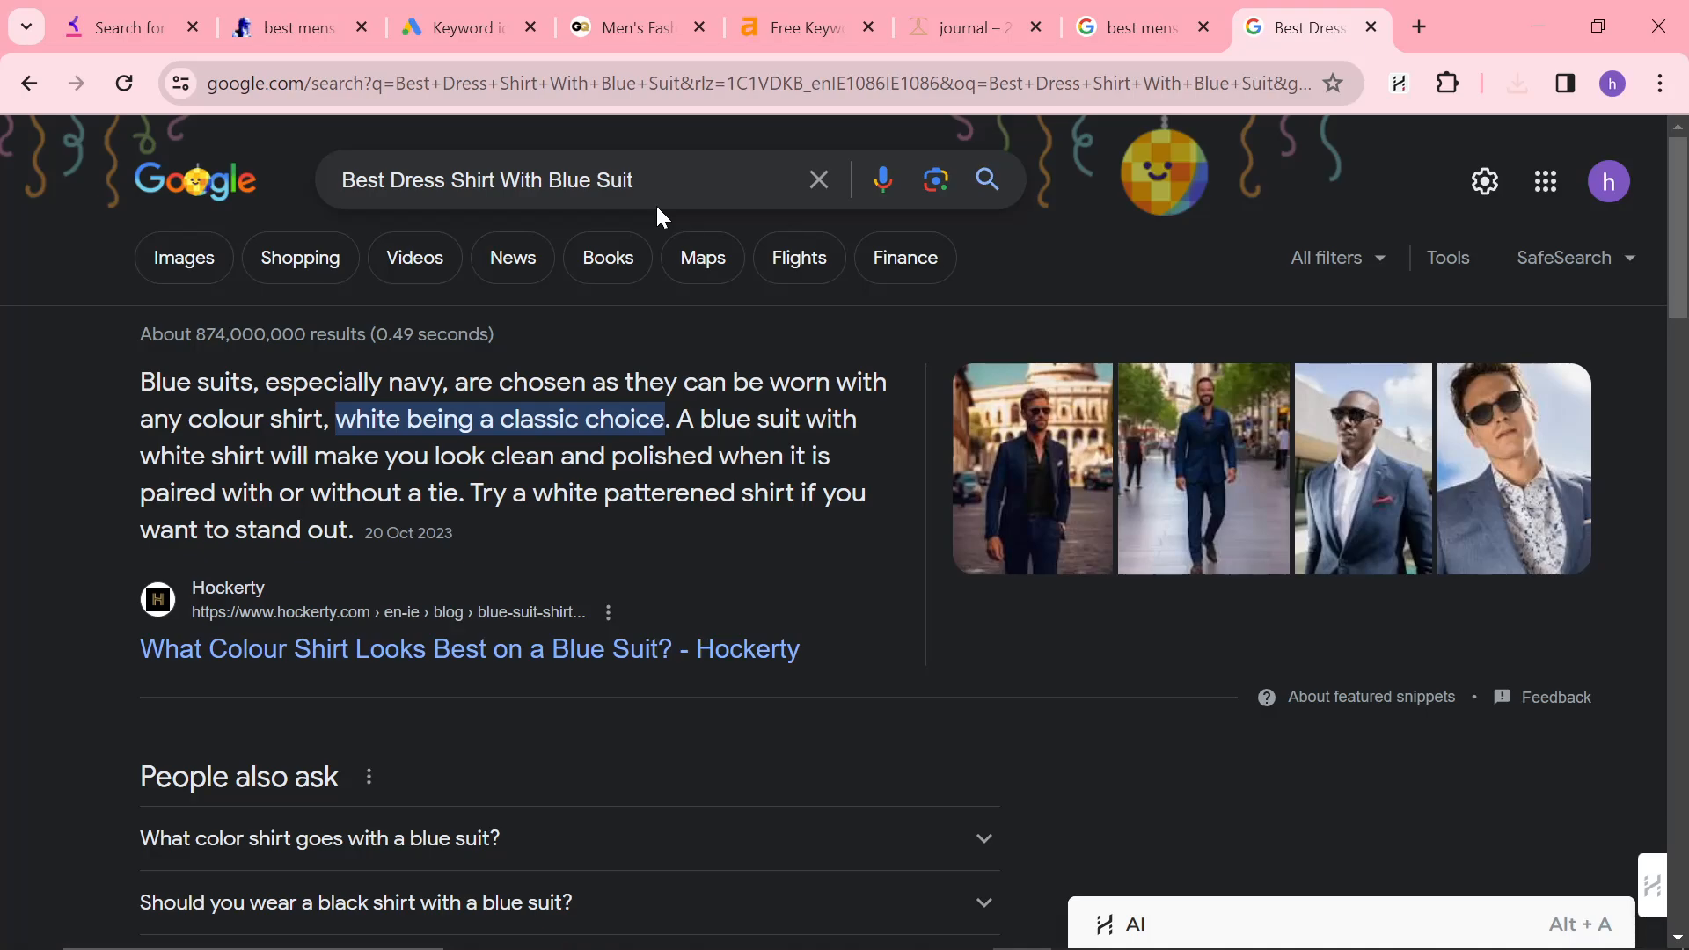
scroll(down, 3)
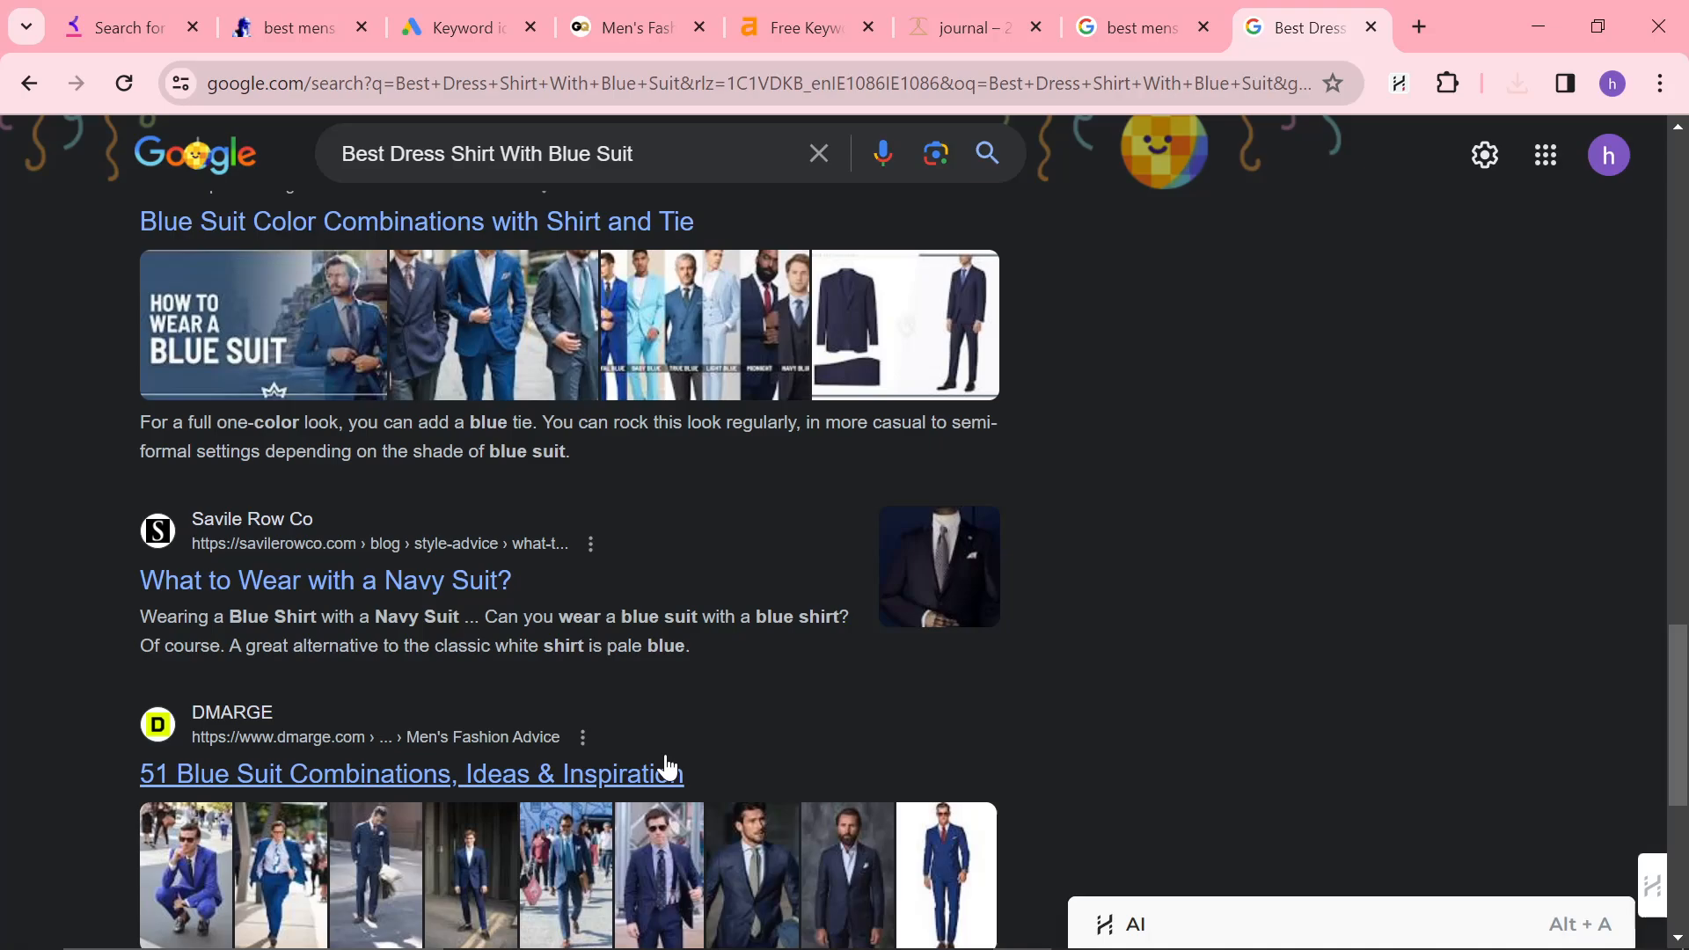
scroll(down, 3)
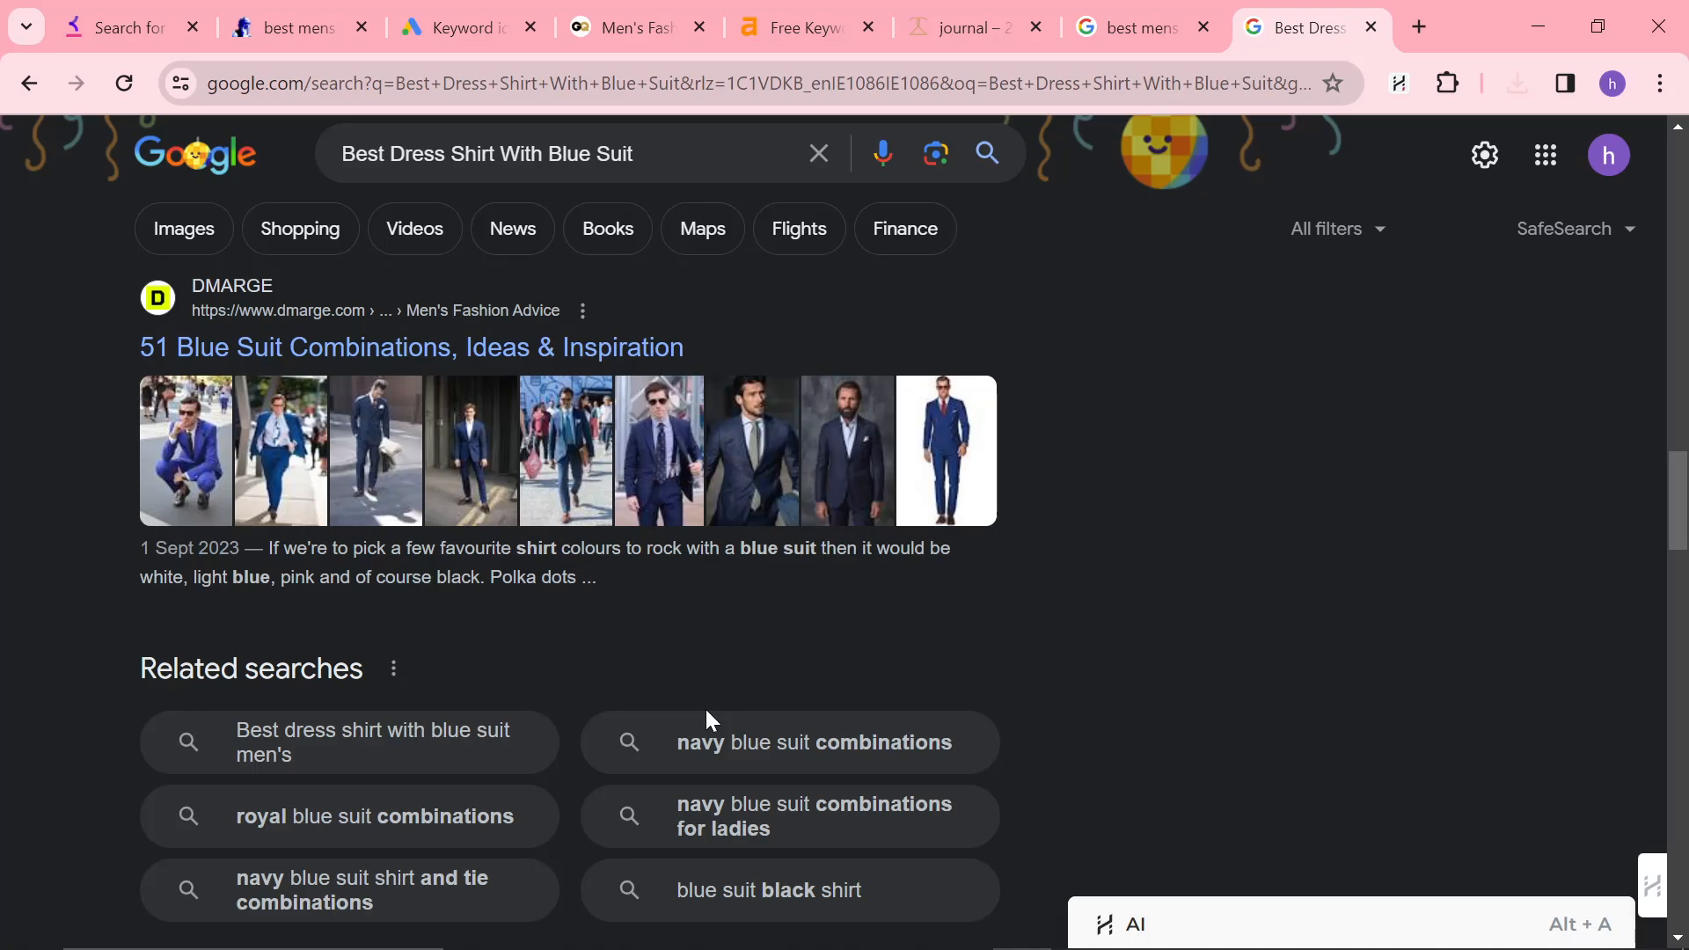
scroll(down, 3)
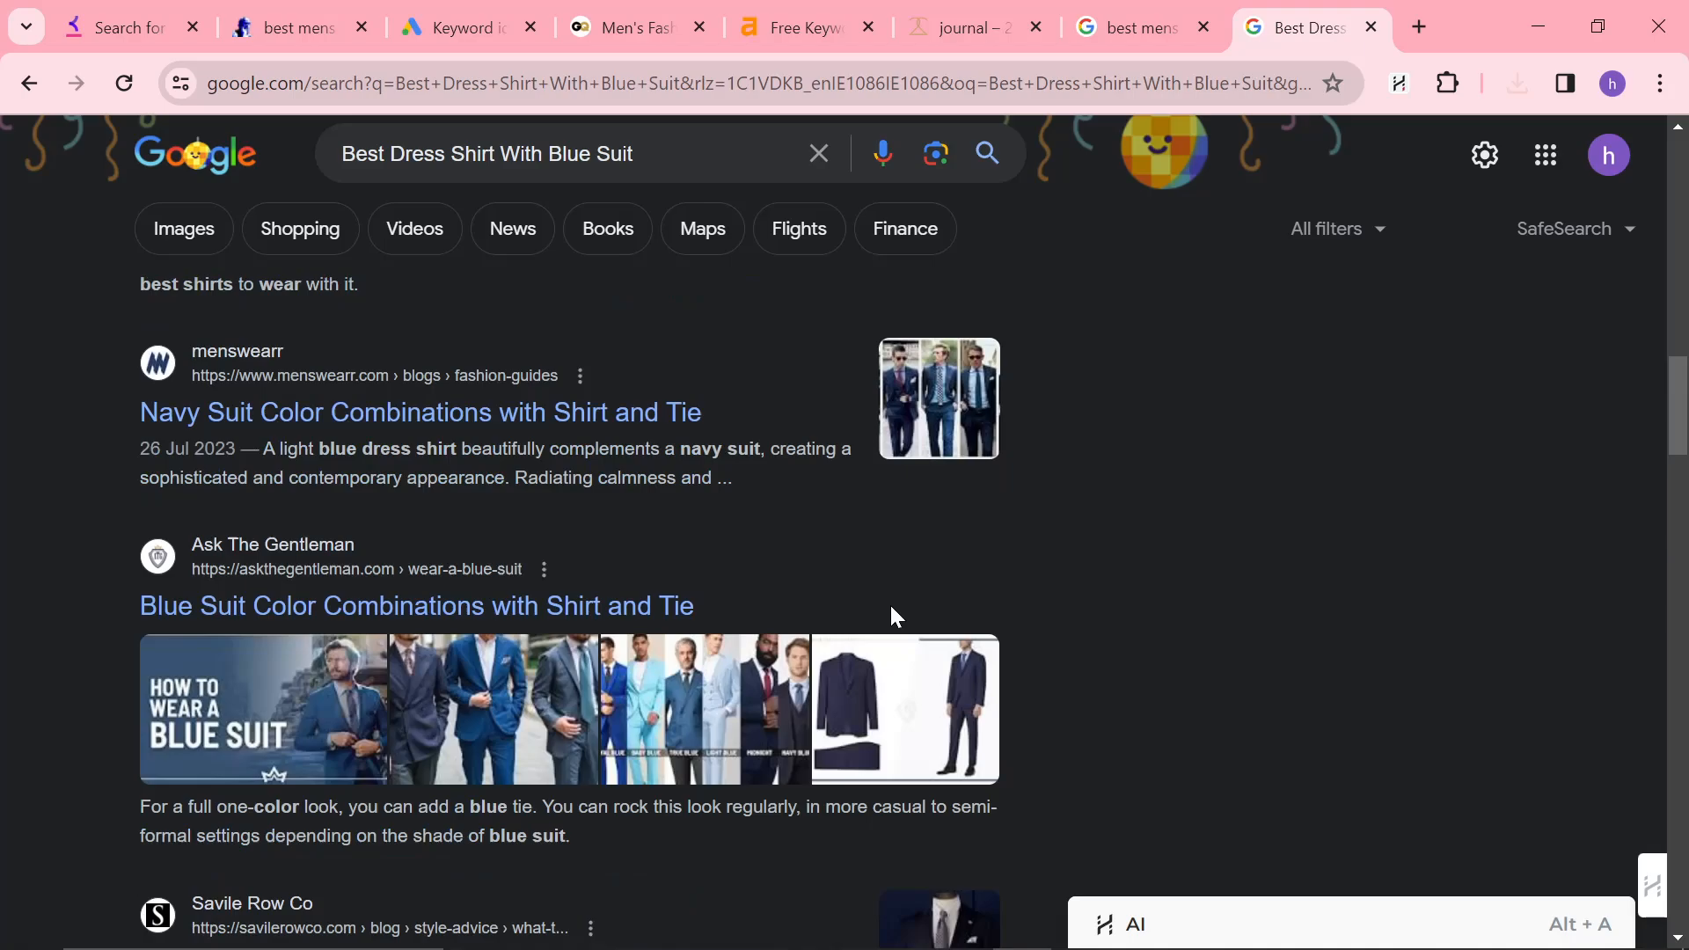
scroll(down, 3)
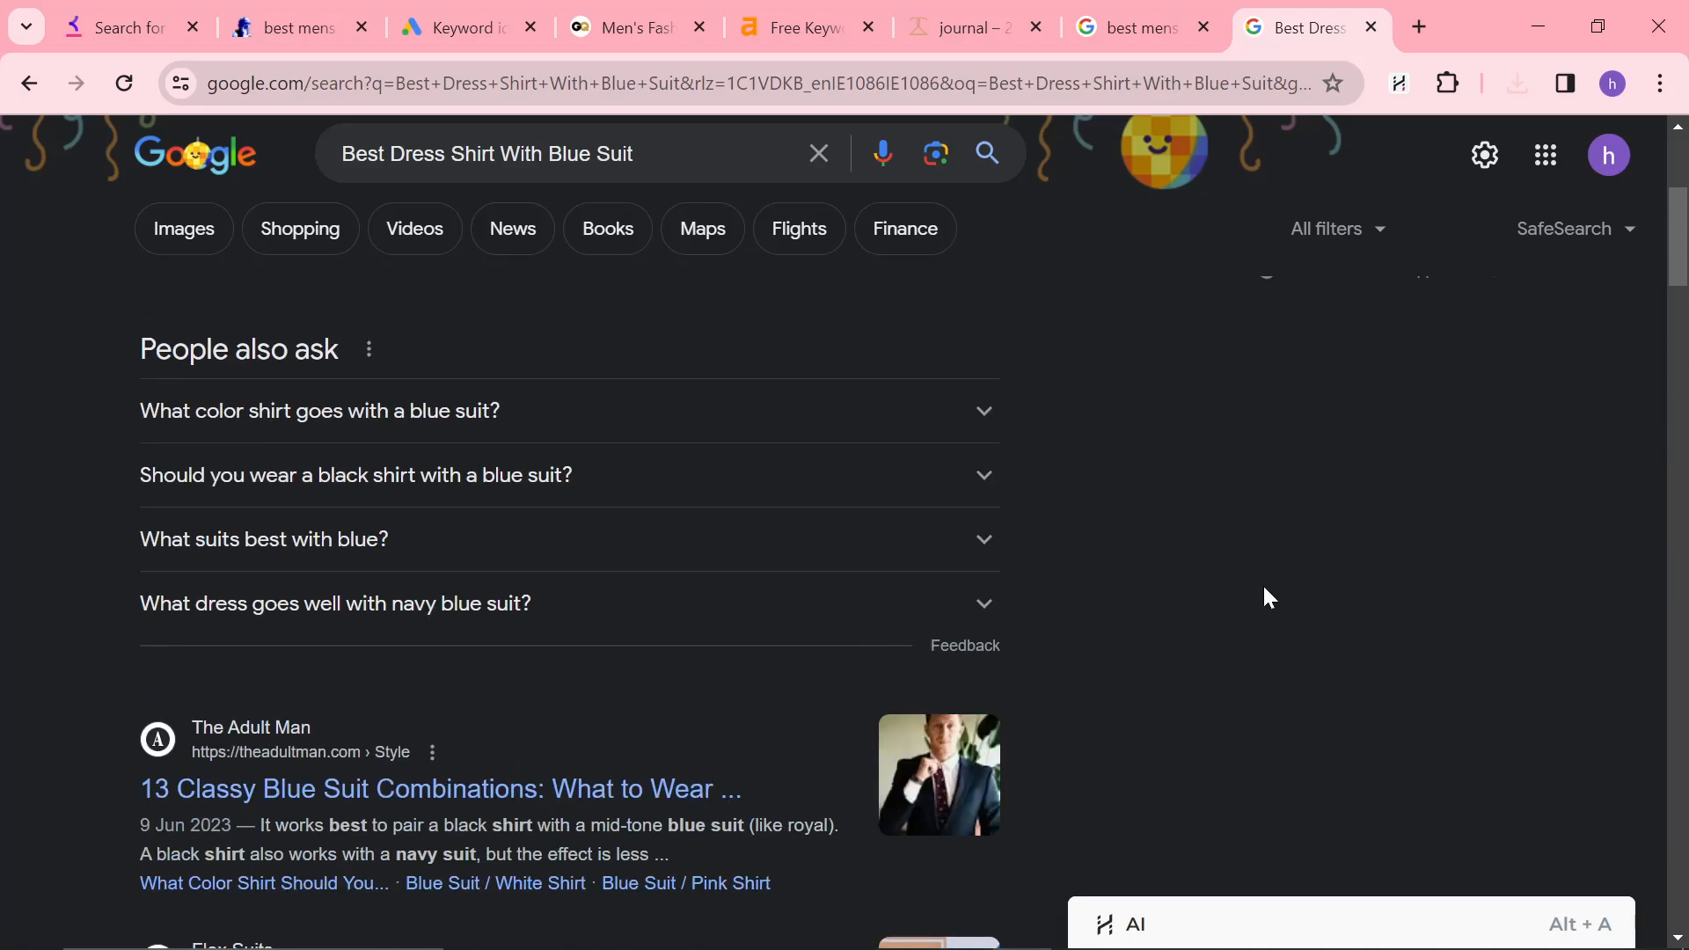
mouse_move(1246, 627)
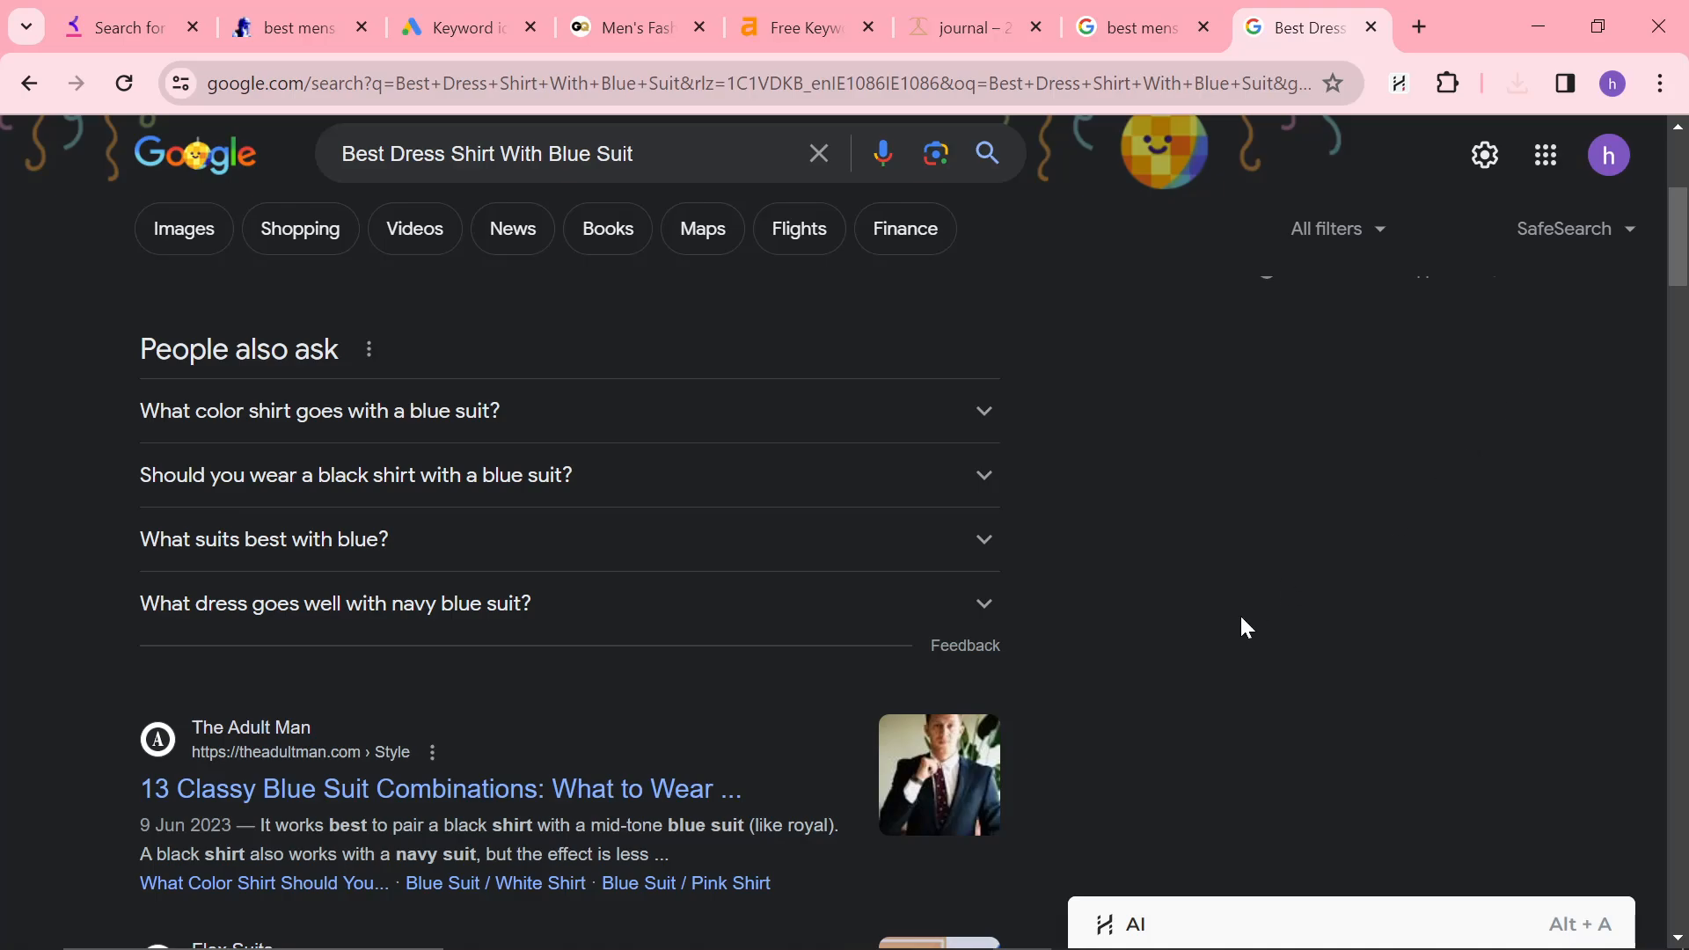
mouse_move(1232, 630)
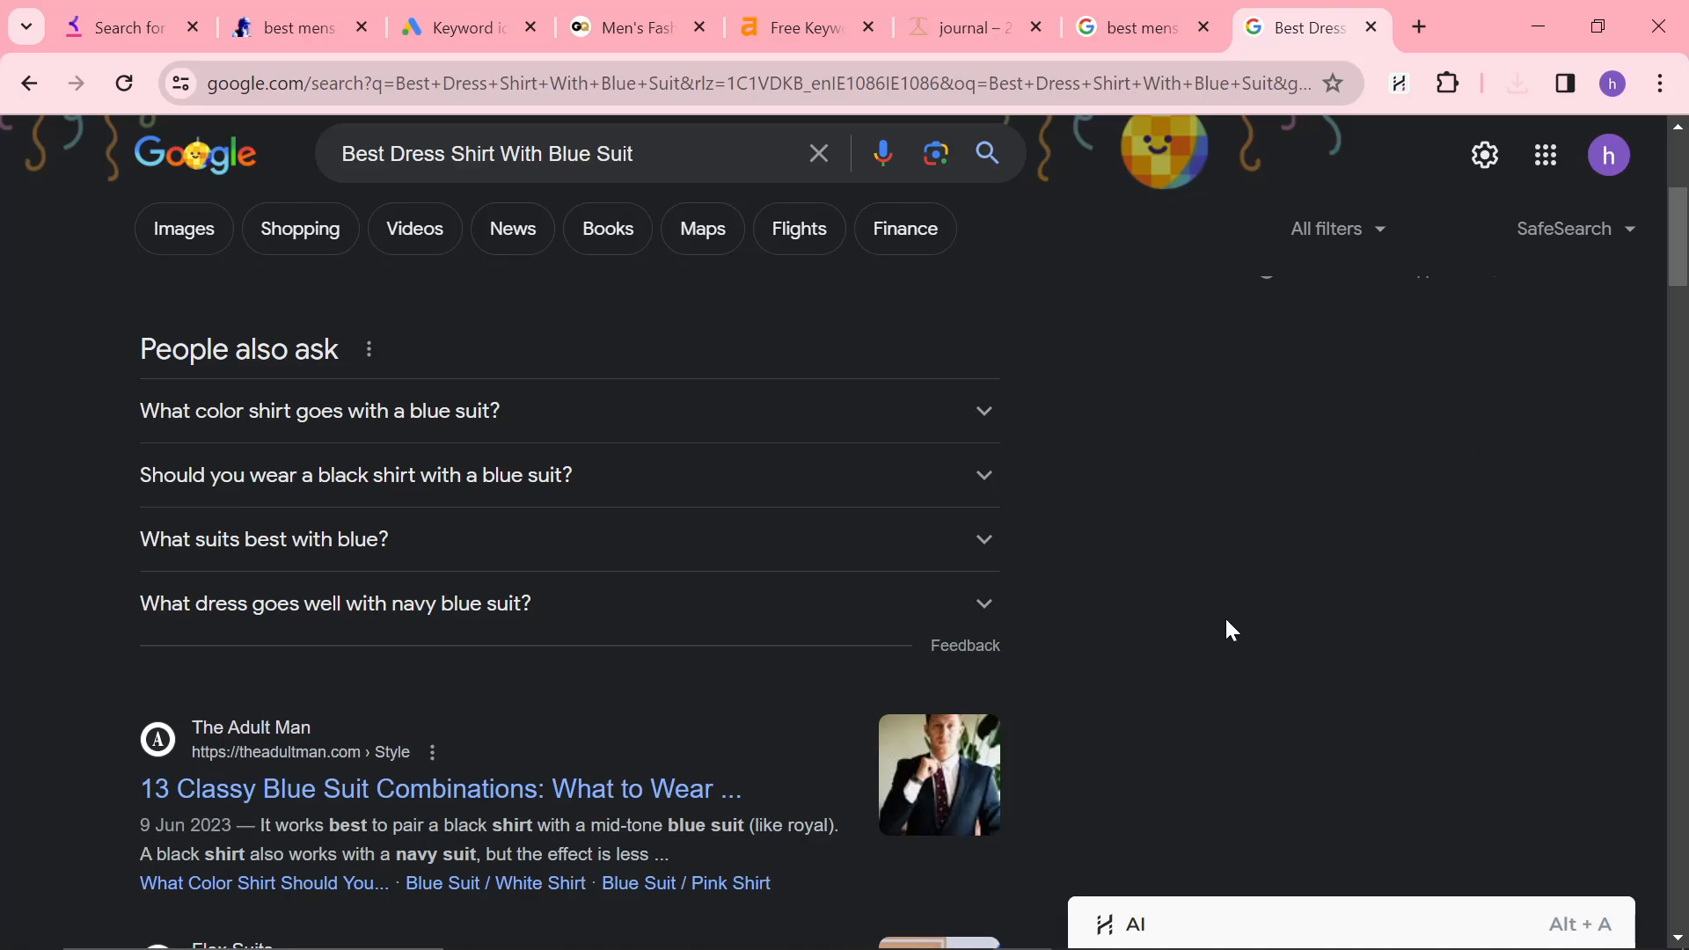